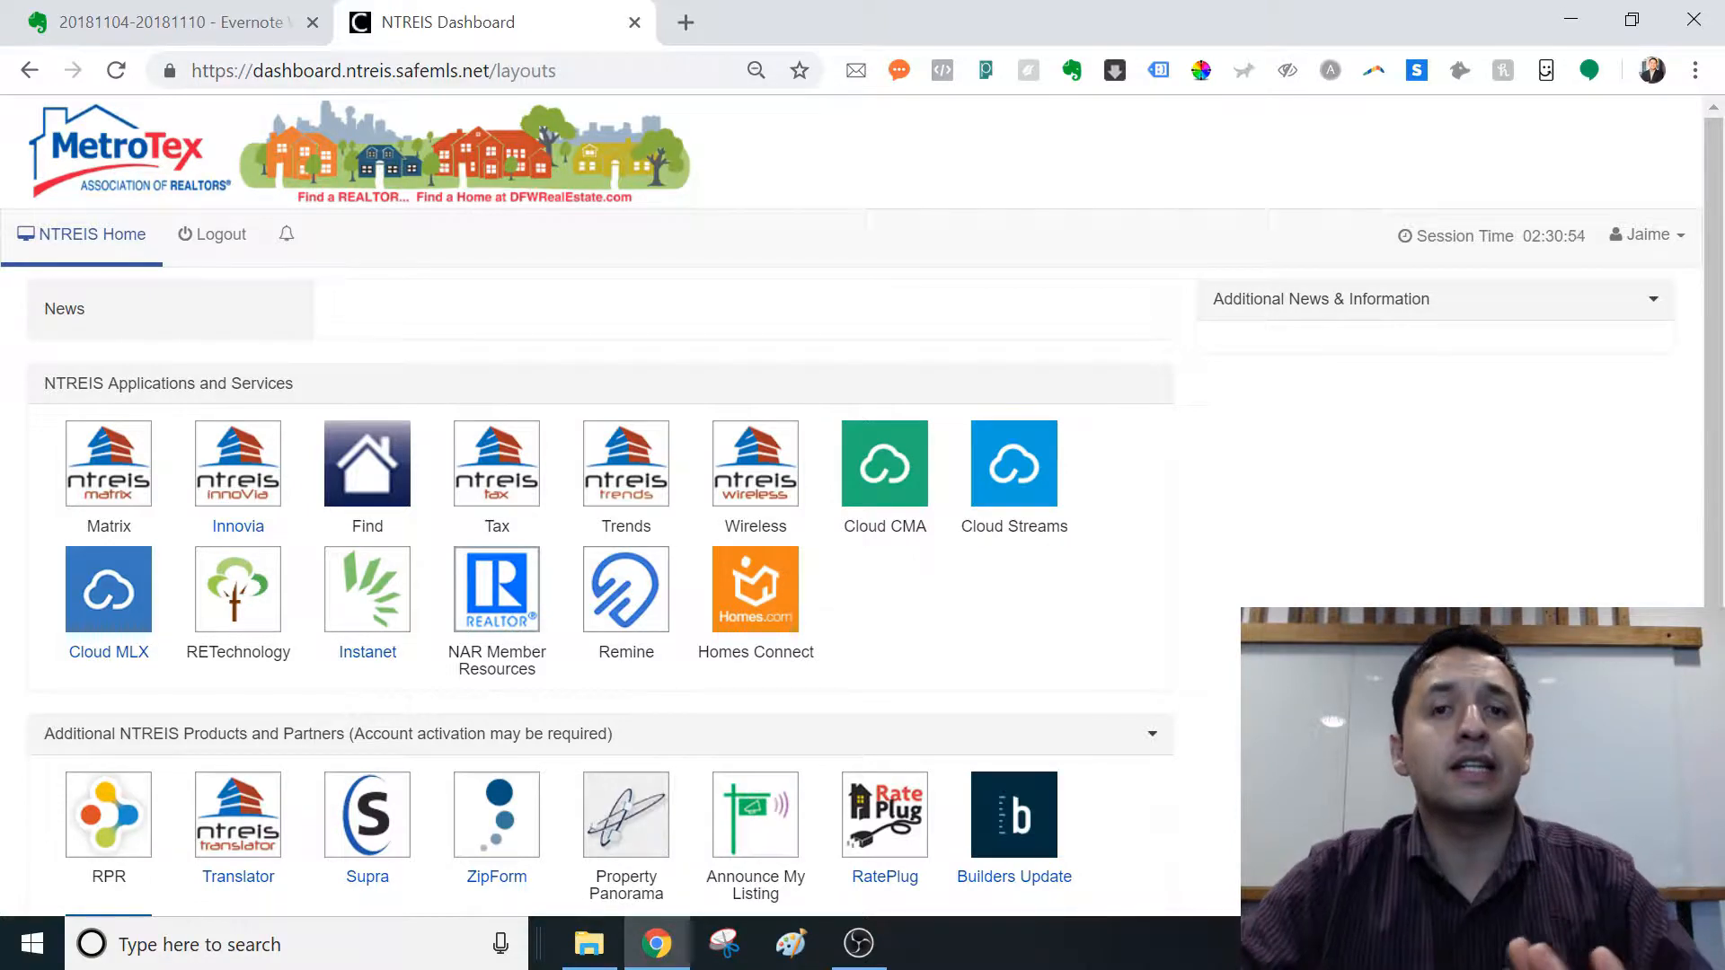
pyautogui.moveTo(496, 588)
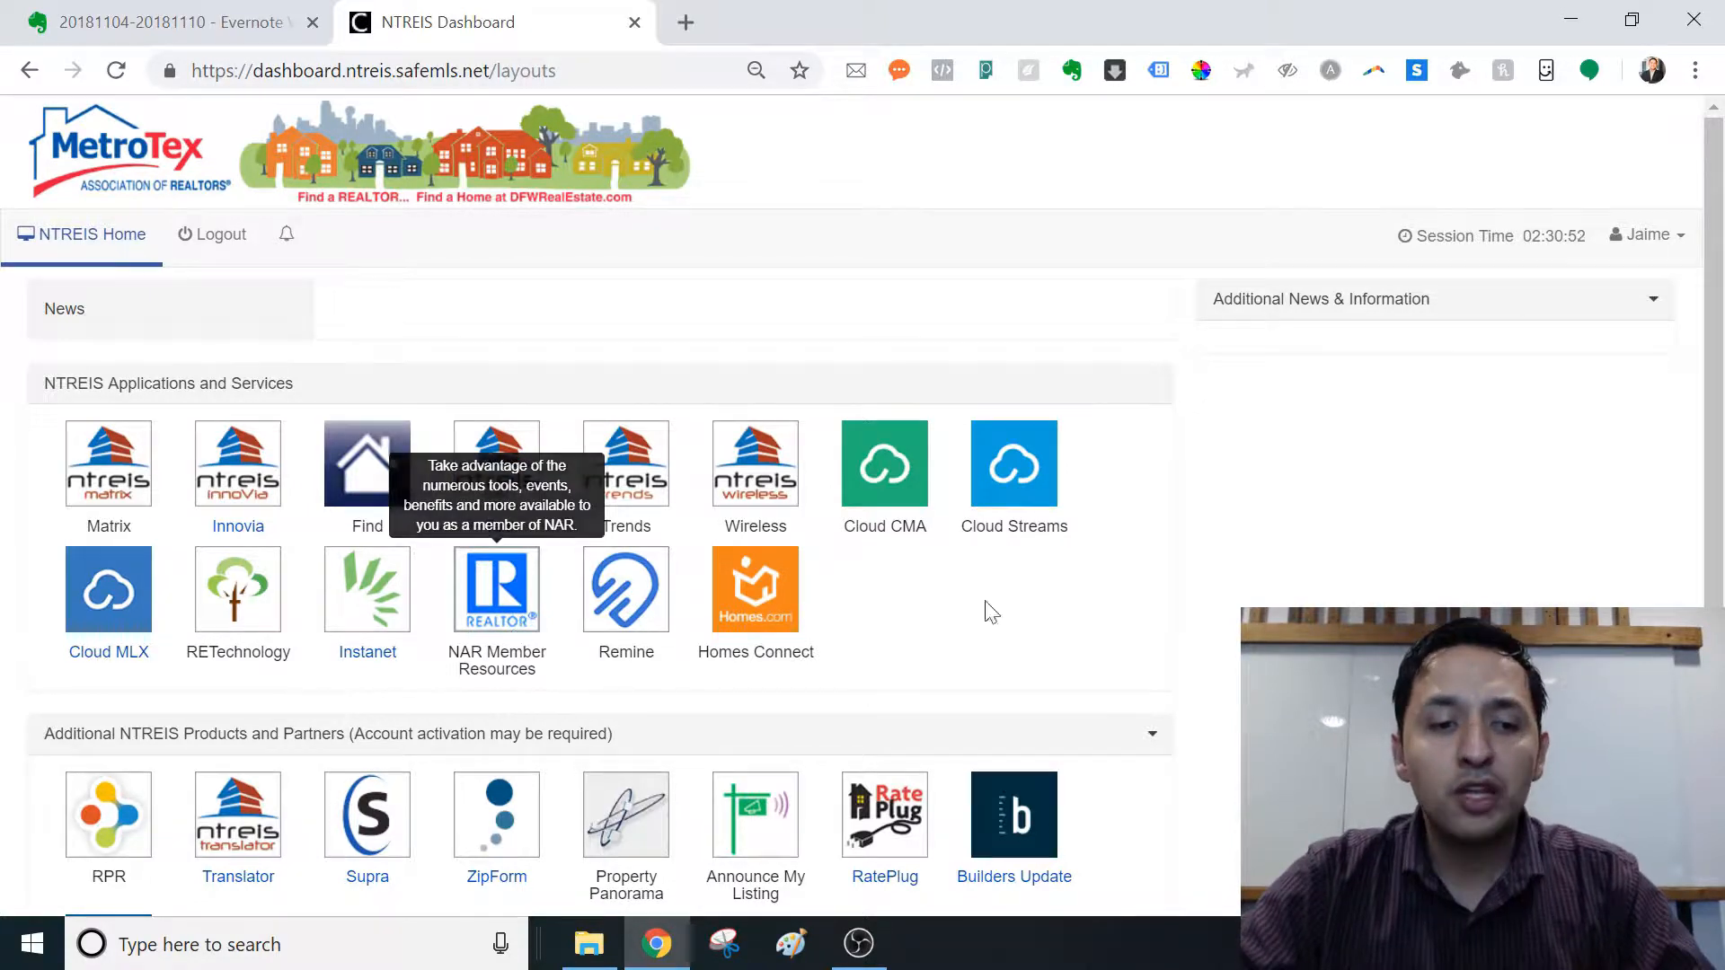
pyautogui.moveTo(989, 612)
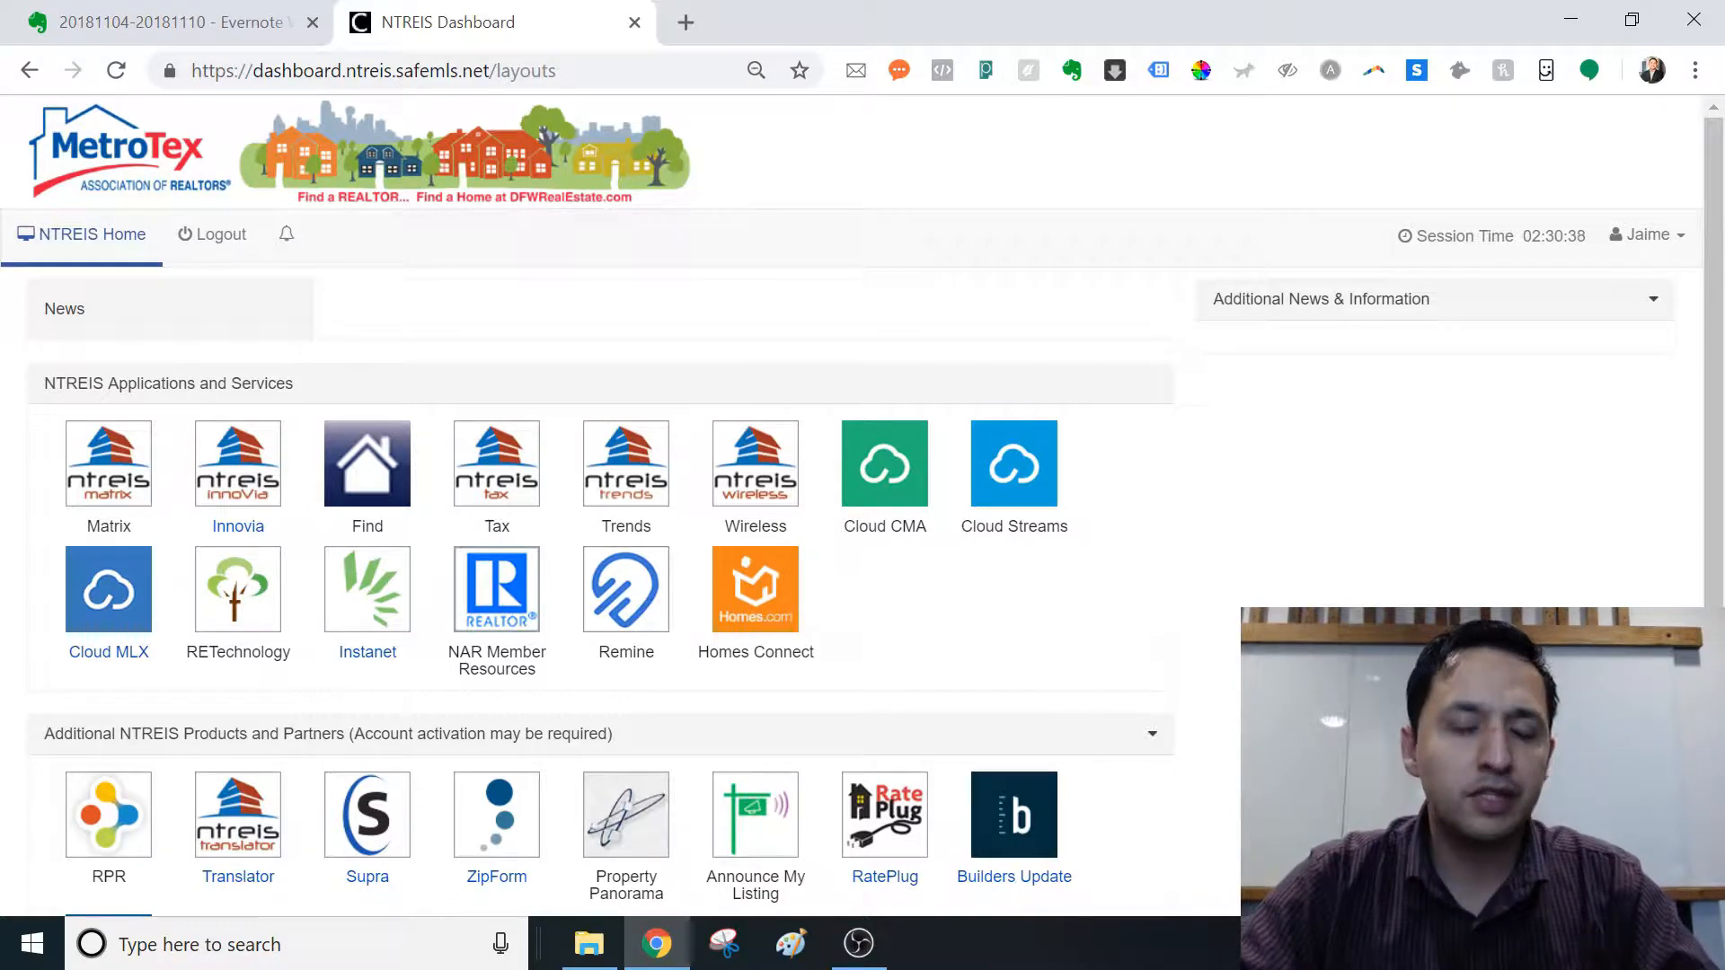
pyautogui.moveTo(1053, 597)
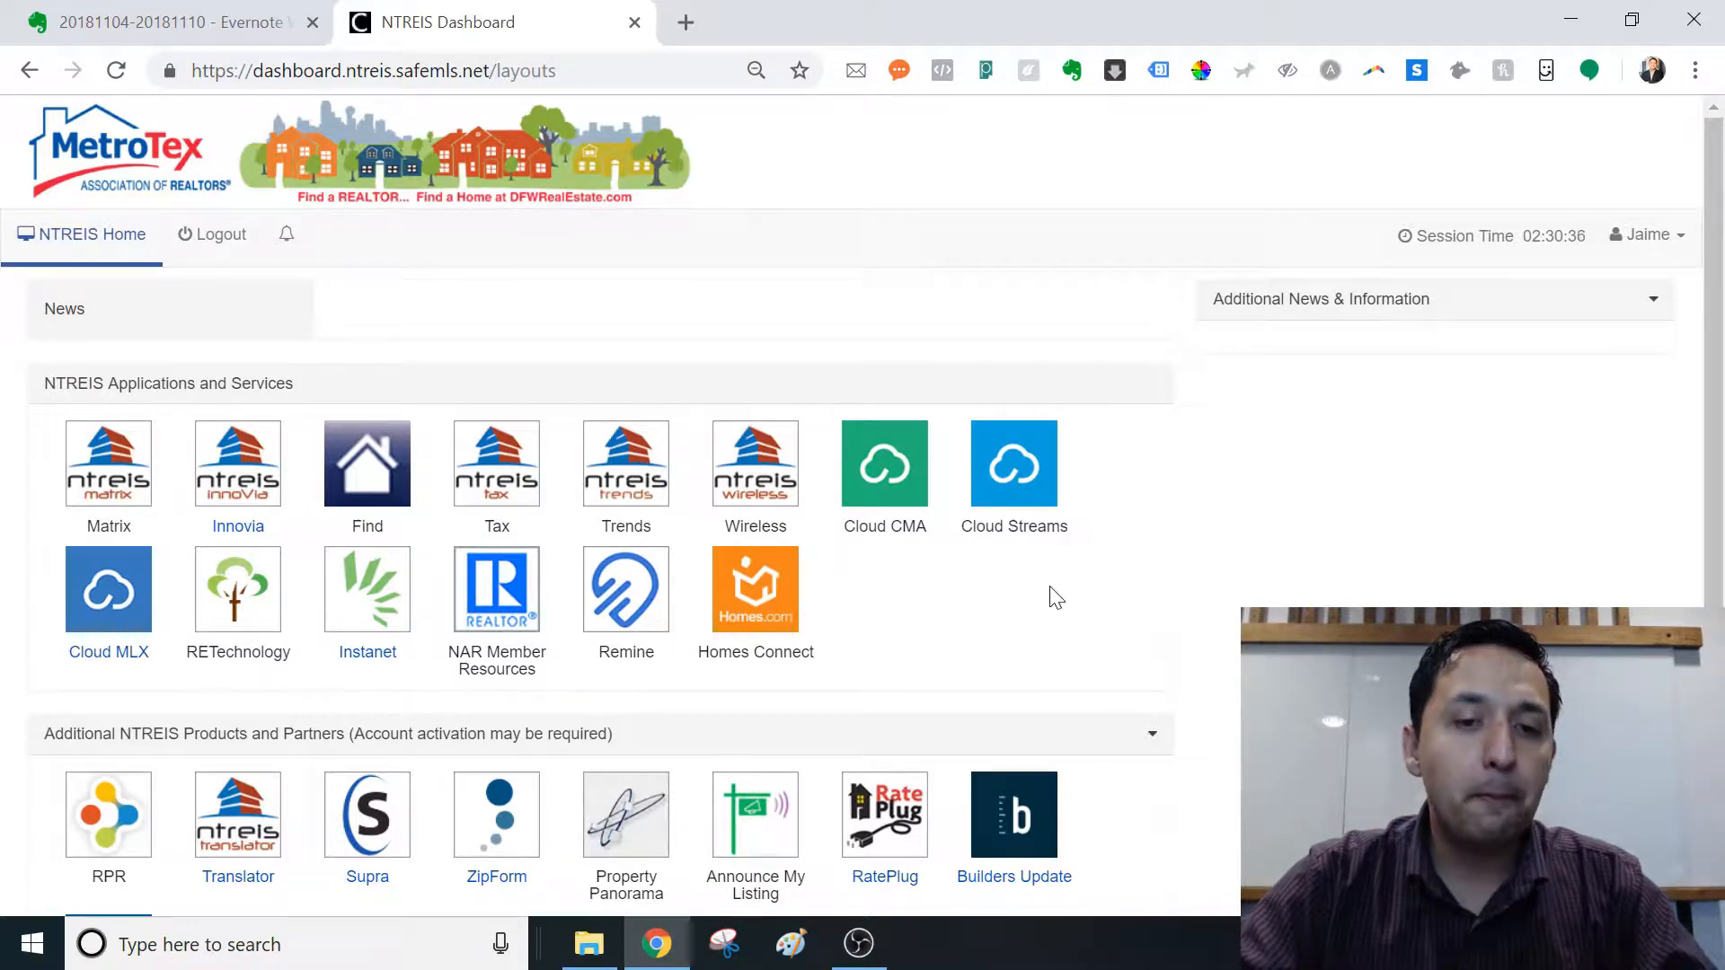
pyautogui.moveTo(625, 588)
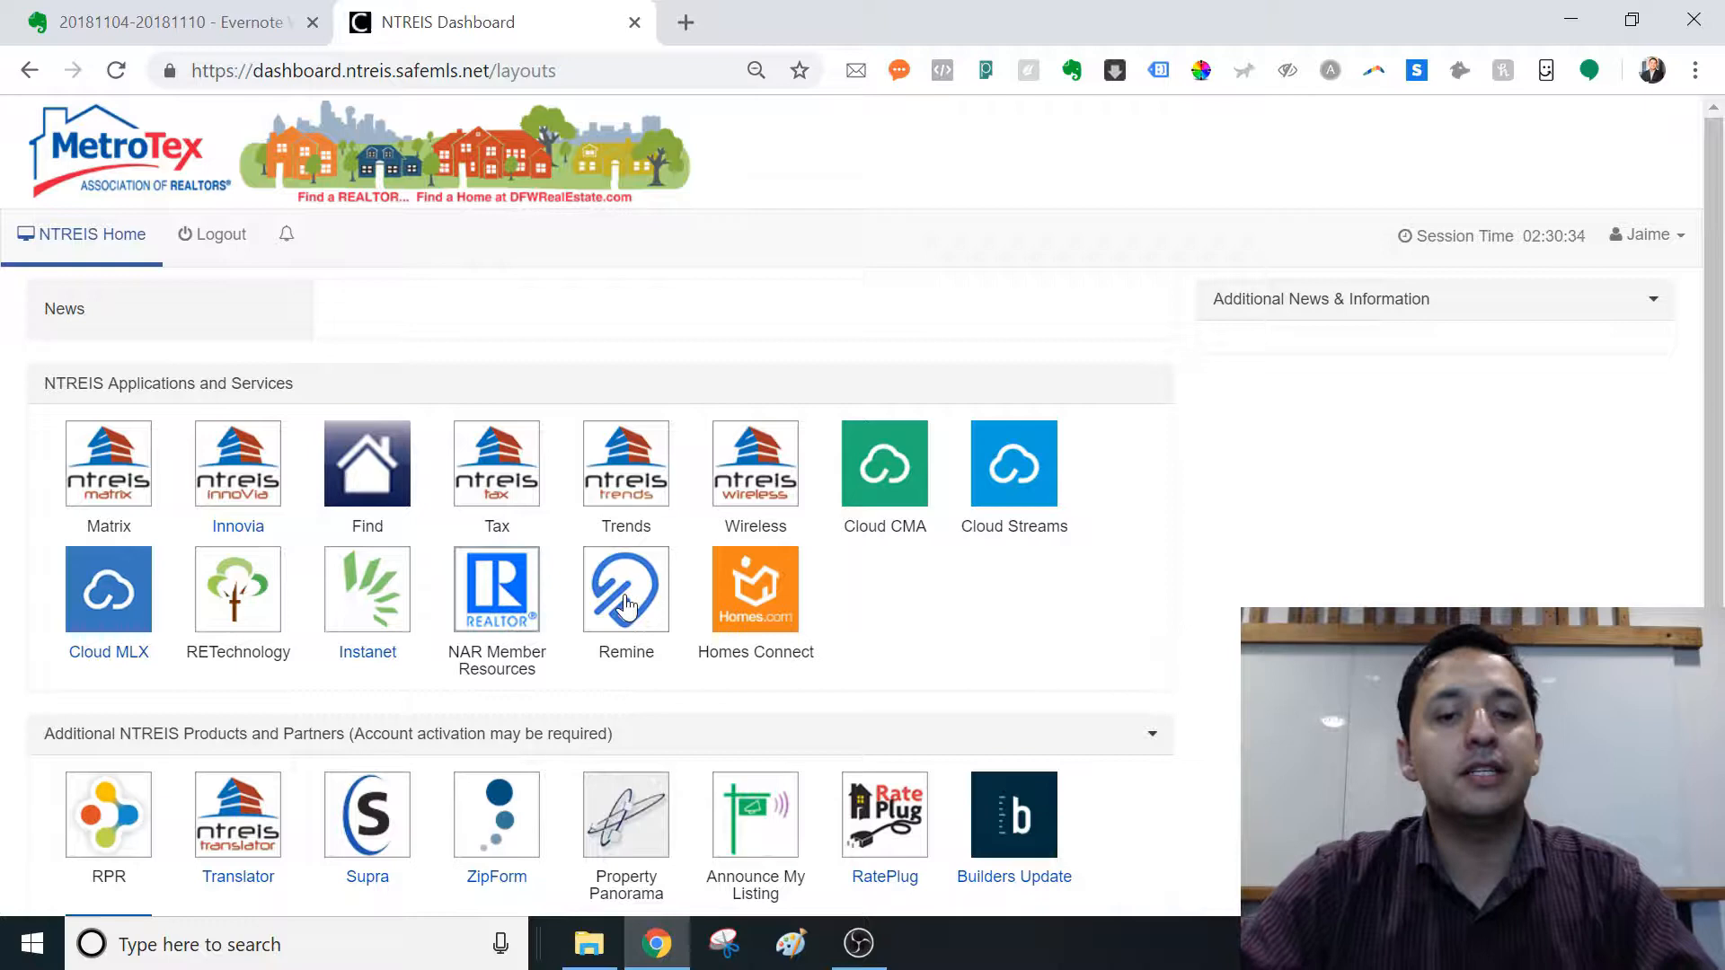
# Step: Launch Remine from the NTREIS dashboard to reach its Discover property map
pyautogui.click(625, 589)
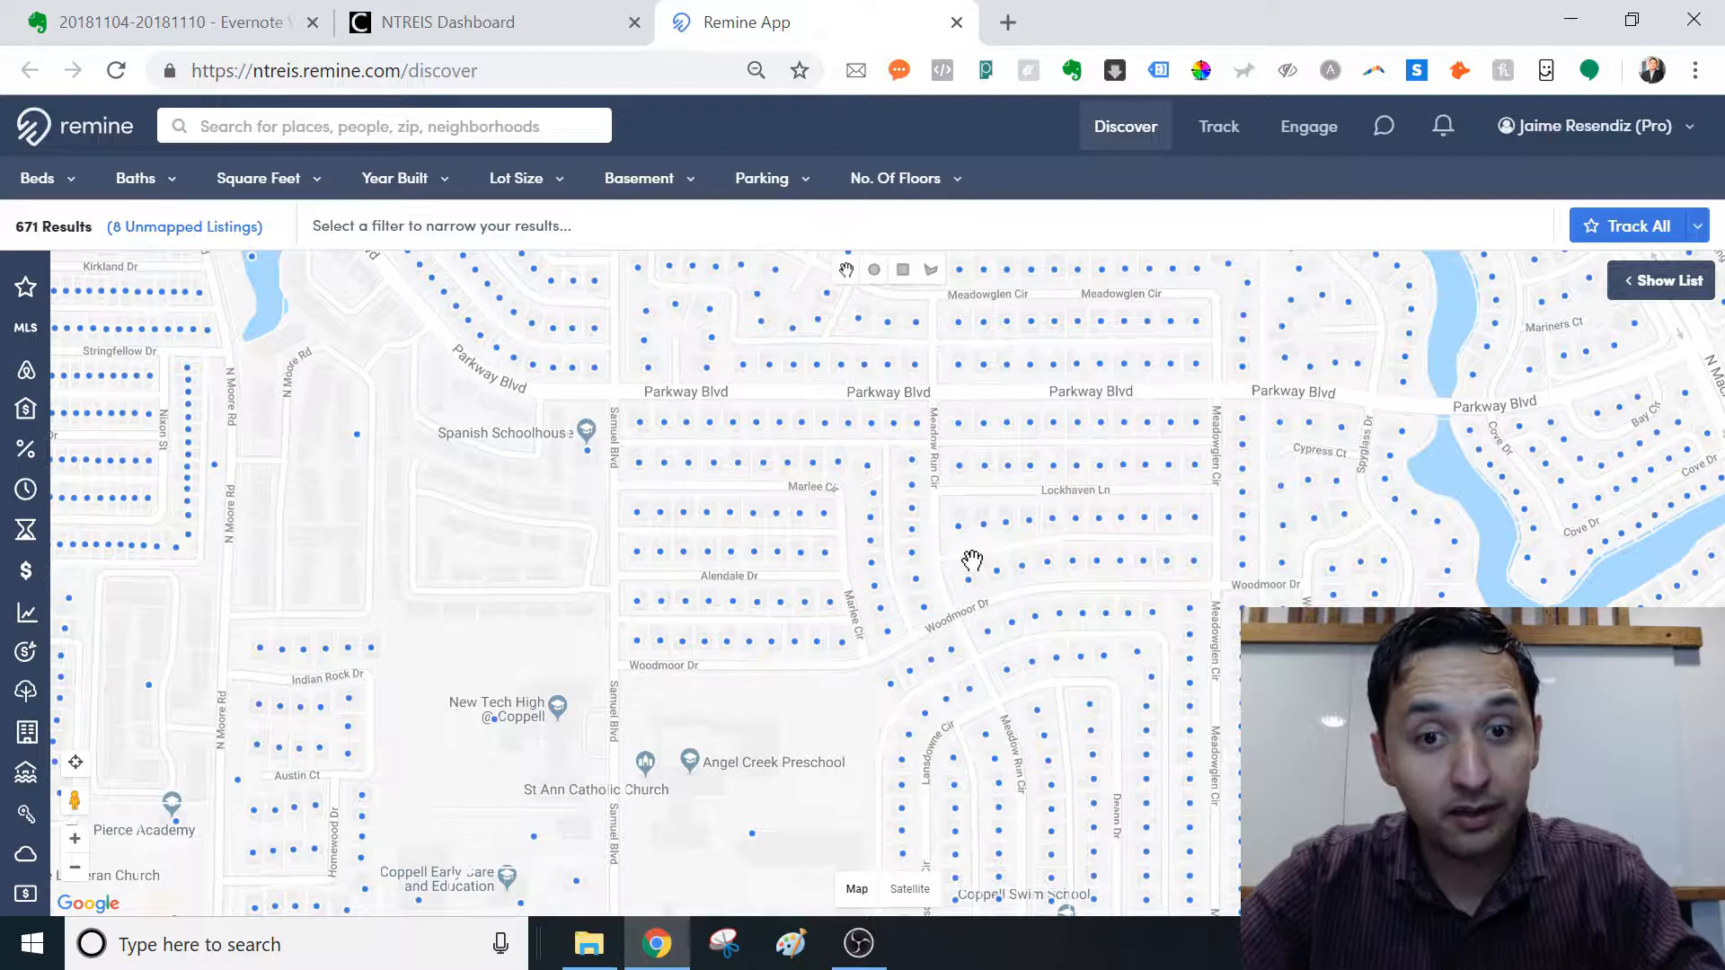
pyautogui.moveTo(599, 327)
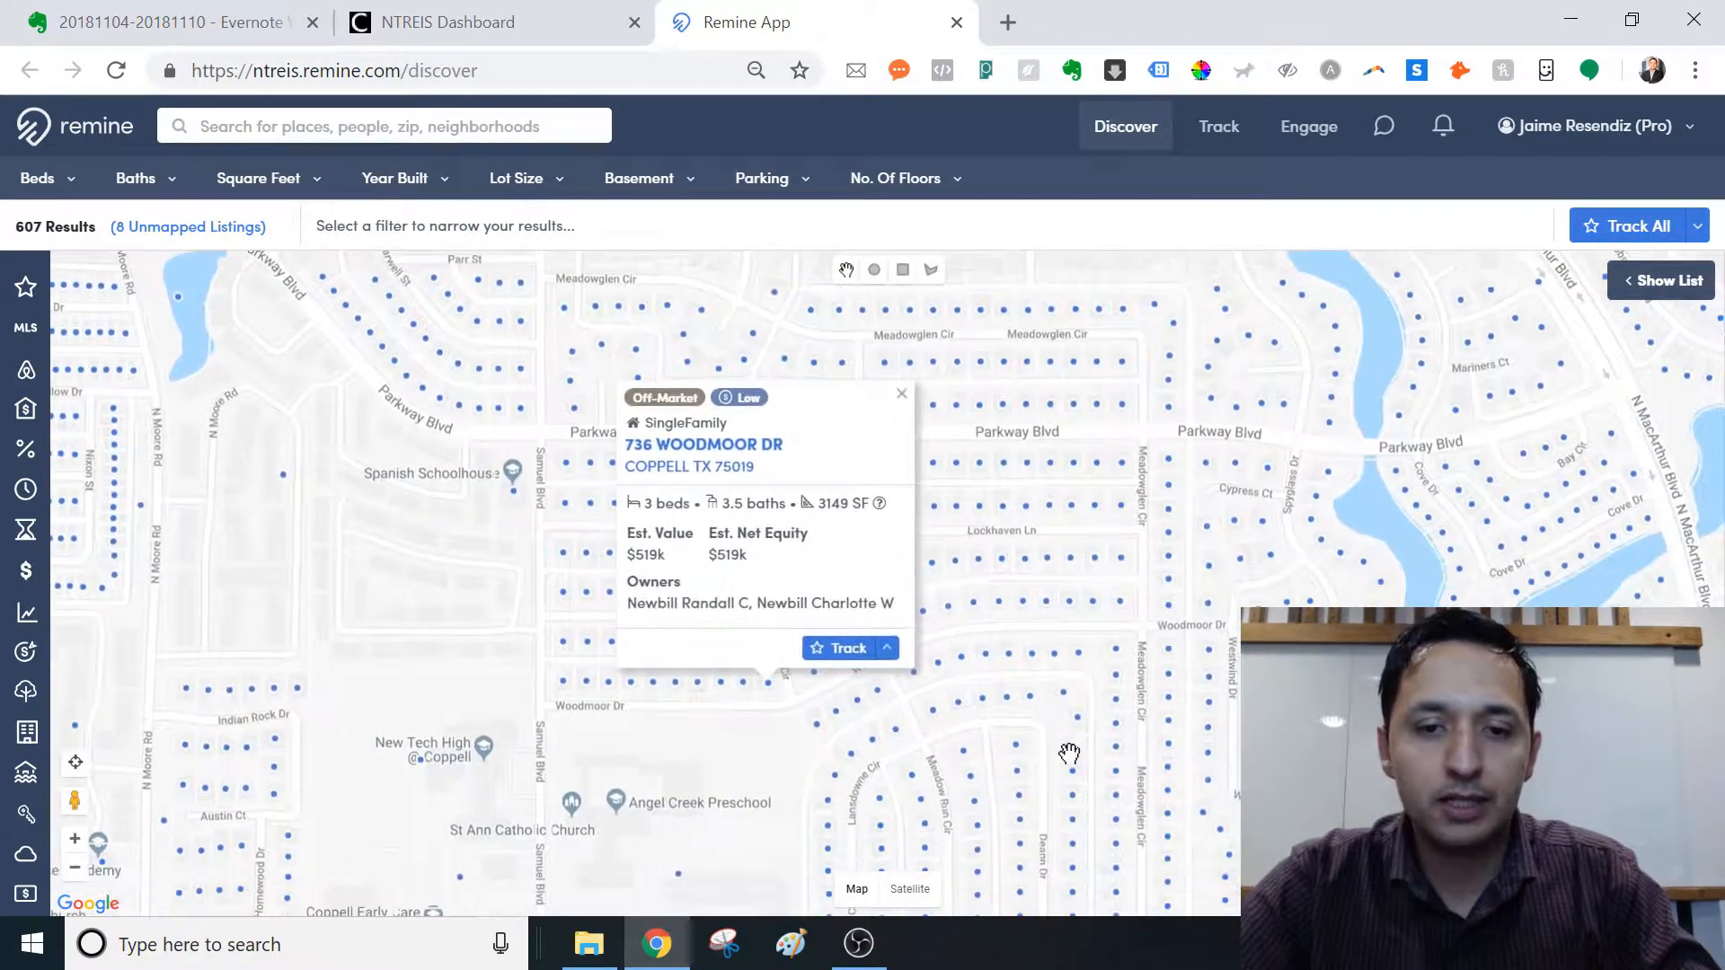
pyautogui.click(847, 647)
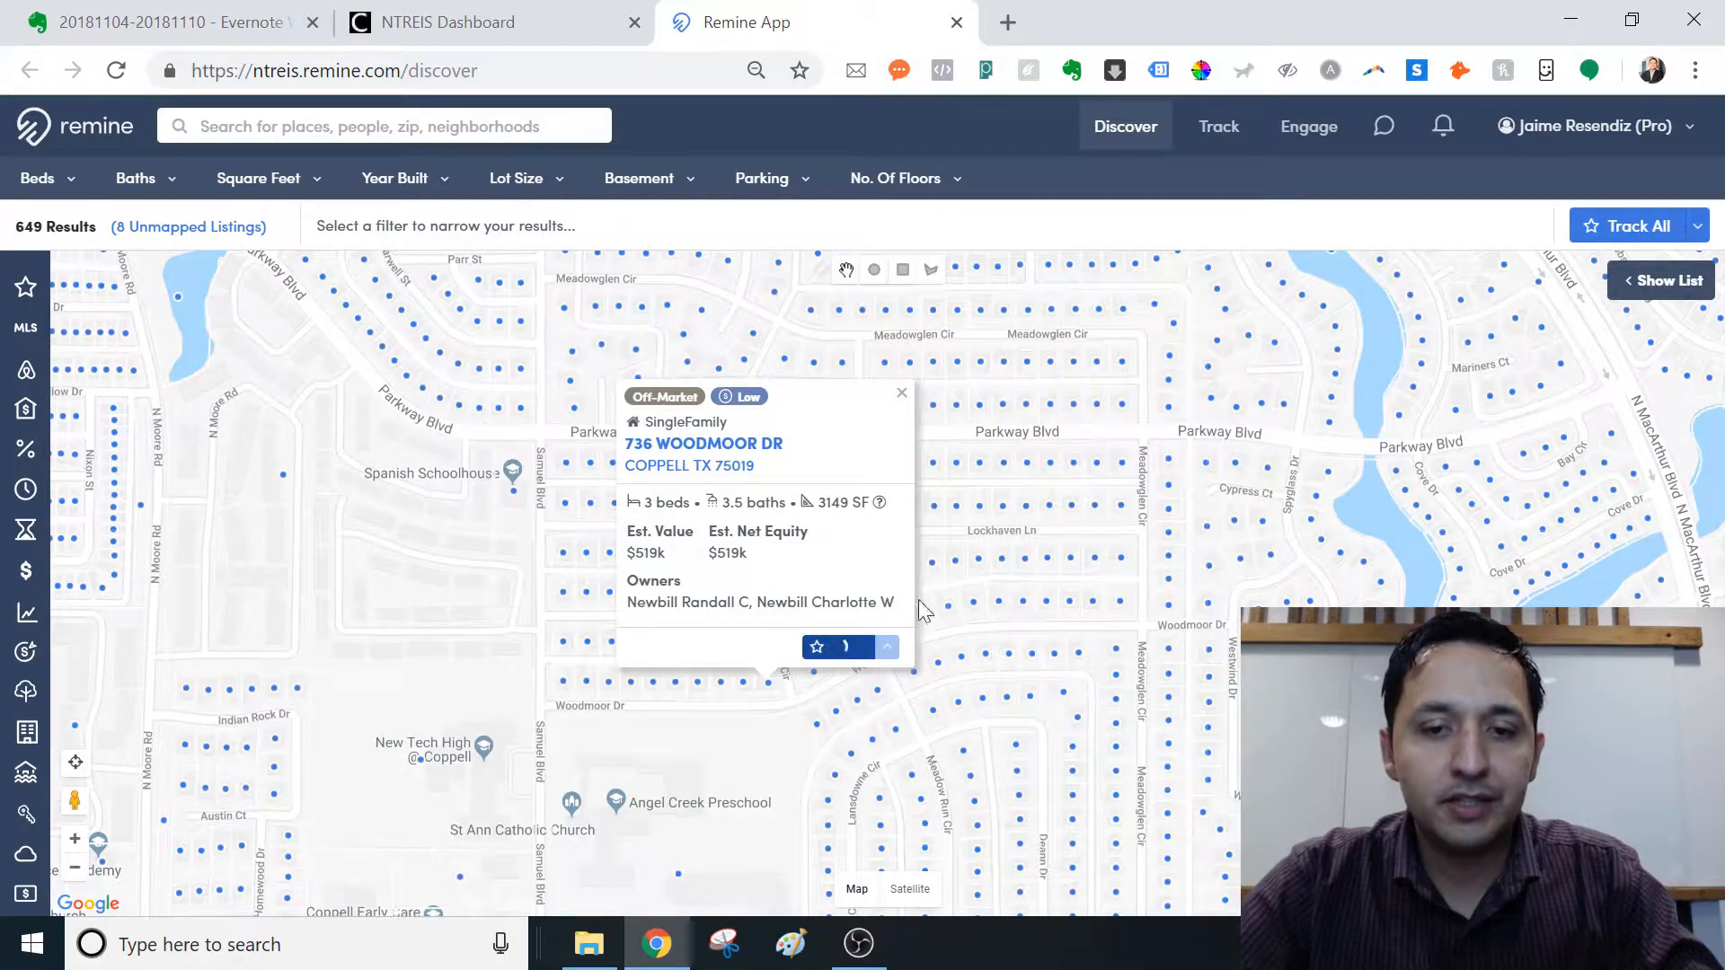
pyautogui.click(842, 647)
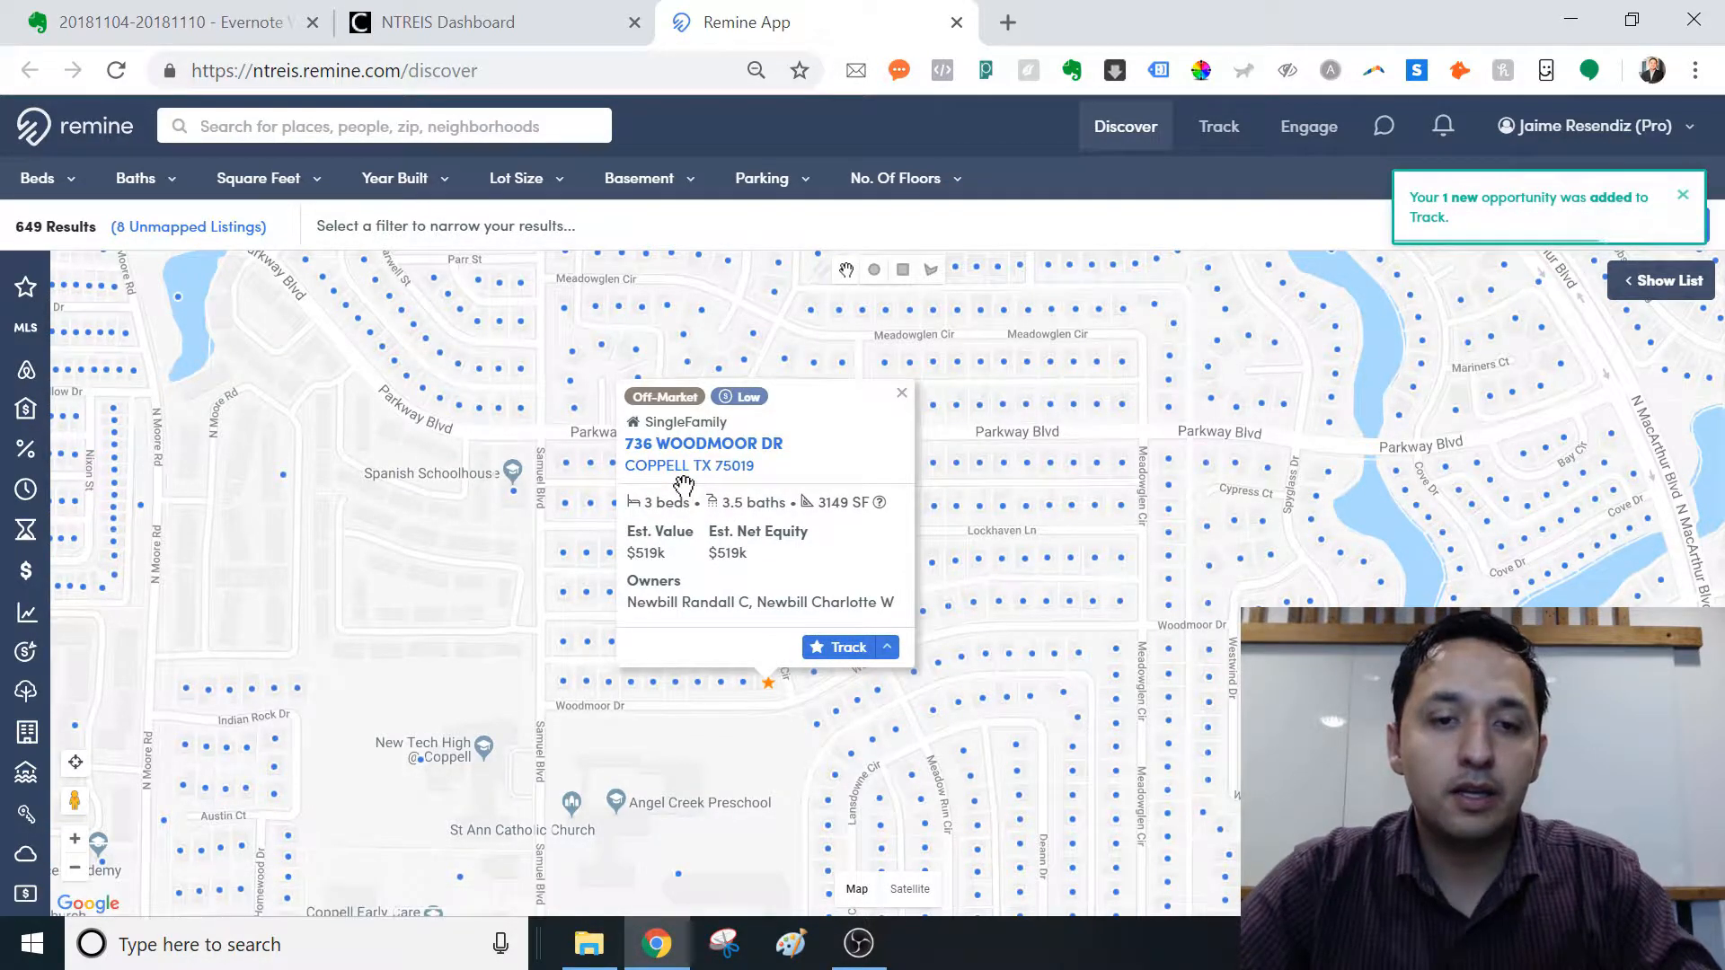
pyautogui.click(703, 443)
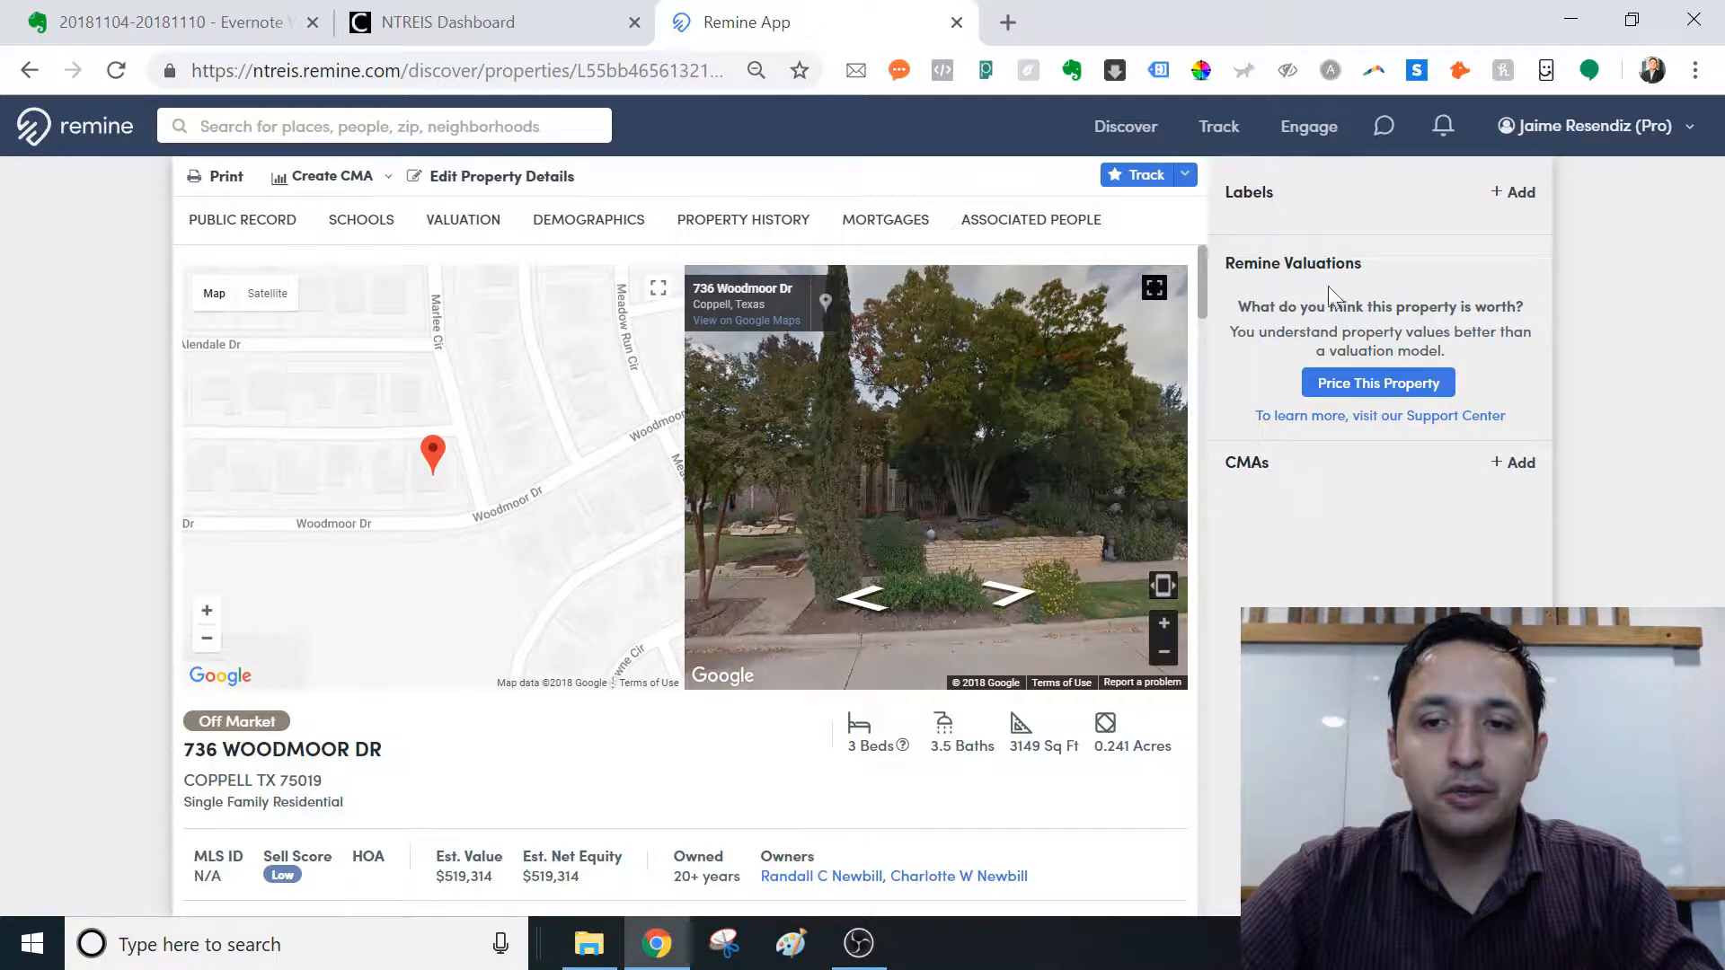
pyautogui.moveTo(1332, 562)
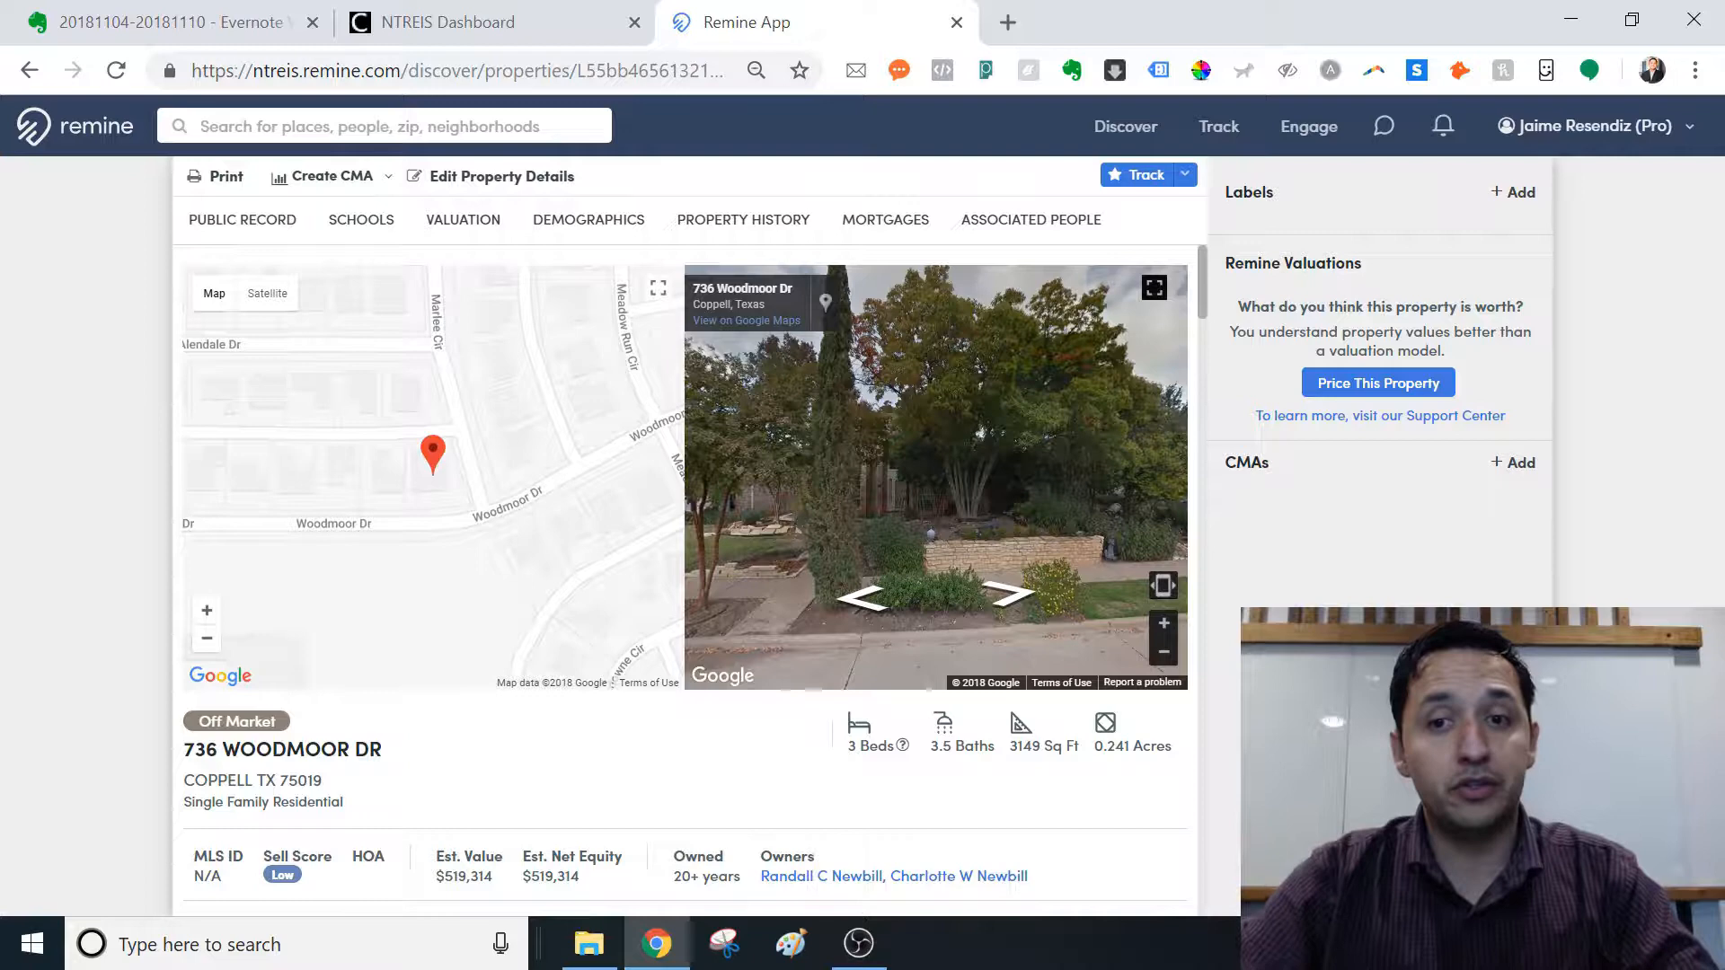
pyautogui.moveTo(1469, 333)
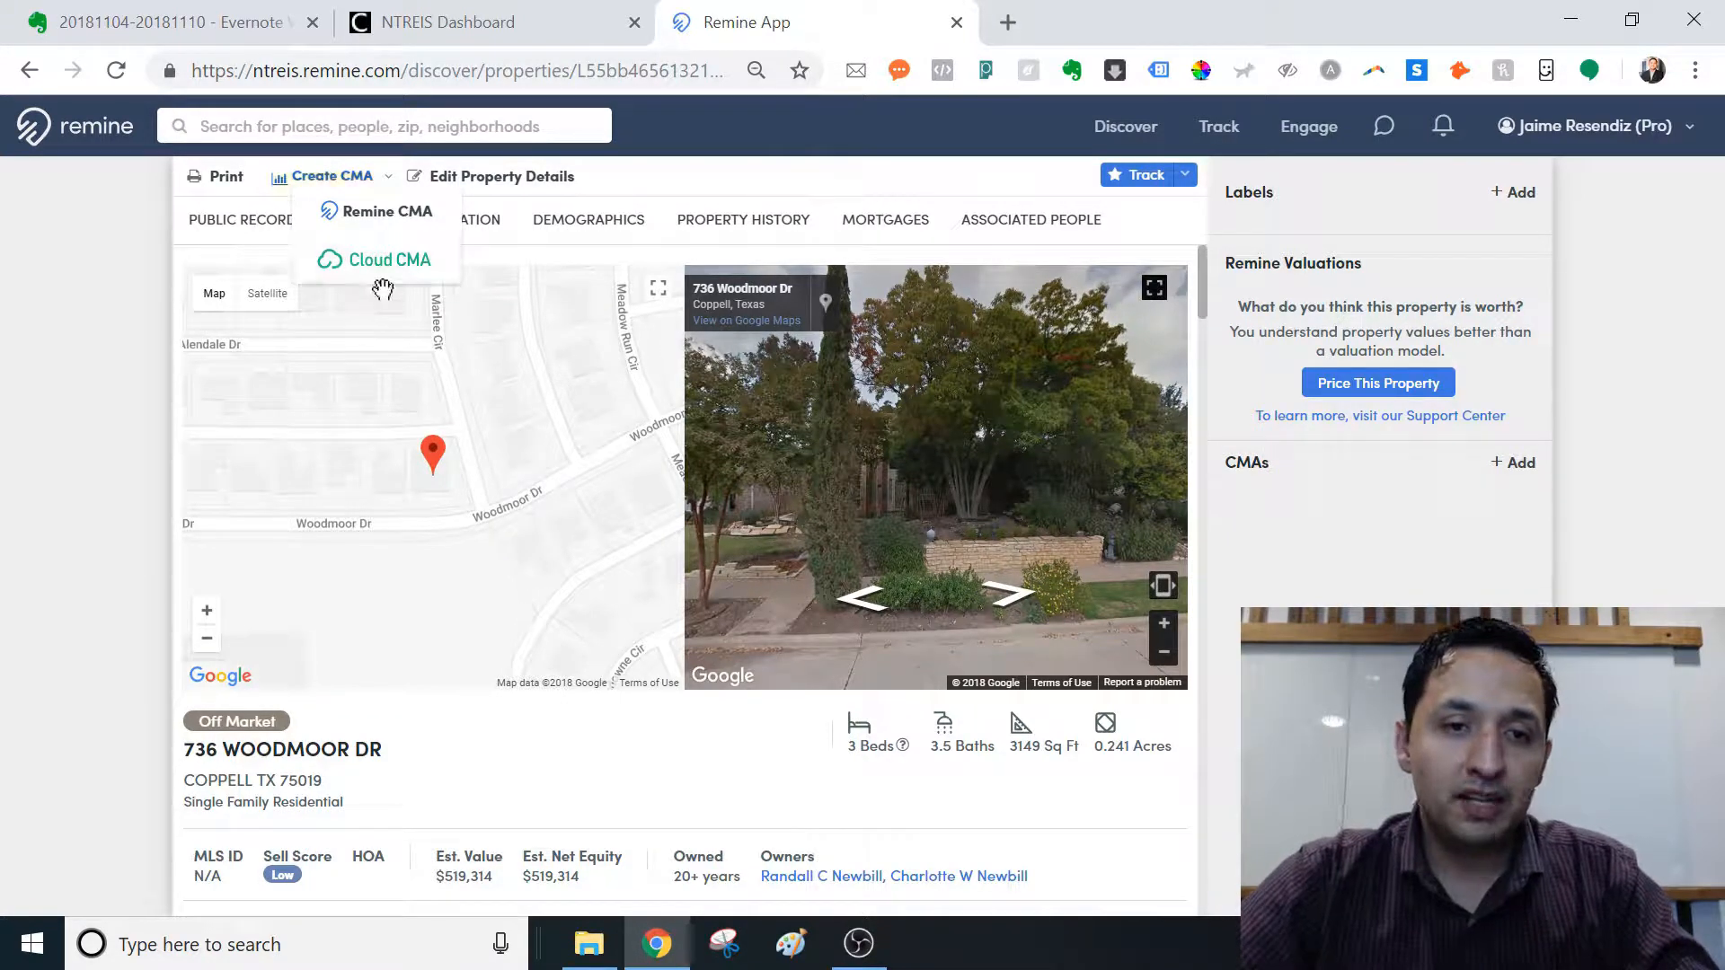
pyautogui.moveTo(386, 275)
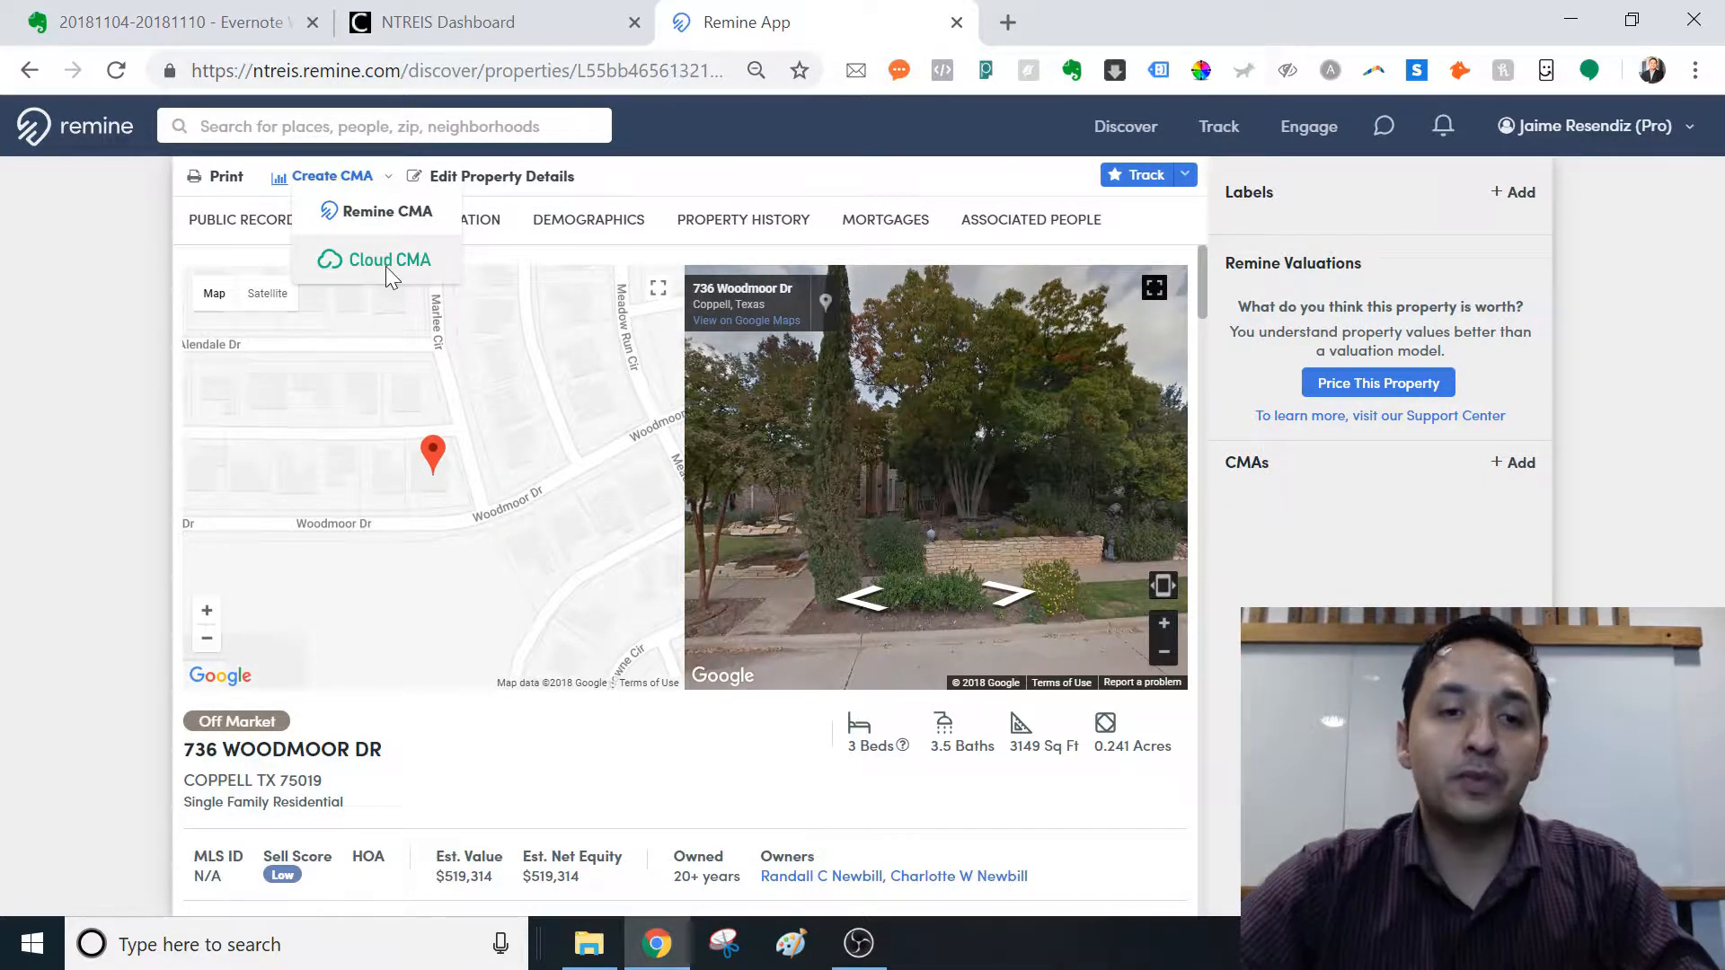
pyautogui.click(388, 259)
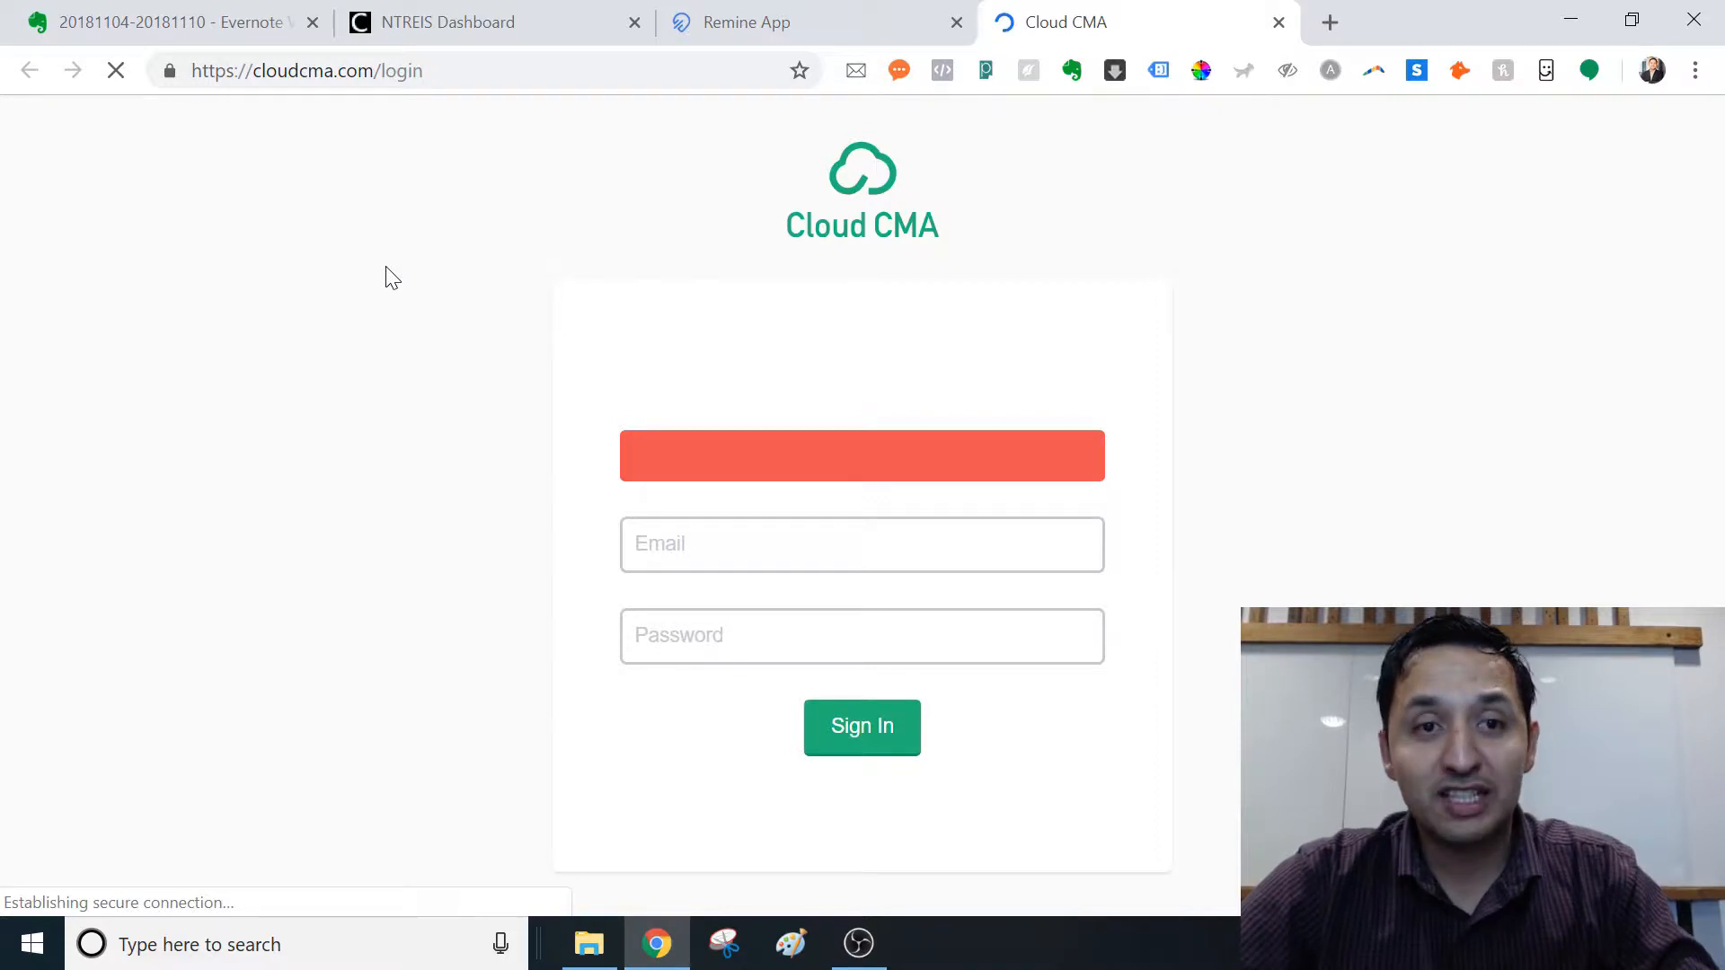
pyautogui.click(447, 21)
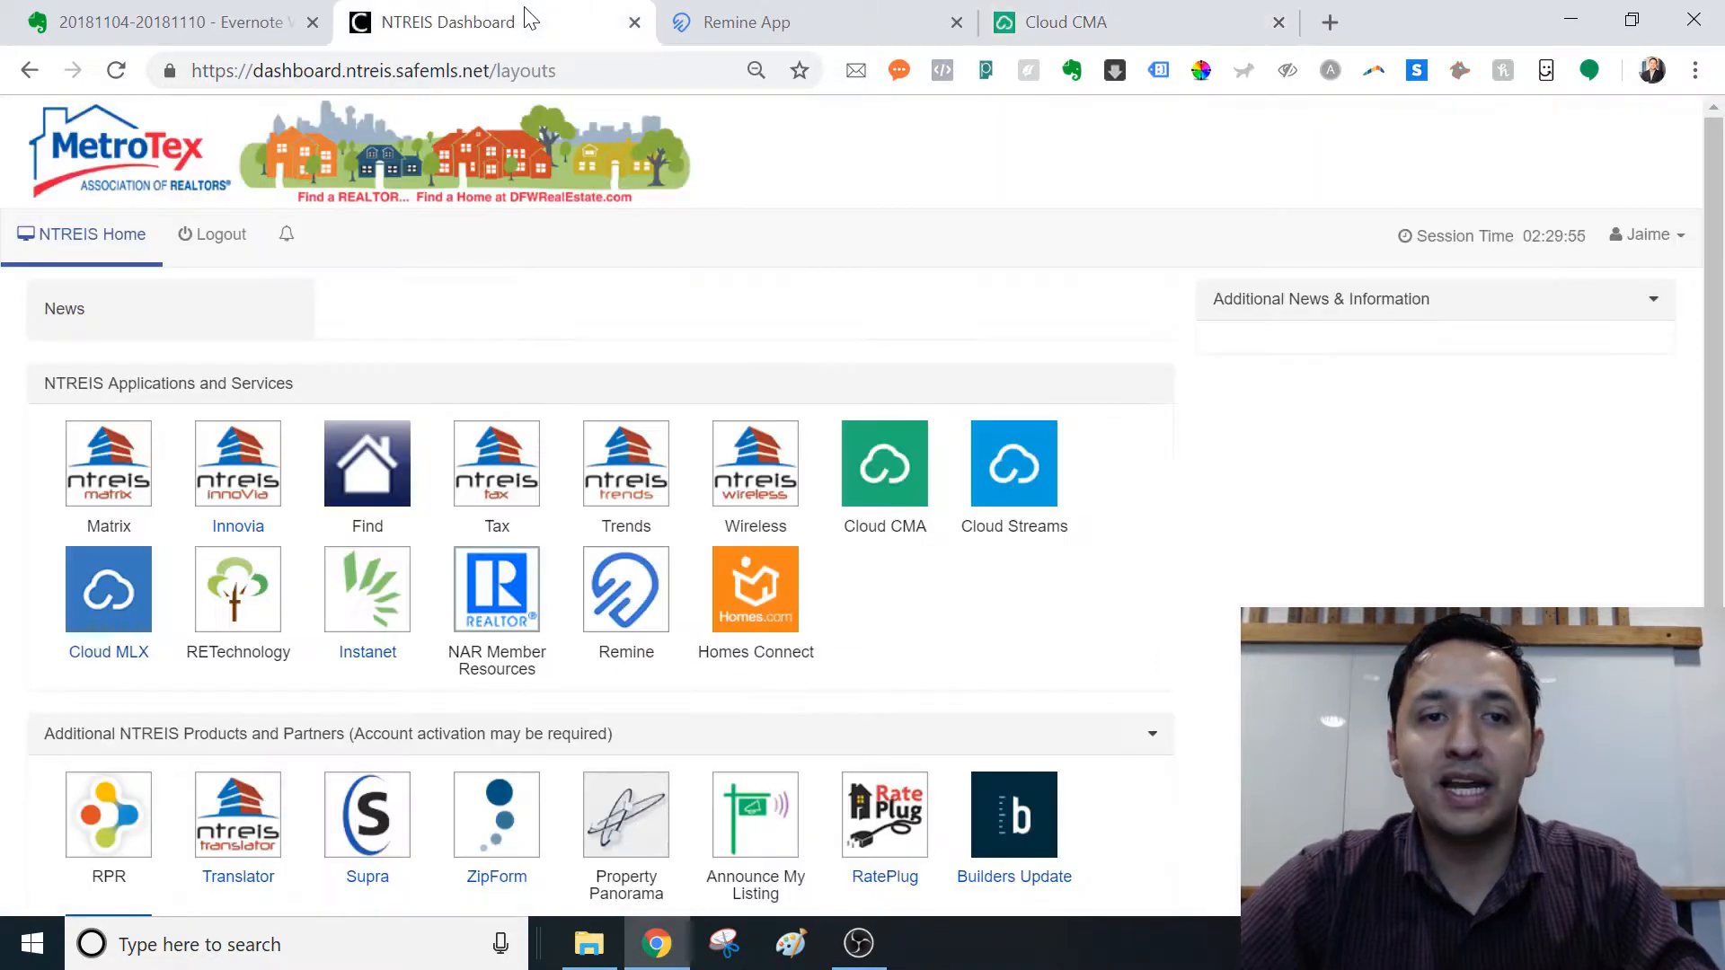
pyautogui.moveTo(884, 464)
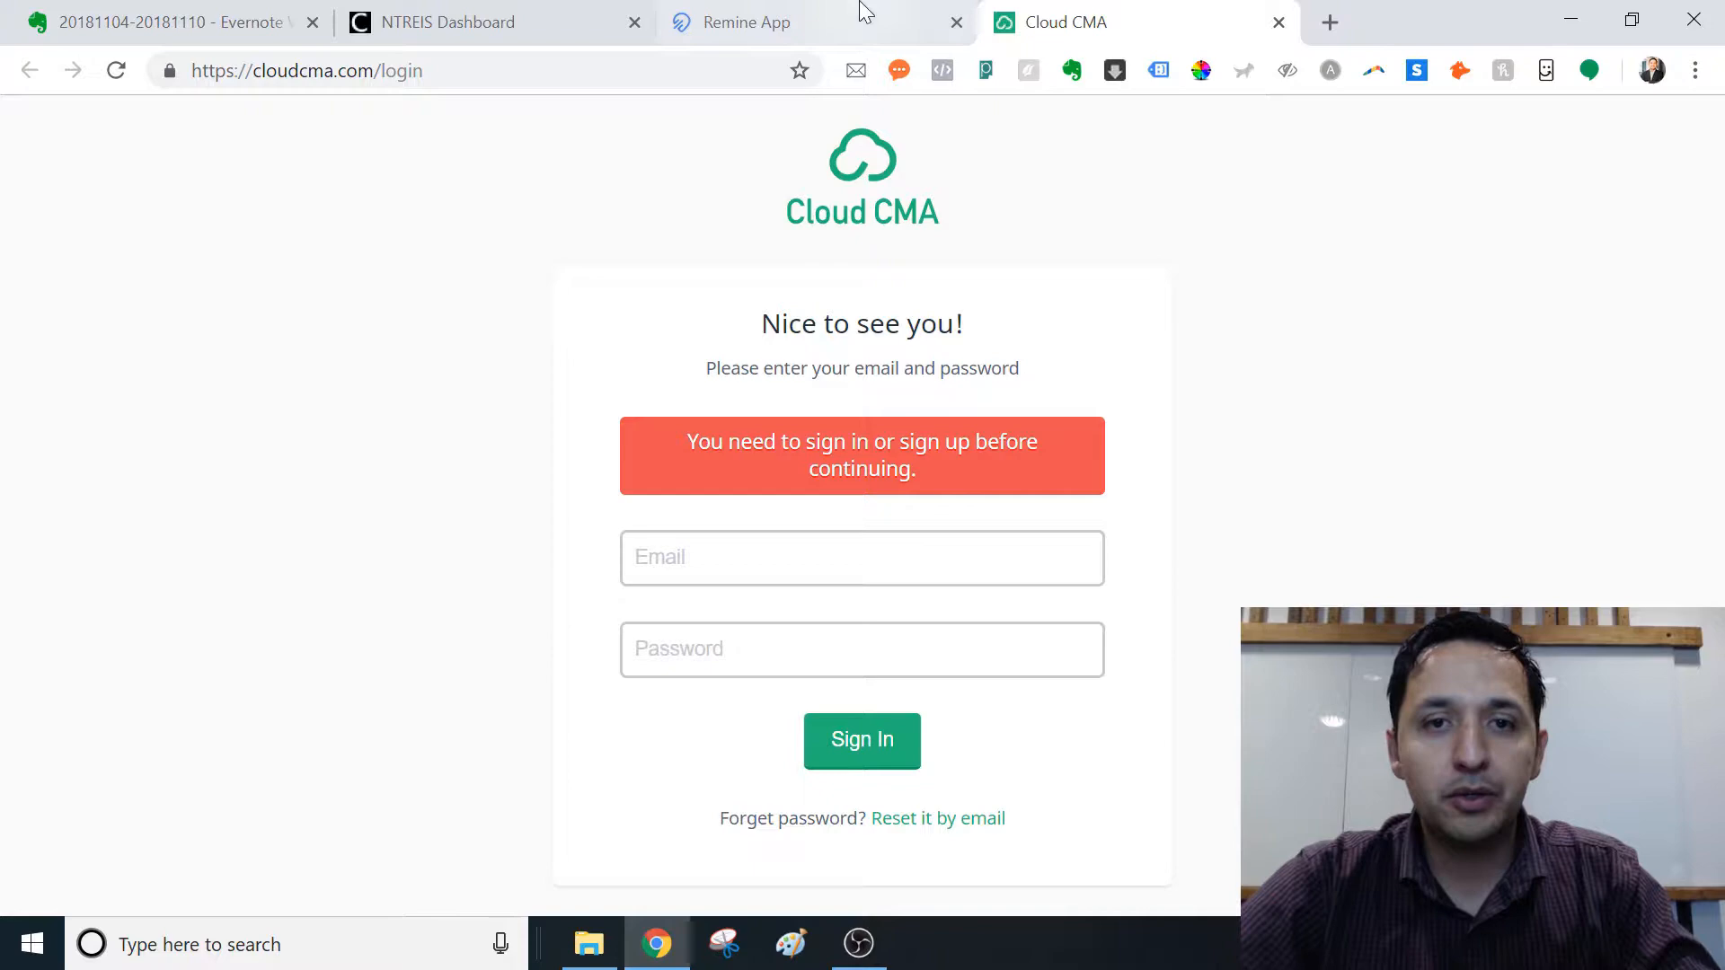
pyautogui.click(731, 21)
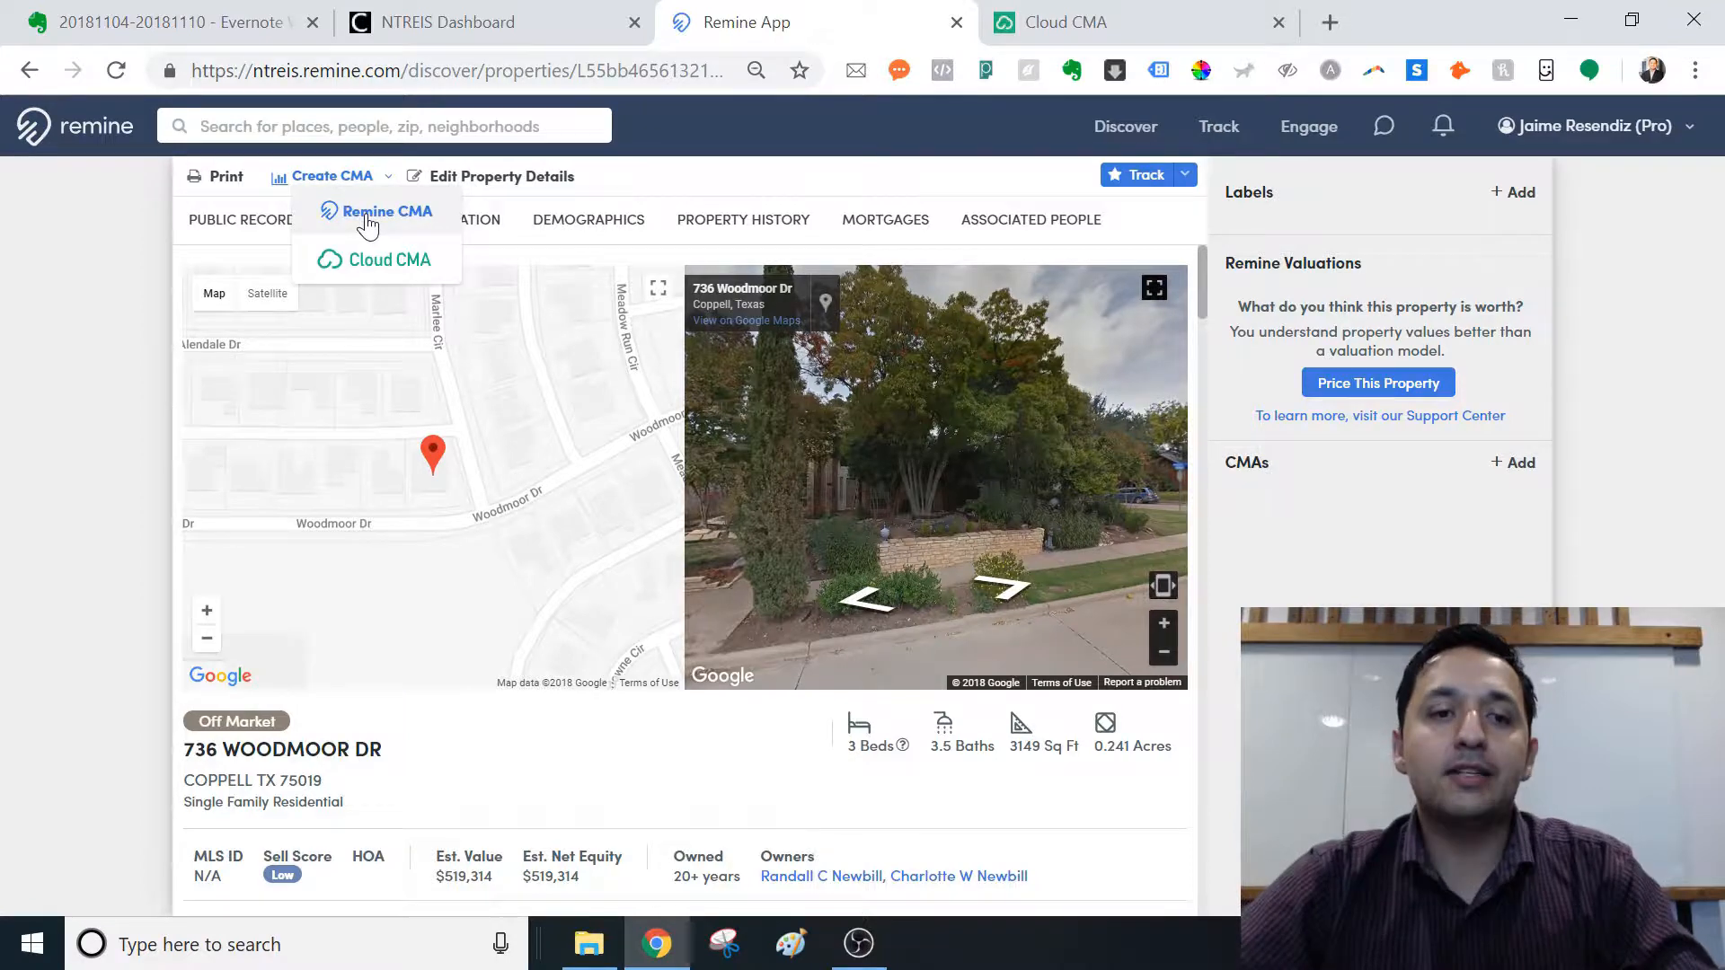
pyautogui.click(387, 210)
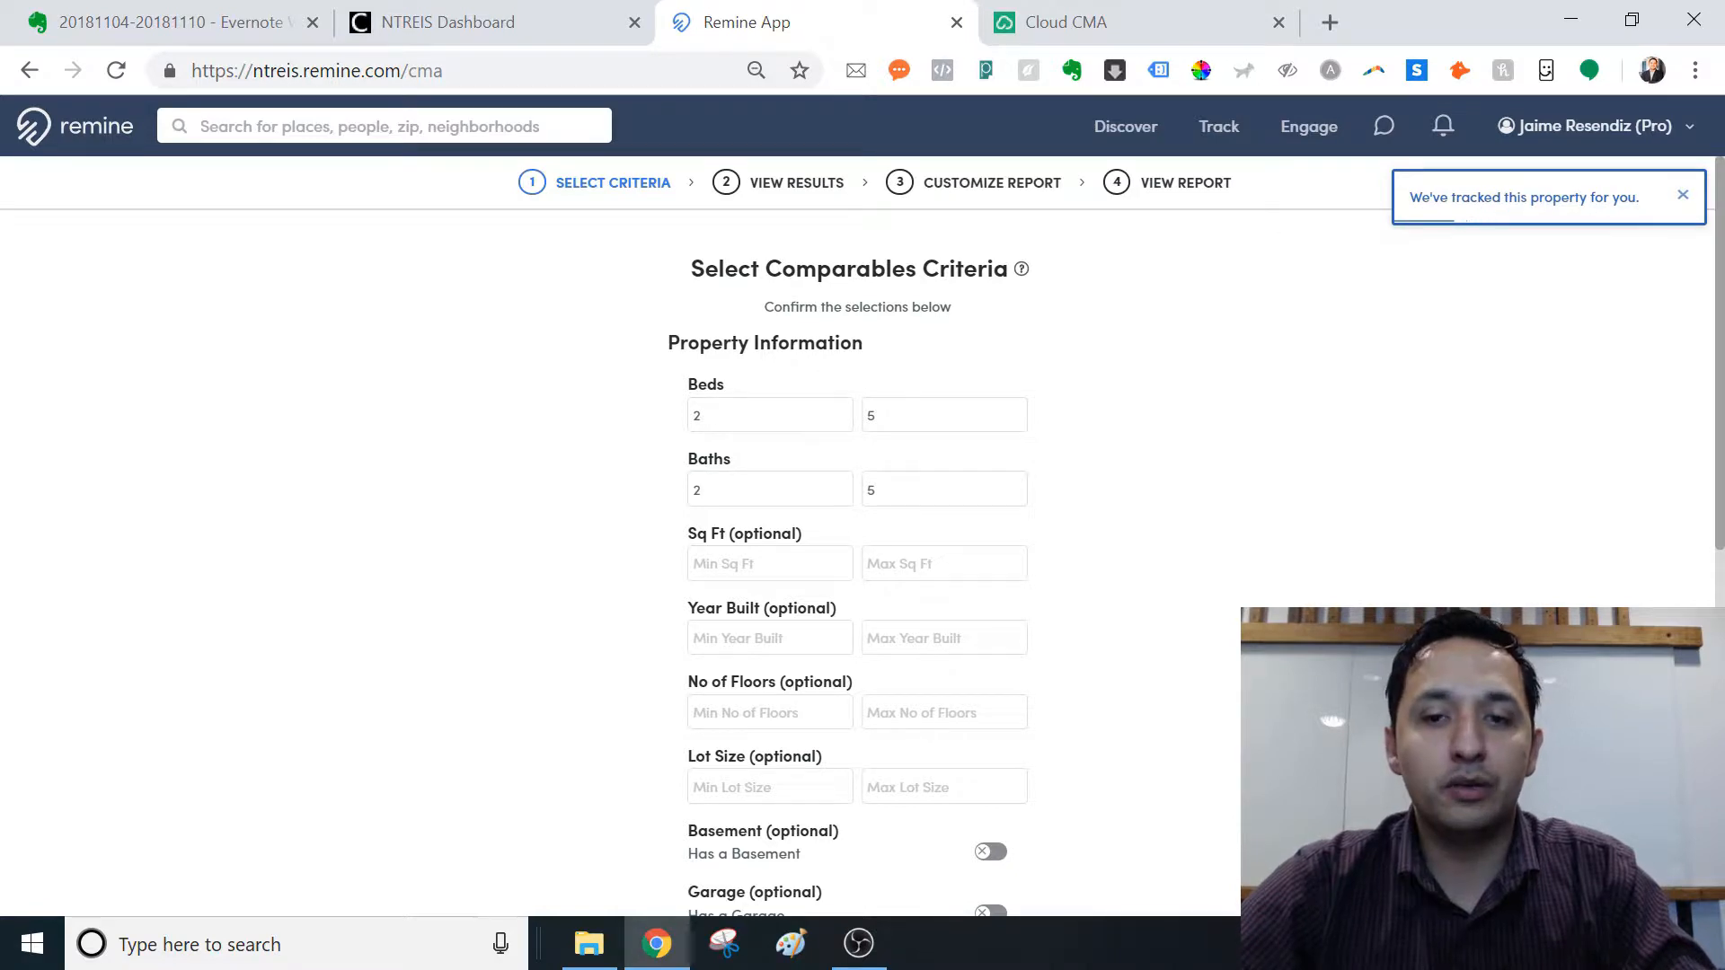
pyautogui.click(1681, 195)
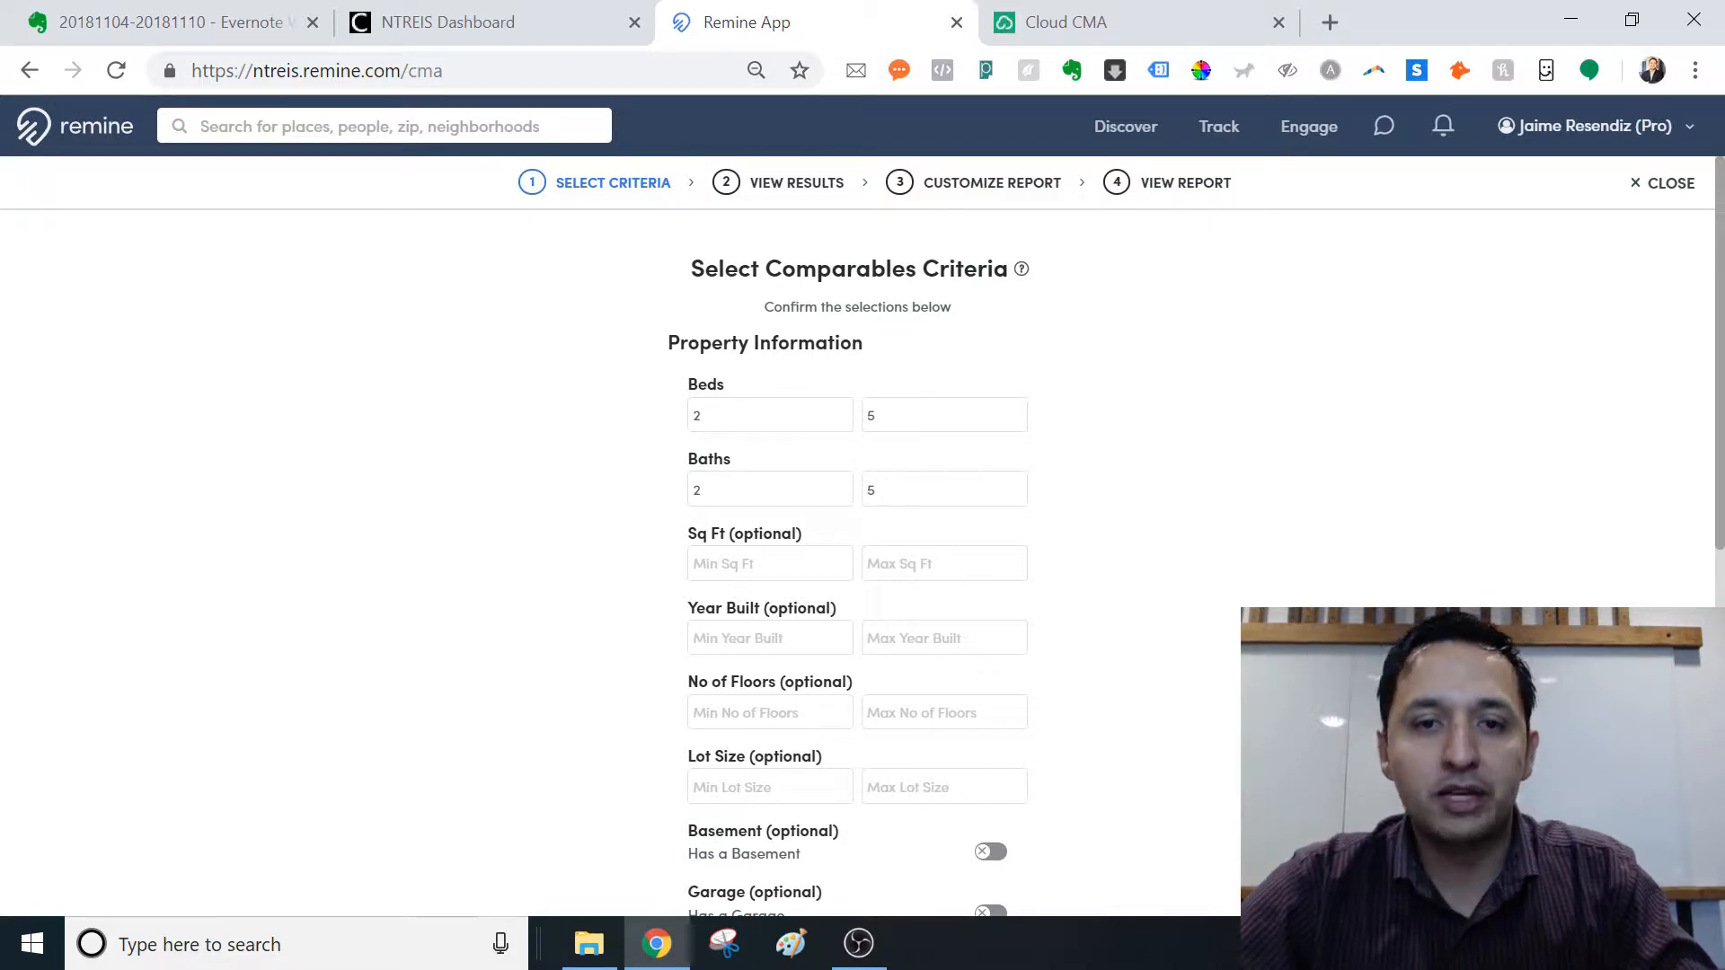
pyautogui.scroll(-3)
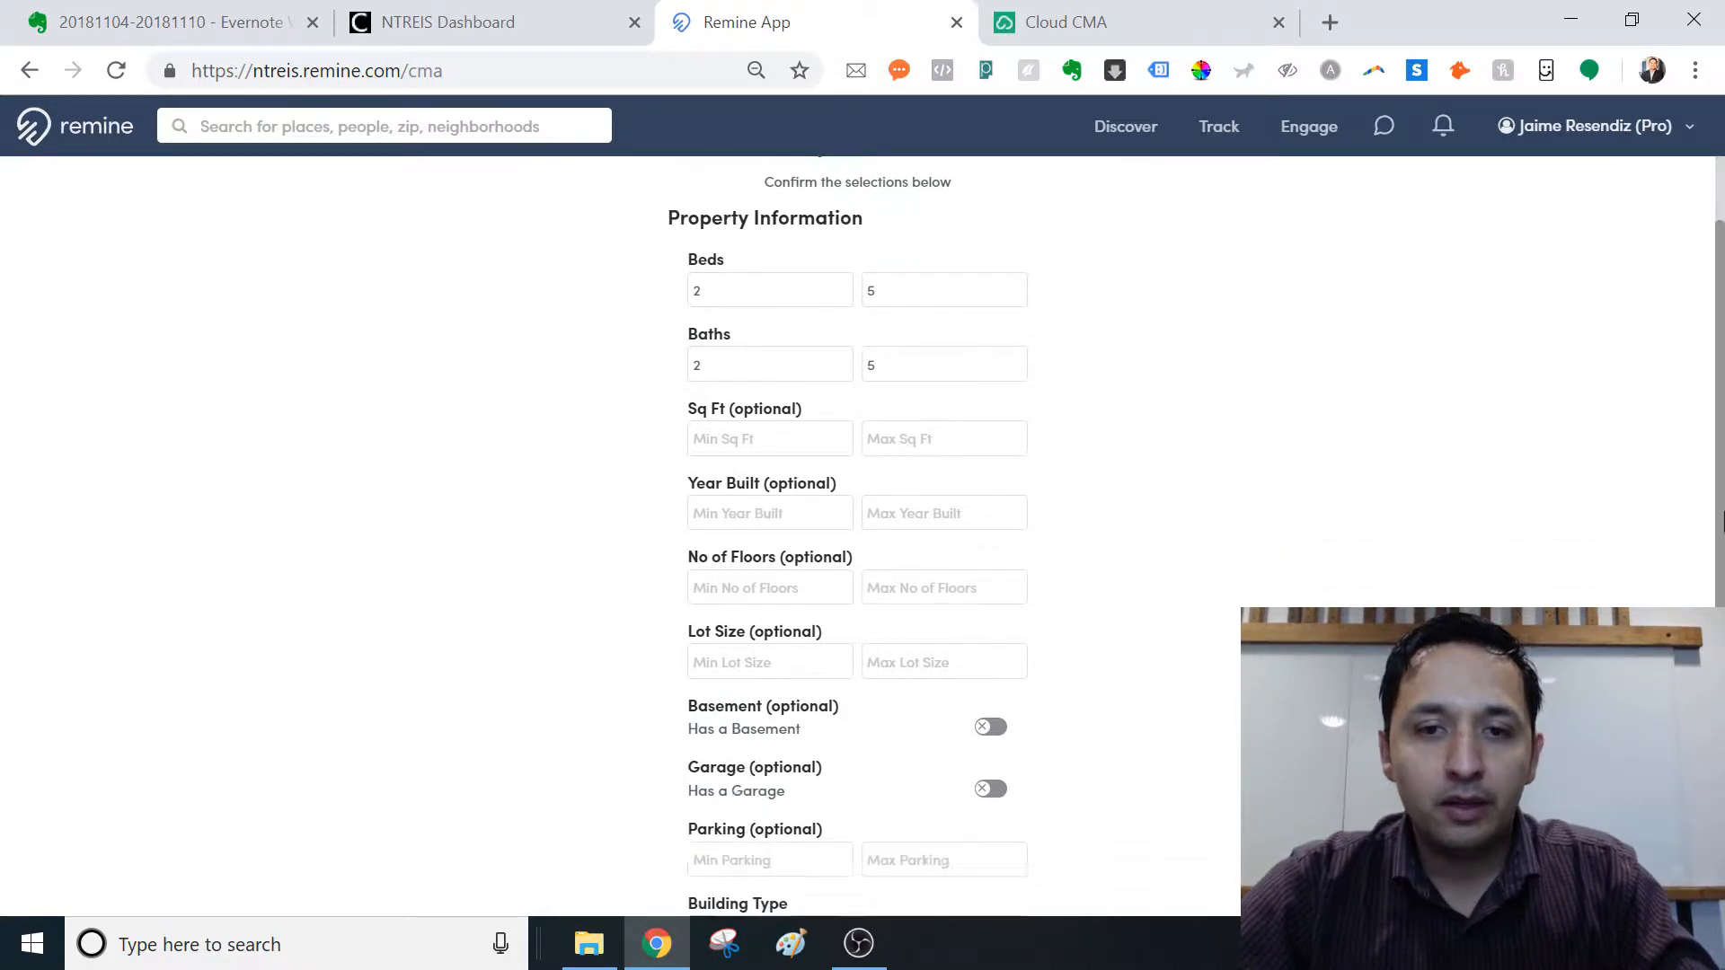
pyautogui.scroll(3)
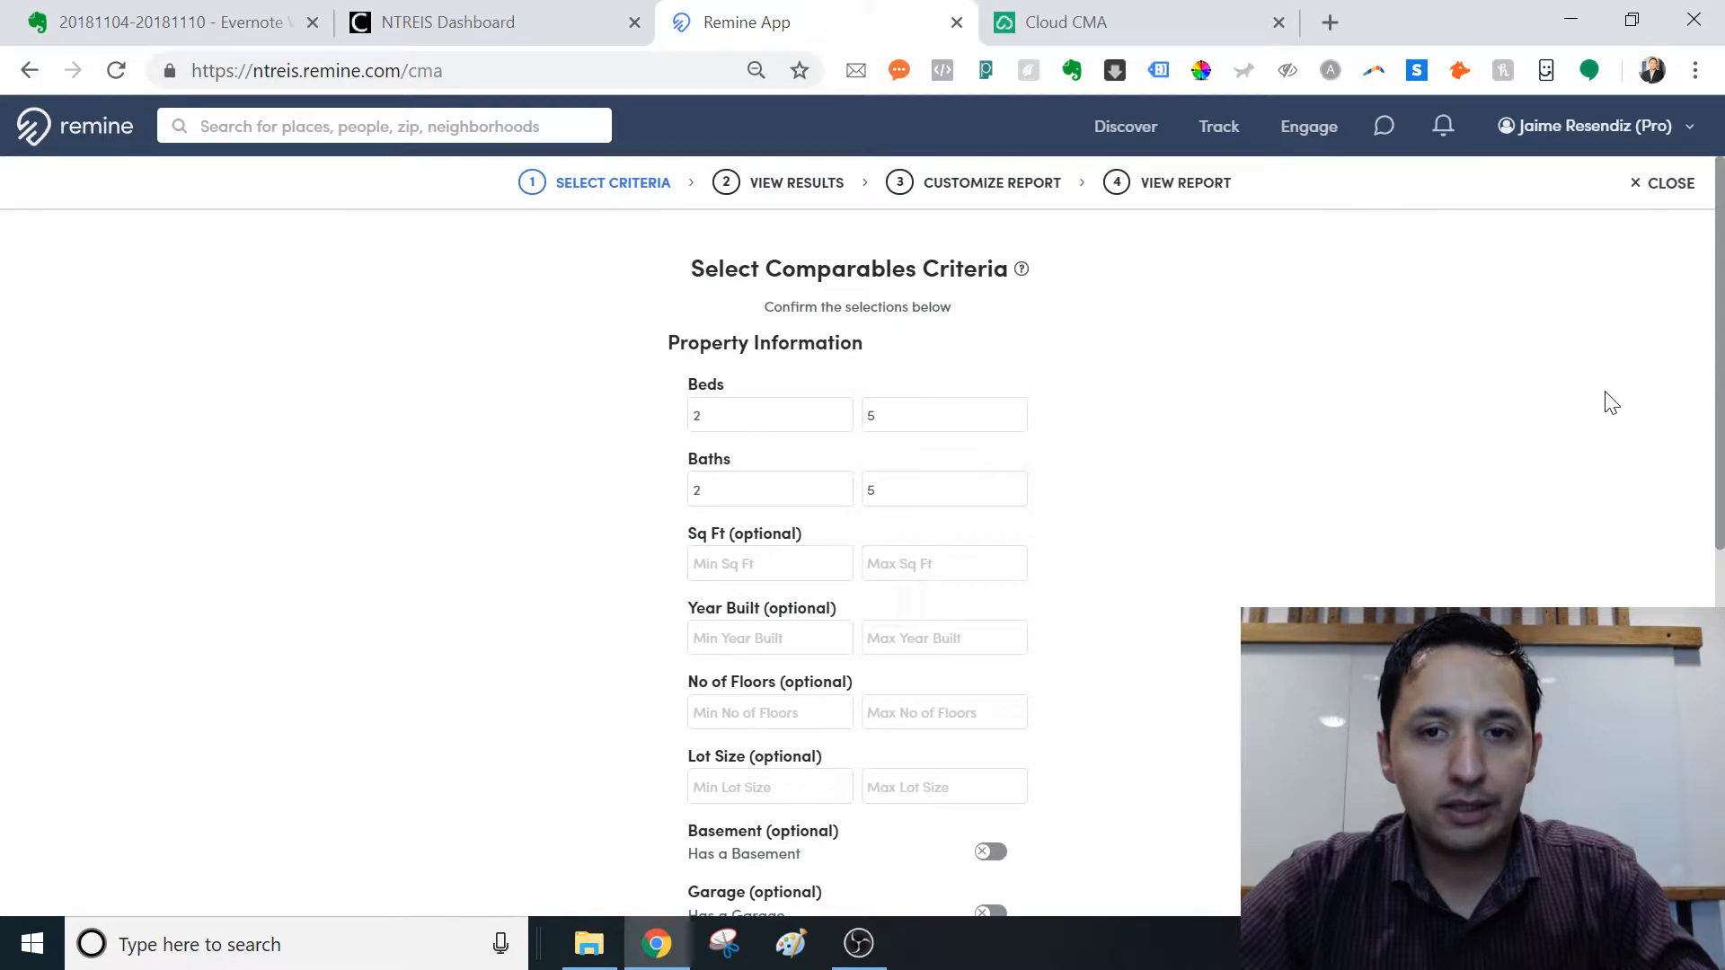
pyautogui.click(769, 415)
pyautogui.write('3')
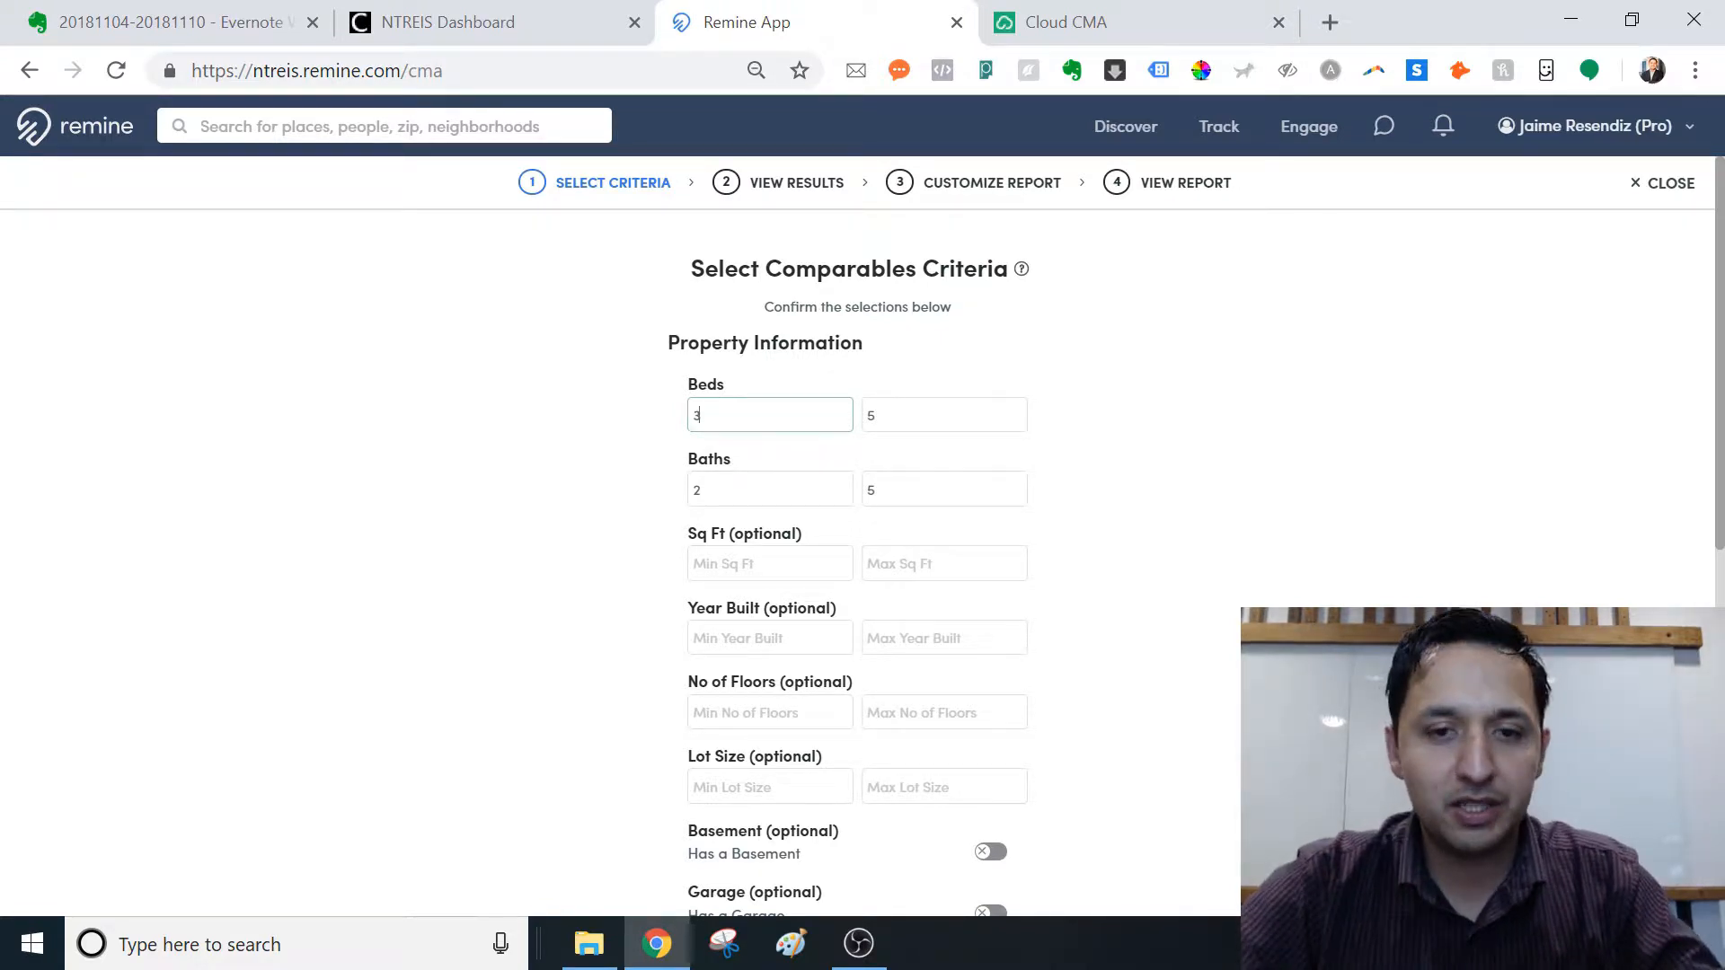
# Step: Set the comparables baths range to 2–5
pyautogui.click(770, 490)
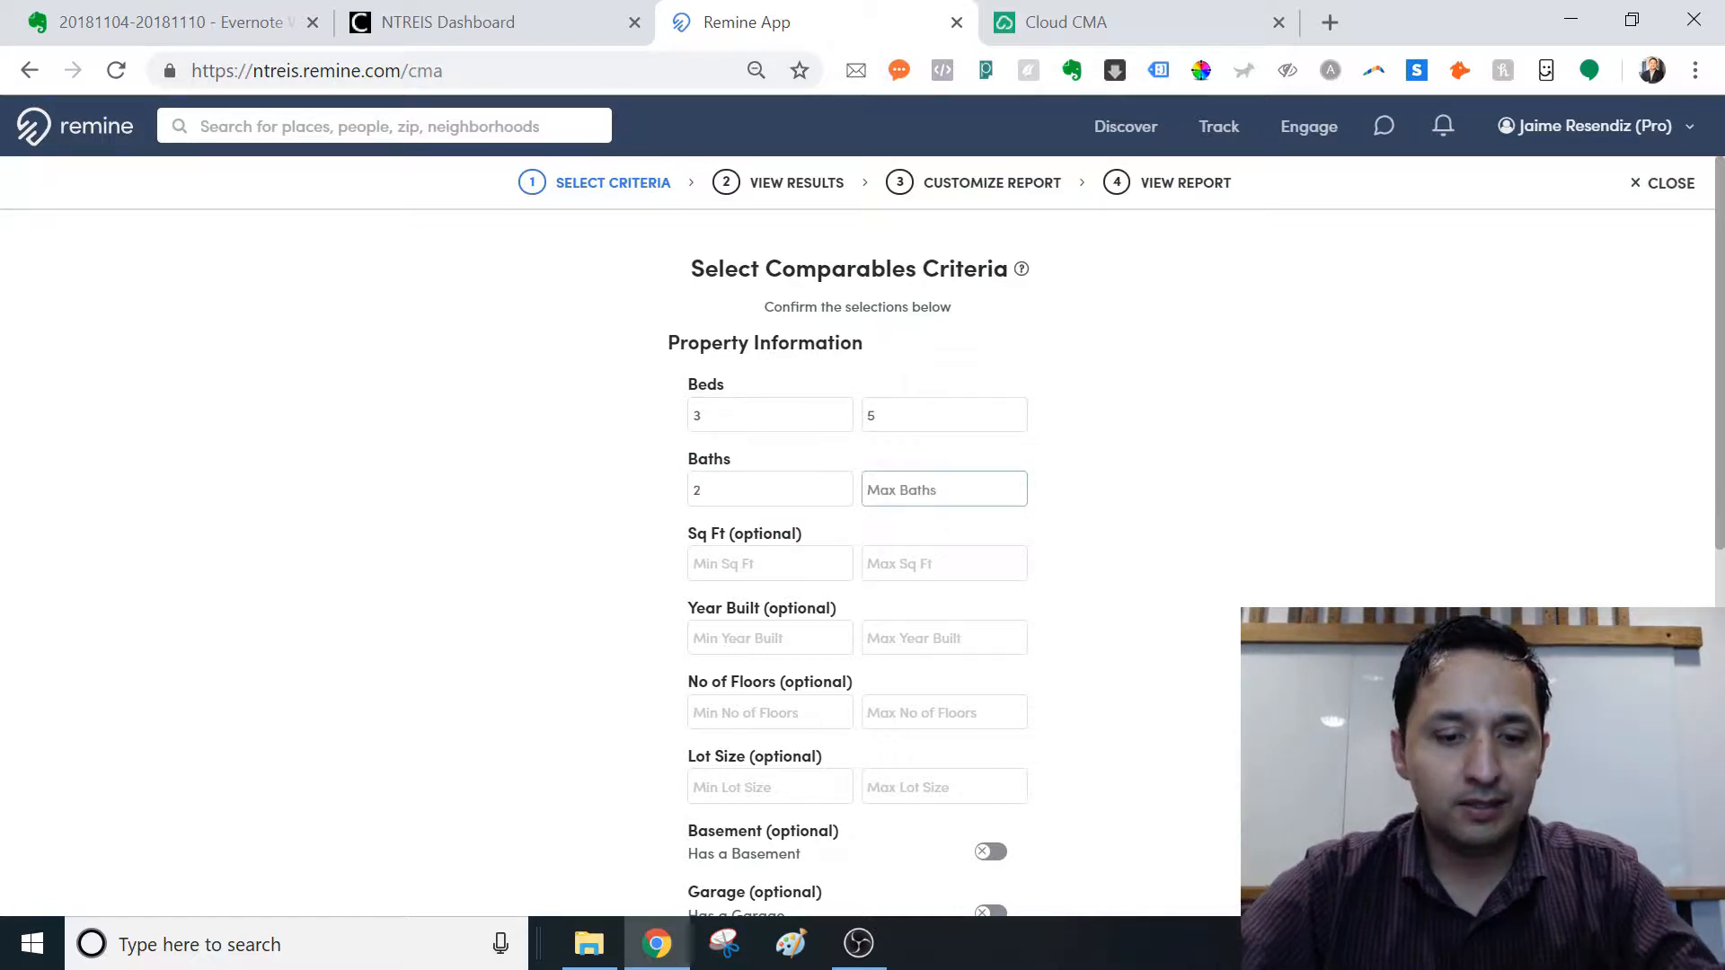
pyautogui.write('4')
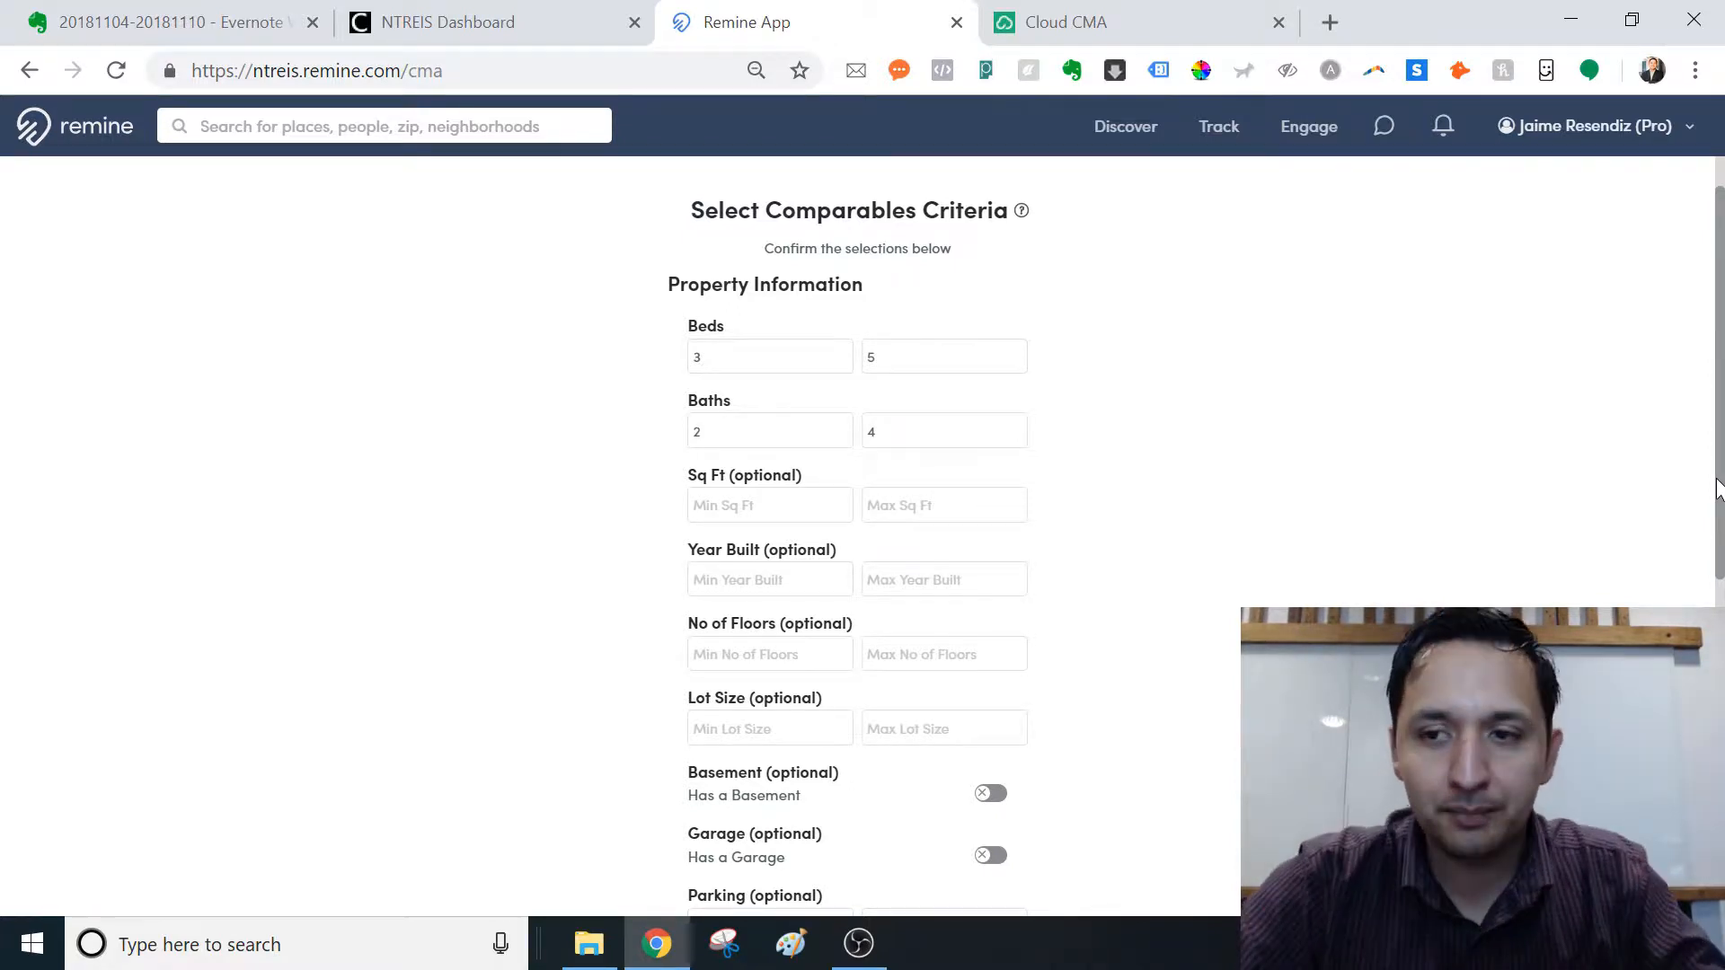
pyautogui.scroll(-3)
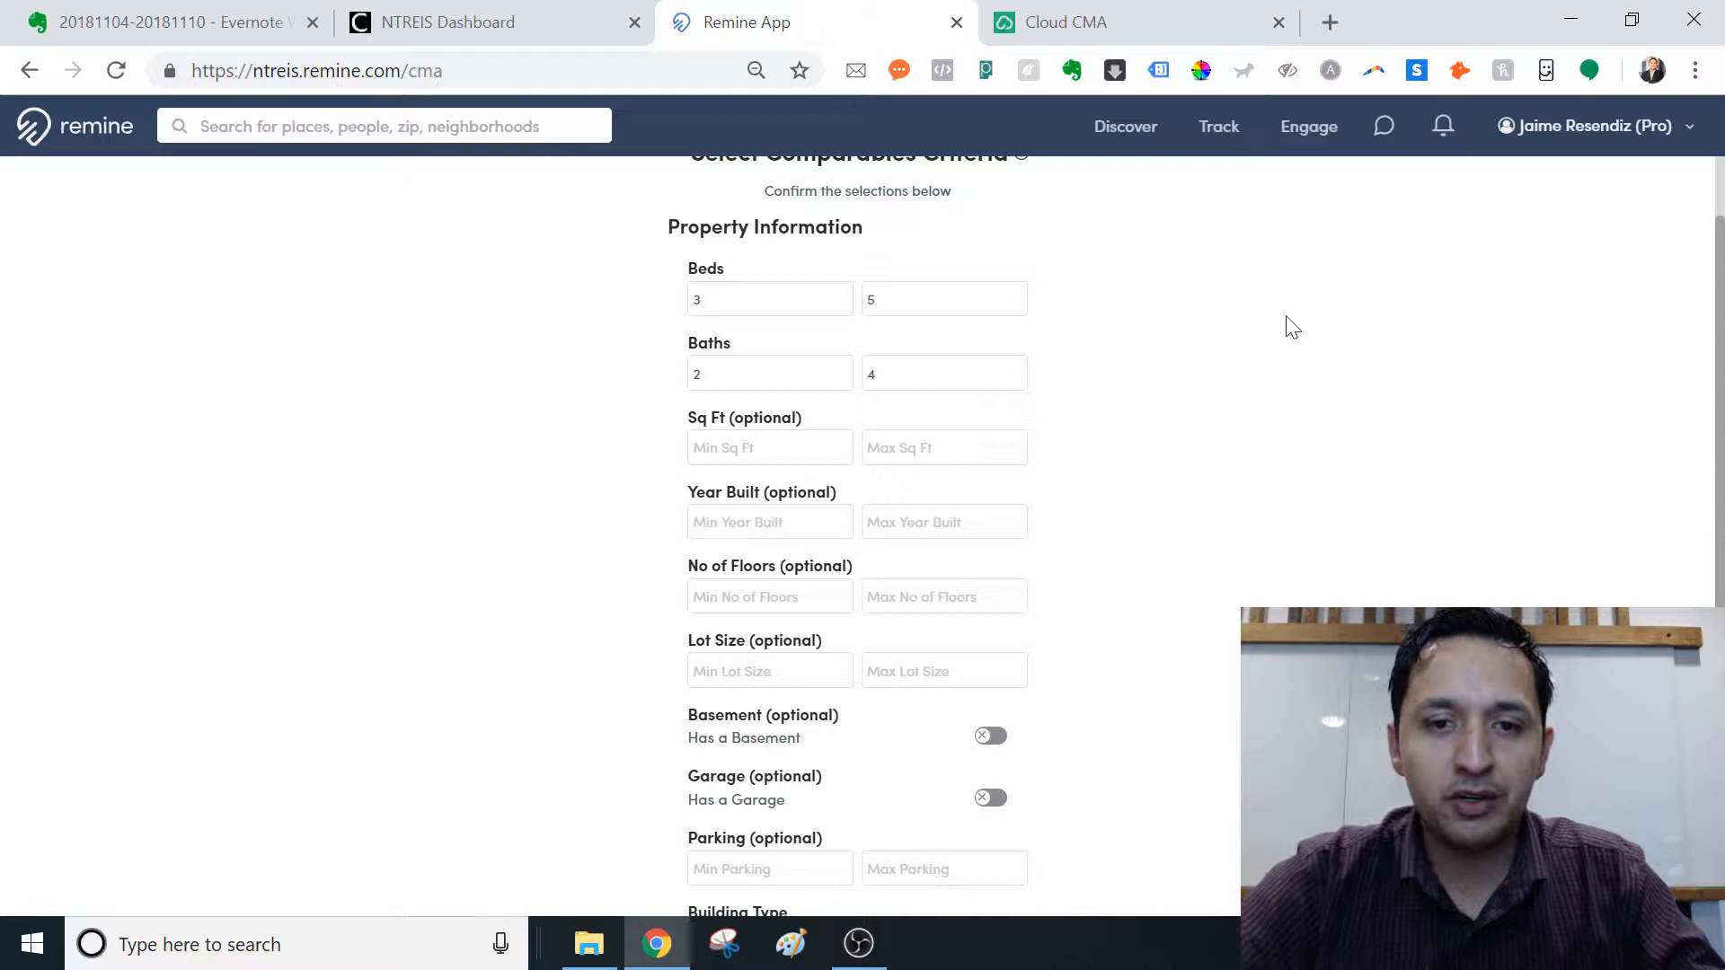
pyautogui.click(942, 372)
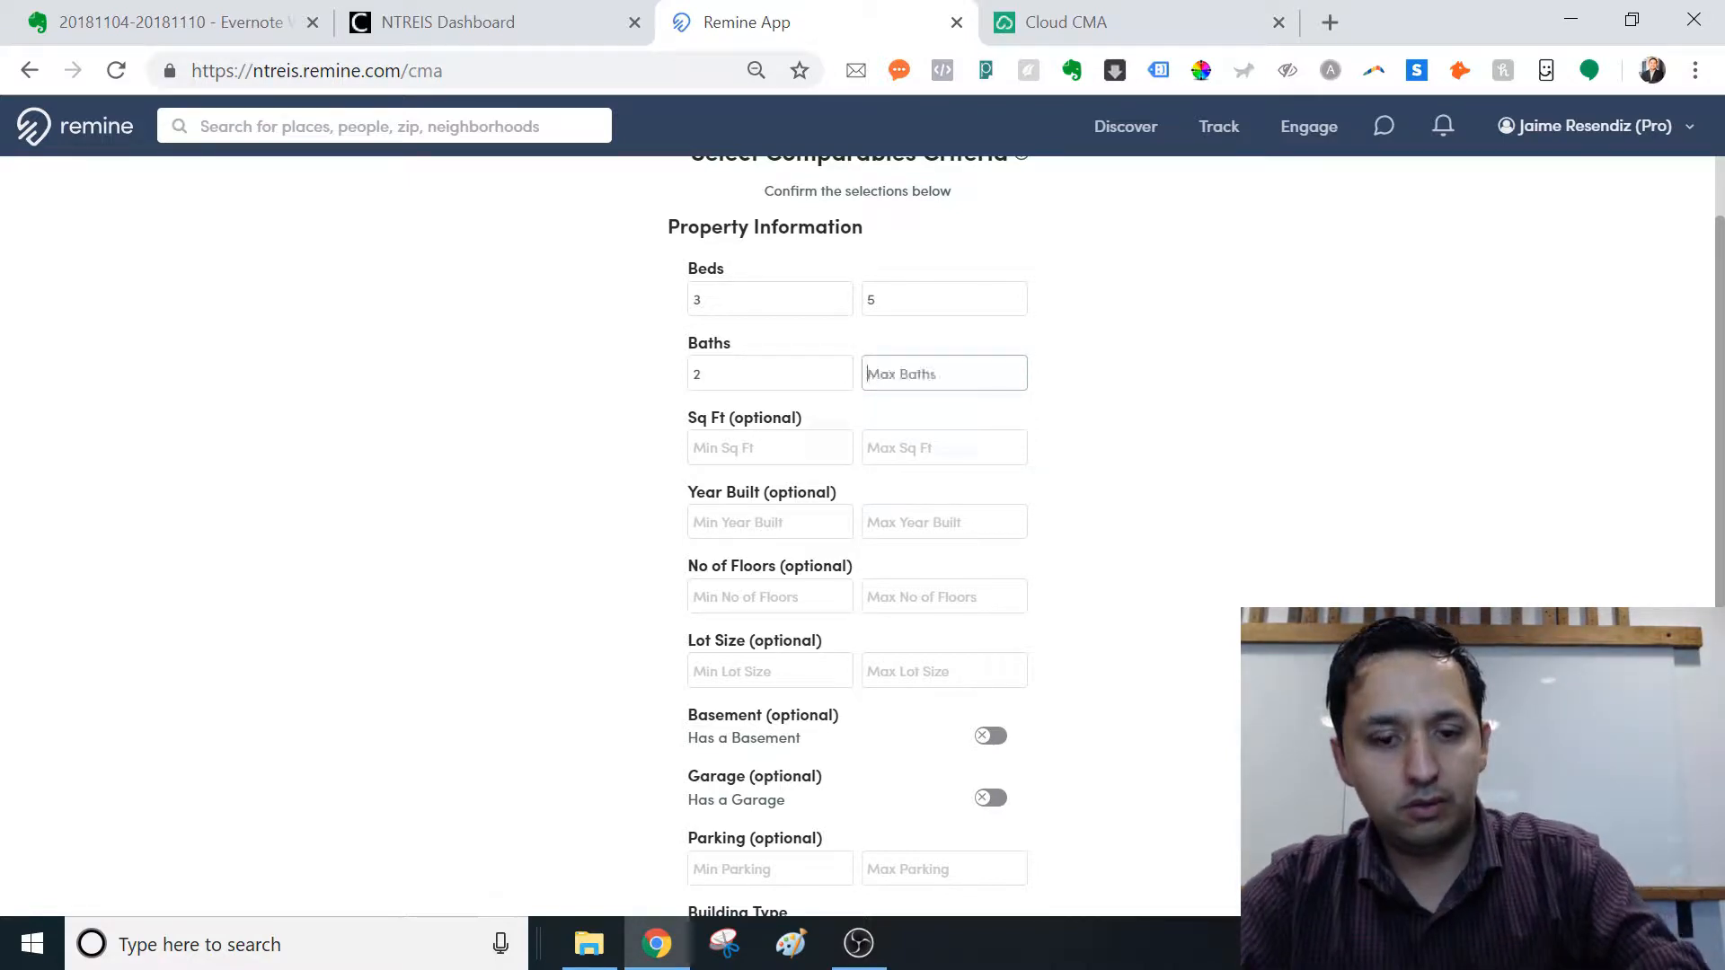
pyautogui.write('5')
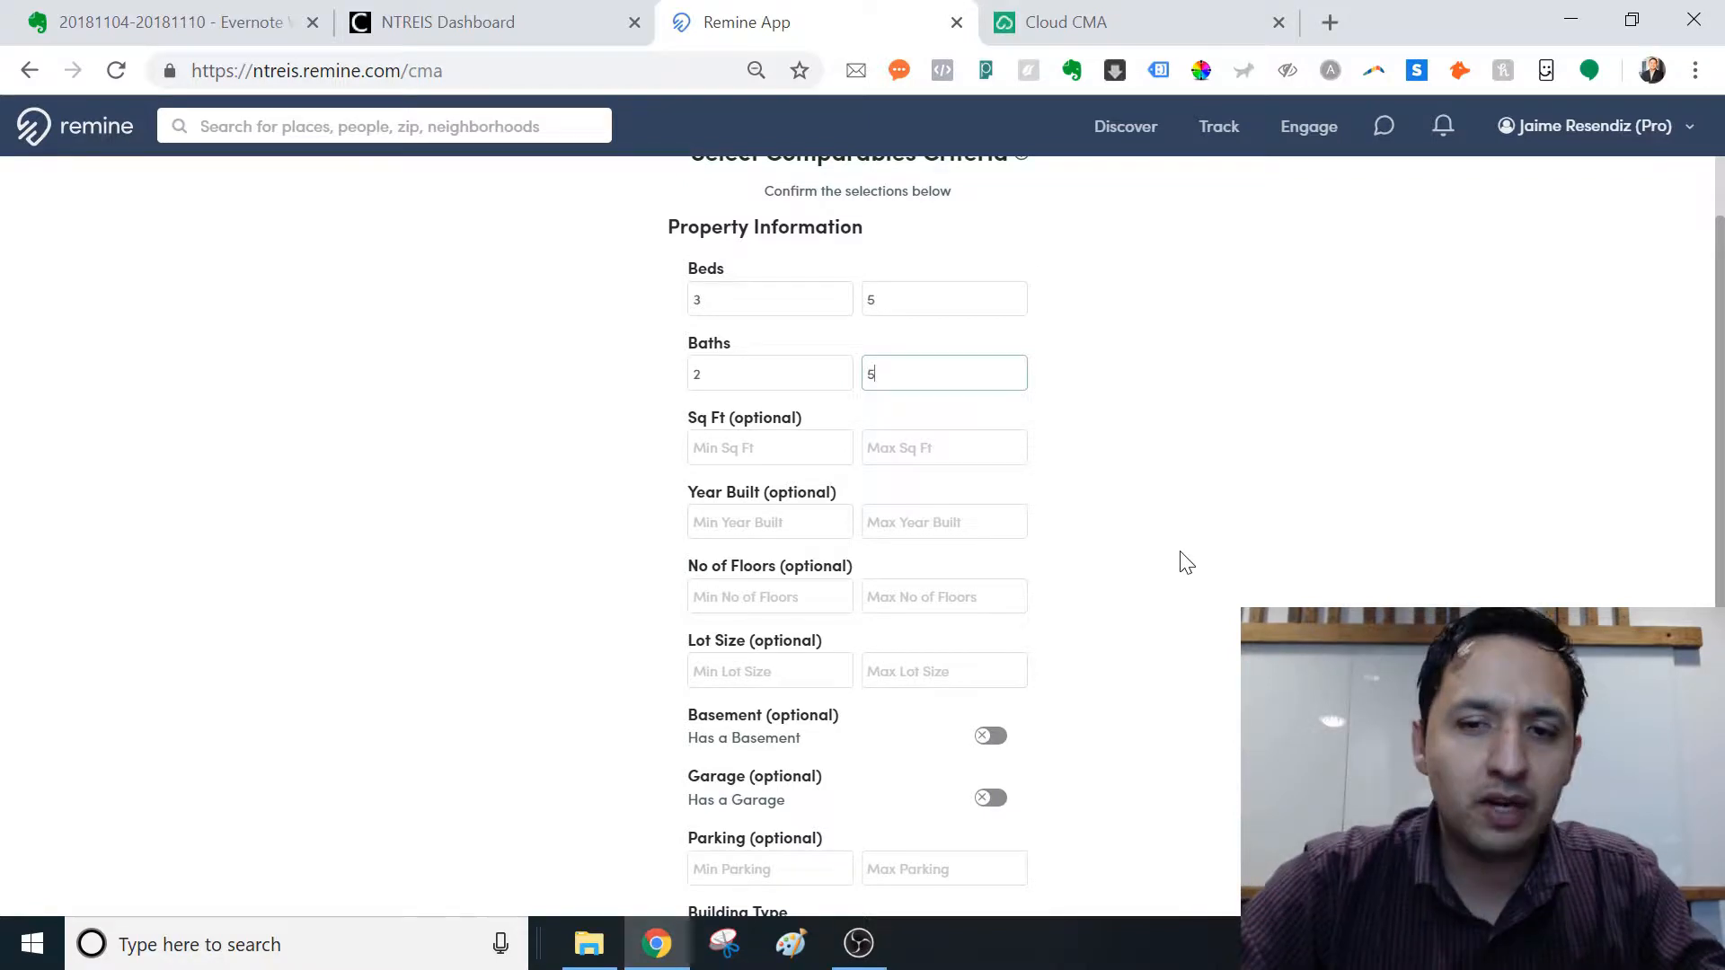
pyautogui.scroll(-3)
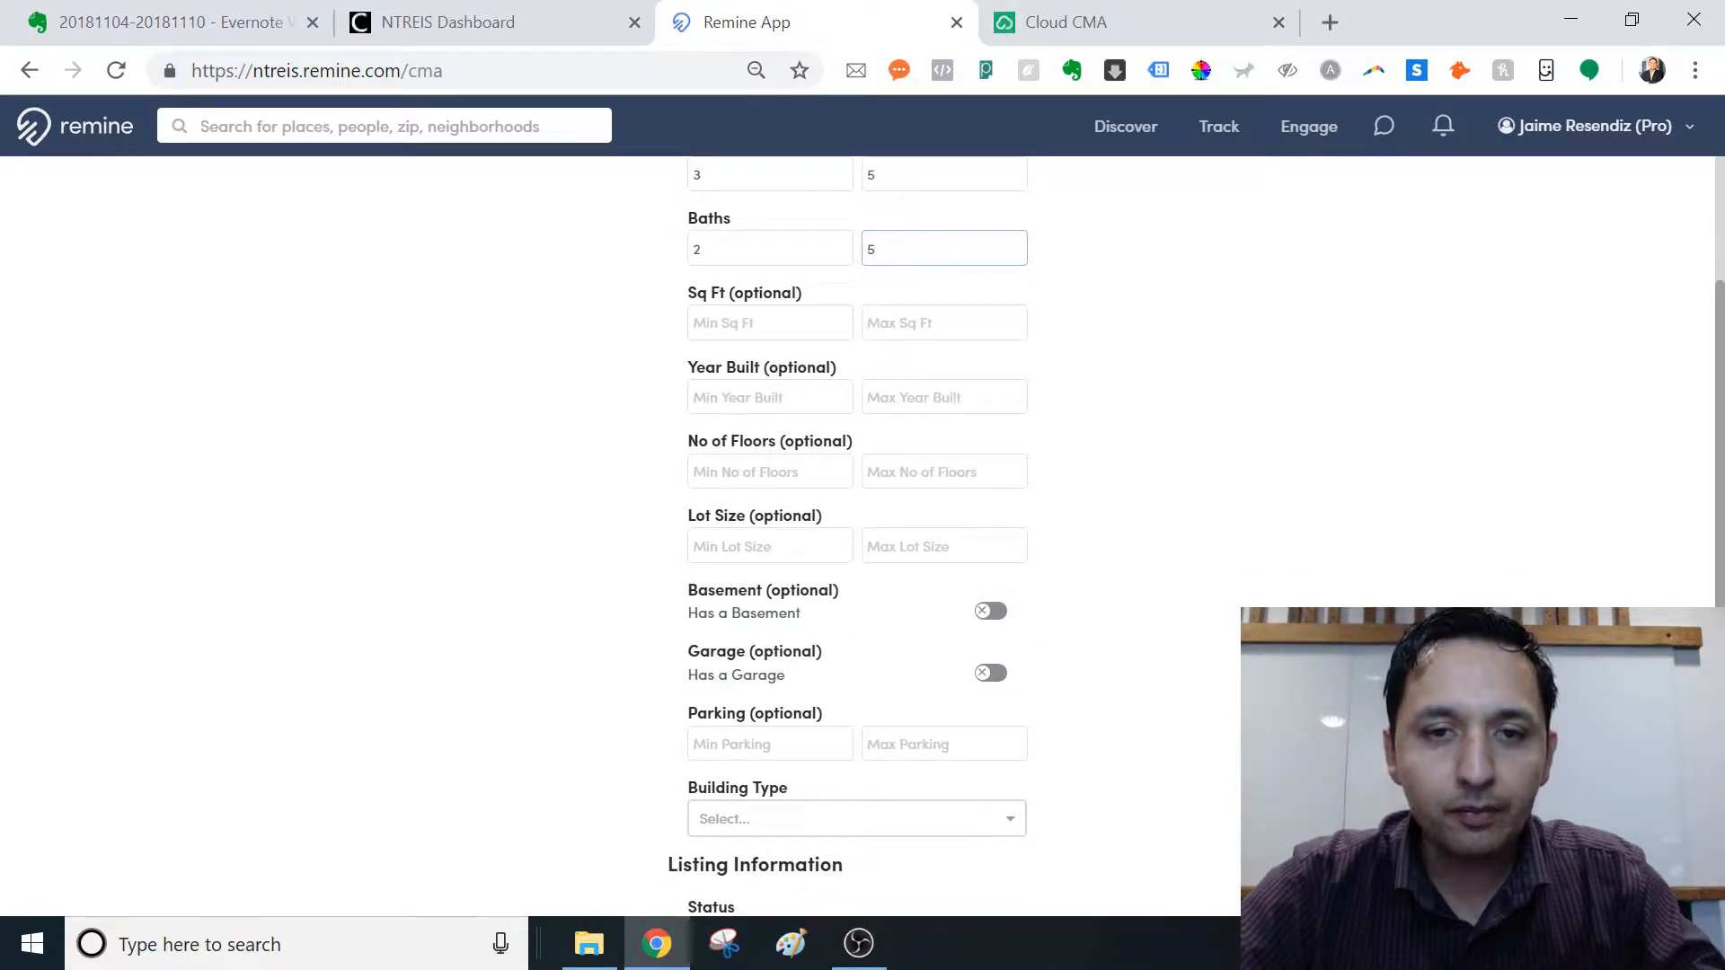
pyautogui.moveTo(755, 426)
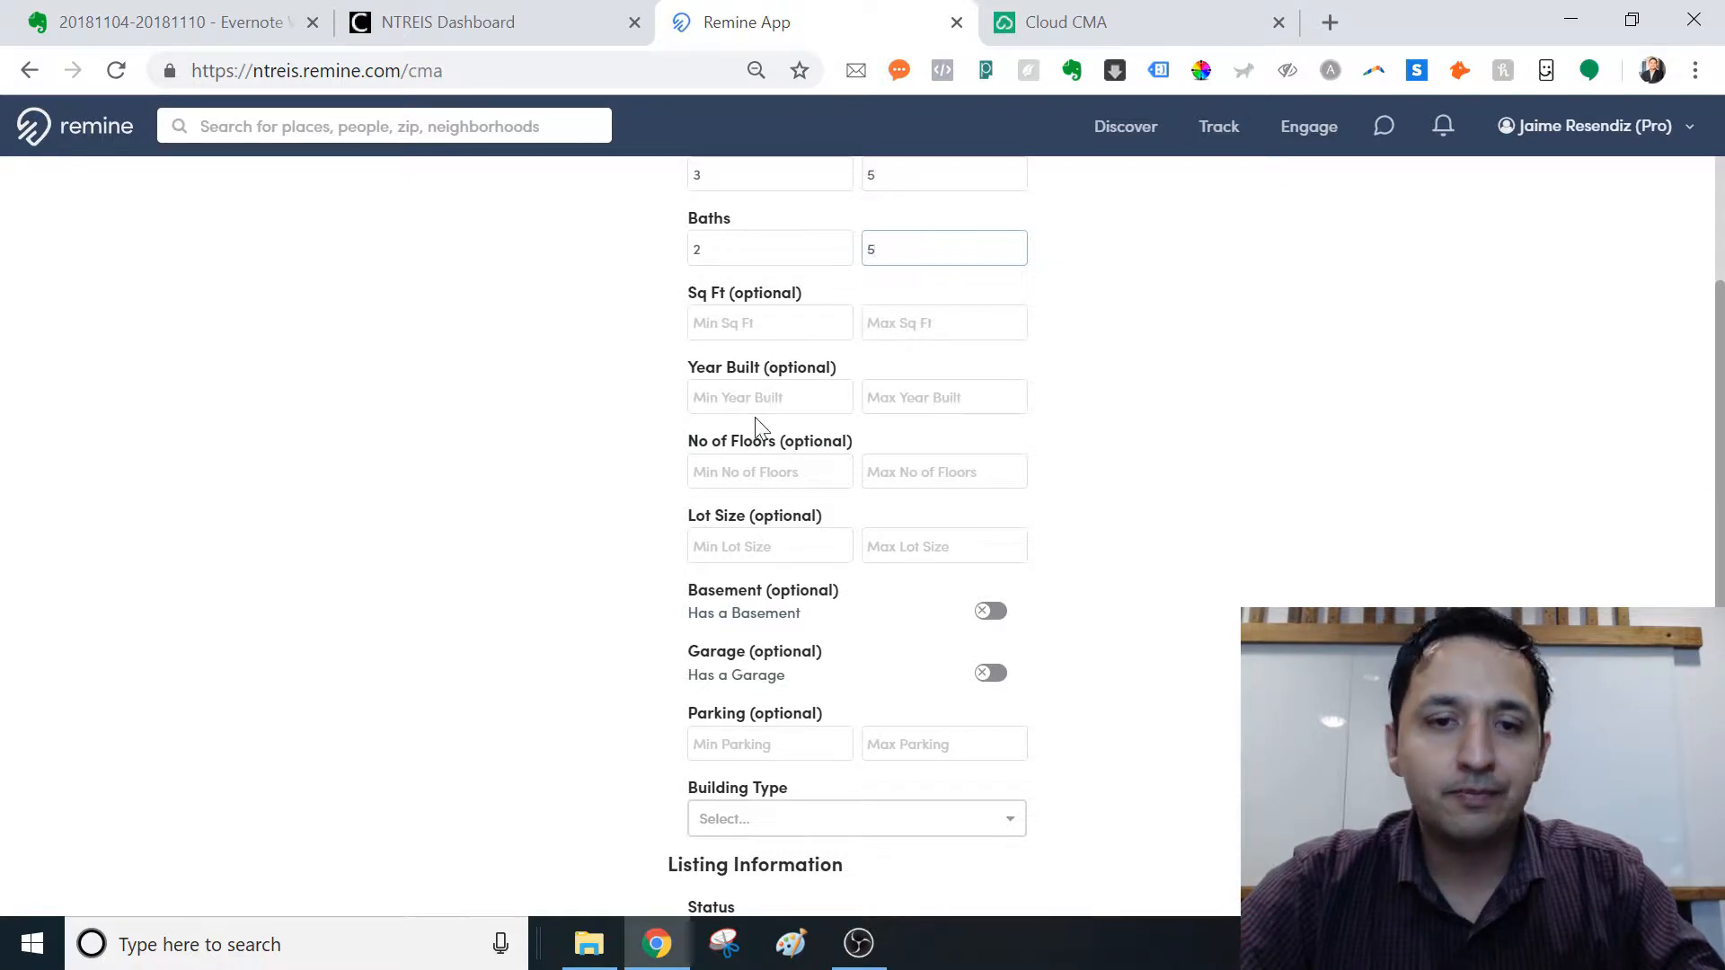
pyautogui.moveTo(651, 418)
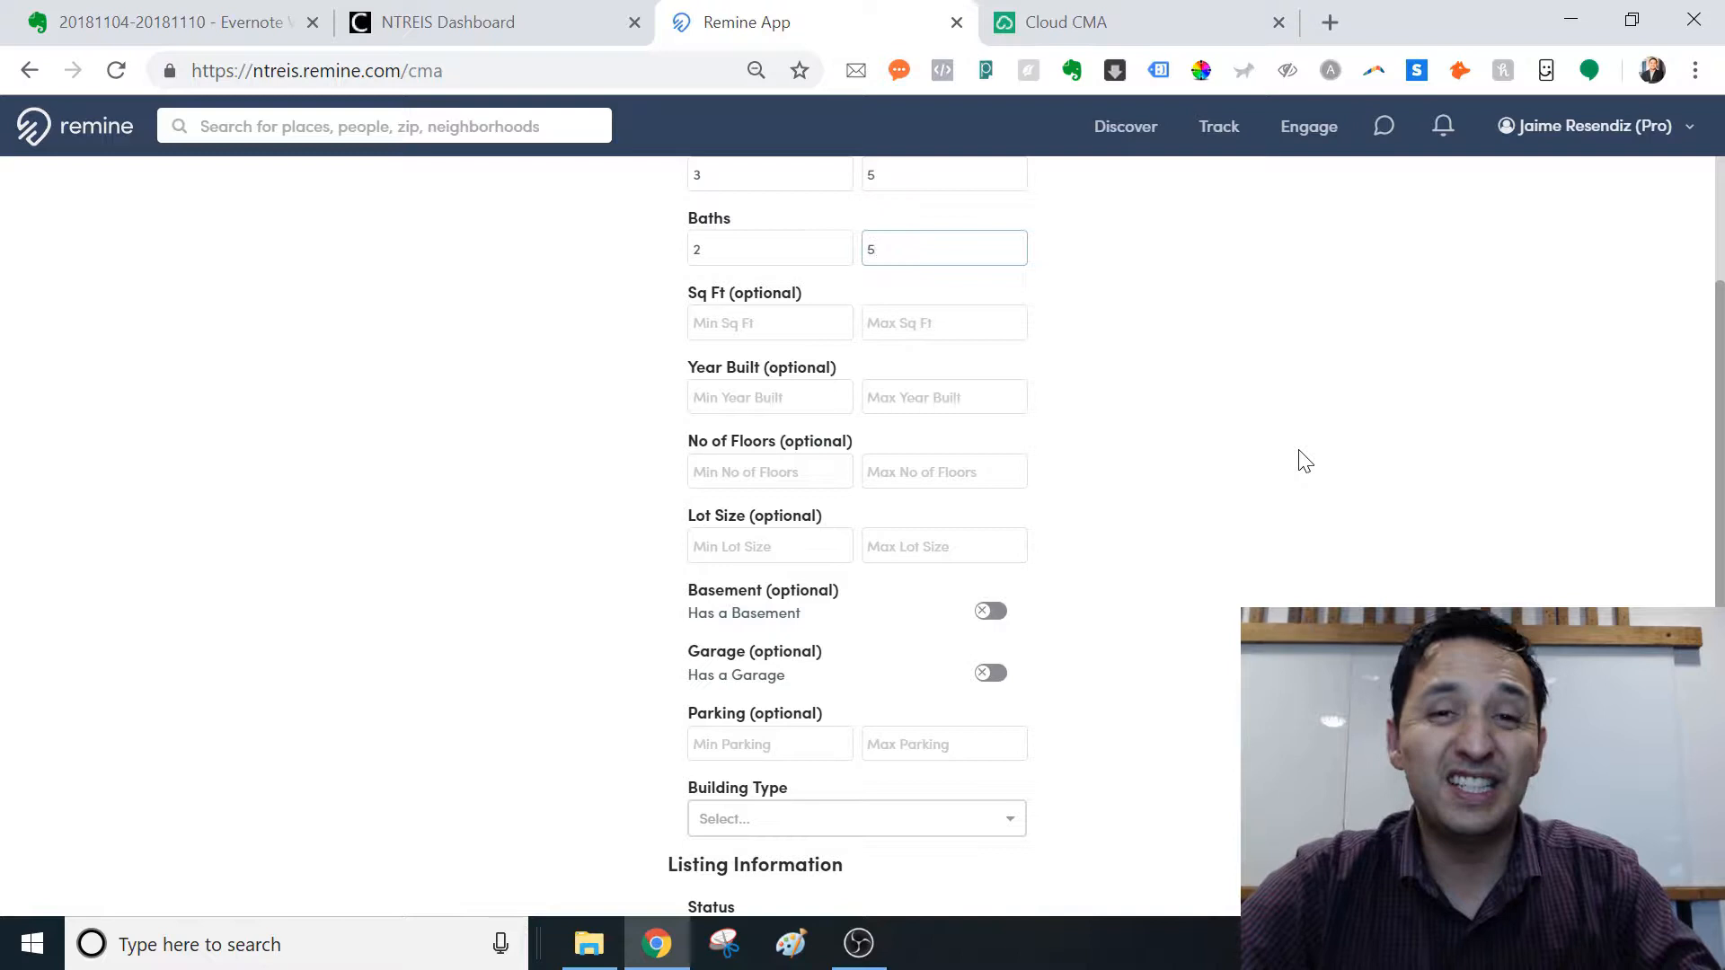
pyautogui.click(943, 249)
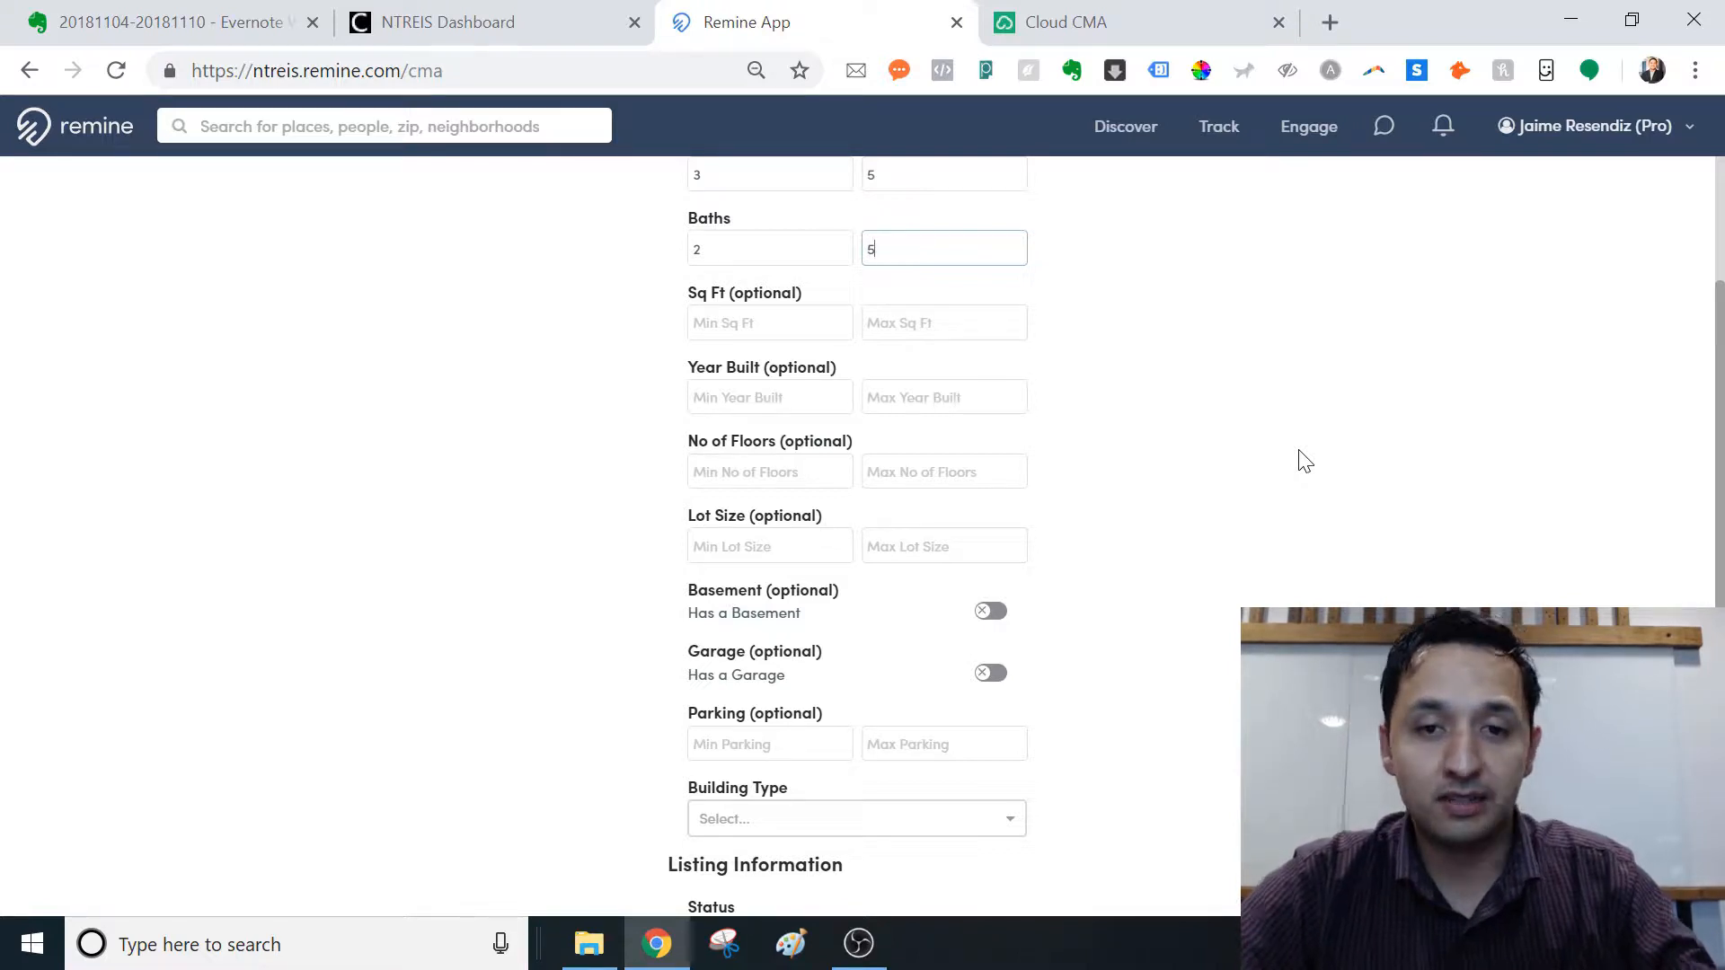
pyautogui.moveTo(809, 442)
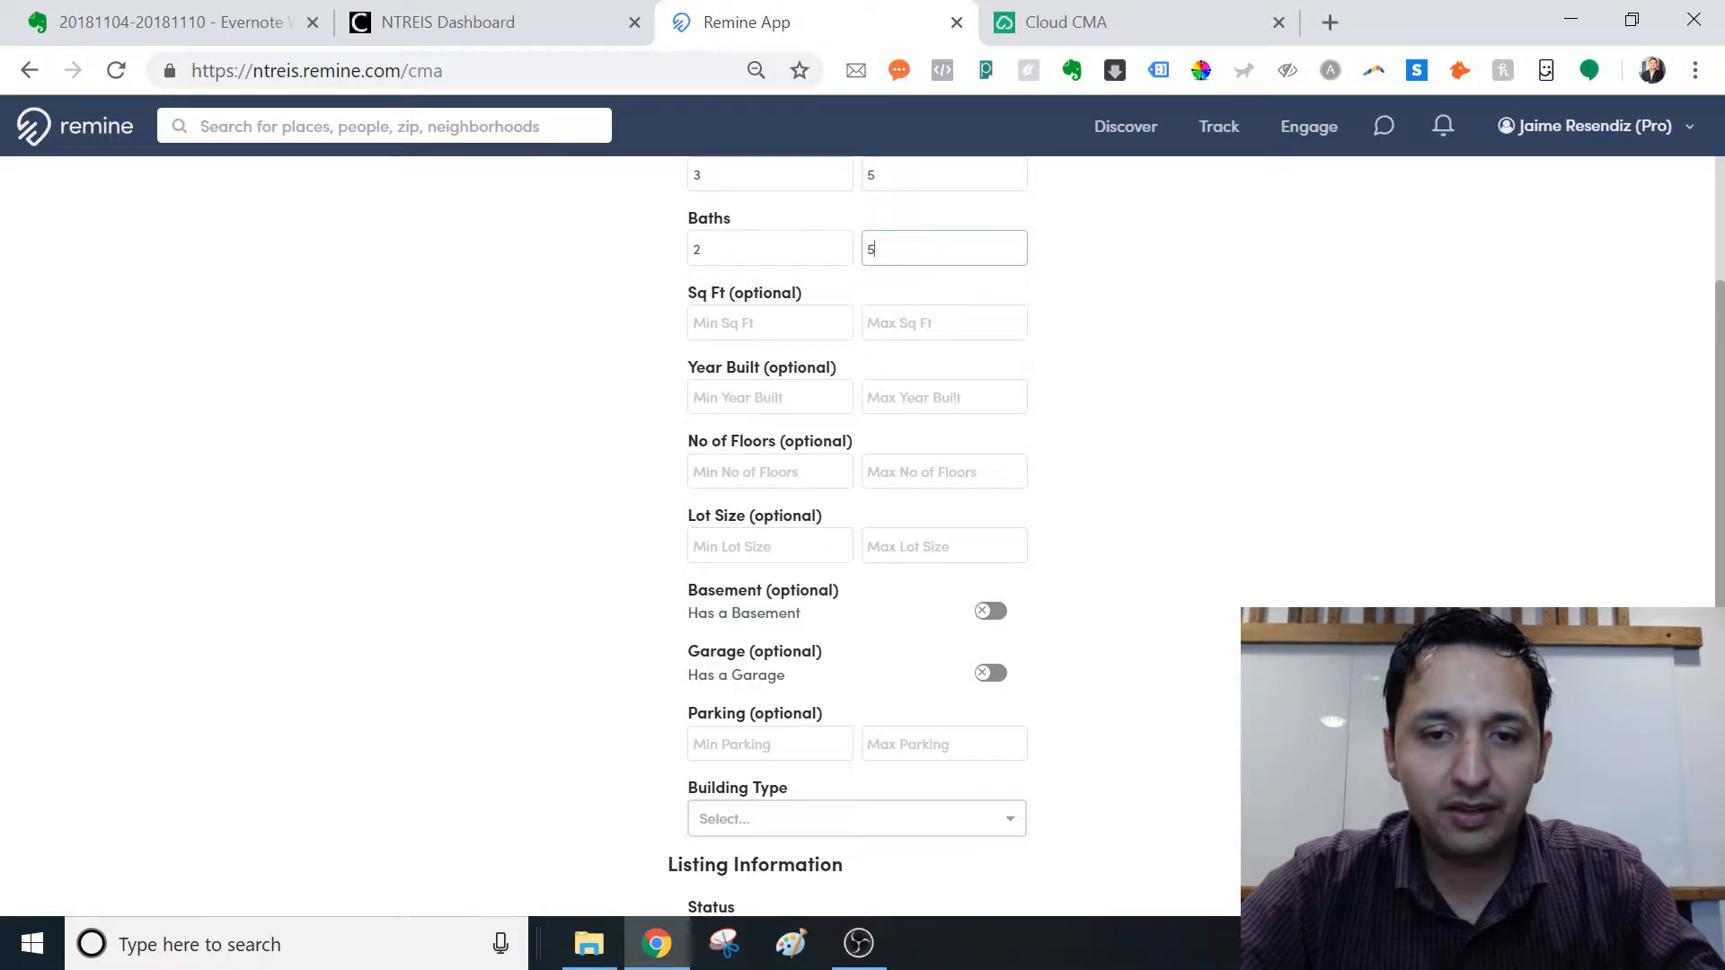
pyautogui.click(768, 471)
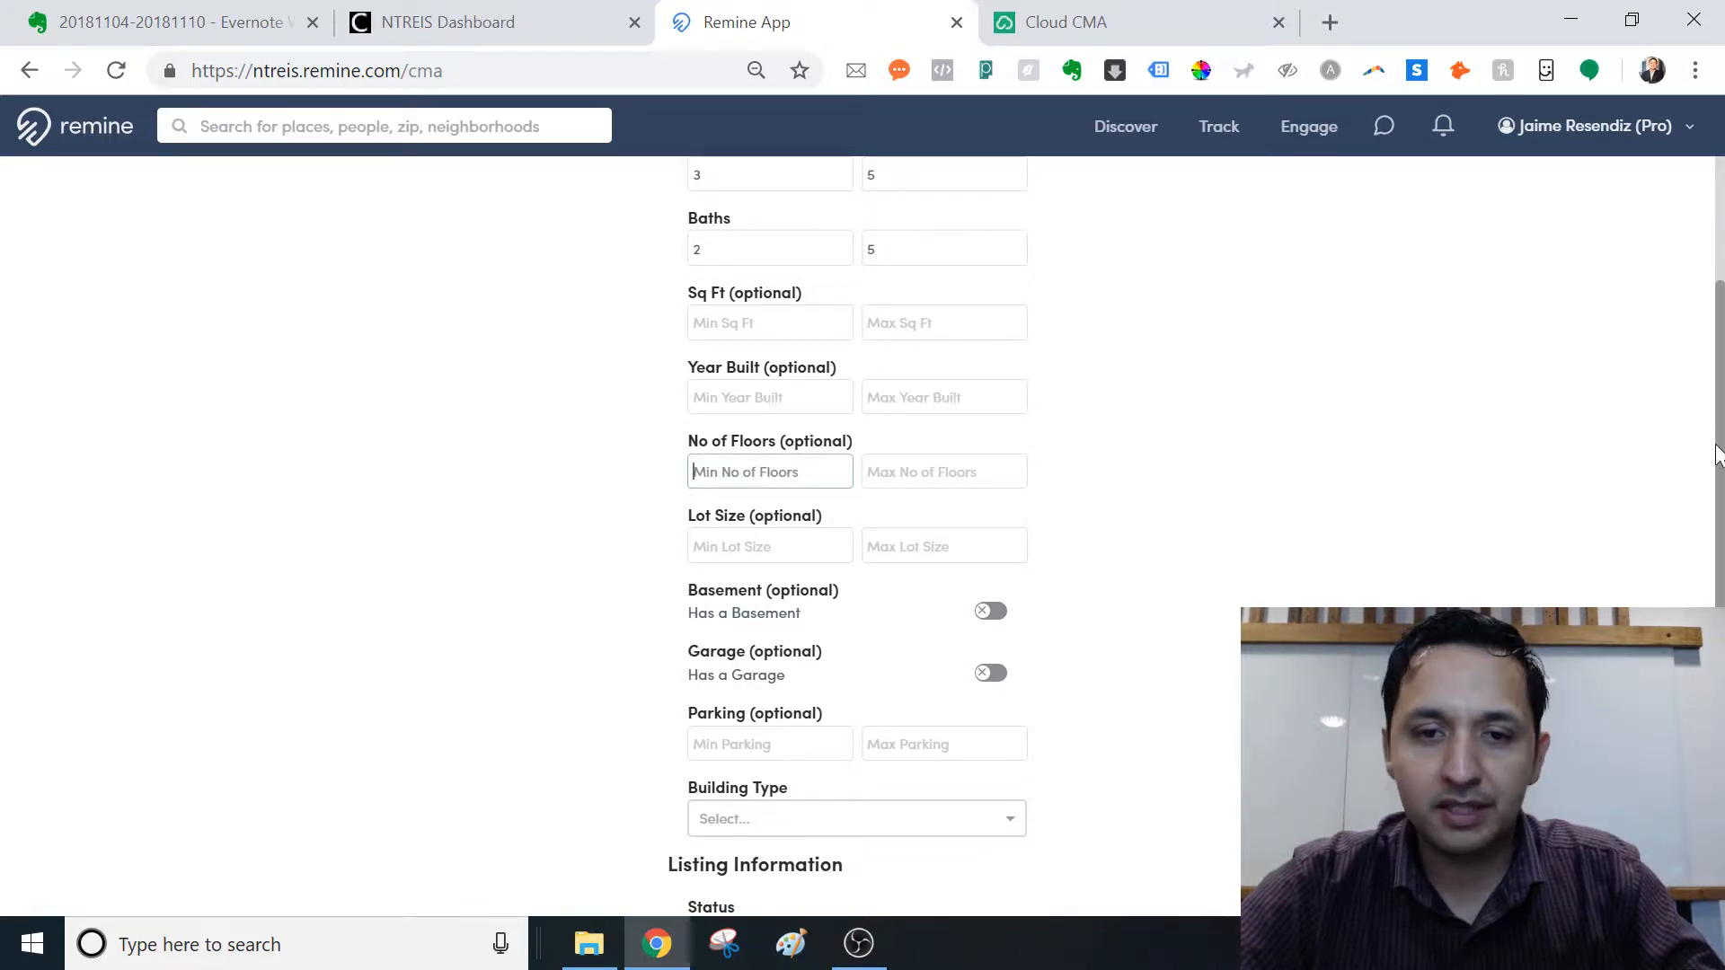
# Step: Set the Building Type filter to Single Family
pyautogui.scroll(-3)
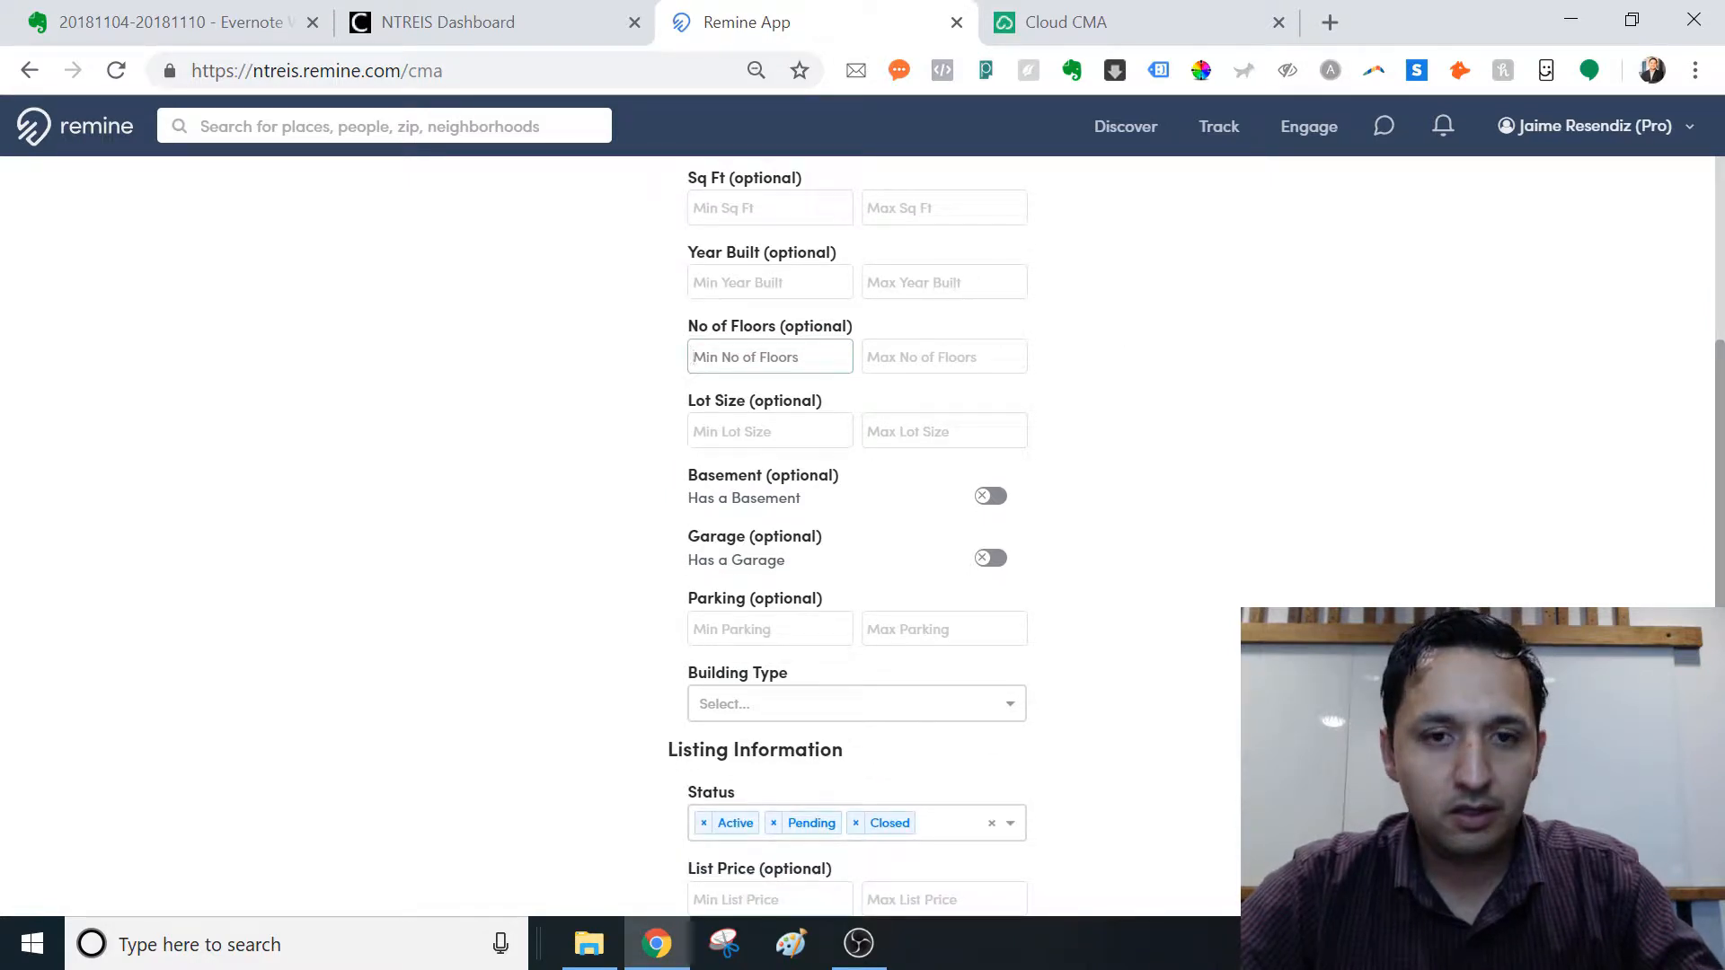
pyautogui.click(942, 430)
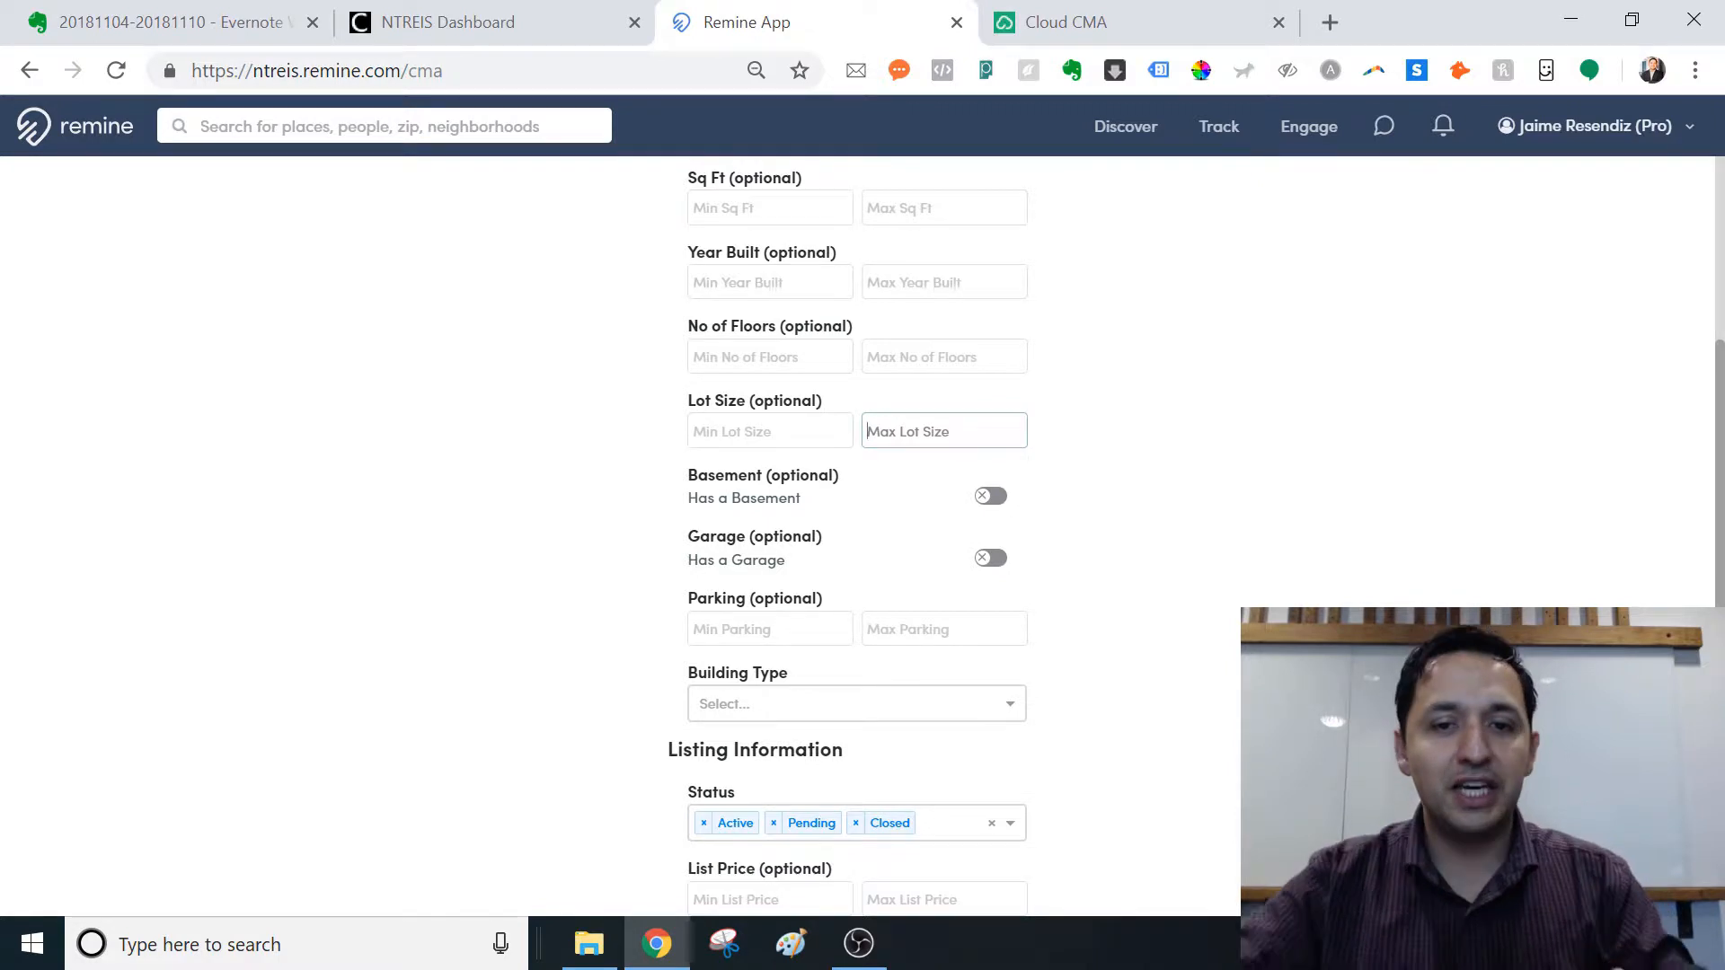
pyautogui.scroll(-3)
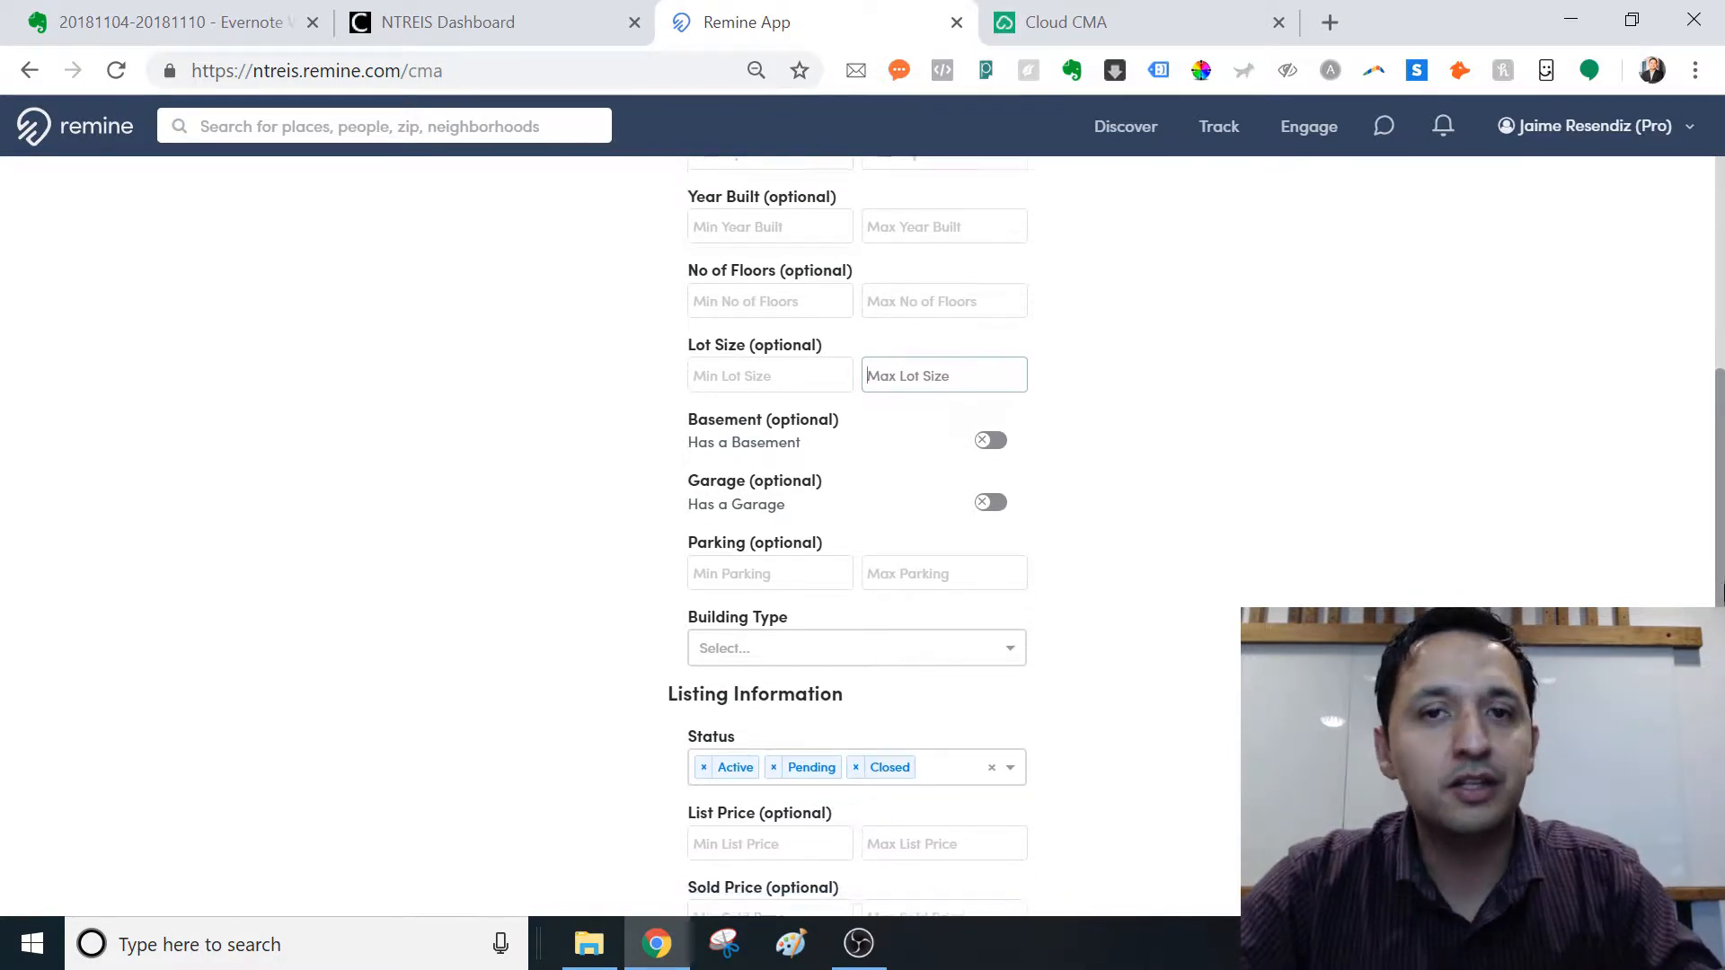
pyautogui.scroll(-3)
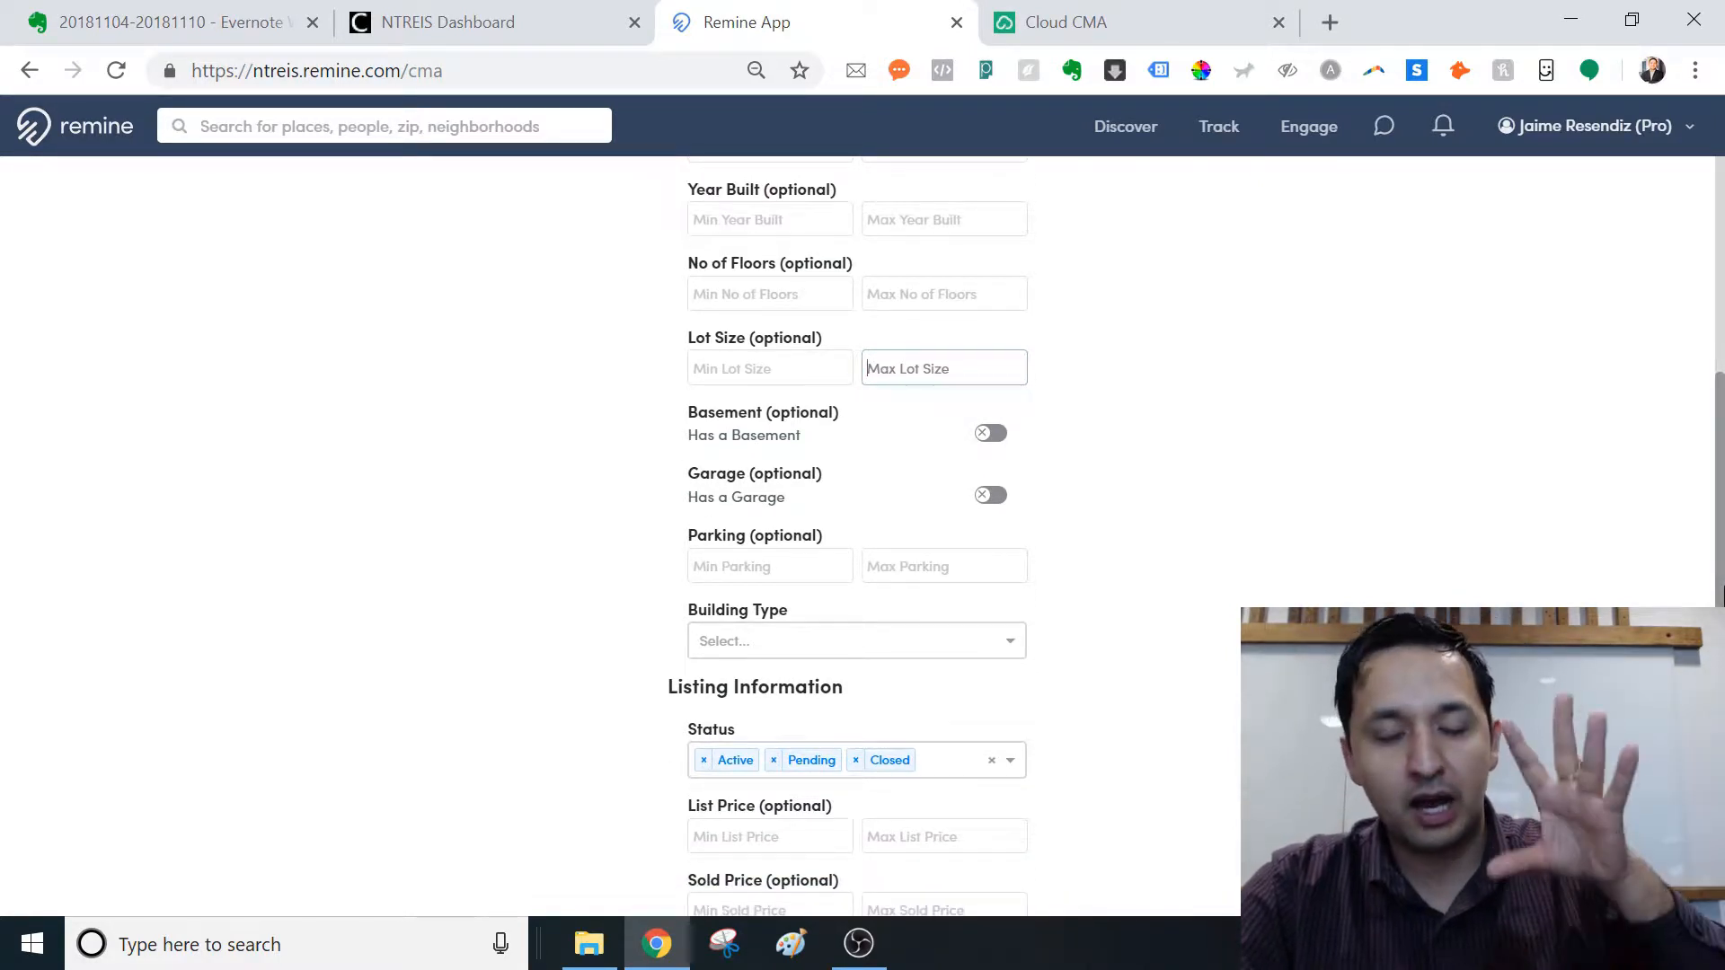
pyautogui.scroll(-3)
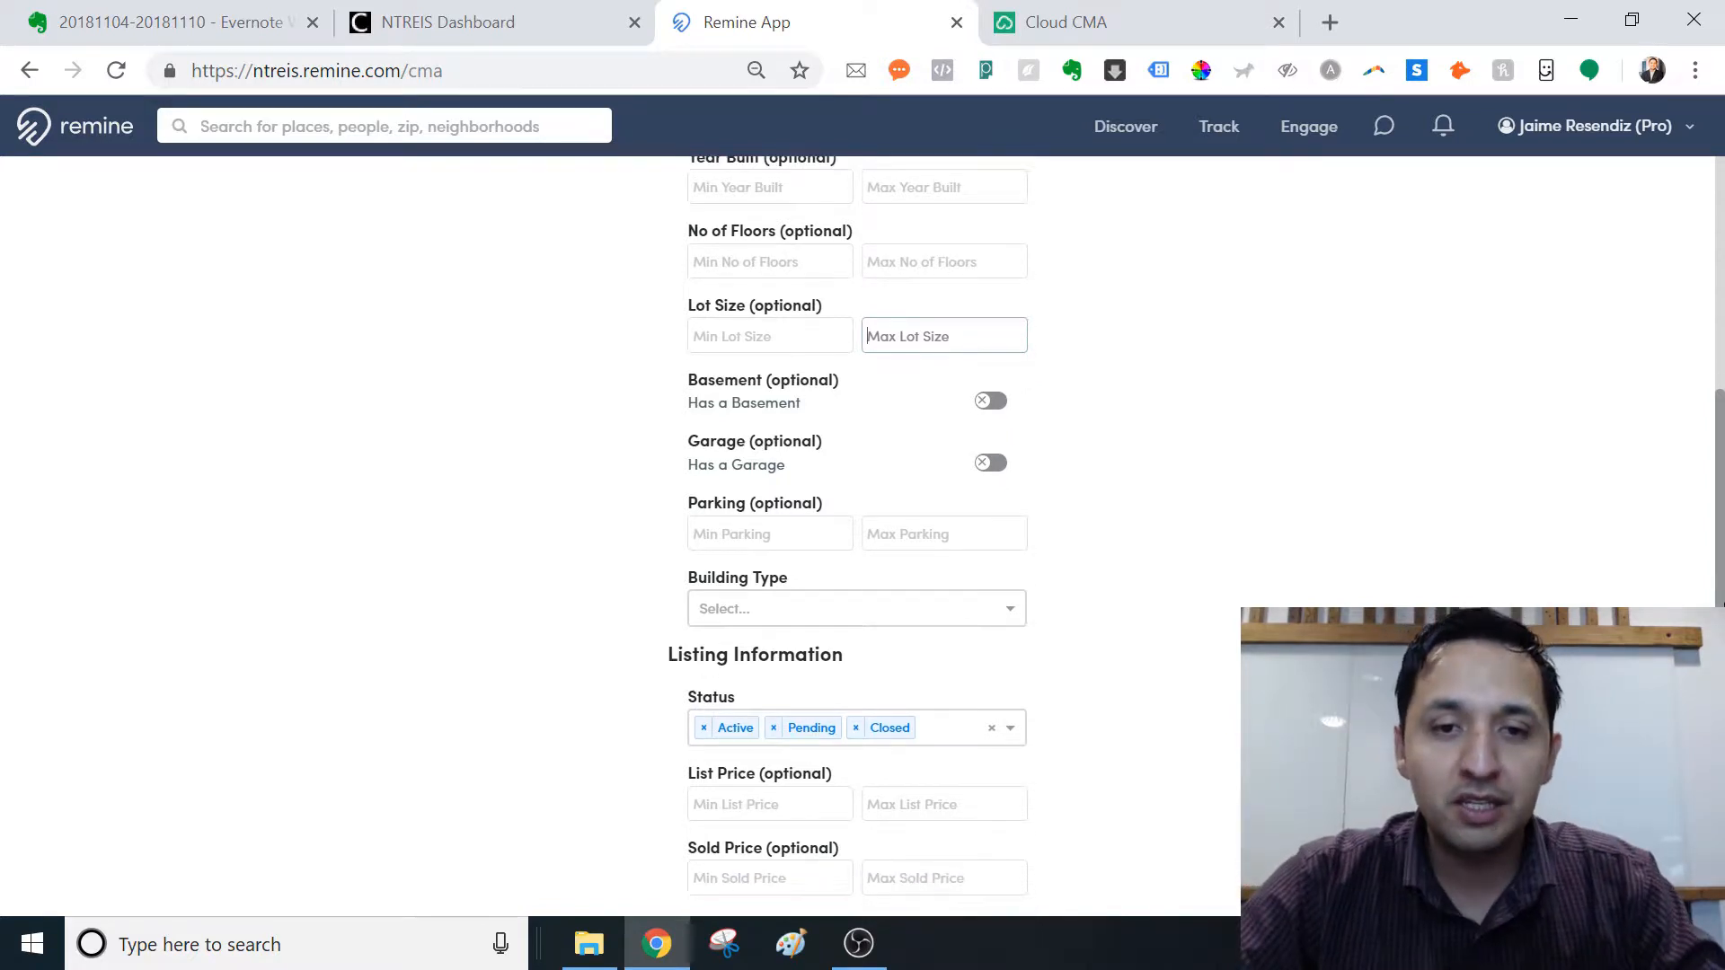
pyautogui.moveTo(1078, 333)
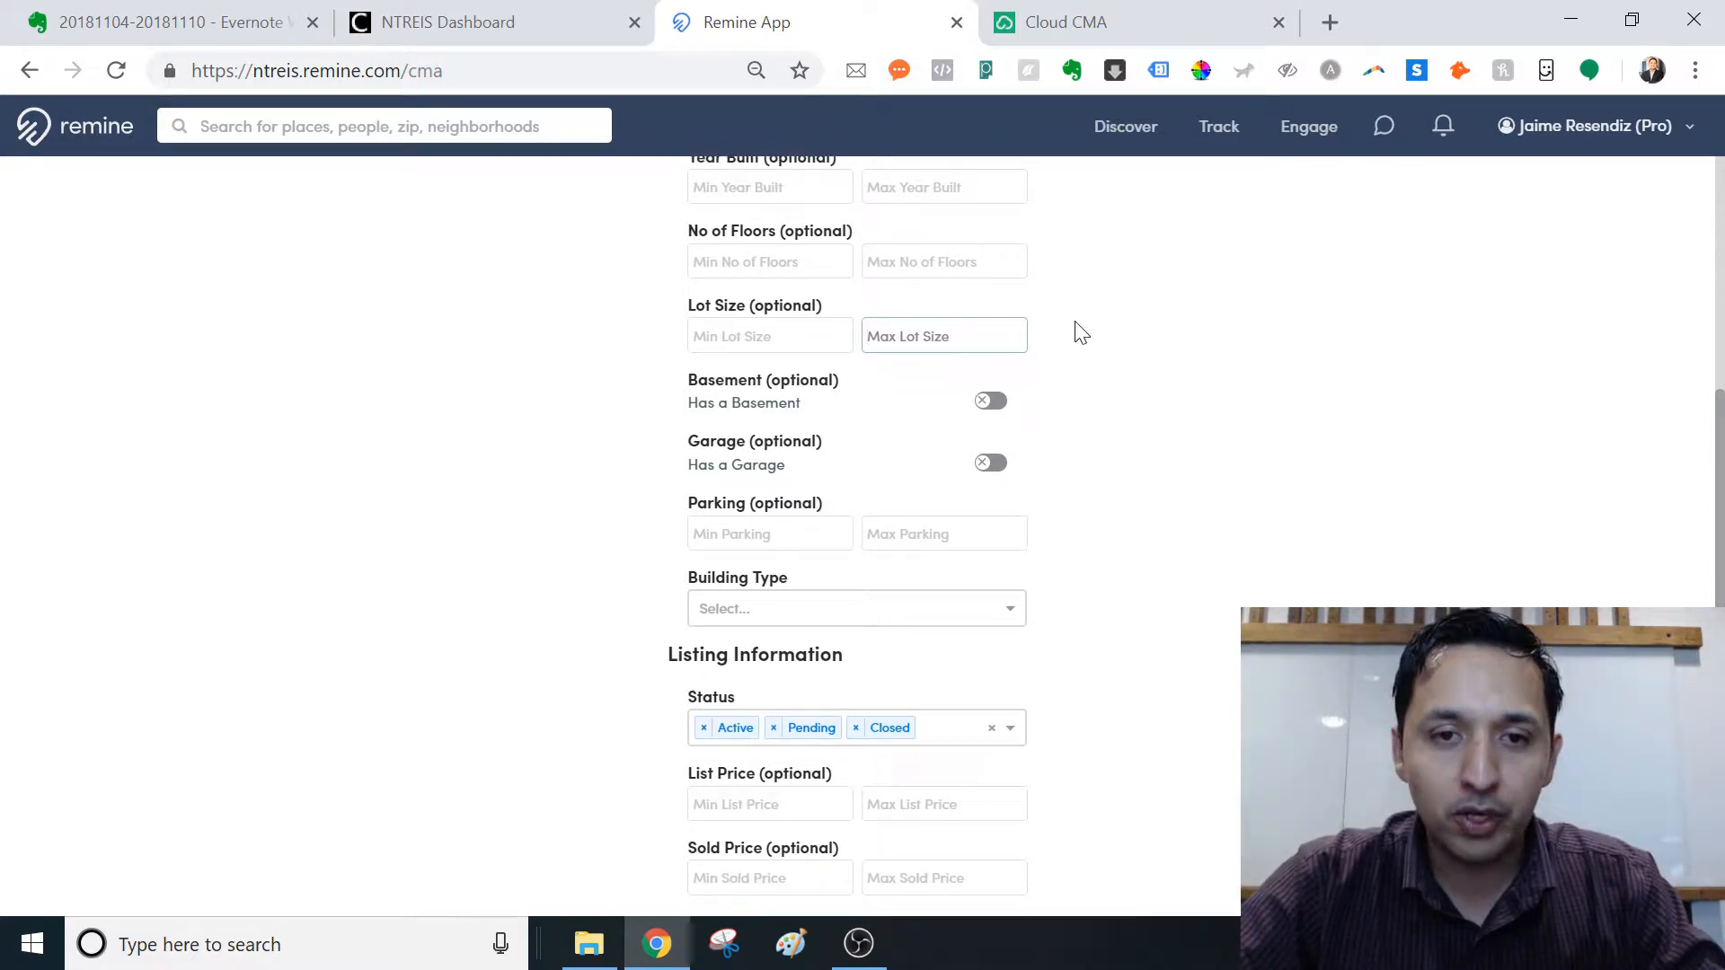
pyautogui.moveTo(673, 466)
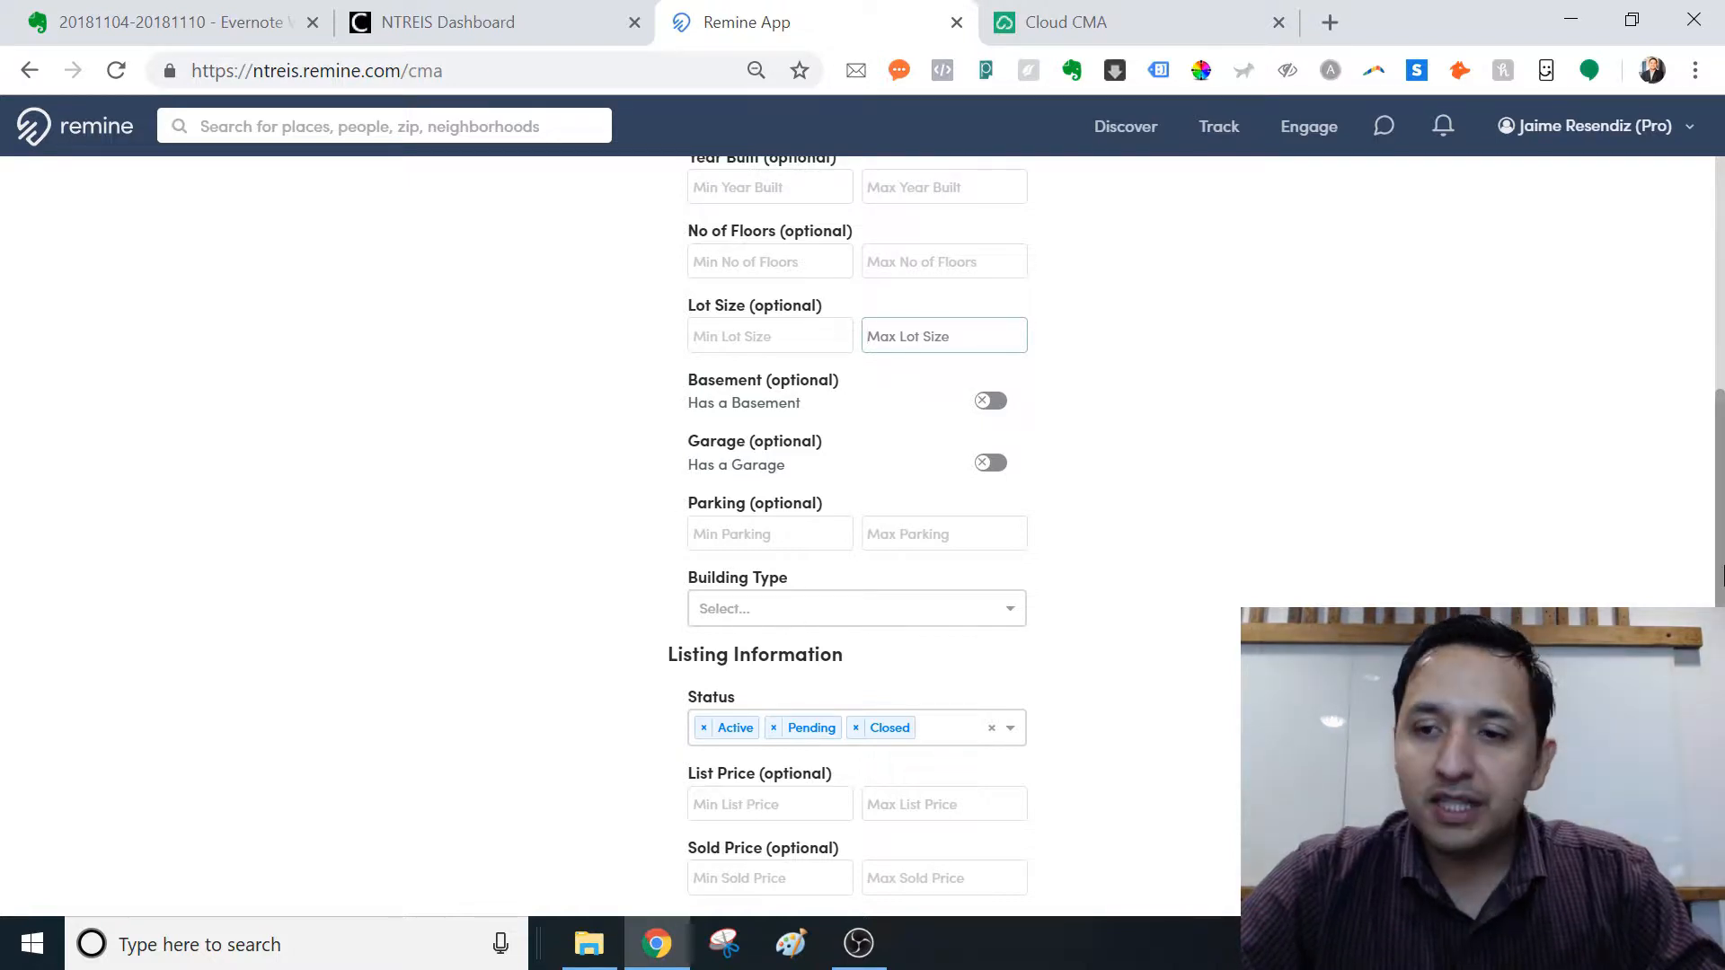
pyautogui.click(856, 608)
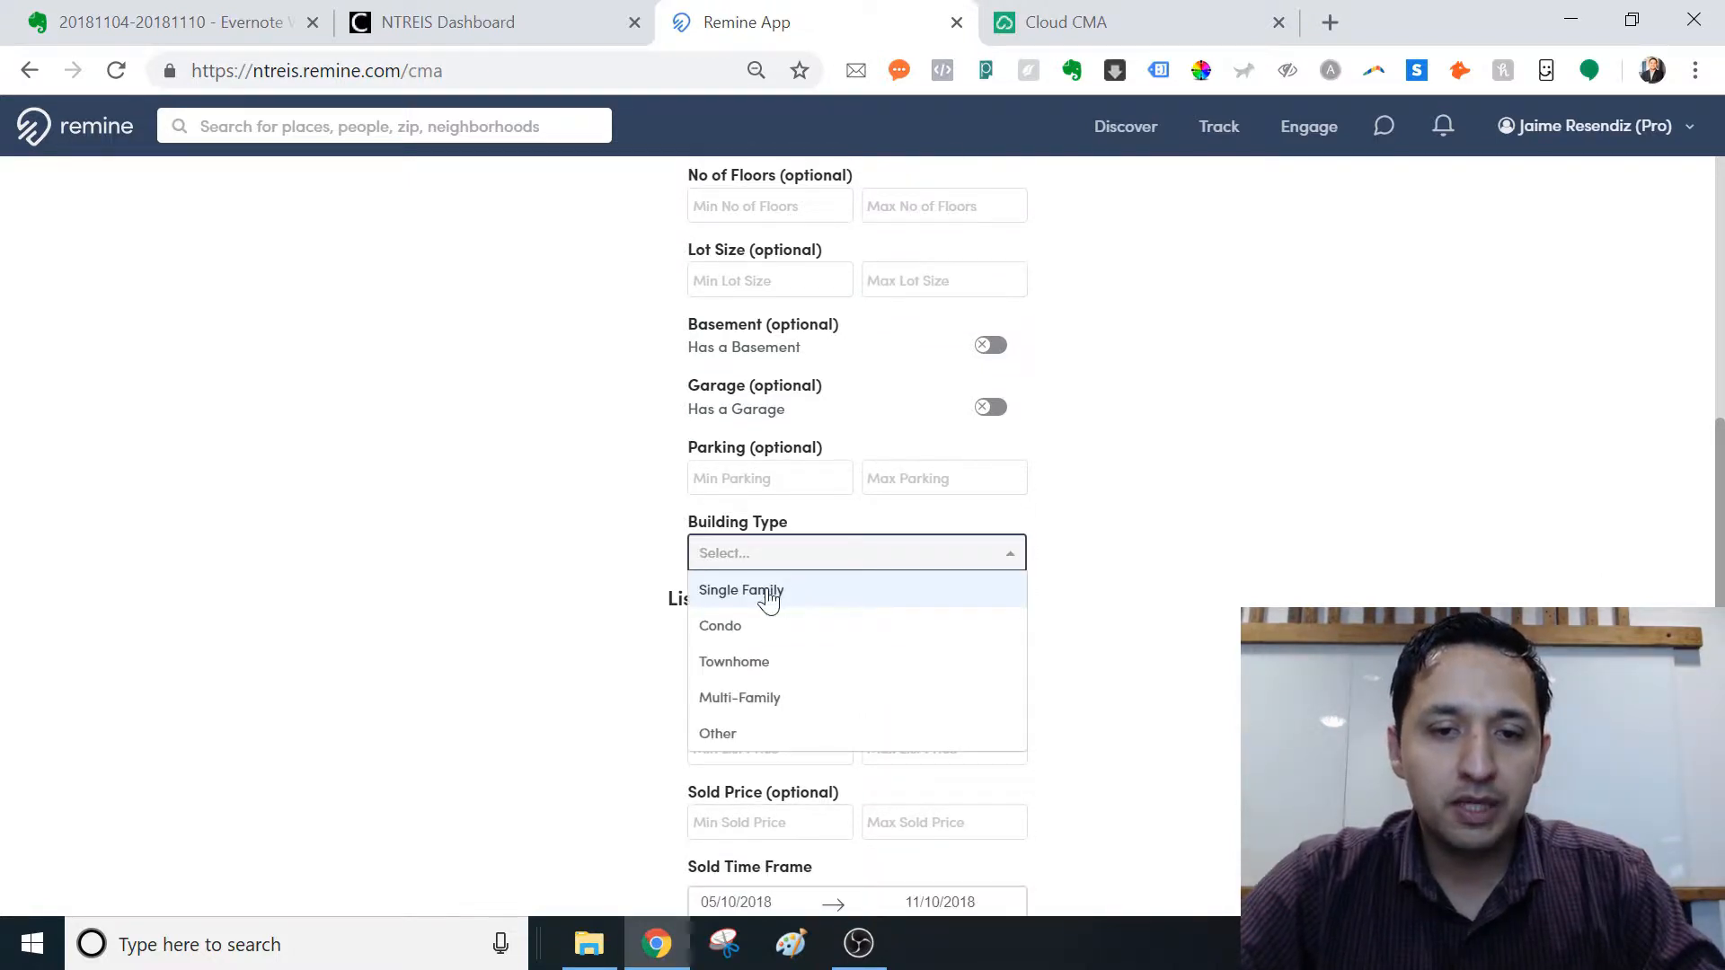
pyautogui.click(740, 589)
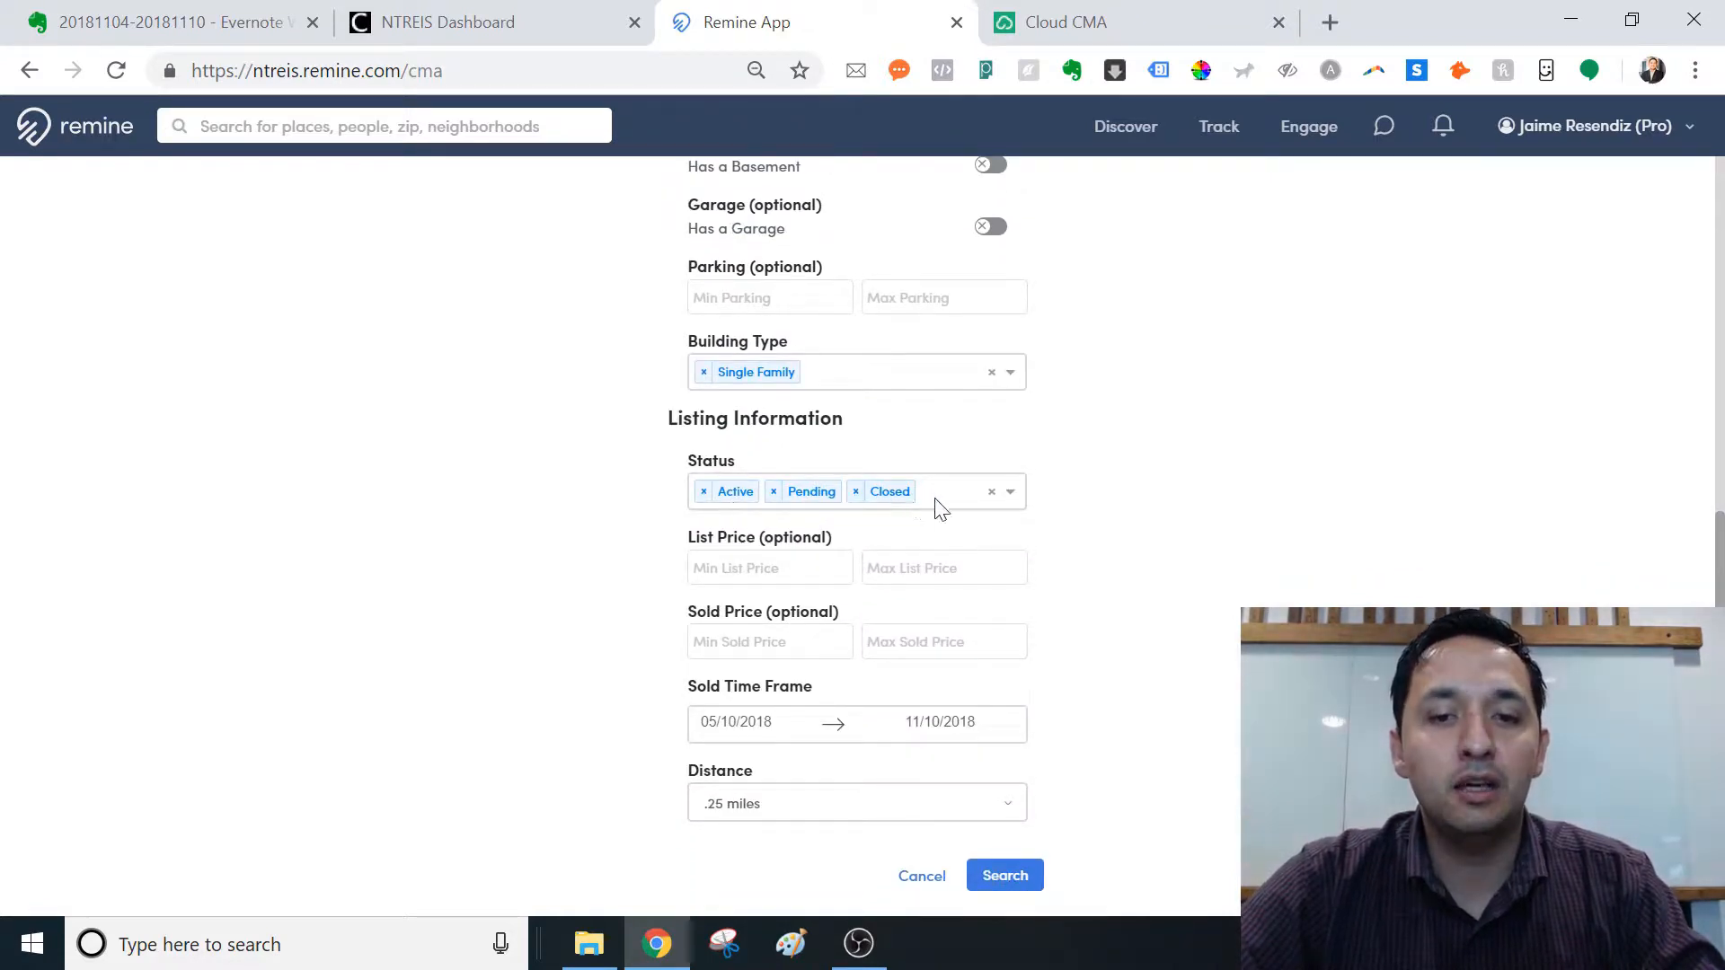
# Step: Add Coming Soon and Active Under Contract to the listing status filter
pyautogui.click(1008, 491)
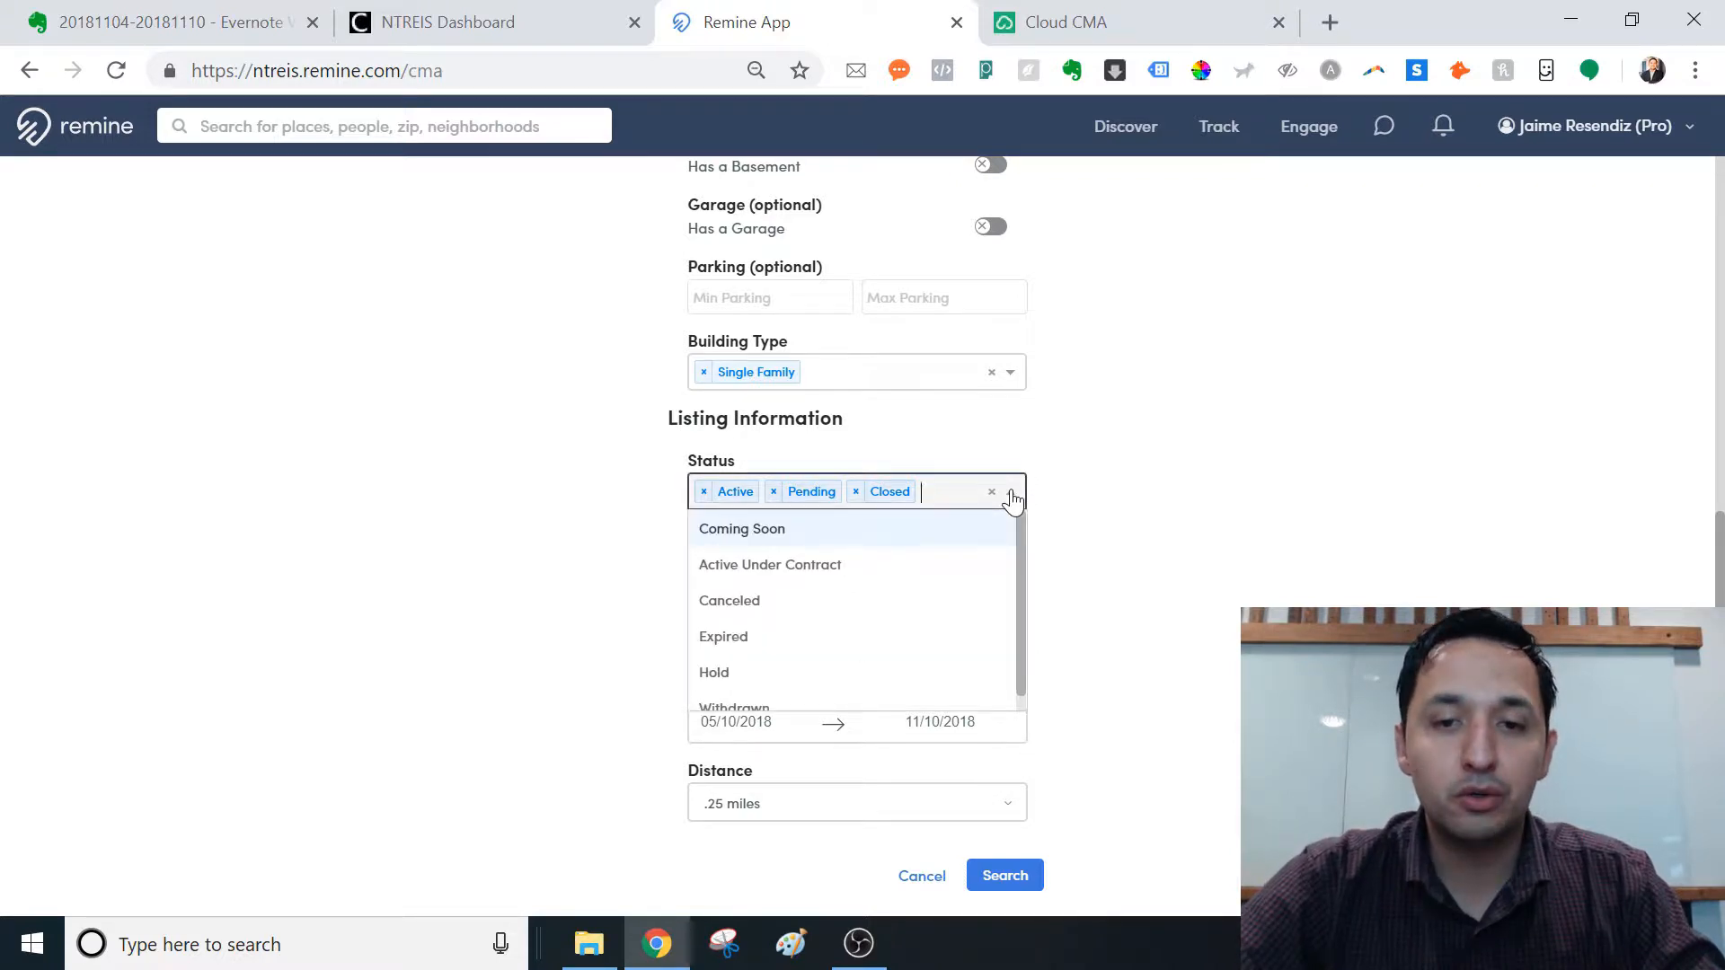
pyautogui.click(741, 528)
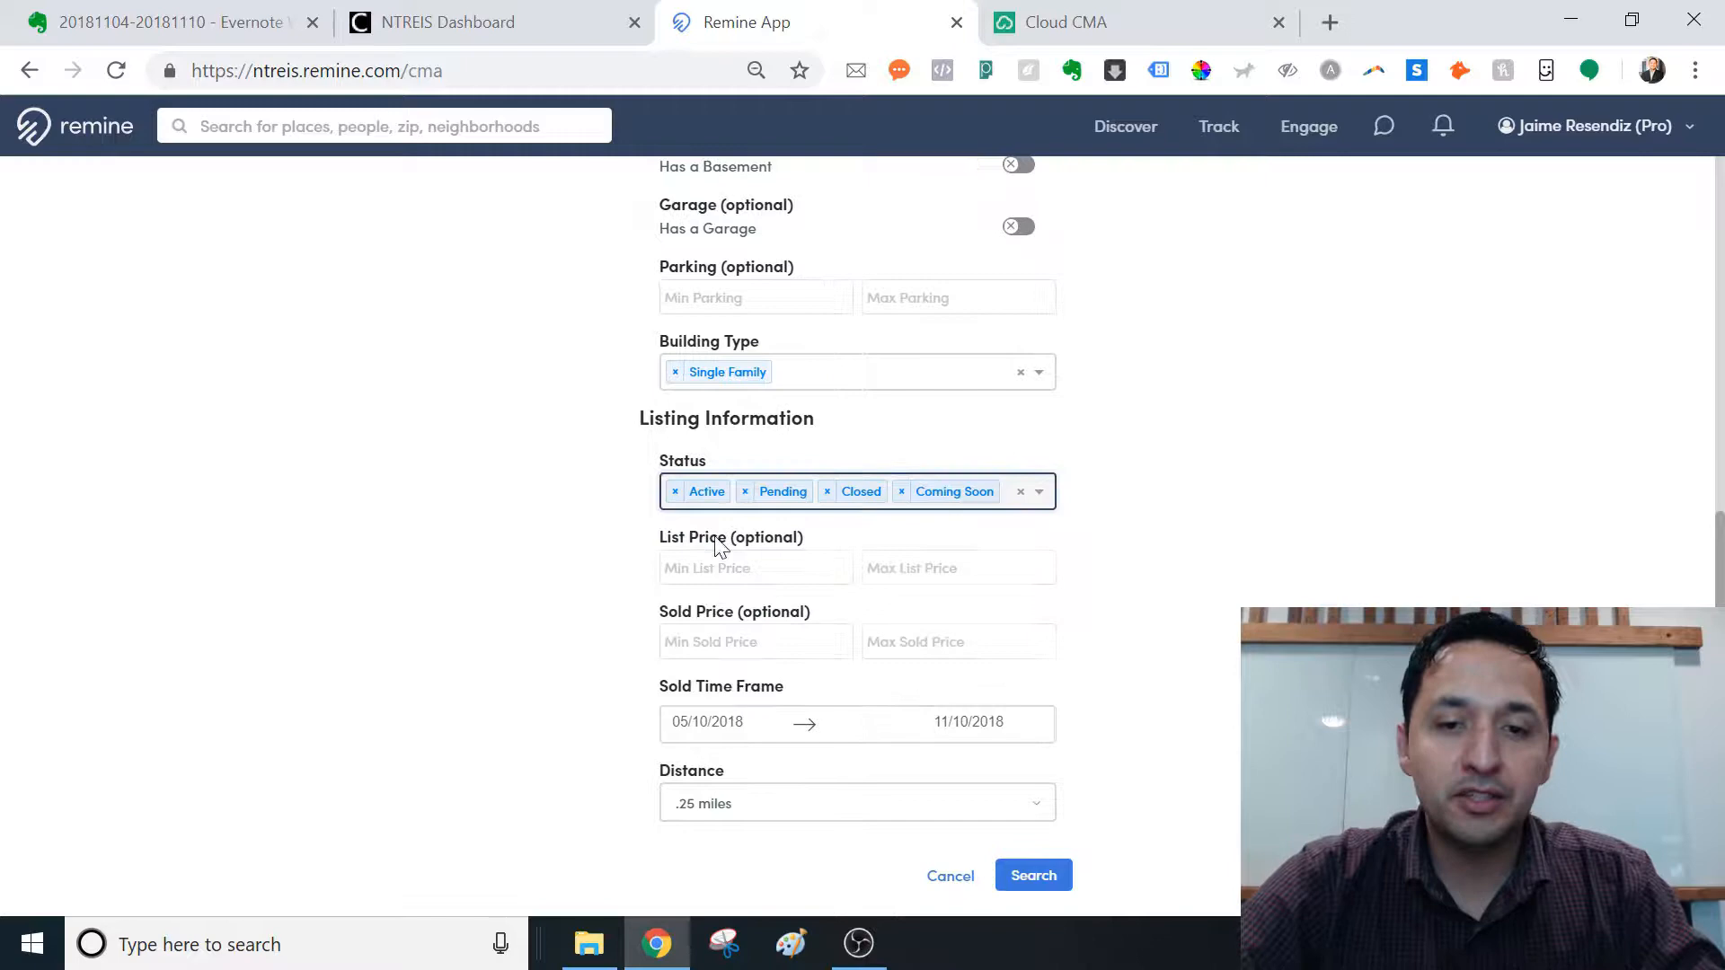
pyautogui.click(1036, 490)
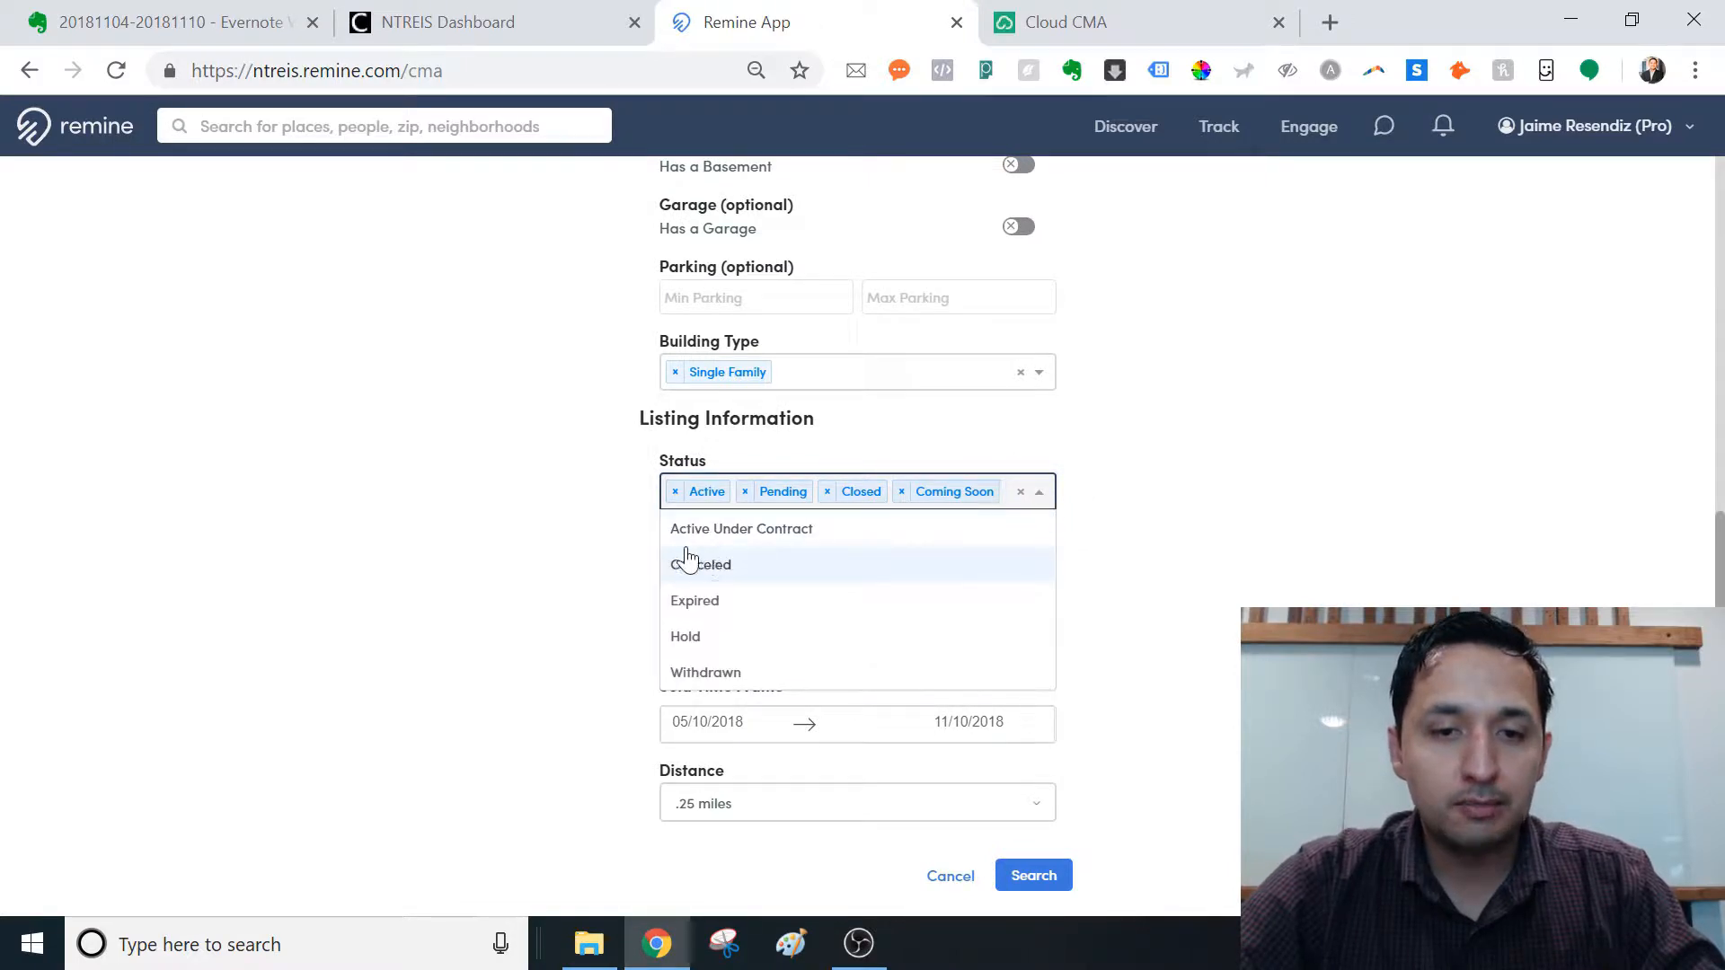
pyautogui.click(740, 528)
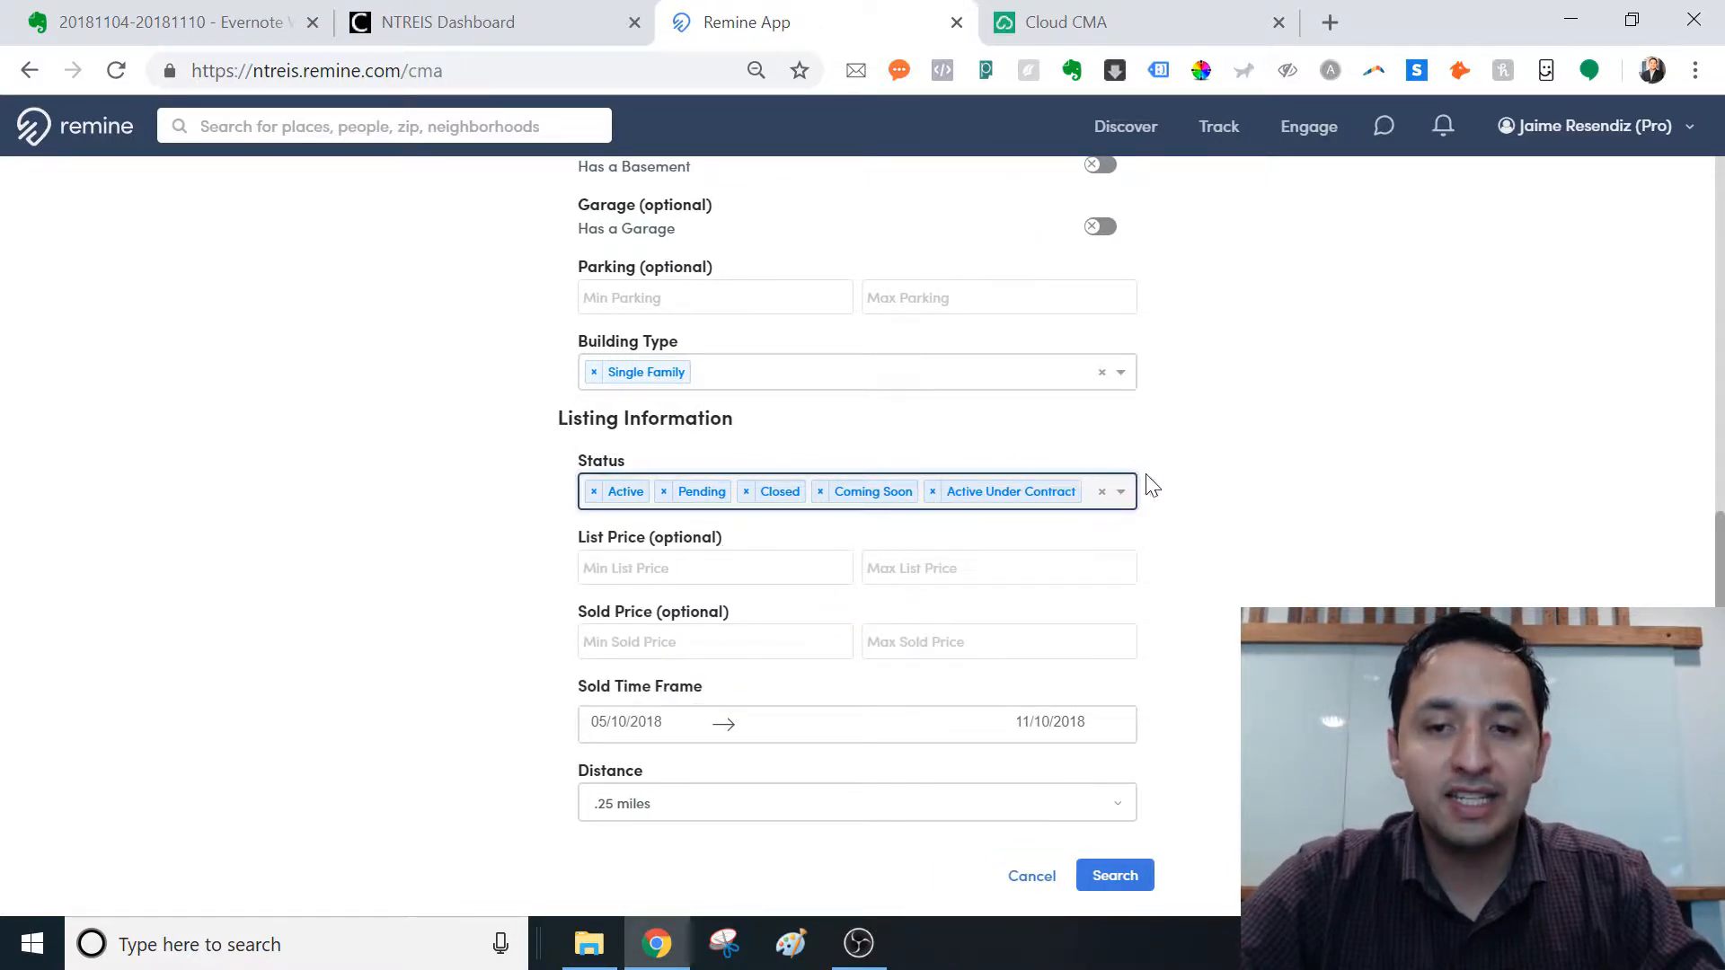
pyautogui.click(1118, 492)
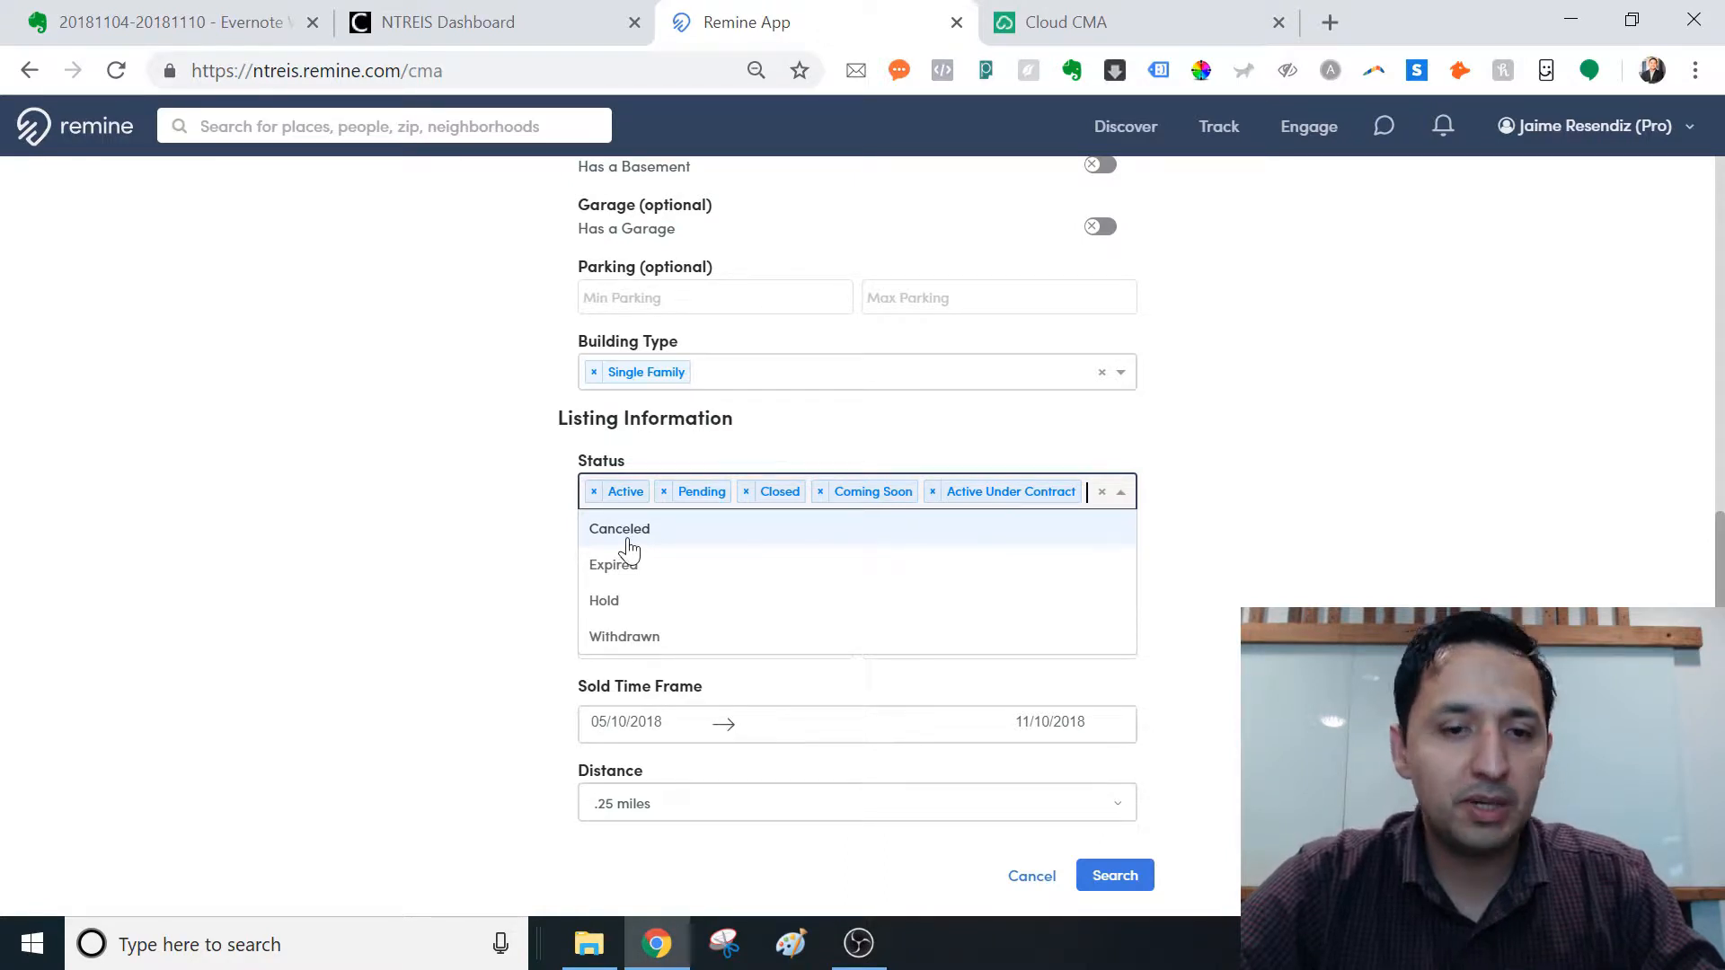
pyautogui.moveTo(627, 572)
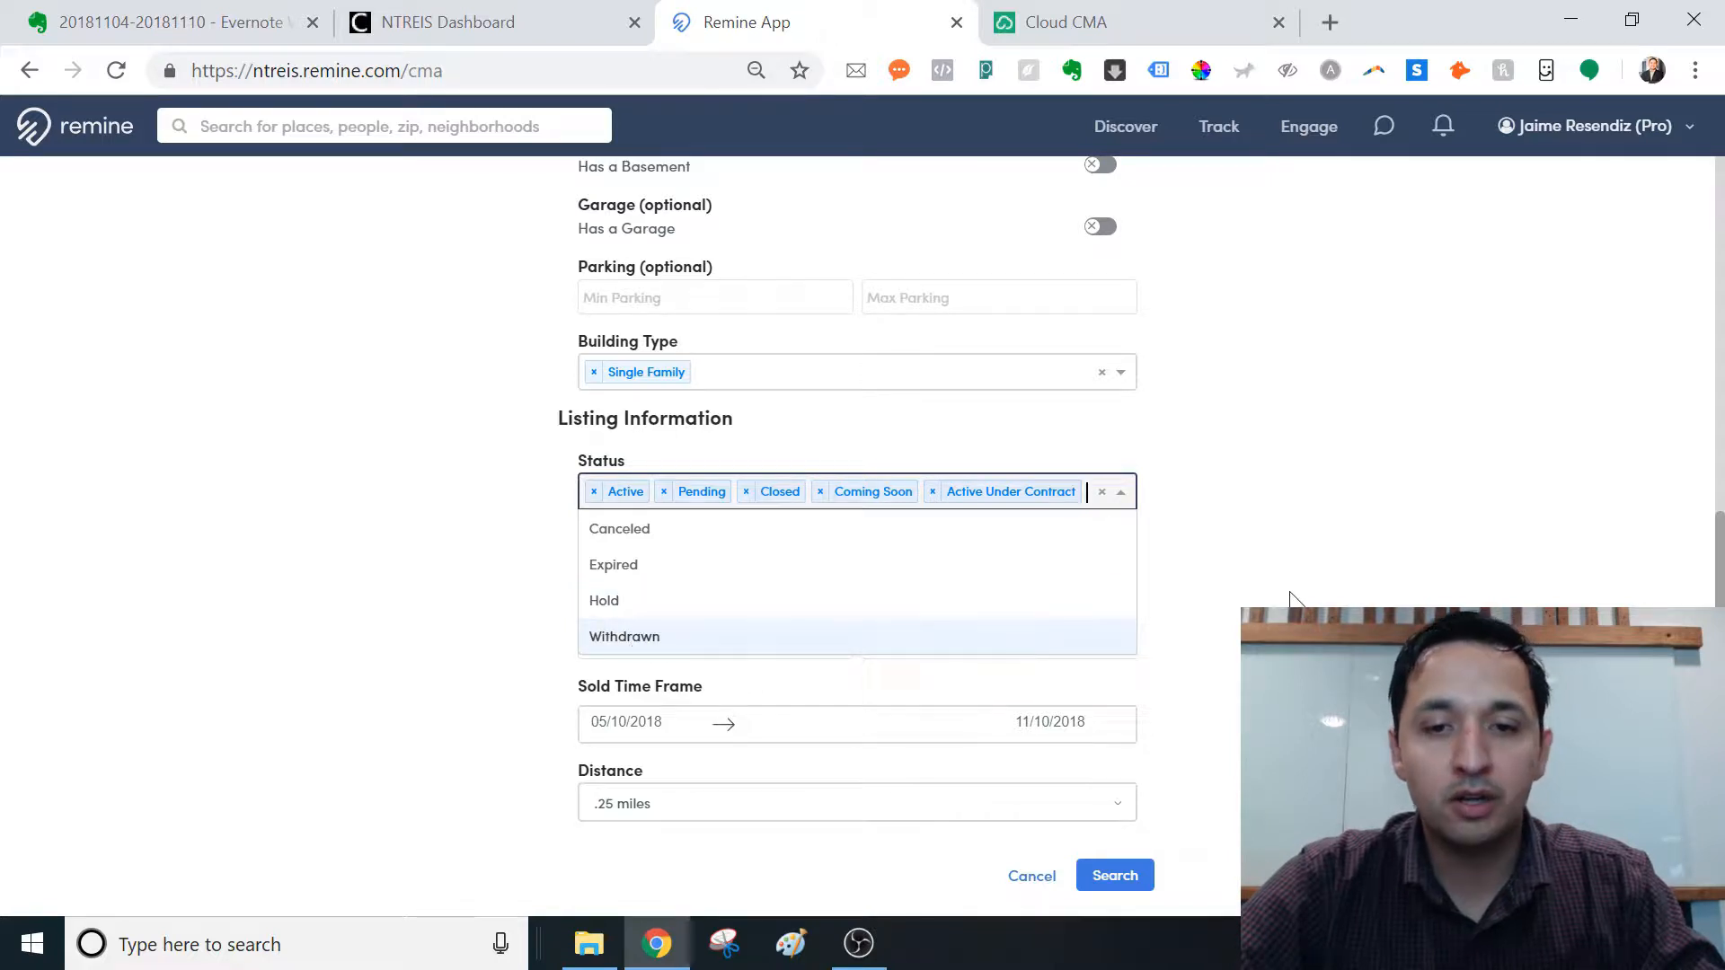
pyautogui.click(735, 460)
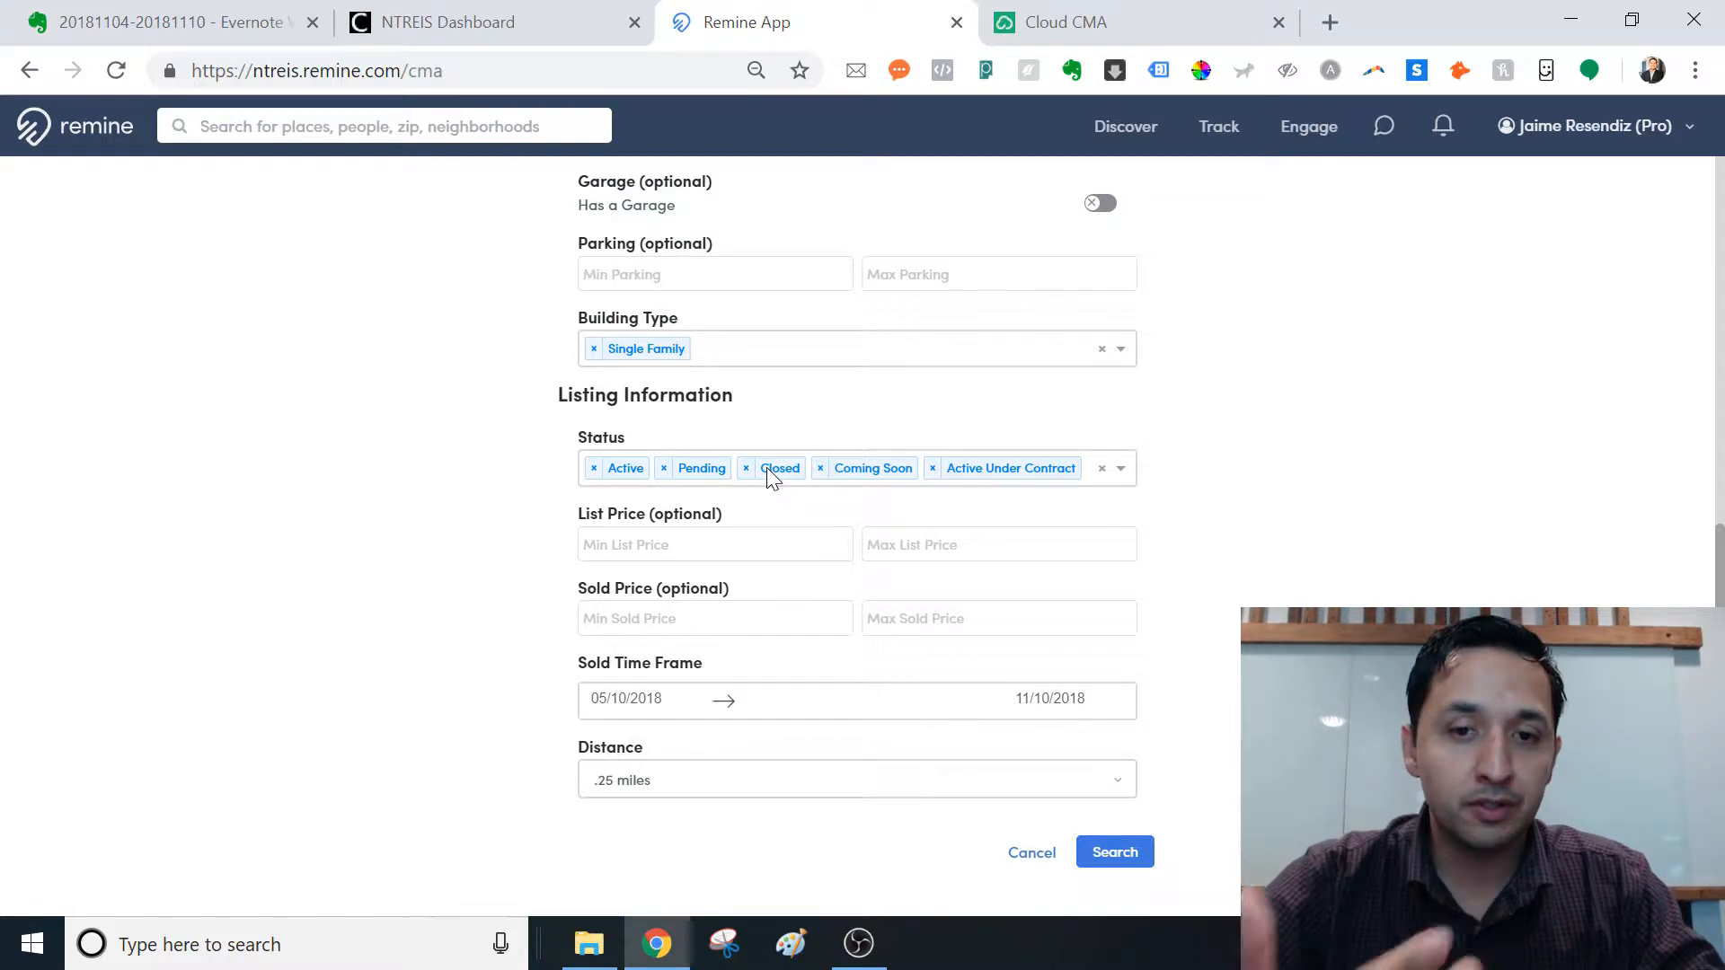
pyautogui.moveTo(780, 467)
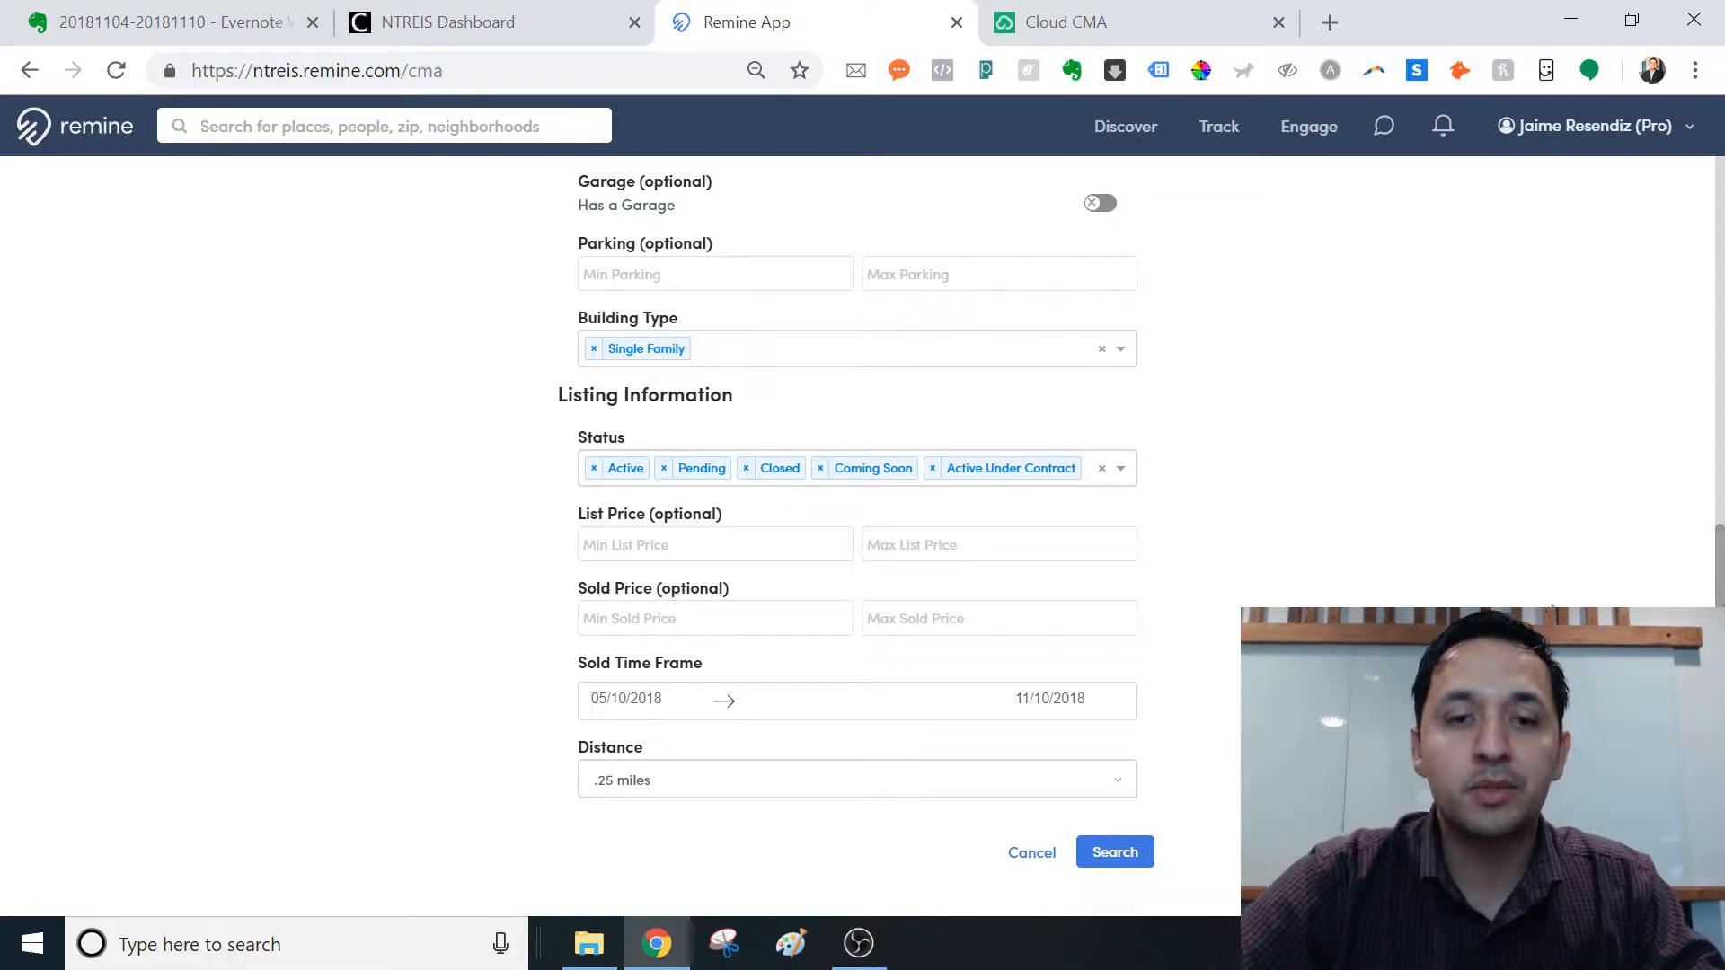
pyautogui.moveTo(1250, 552)
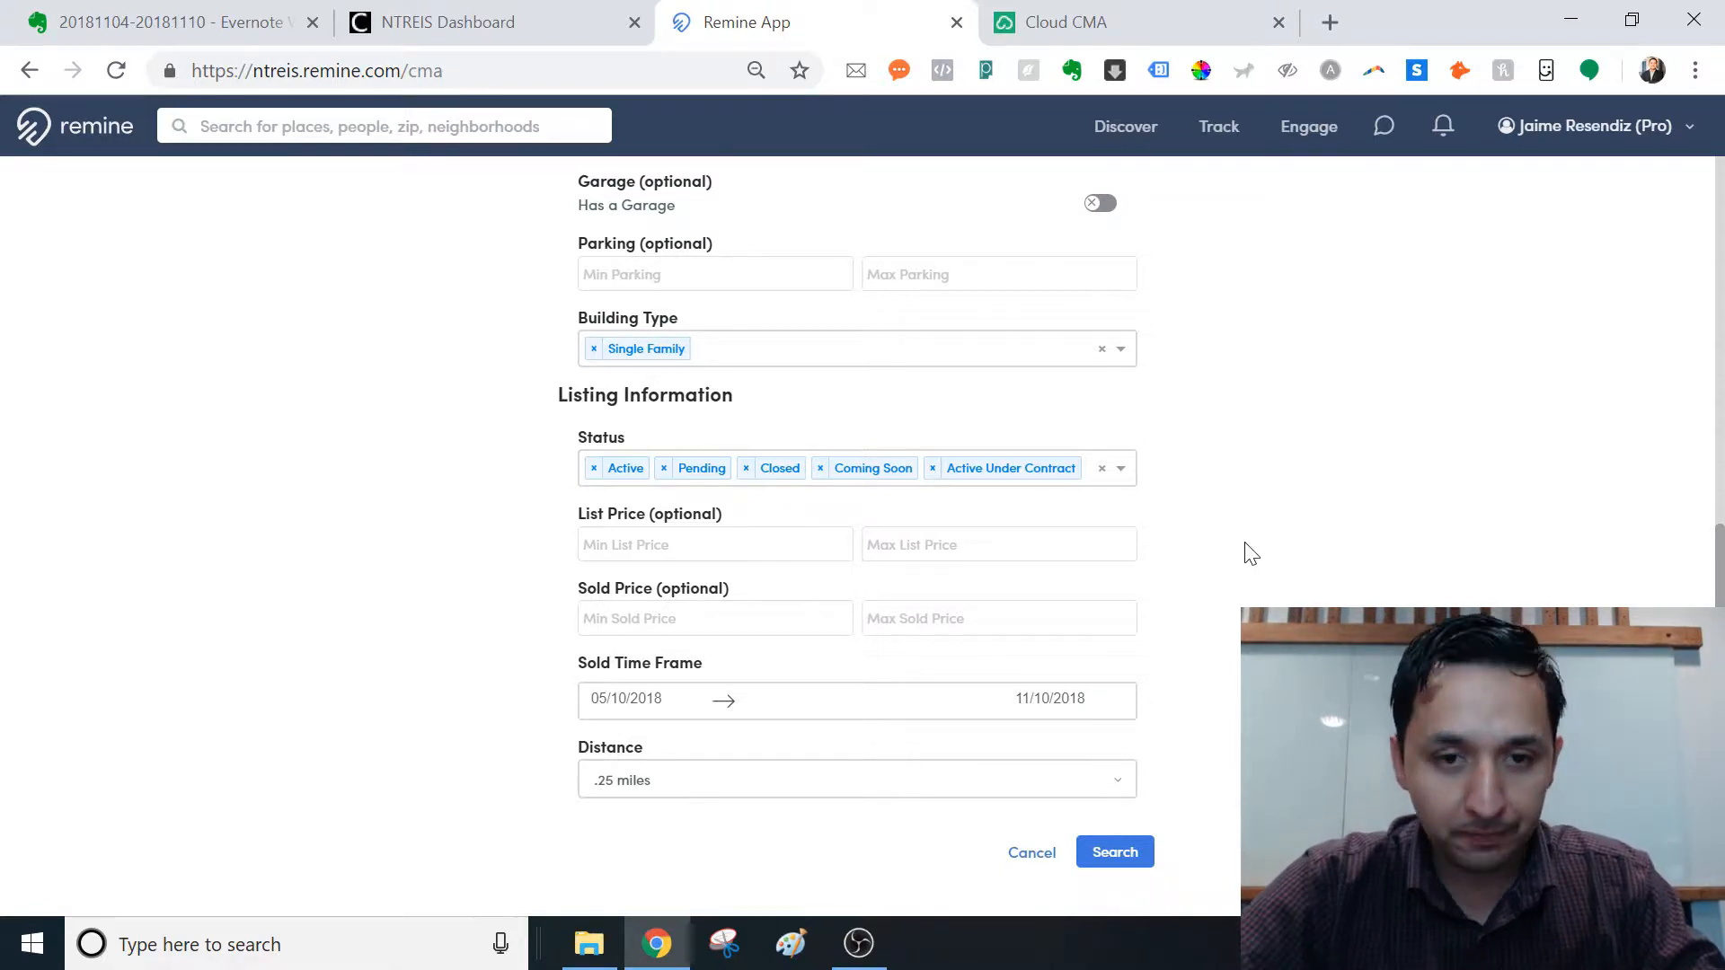
pyautogui.moveTo(783, 695)
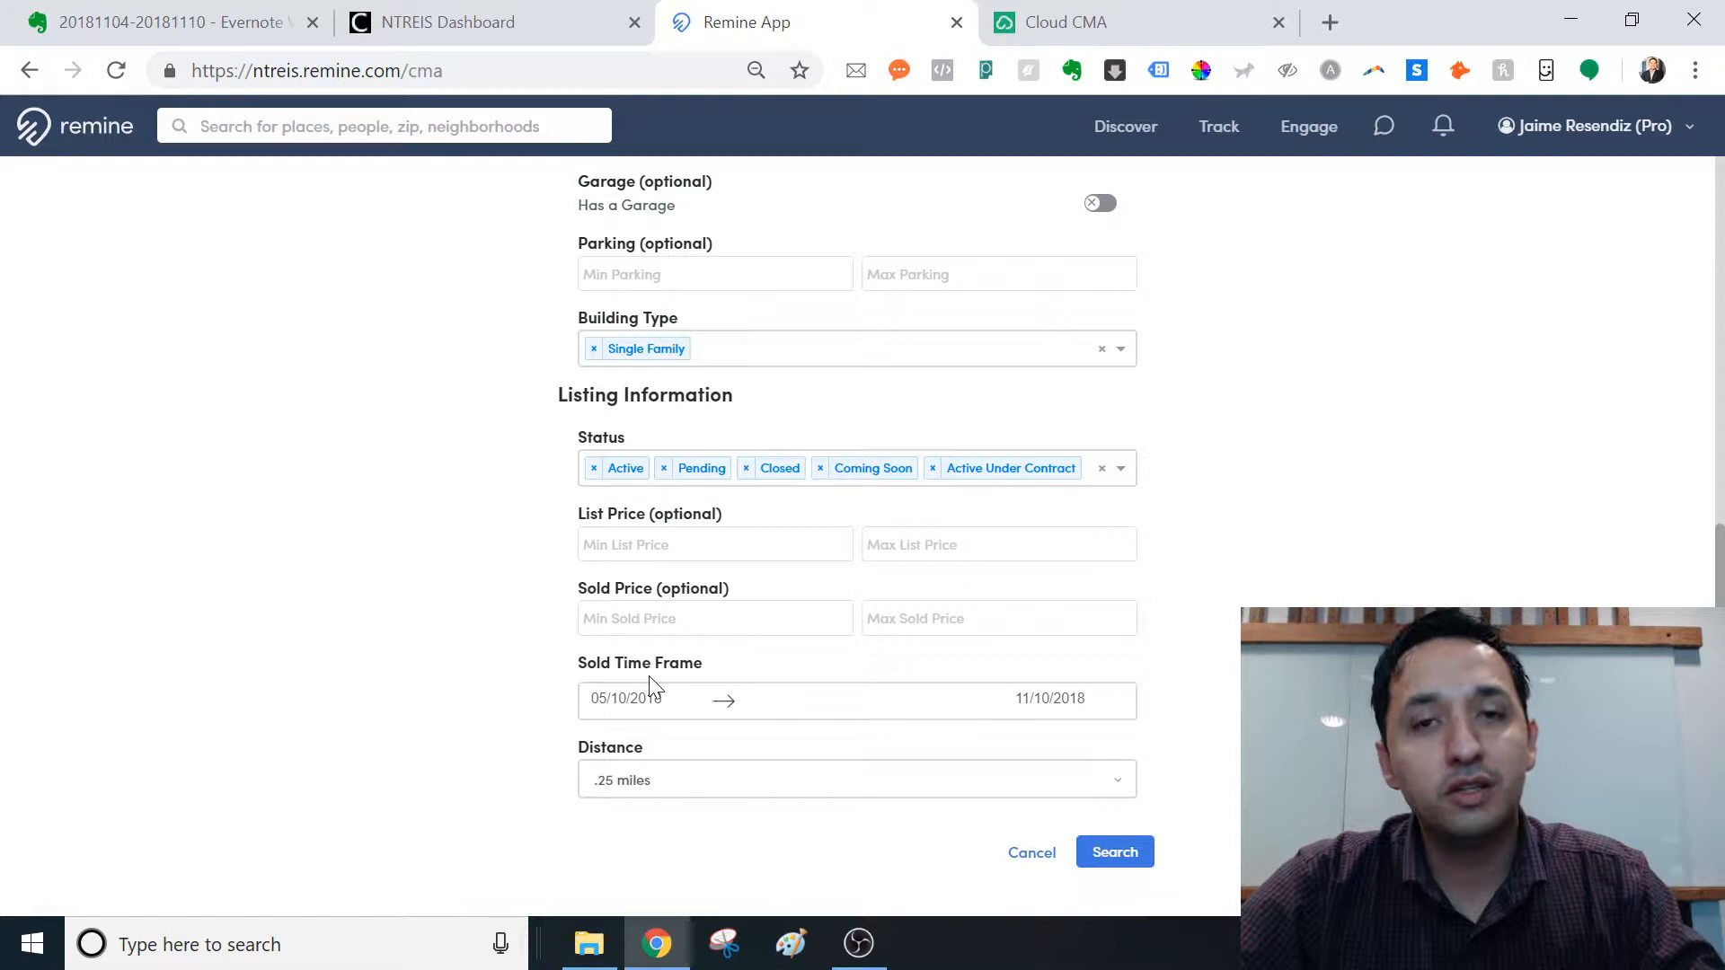
# Step: Pick August 8, 2018 as the sold time frame start date
pyautogui.click(643, 699)
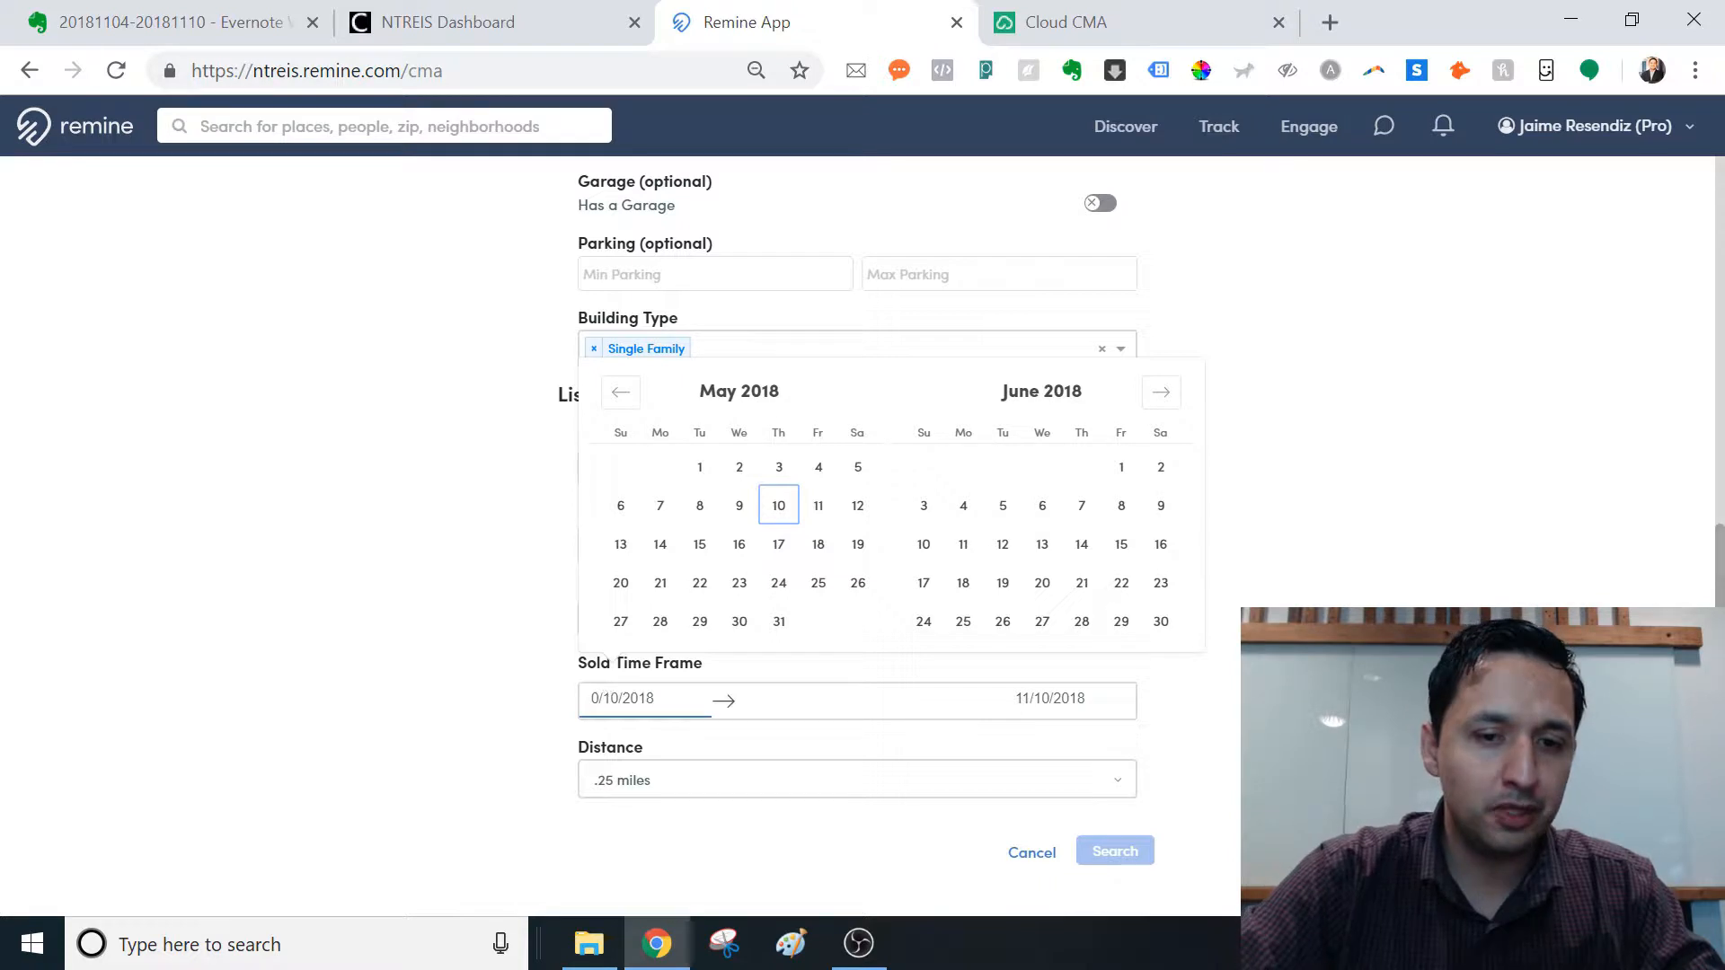
pyautogui.moveTo(683, 734)
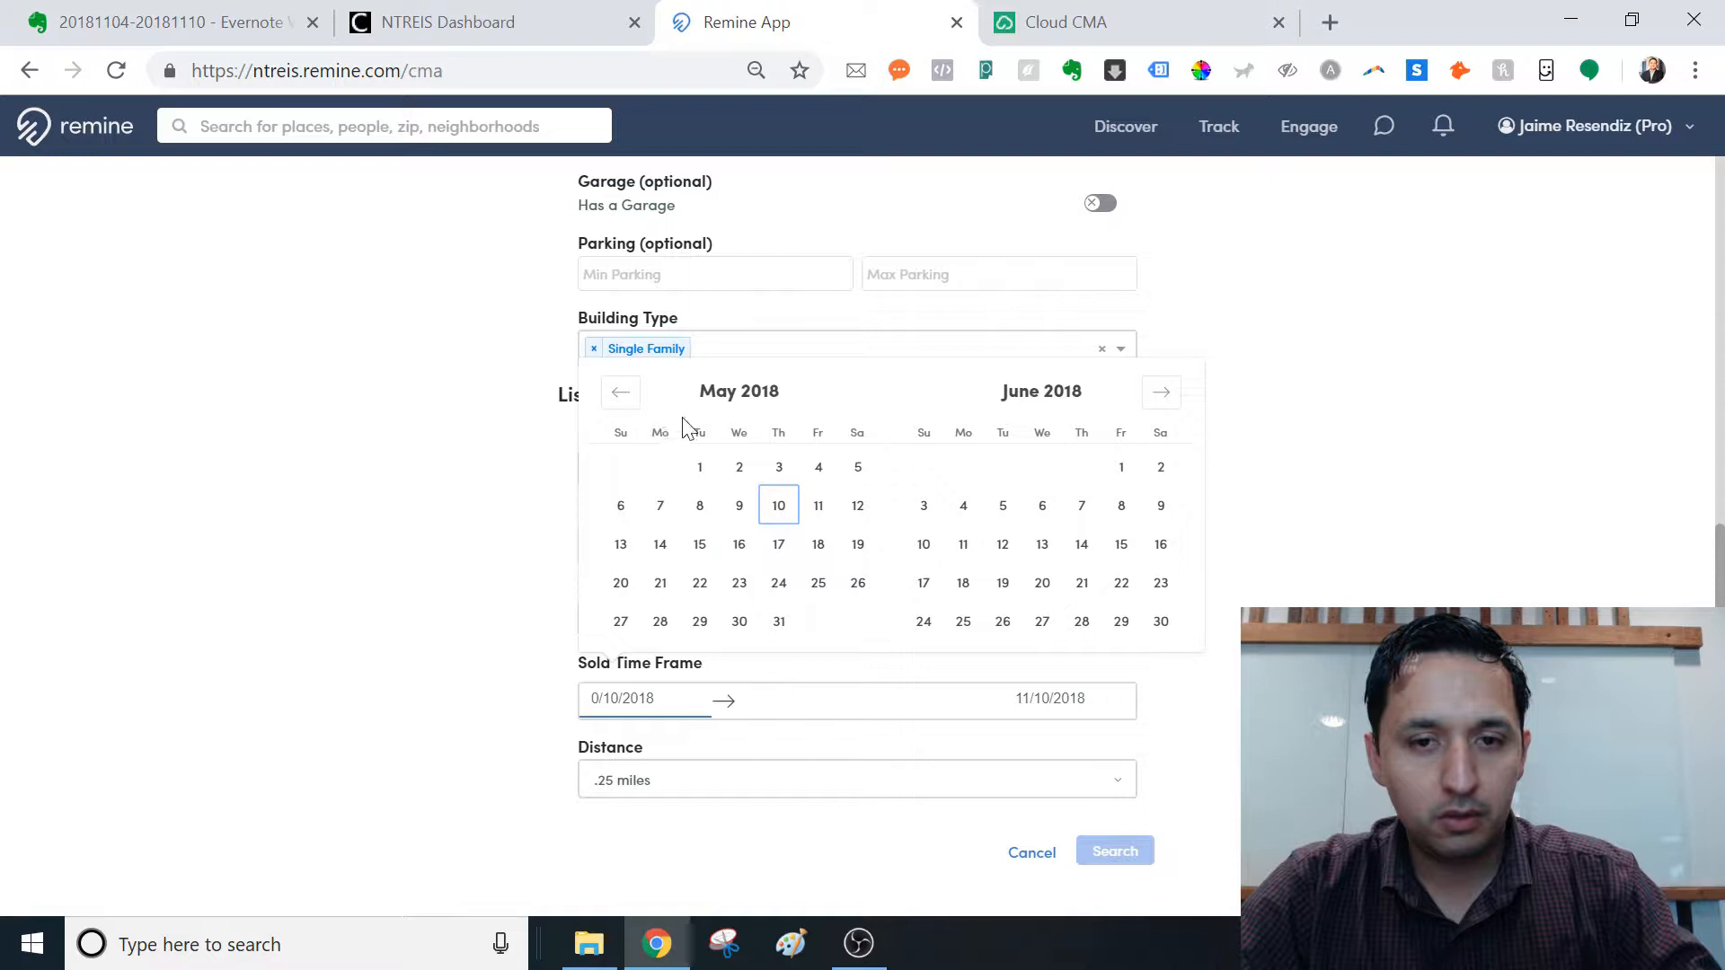
pyautogui.click(1161, 391)
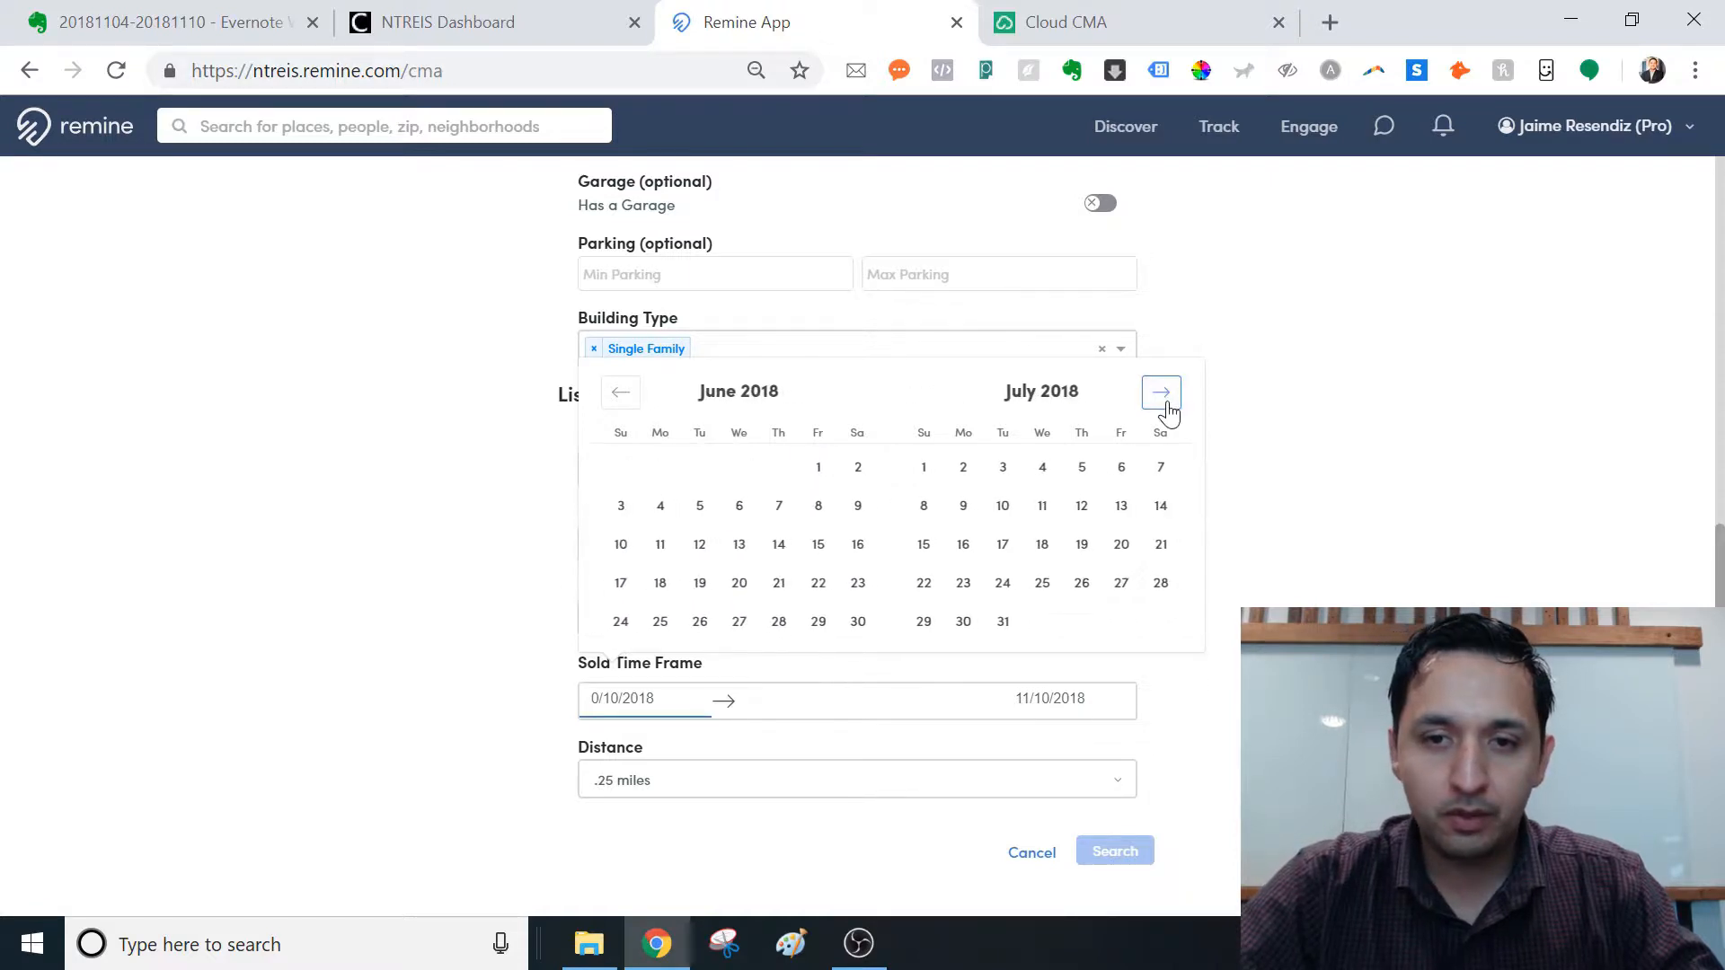
pyautogui.click(1160, 391)
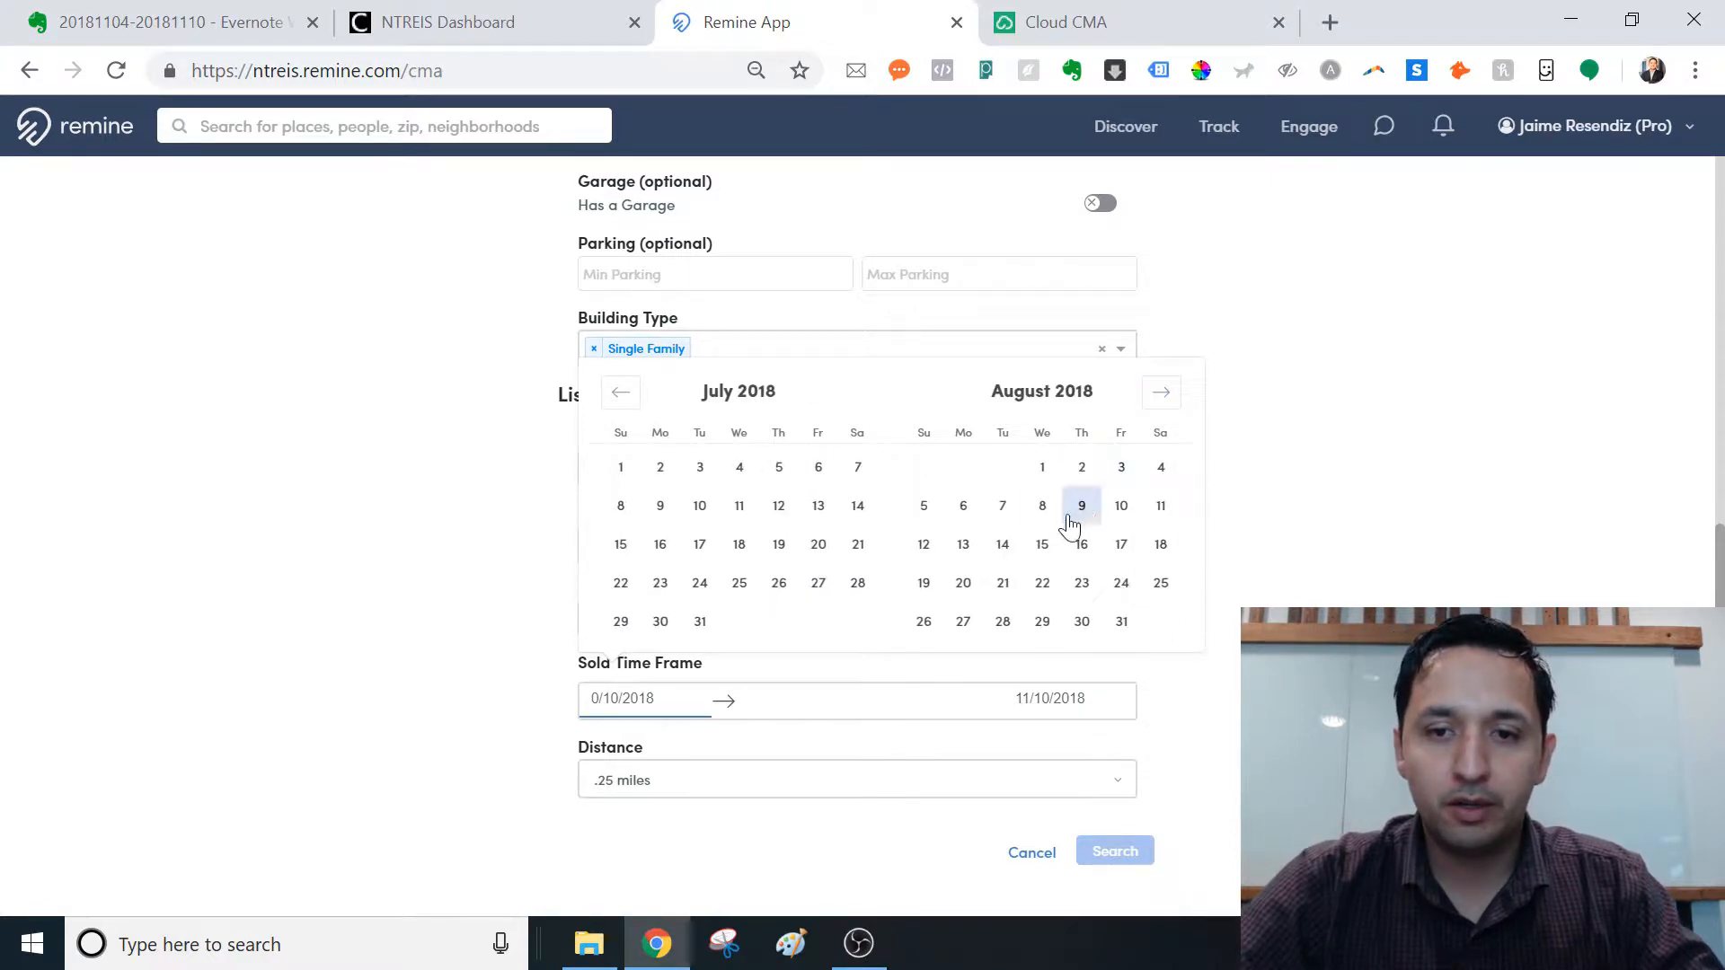
pyautogui.click(1040, 505)
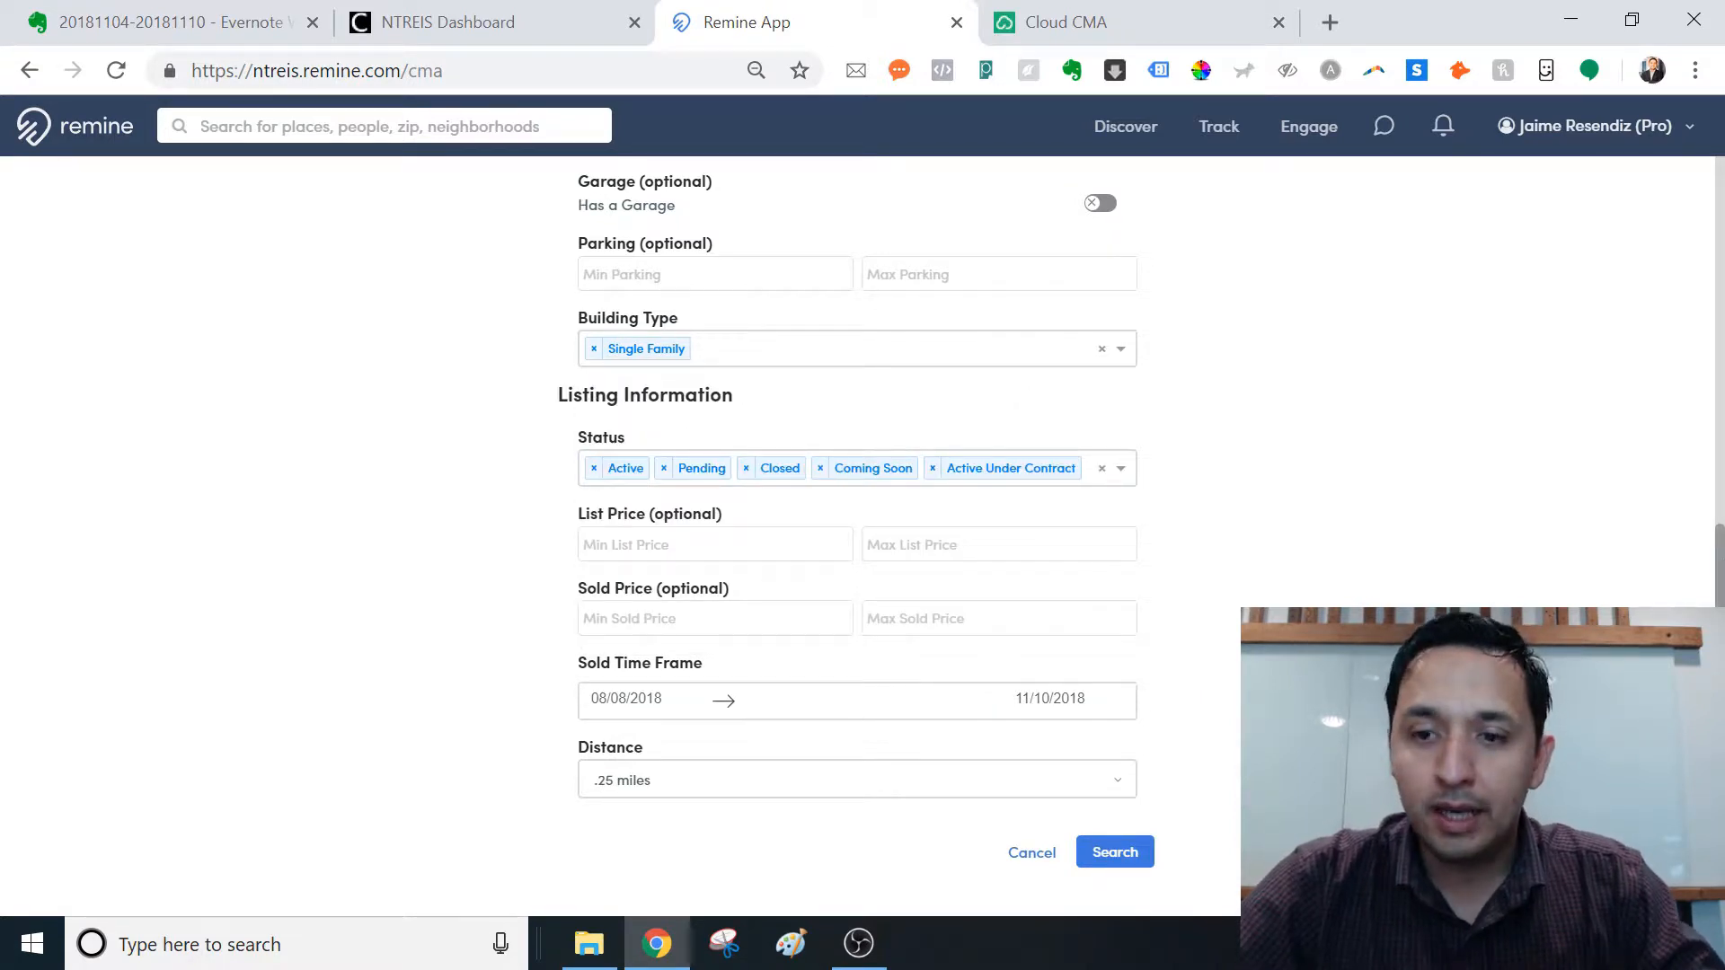
pyautogui.moveTo(571, 780)
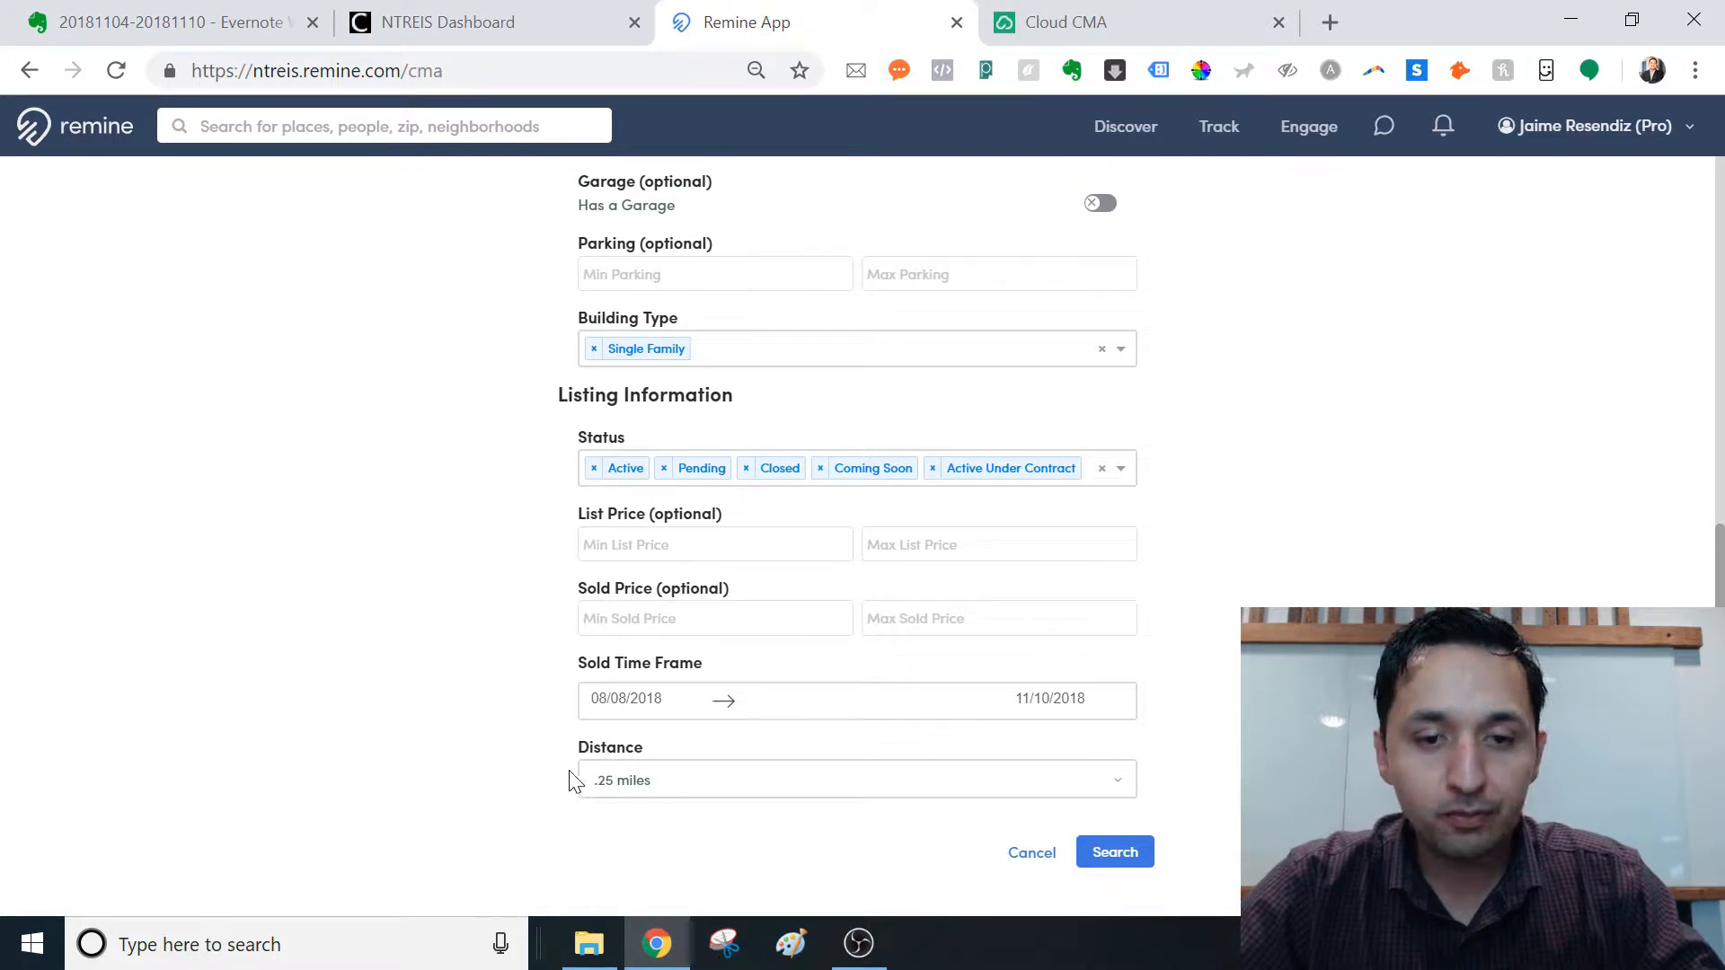
# Step: Limit distance to .25 miles and run the search, returning 8 comparables
pyautogui.click(856, 779)
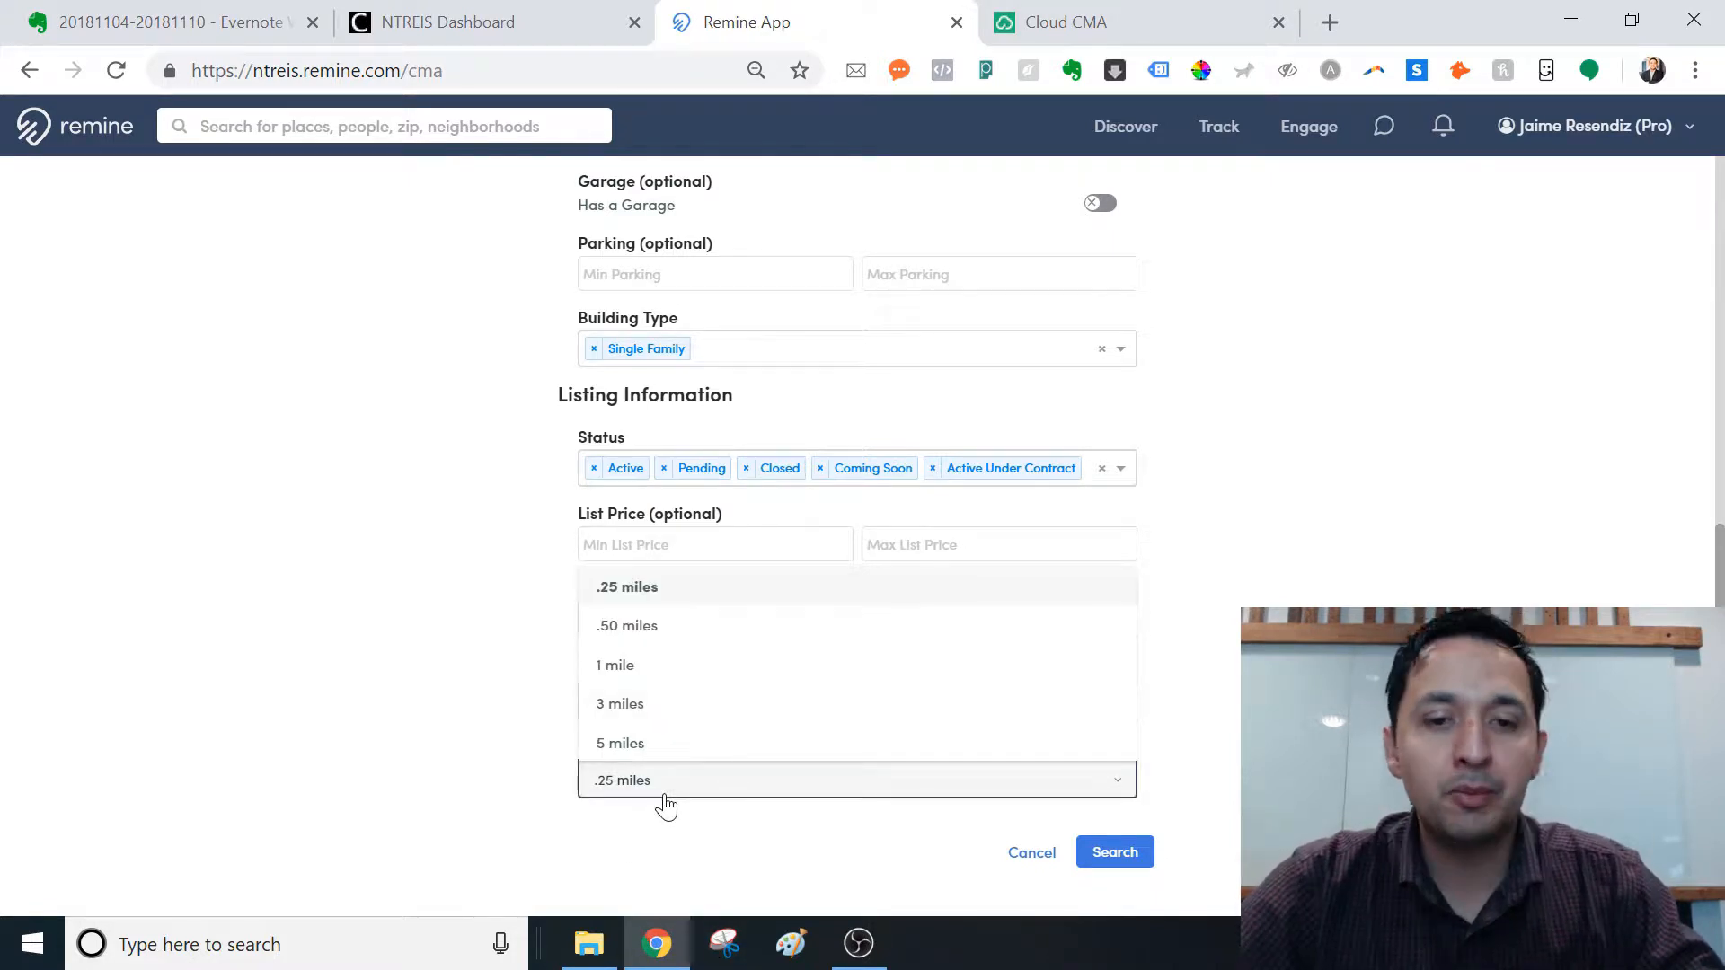
pyautogui.click(621, 779)
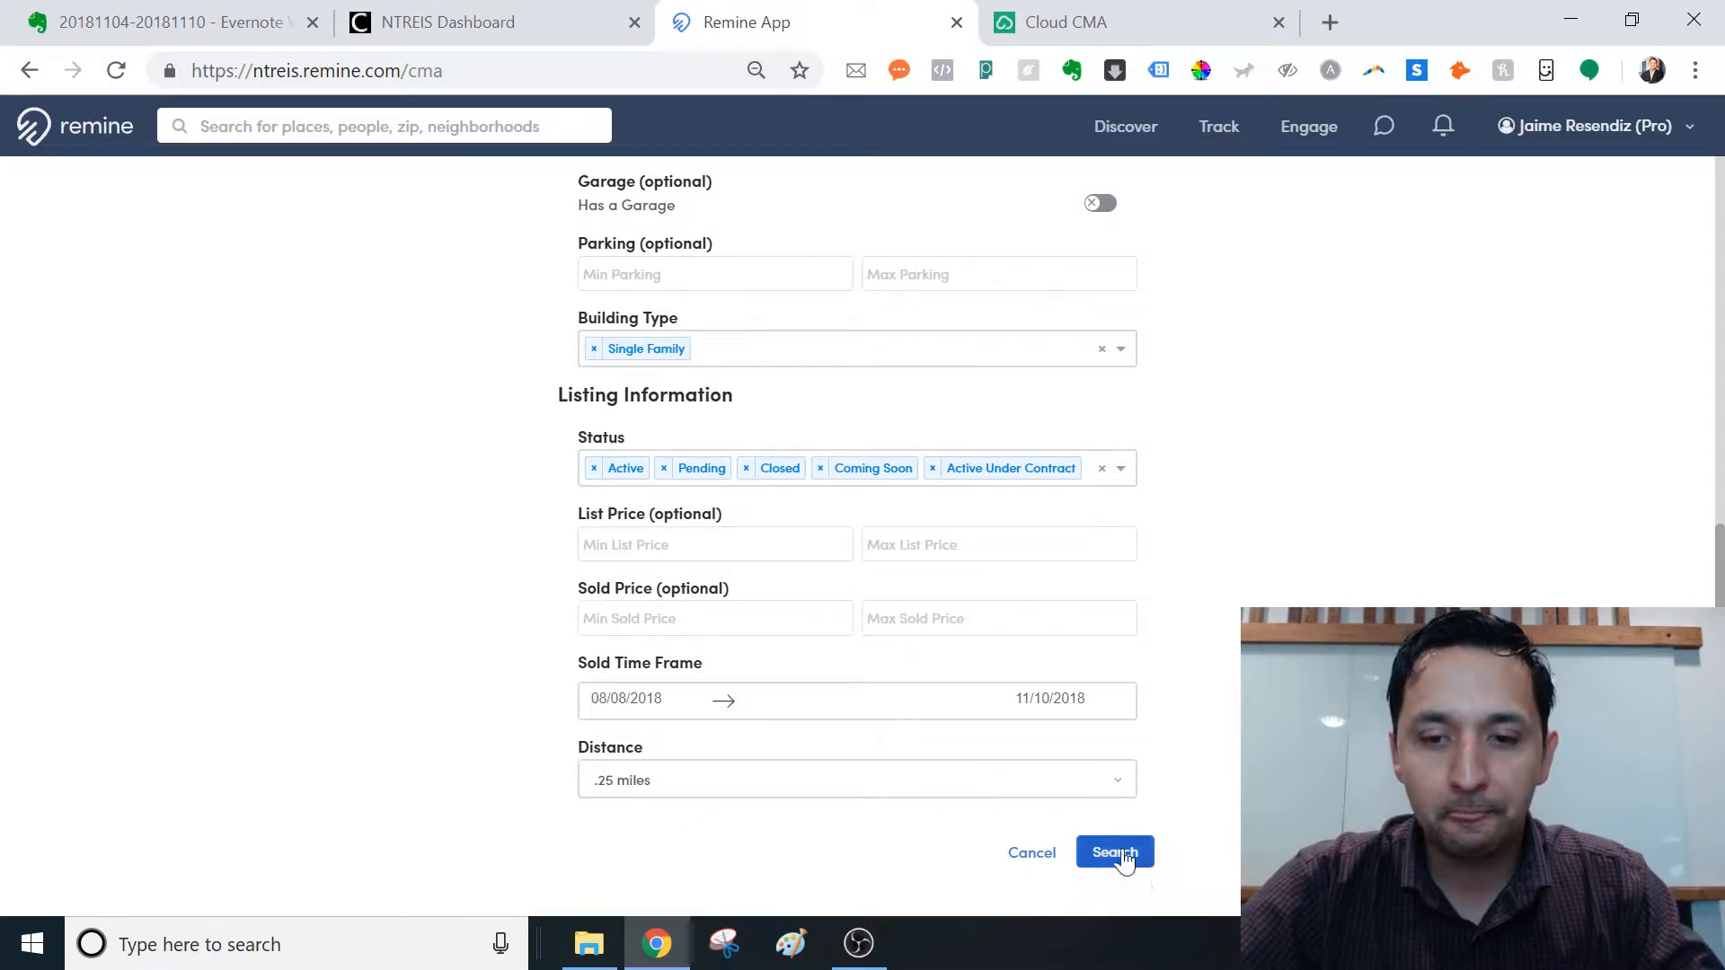
pyautogui.click(1114, 852)
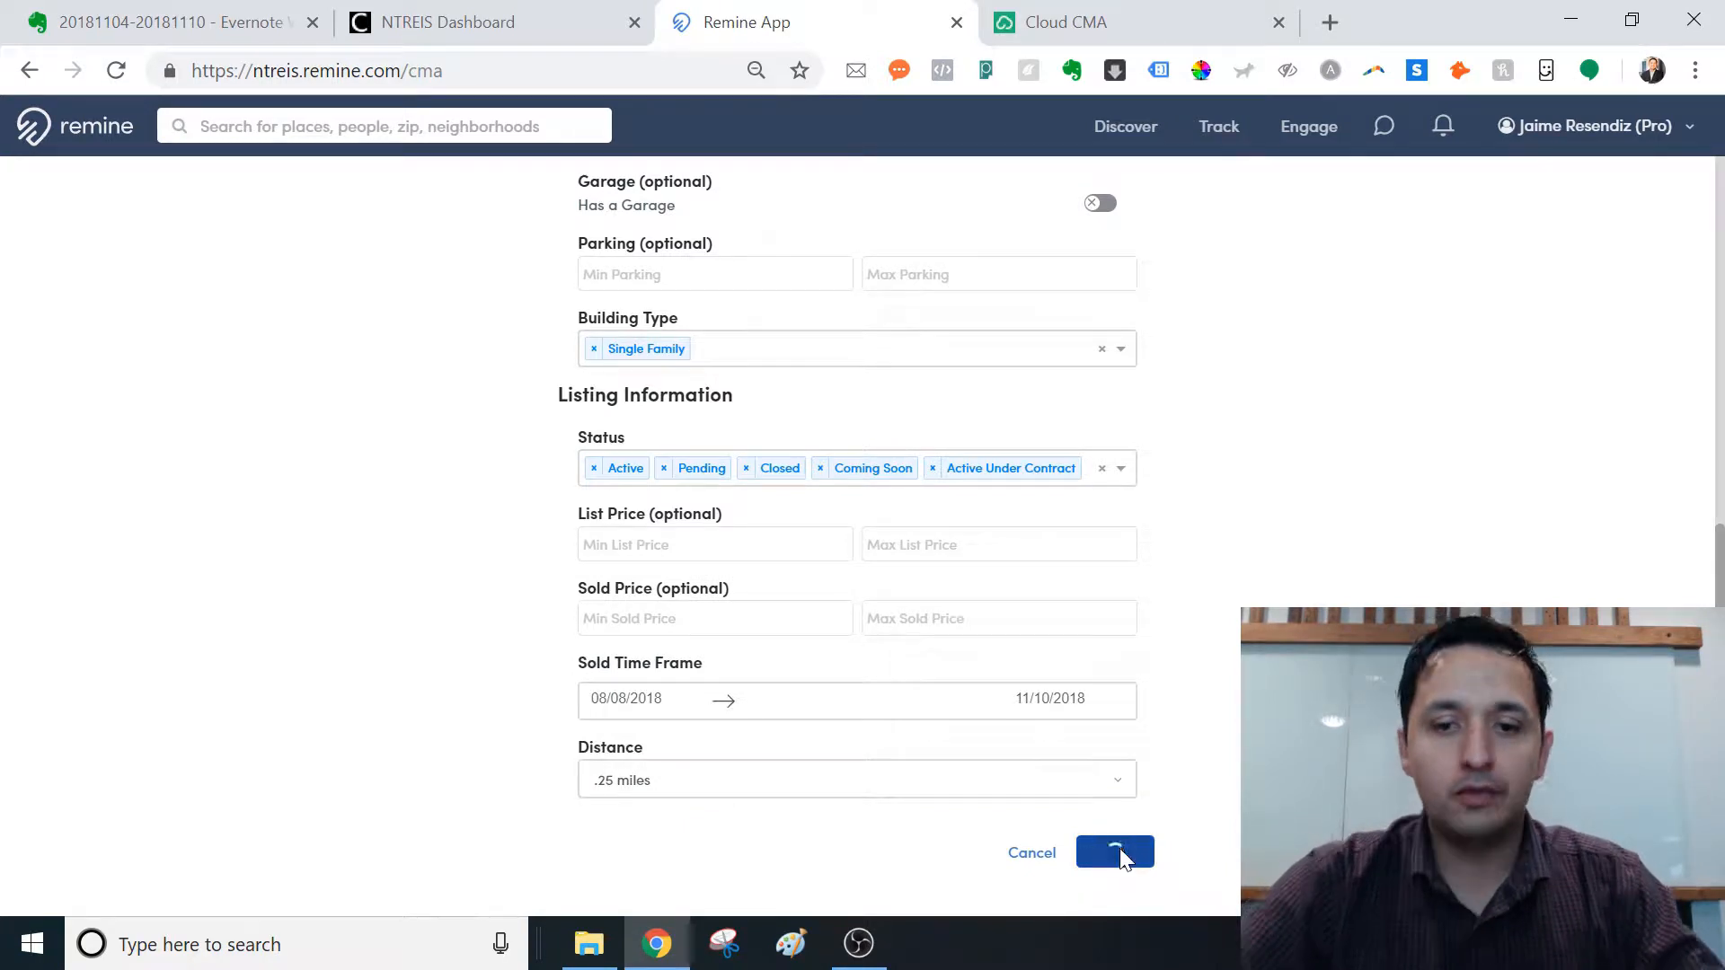
pyautogui.click(1114, 853)
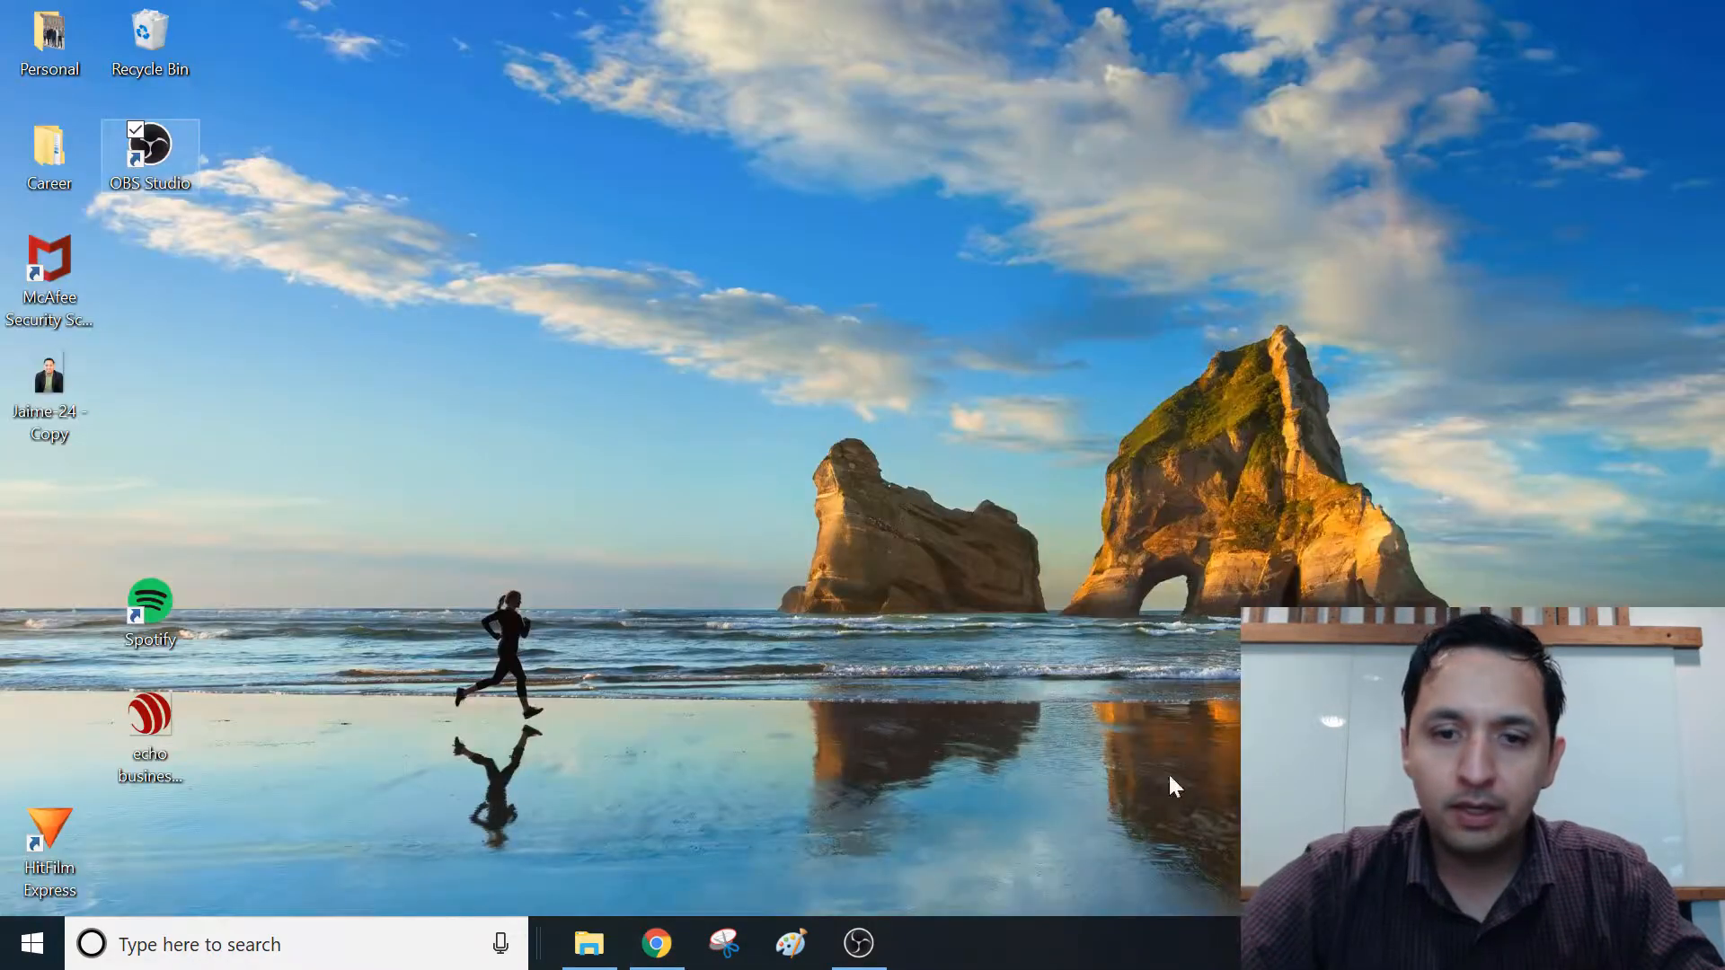
pyautogui.click(656, 944)
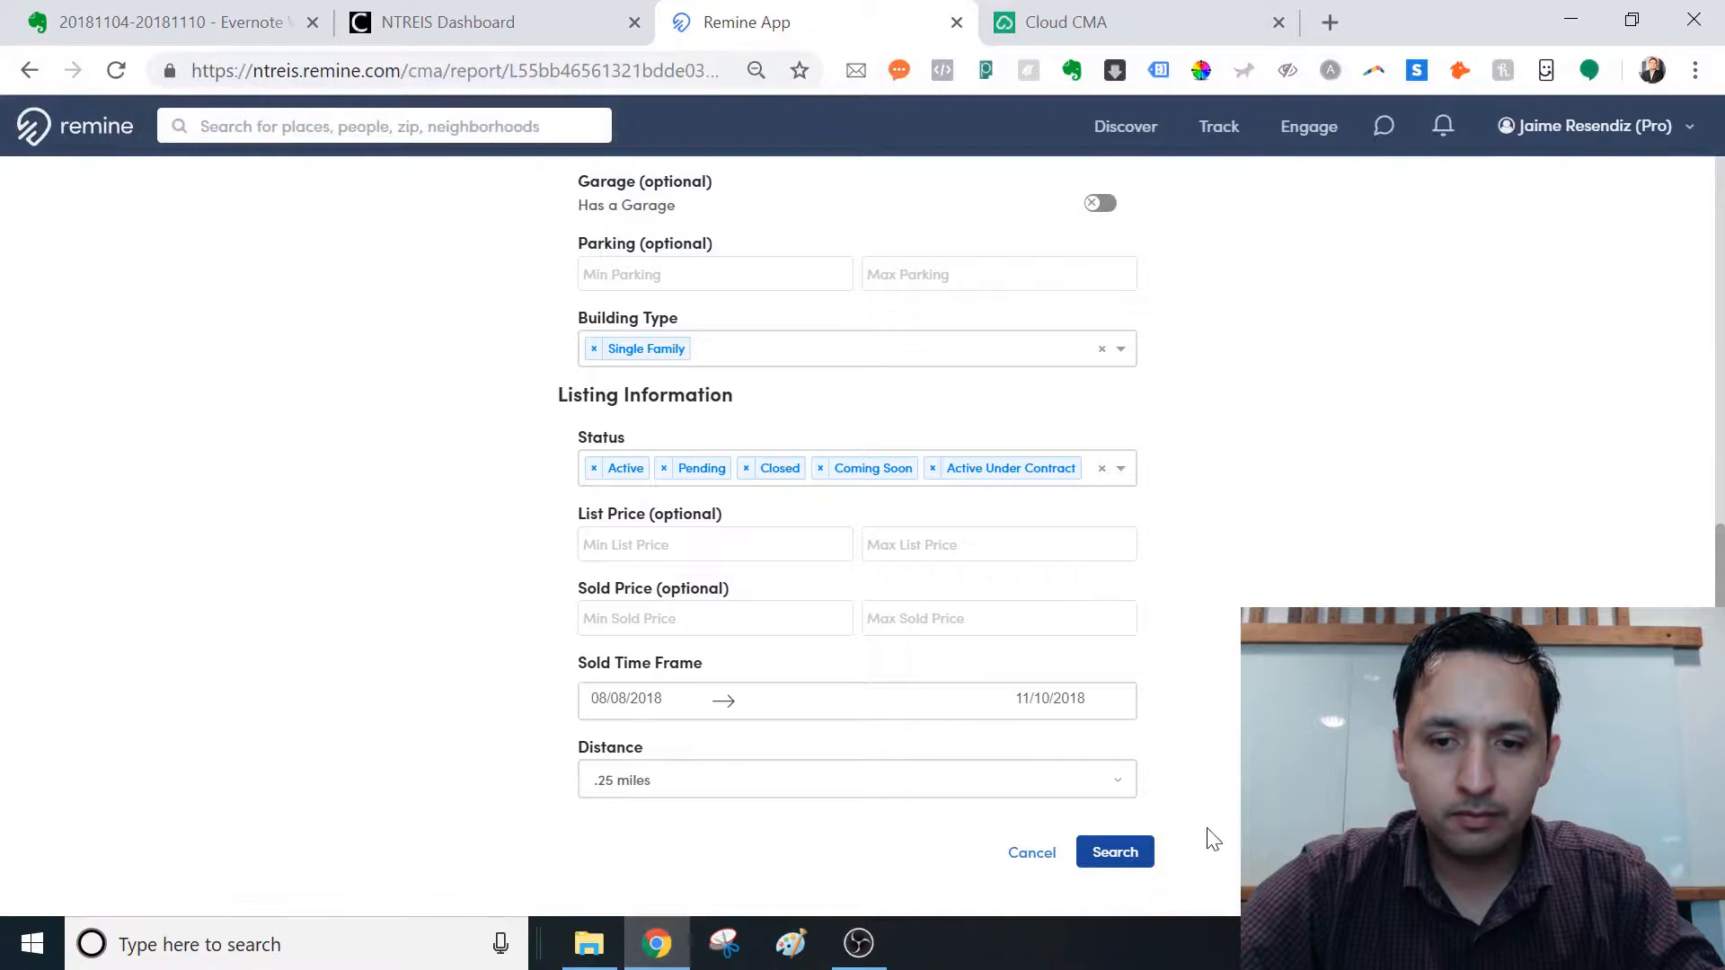
pyautogui.click(1114, 852)
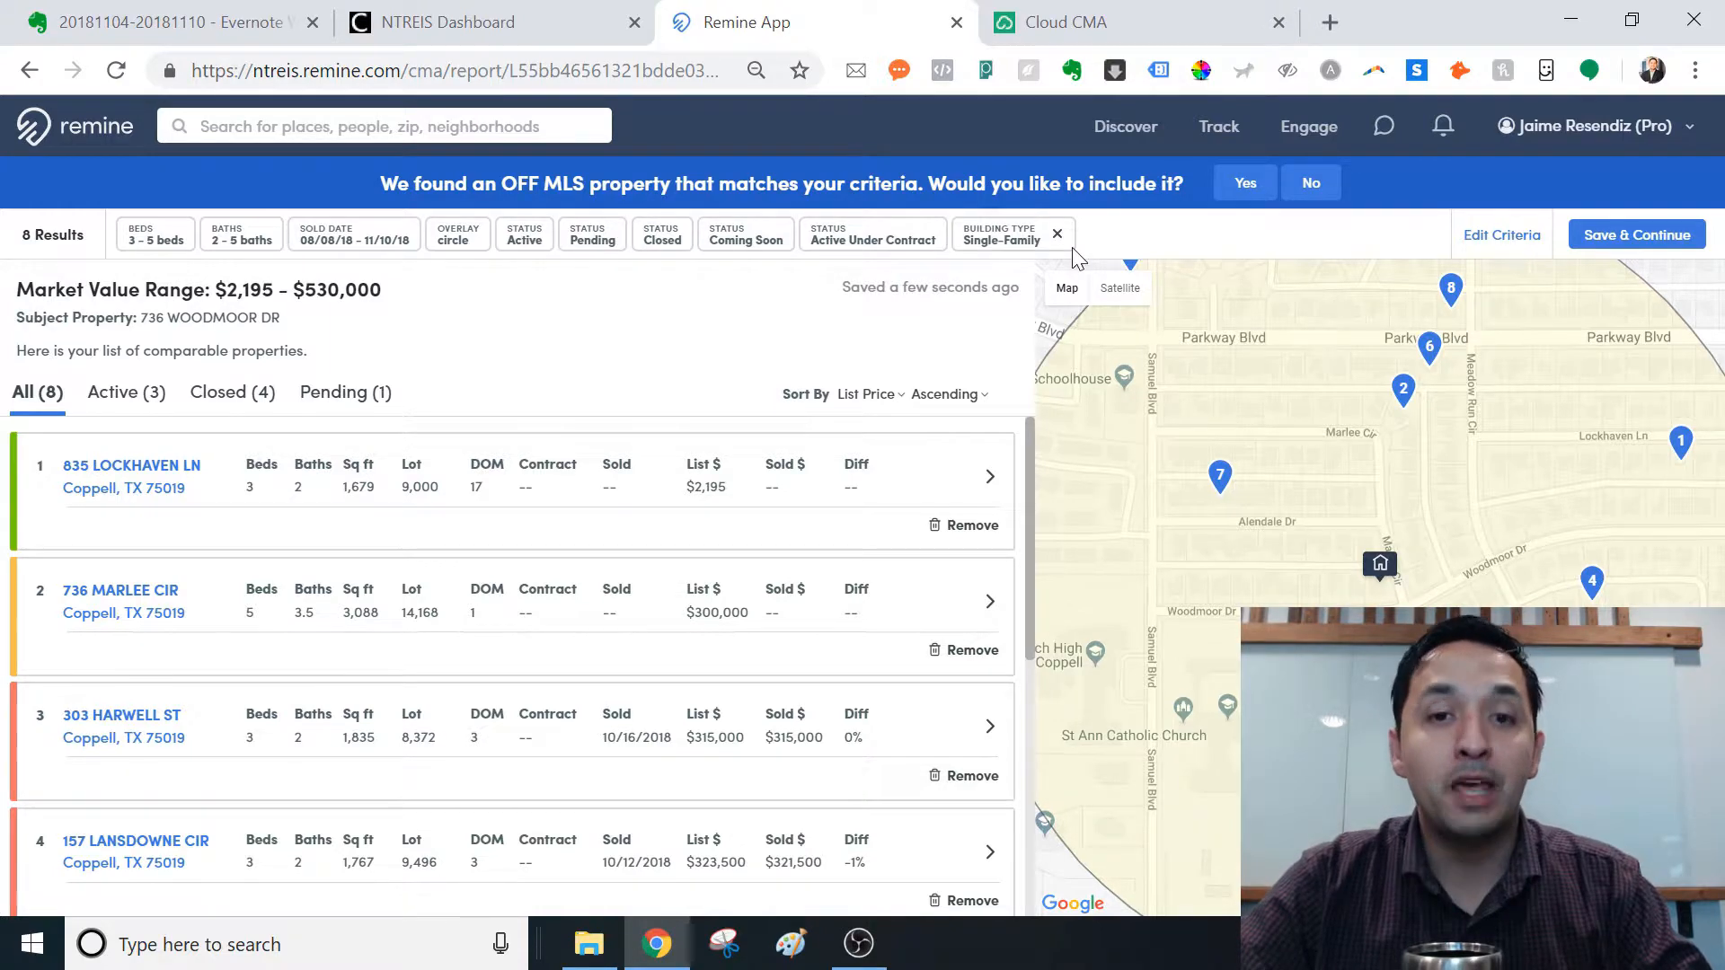
pyautogui.moveTo(1194, 319)
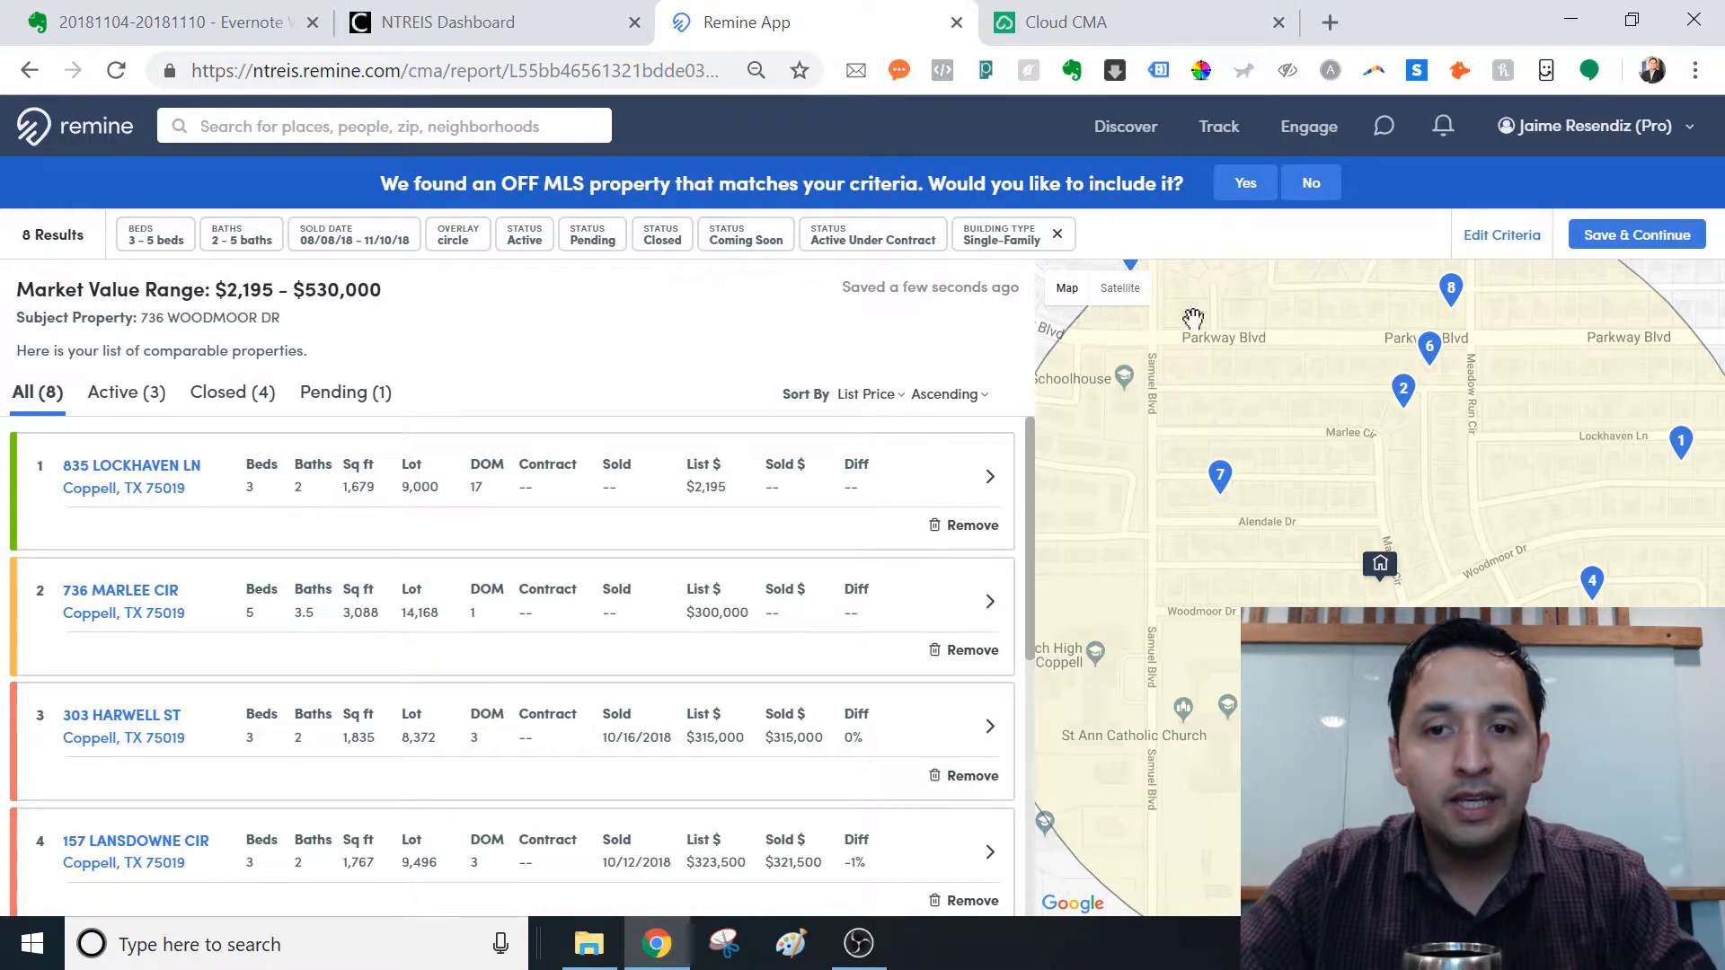
# Step: Review the results and accept the off-MLS property, raising comparables to 9
pyautogui.scroll(-3)
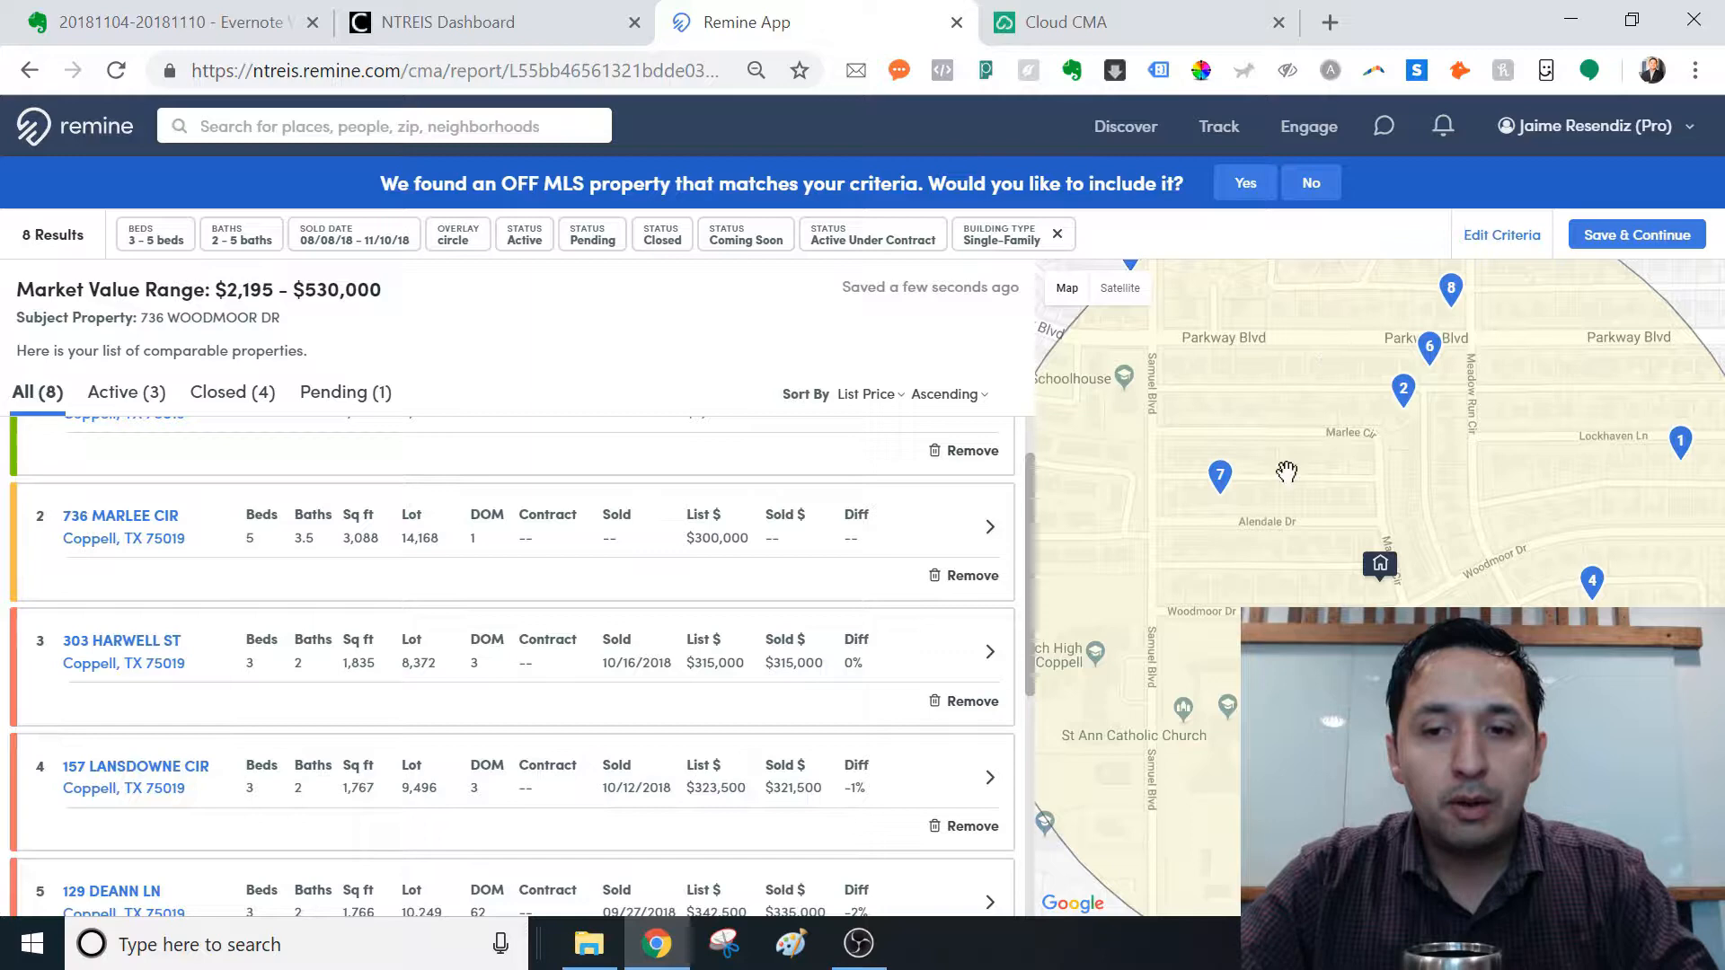
pyautogui.scroll(3)
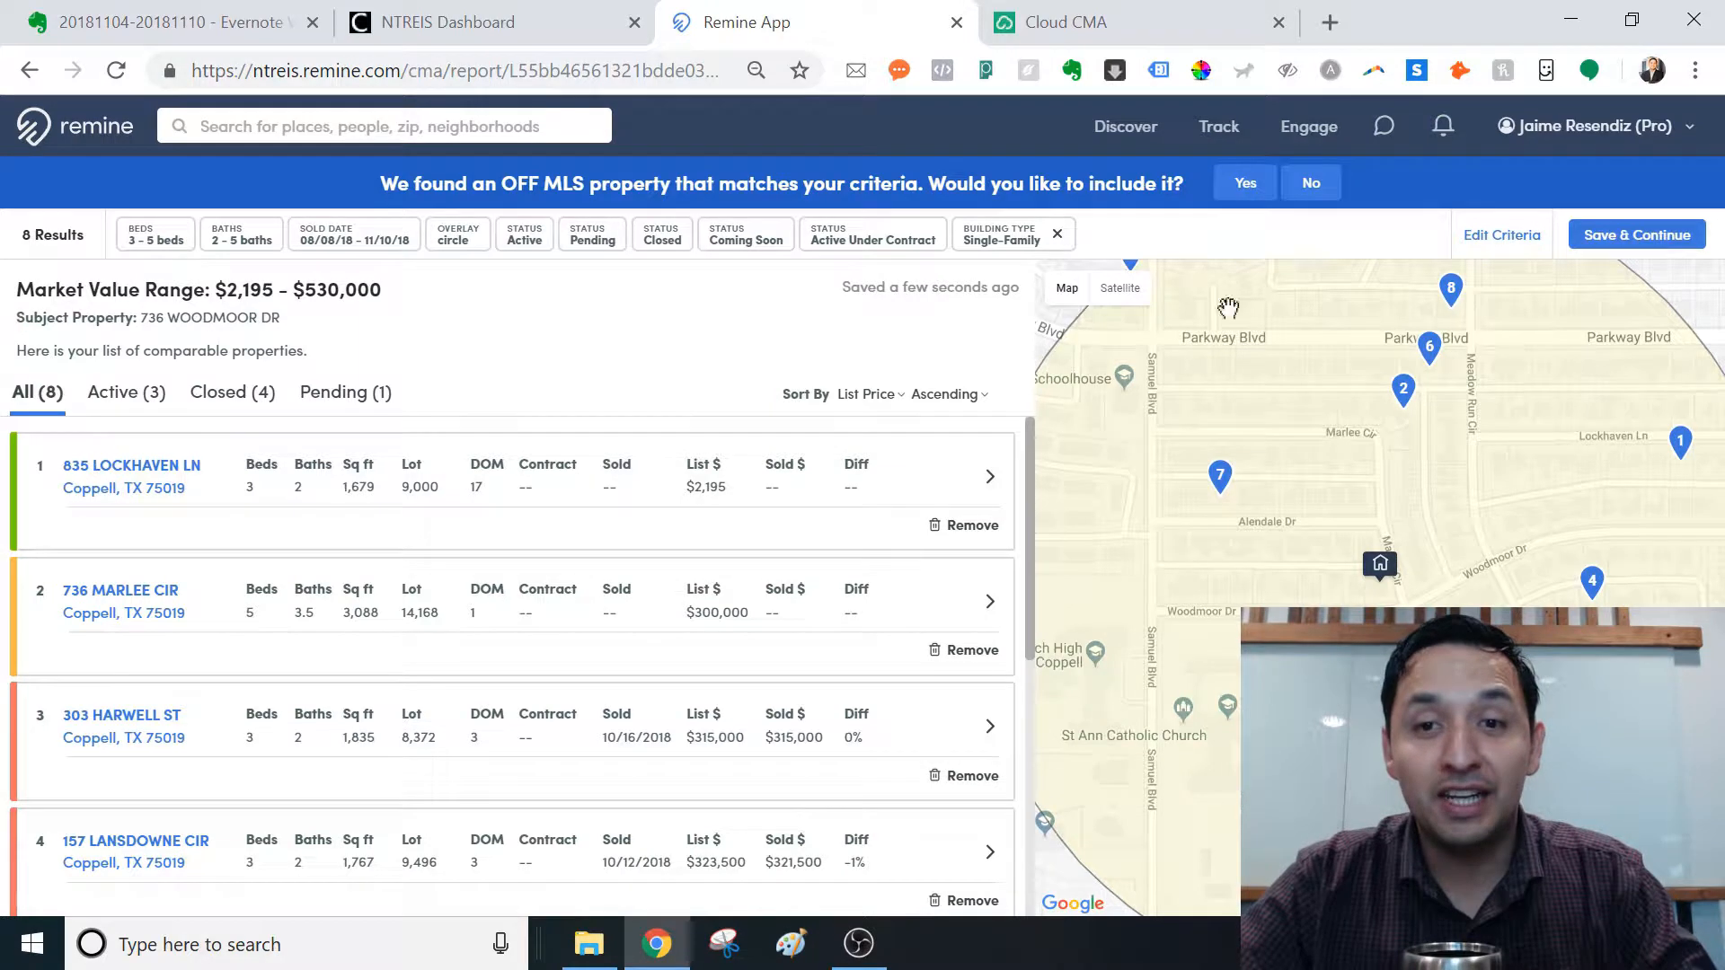
pyautogui.click(1244, 183)
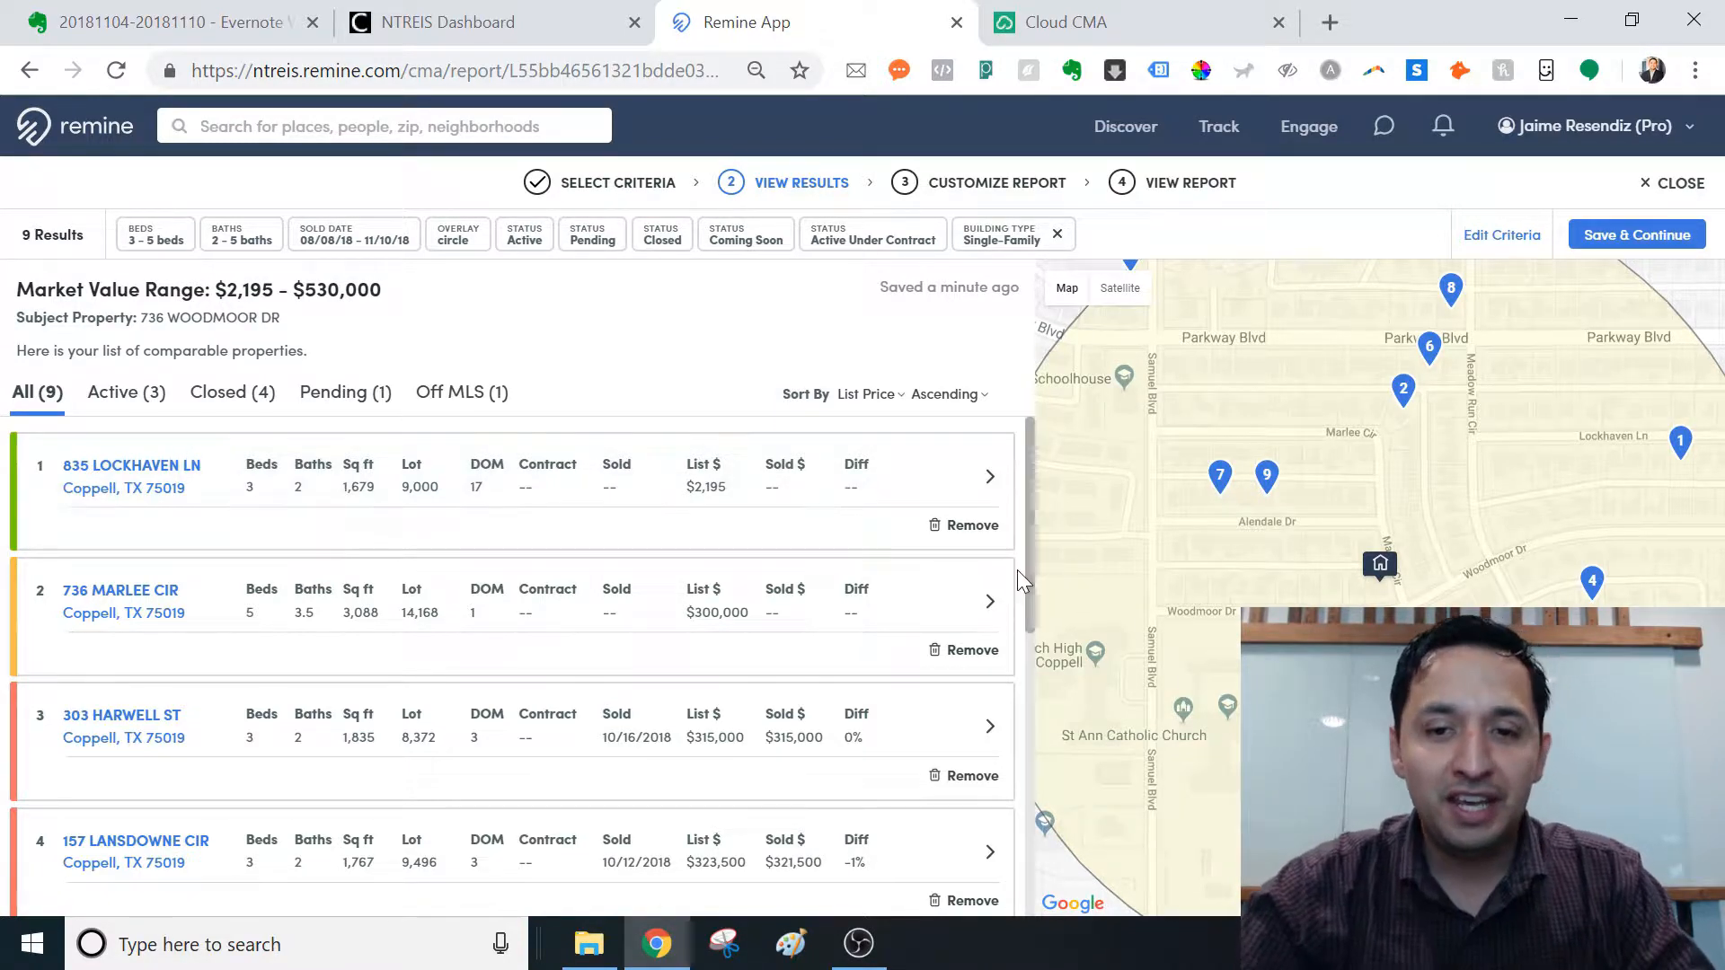
pyautogui.scroll(-3)
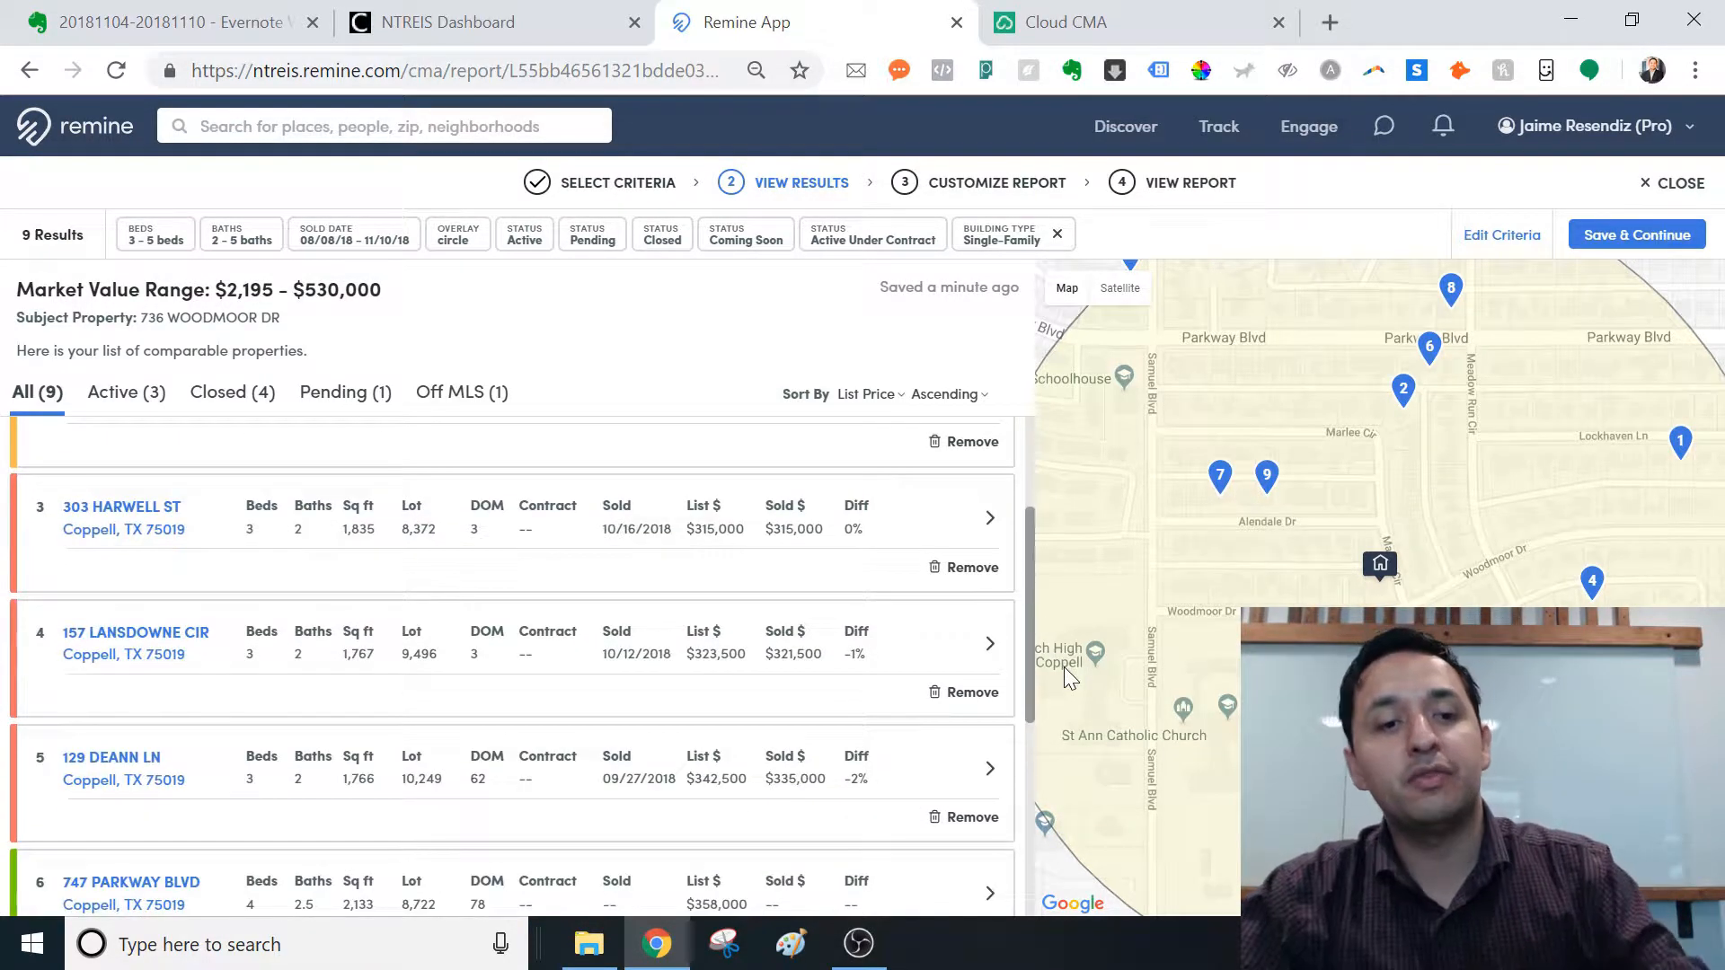
pyautogui.scroll(3)
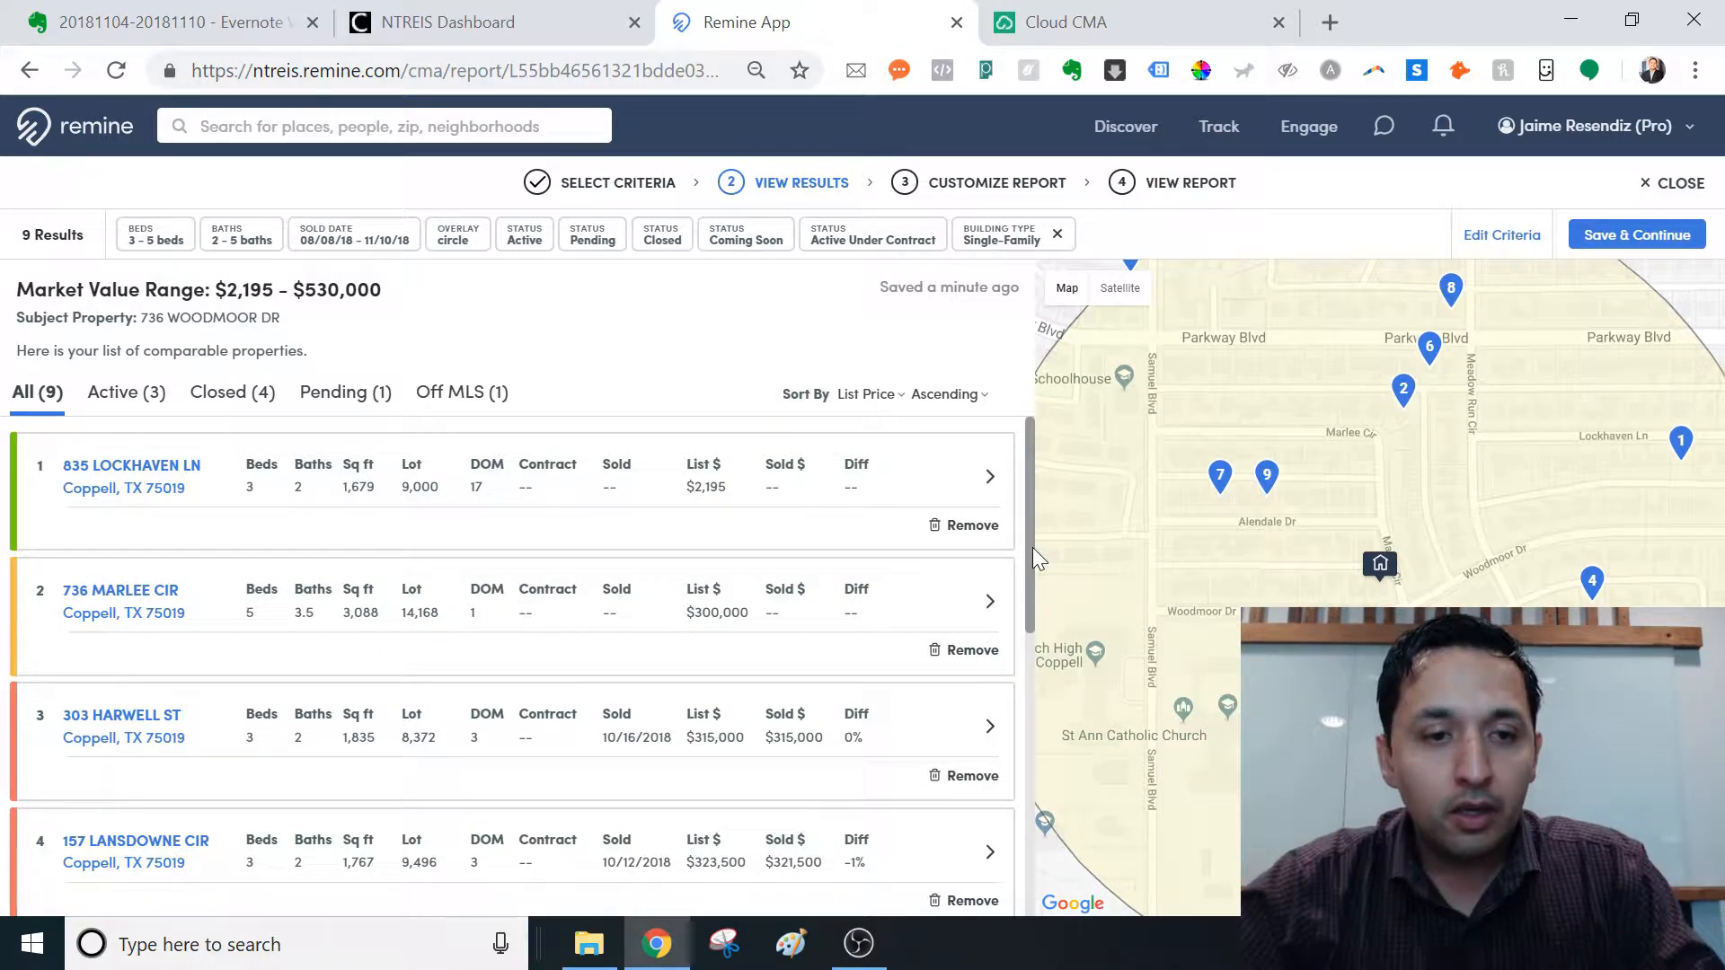
pyautogui.moveTo(1023, 519)
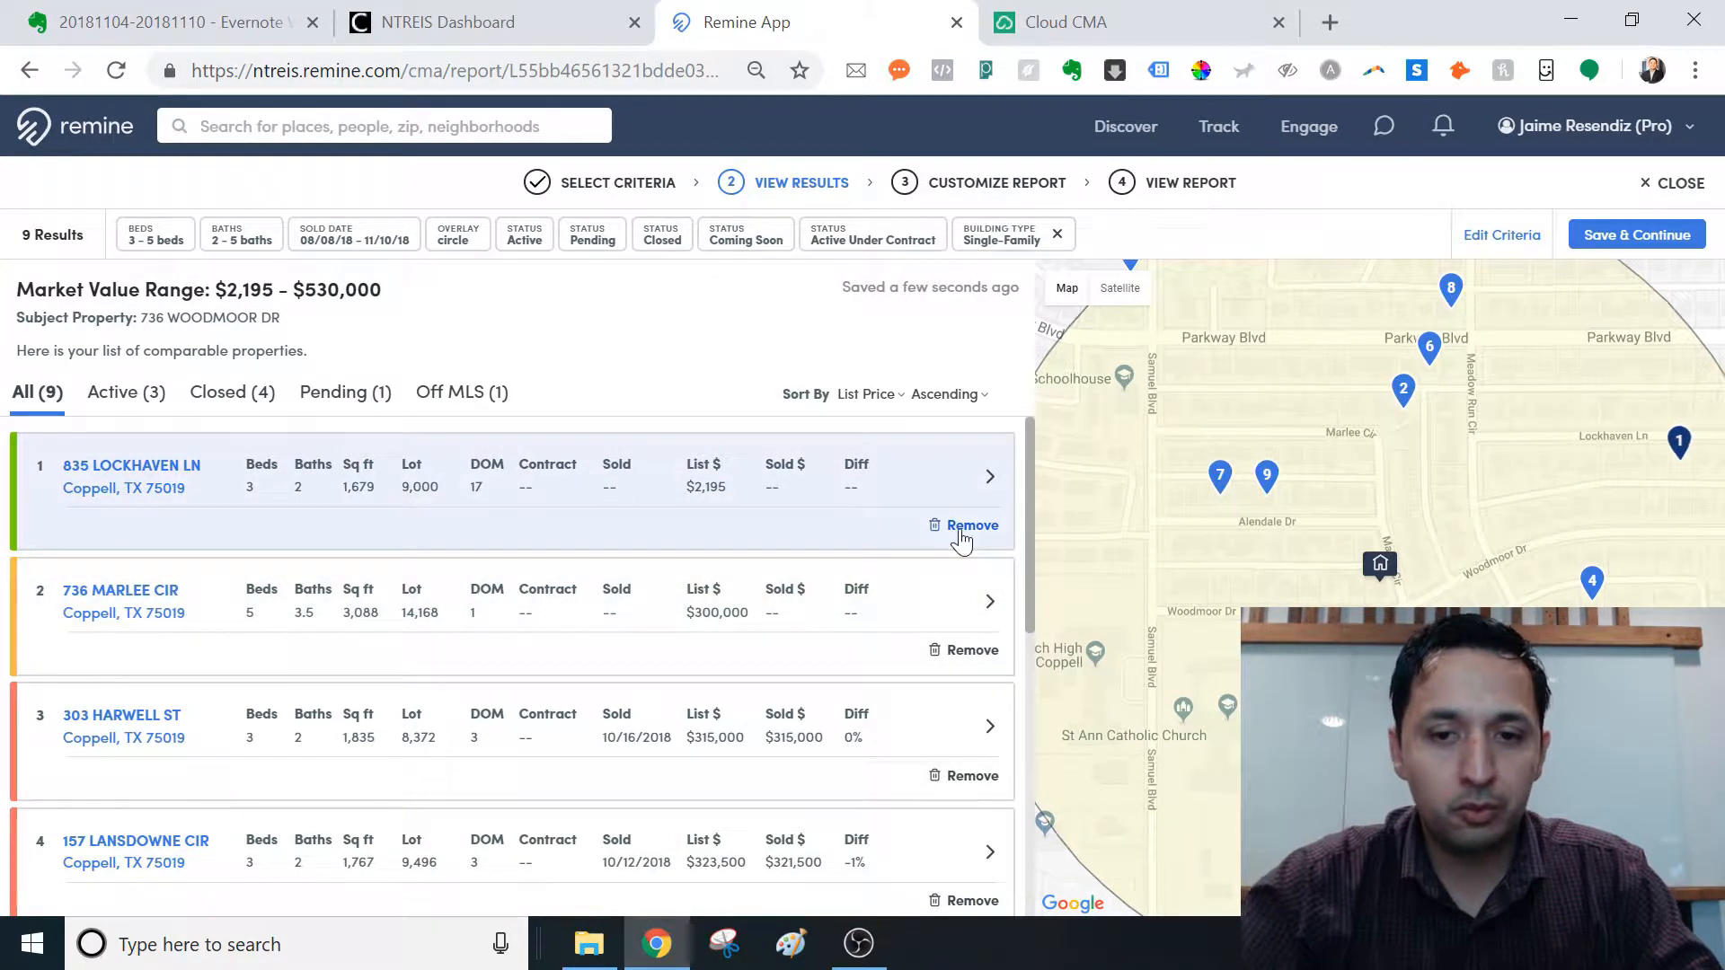
pyautogui.click(971, 525)
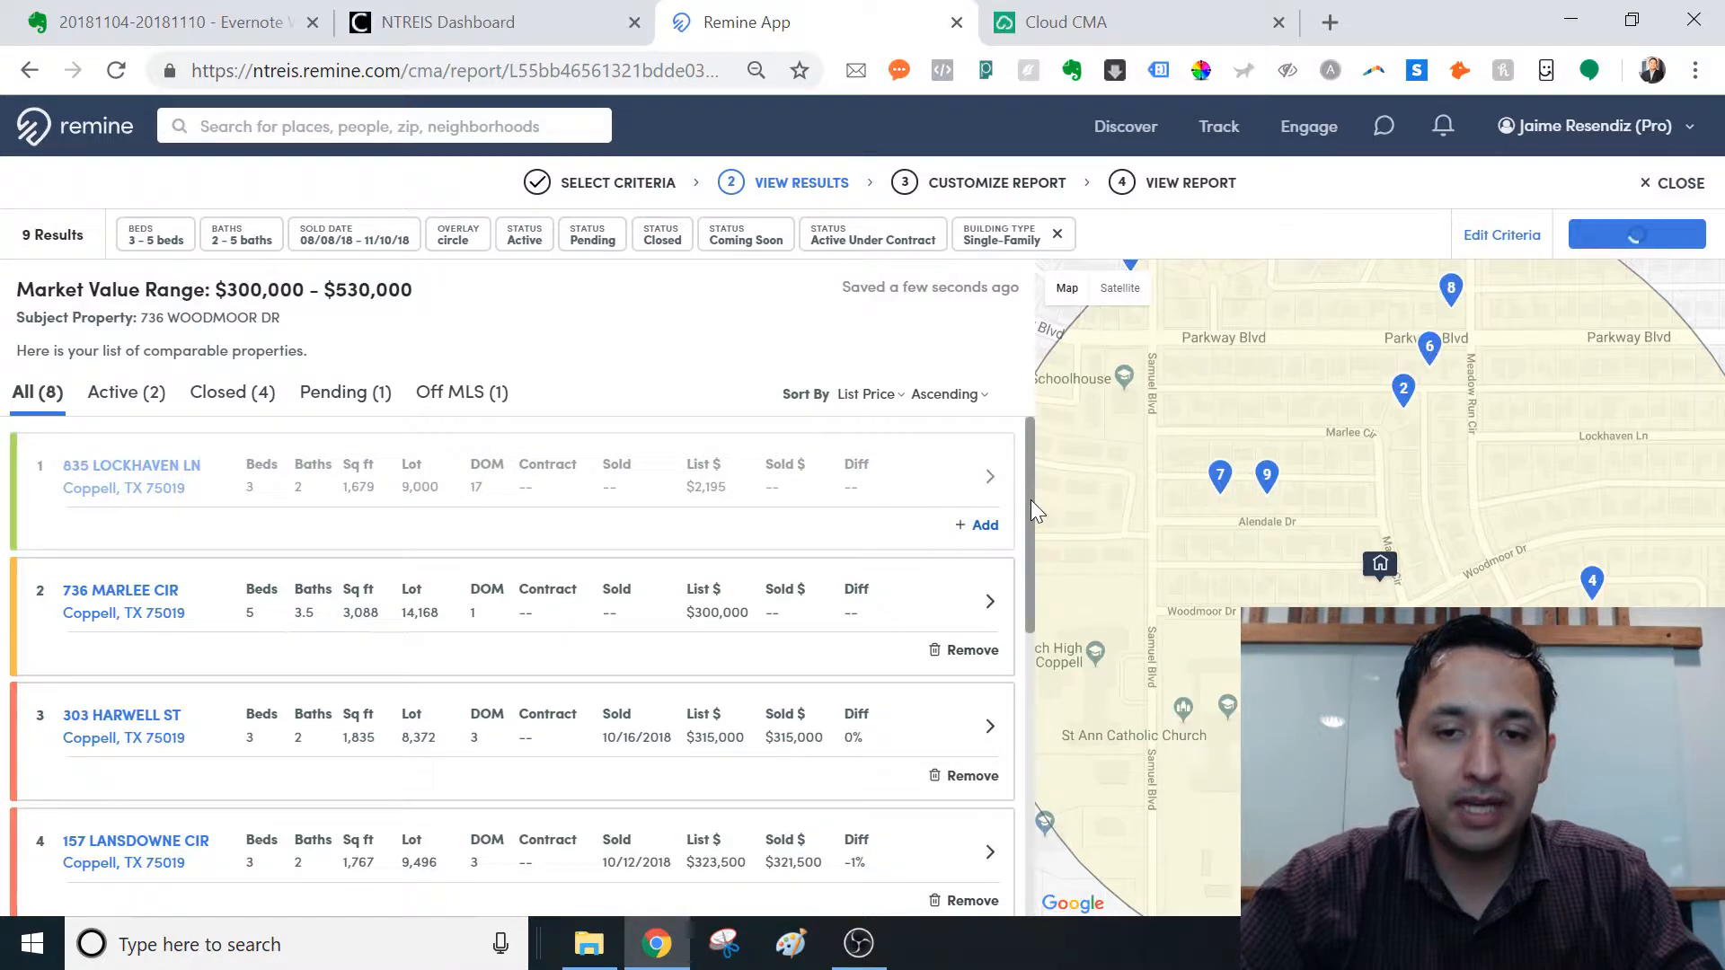
pyautogui.scroll(-3)
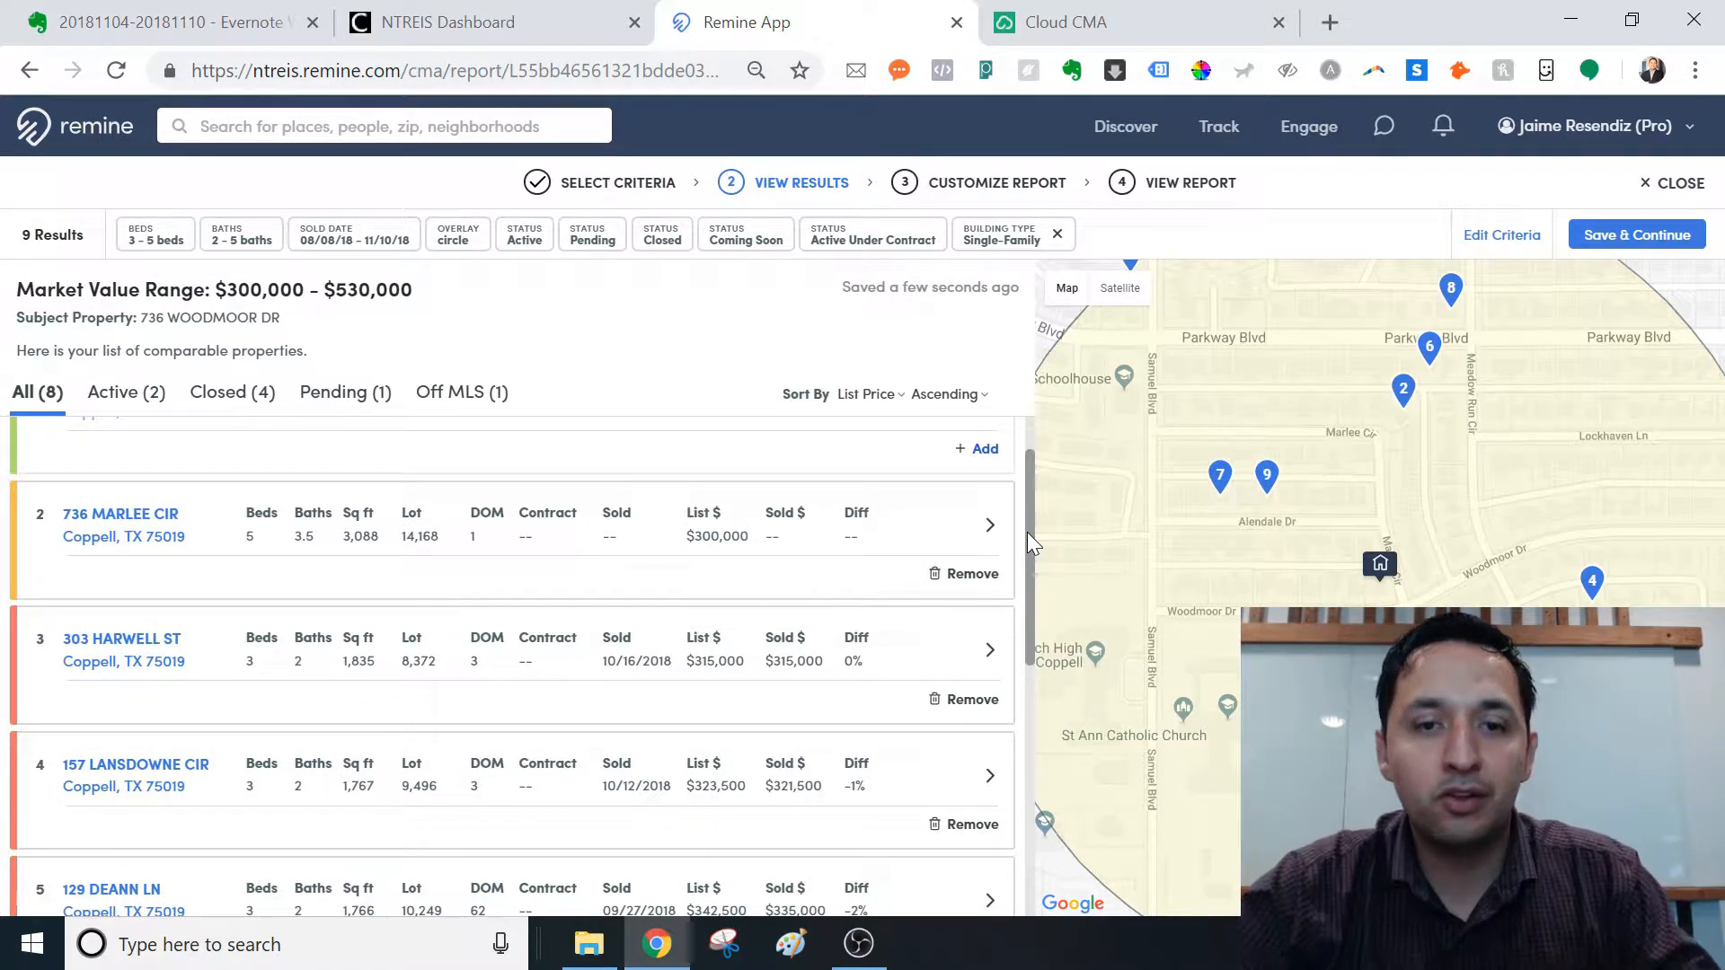
pyautogui.scroll(3)
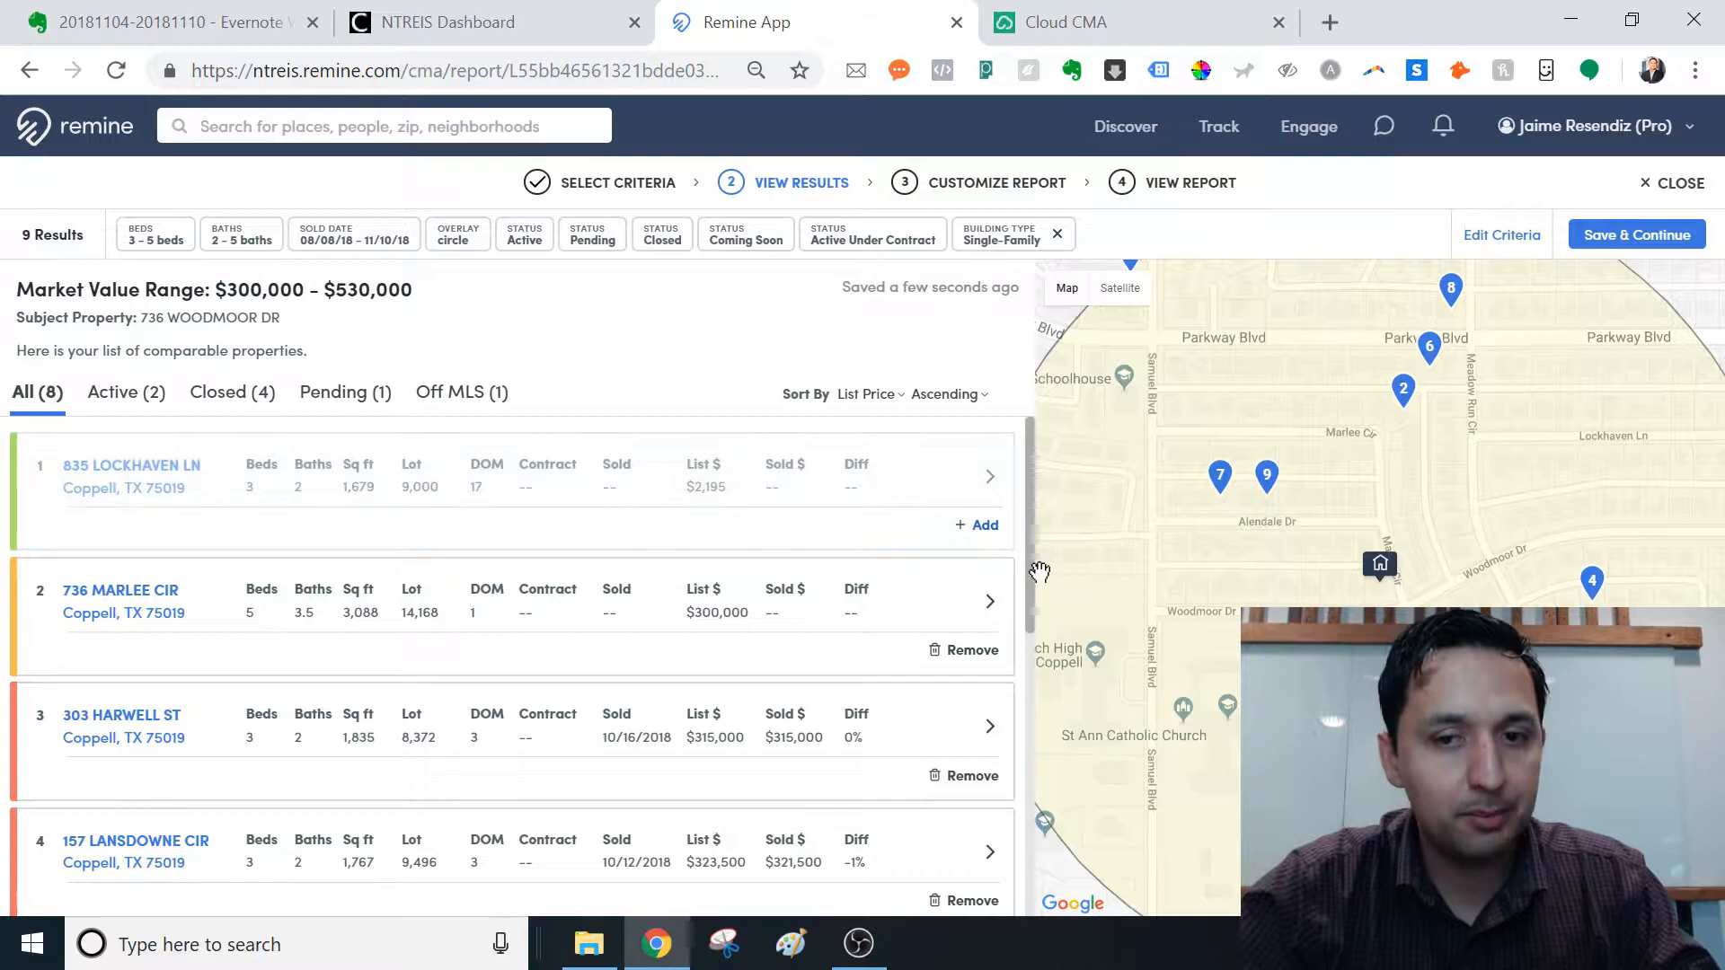
pyautogui.scroll(-3)
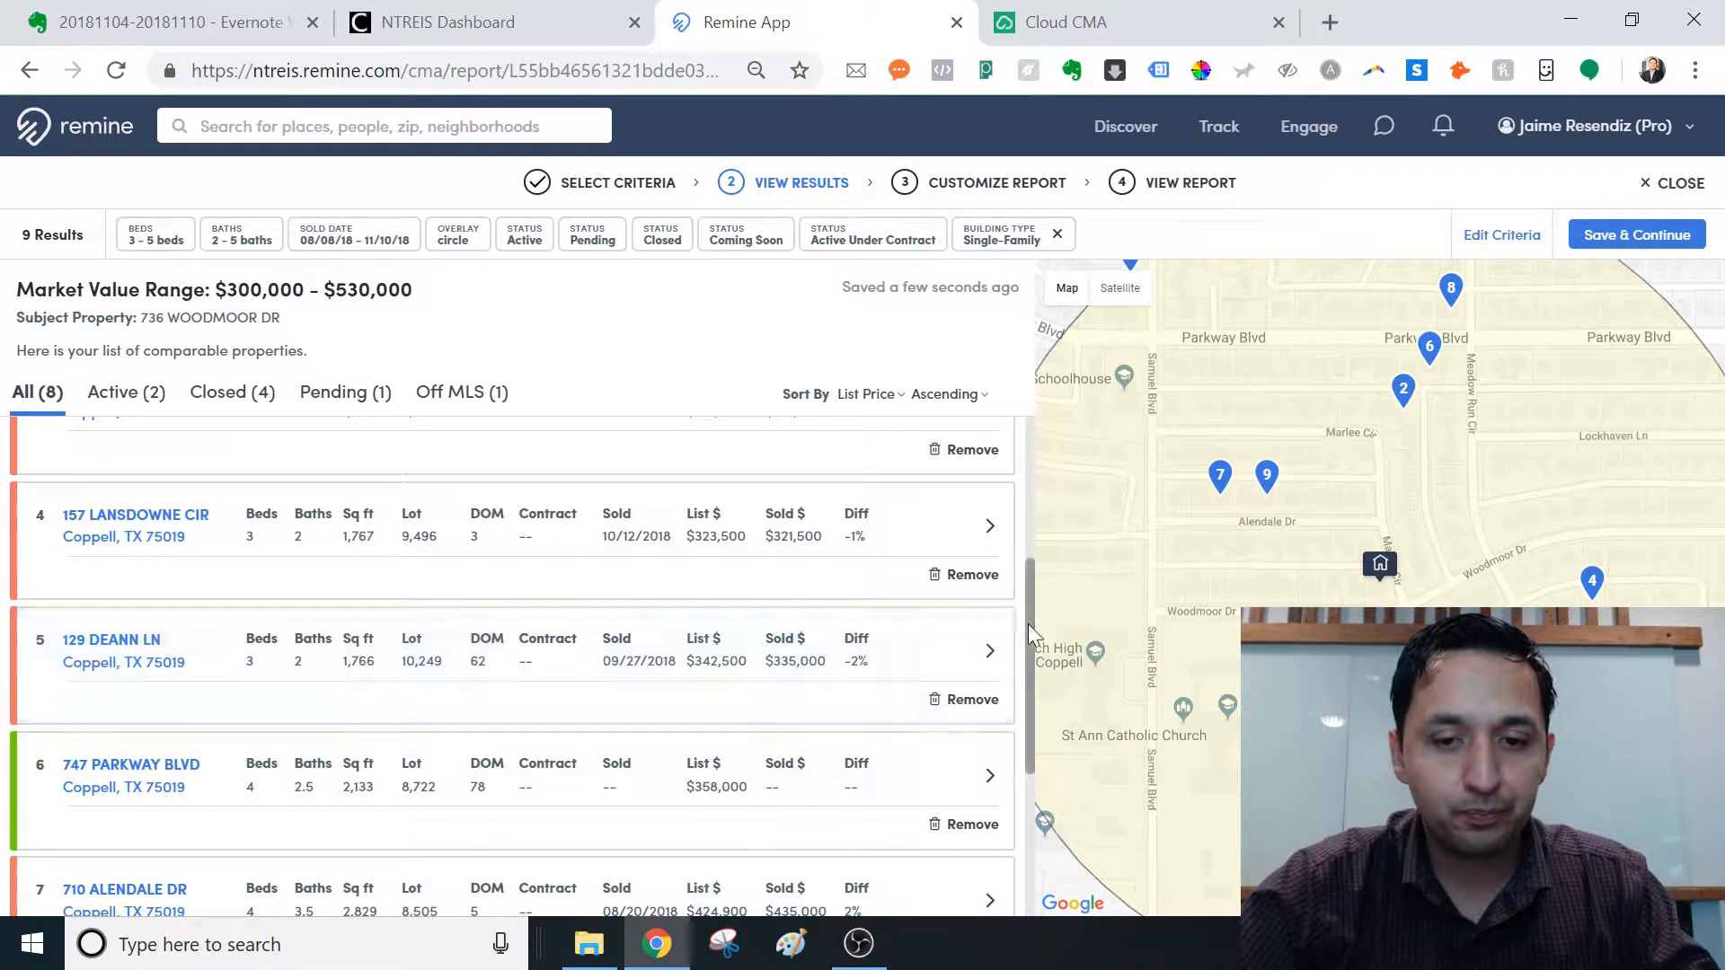
pyautogui.scroll(-3)
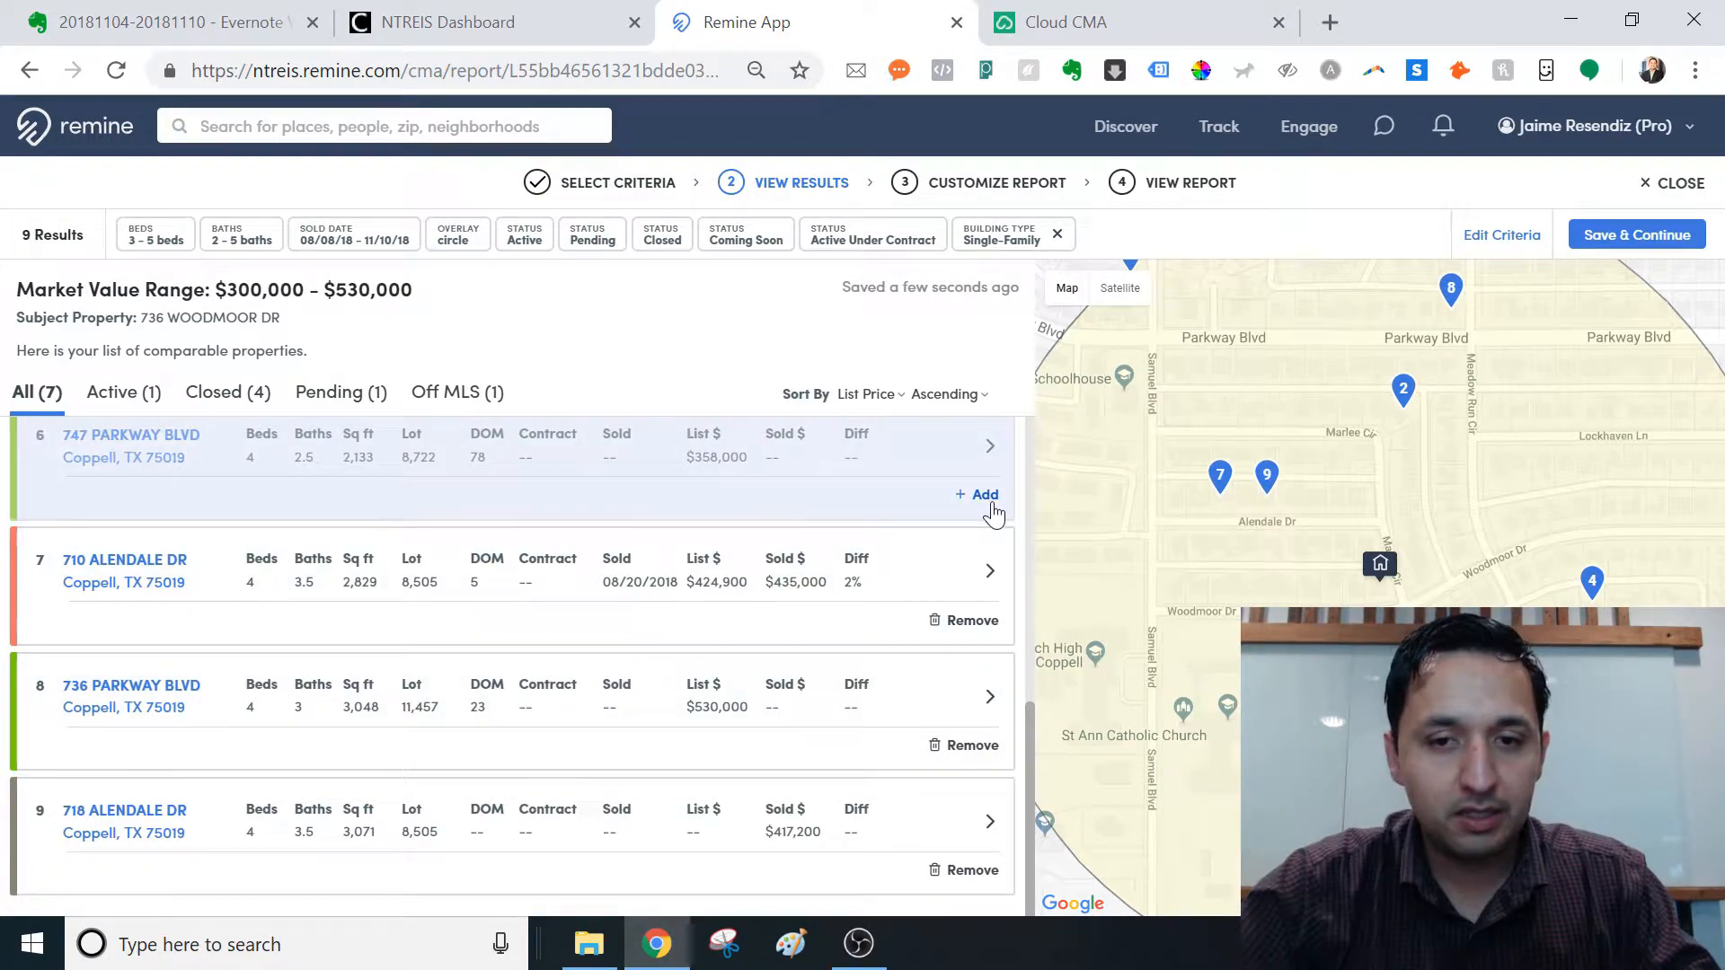
pyautogui.click(977, 495)
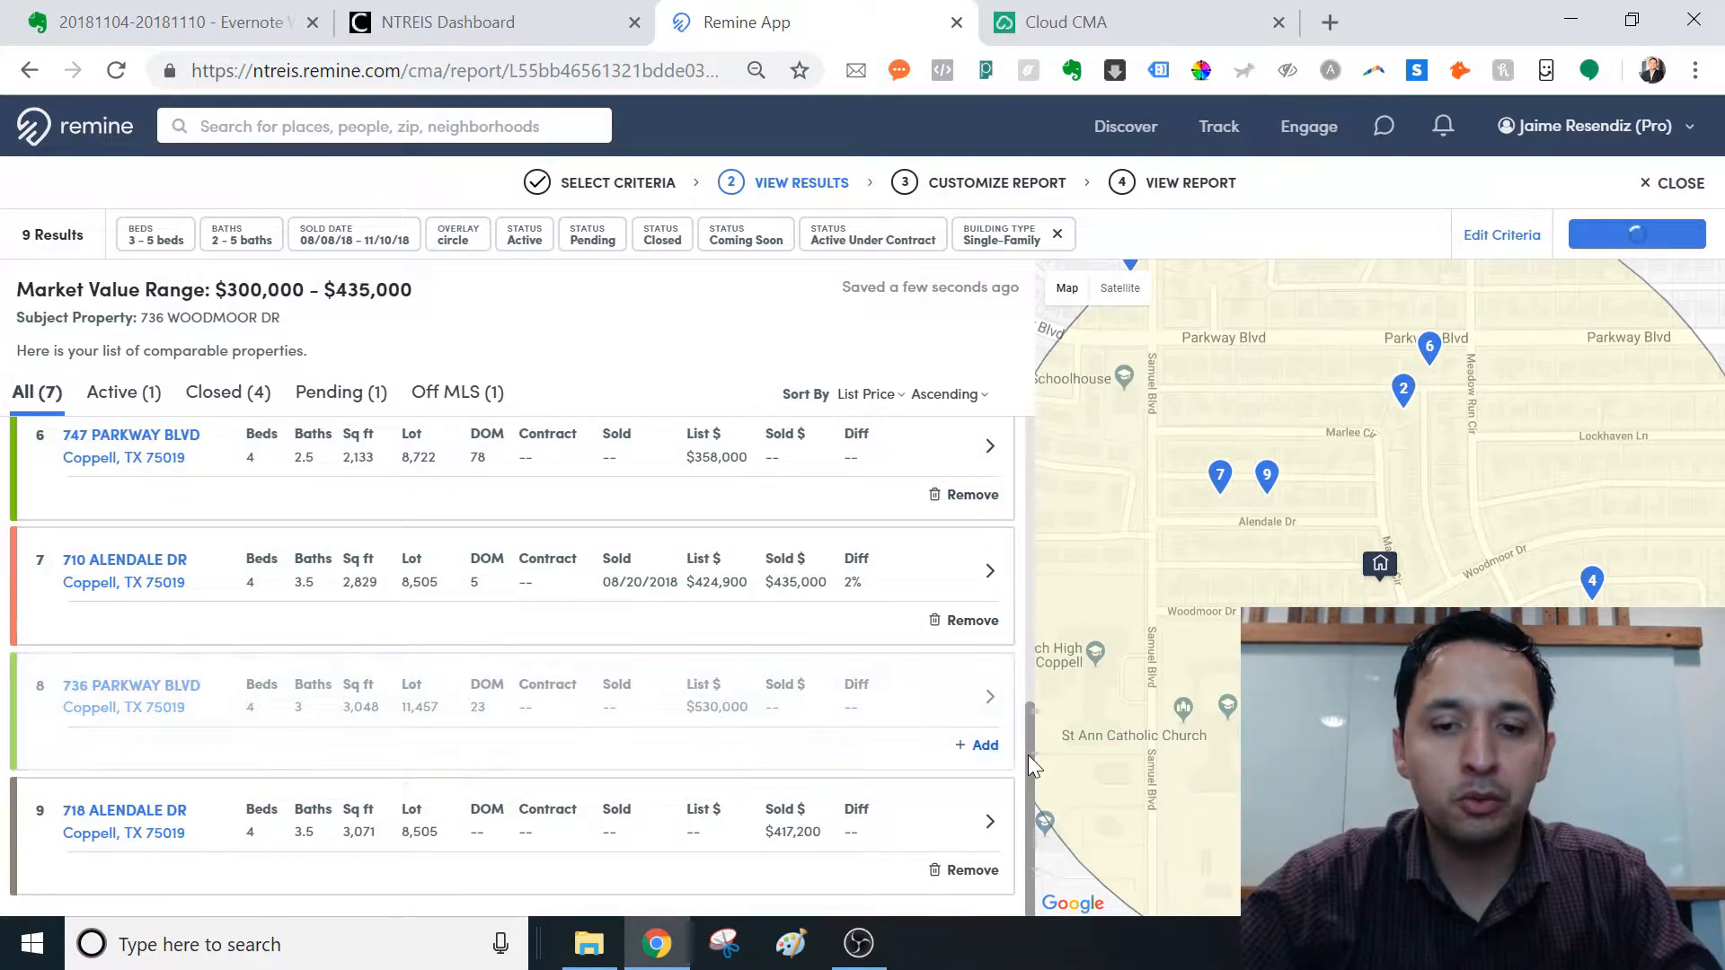
pyautogui.scroll(3)
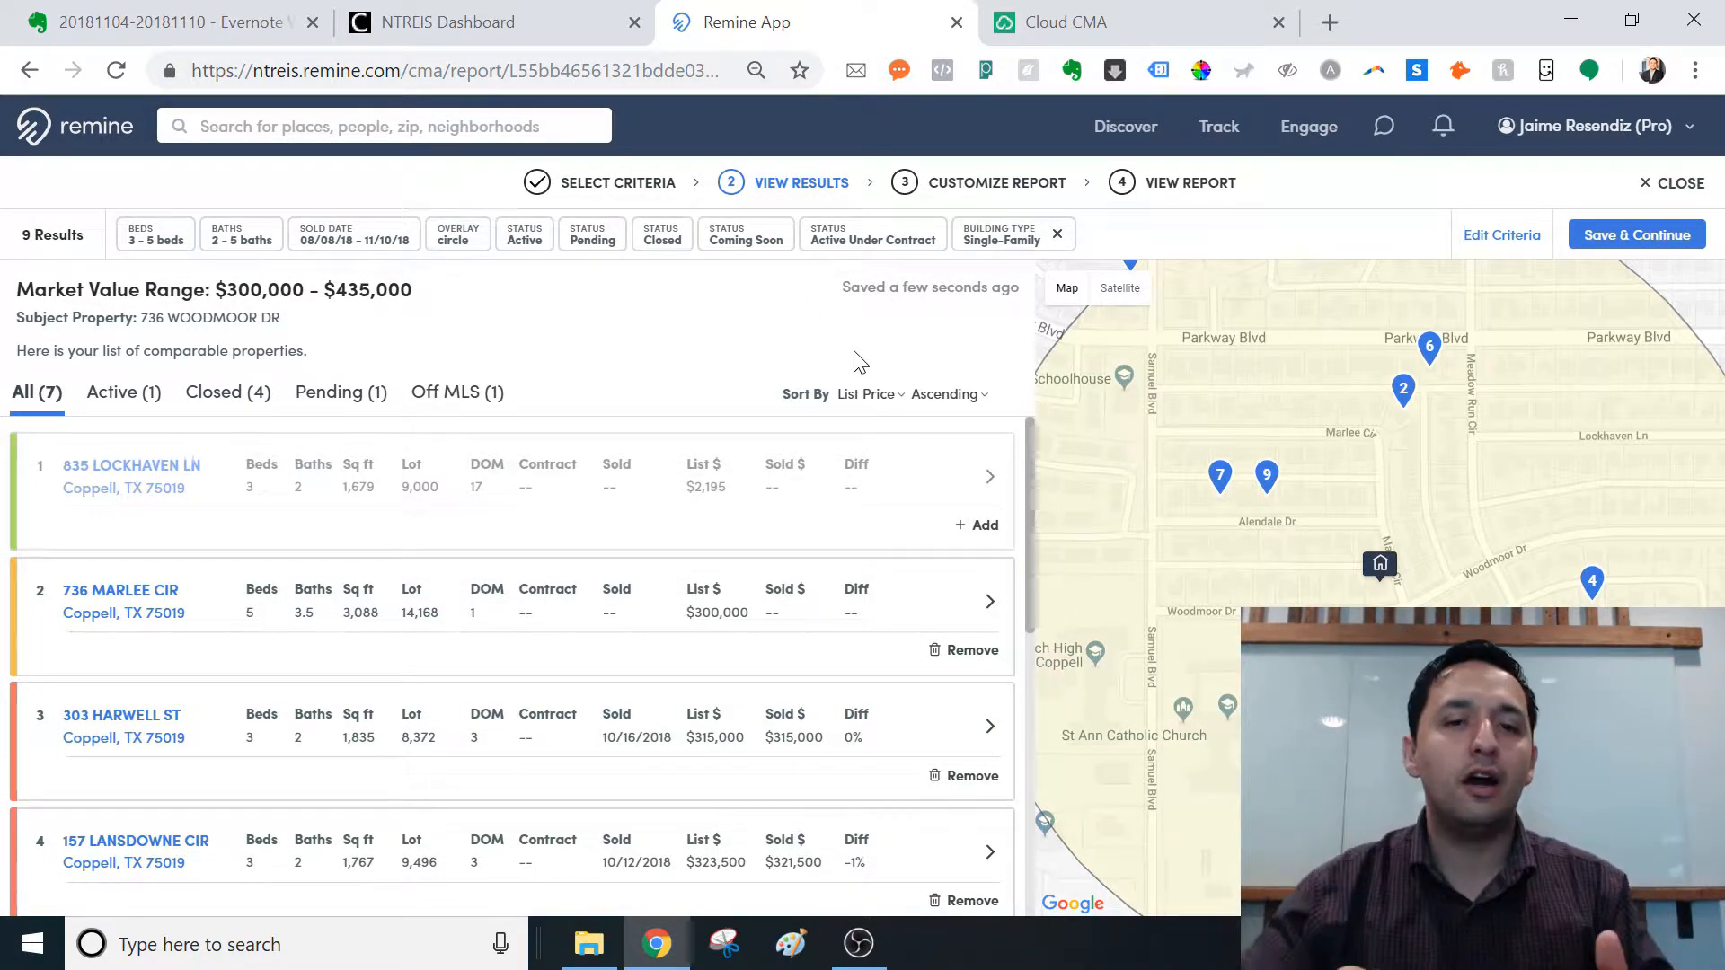
pyautogui.moveTo(646, 303)
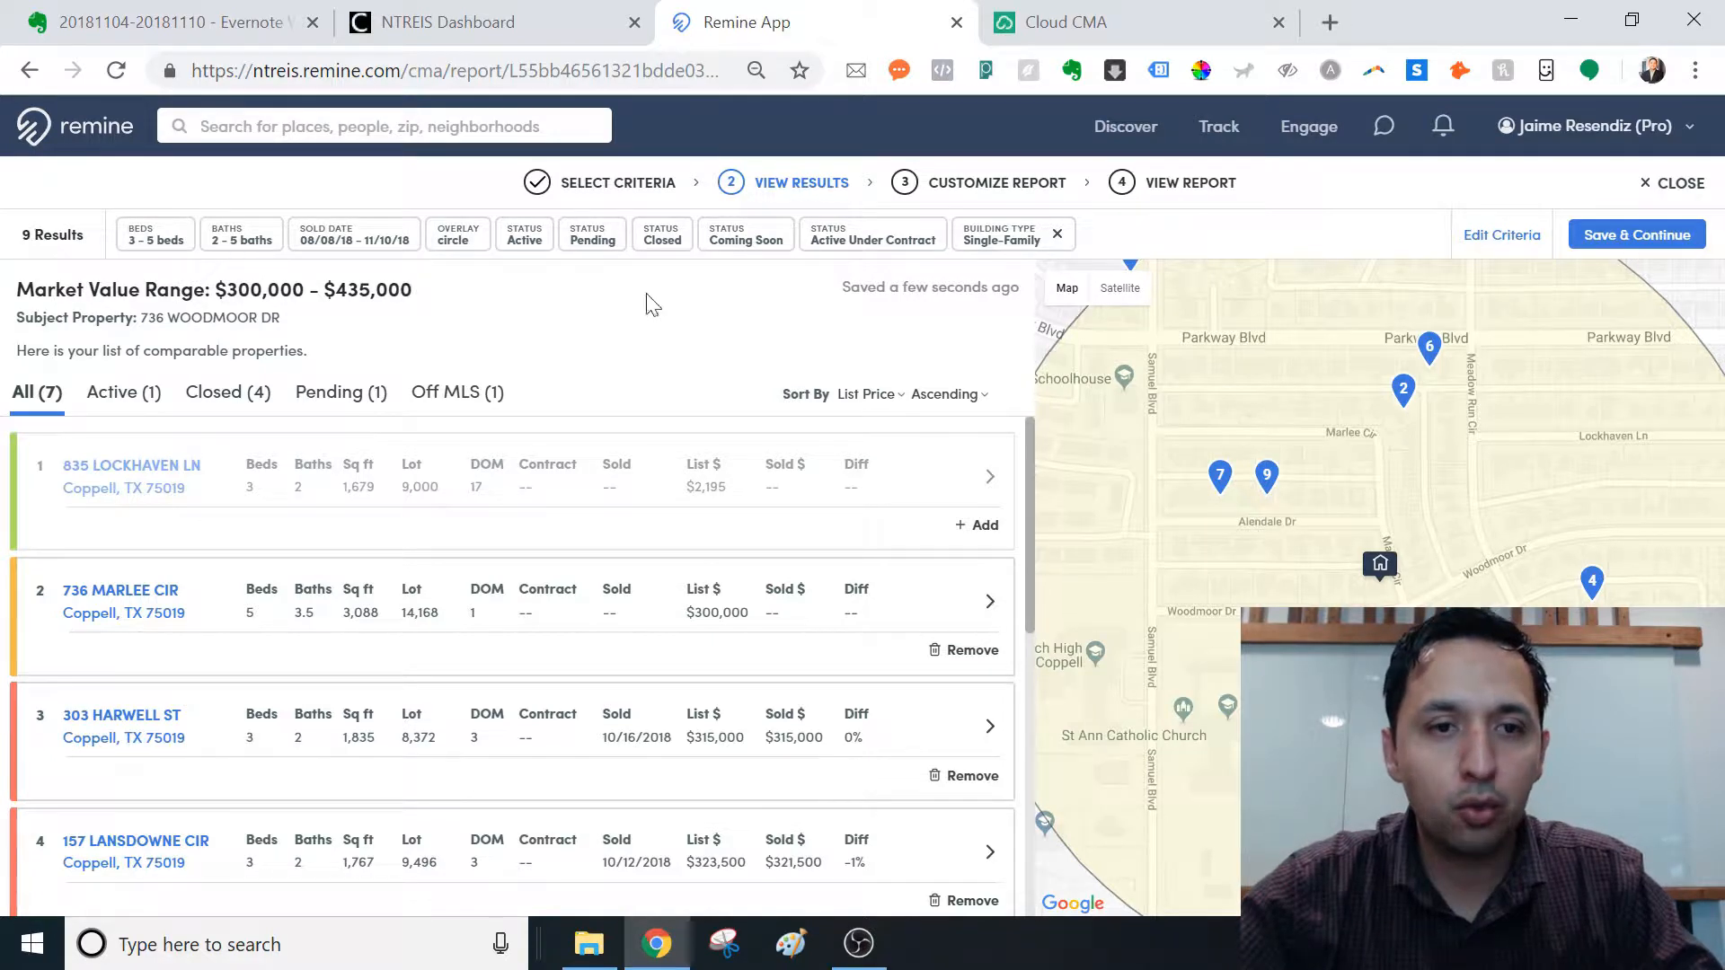
pyautogui.moveTo(341, 273)
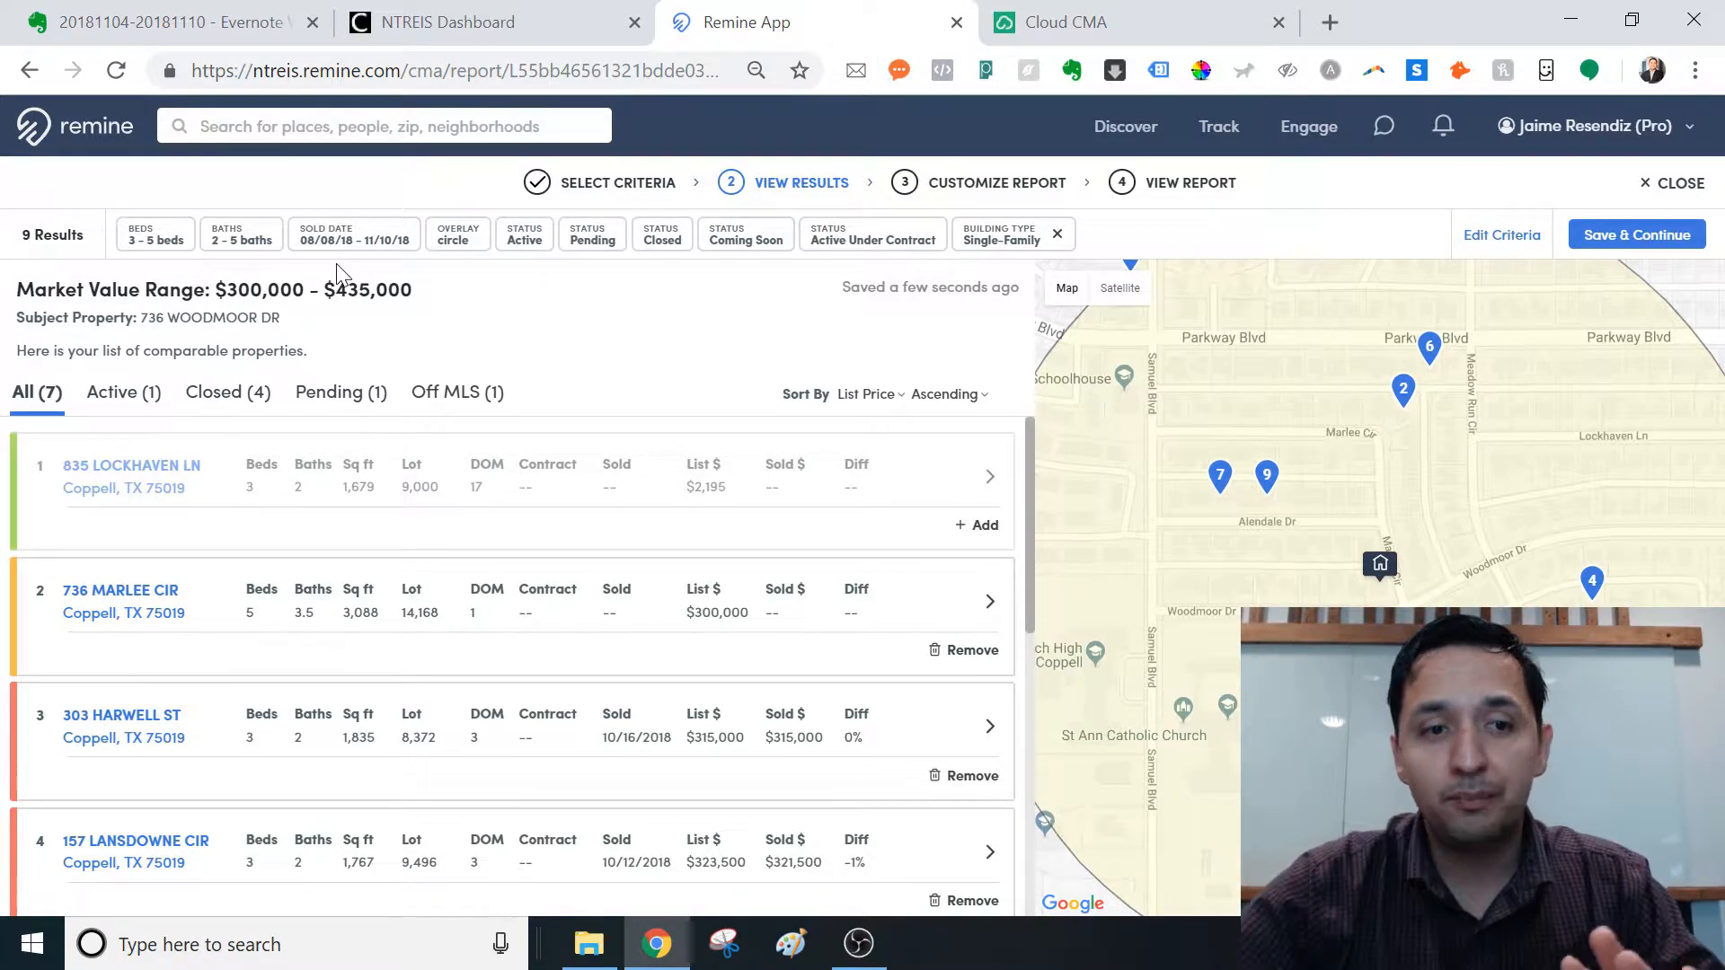
pyautogui.moveTo(342, 383)
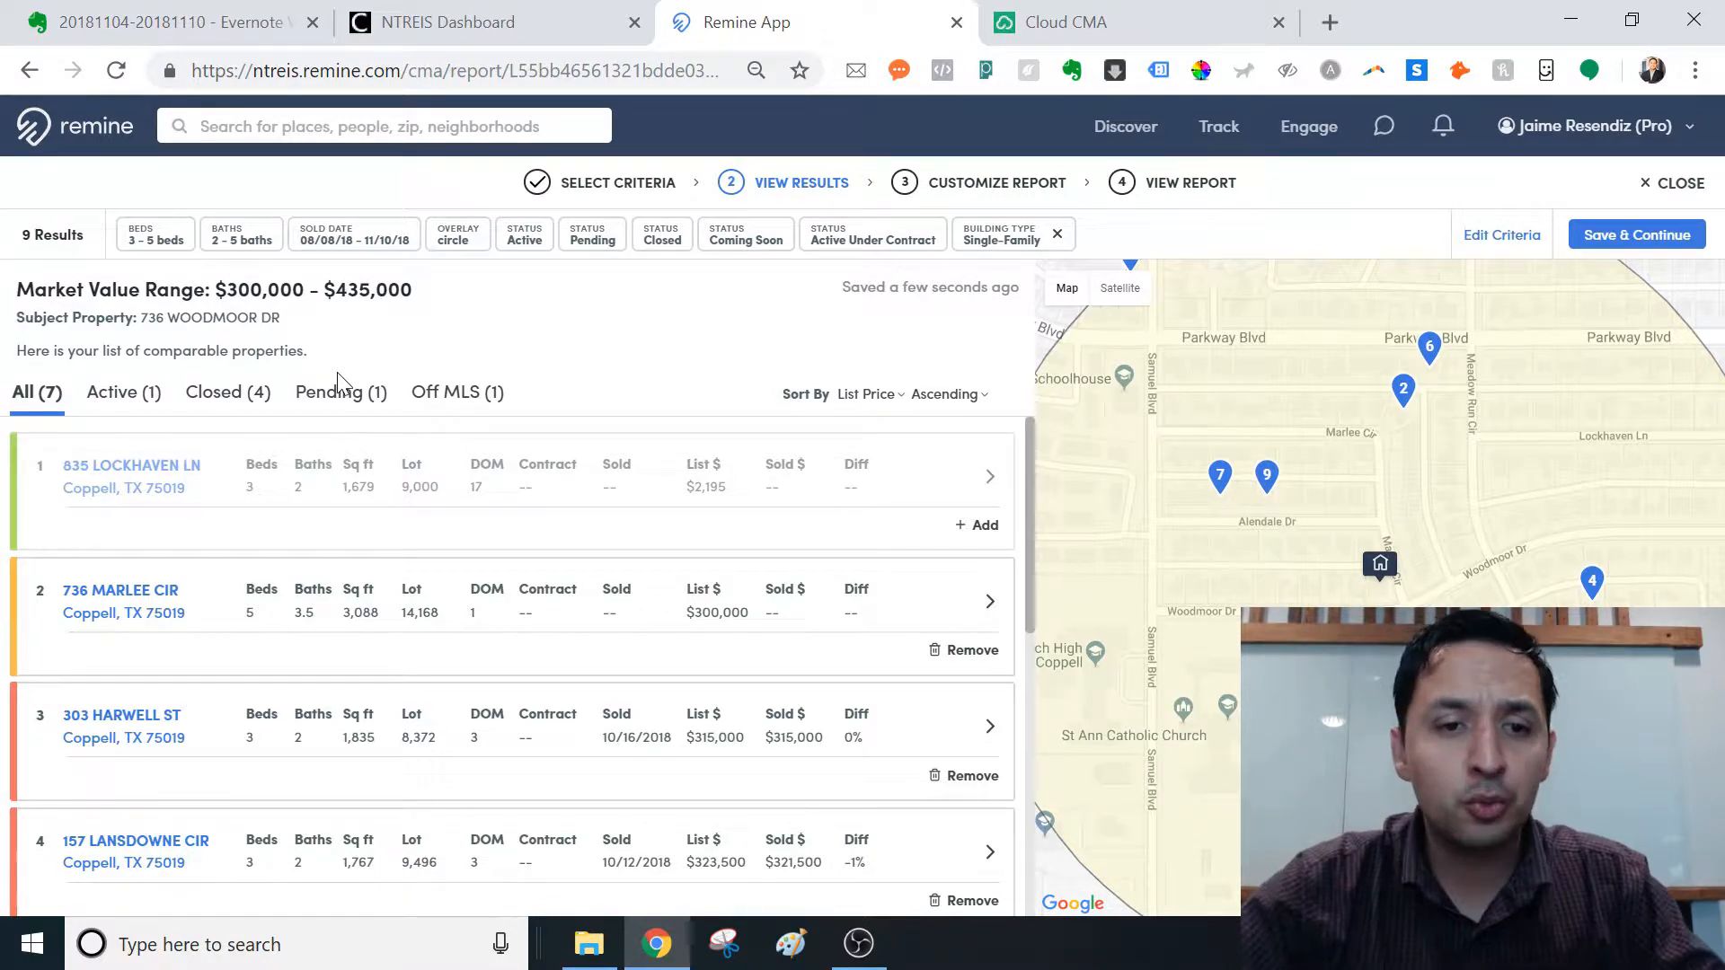
# Step: Review comps under Off MLS, Closed, Pending, Active and All, then Save & Continue
pyautogui.click(456, 391)
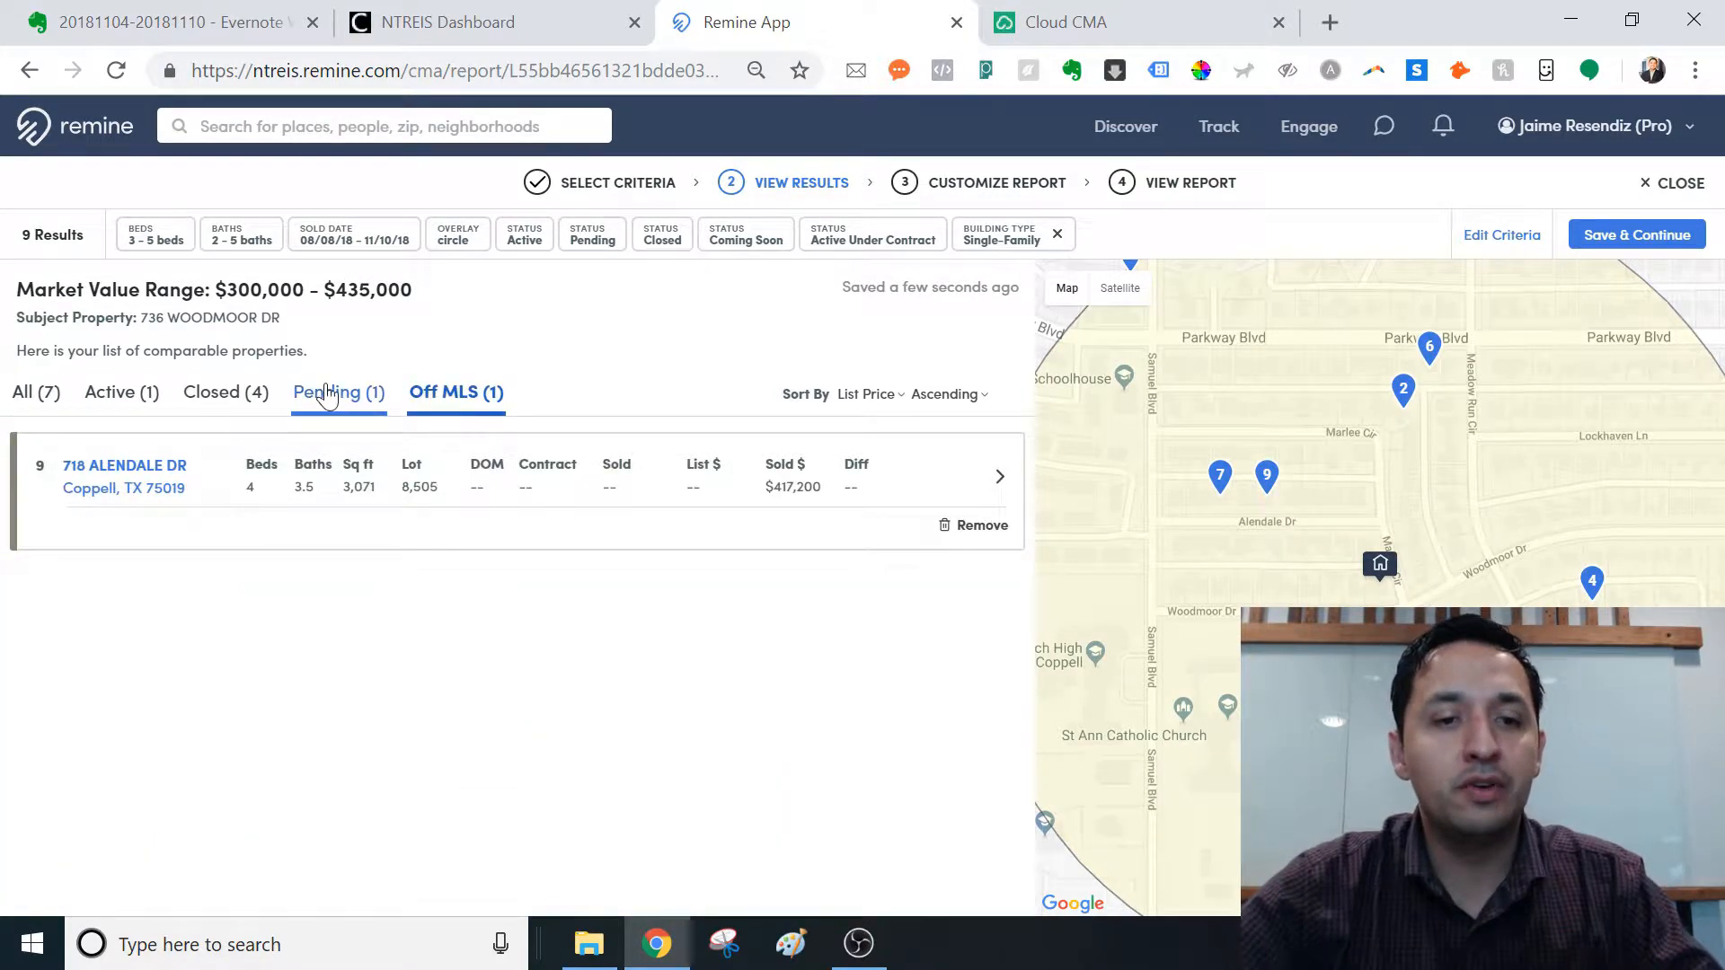
pyautogui.click(225, 391)
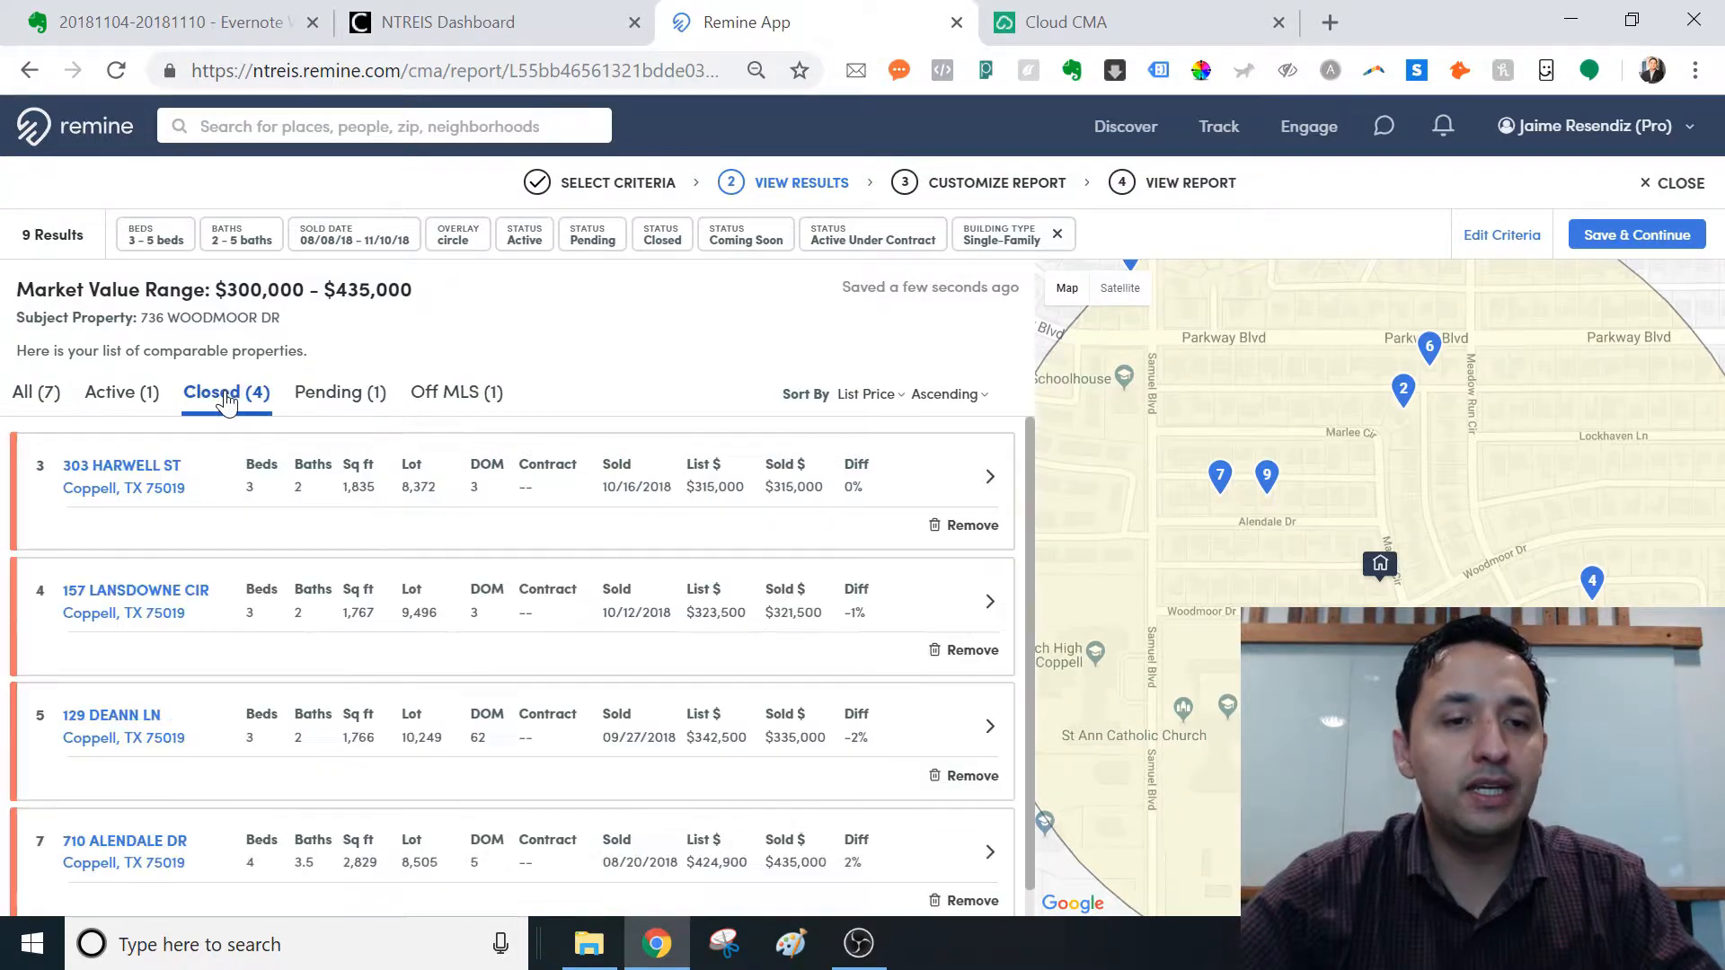
pyautogui.click(338, 392)
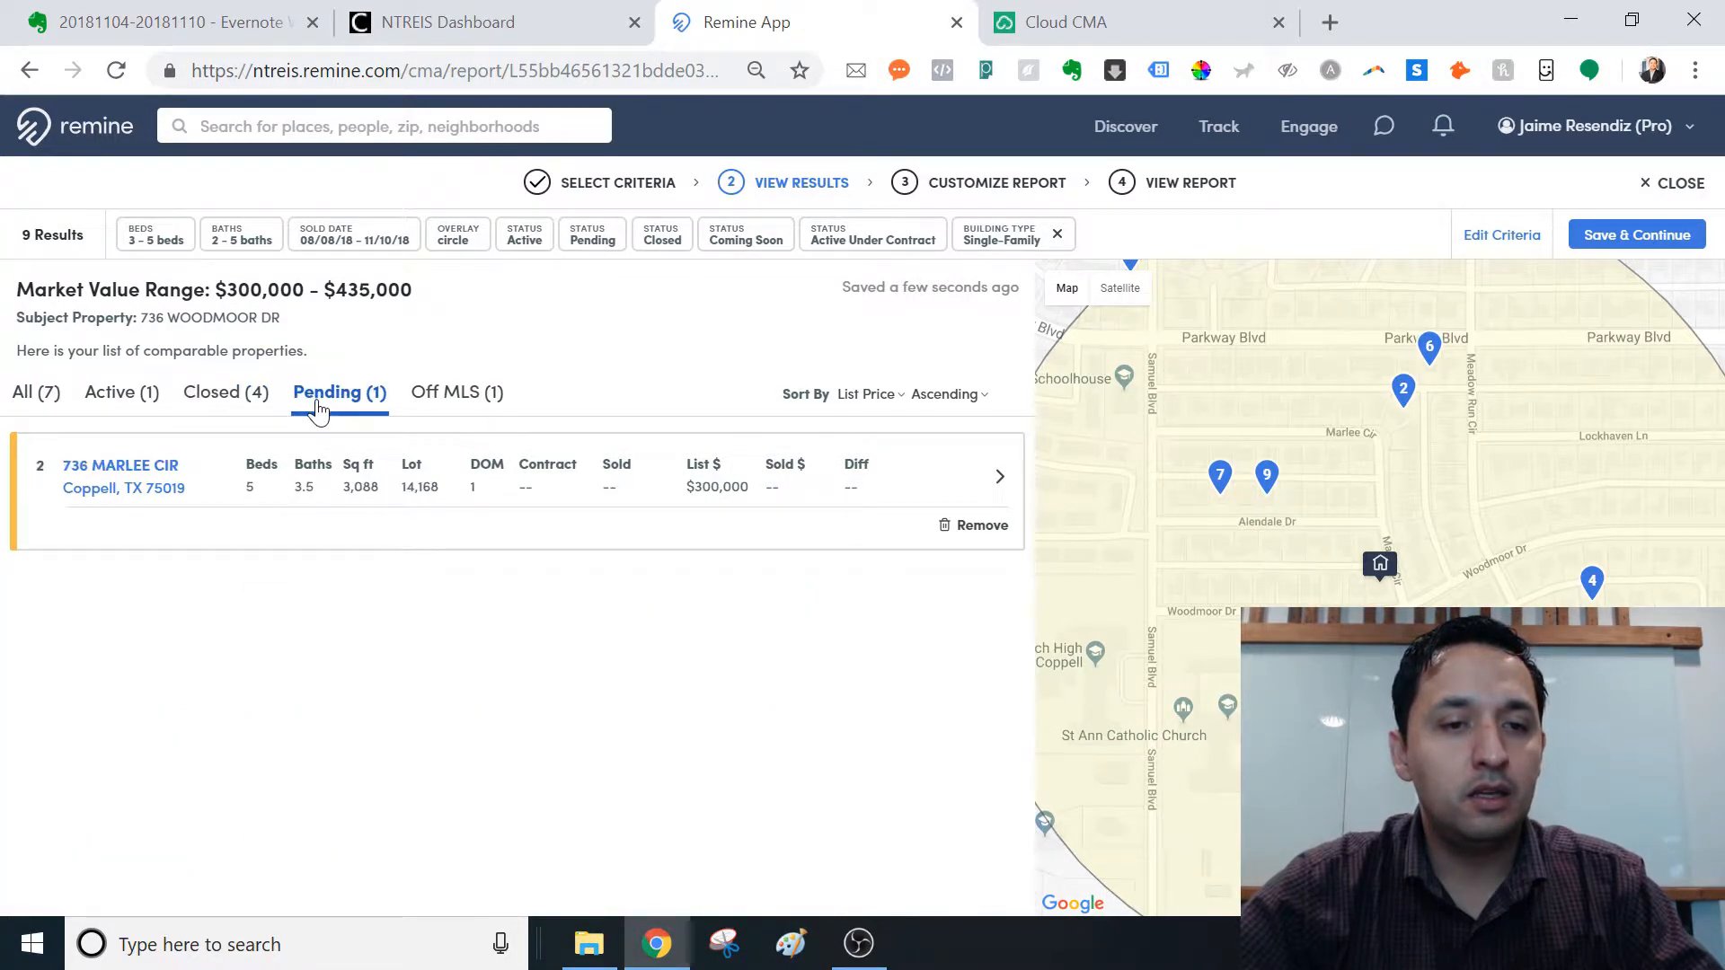
pyautogui.moveTo(594, 618)
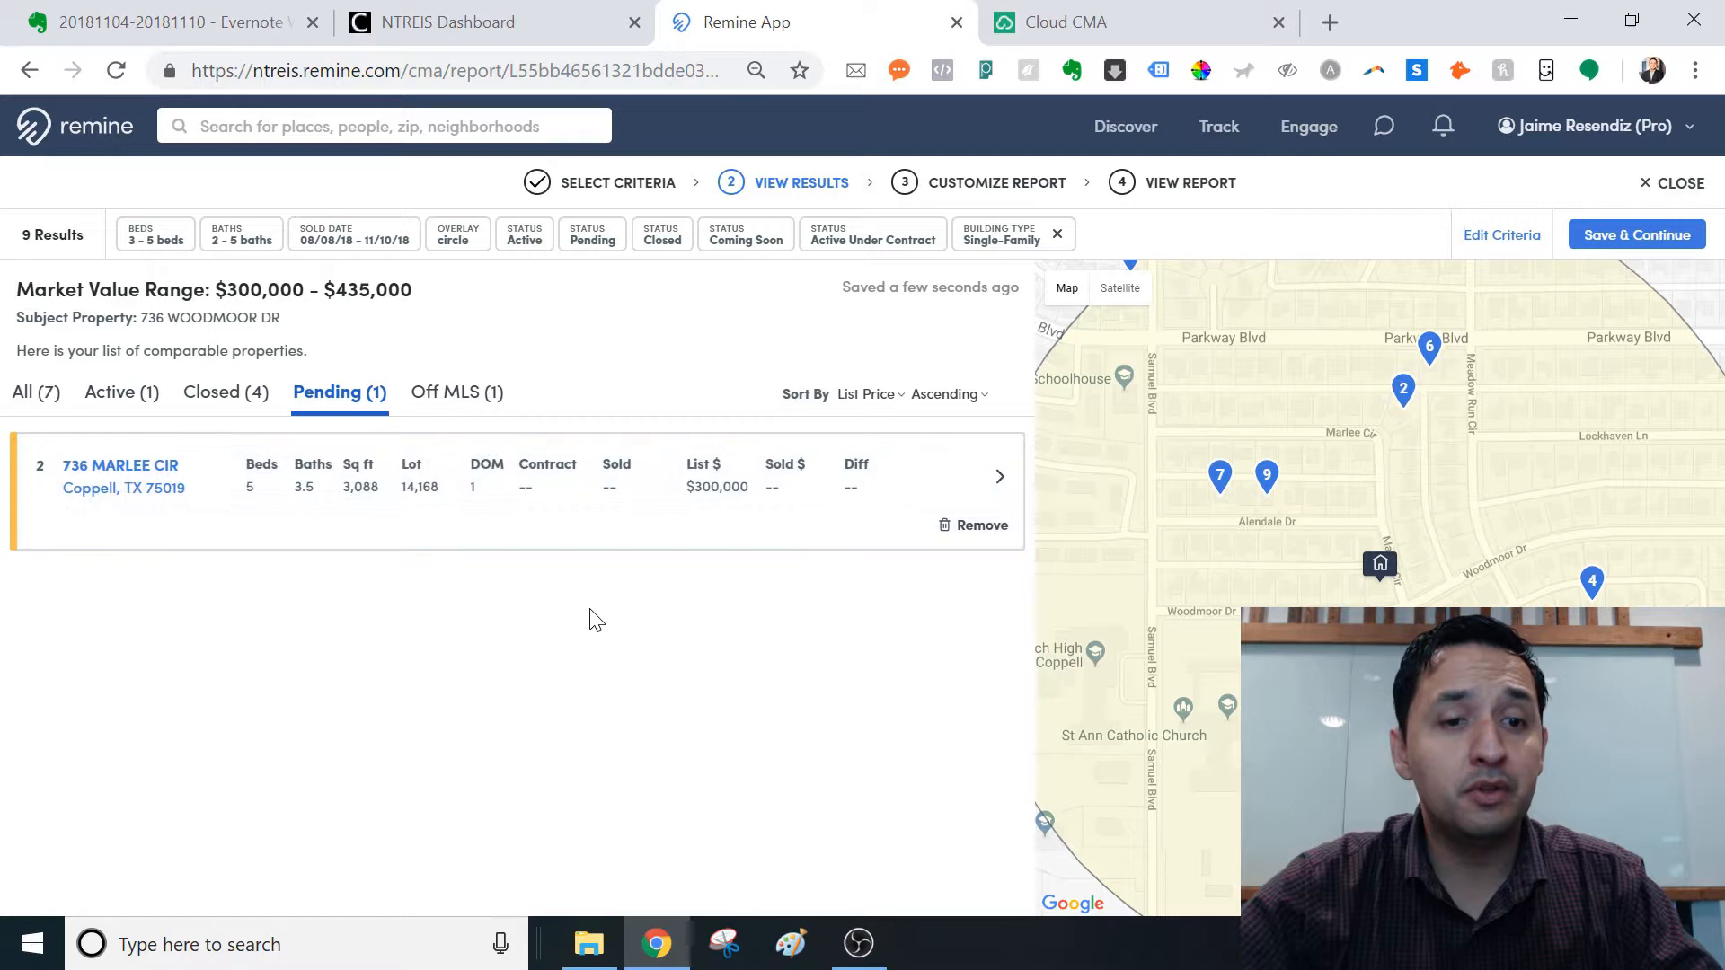
pyautogui.moveTo(225, 392)
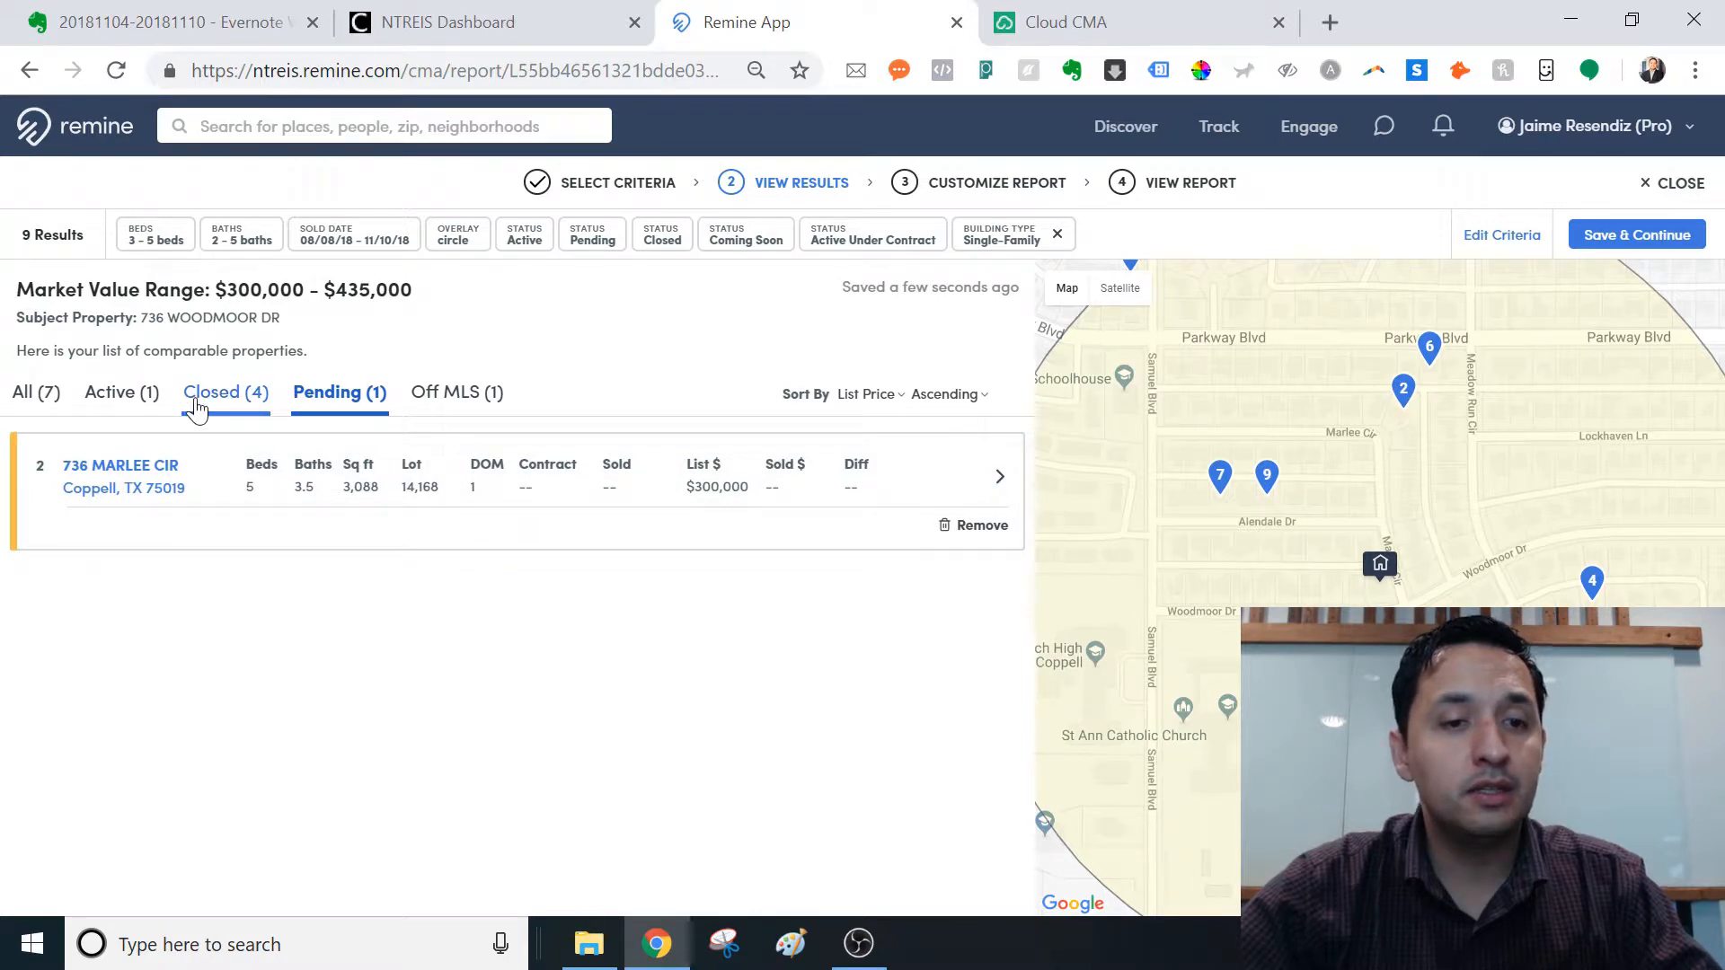
pyautogui.click(226, 392)
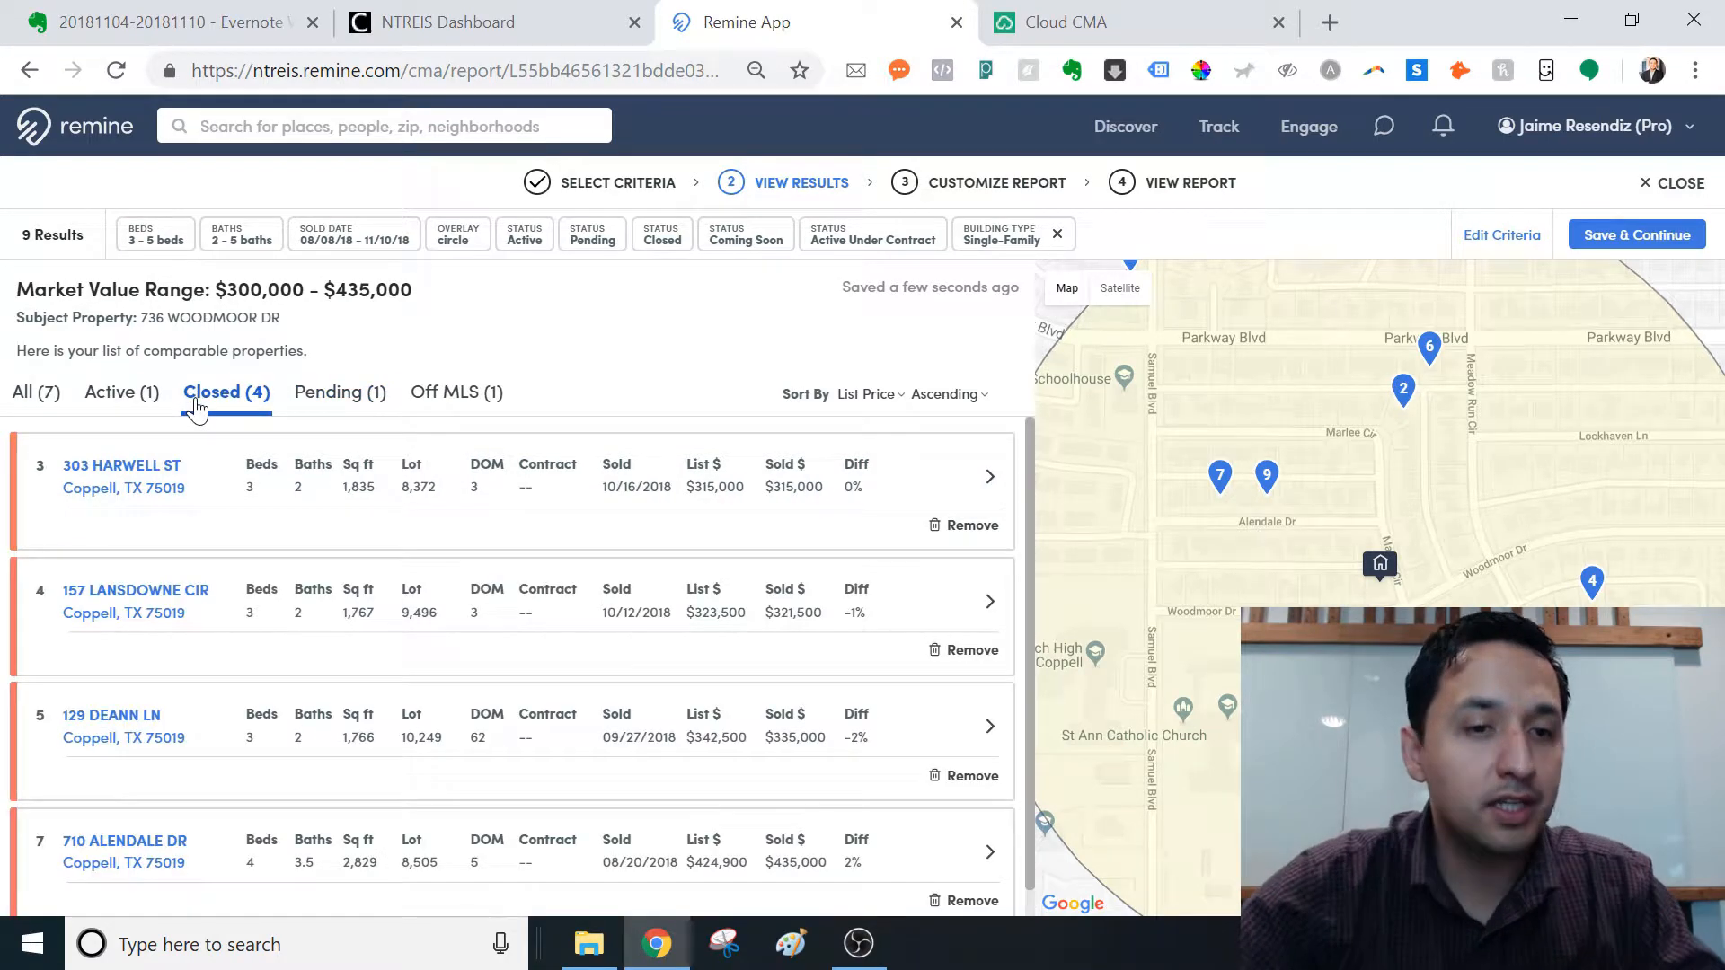
pyautogui.click(122, 393)
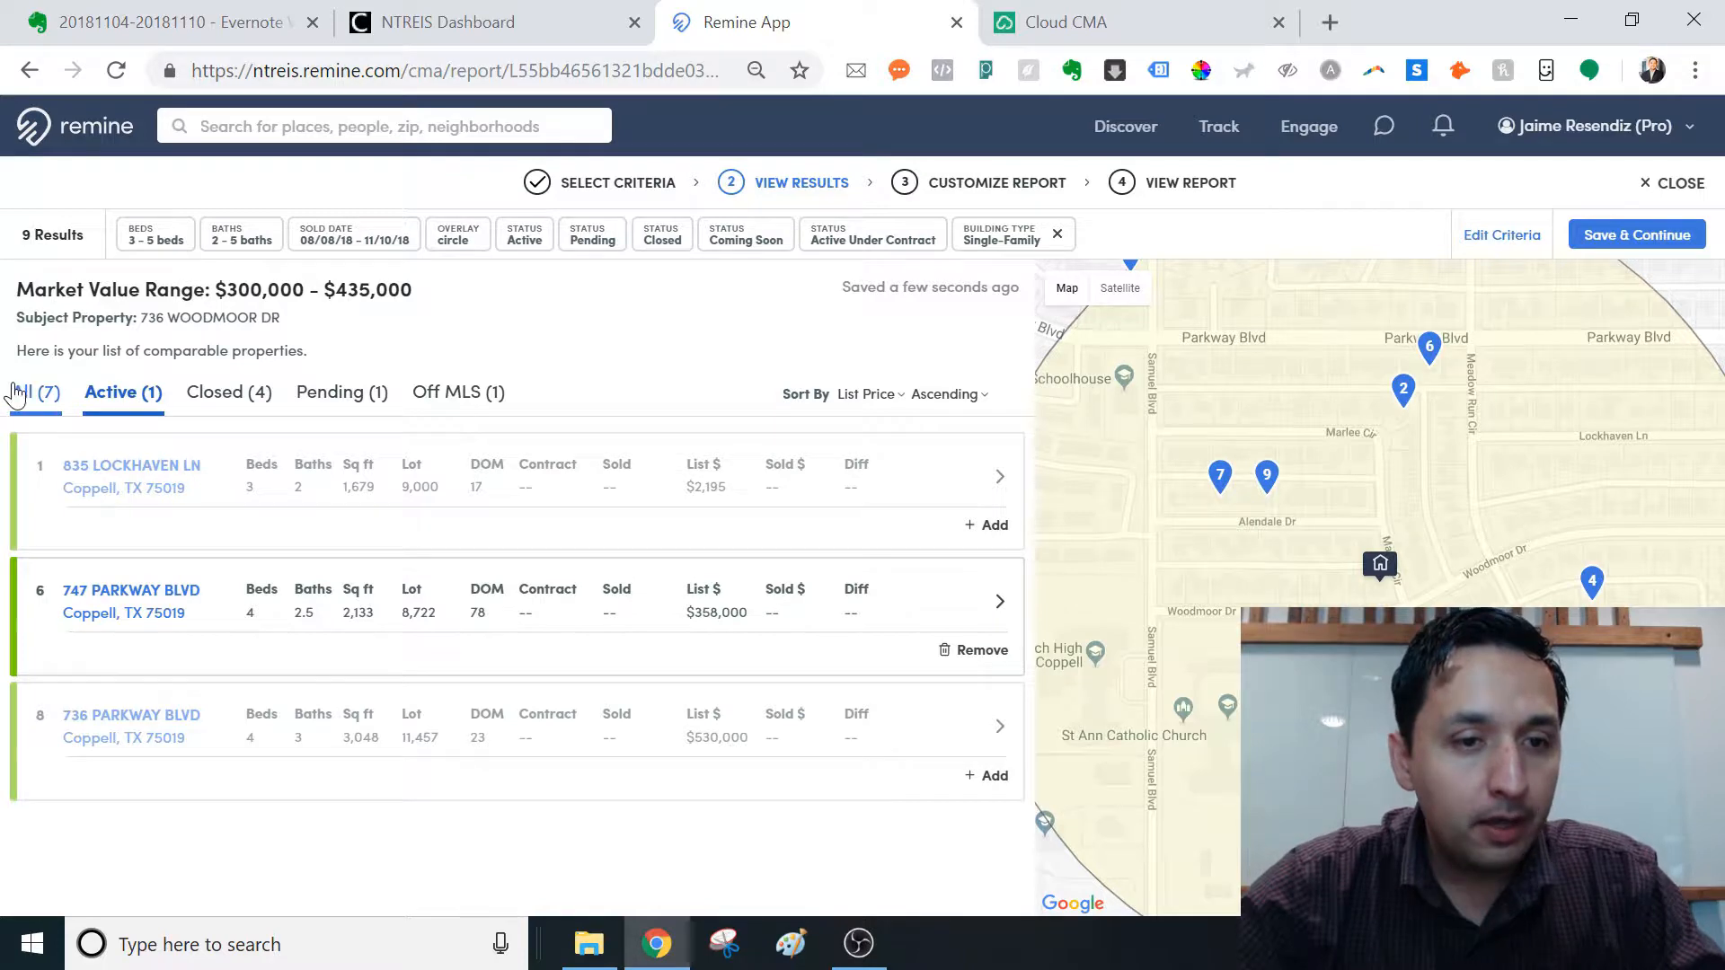
pyautogui.click(225, 393)
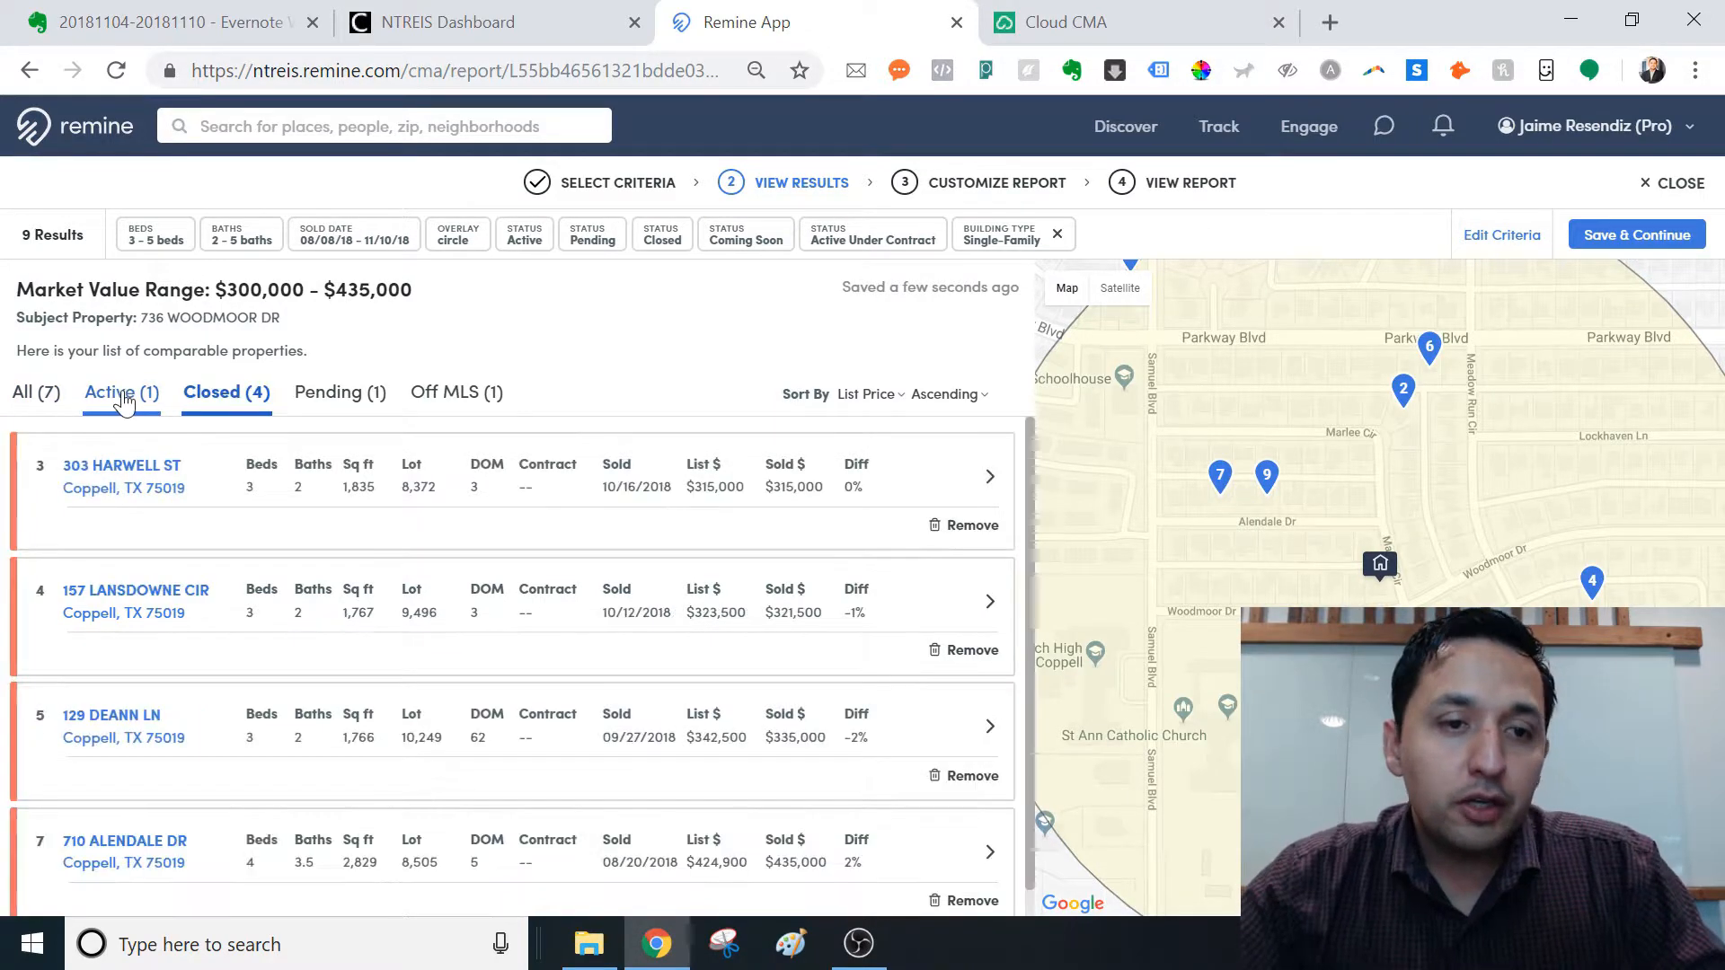
pyautogui.click(24, 392)
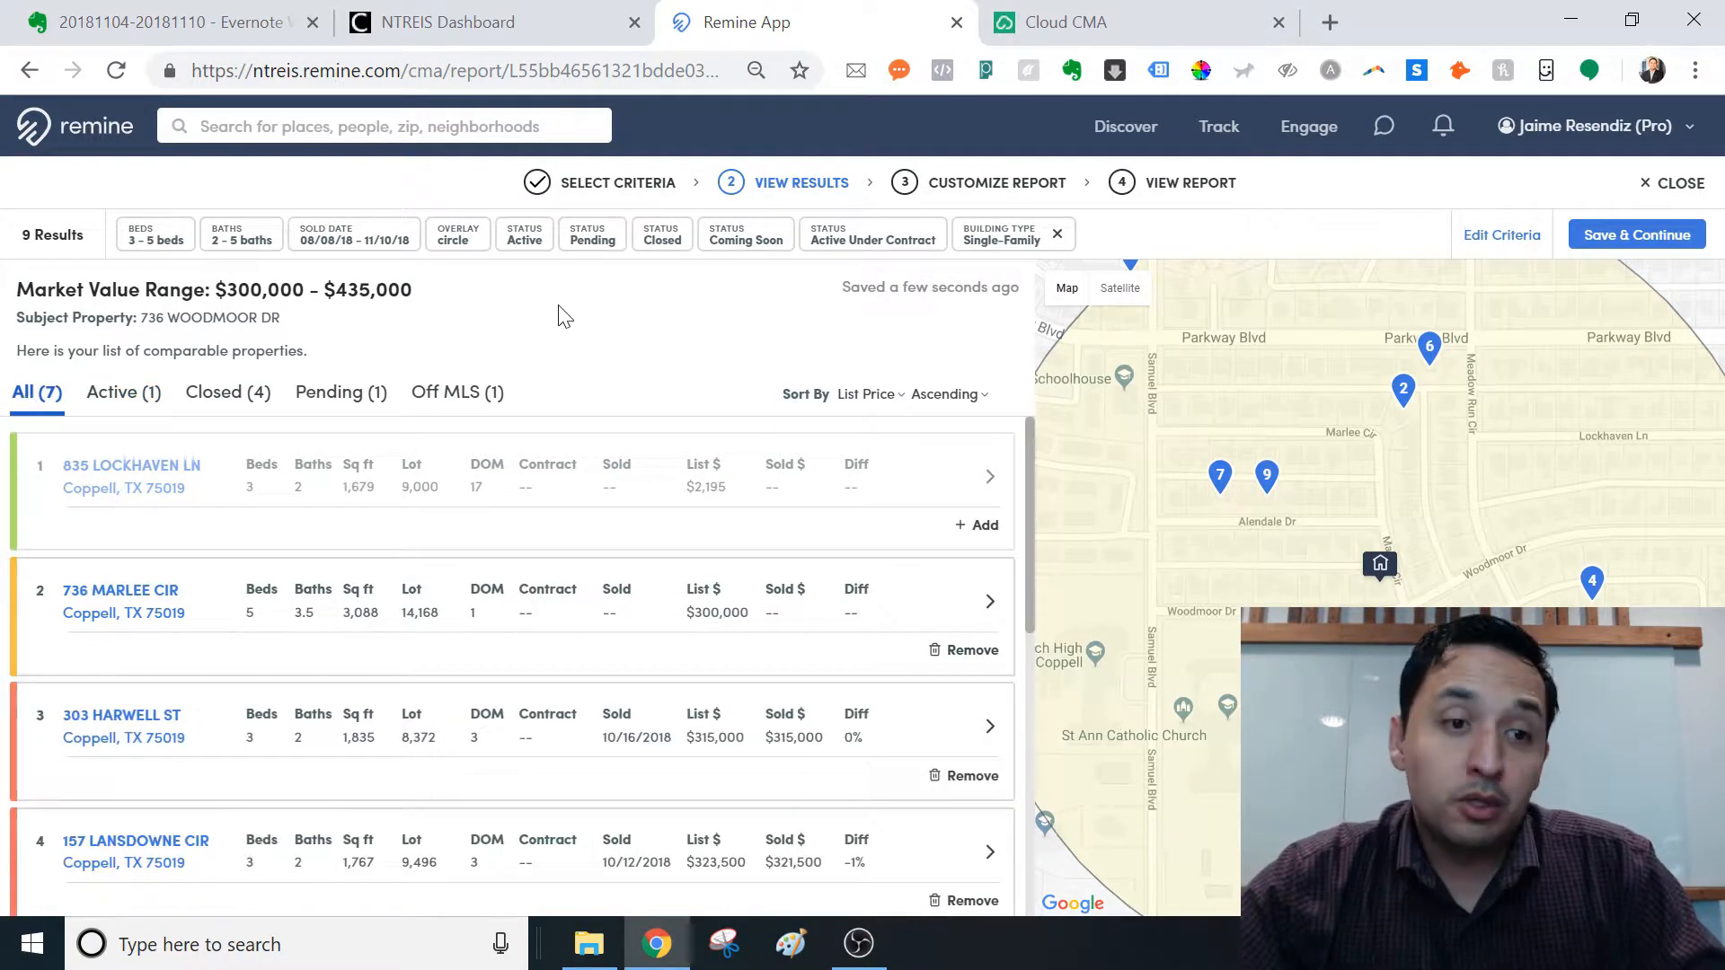
pyautogui.moveTo(696, 358)
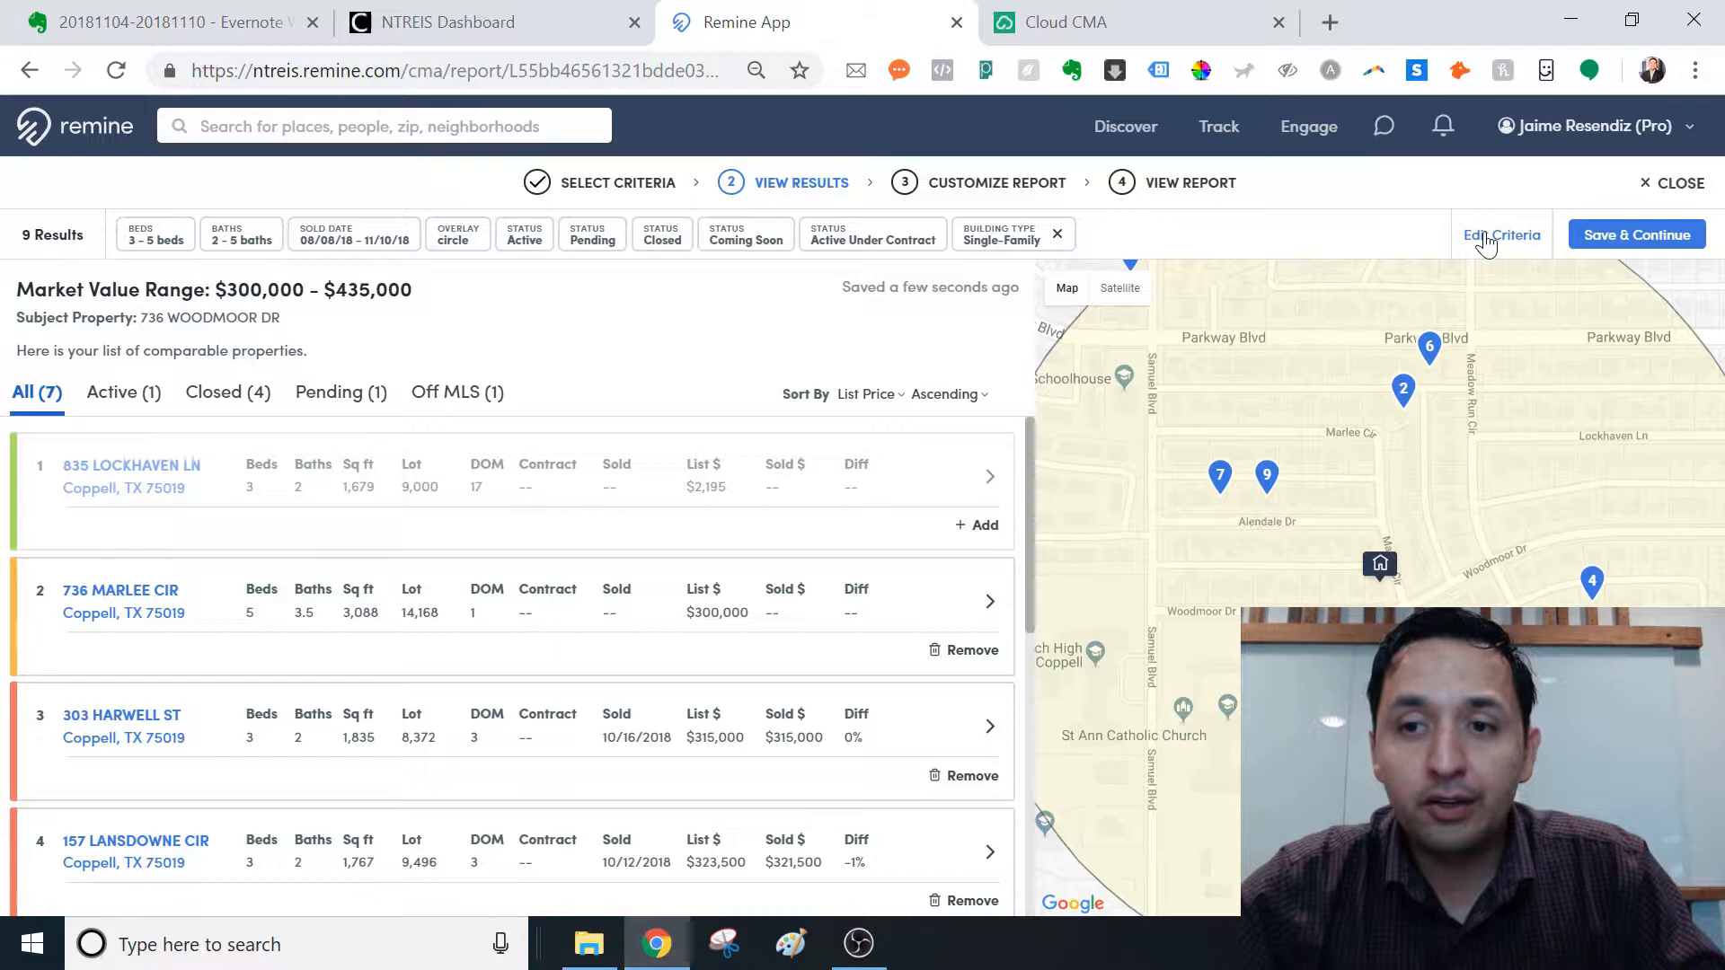
pyautogui.click(1636, 234)
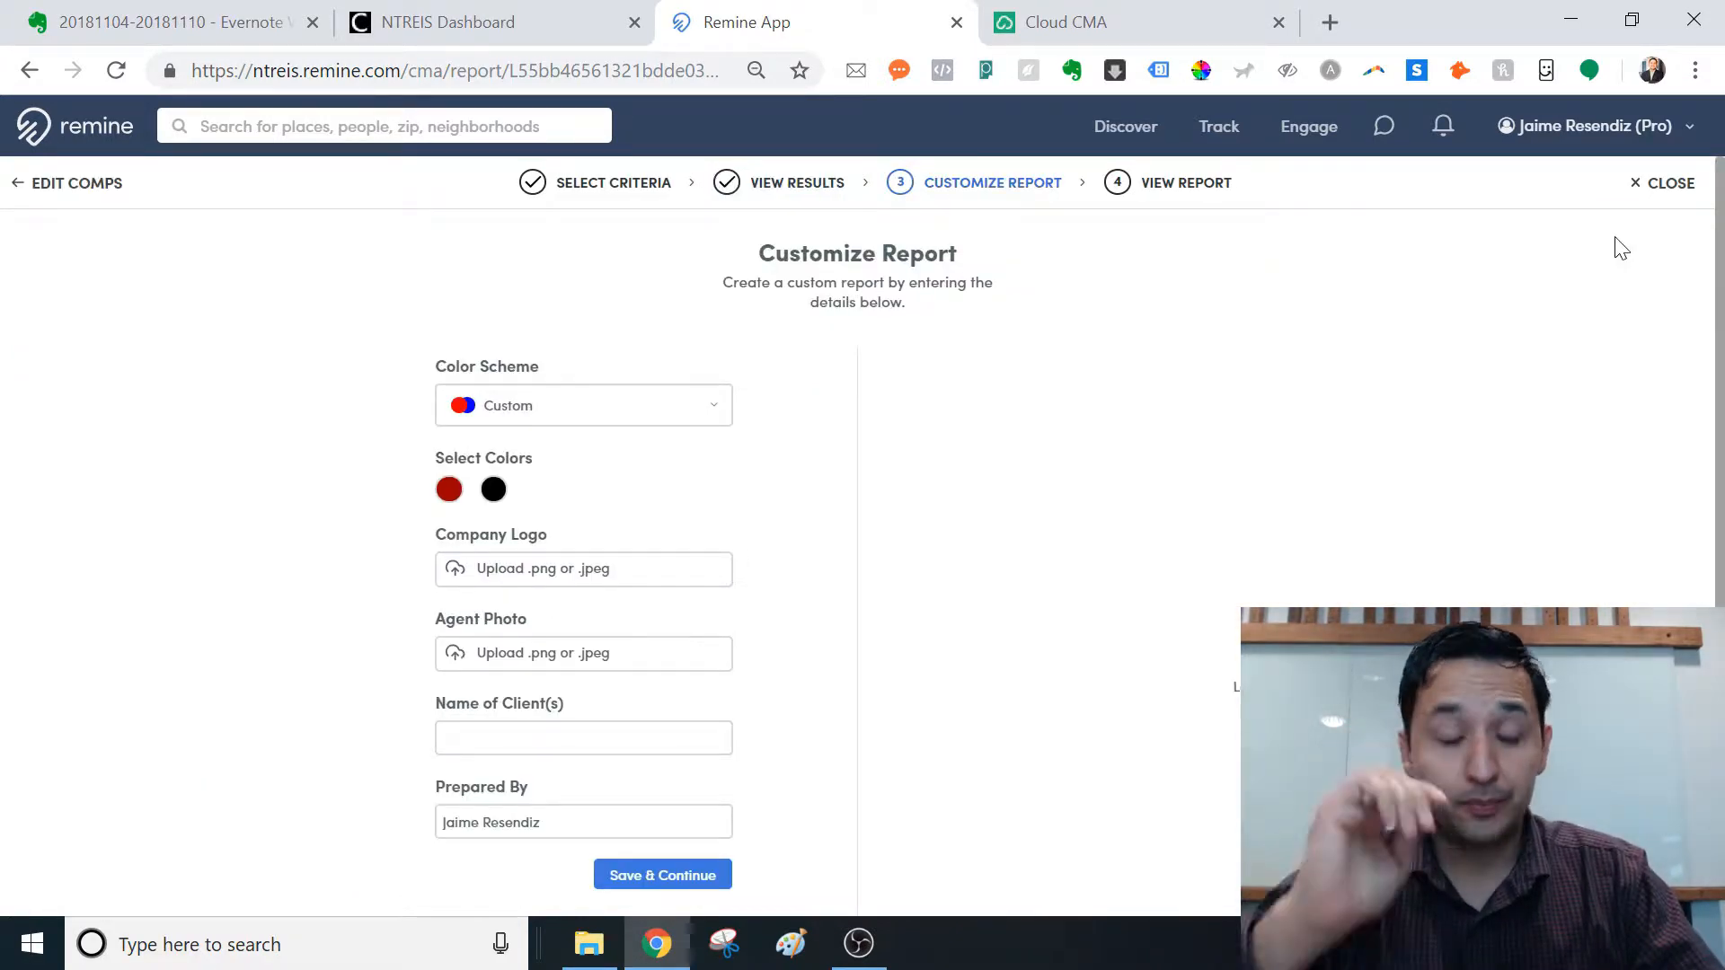
pyautogui.moveTo(680, 443)
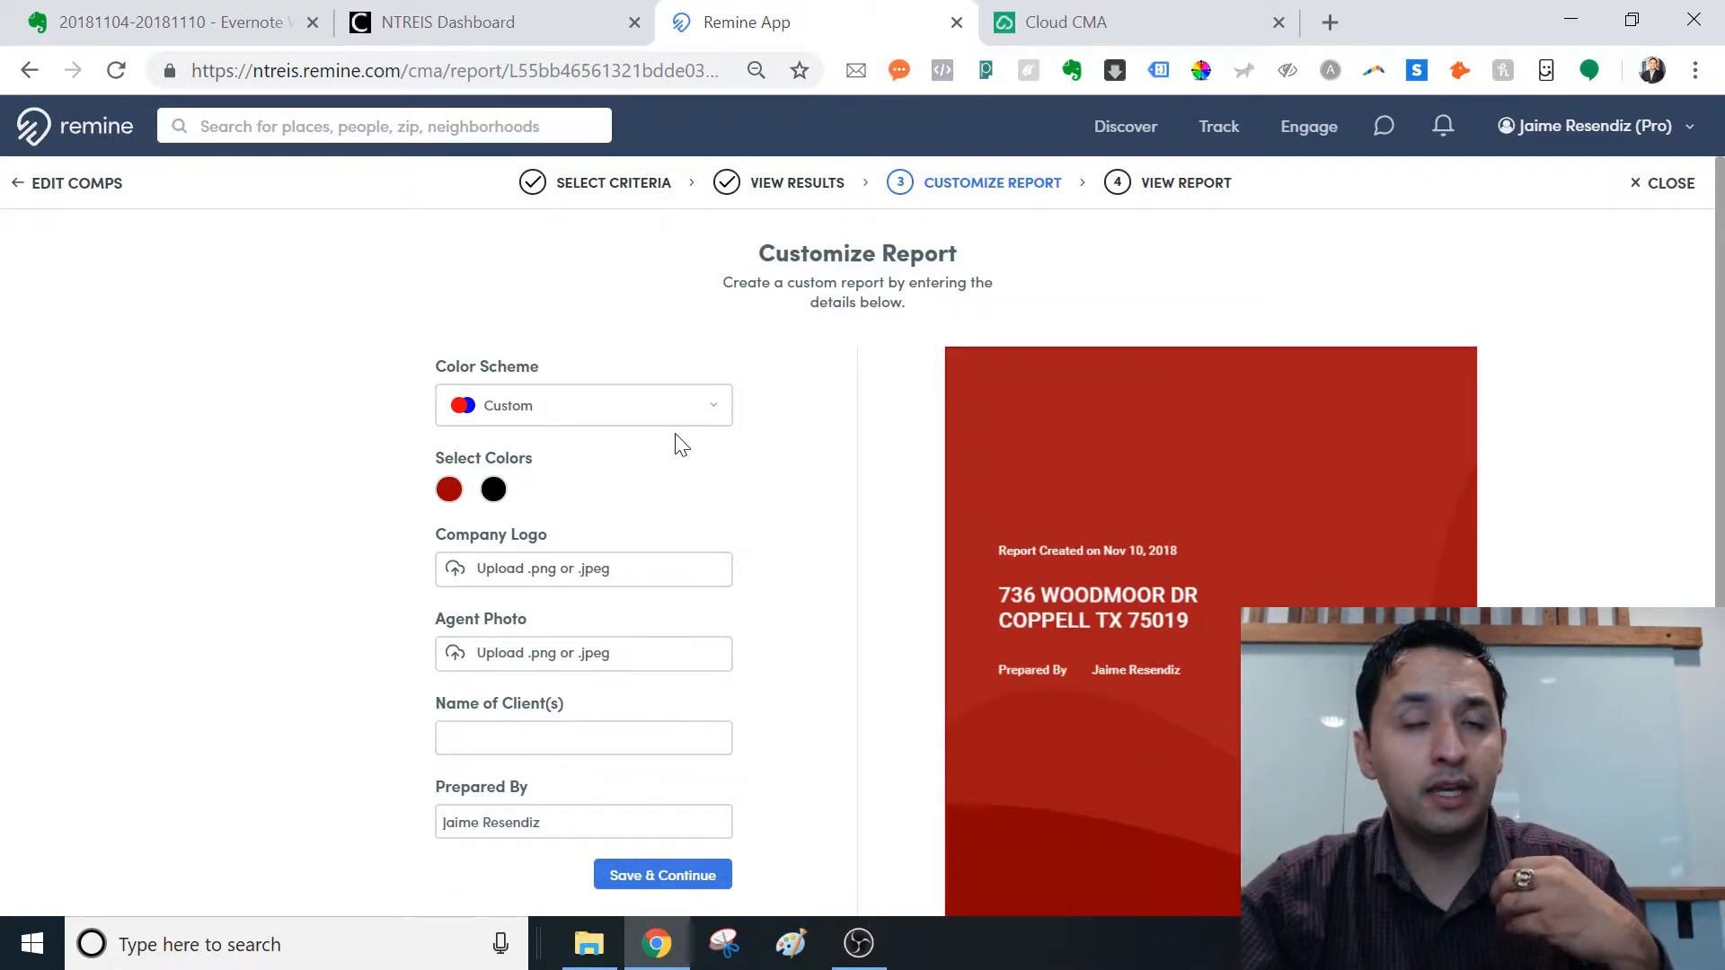
# Step: Try the eXp Realty, Century 21 and Keller Williams colour schemes on the report cover
pyautogui.click(583, 405)
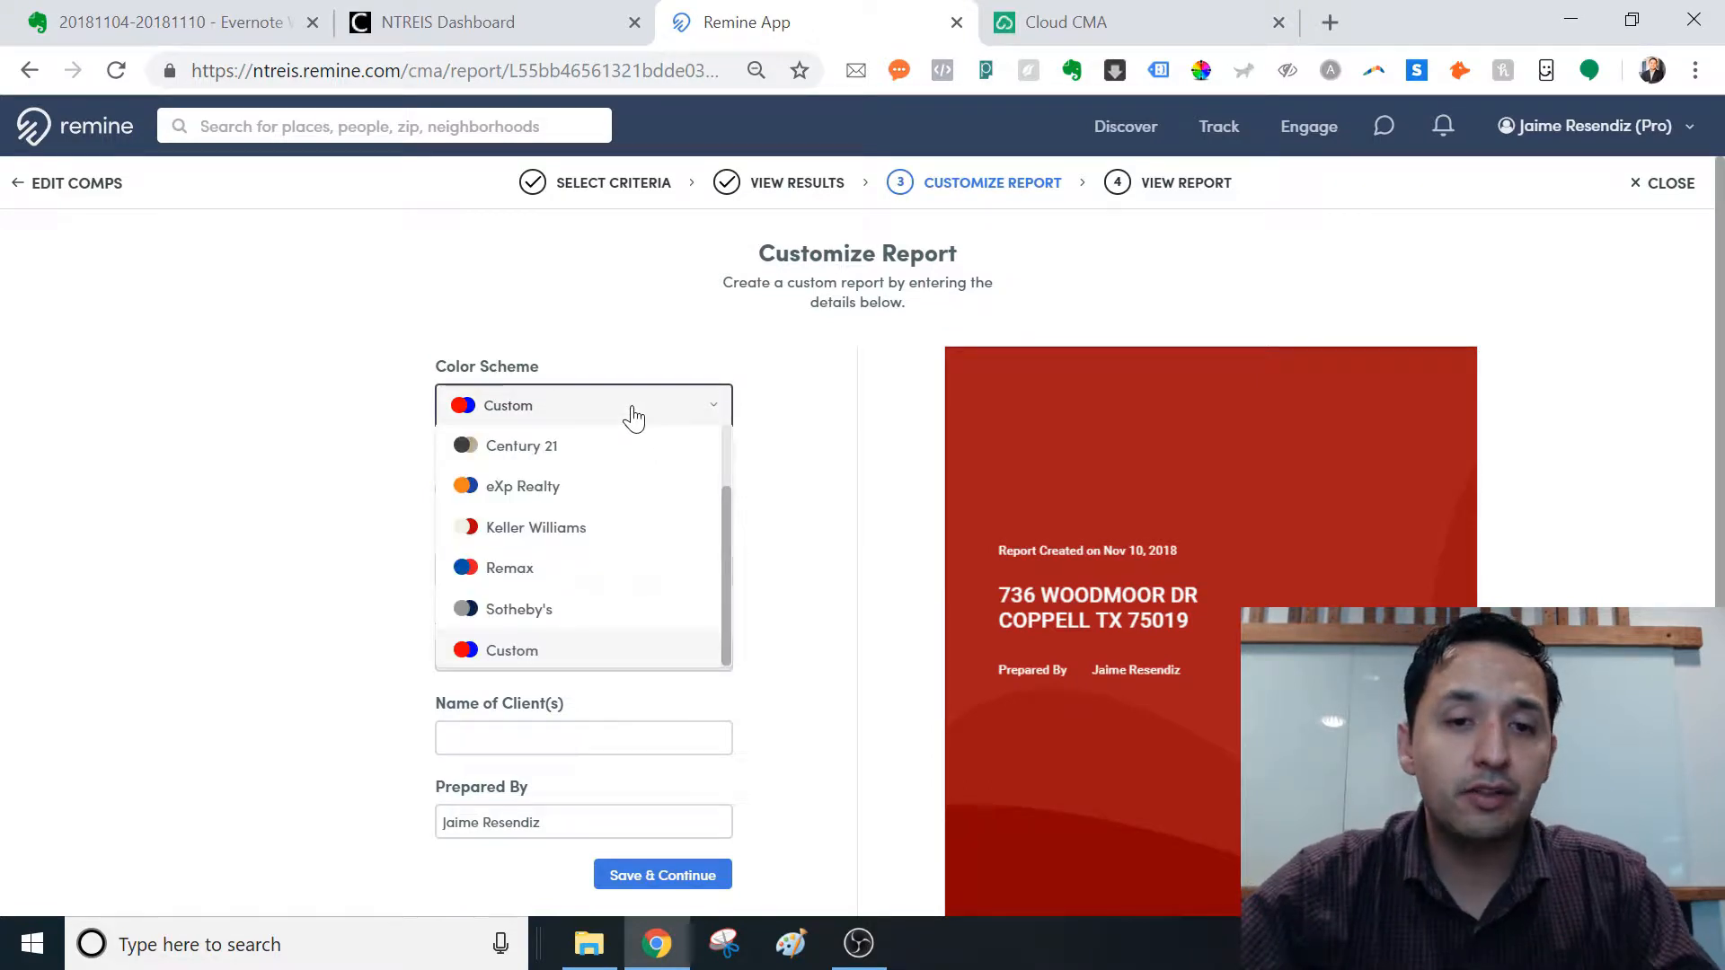
pyautogui.click(522, 486)
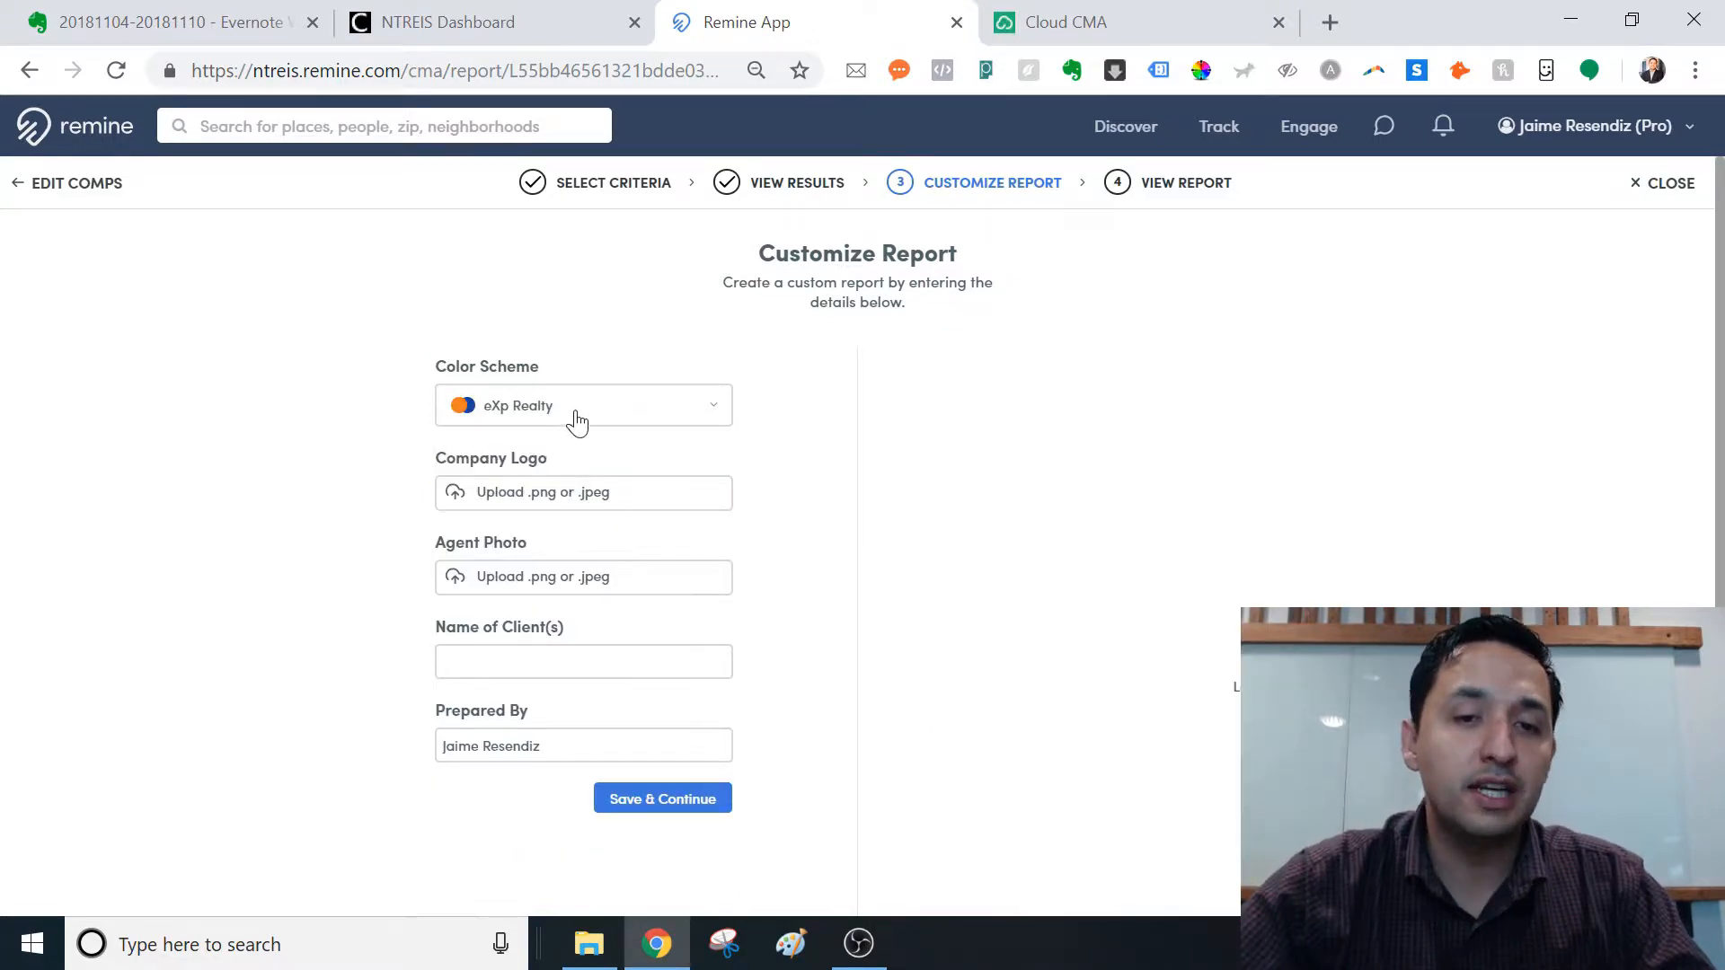
pyautogui.click(583, 405)
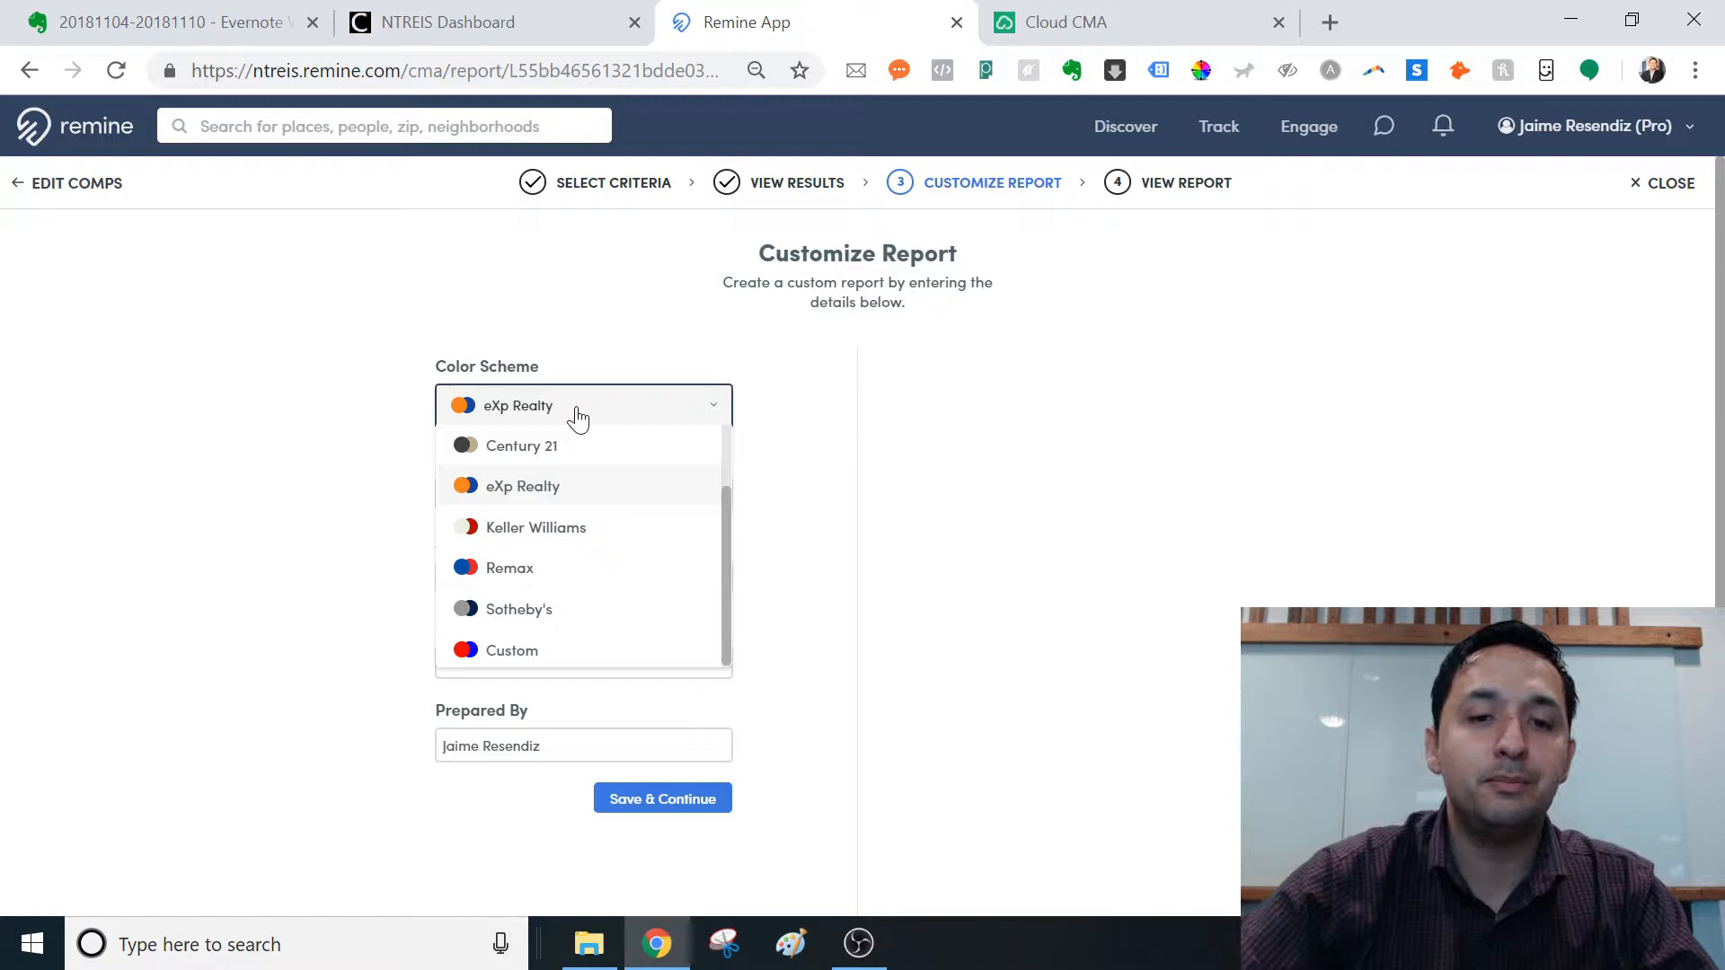
pyautogui.click(521, 446)
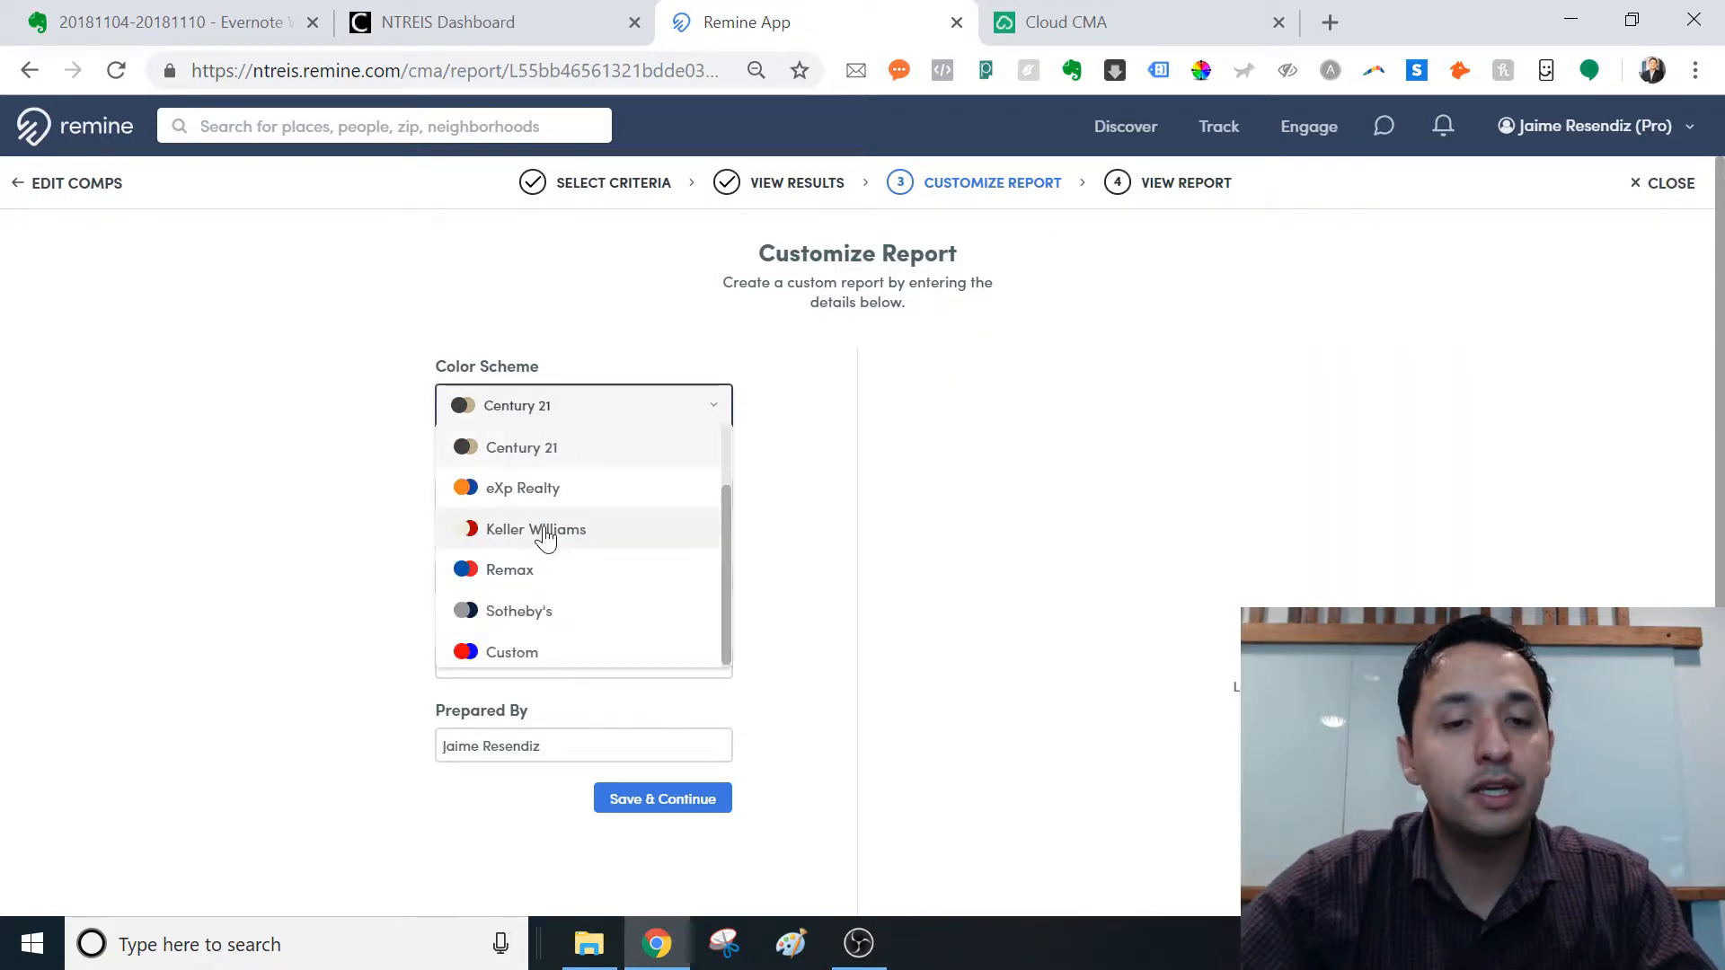
pyautogui.click(536, 529)
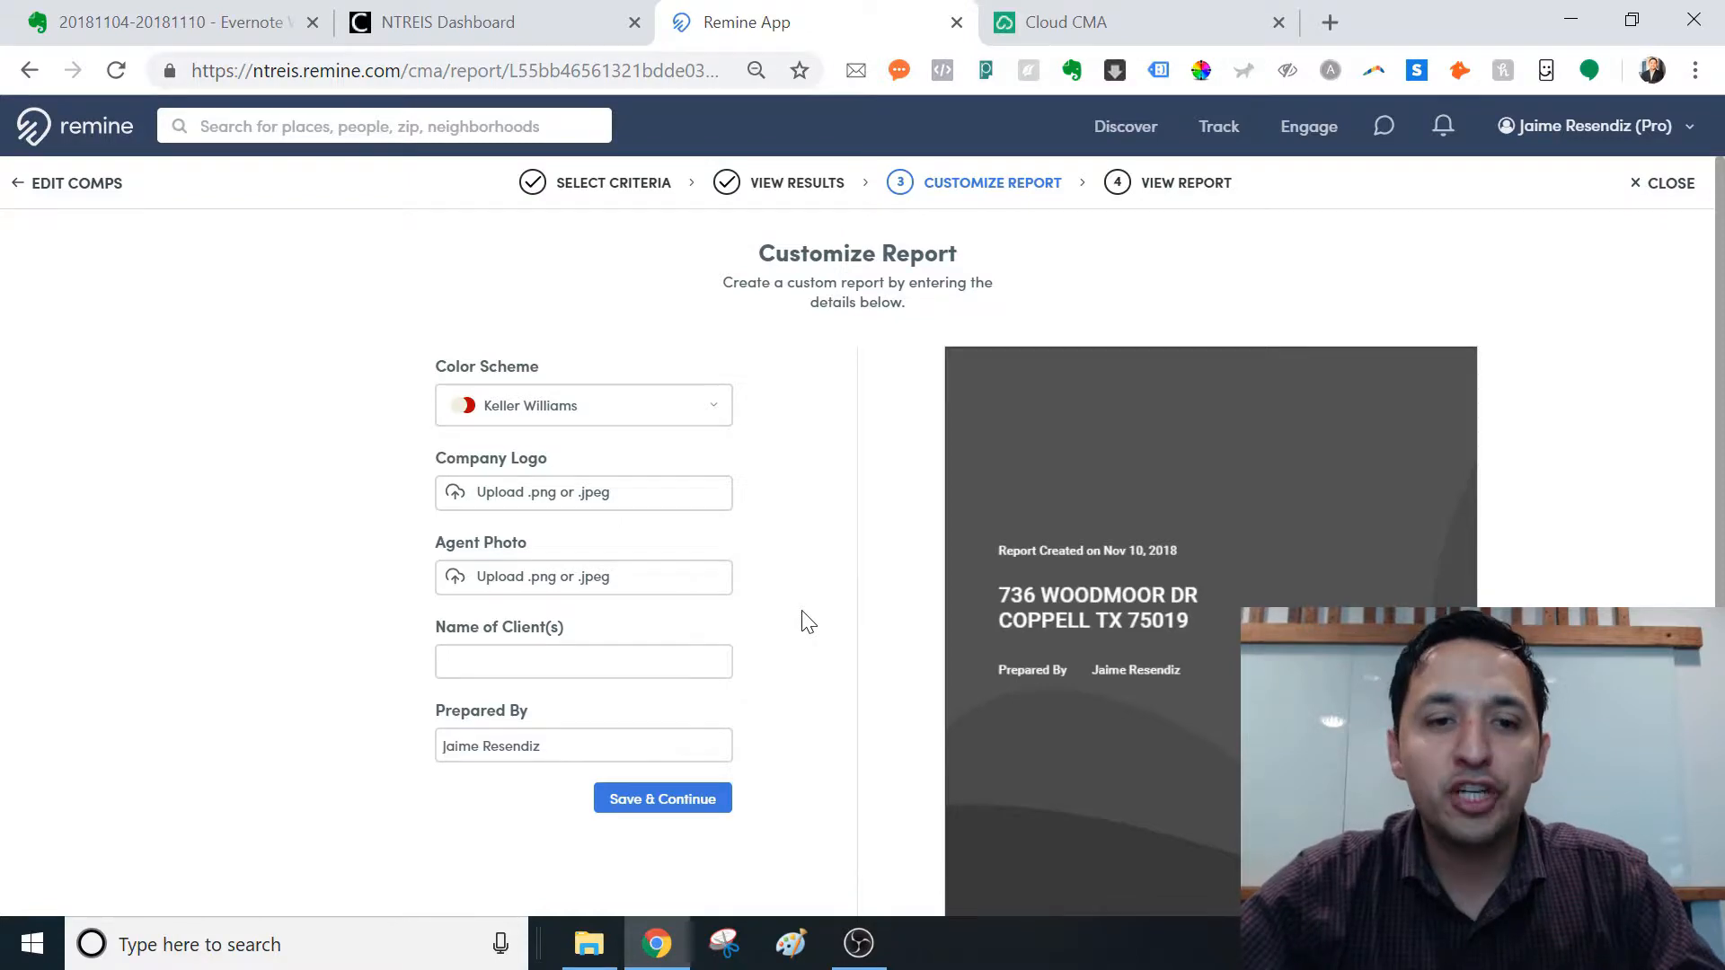
# Step: Switch the report colour scheme back to Custom
pyautogui.scroll(-3)
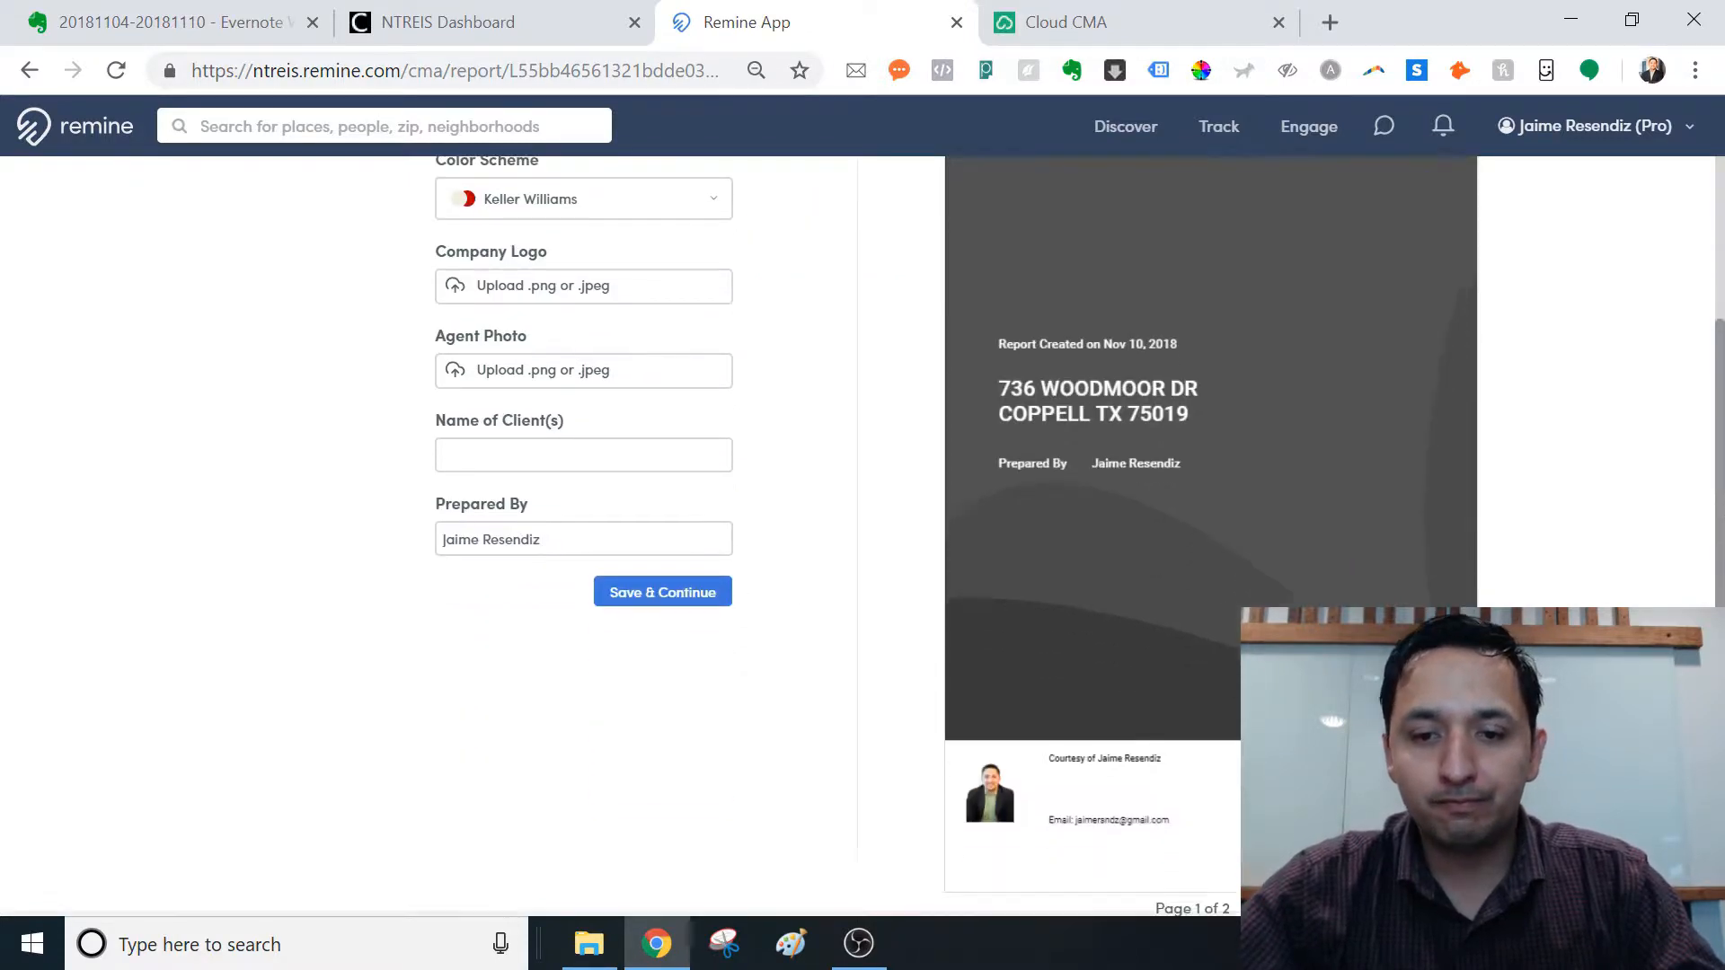
pyautogui.scroll(3)
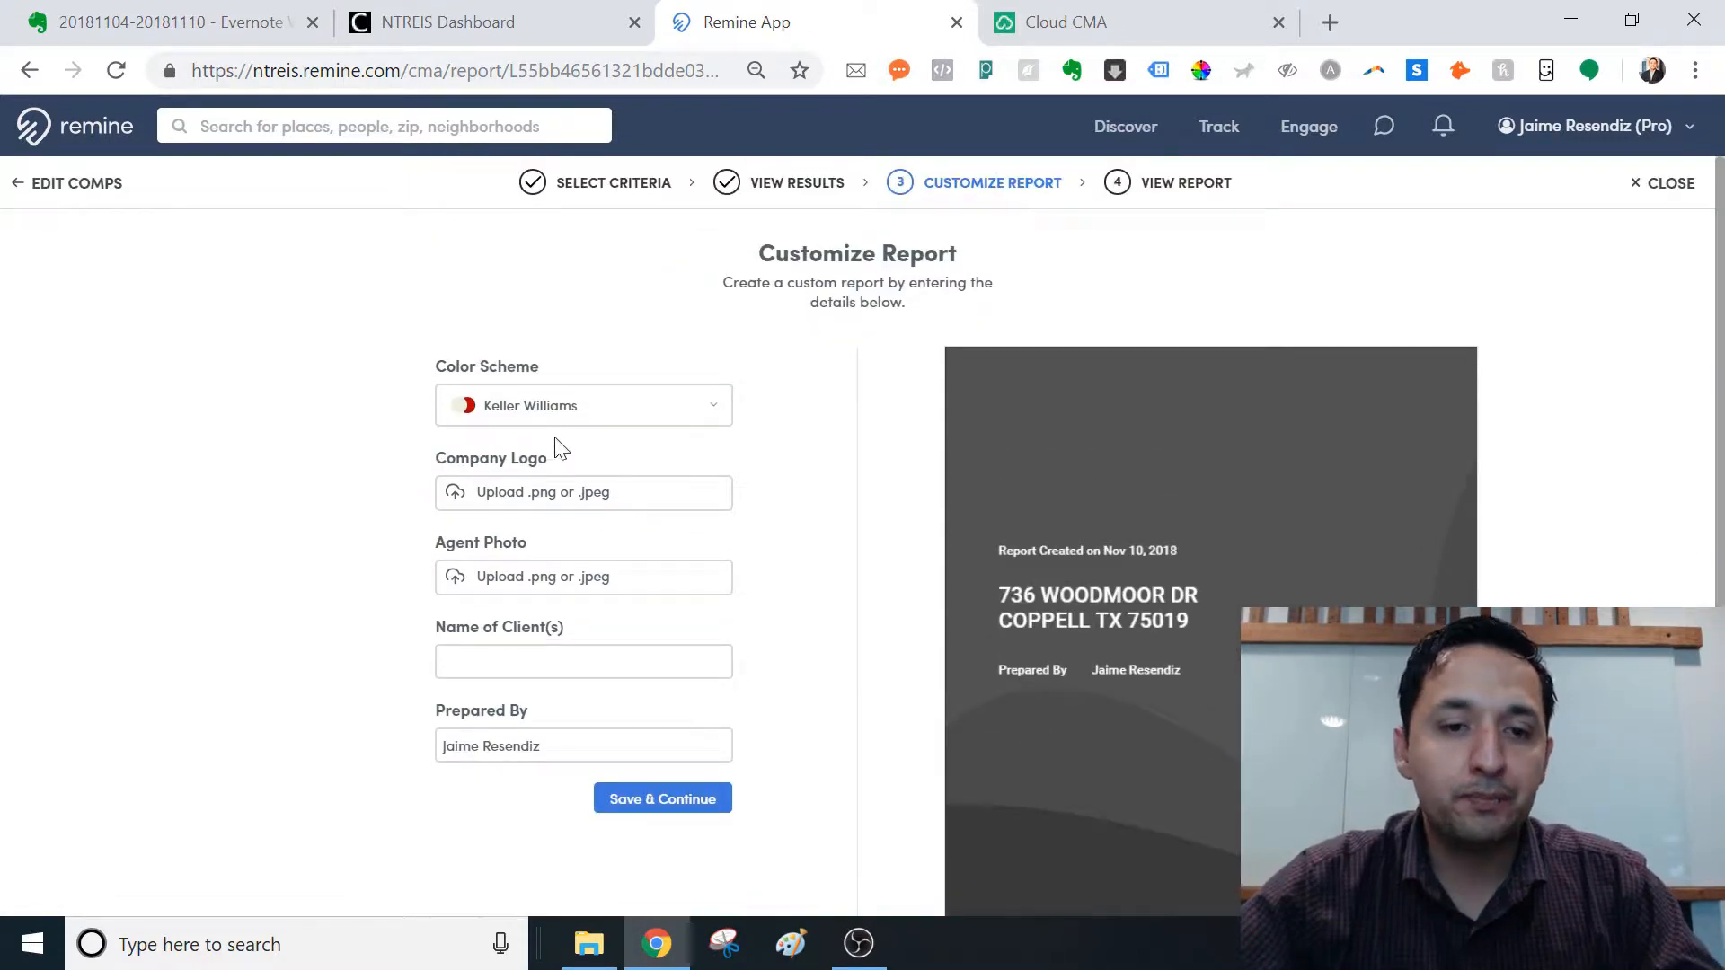
pyautogui.moveTo(519, 498)
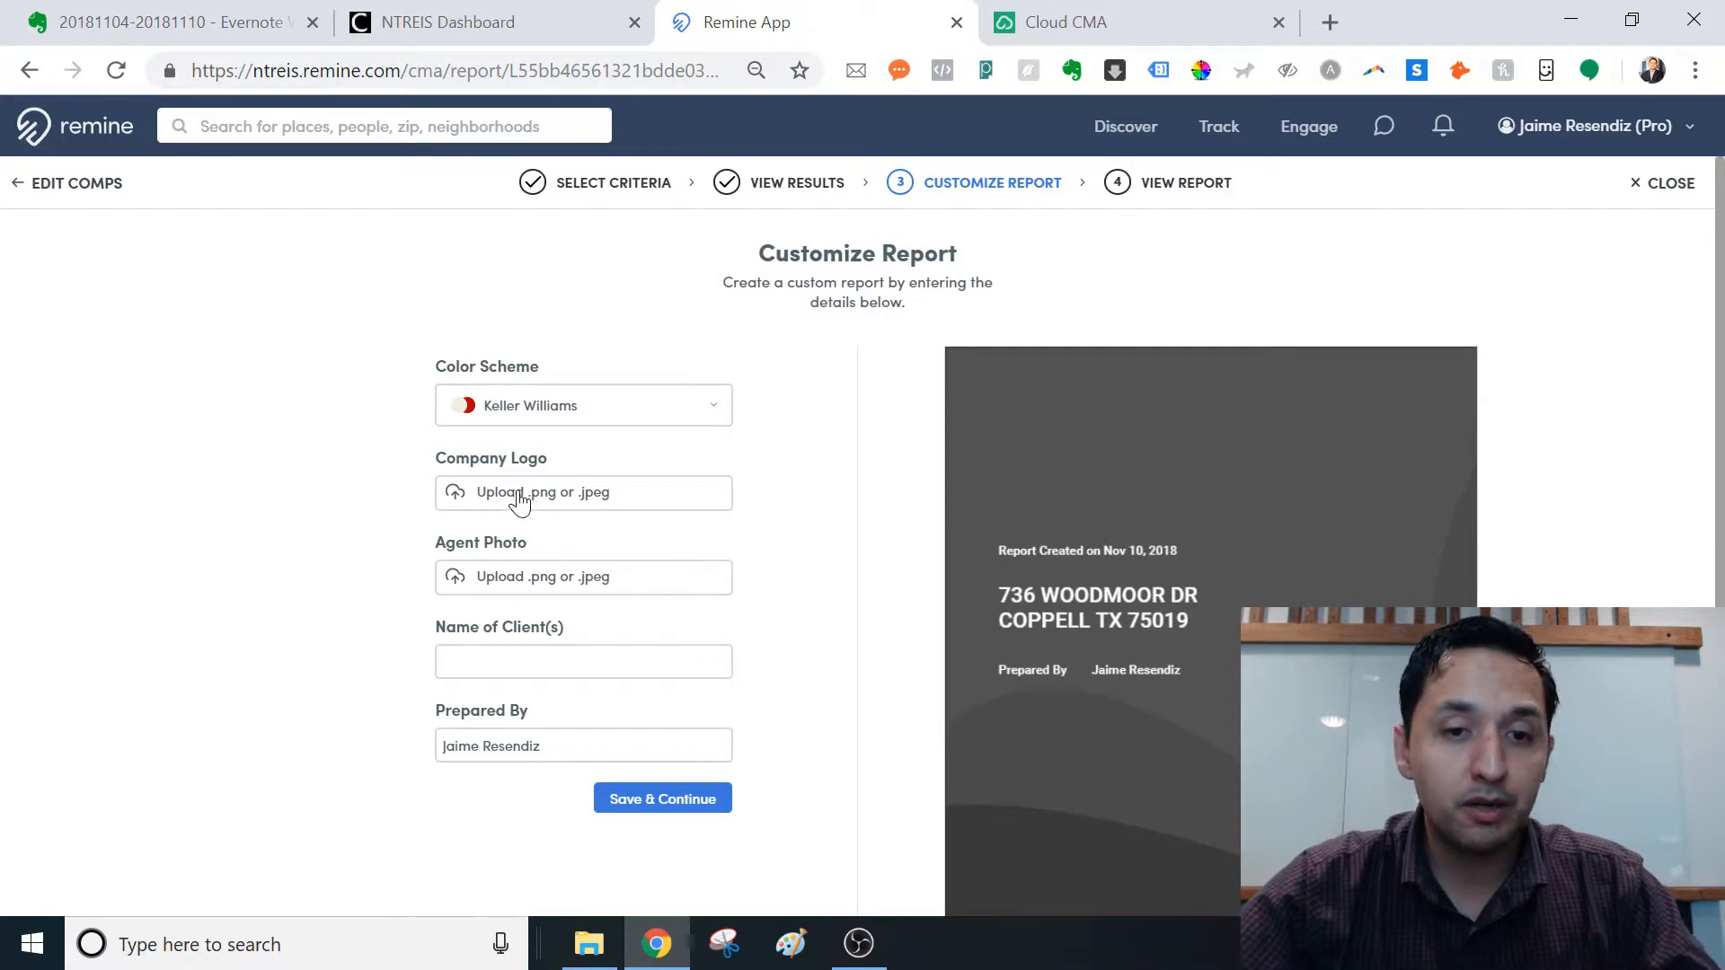
pyautogui.click(544, 491)
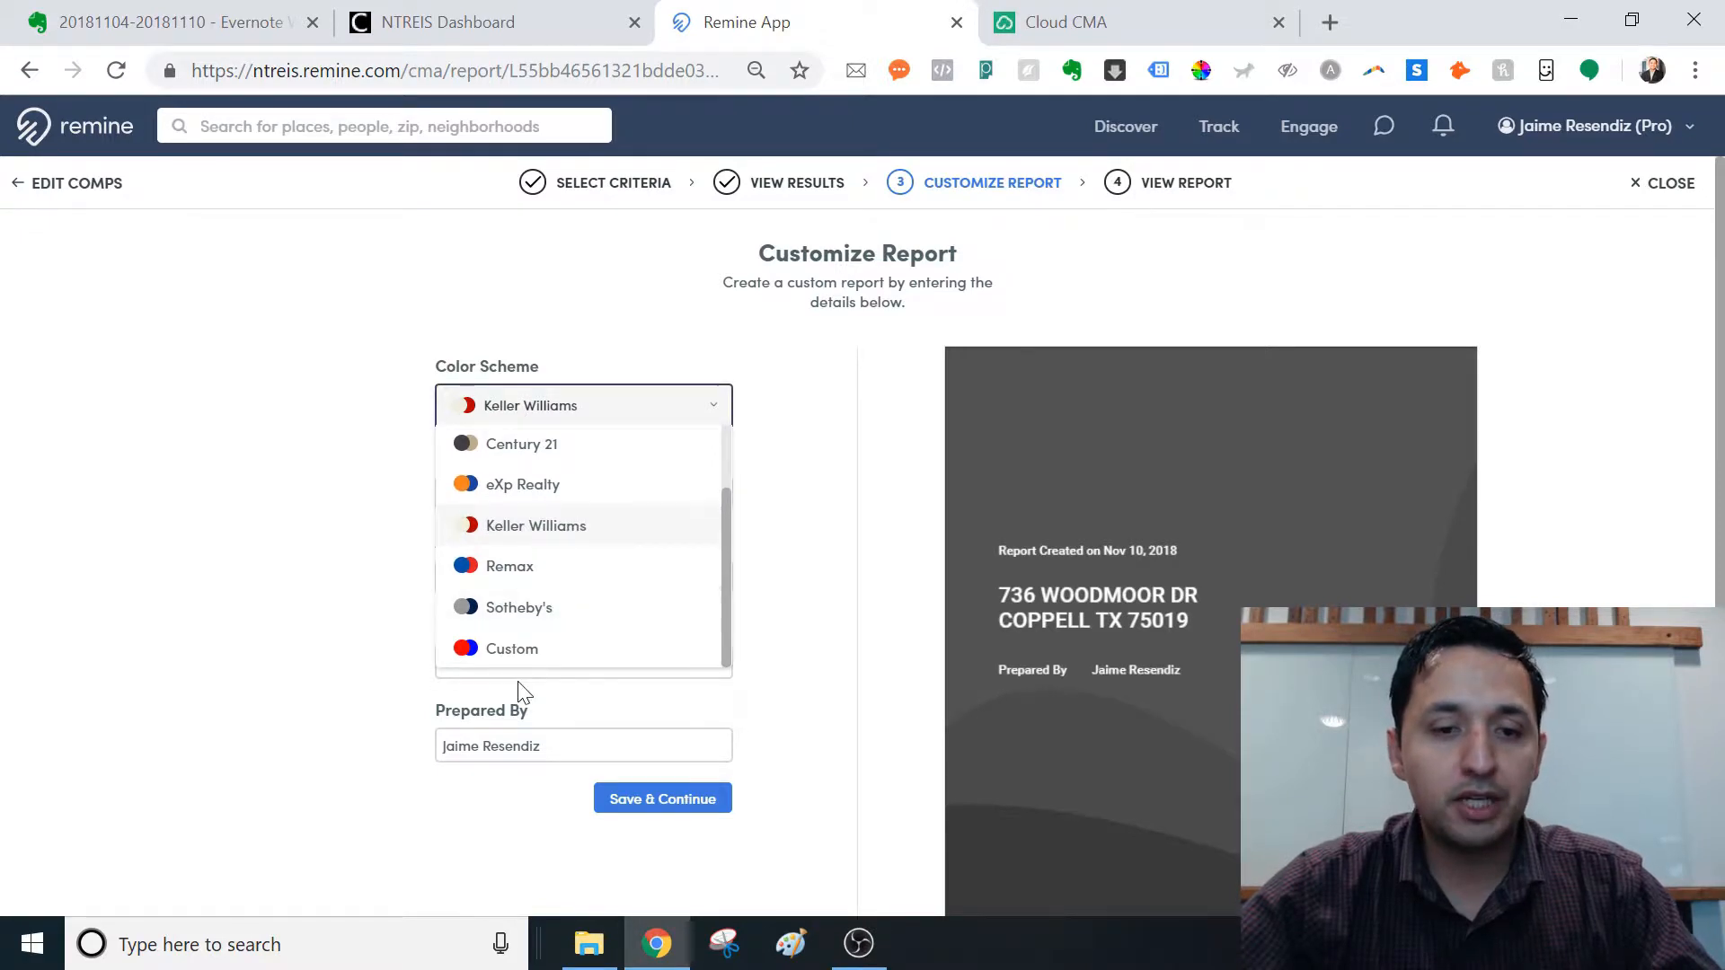
pyautogui.click(511, 648)
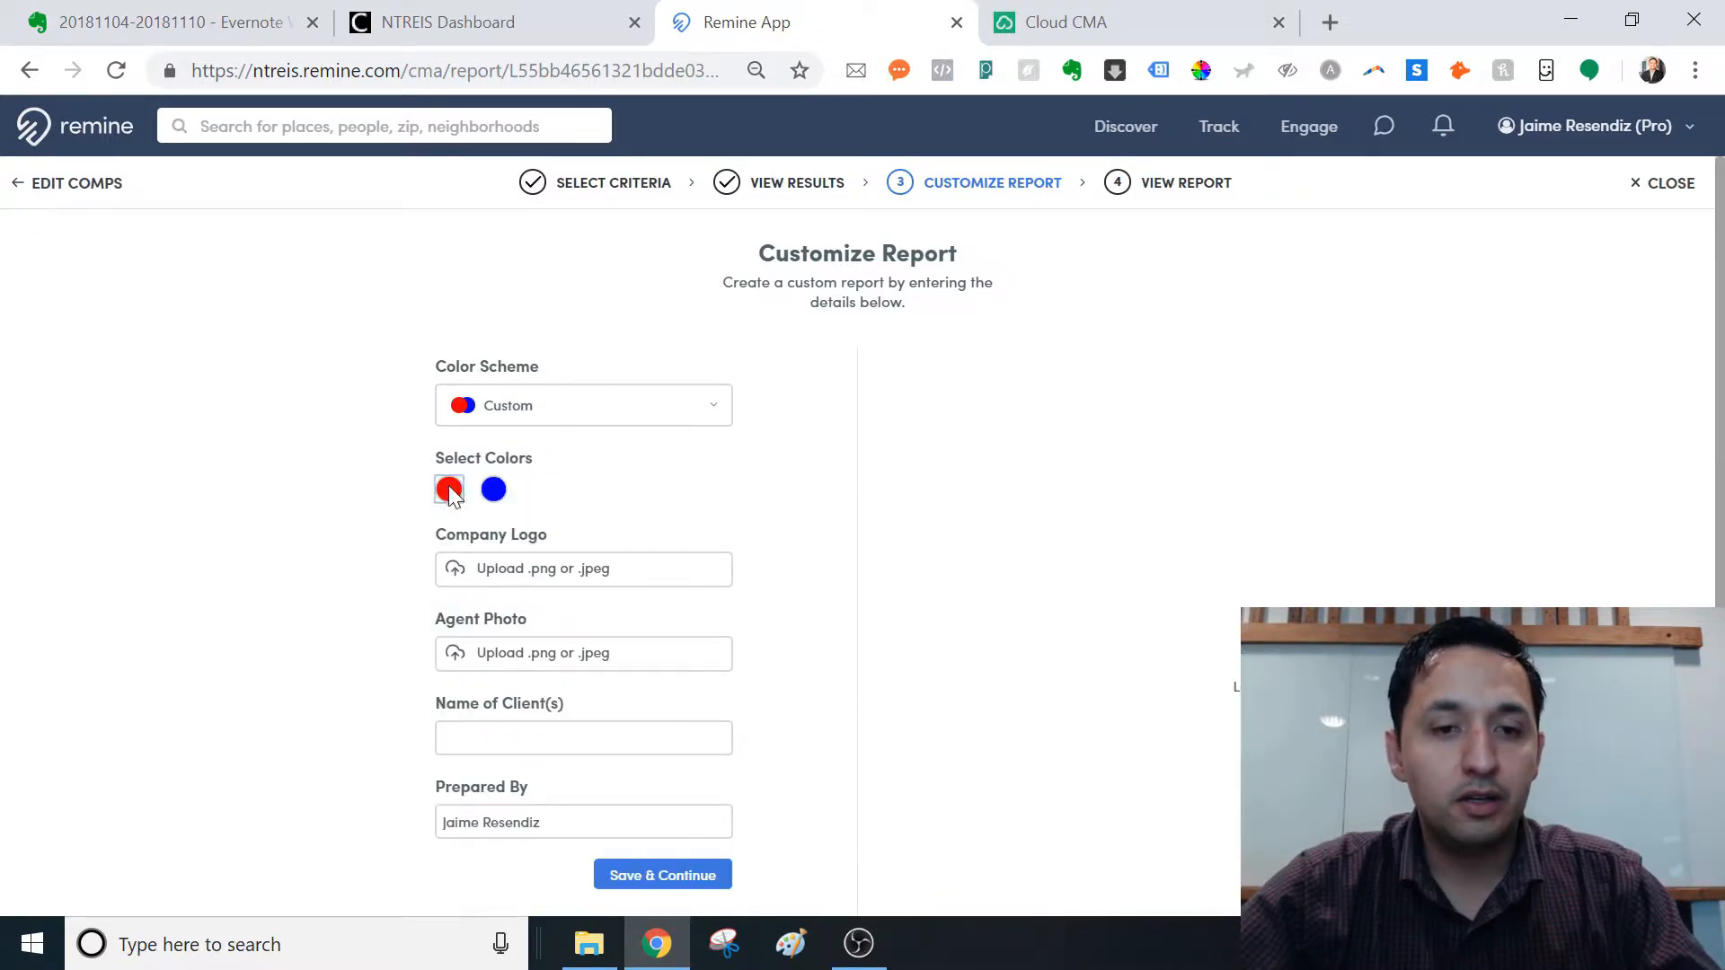
# Step: Set the primary custom colour to #990000 and the secondary to #000000
pyautogui.click(448, 490)
pyautogui.write('#99')
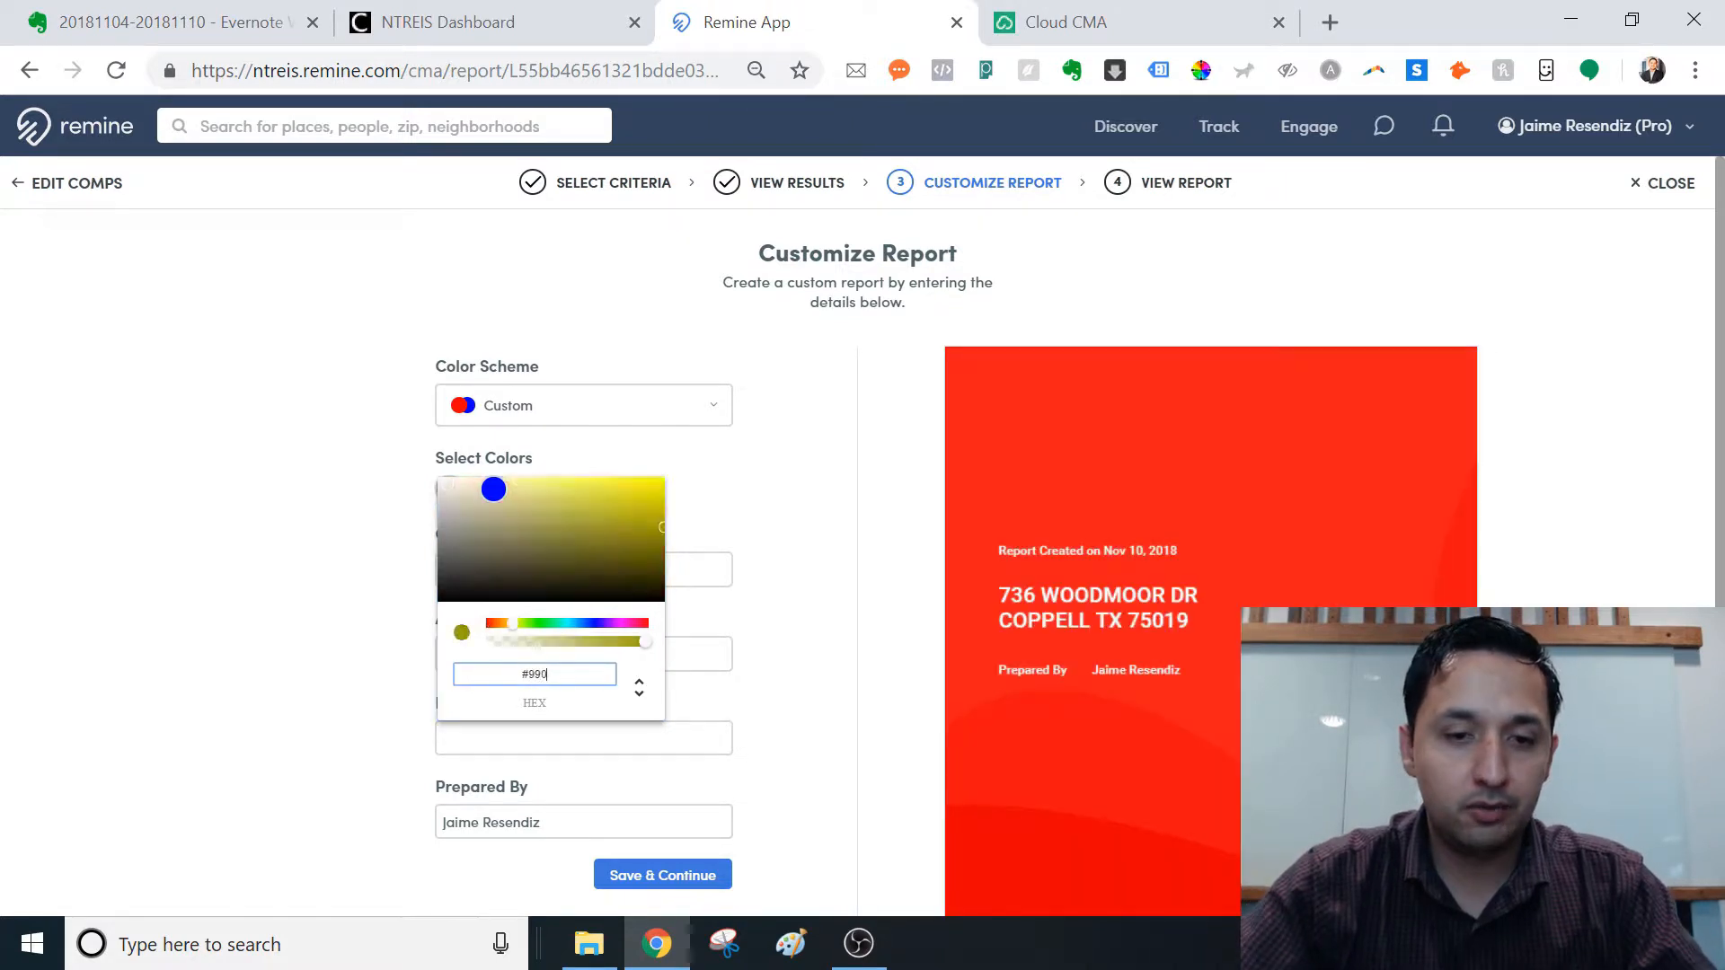
pyautogui.write('0000')
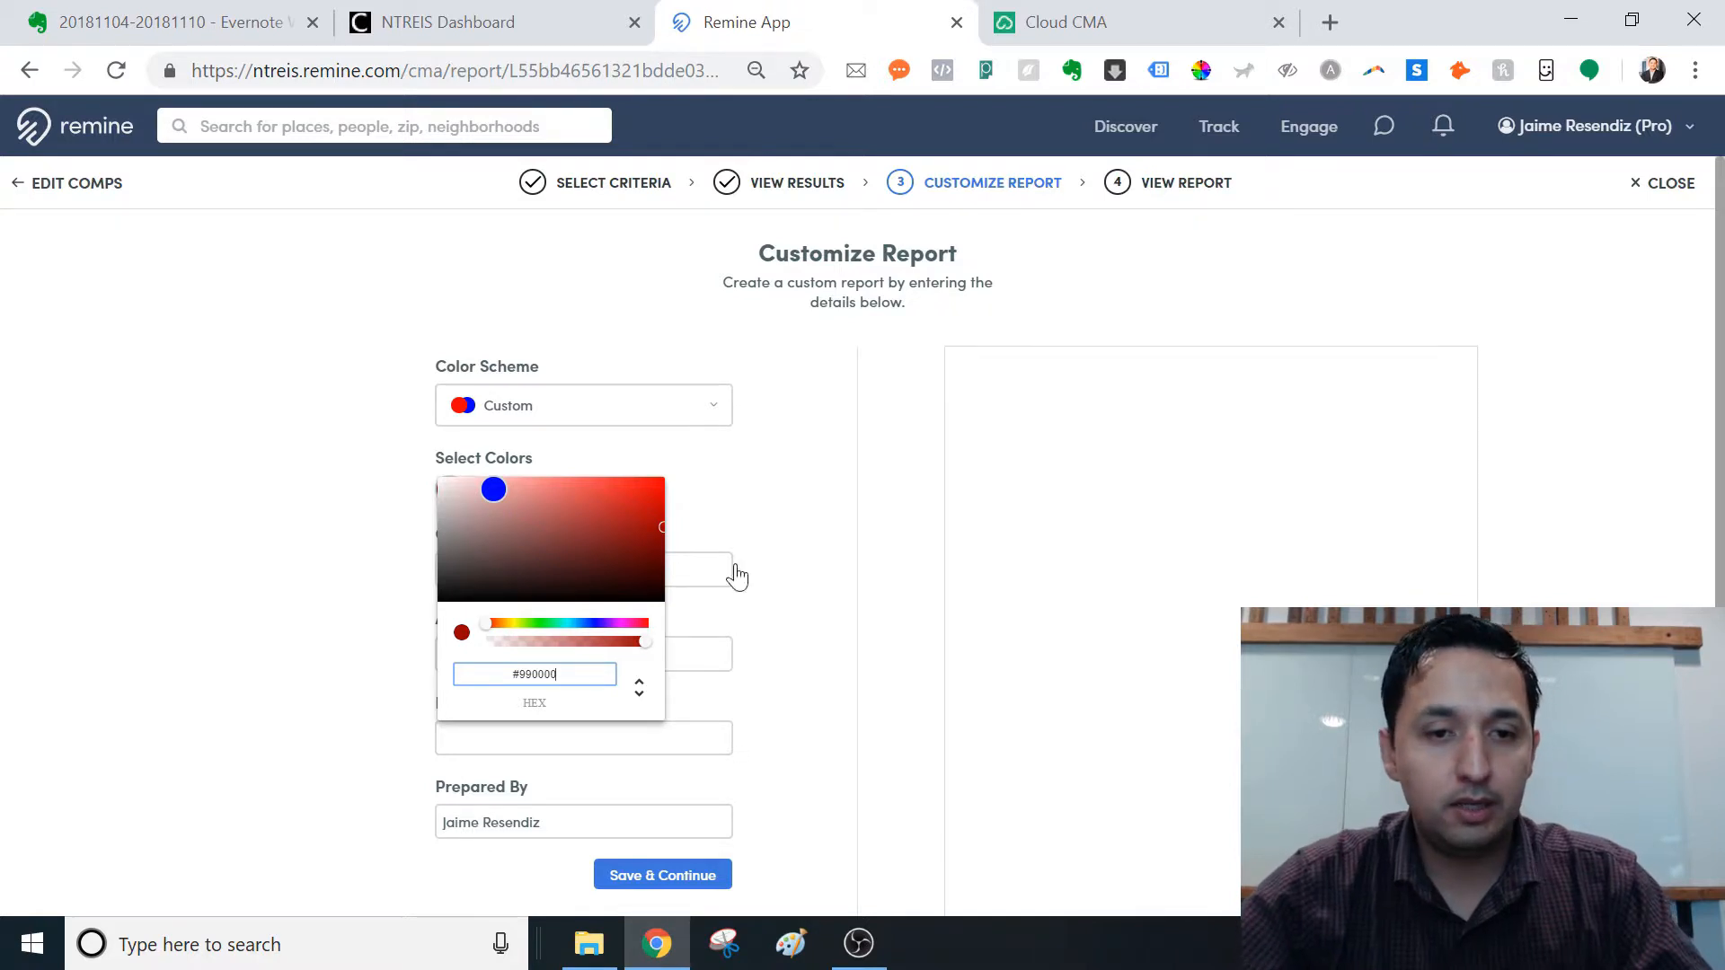
pyautogui.click(1295, 487)
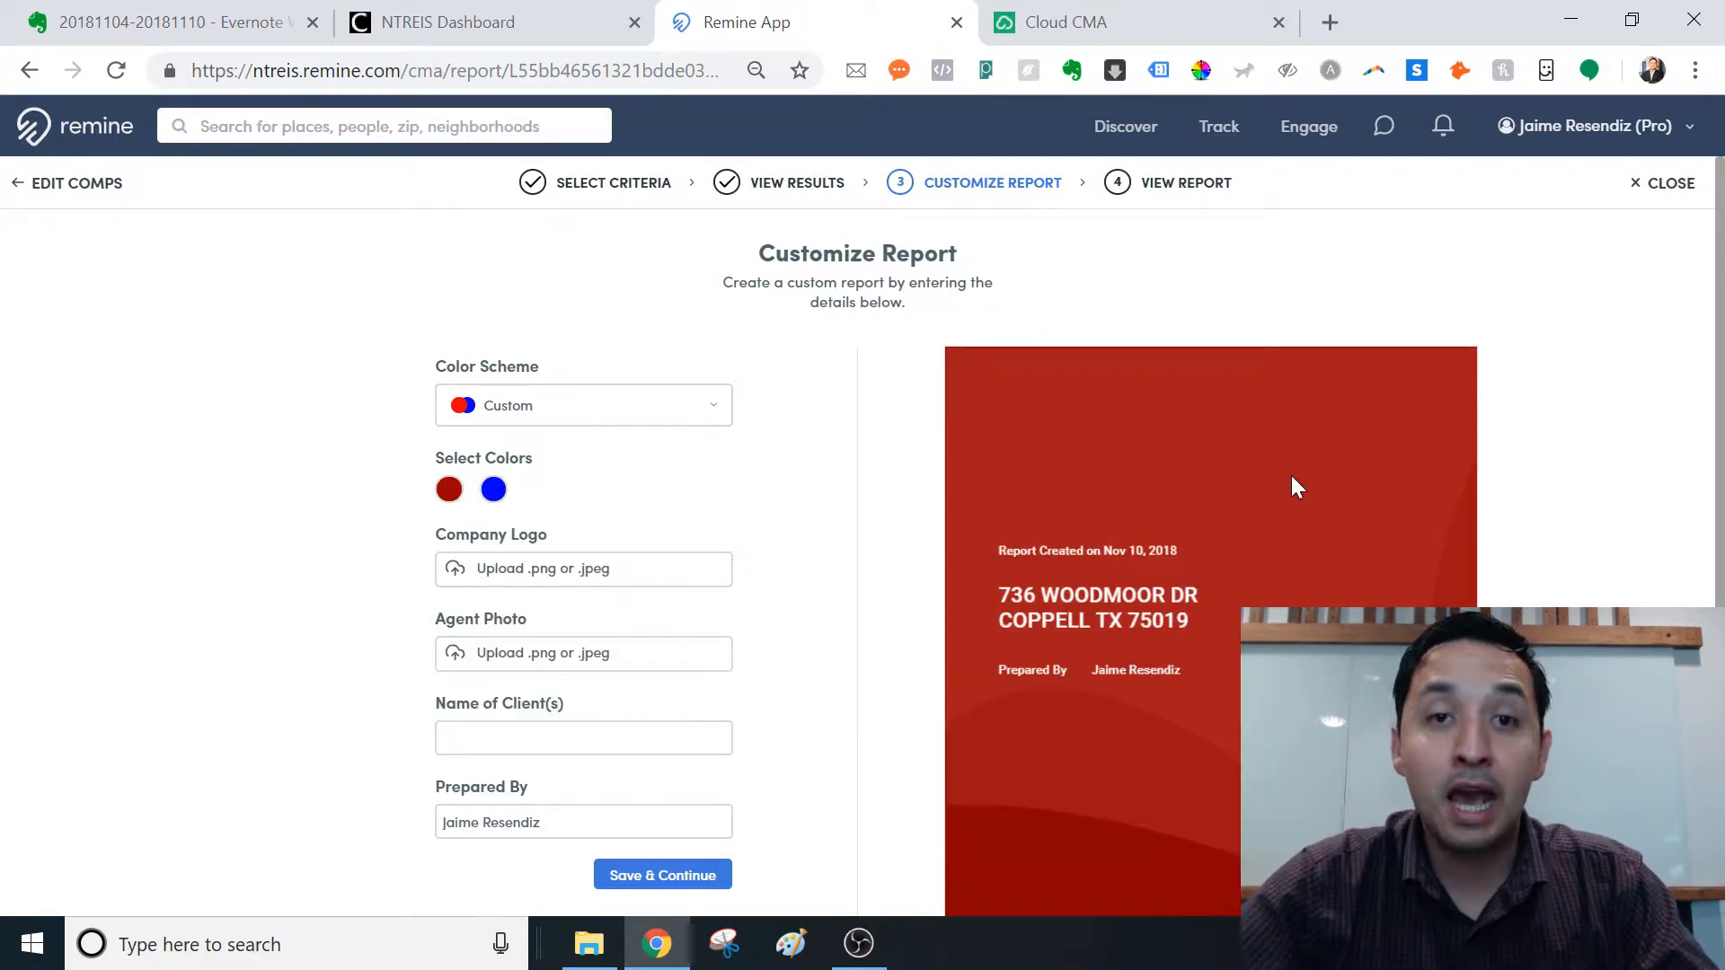
pyautogui.click(491, 489)
pyautogui.write('#')
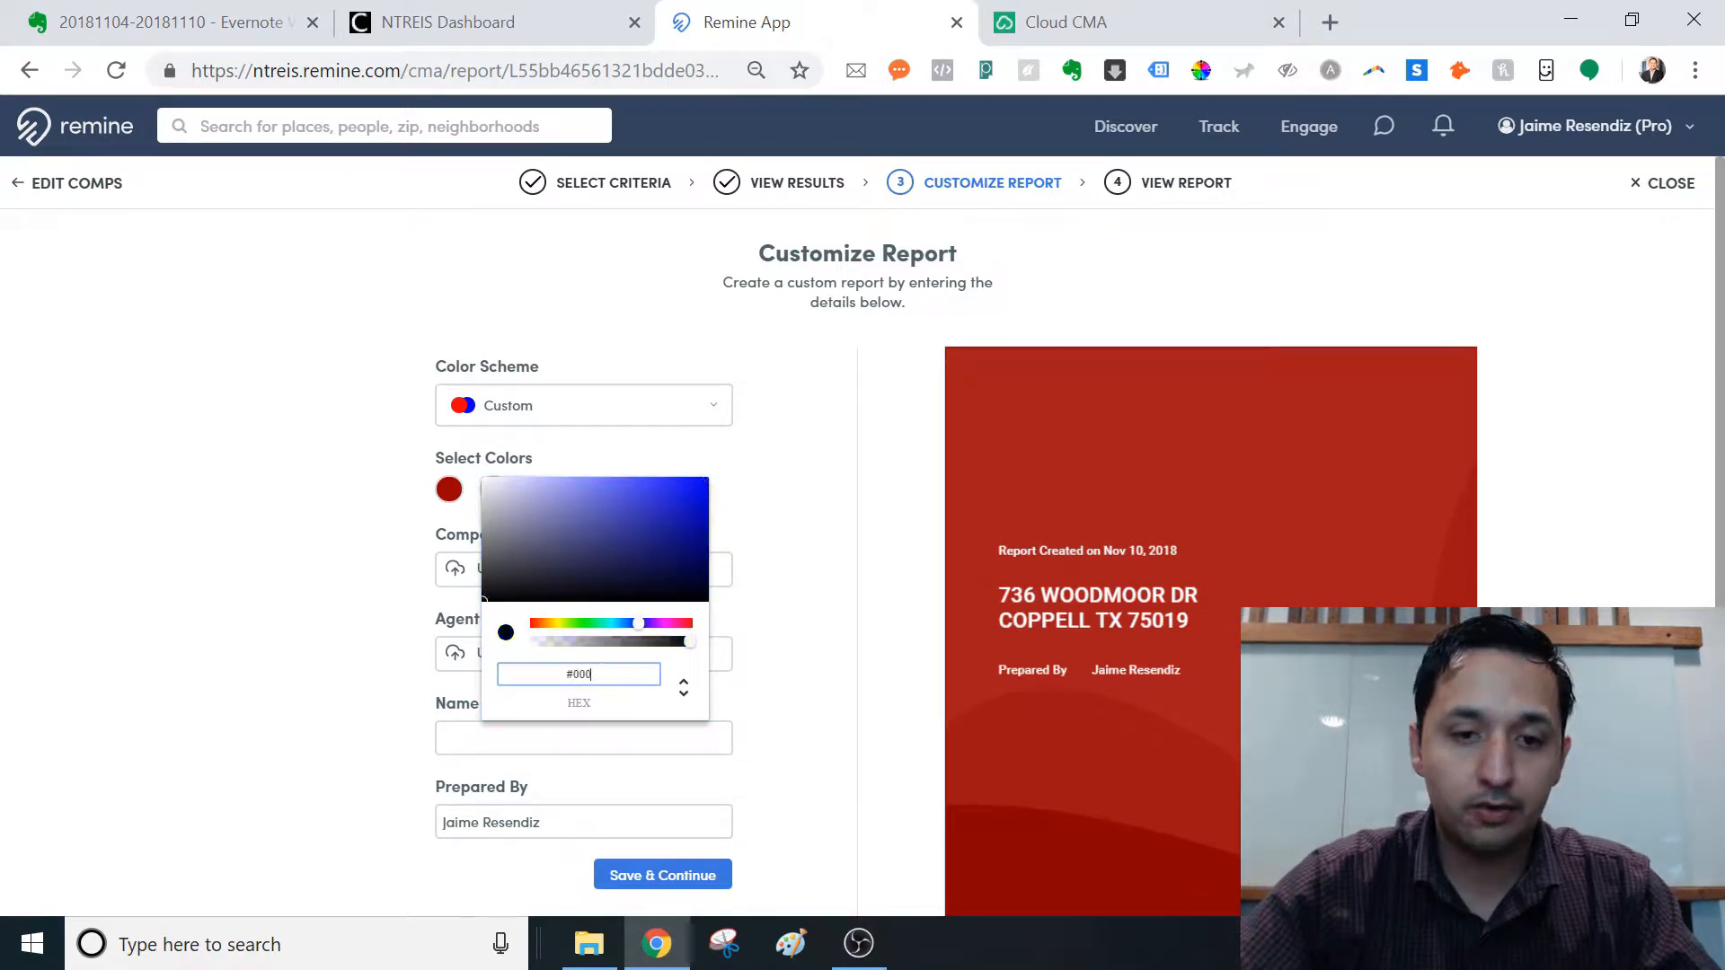
pyautogui.write('000000')
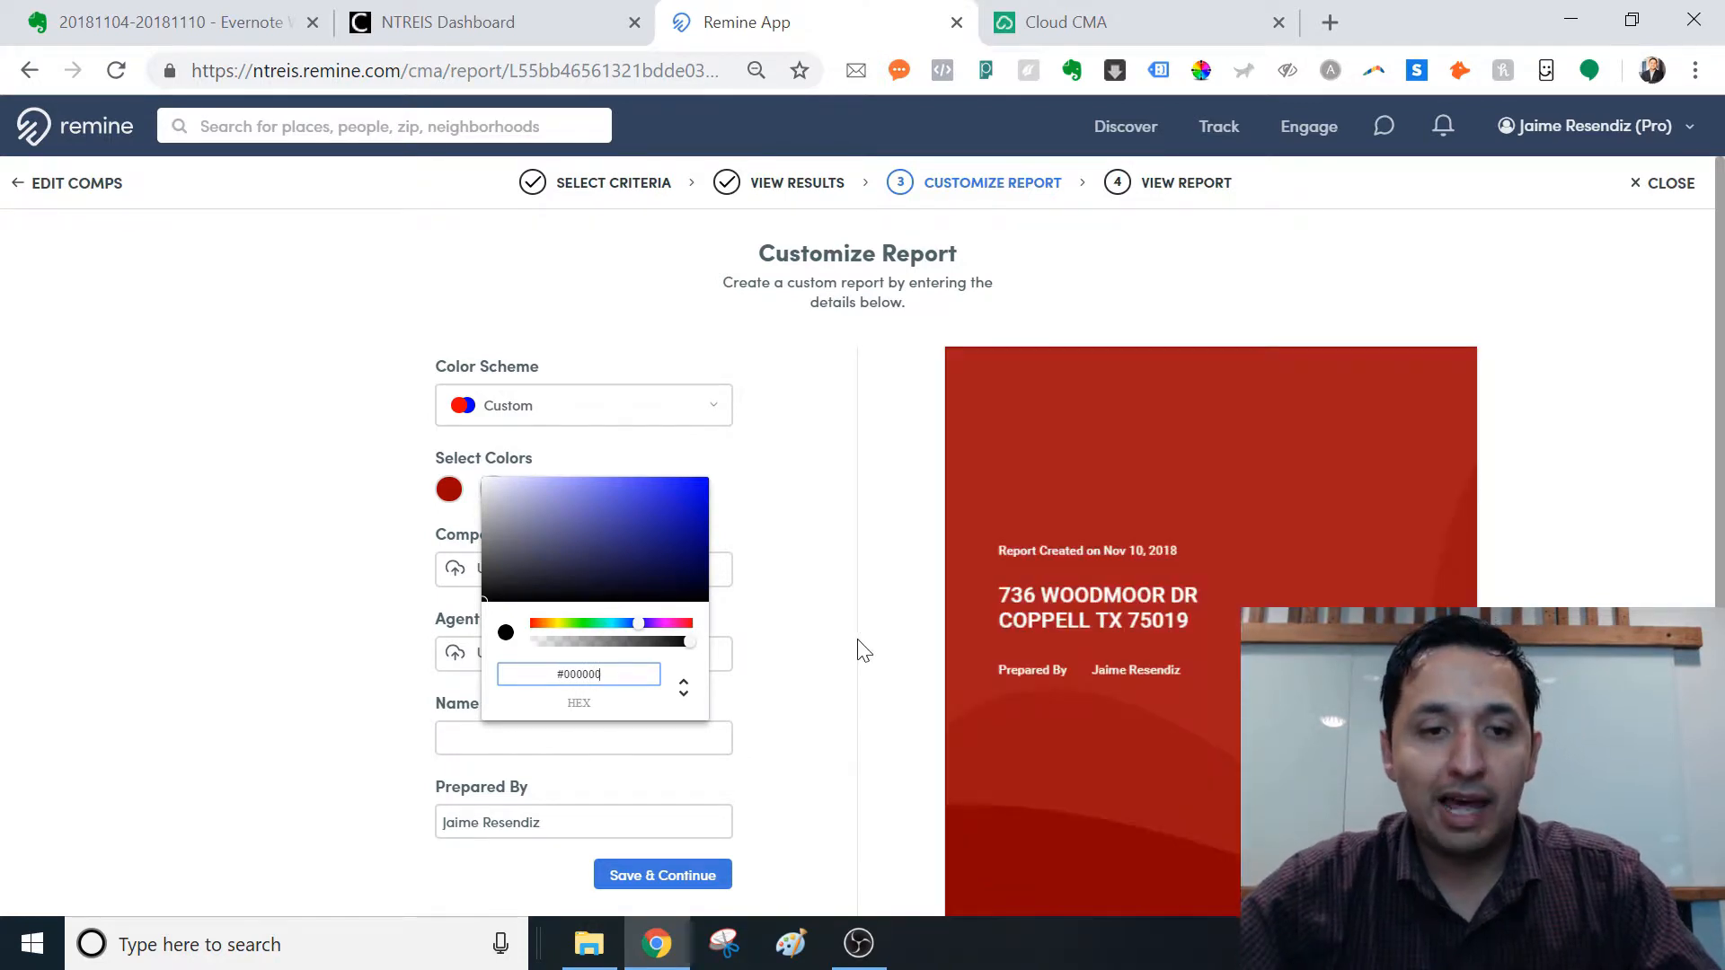
pyautogui.click(862, 650)
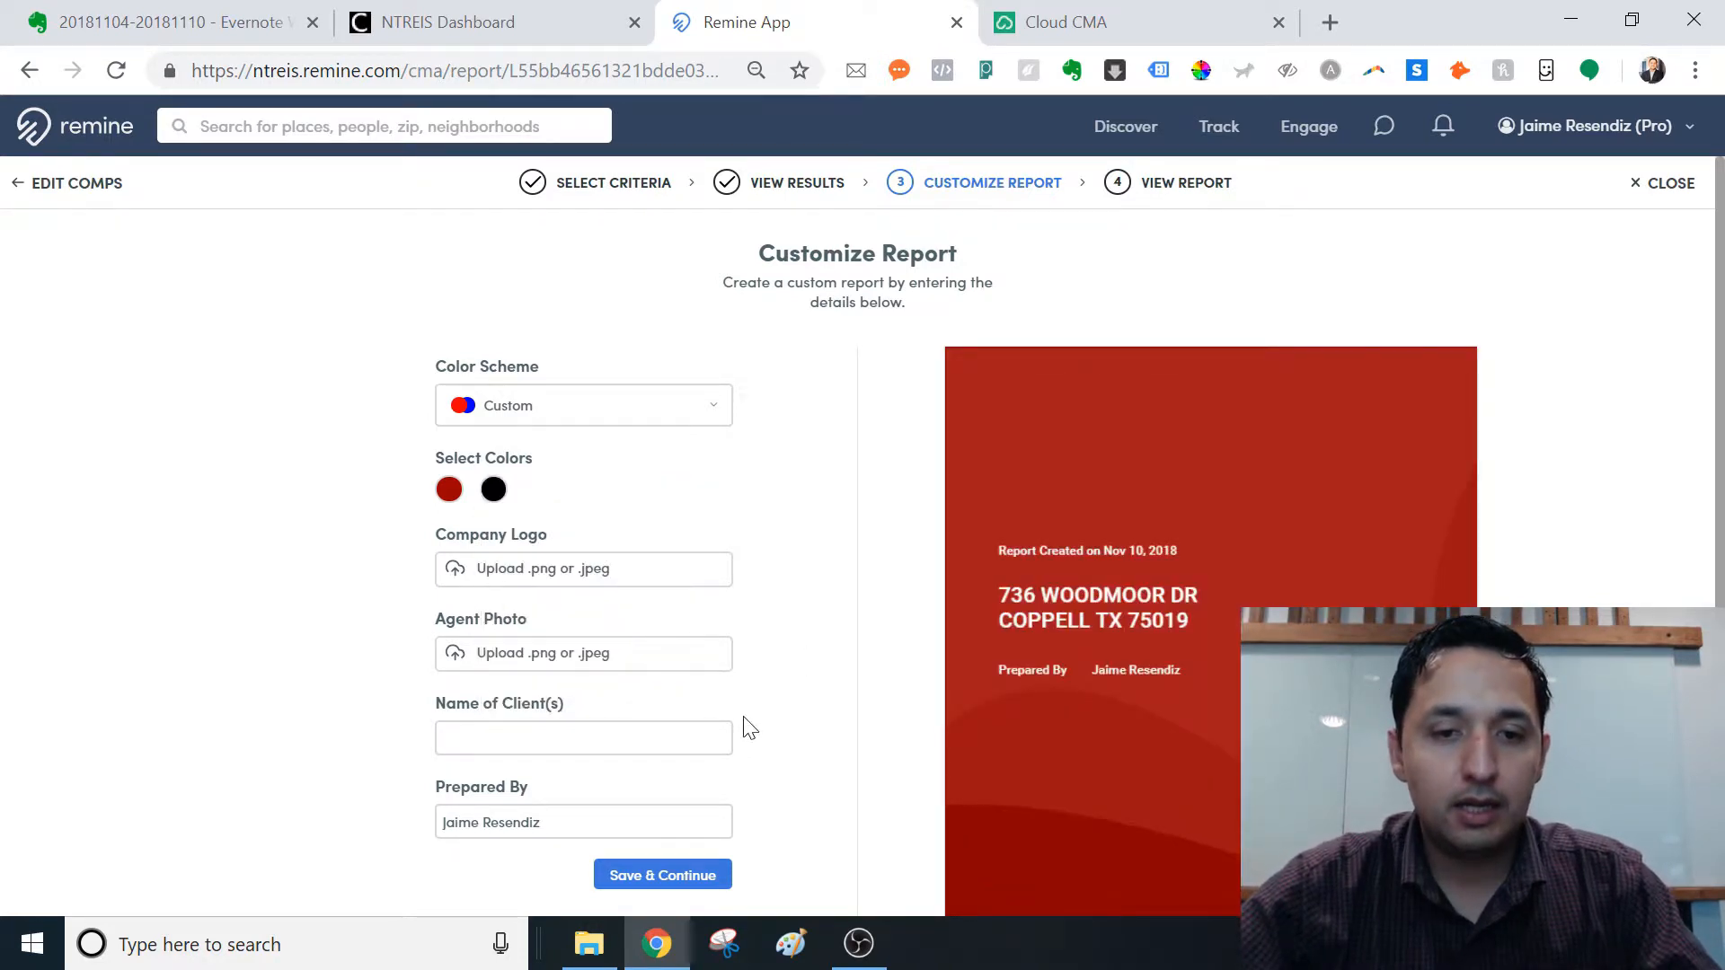
pyautogui.scroll(-3)
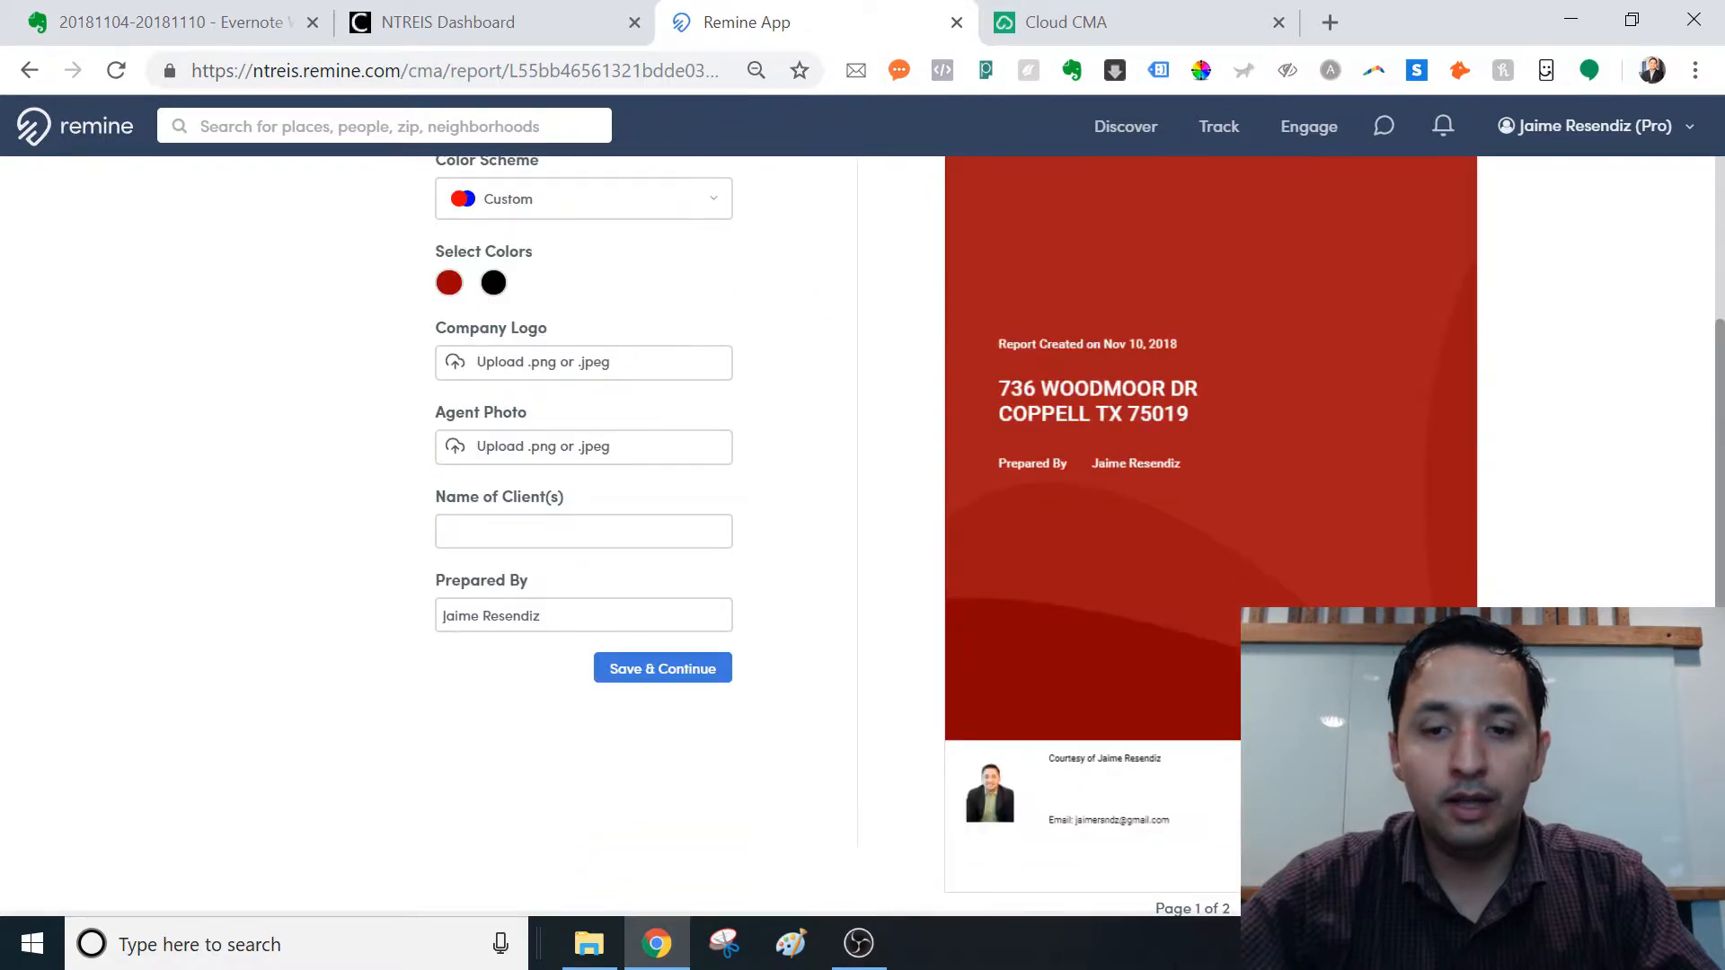
pyautogui.scroll(3)
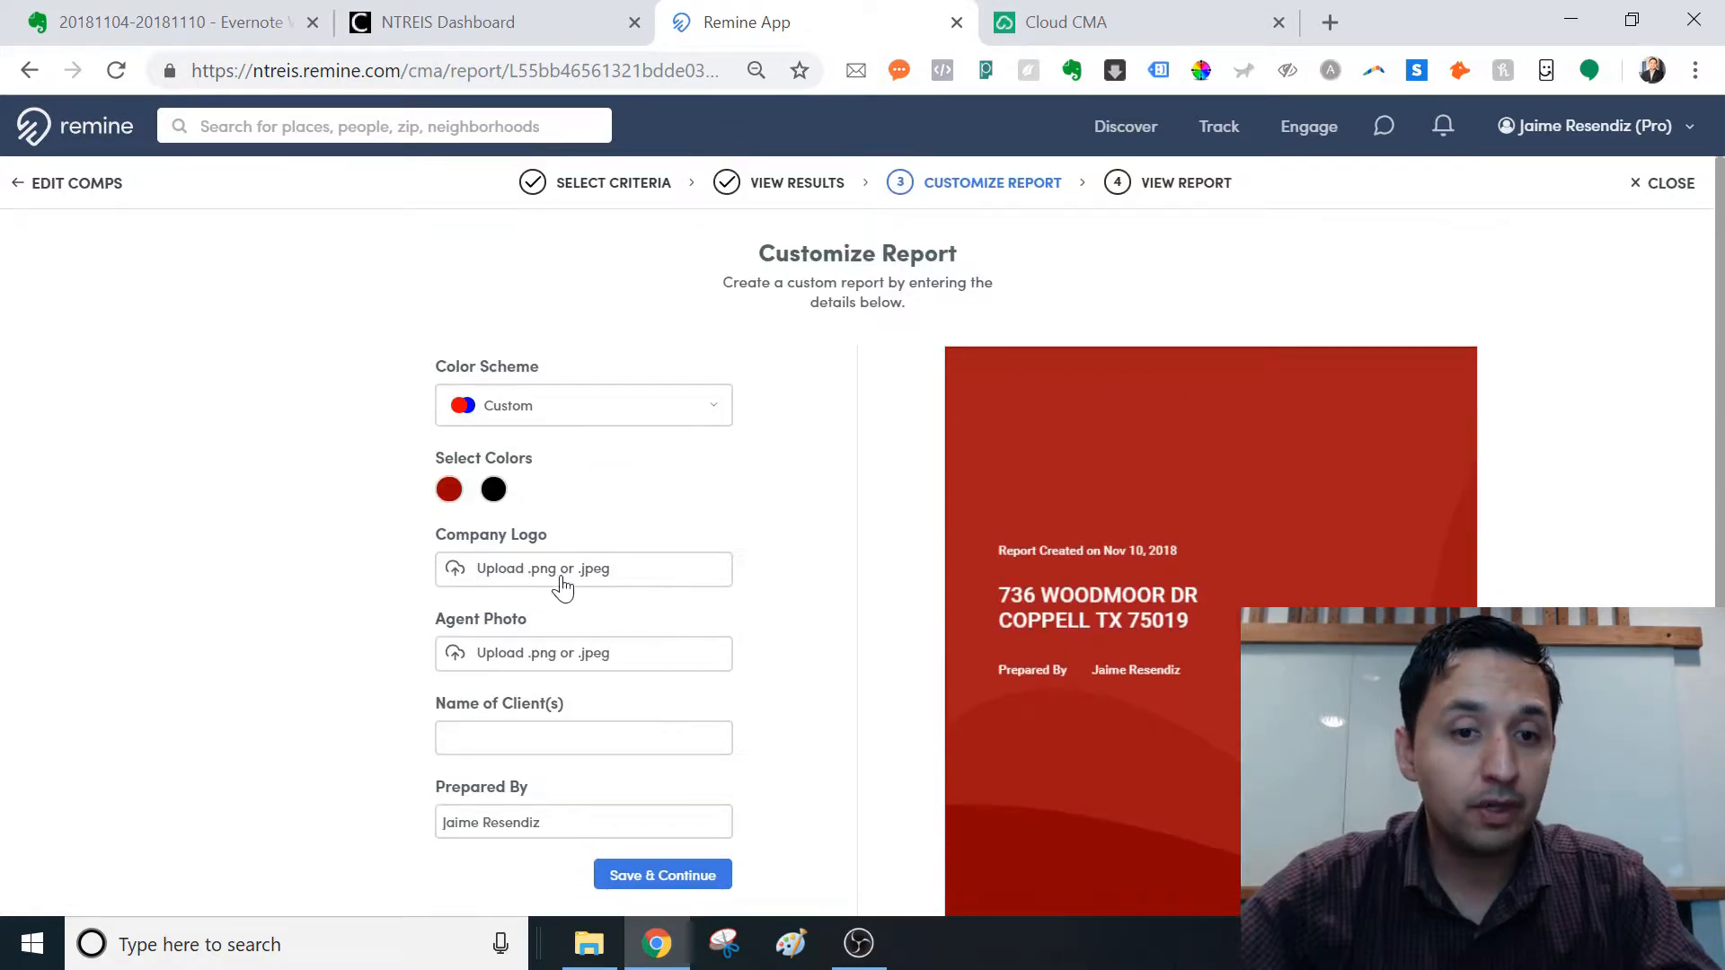
# Step: Start a company logo upload, then cancel it without choosing an image
pyautogui.click(563, 569)
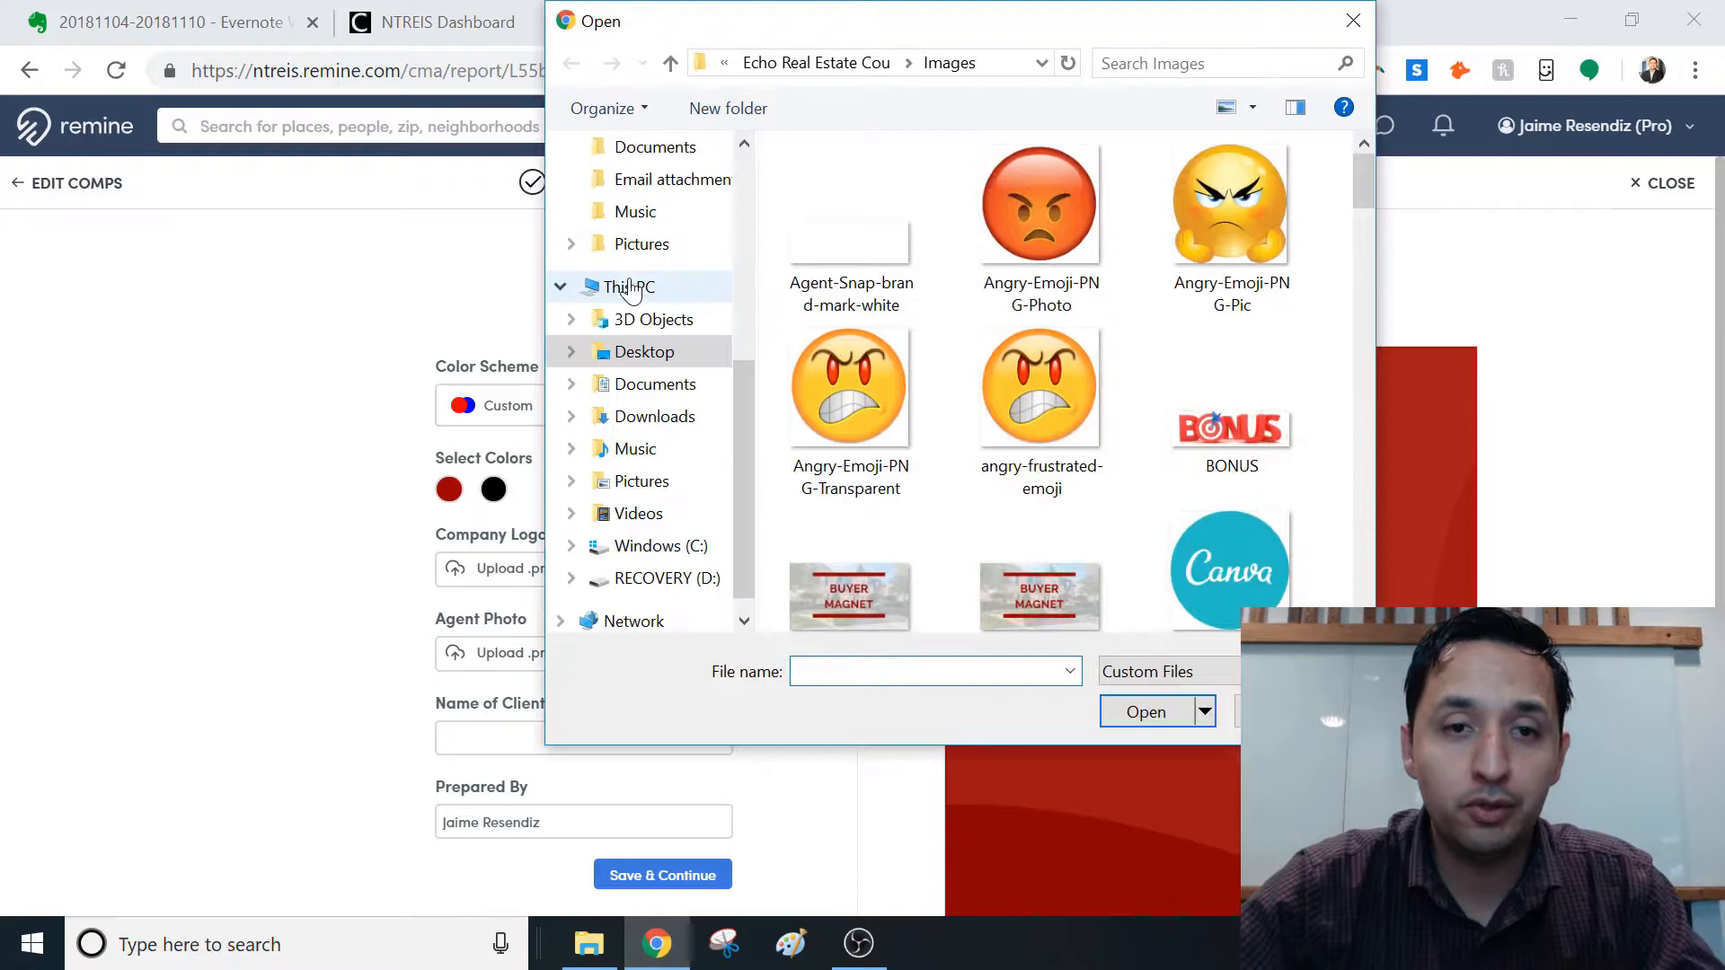
pyautogui.scroll(3)
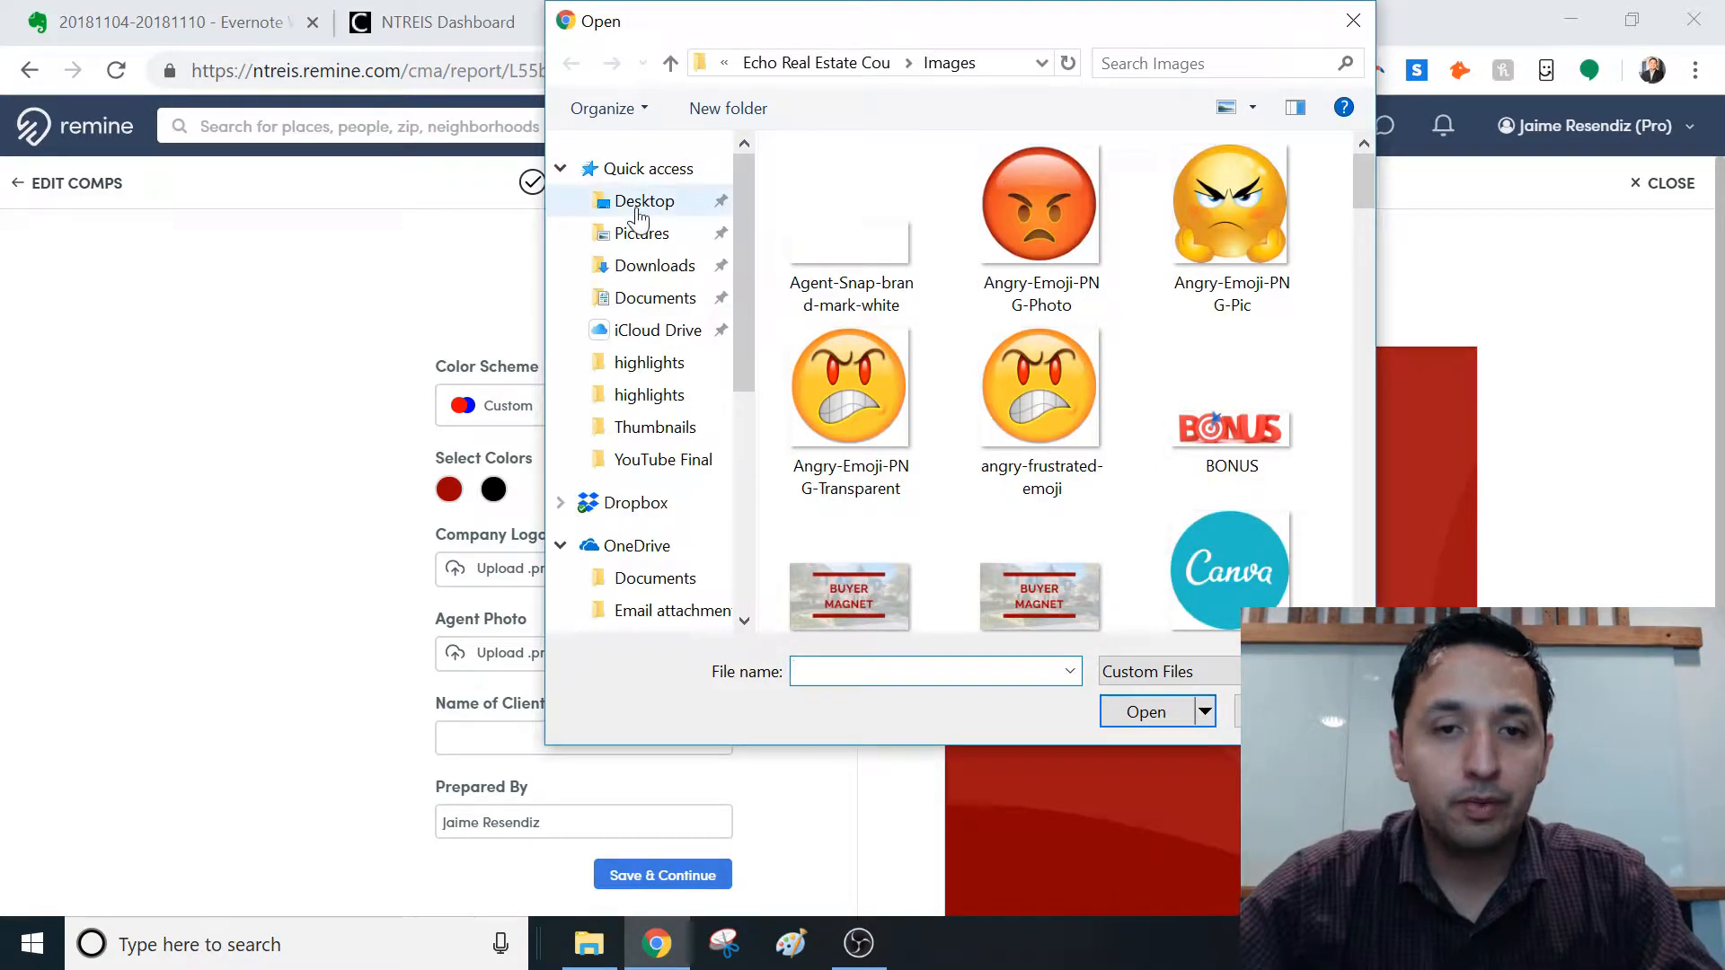
pyautogui.click(1352, 20)
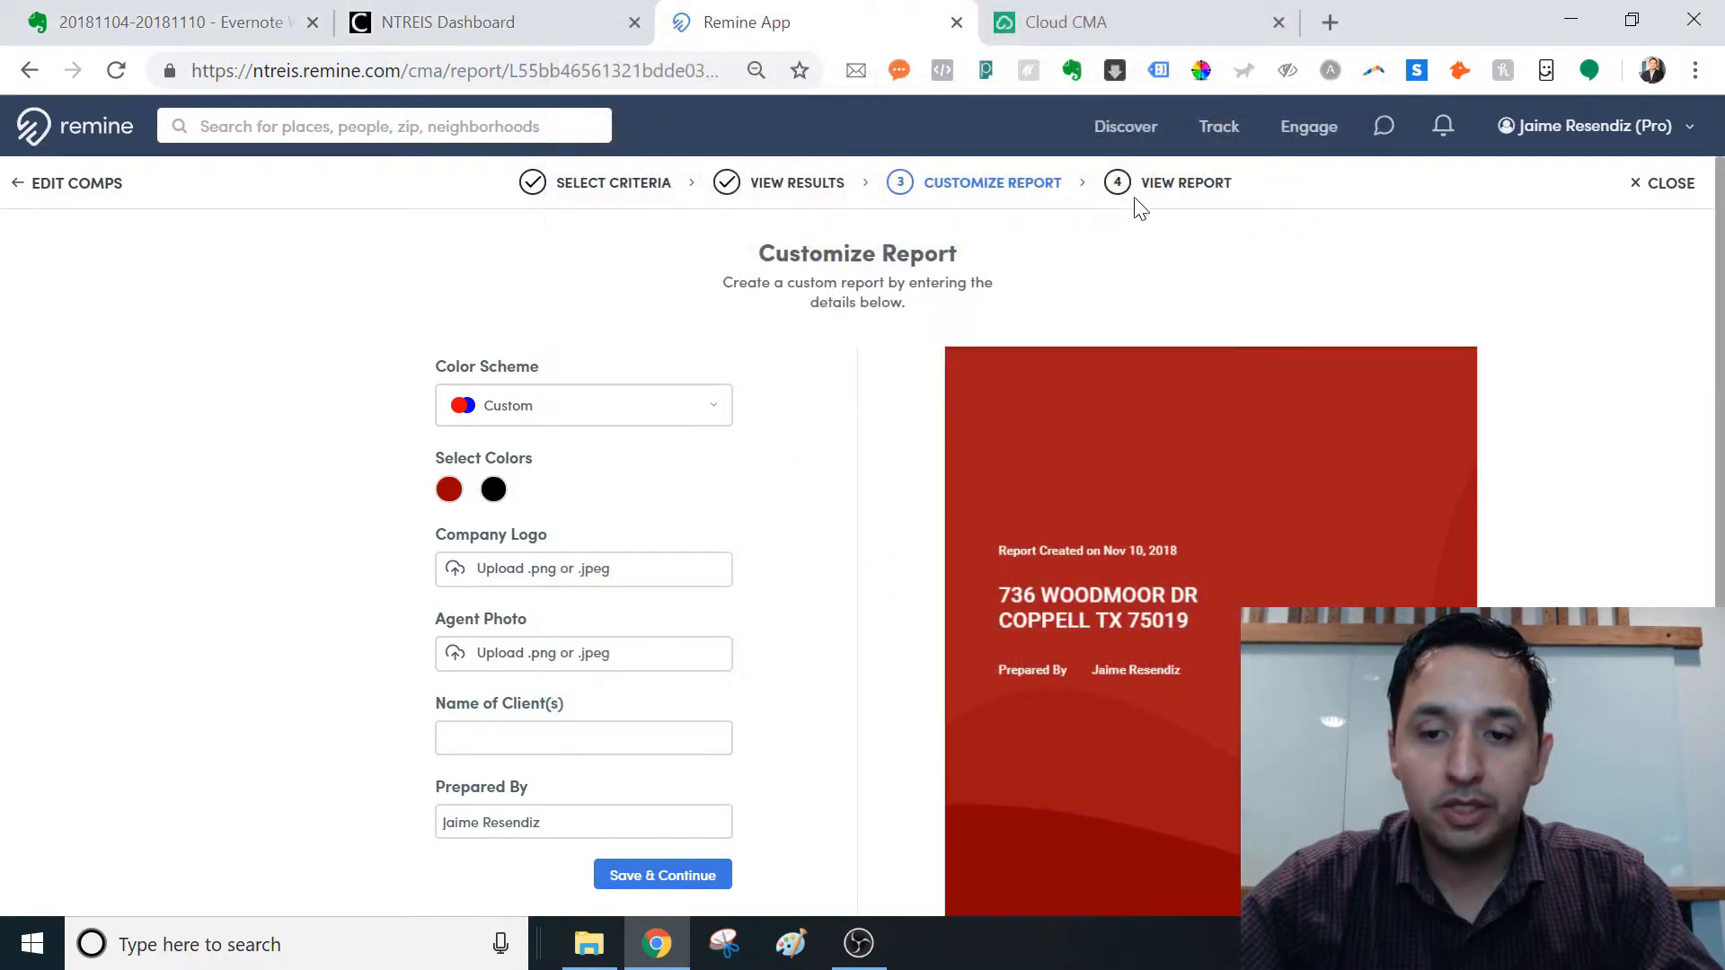
# Step: Choose the agent headshot image from the Desktop for the cover
pyautogui.scroll(-3)
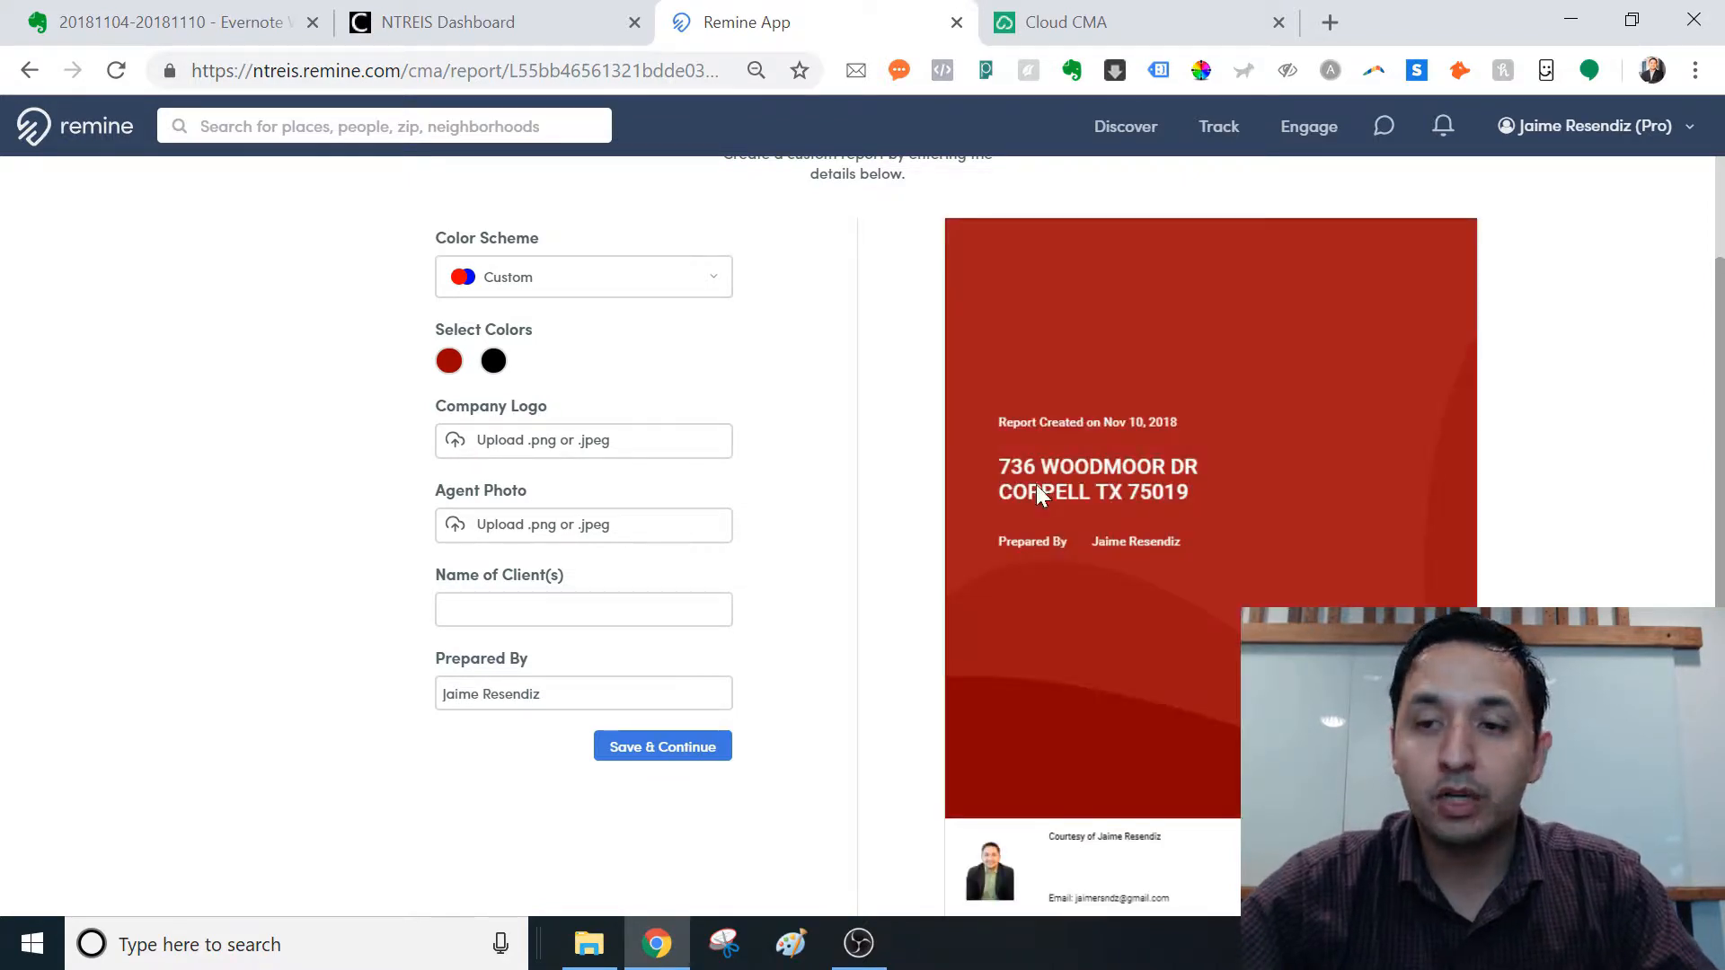
pyautogui.scroll(-3)
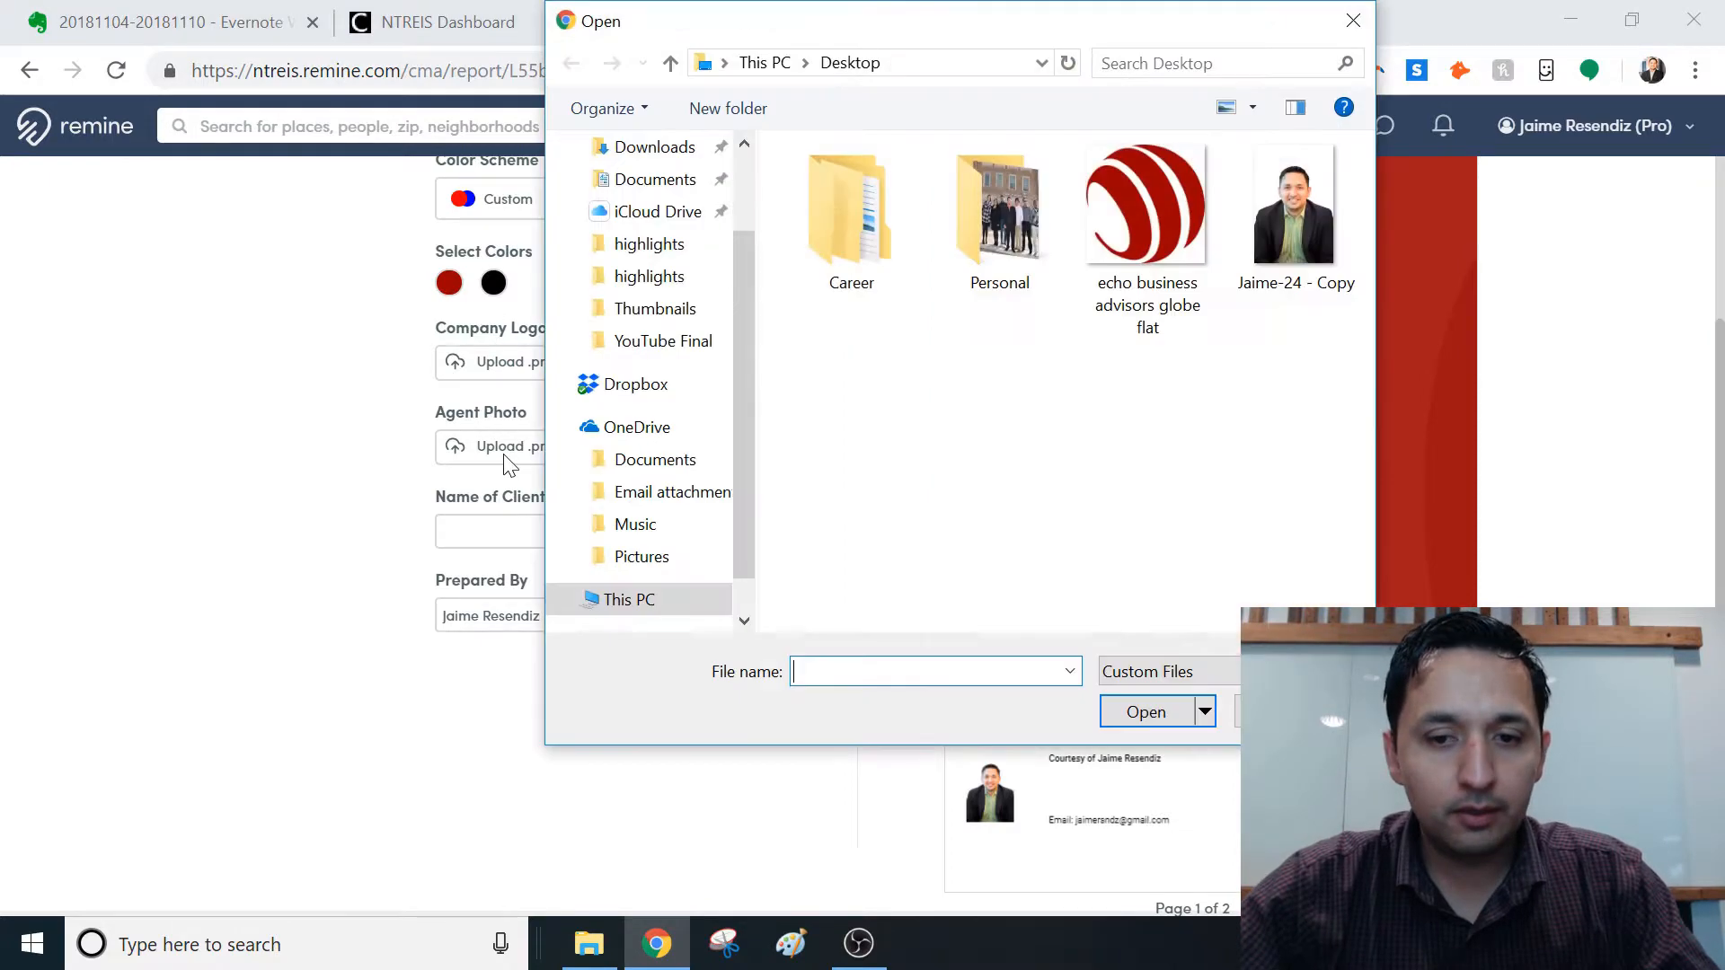
pyautogui.click(1295, 204)
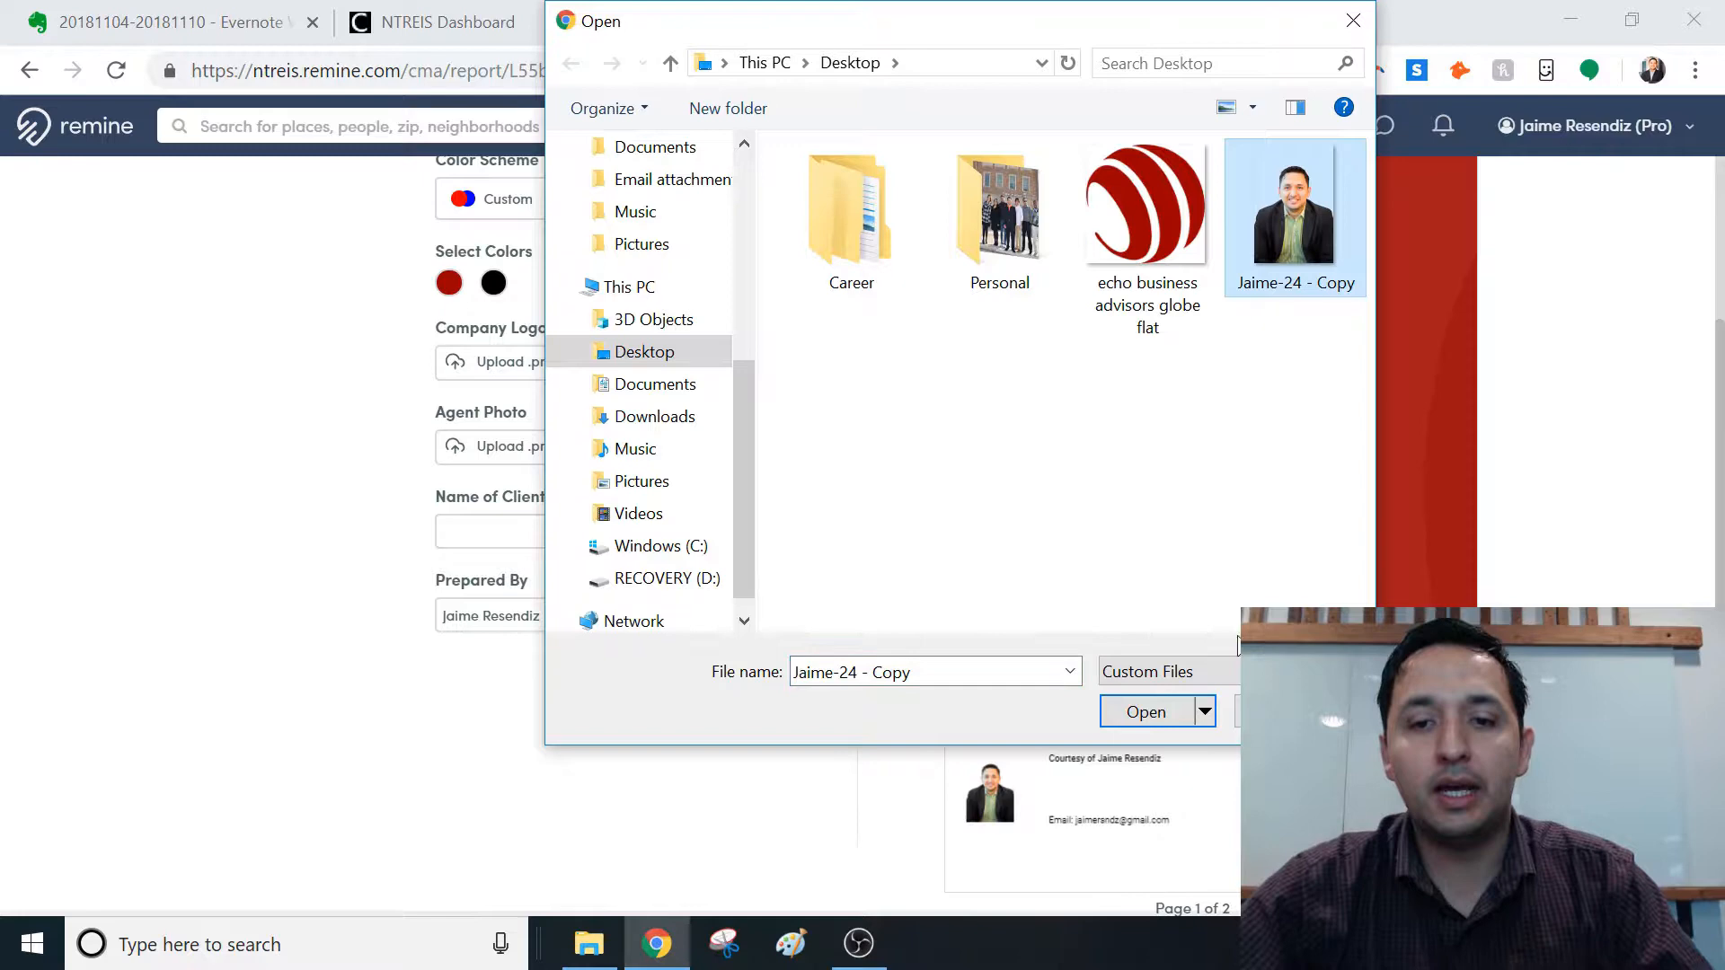
pyautogui.click(1144, 711)
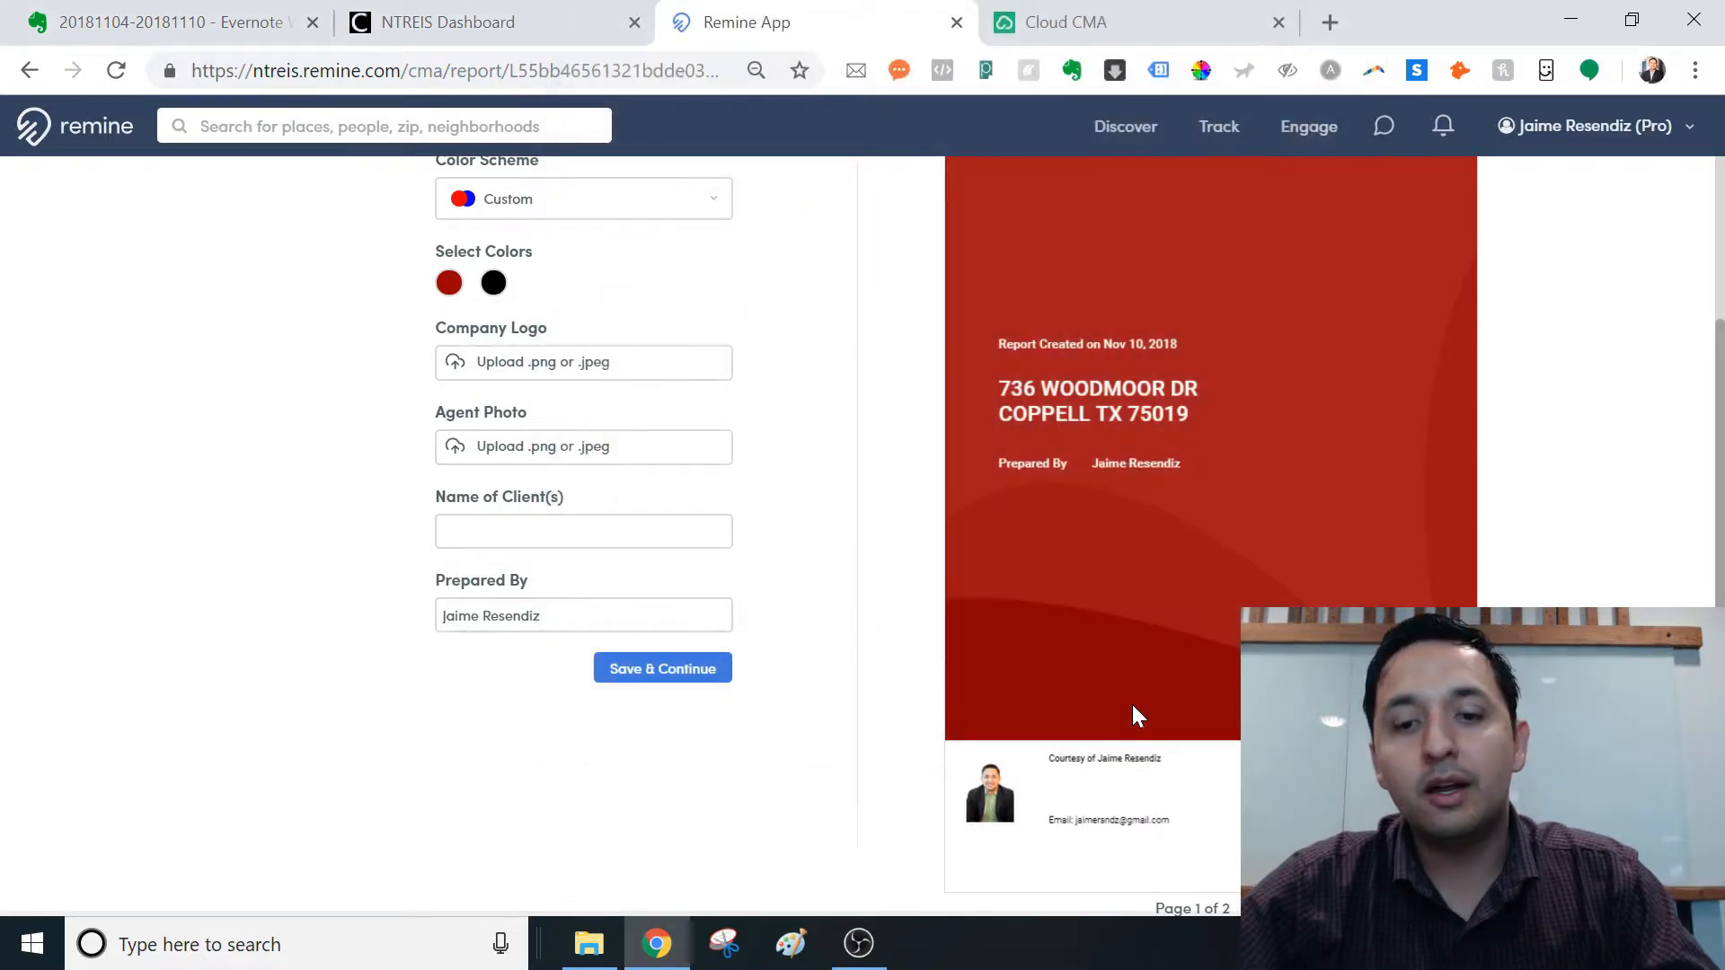
pyautogui.click(662, 675)
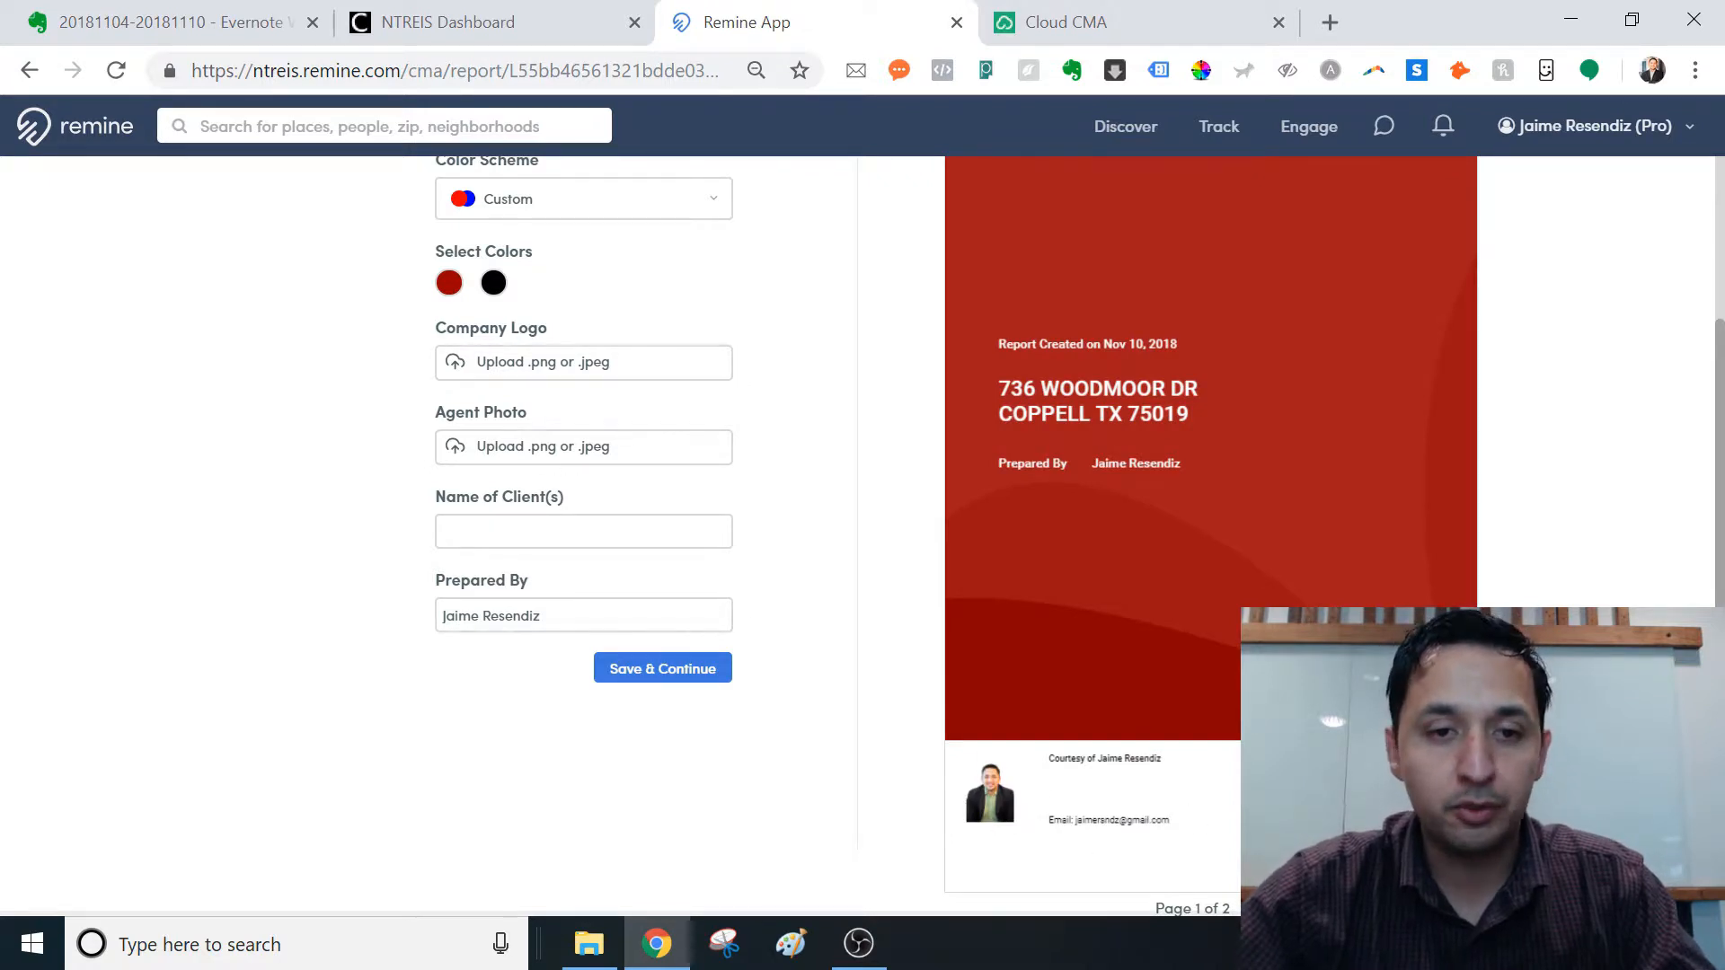
# Step: Enter 'John Doe' as the client name, then Save & Continue to generate the CMA
pyautogui.write('Bil')
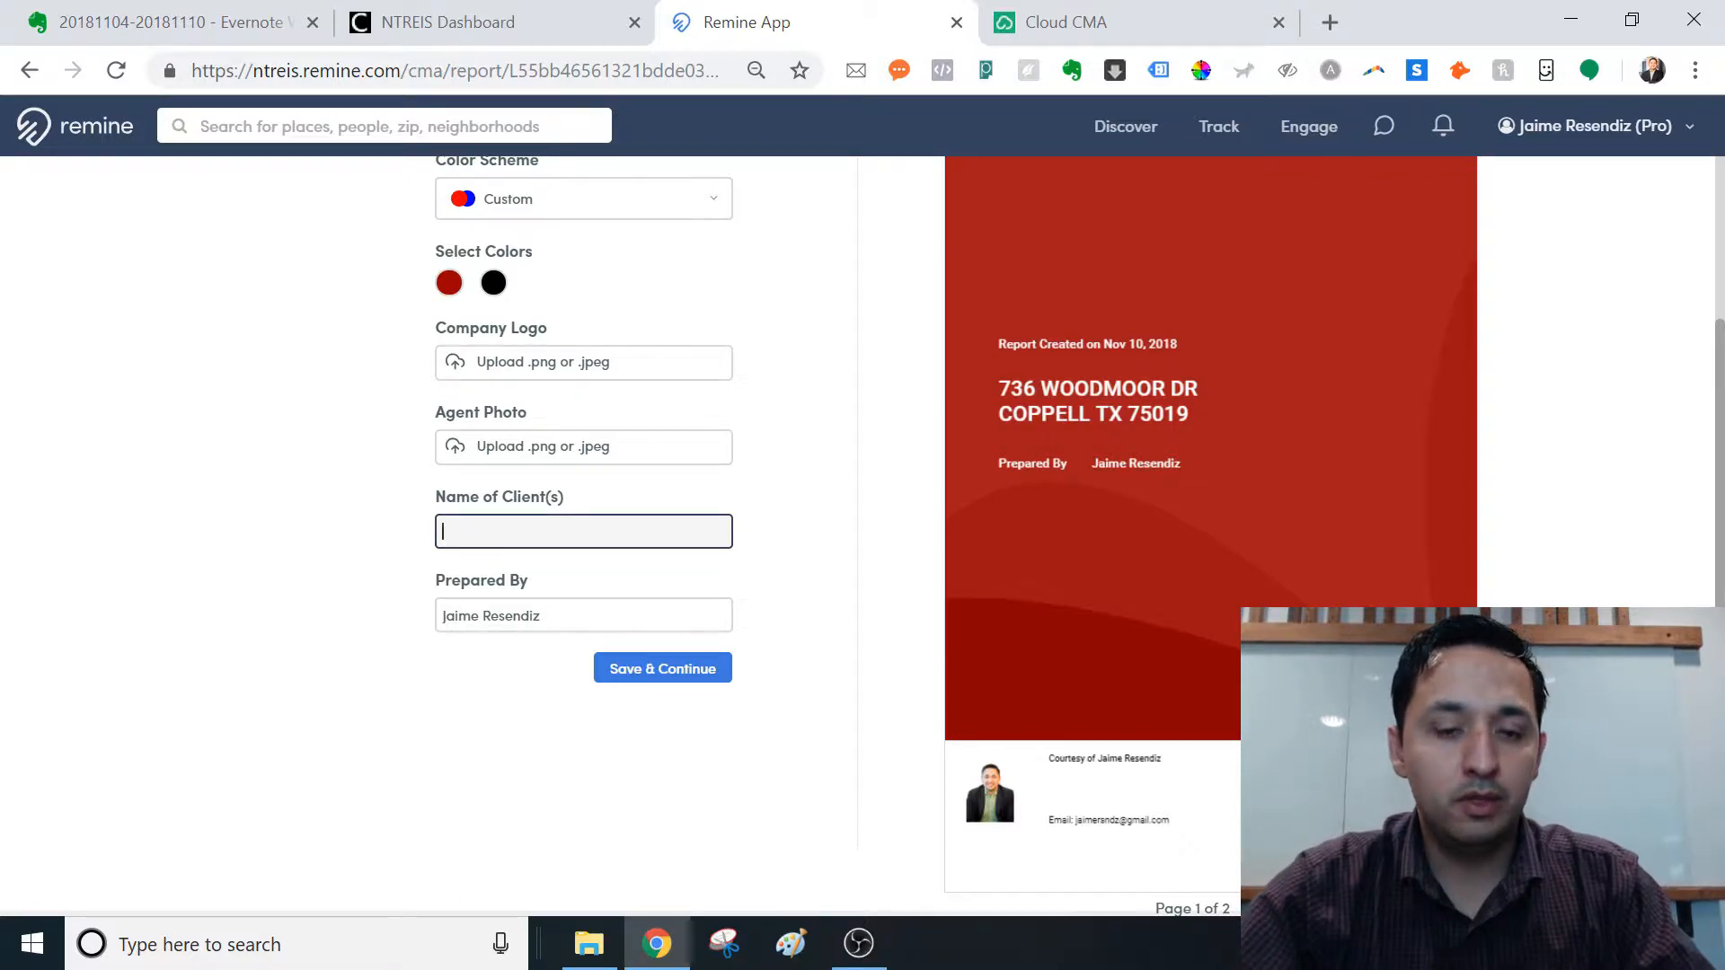
pyautogui.write('John')
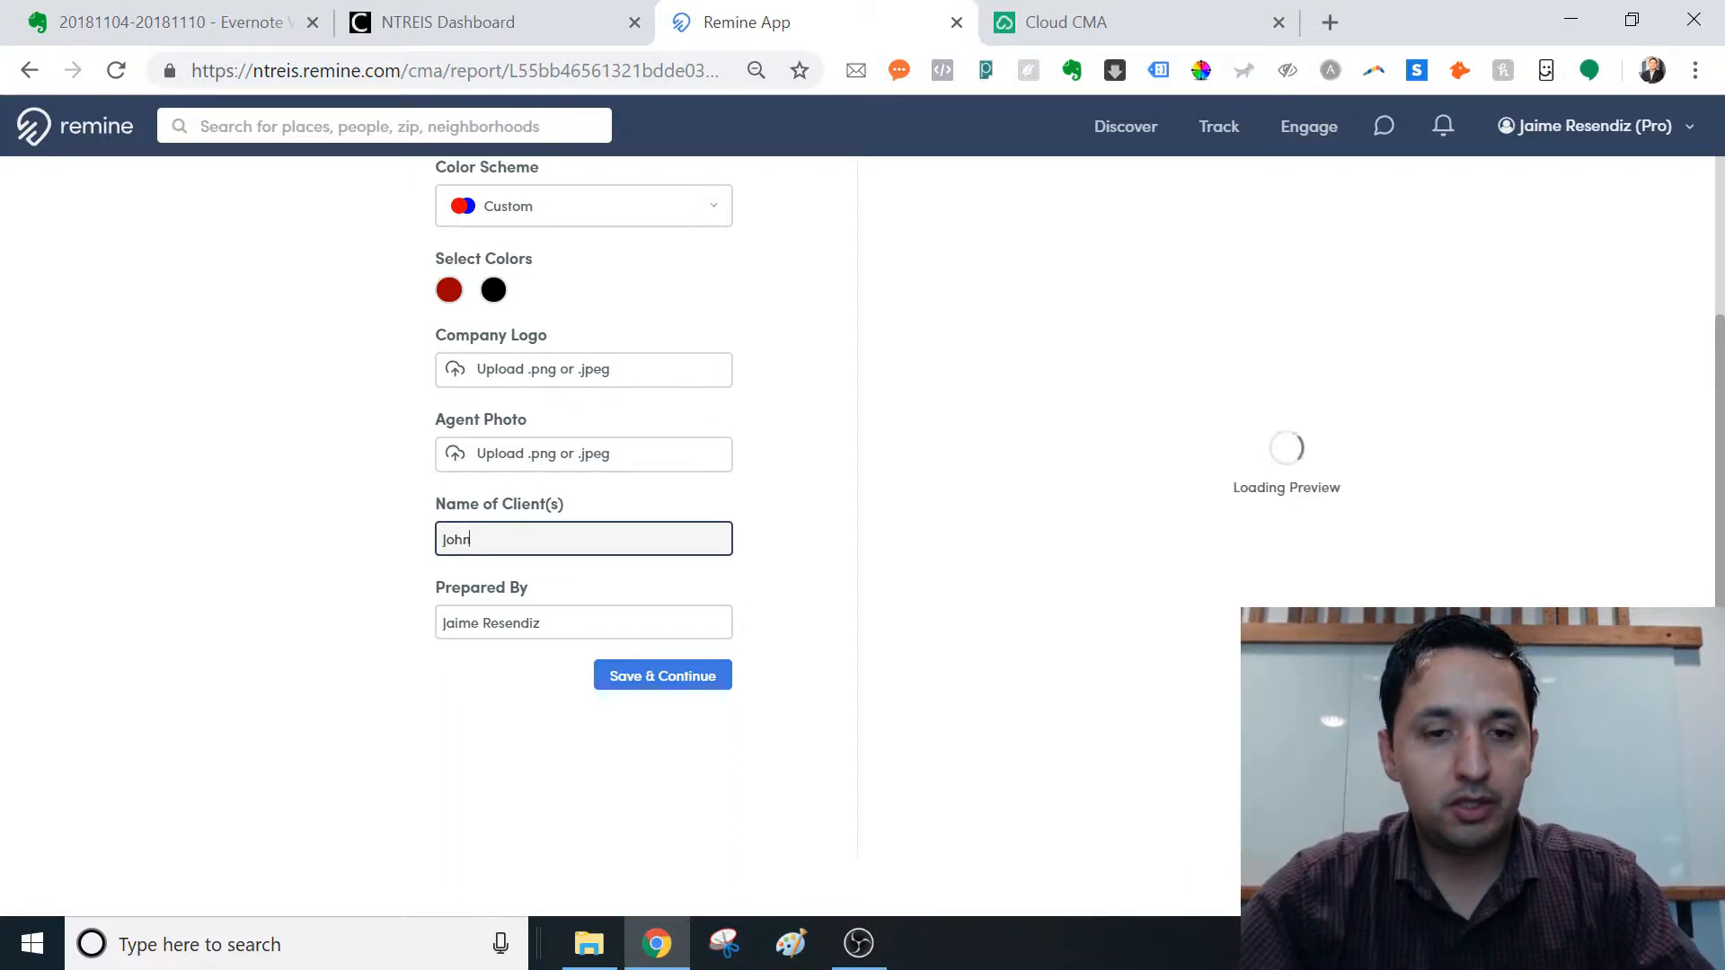
pyautogui.write('Doe')
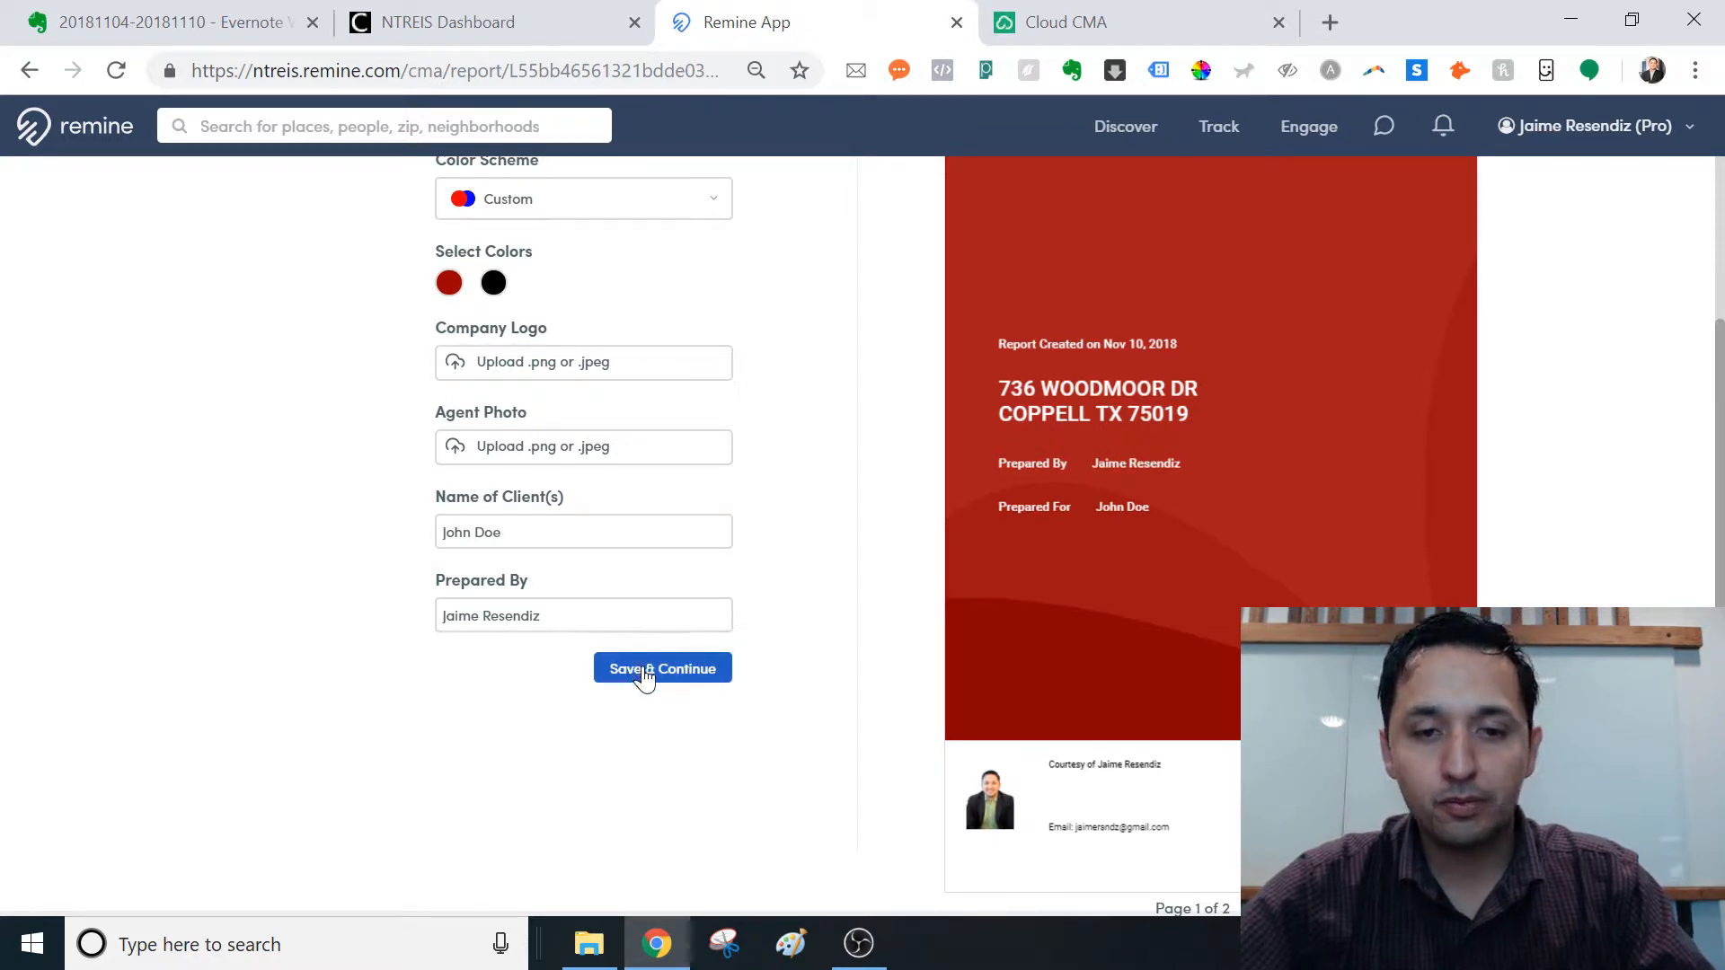
pyautogui.click(662, 668)
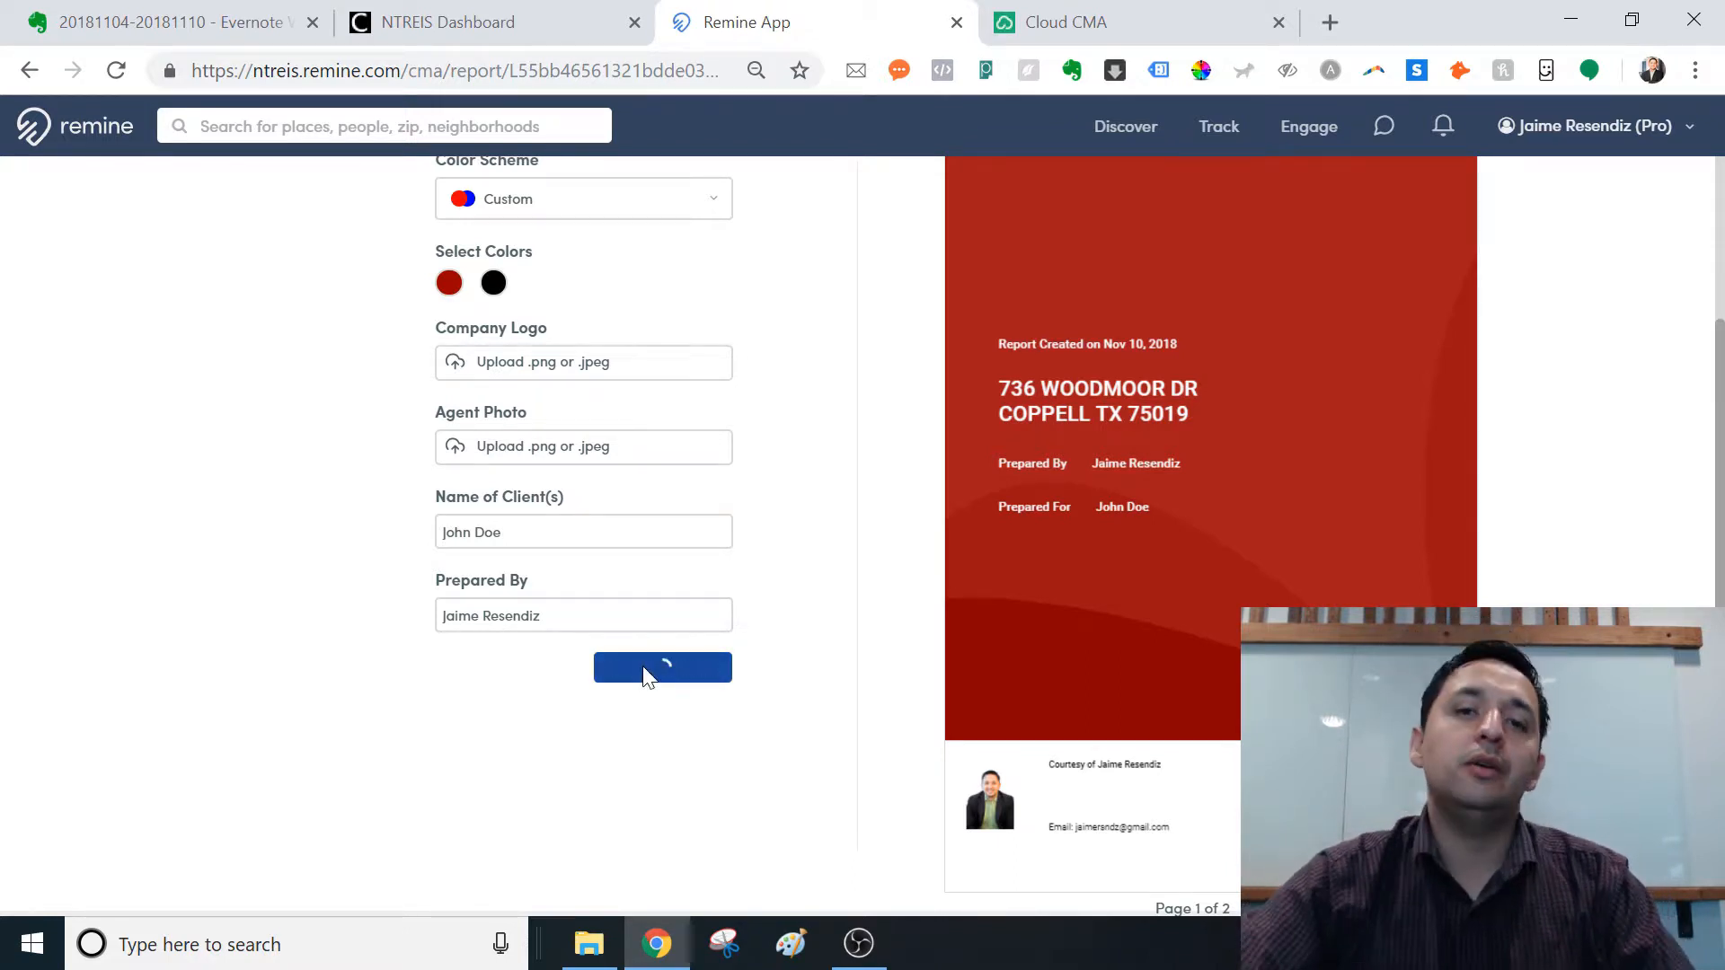
pyautogui.click(662, 668)
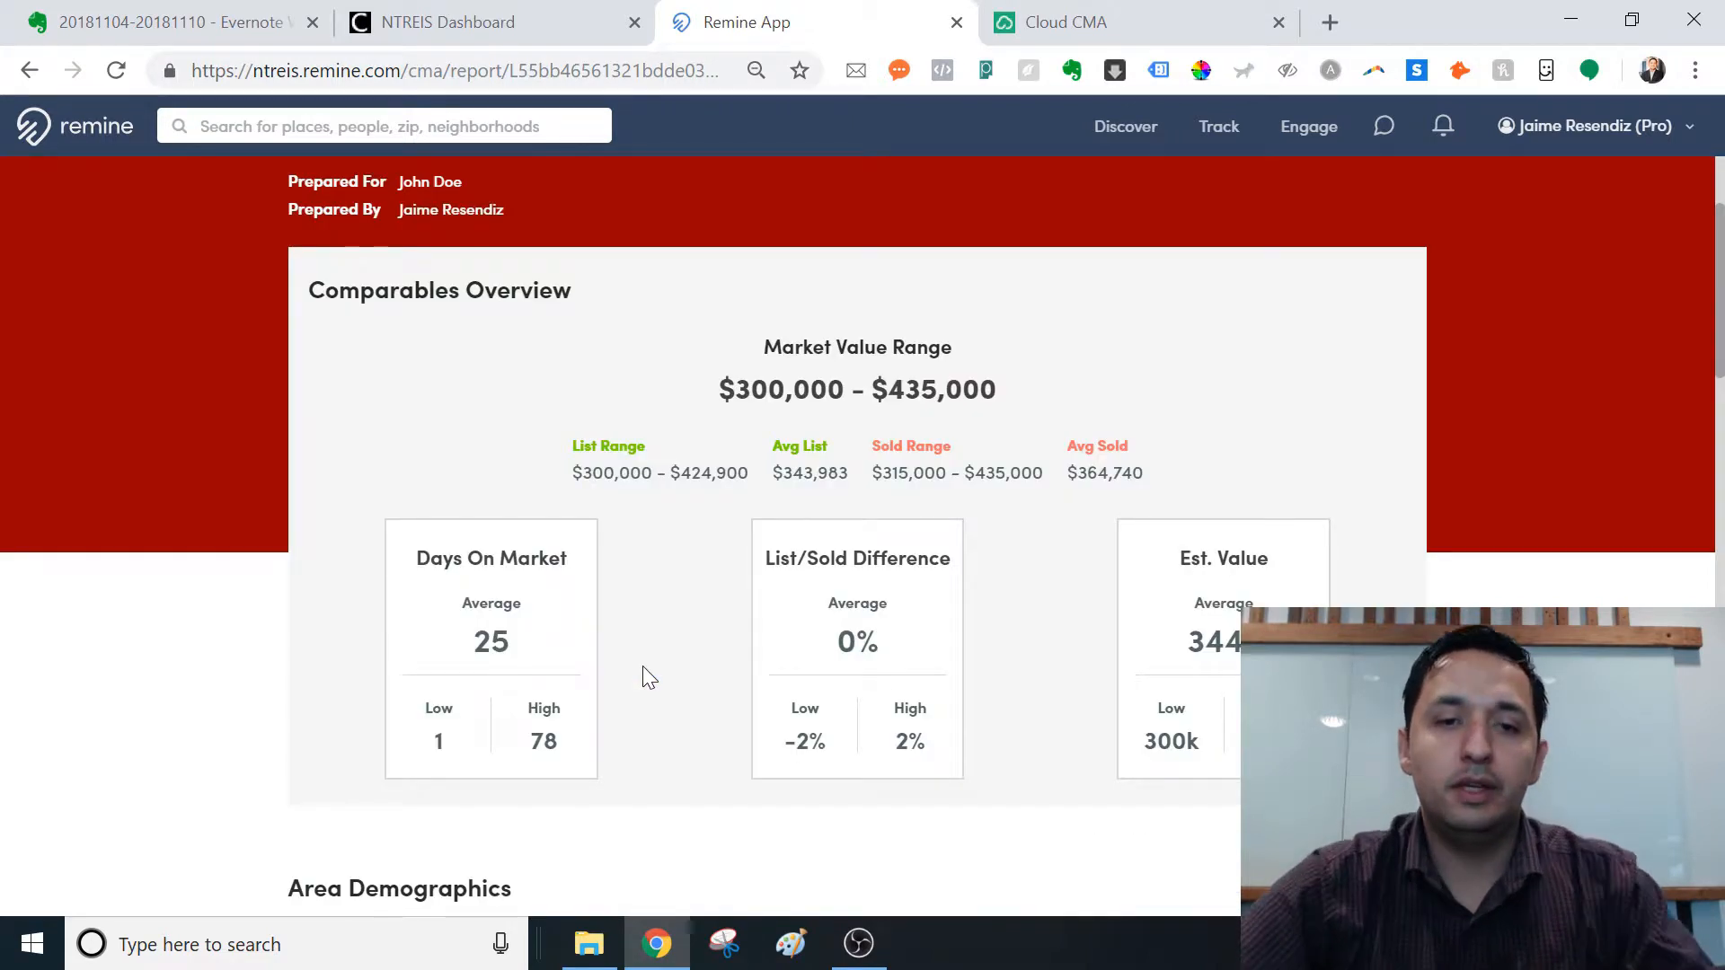
pyautogui.moveTo(1124, 318)
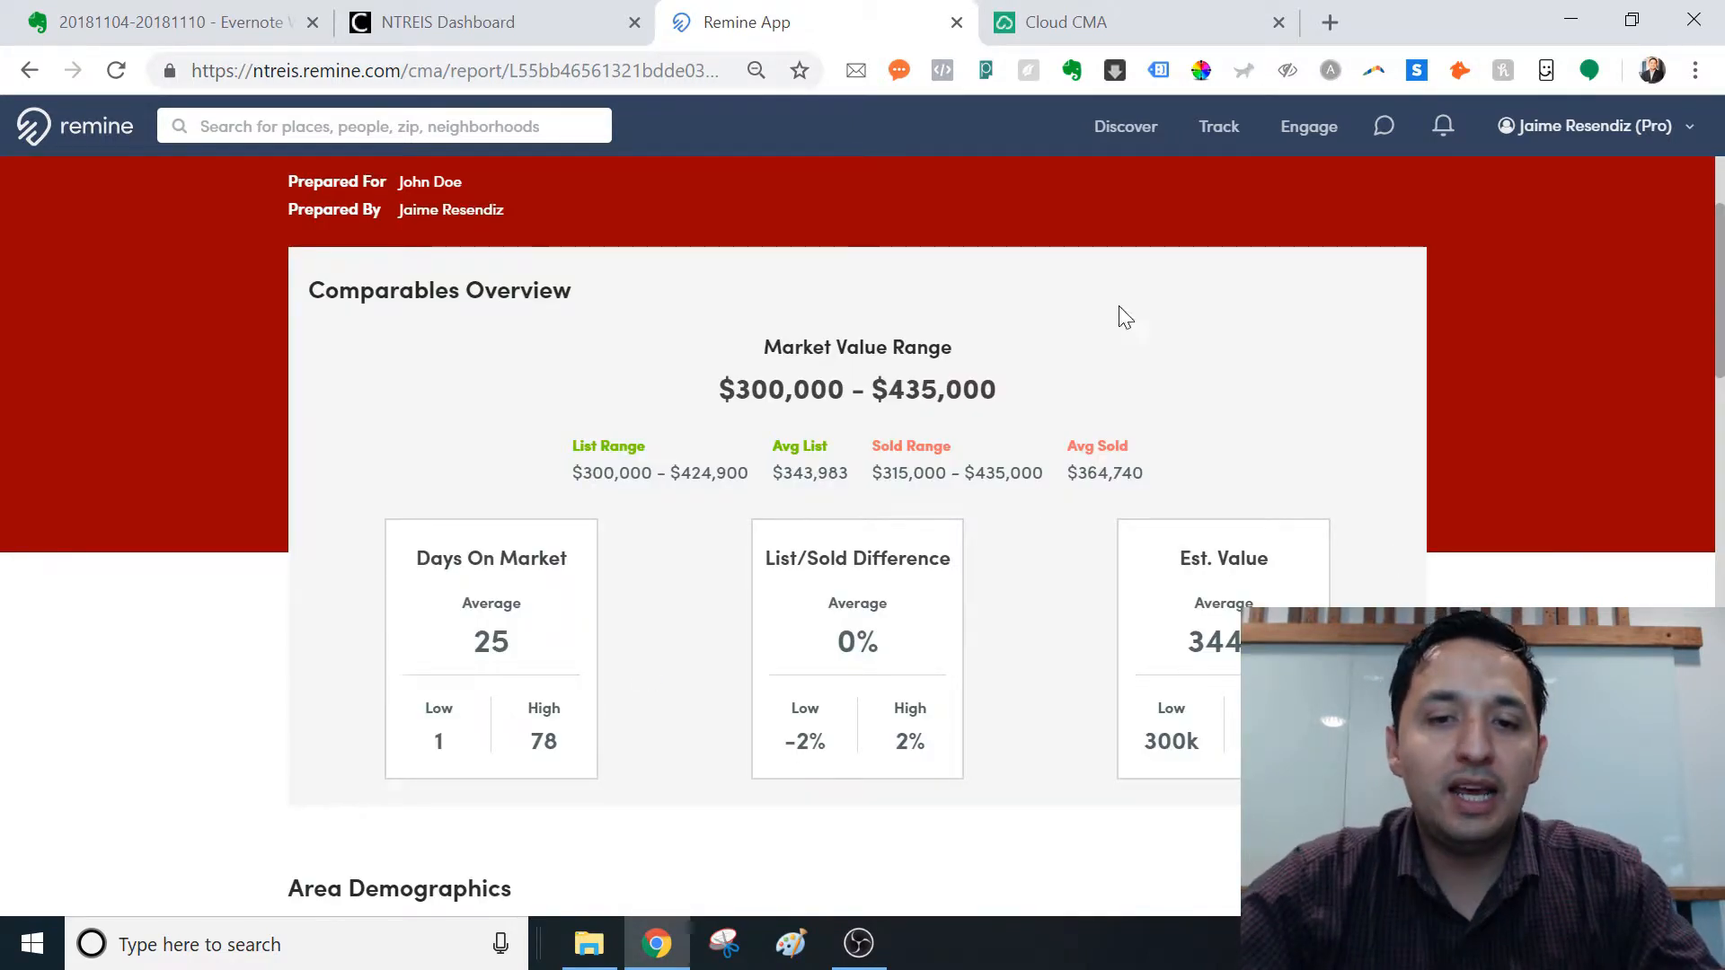
pyautogui.moveTo(460, 584)
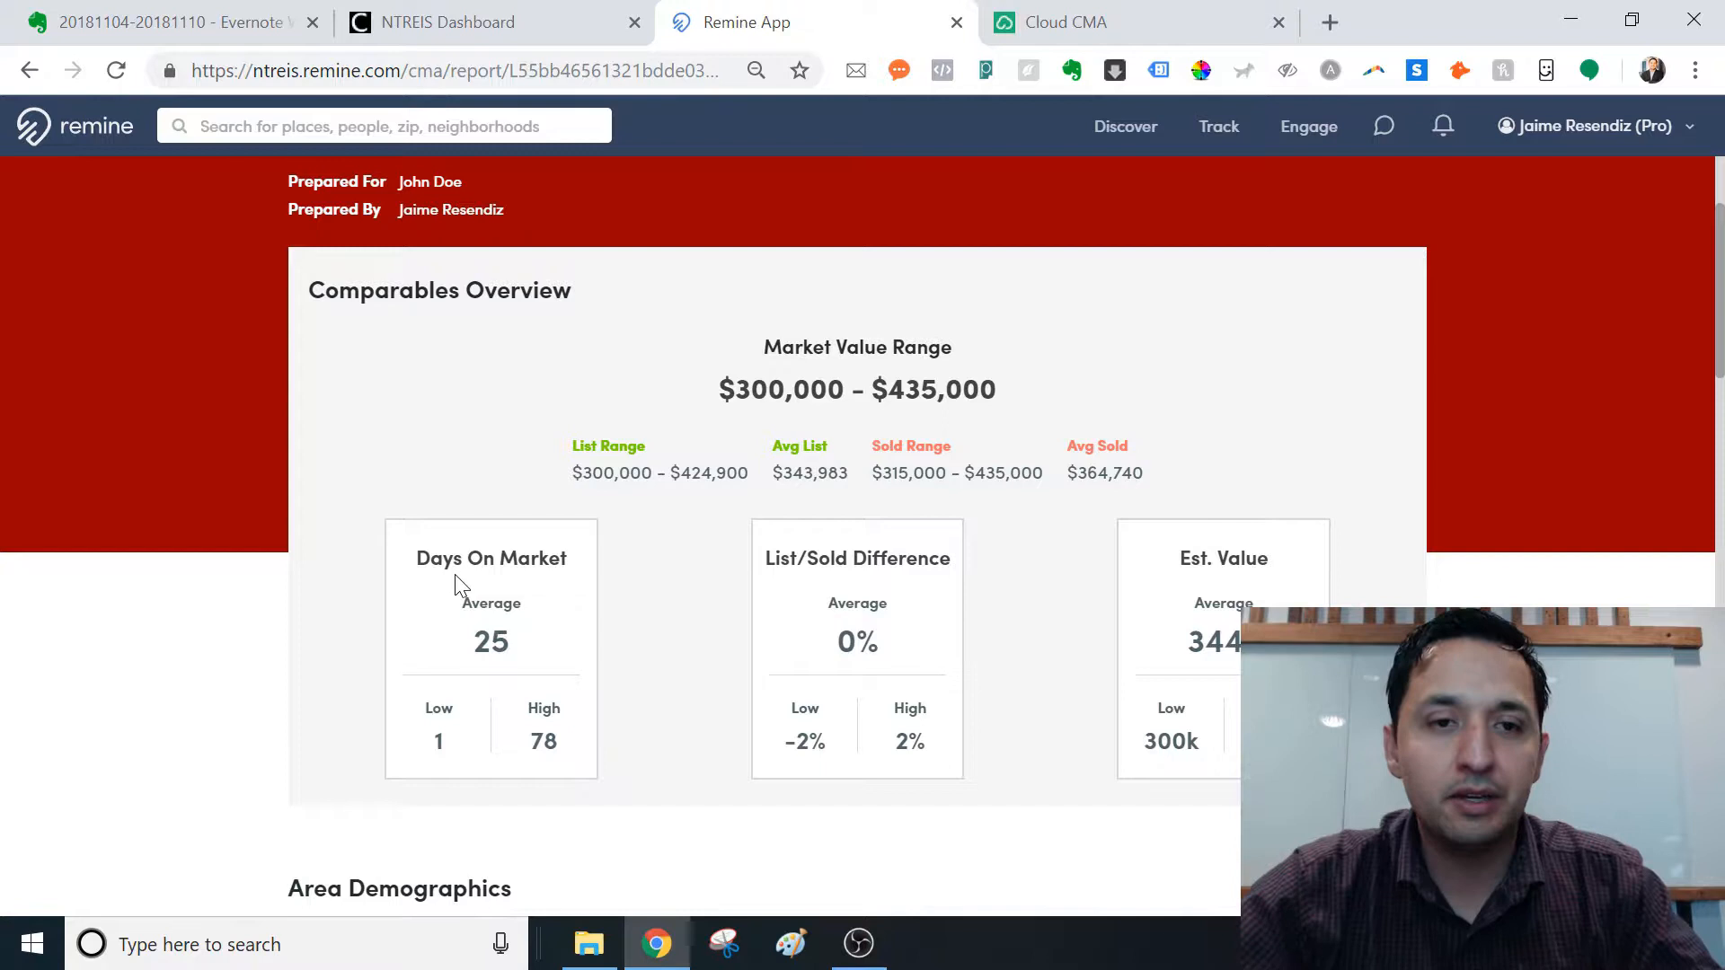
pyautogui.moveTo(456, 422)
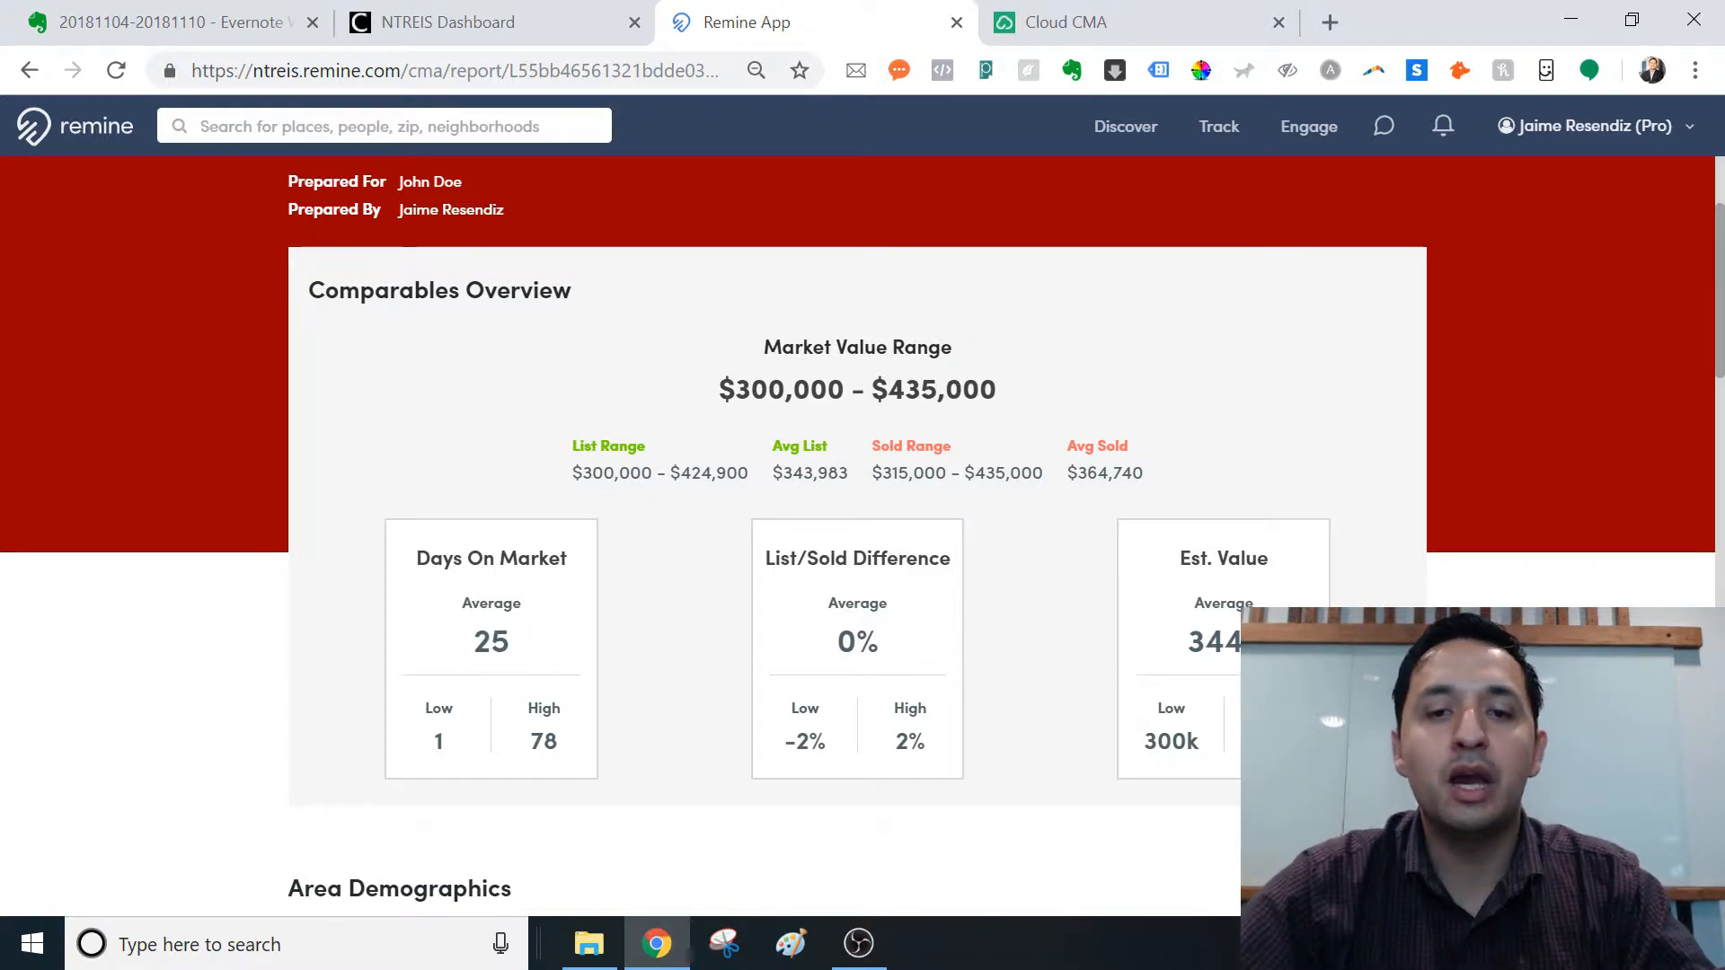
pyautogui.moveTo(1072, 540)
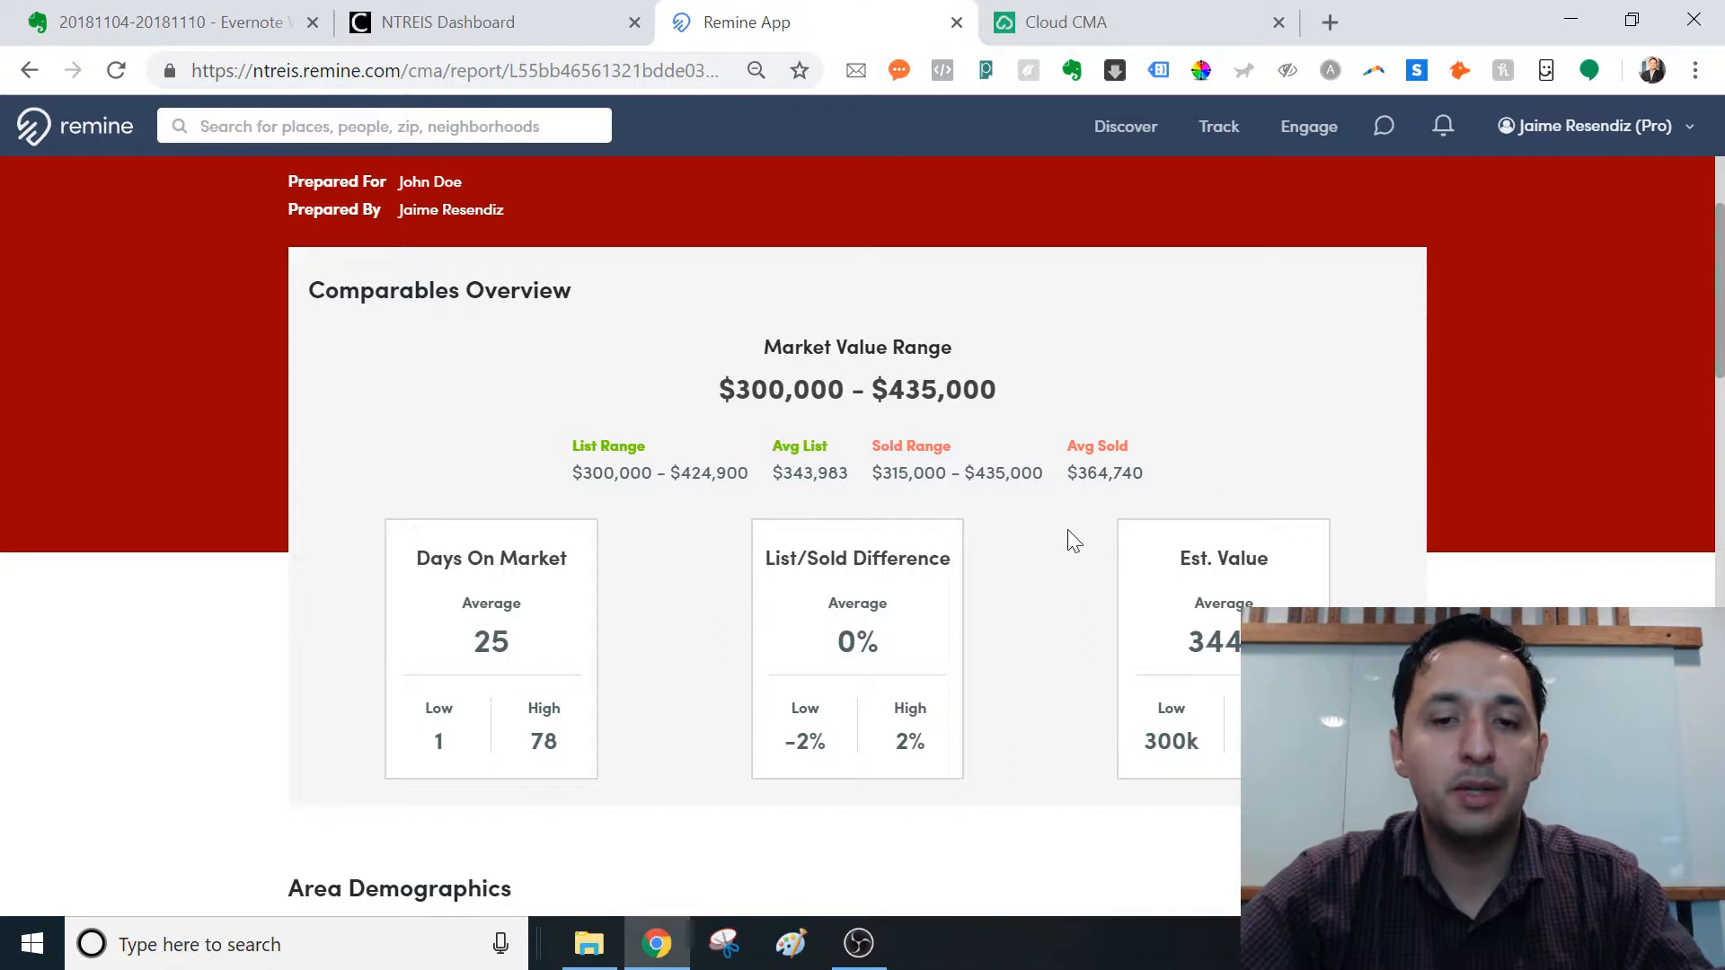
pyautogui.moveTo(547, 549)
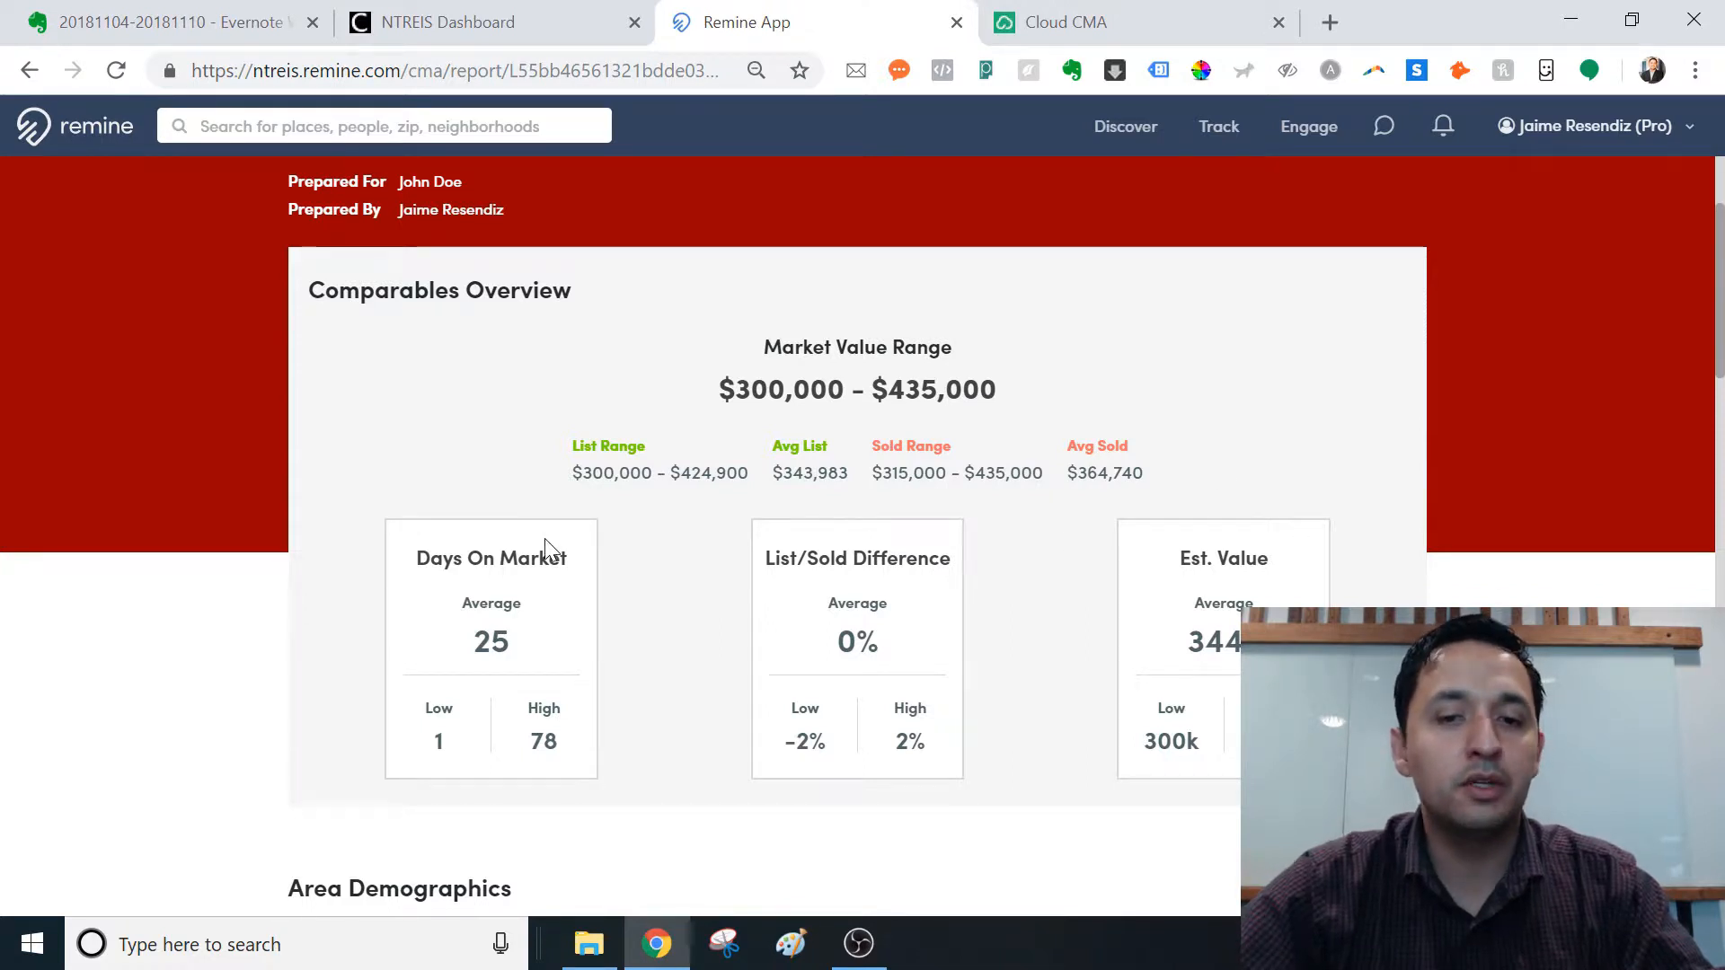
pyautogui.moveTo(893, 757)
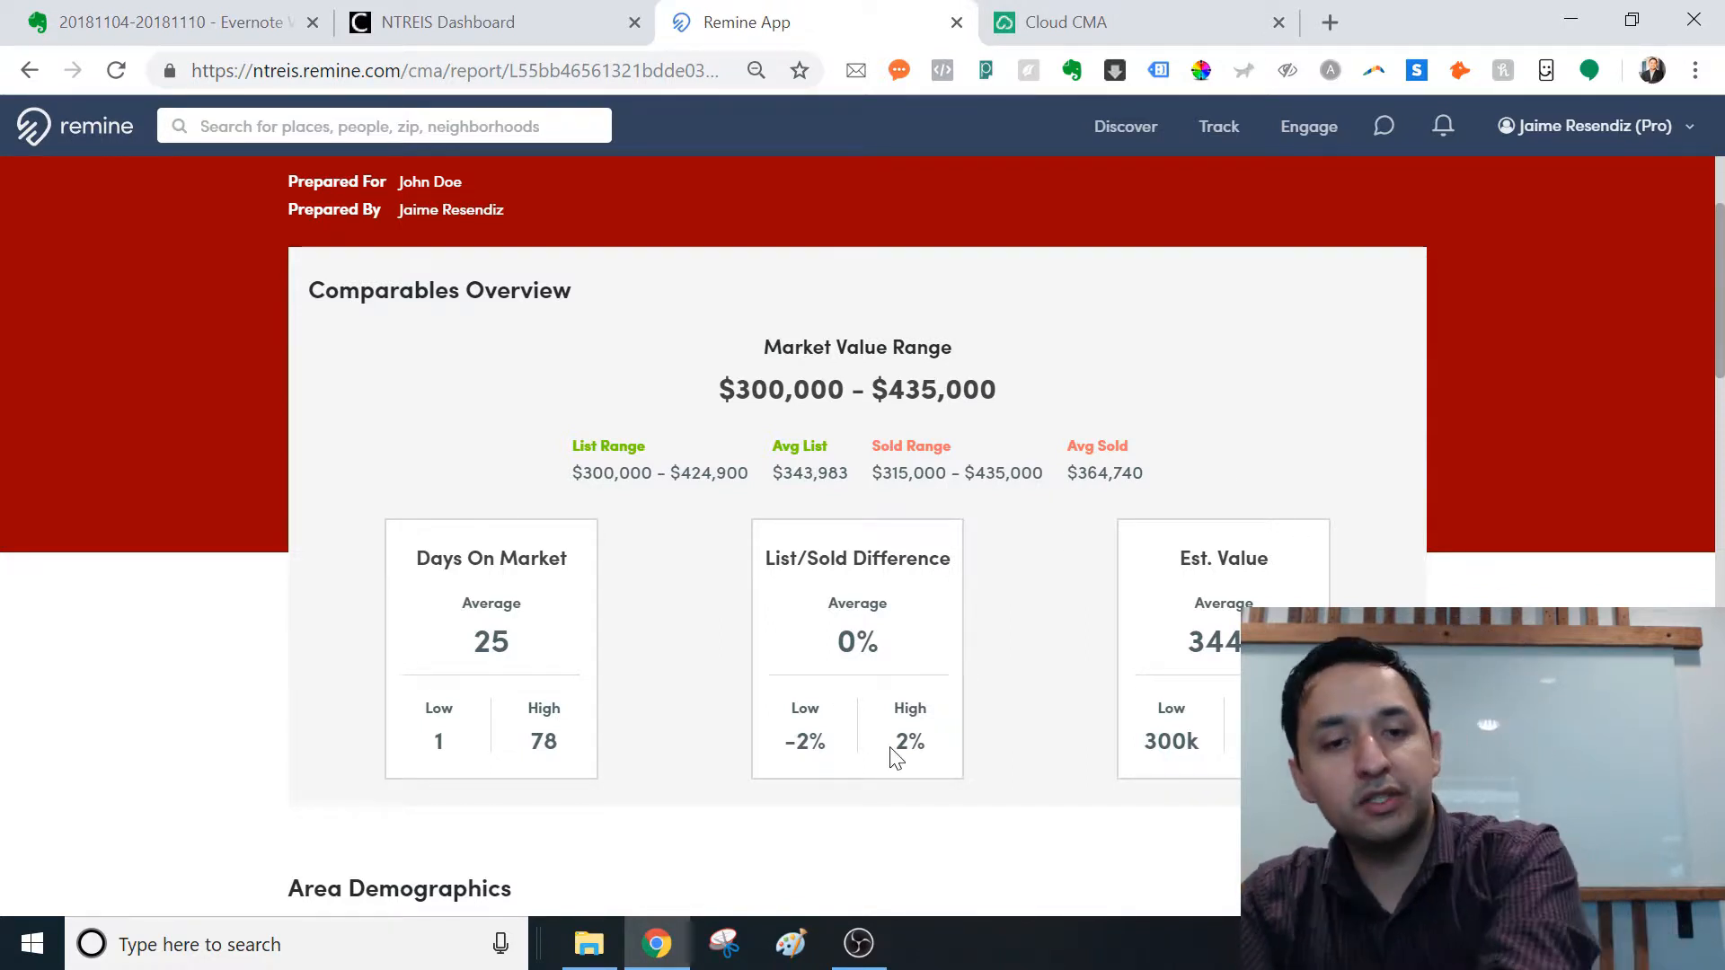
pyautogui.moveTo(505, 755)
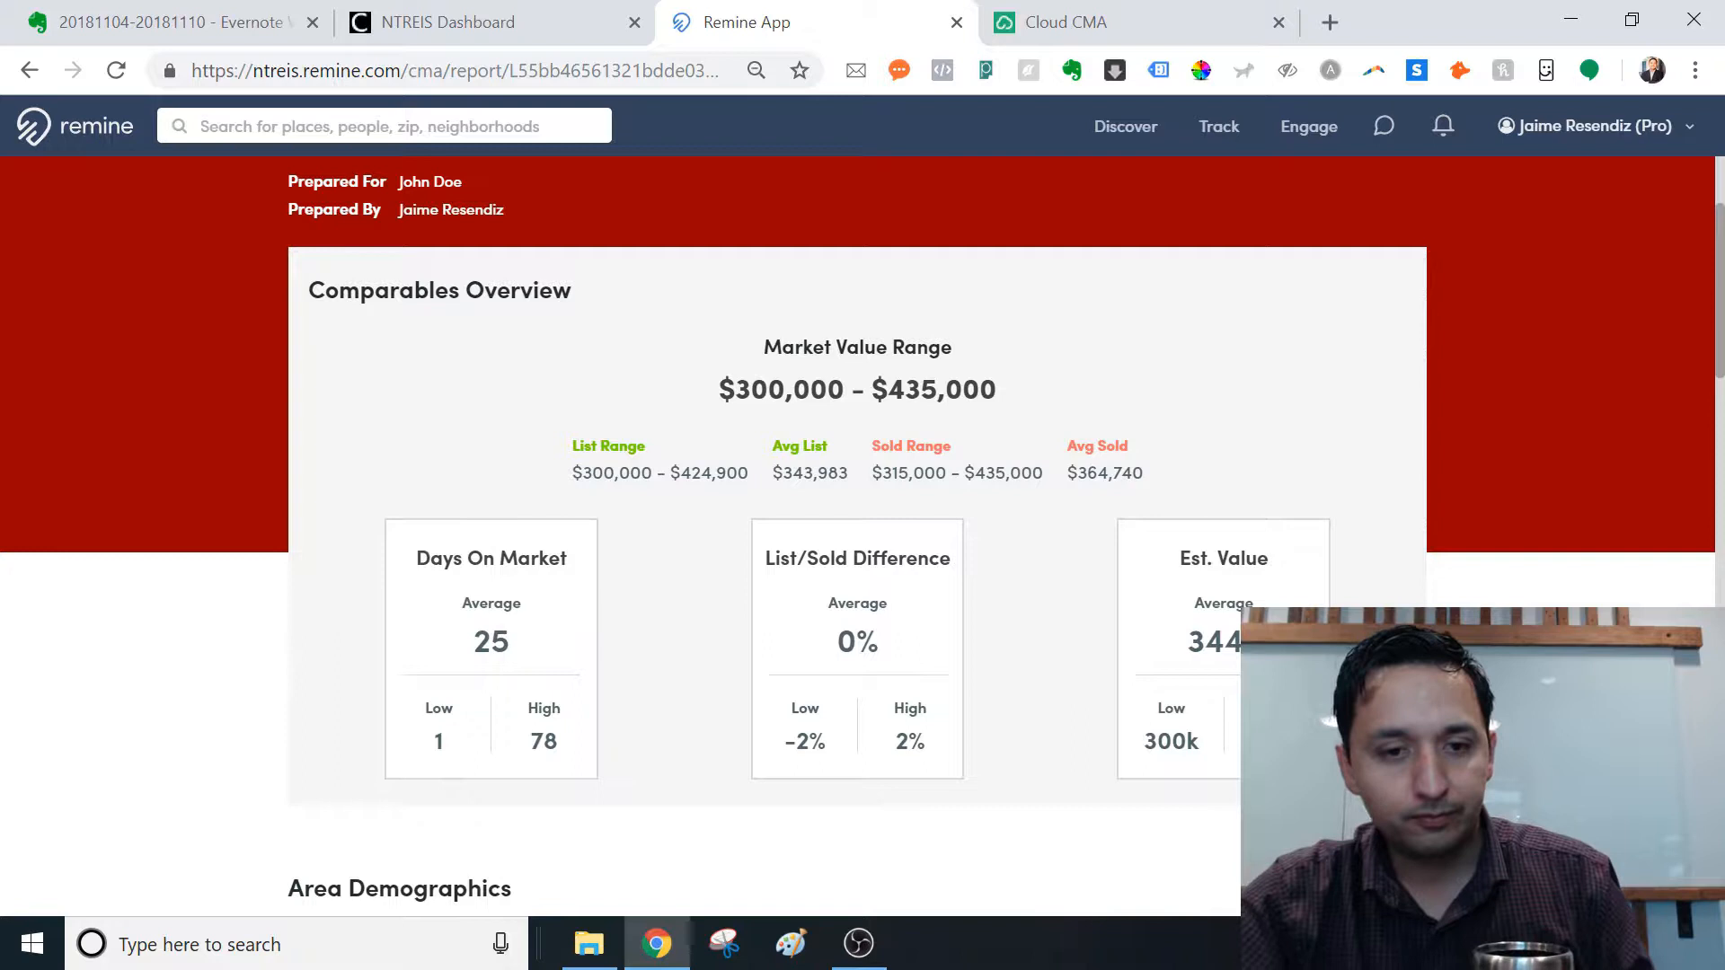
pyautogui.moveTo(692, 792)
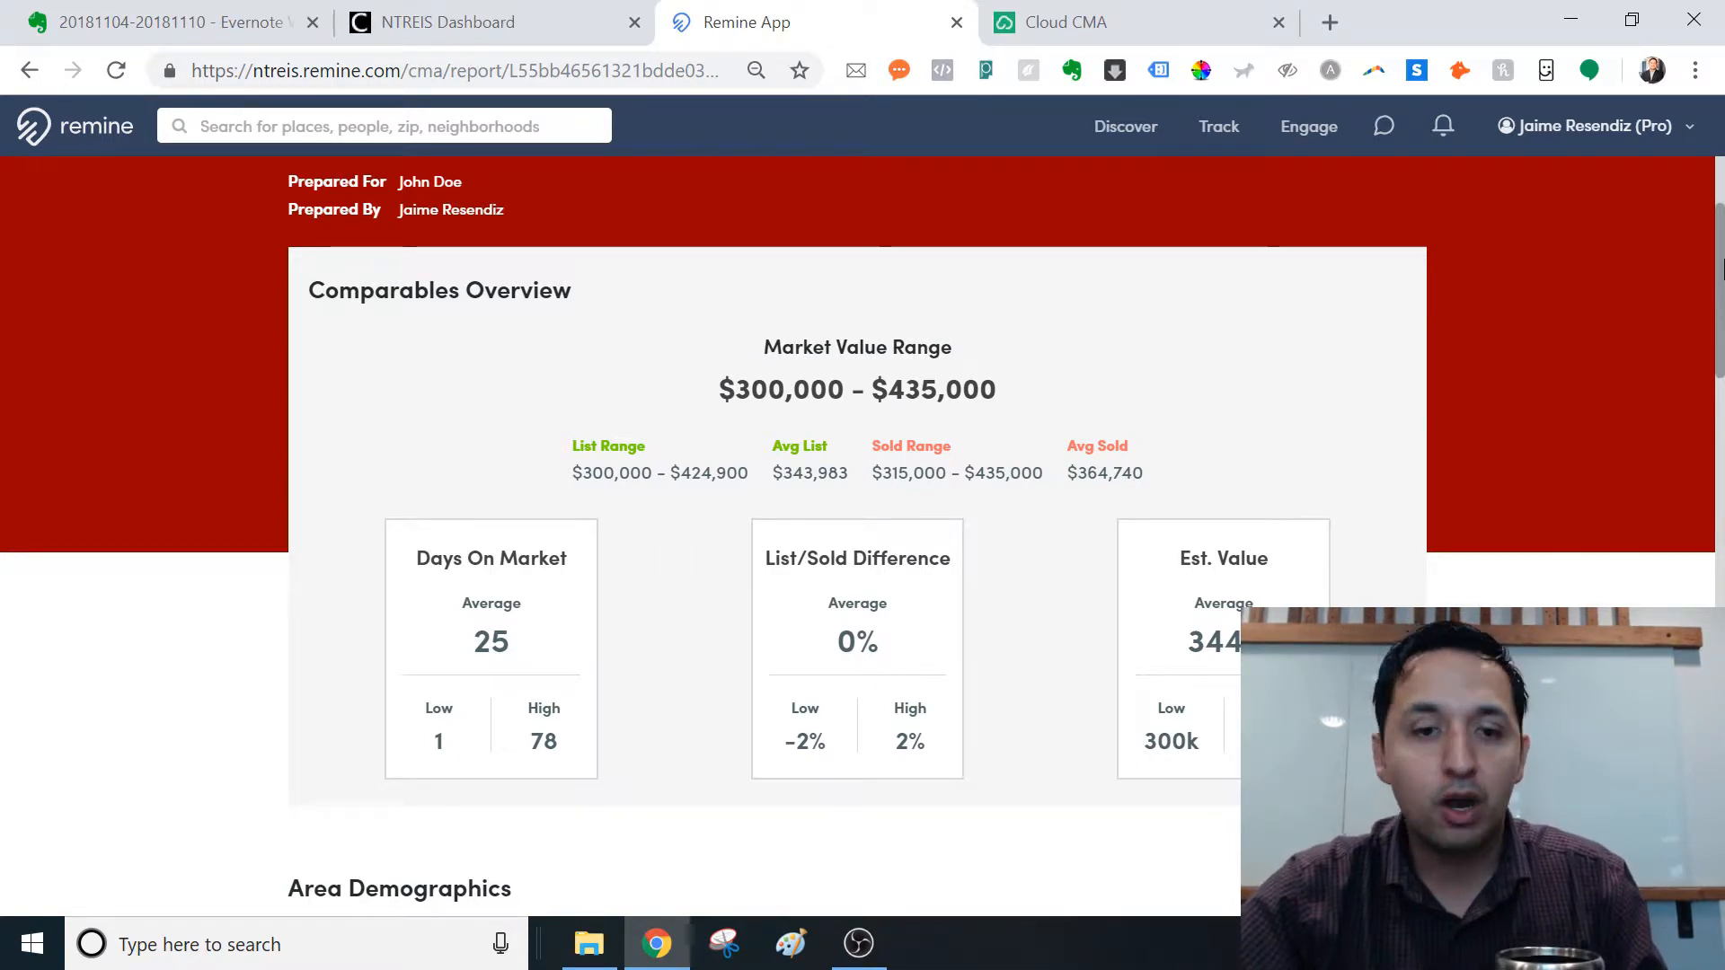
pyautogui.scroll(-3)
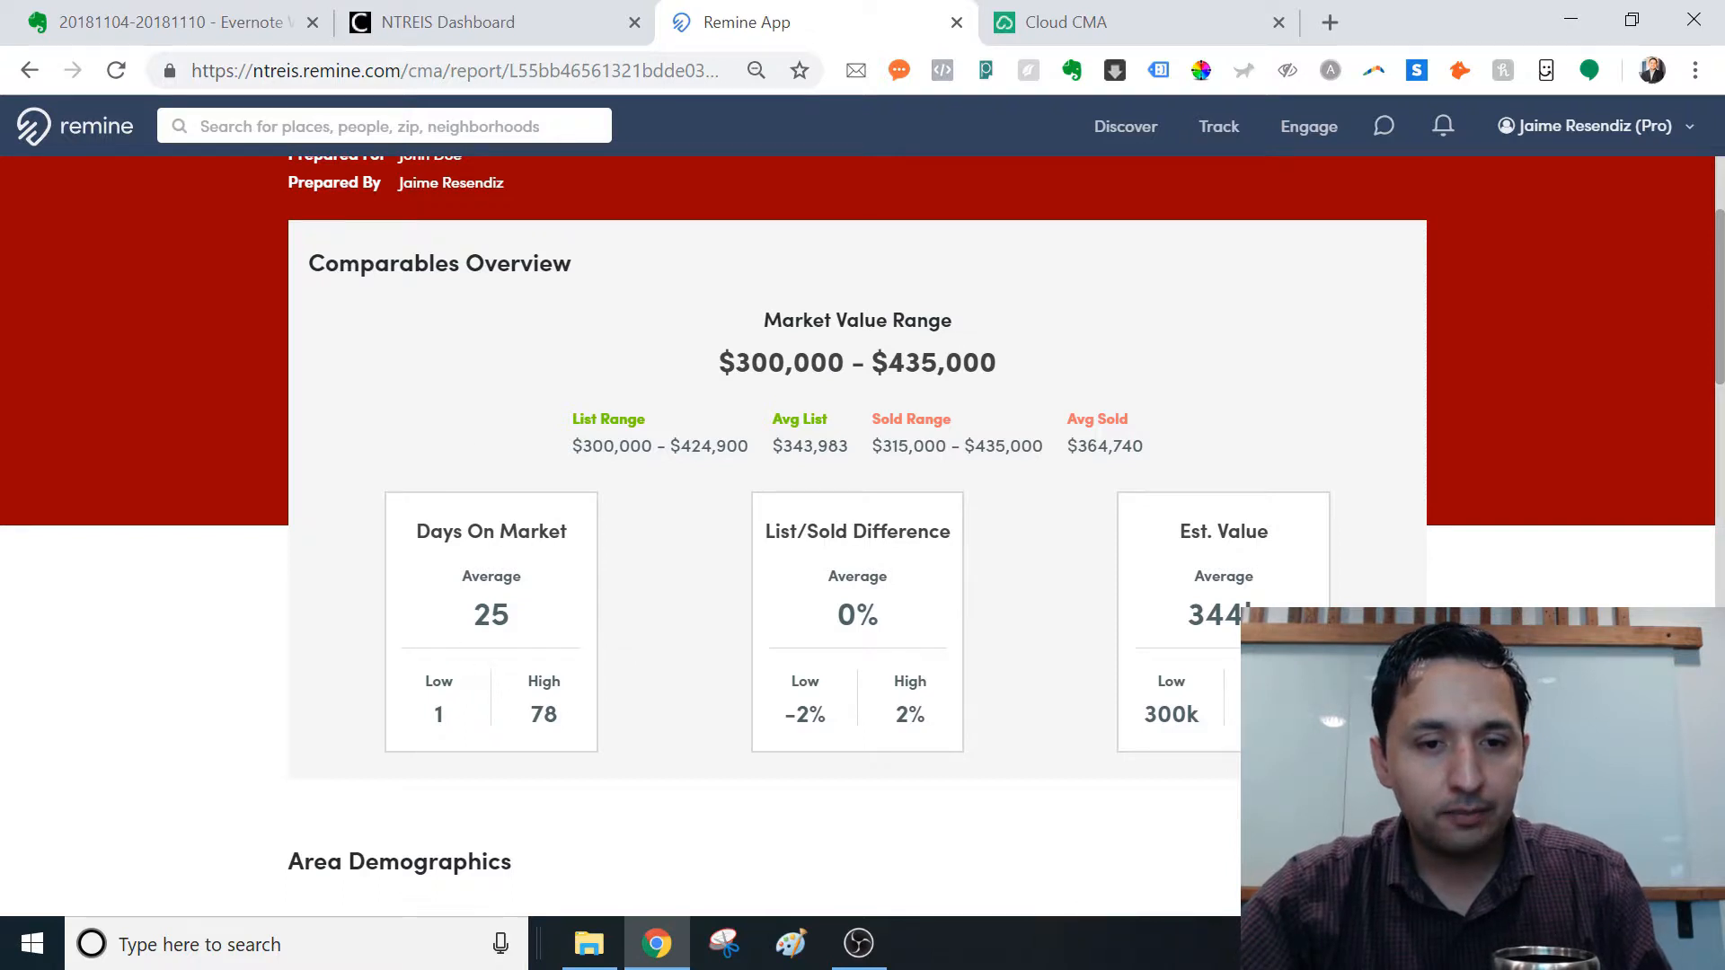
# Step: Scroll the report to Area Demographics and the $487,111 Home Valuation
pyautogui.scroll(-3)
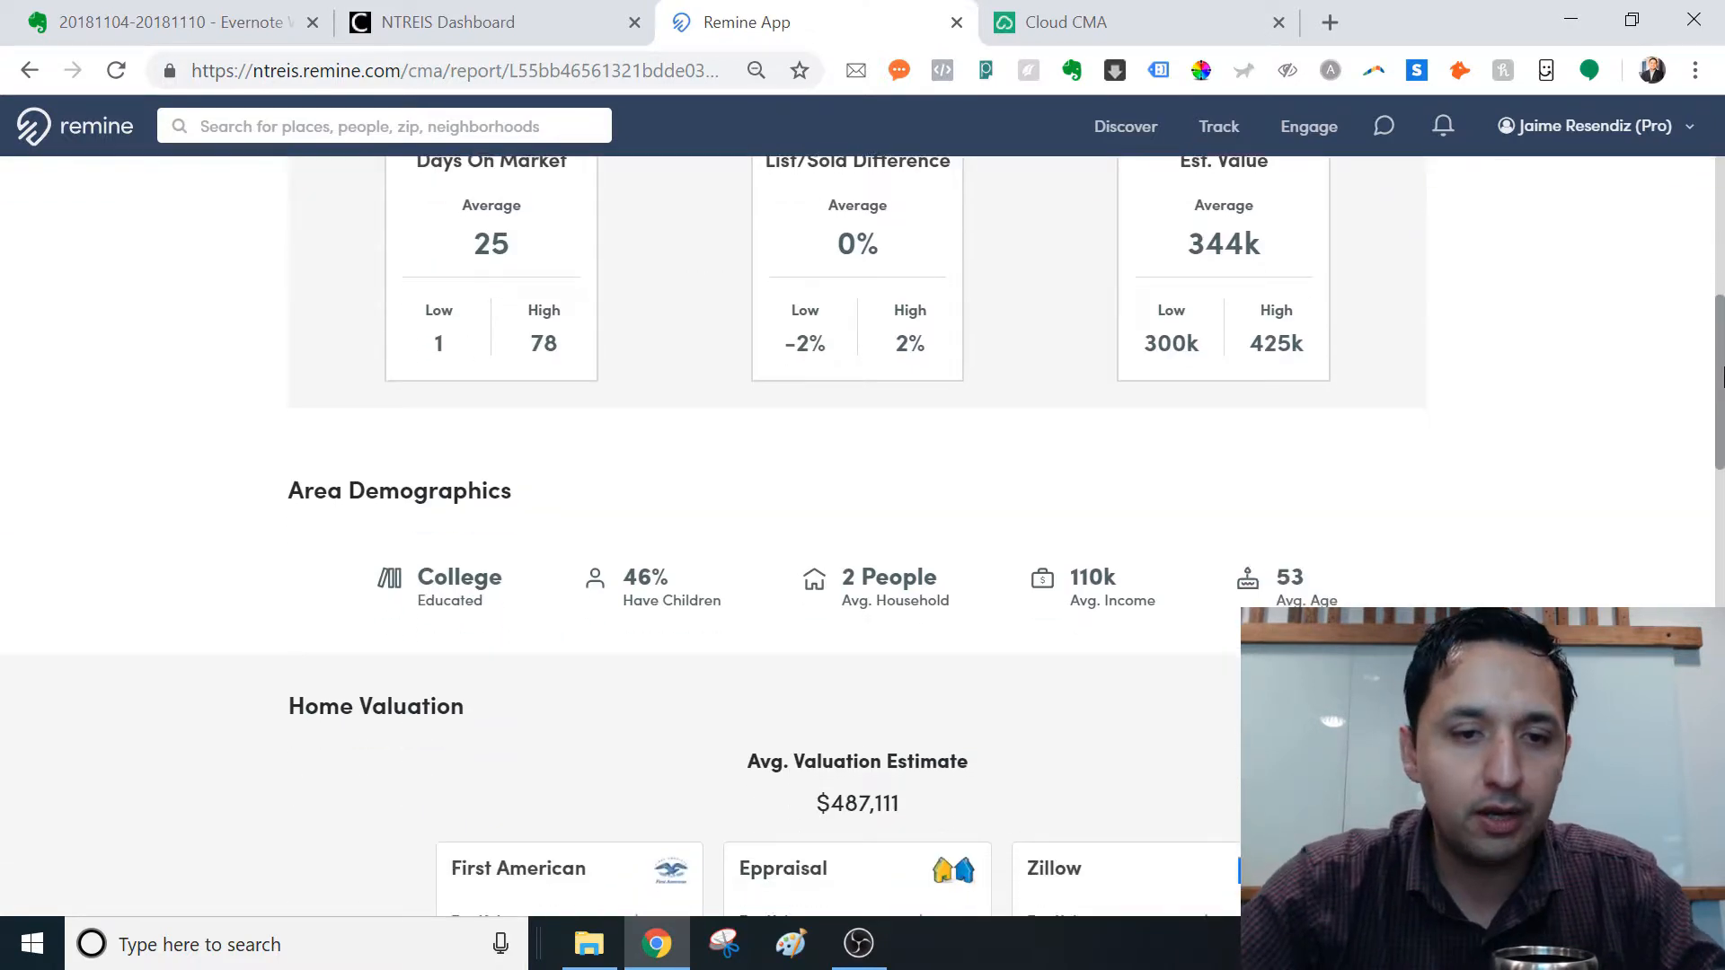
pyautogui.scroll(-3)
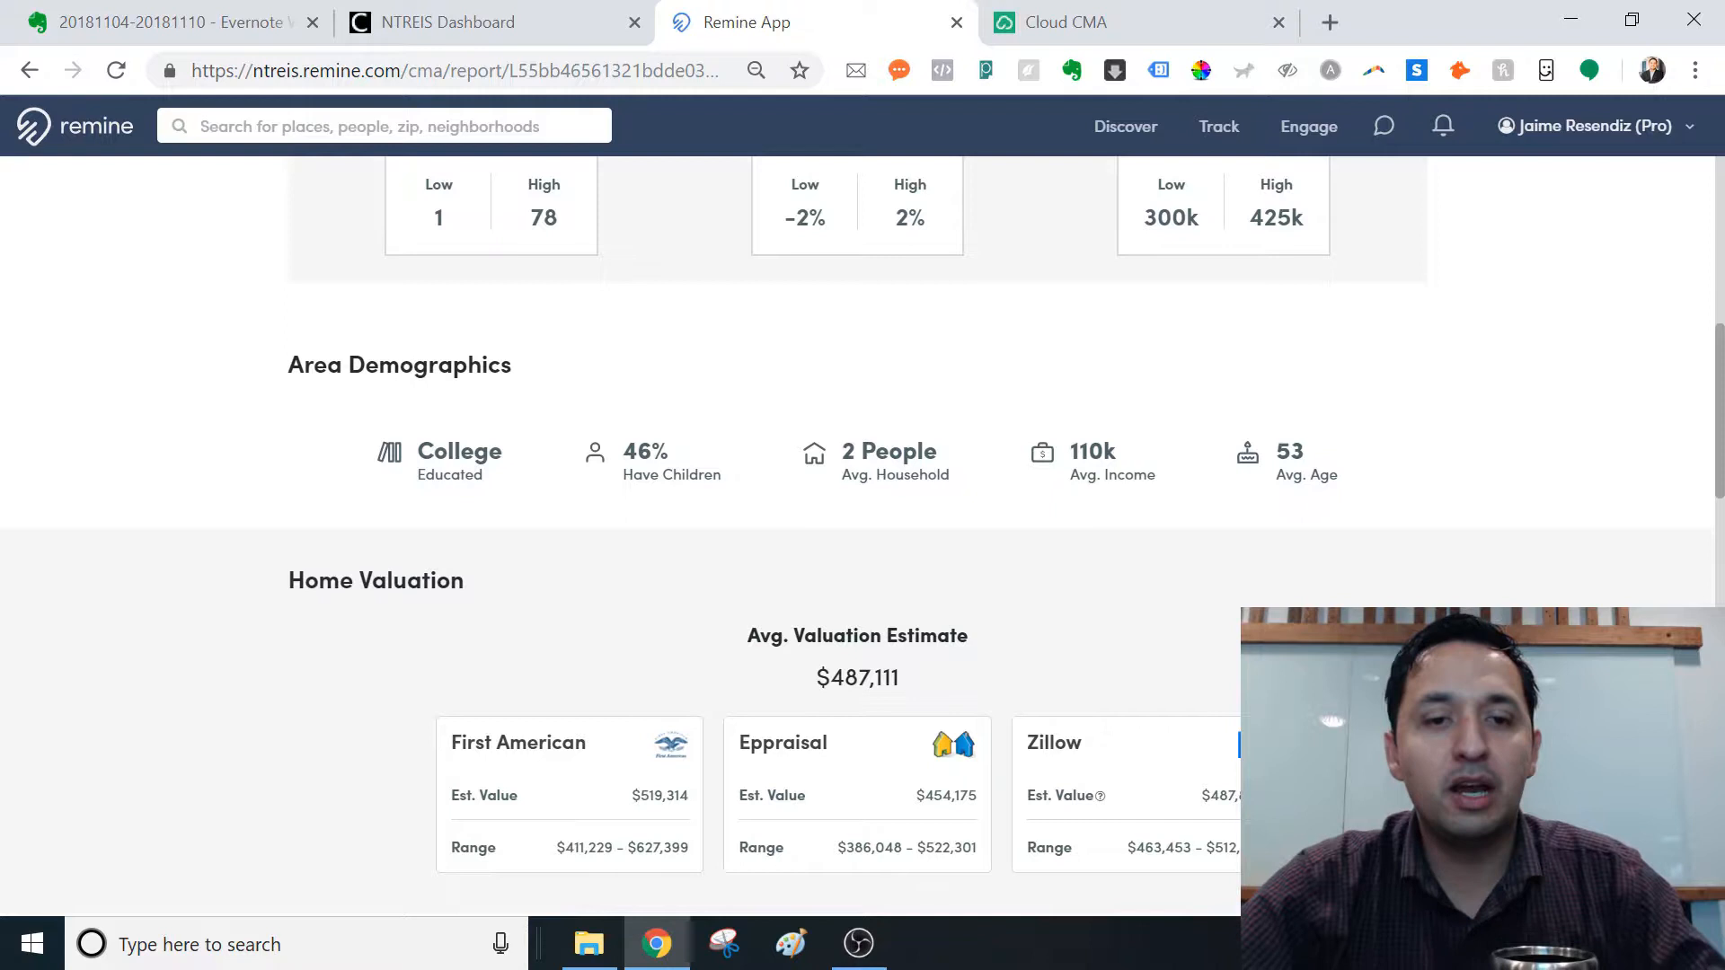
pyautogui.moveTo(1334, 569)
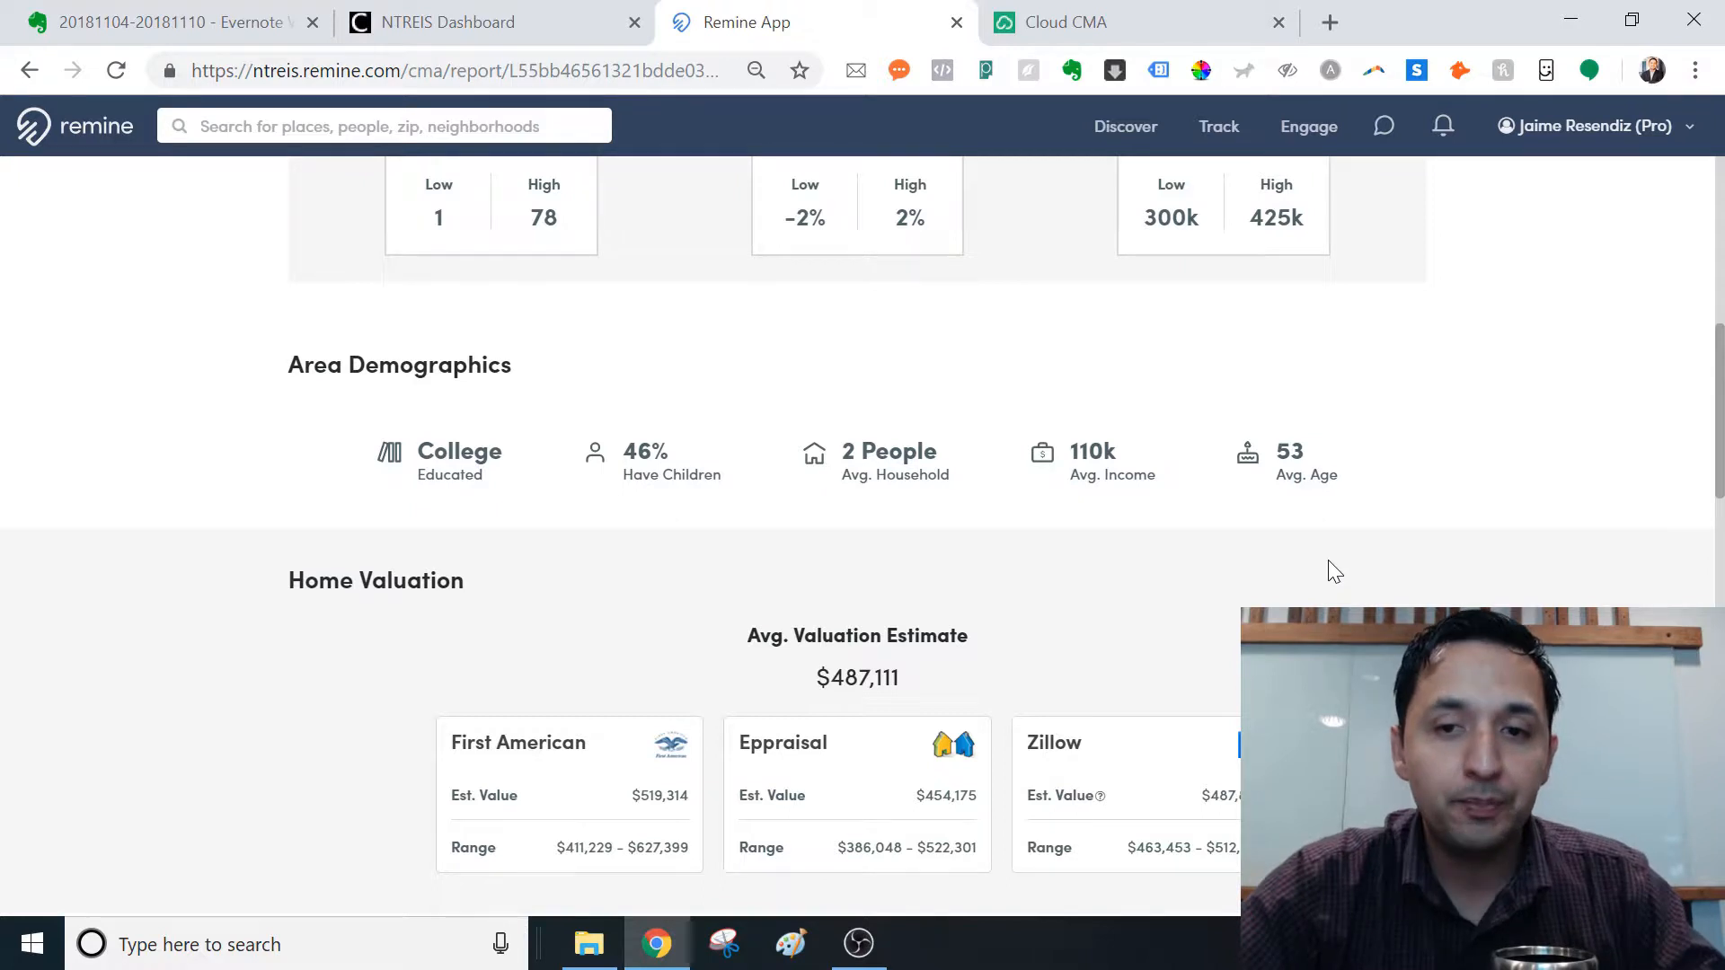
pyautogui.scroll(-3)
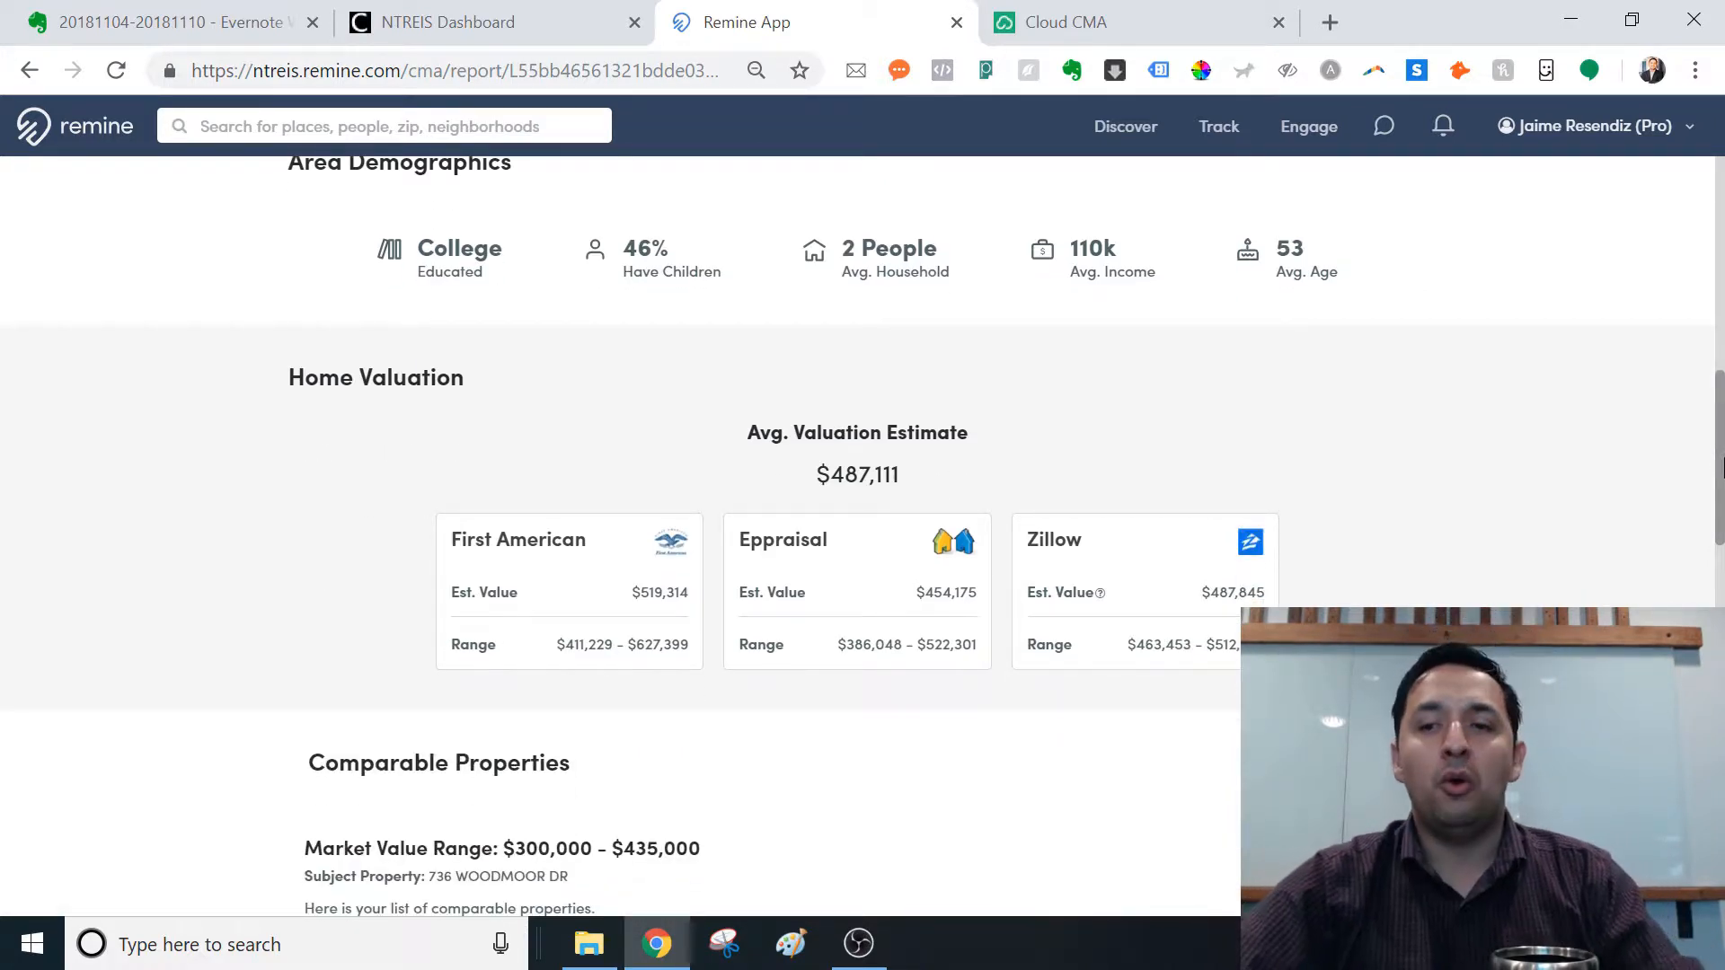
pyautogui.scroll(3)
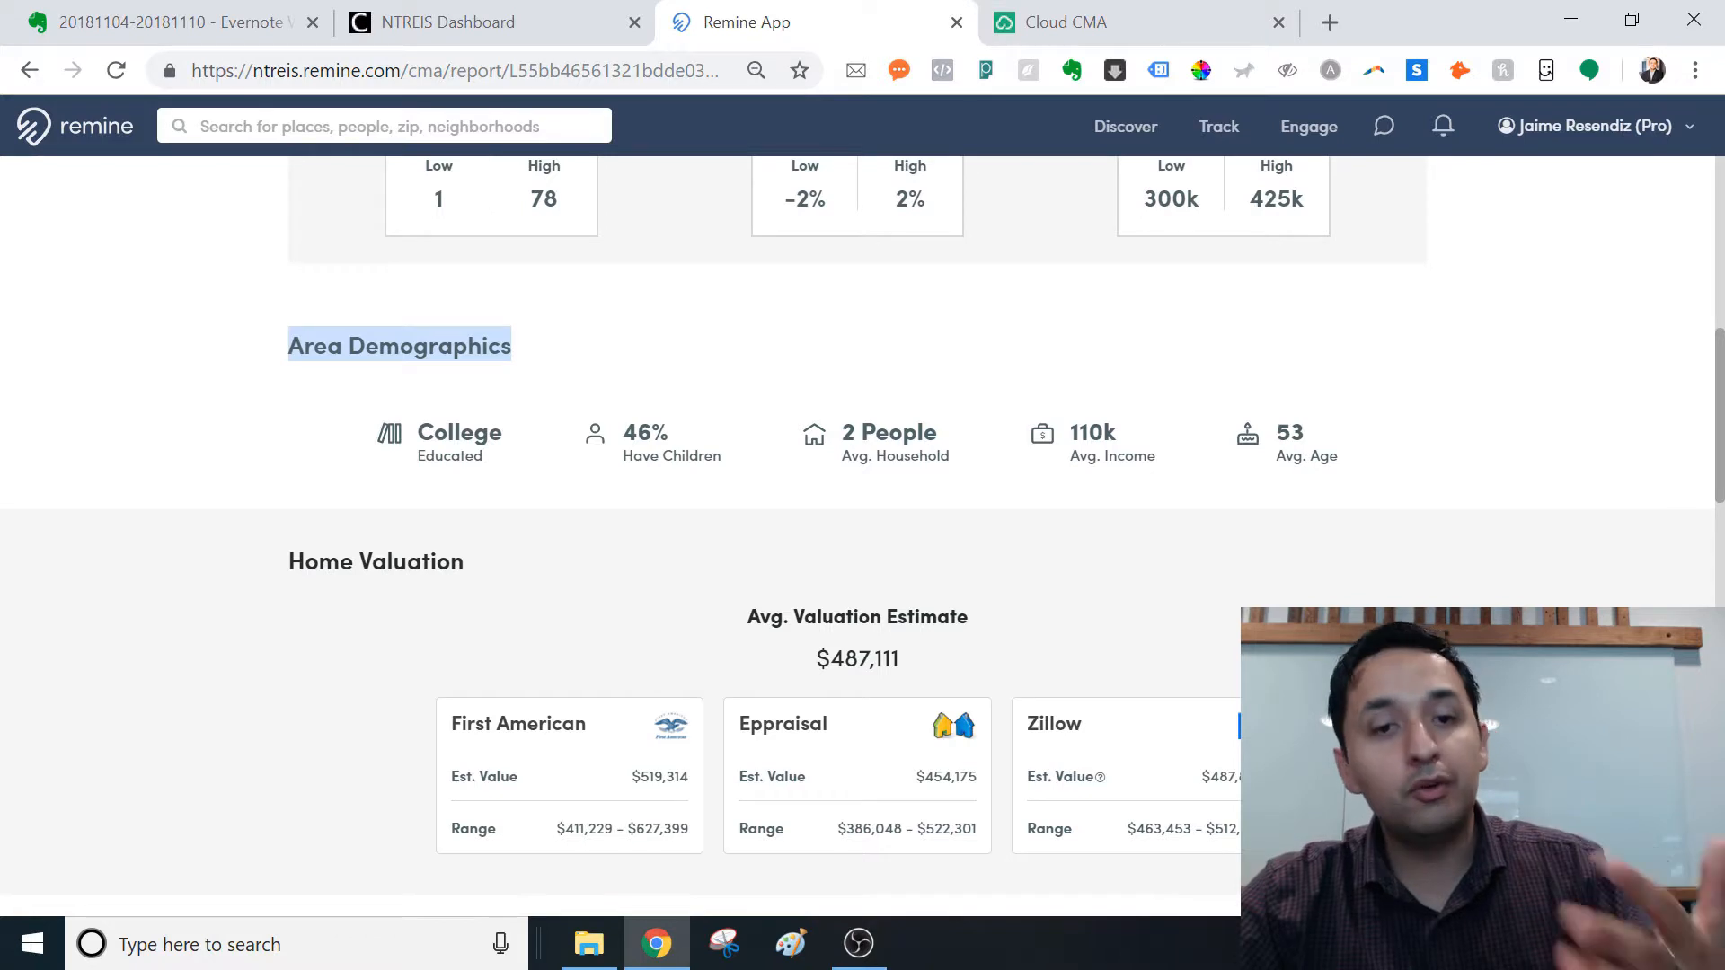
pyautogui.moveTo(735, 514)
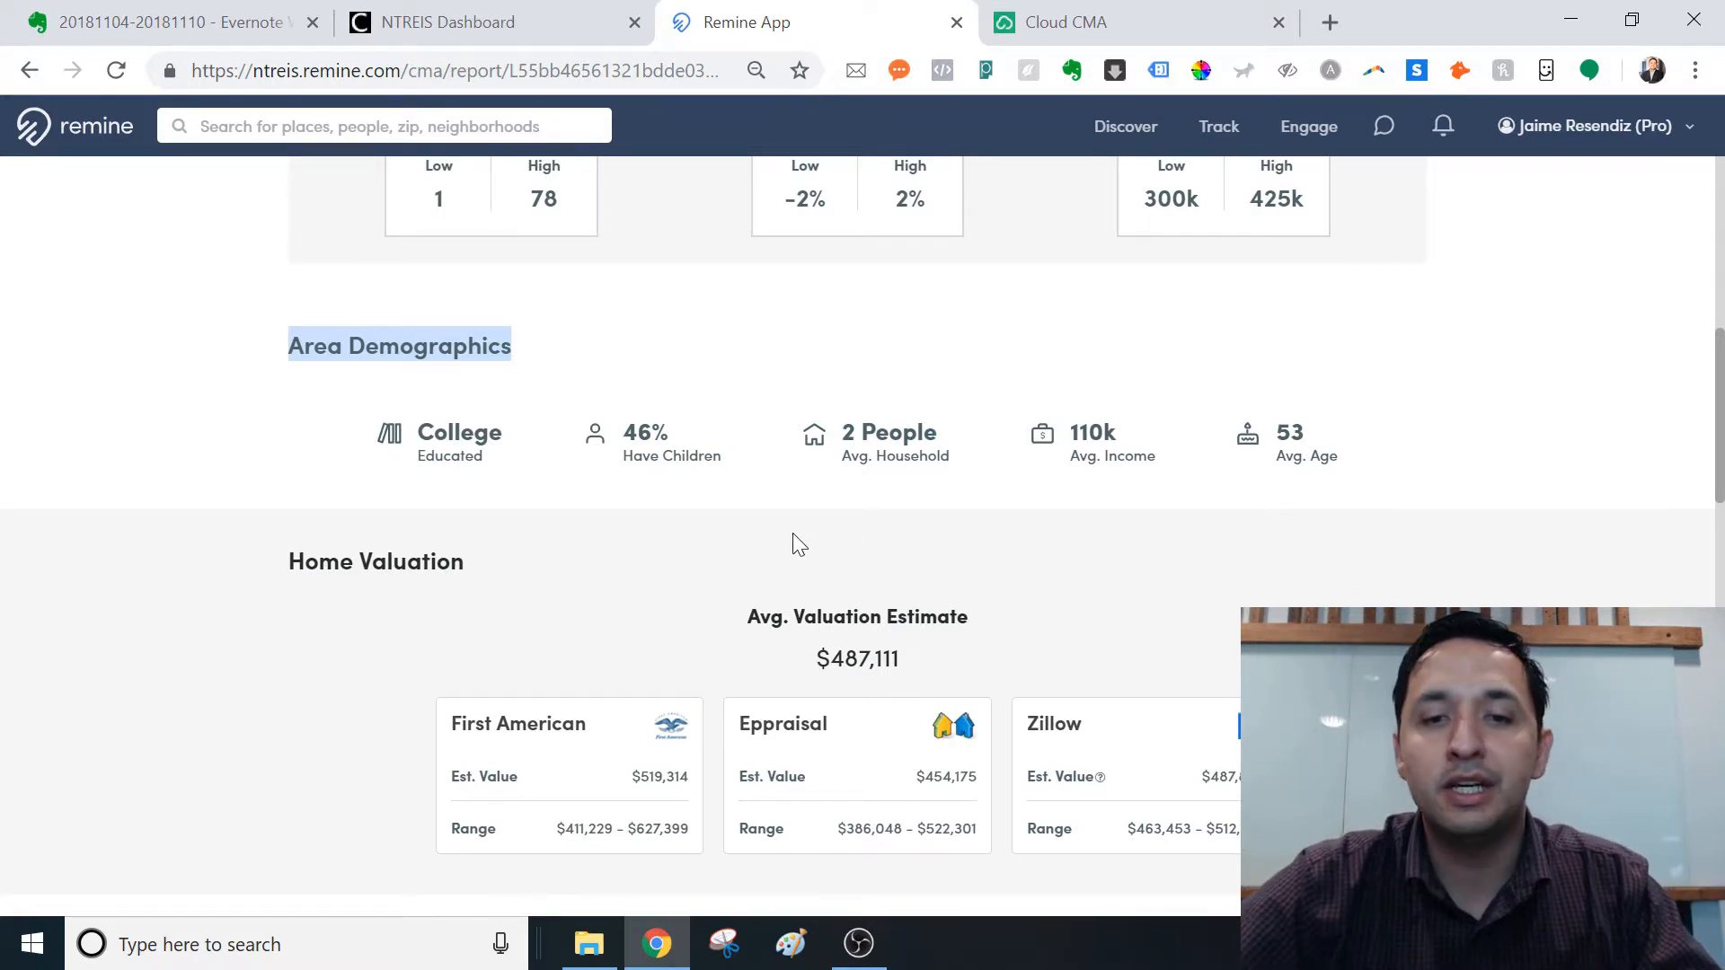
pyautogui.moveTo(980, 440)
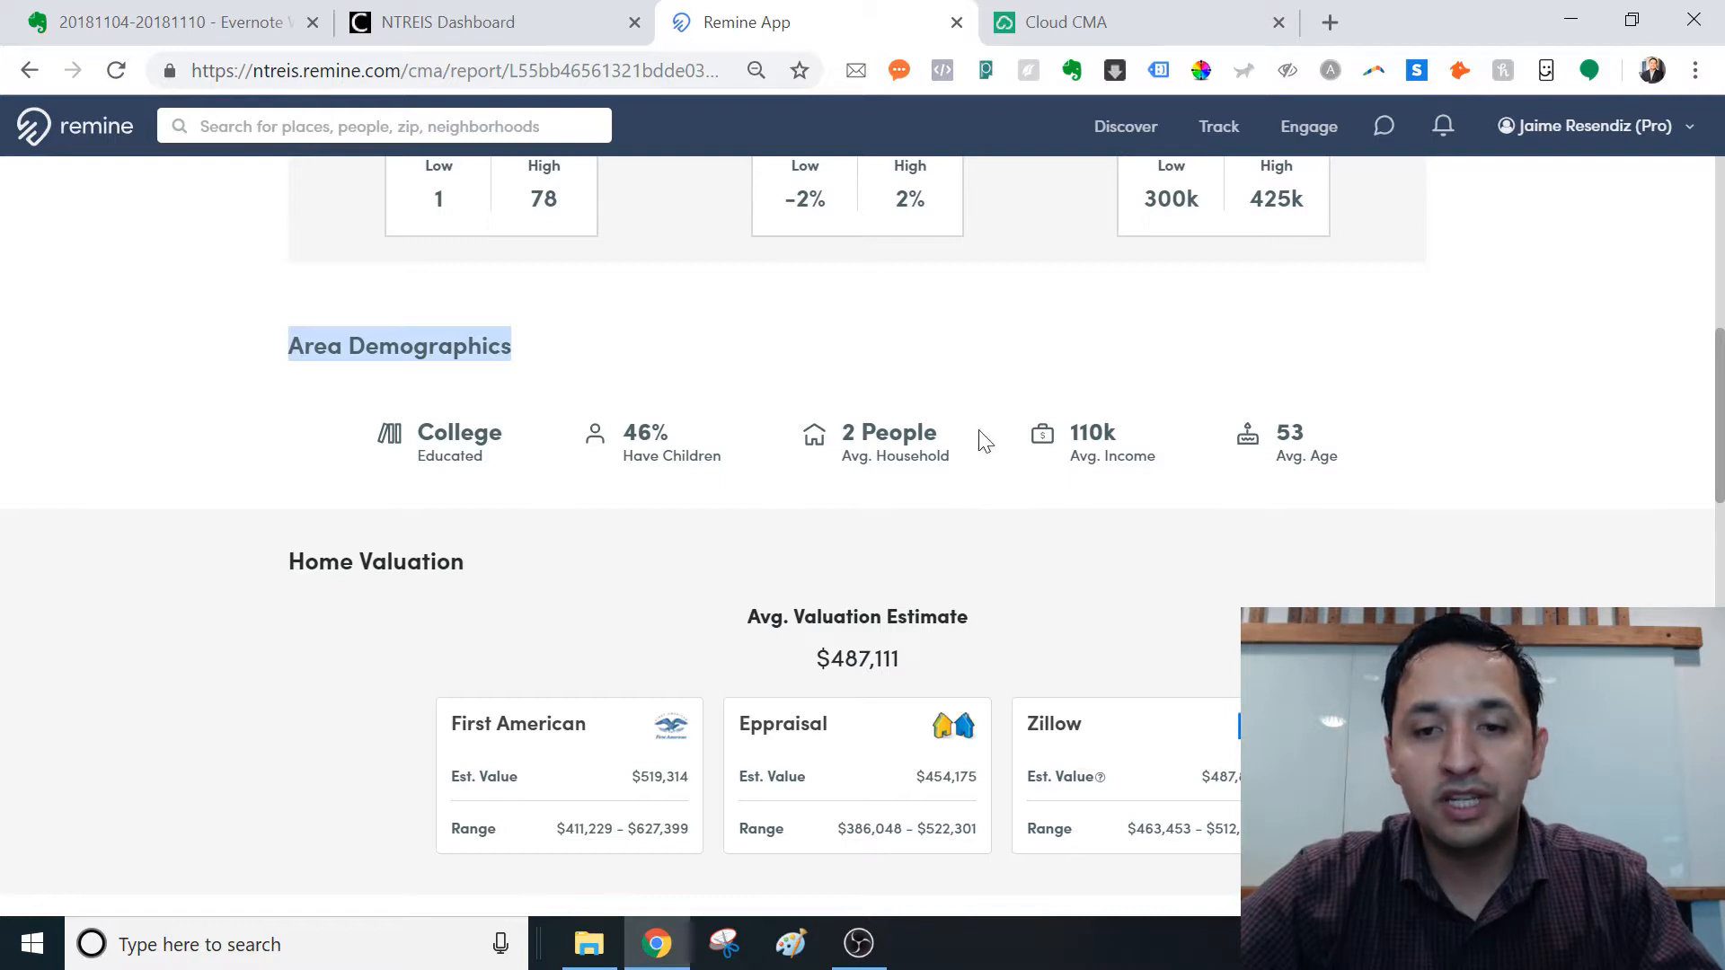
pyautogui.moveTo(1594, 486)
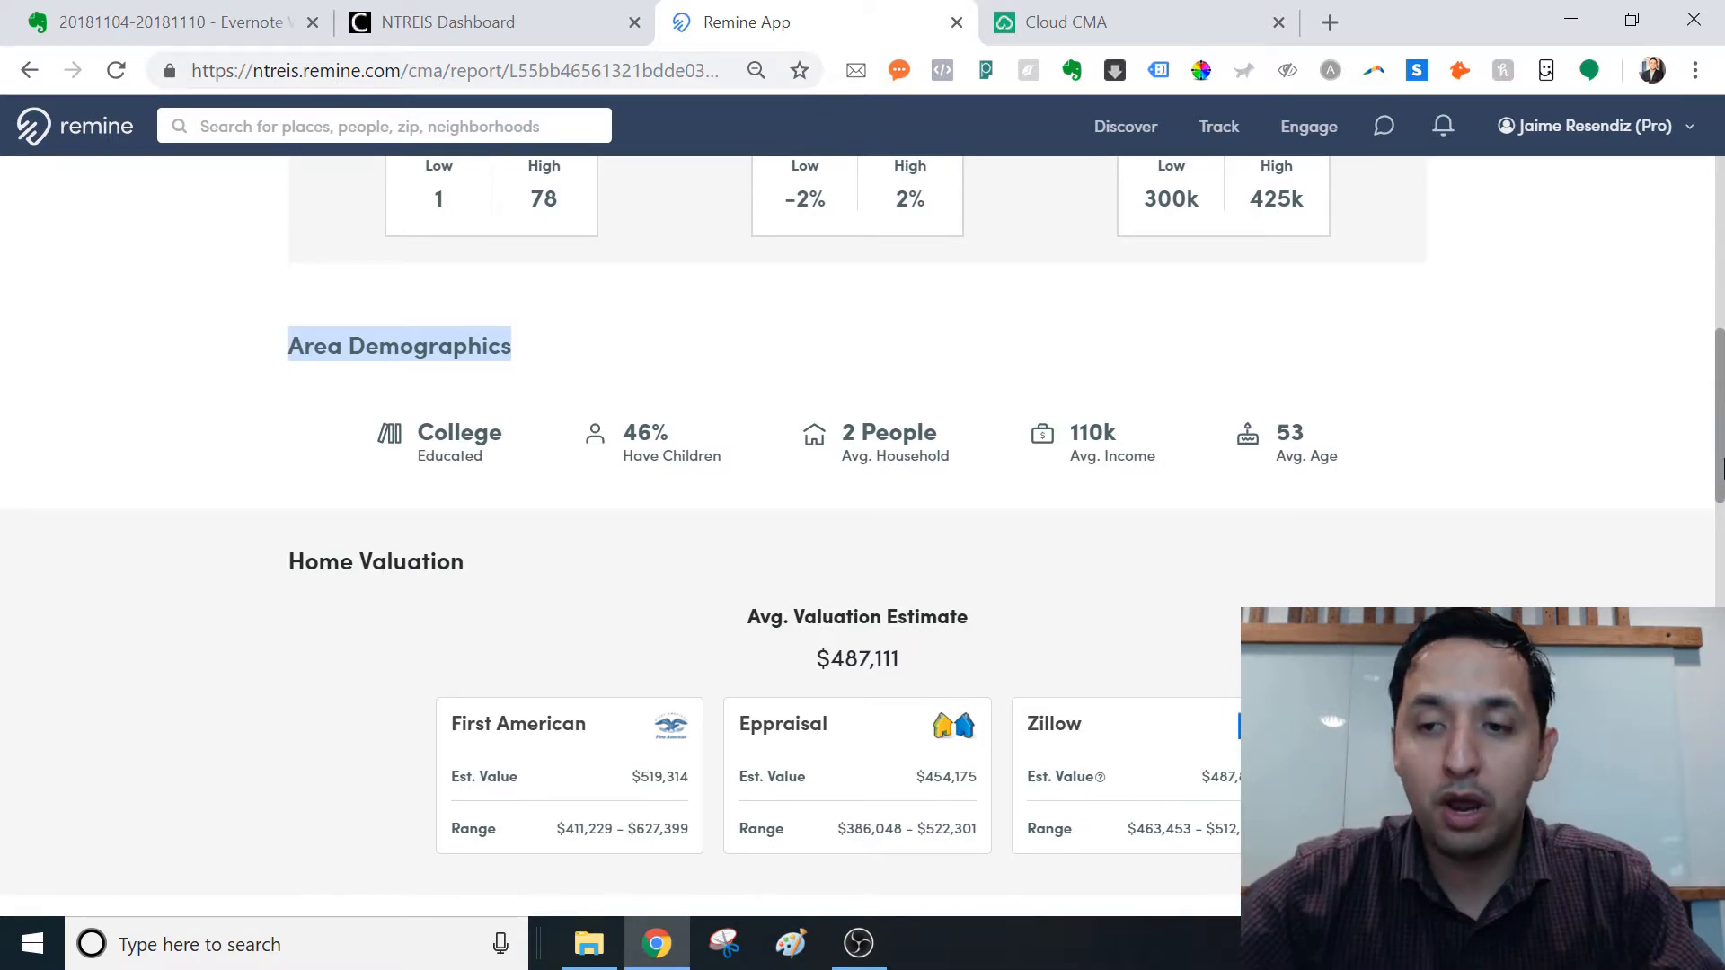
pyautogui.scroll(-3)
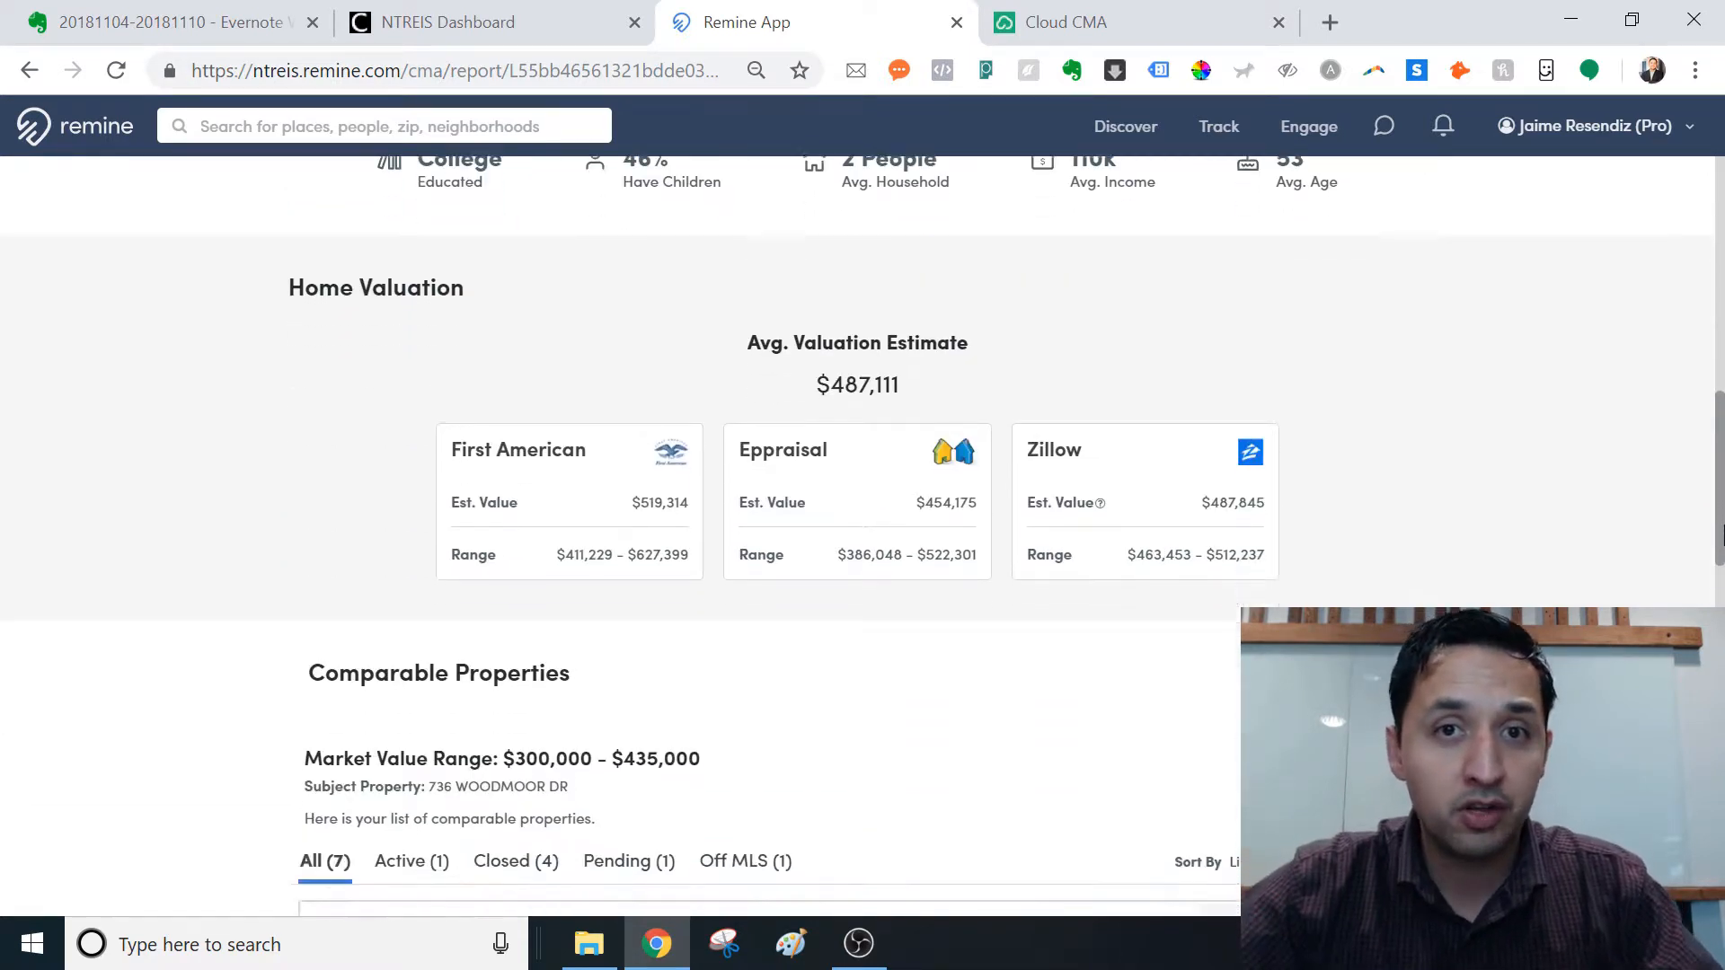
pyautogui.scroll(-3)
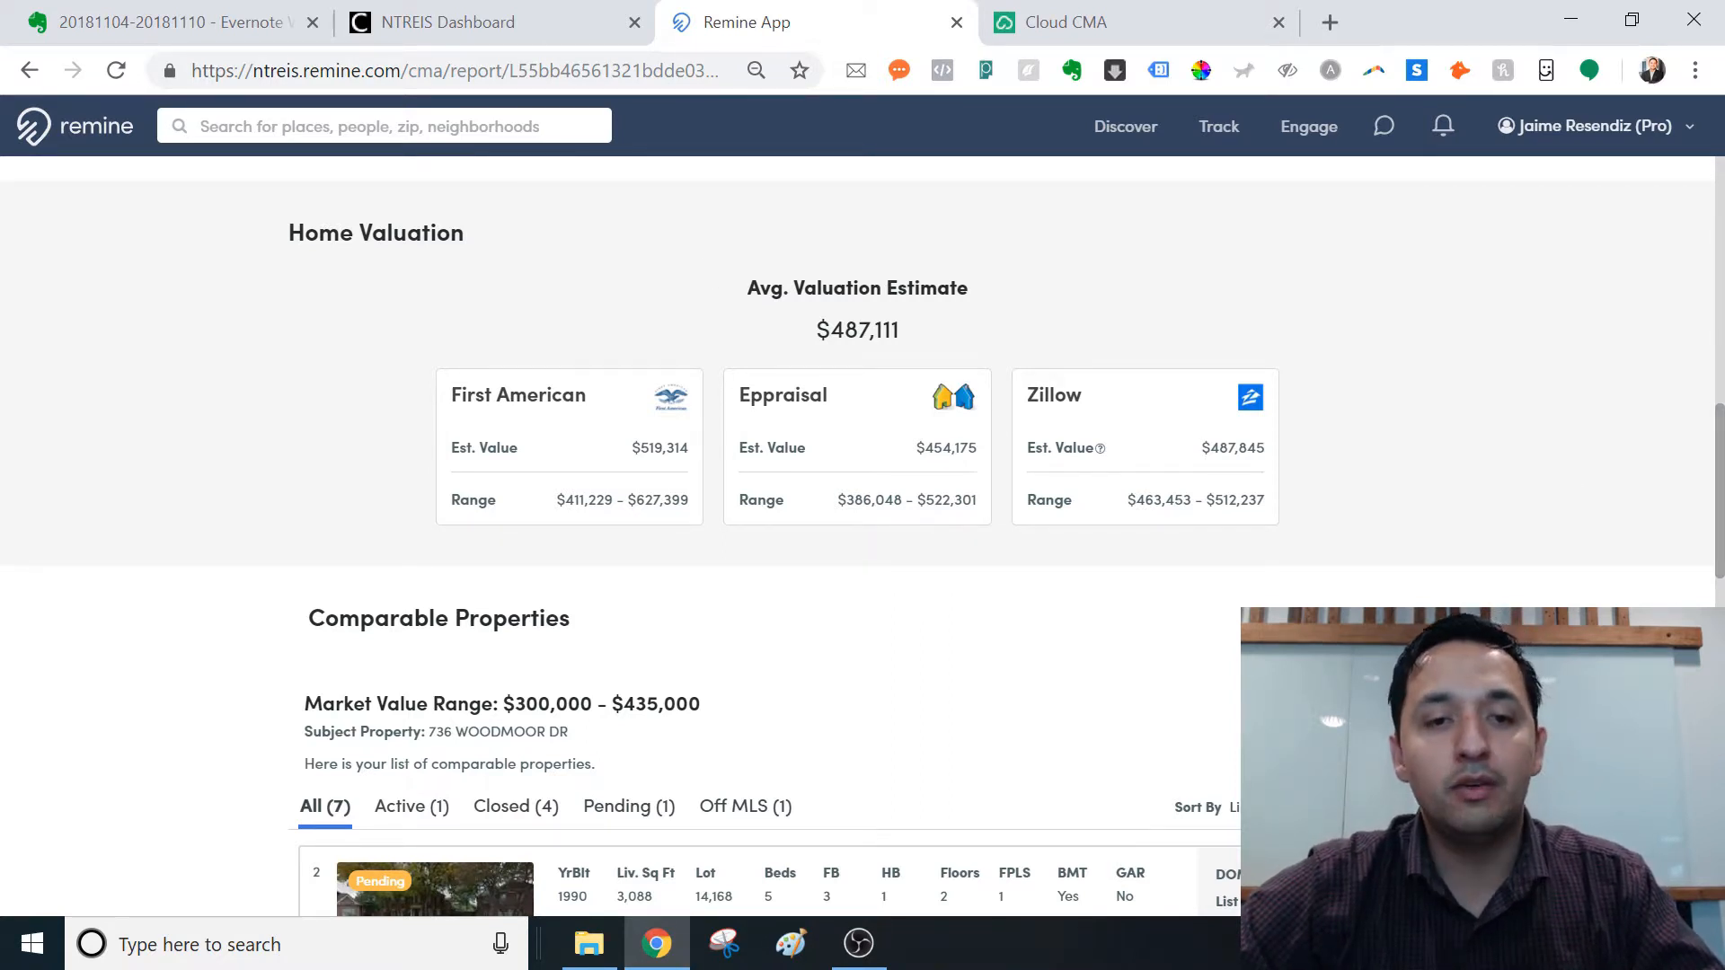
pyautogui.moveTo(851, 413)
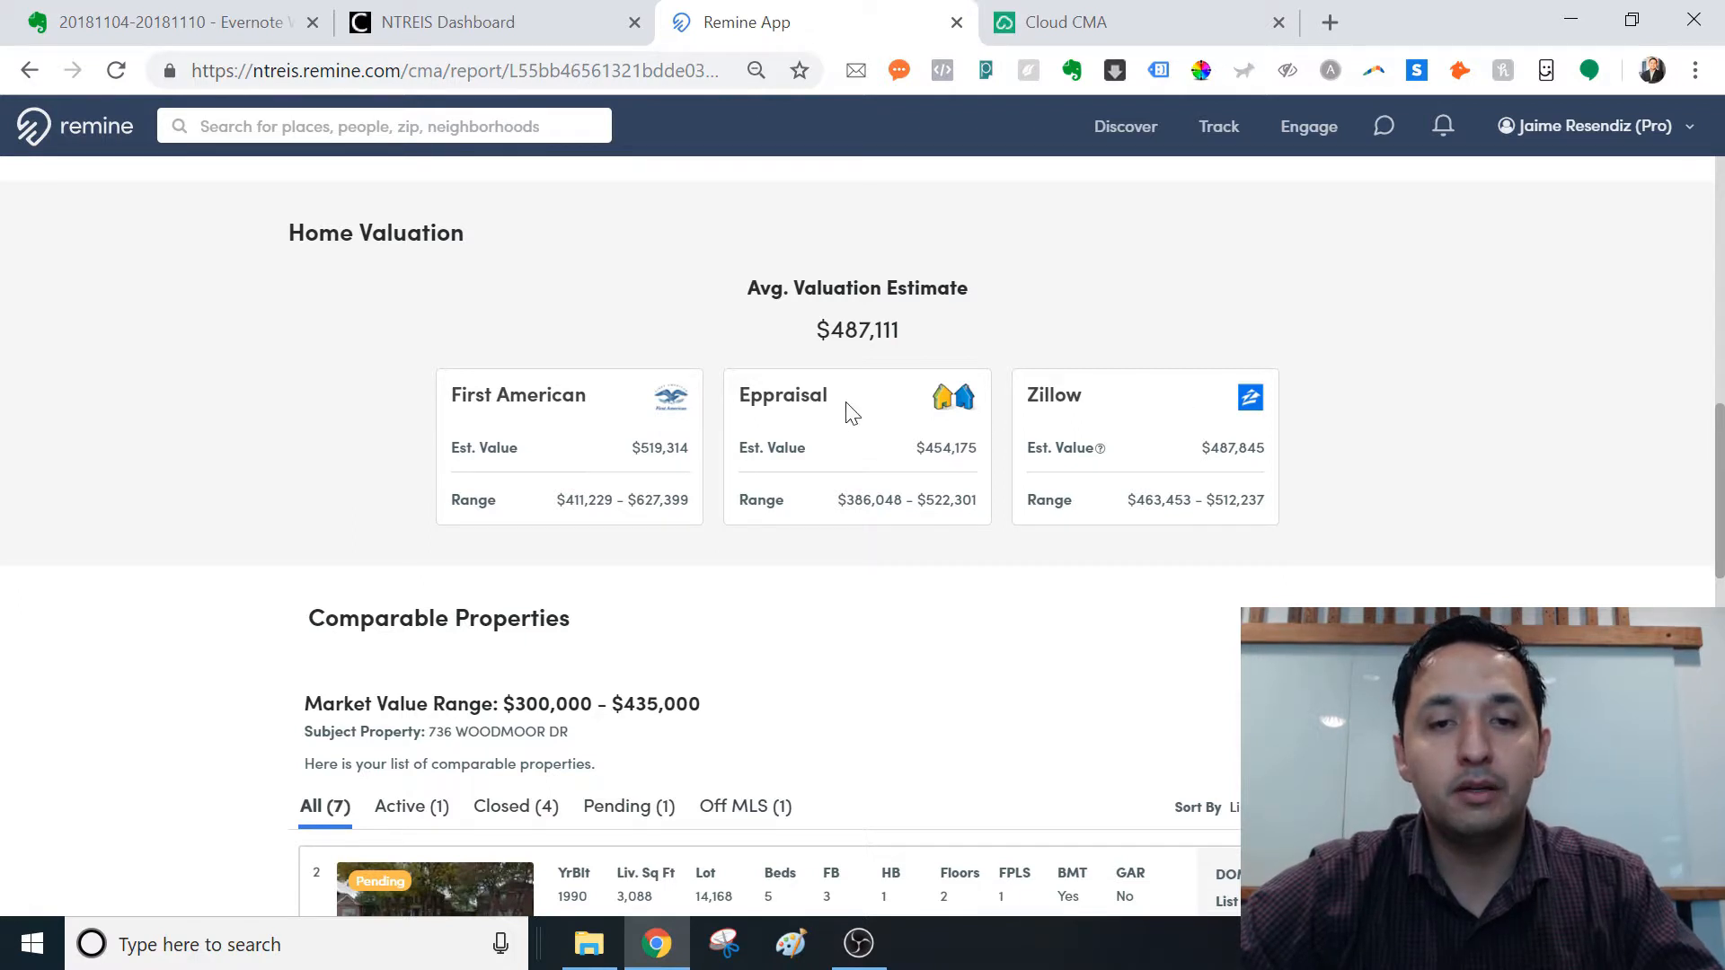
pyautogui.moveTo(731, 397)
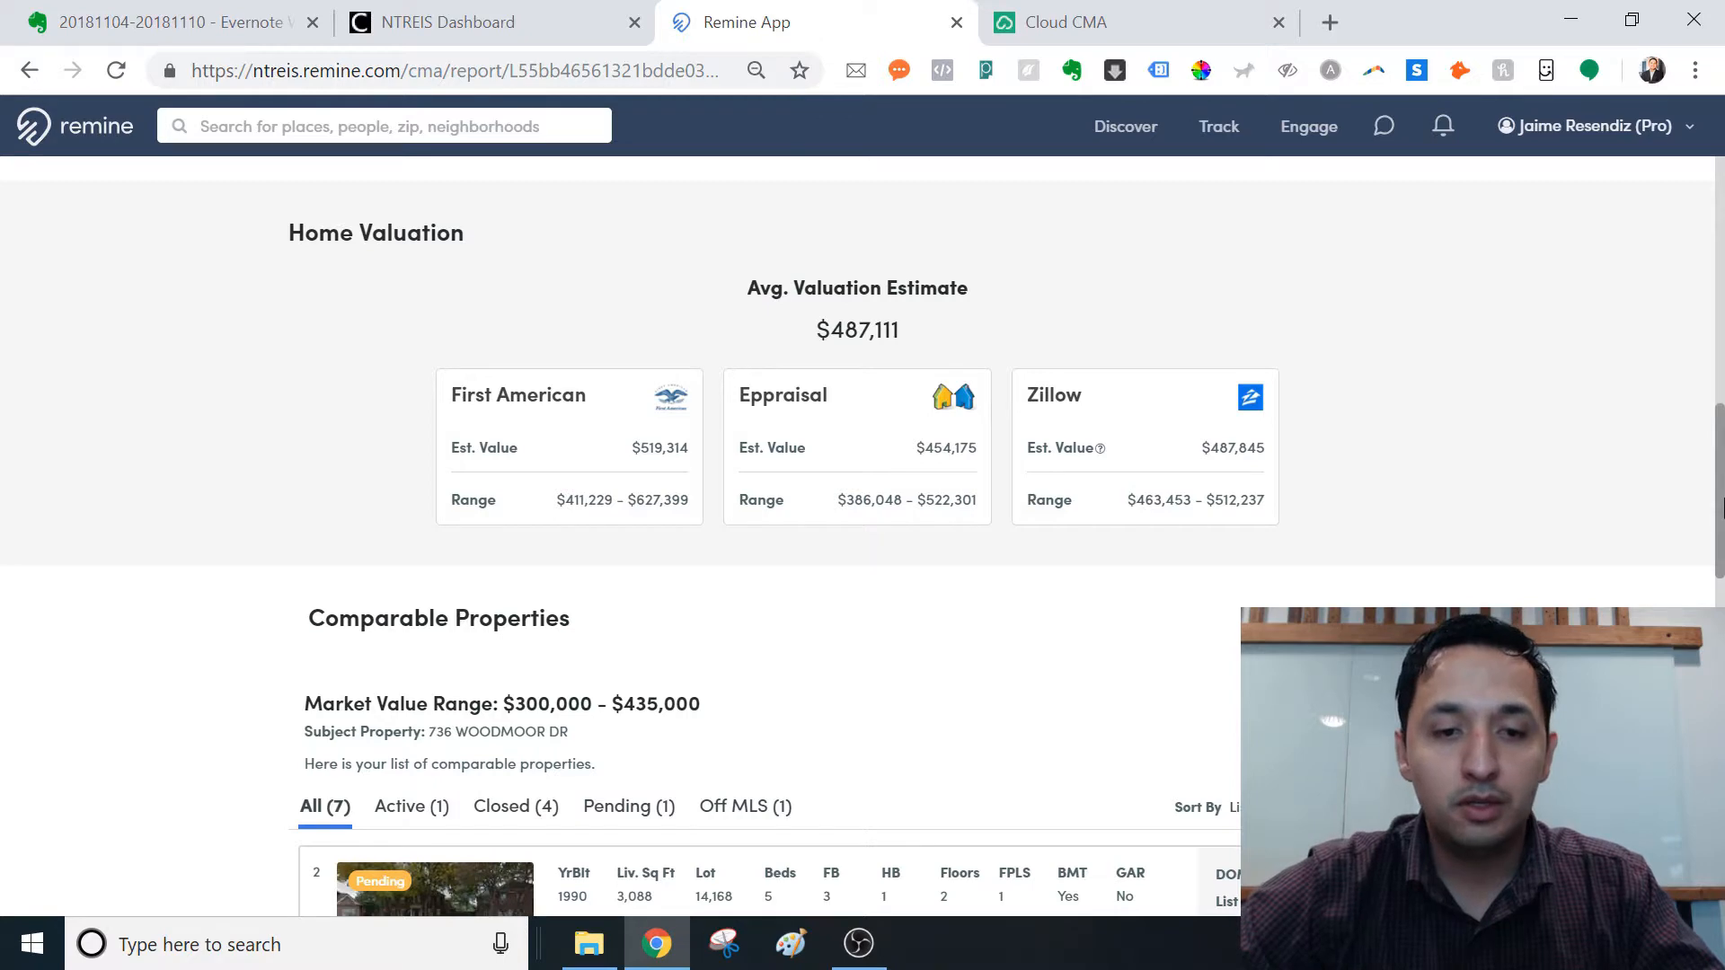
pyautogui.scroll(-3)
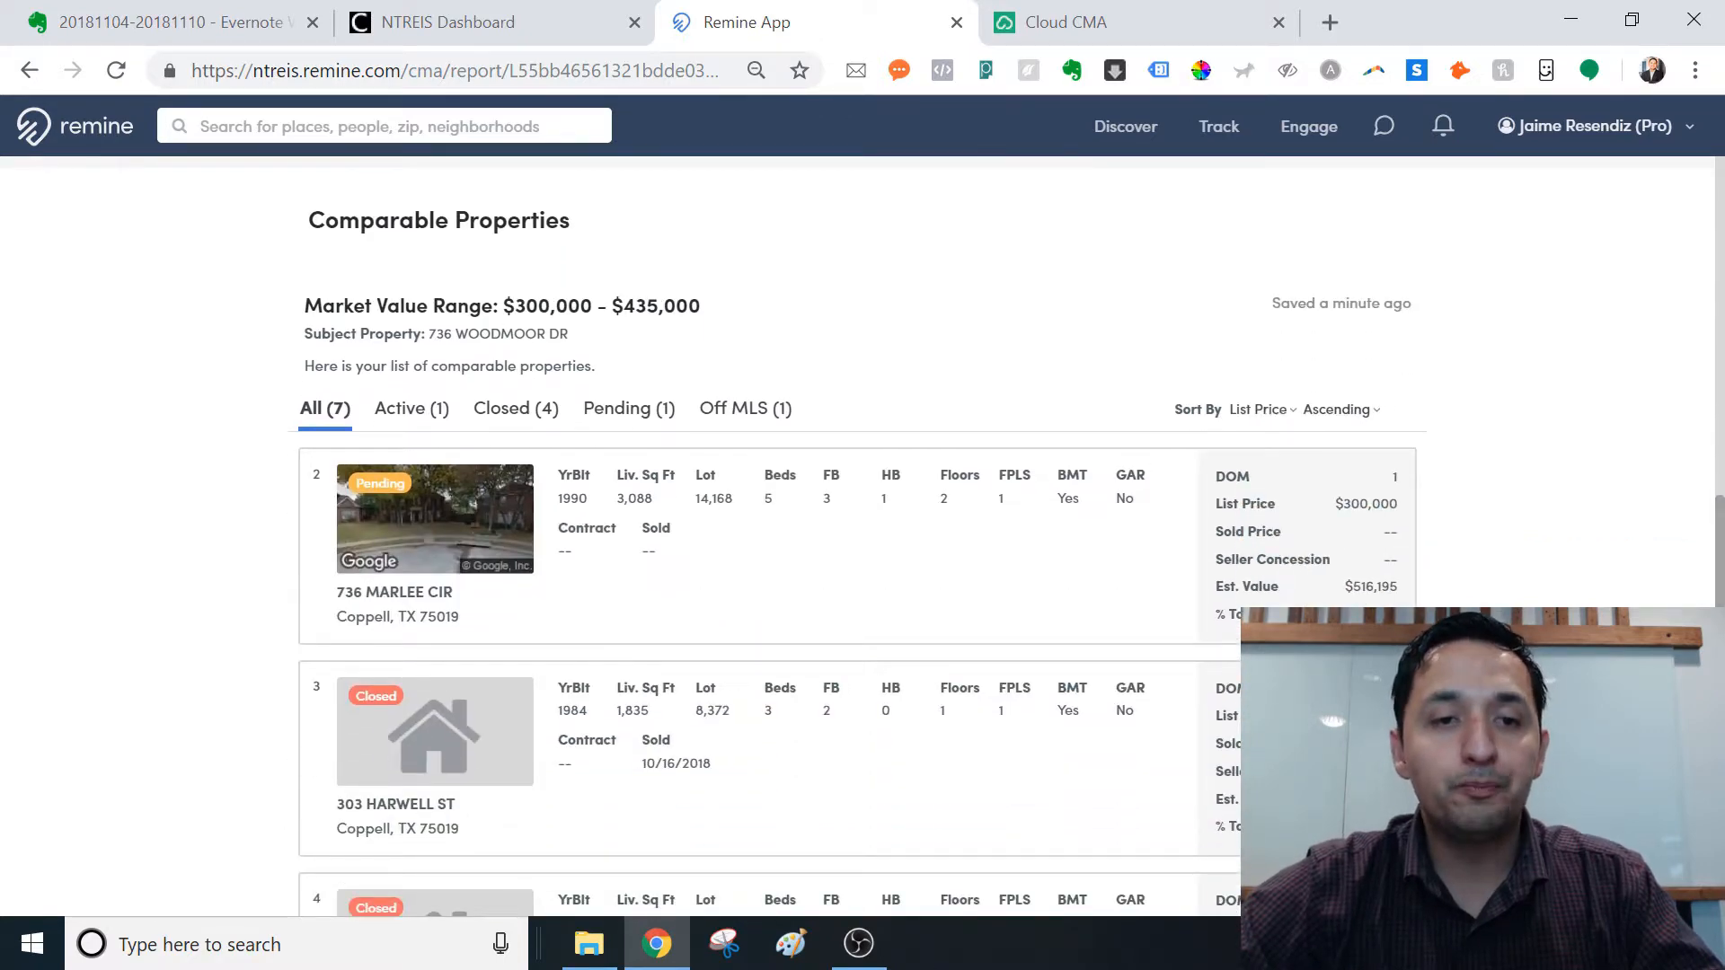
pyautogui.scroll(-3)
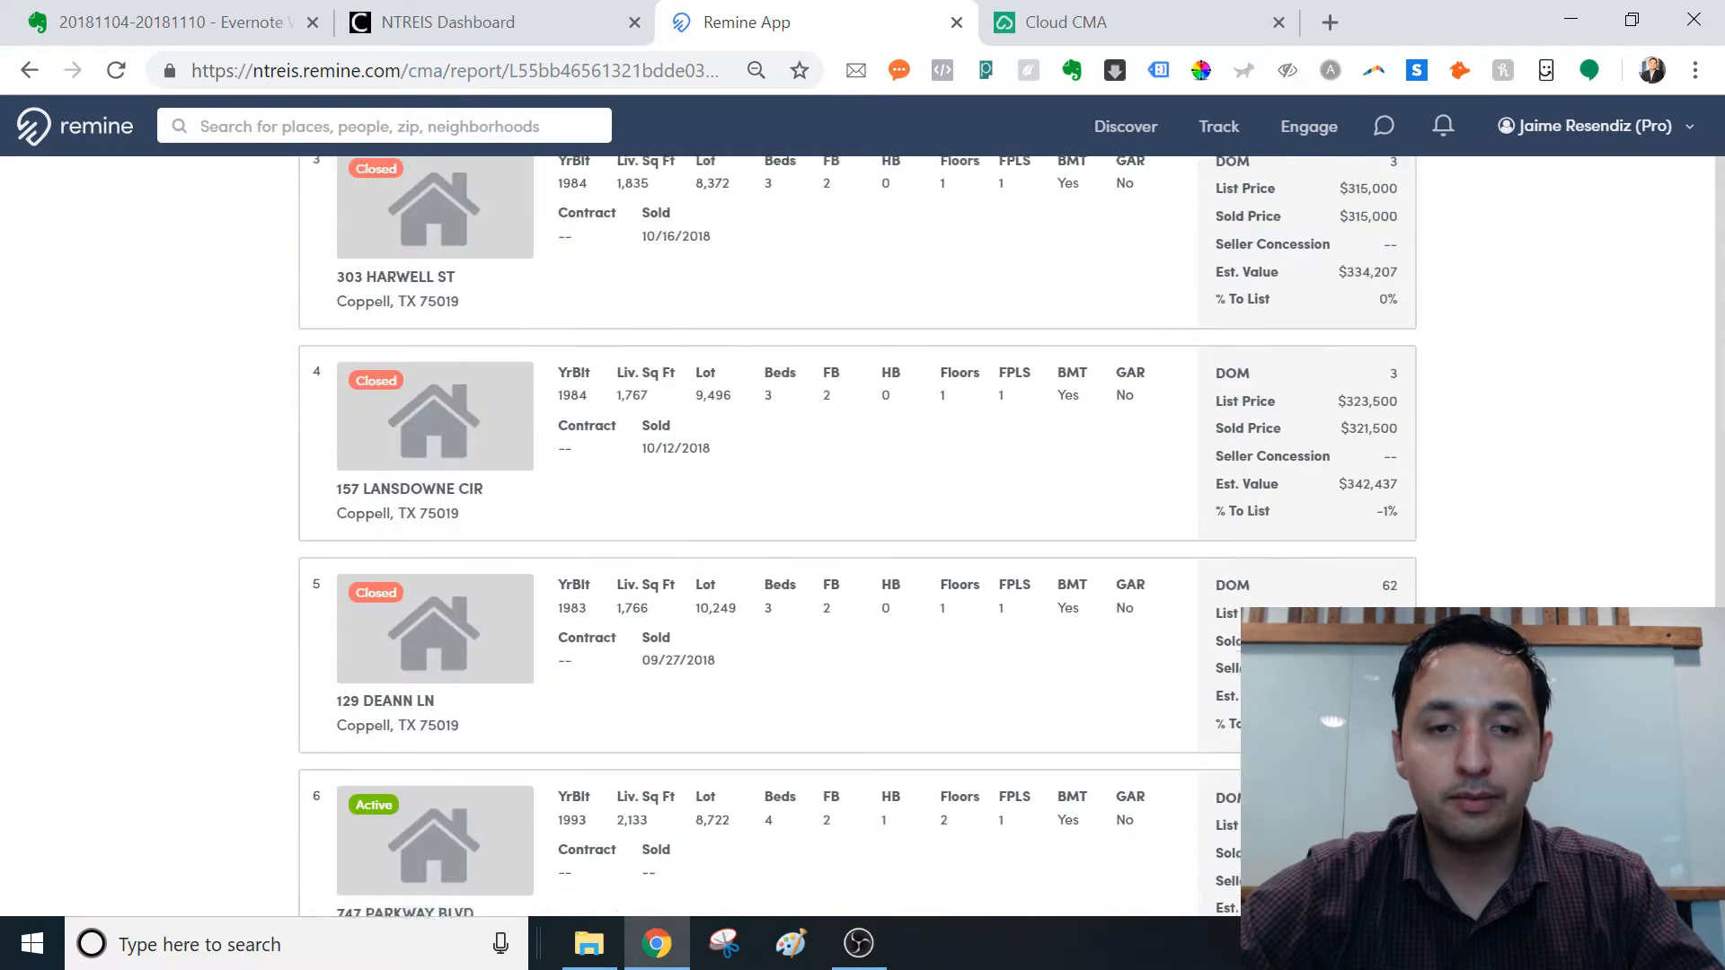
pyautogui.click(1186, 182)
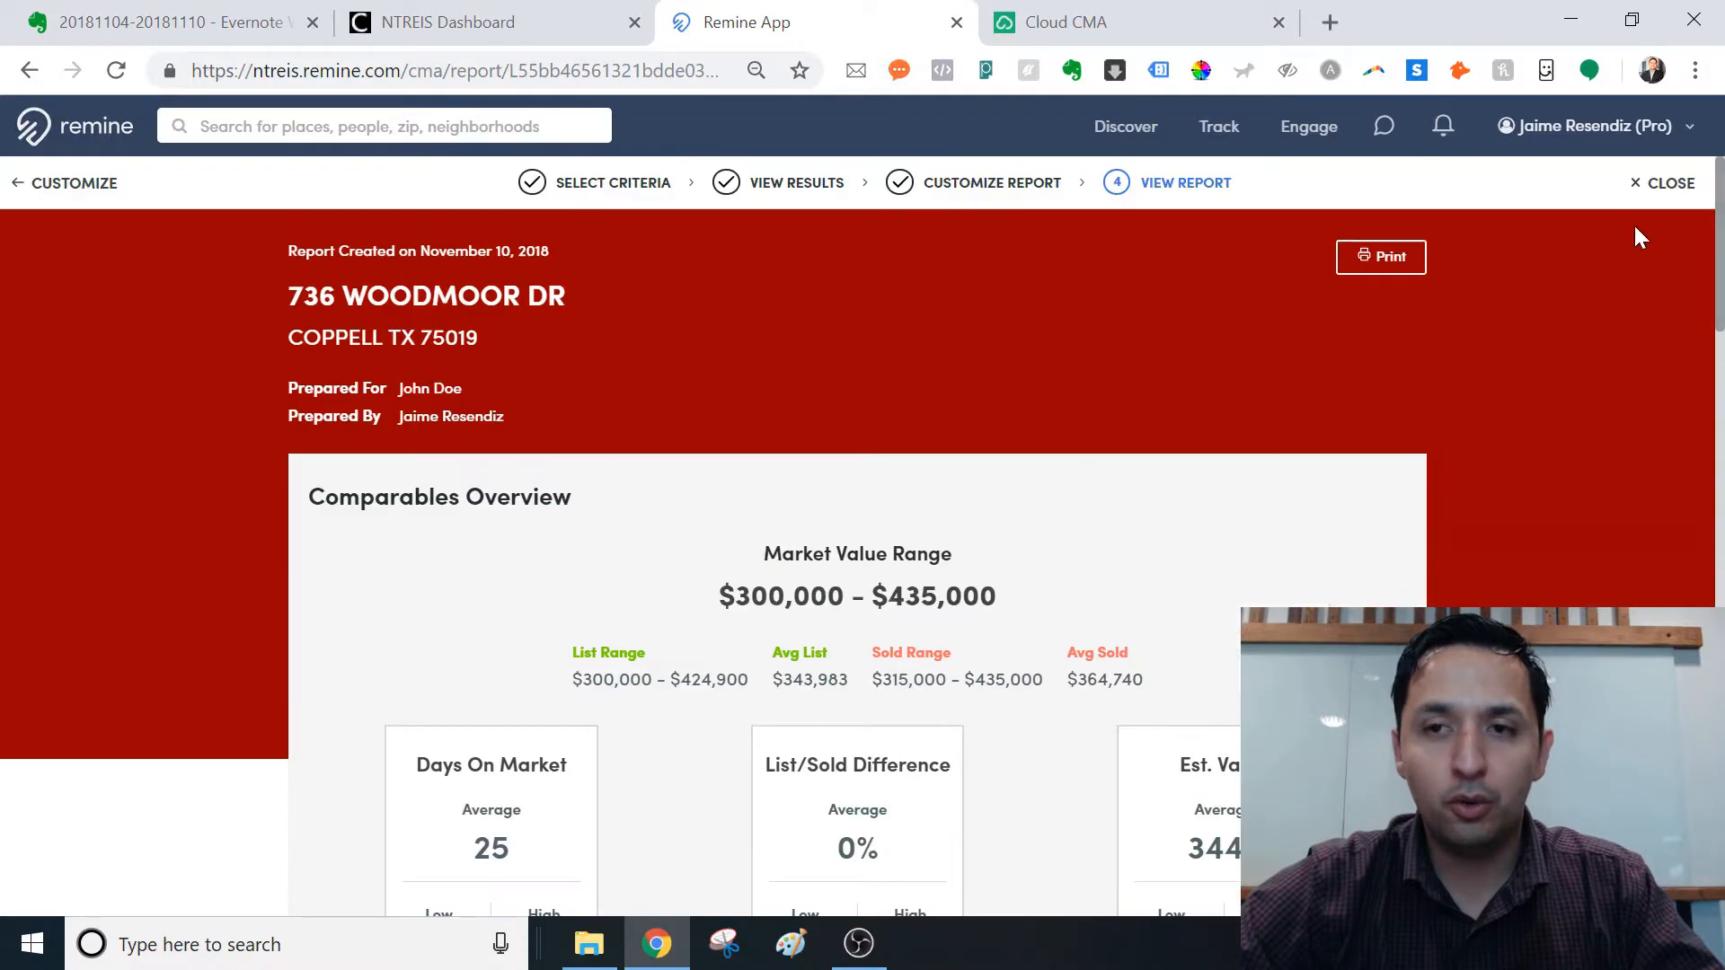
pyautogui.click(1380, 256)
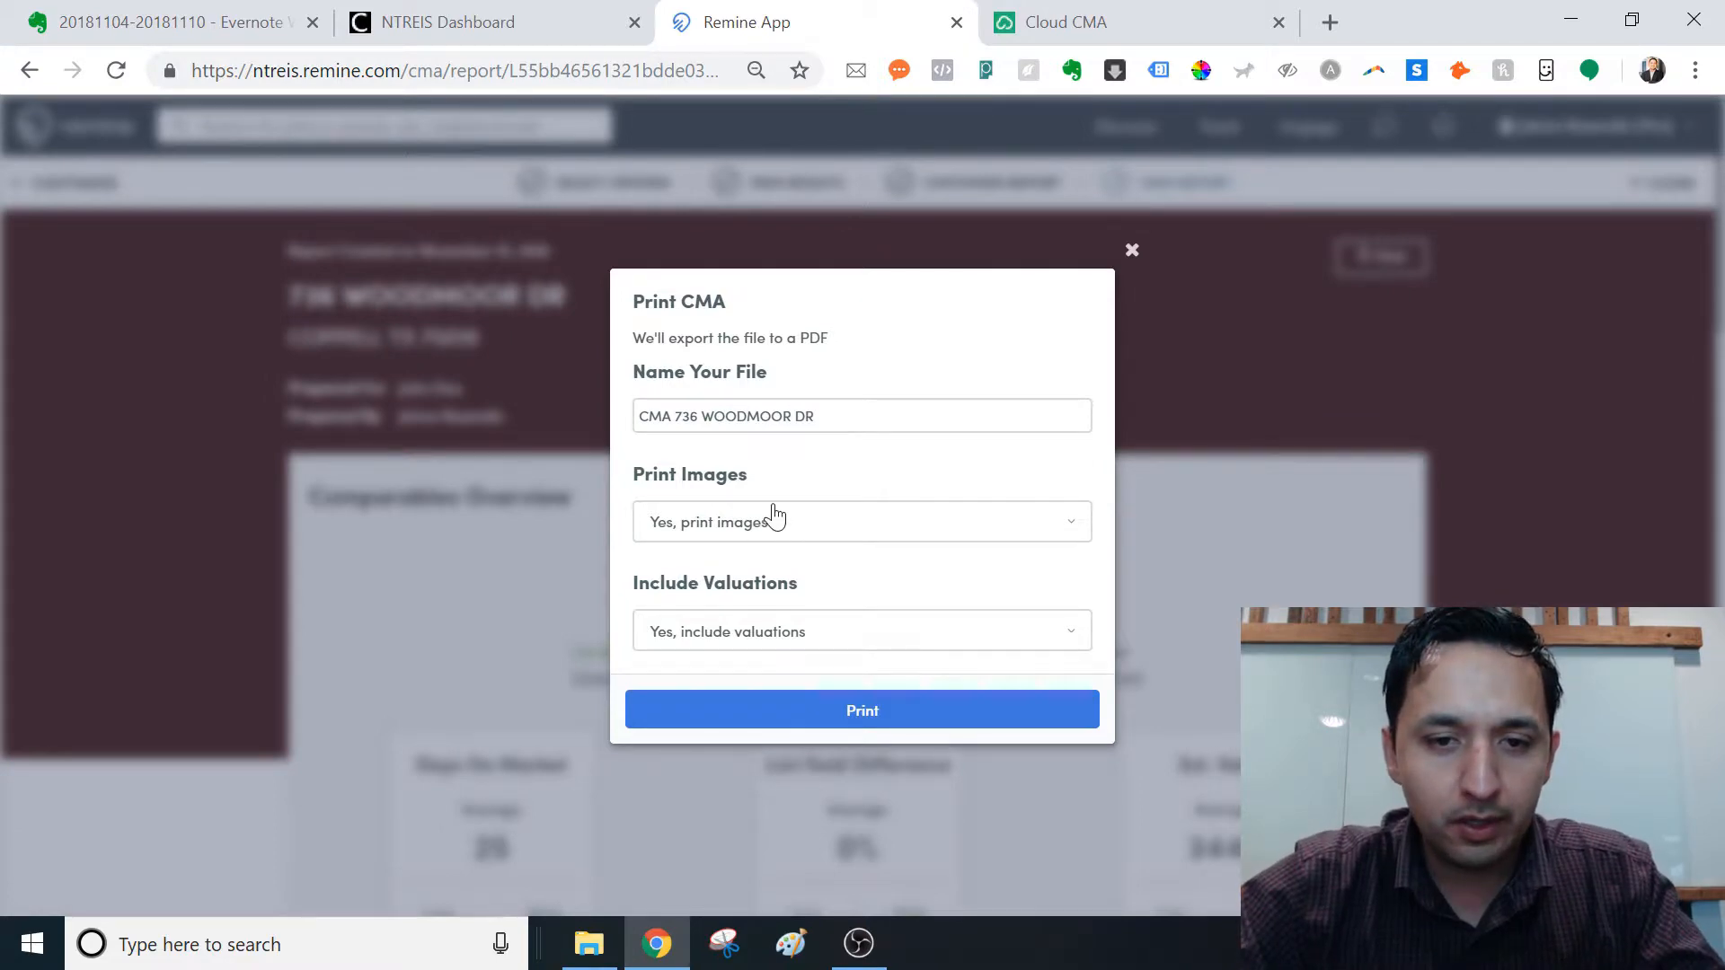
pyautogui.moveTo(768, 611)
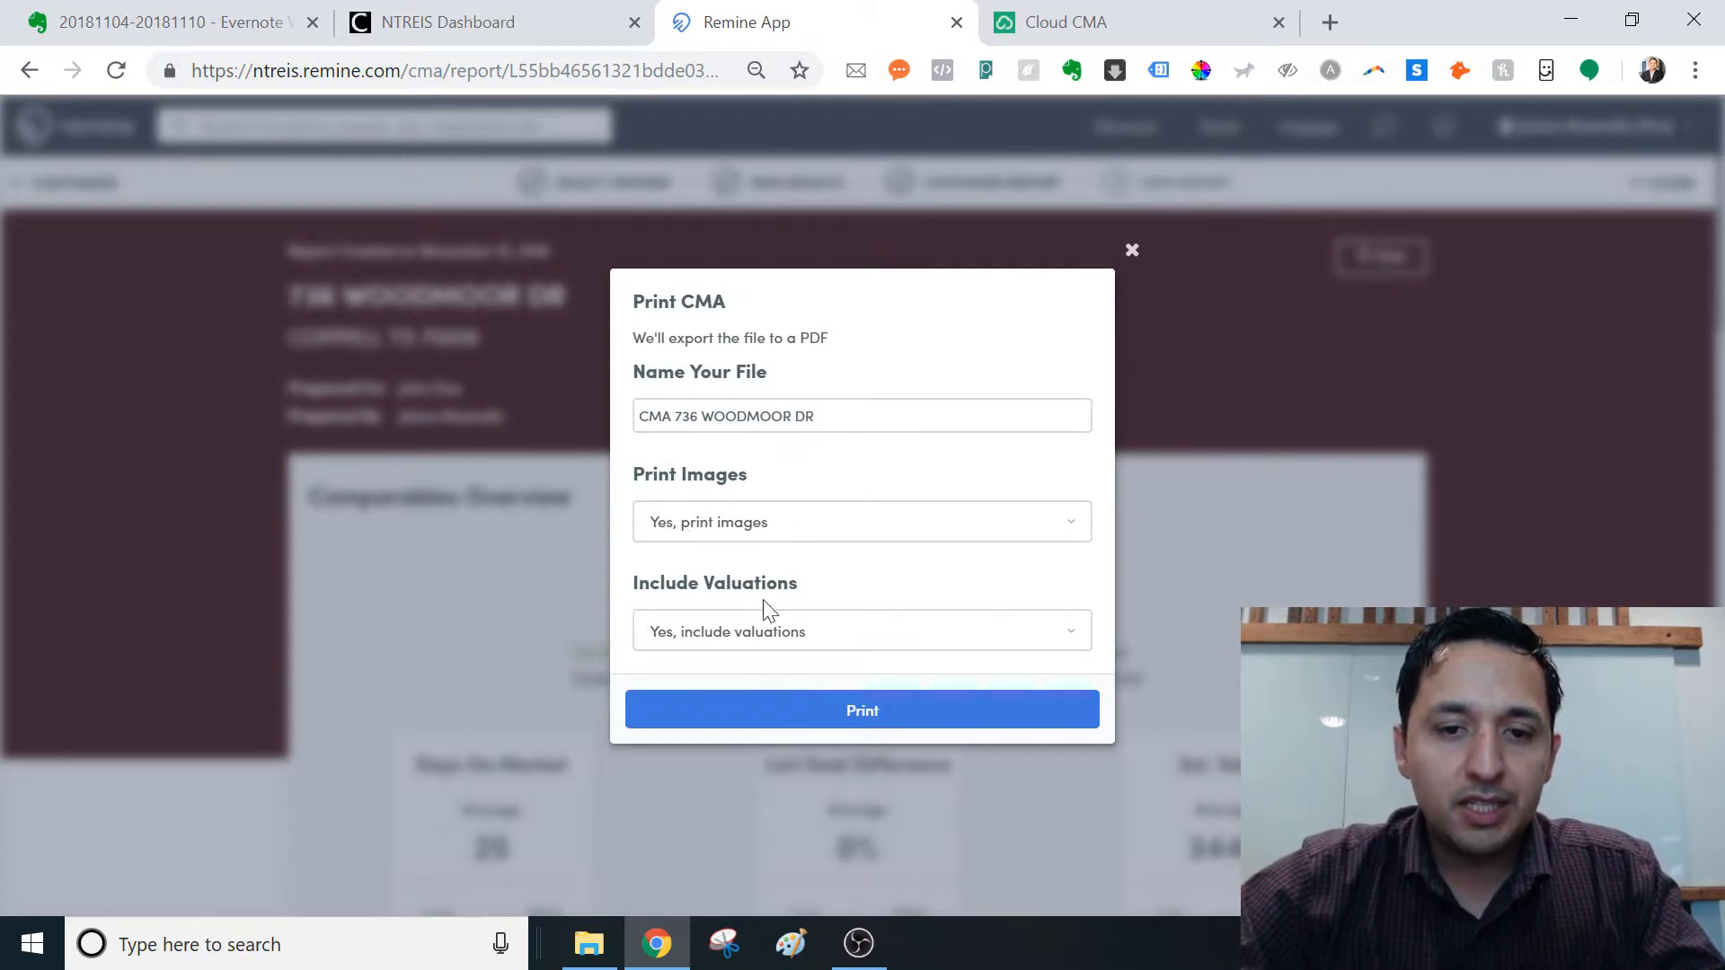
pyautogui.moveTo(775, 770)
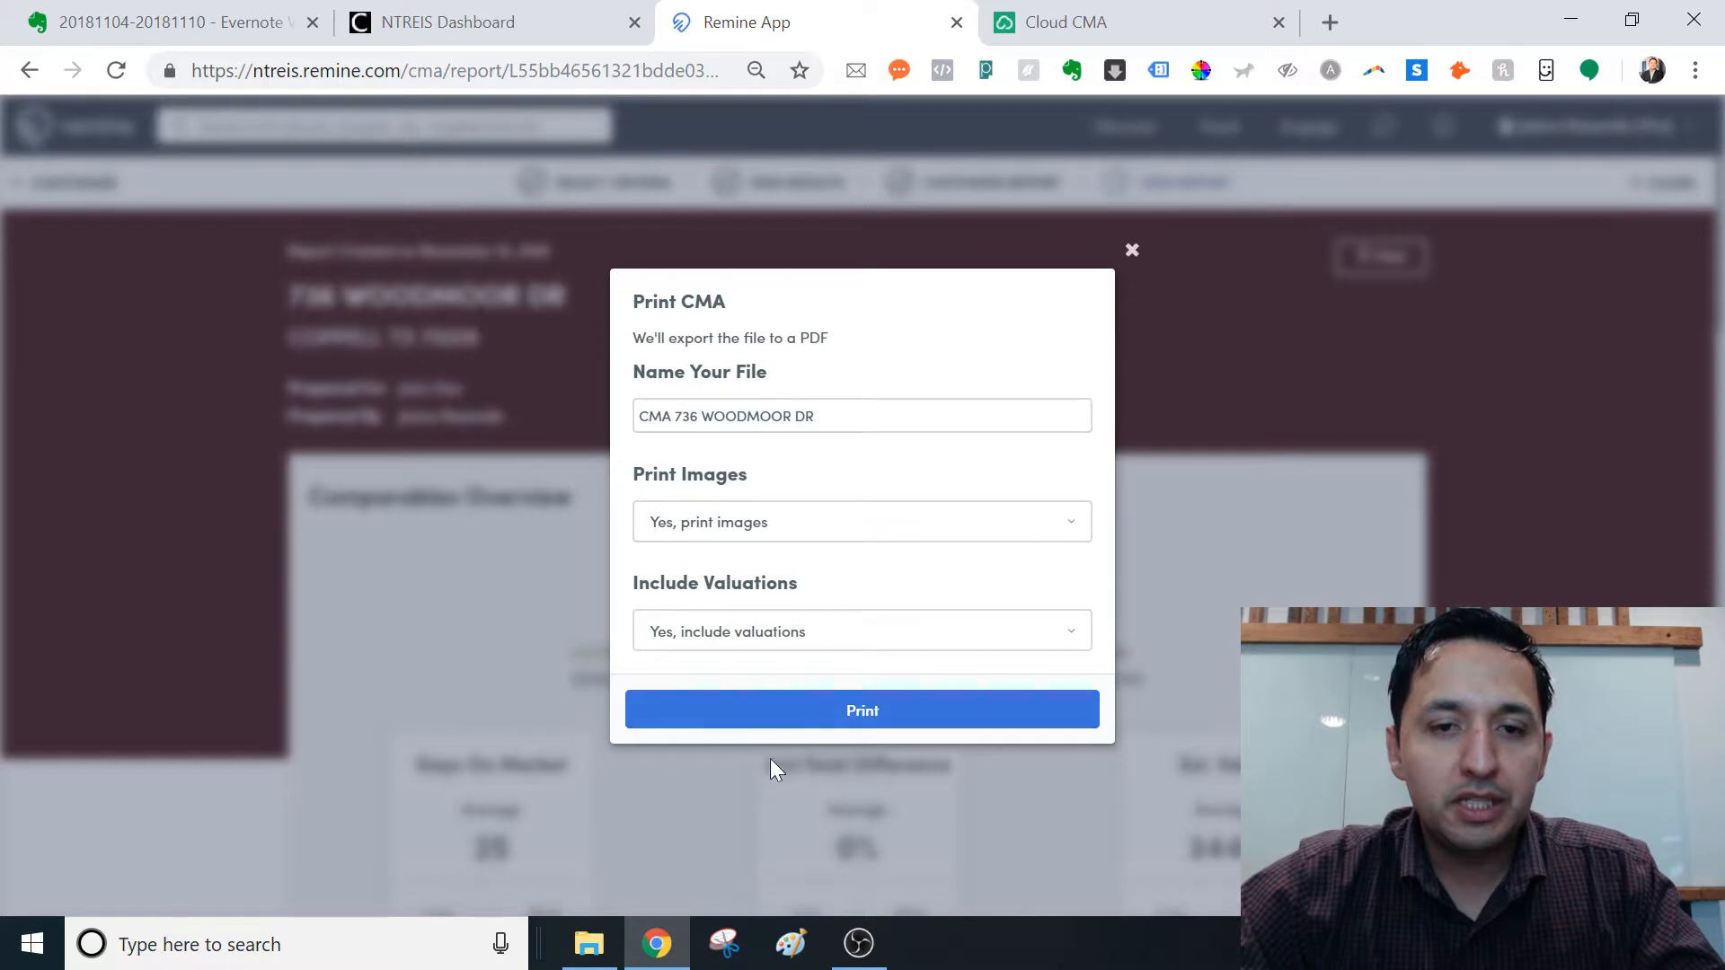
pyautogui.moveTo(766, 511)
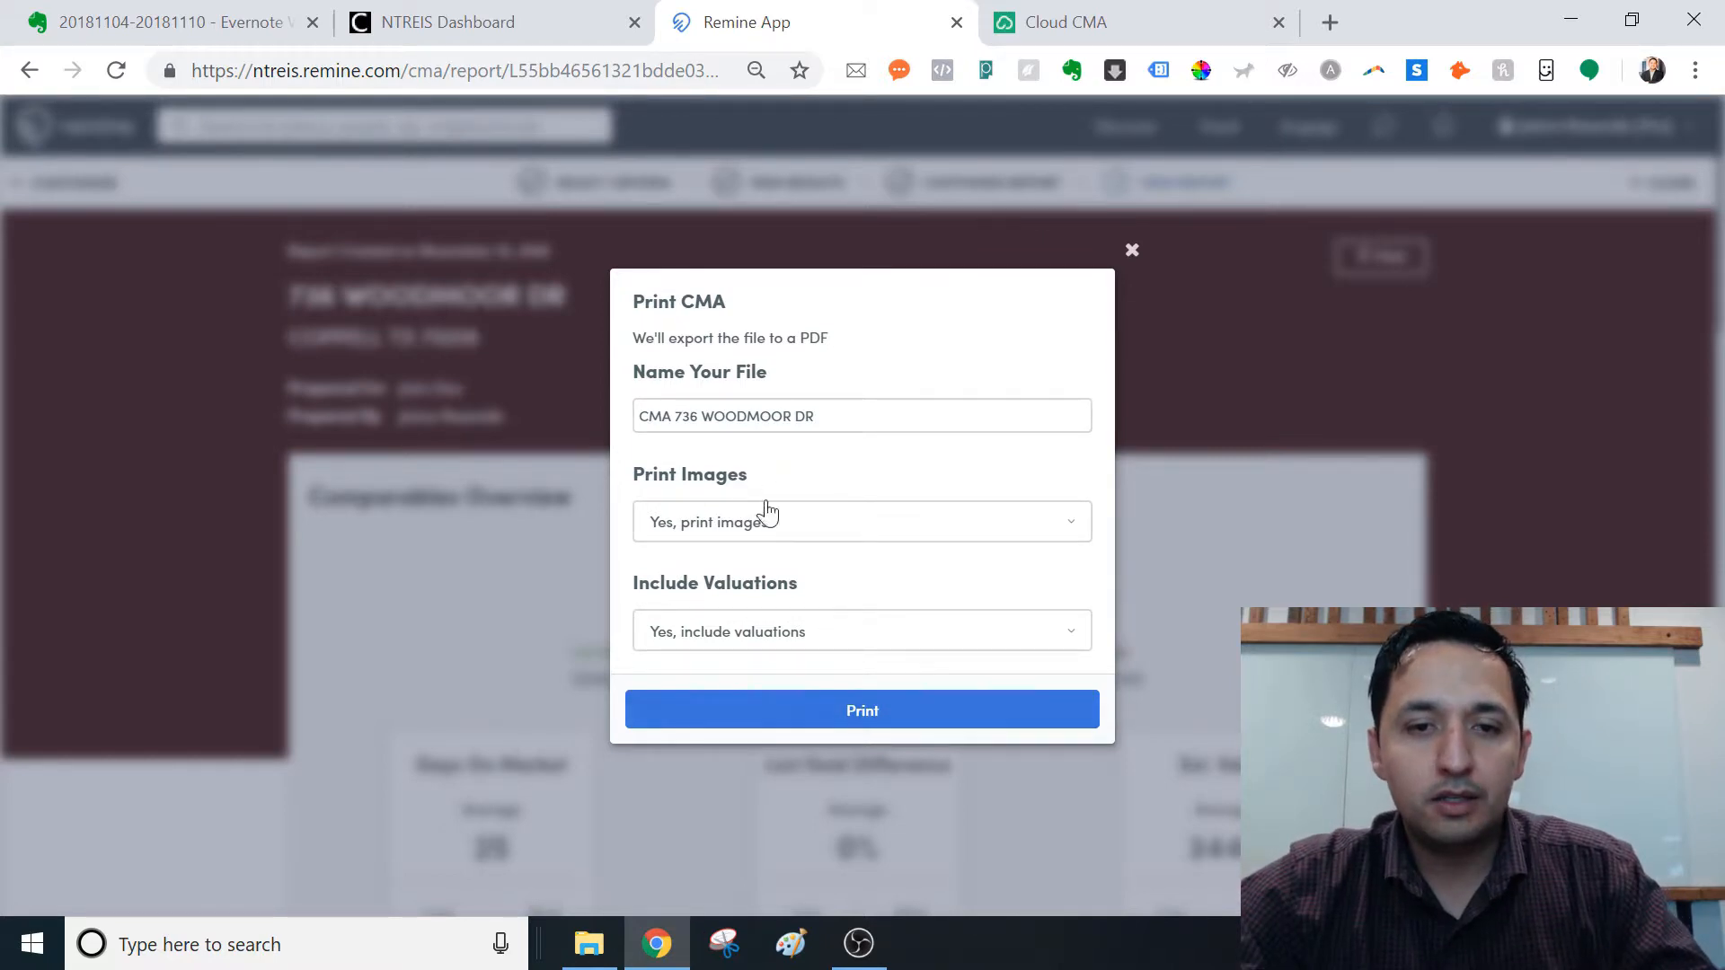
pyautogui.tripleClick(861, 416)
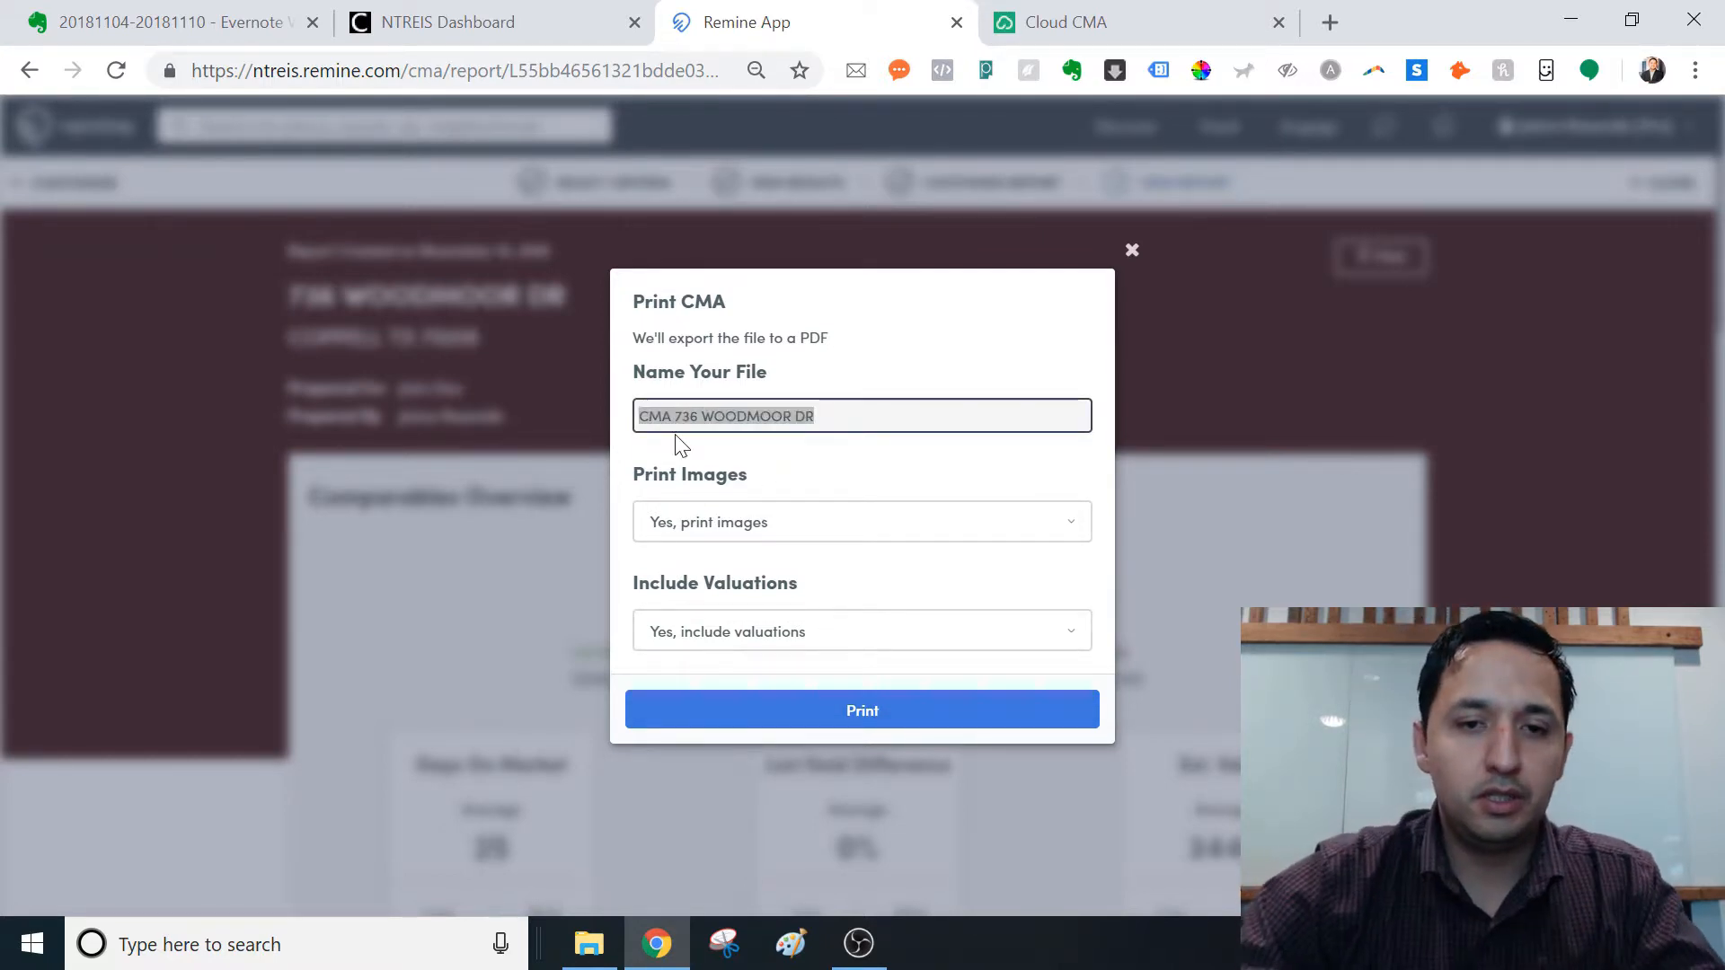
pyautogui.click(862, 710)
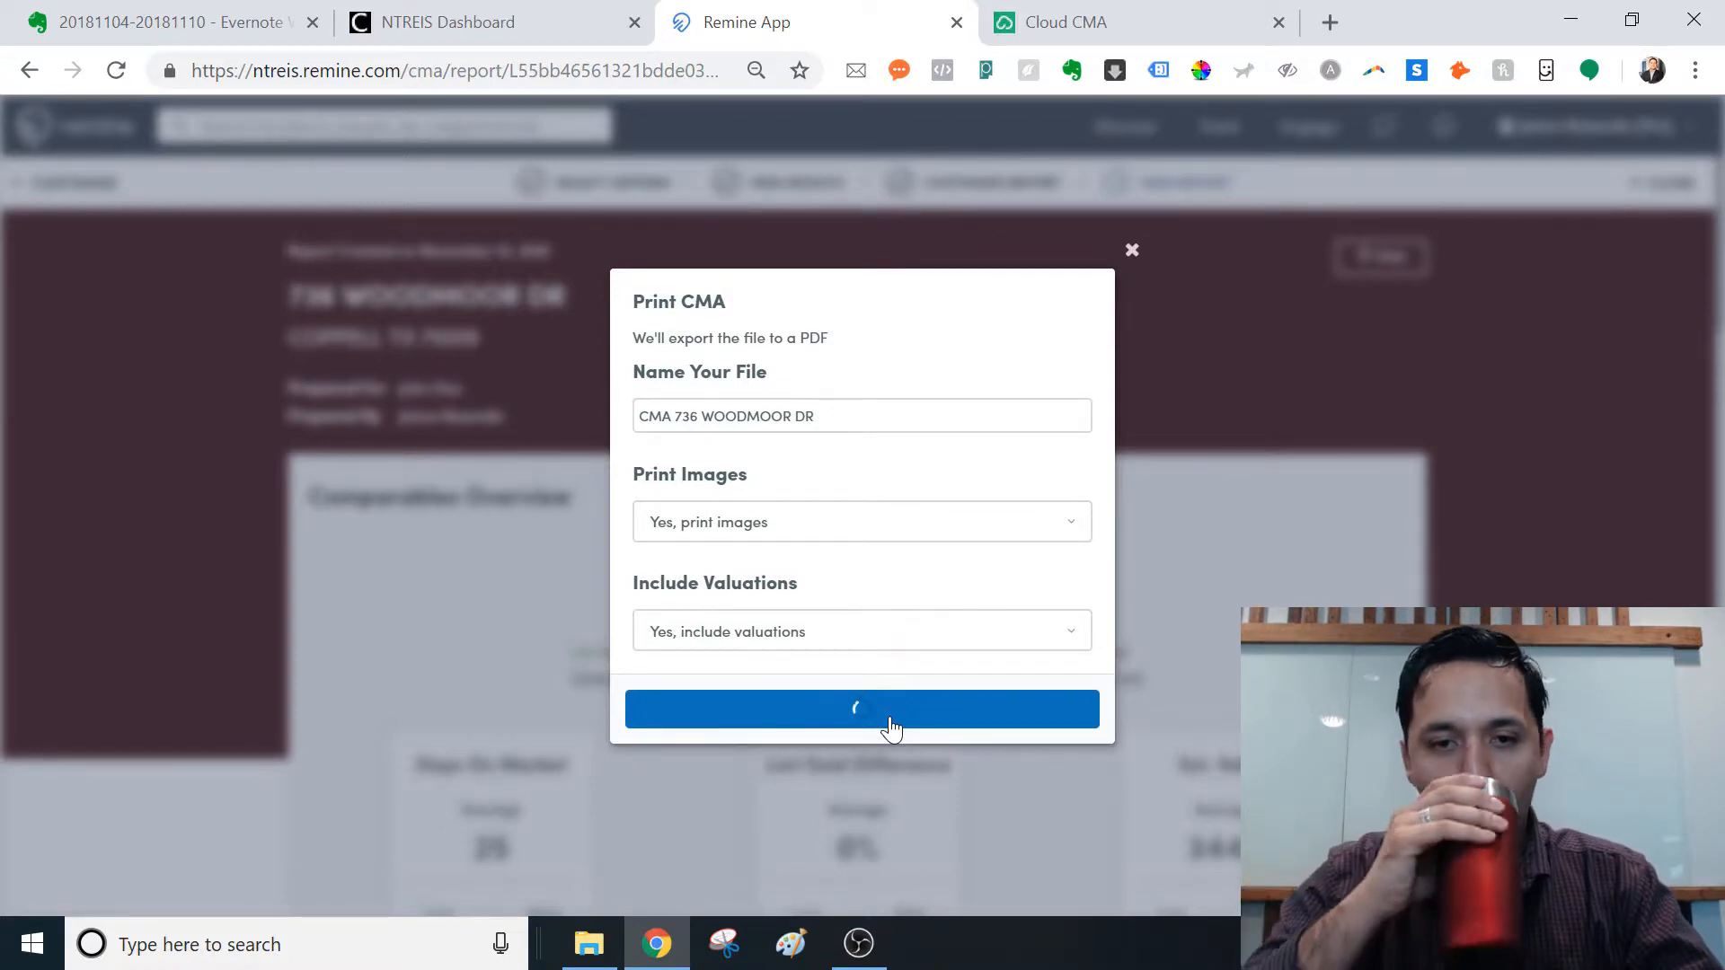
pyautogui.click(862, 710)
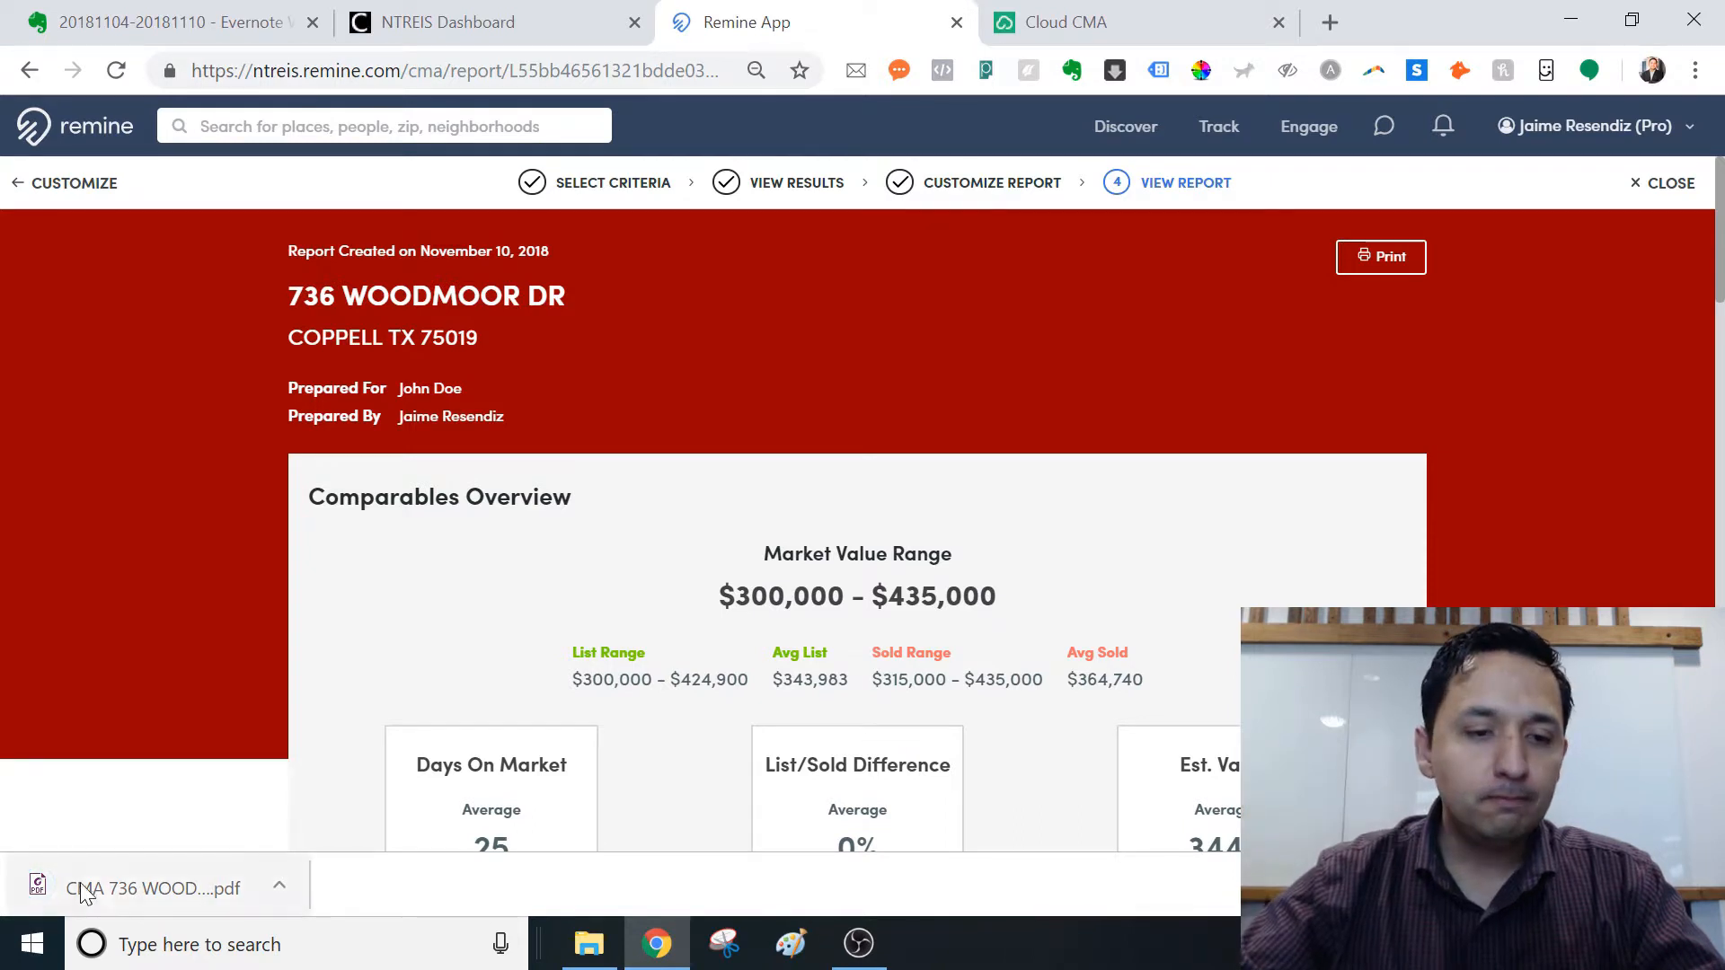
# Step: Open the downloaded CMA PDF and scroll through its red cover page
pyautogui.click(154, 888)
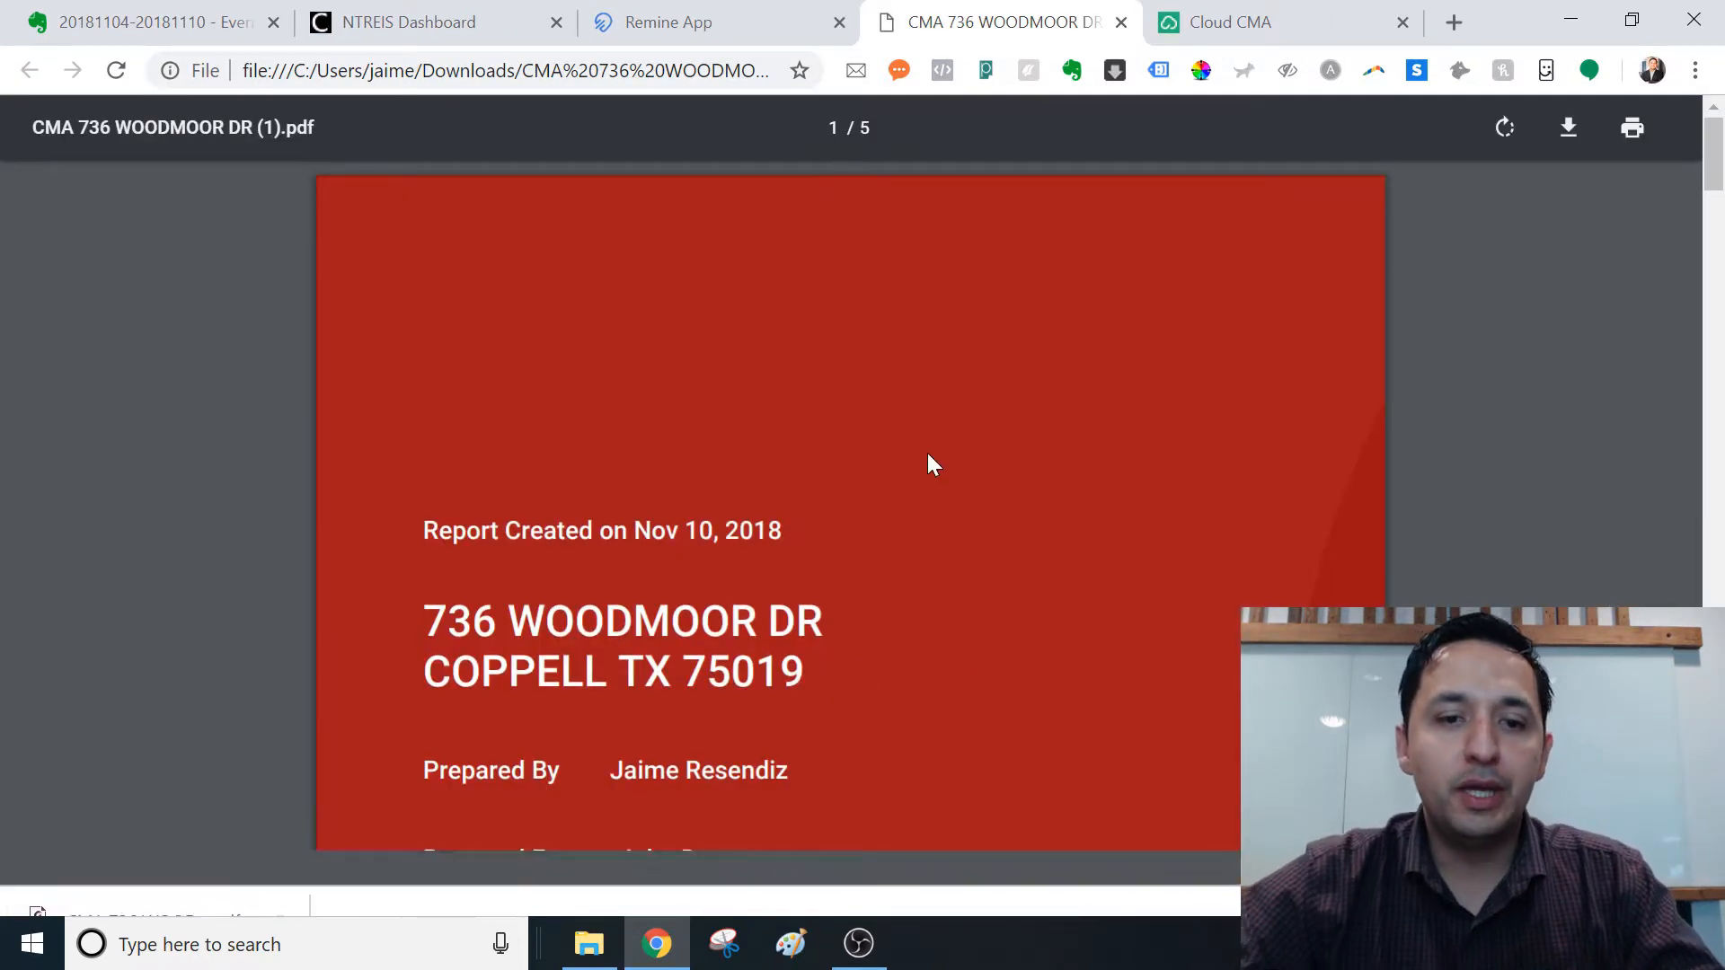
pyautogui.scroll(-3)
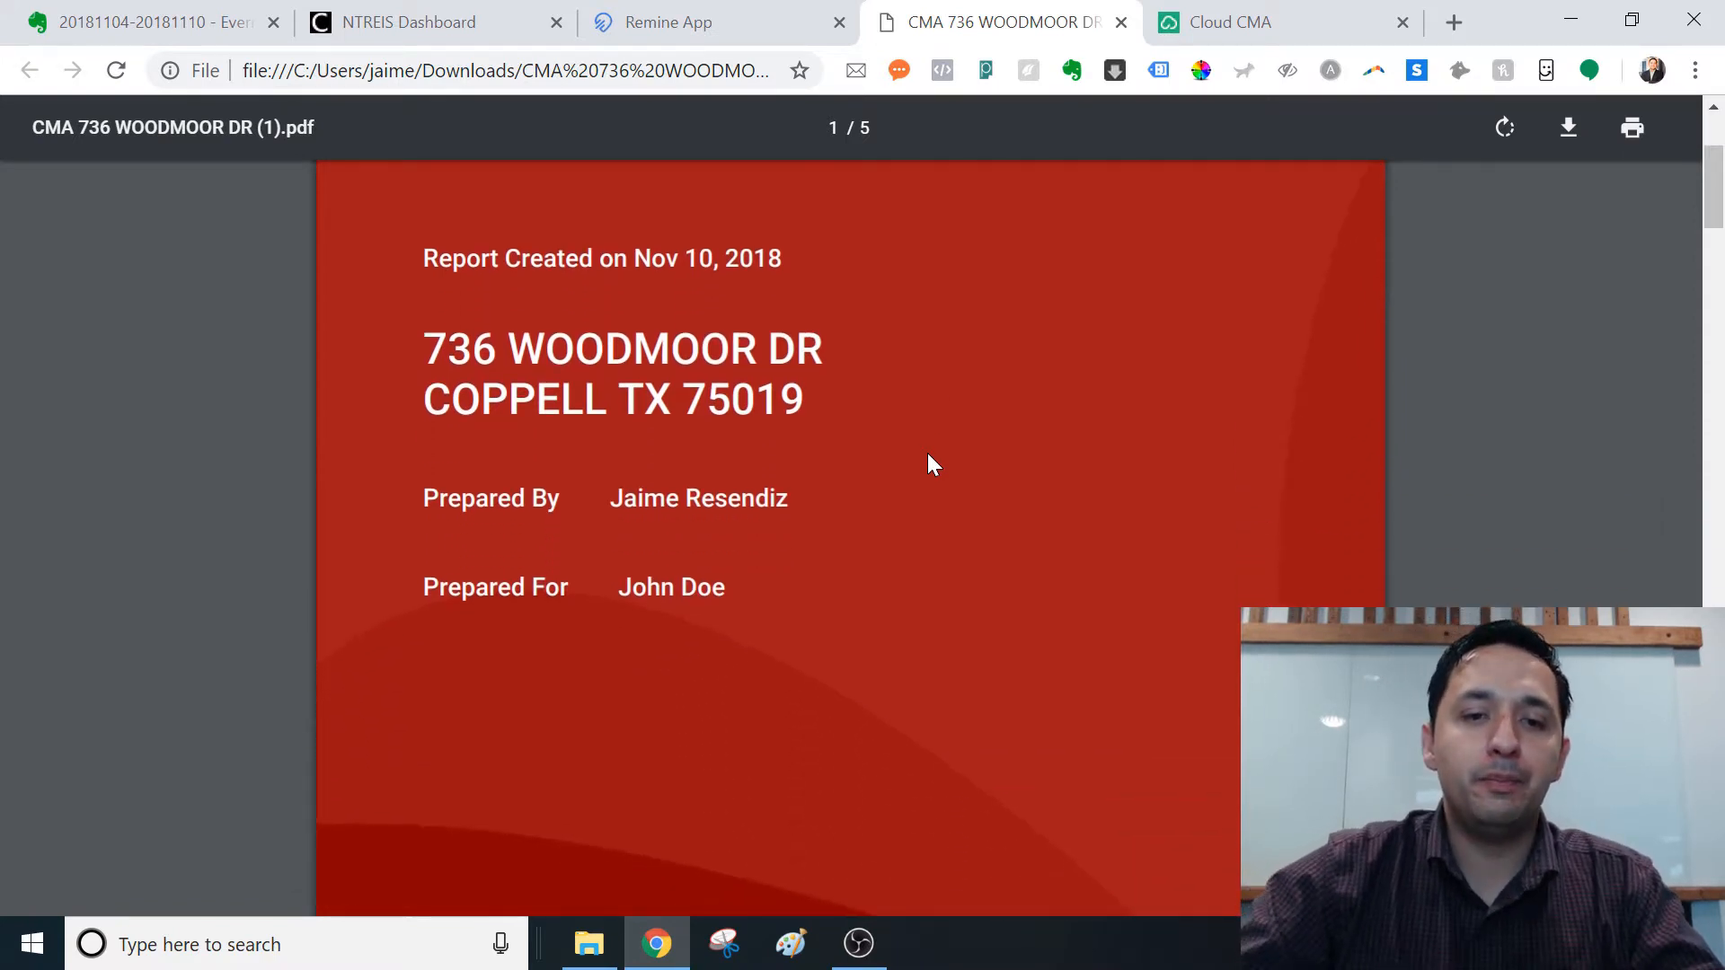
pyautogui.scroll(3)
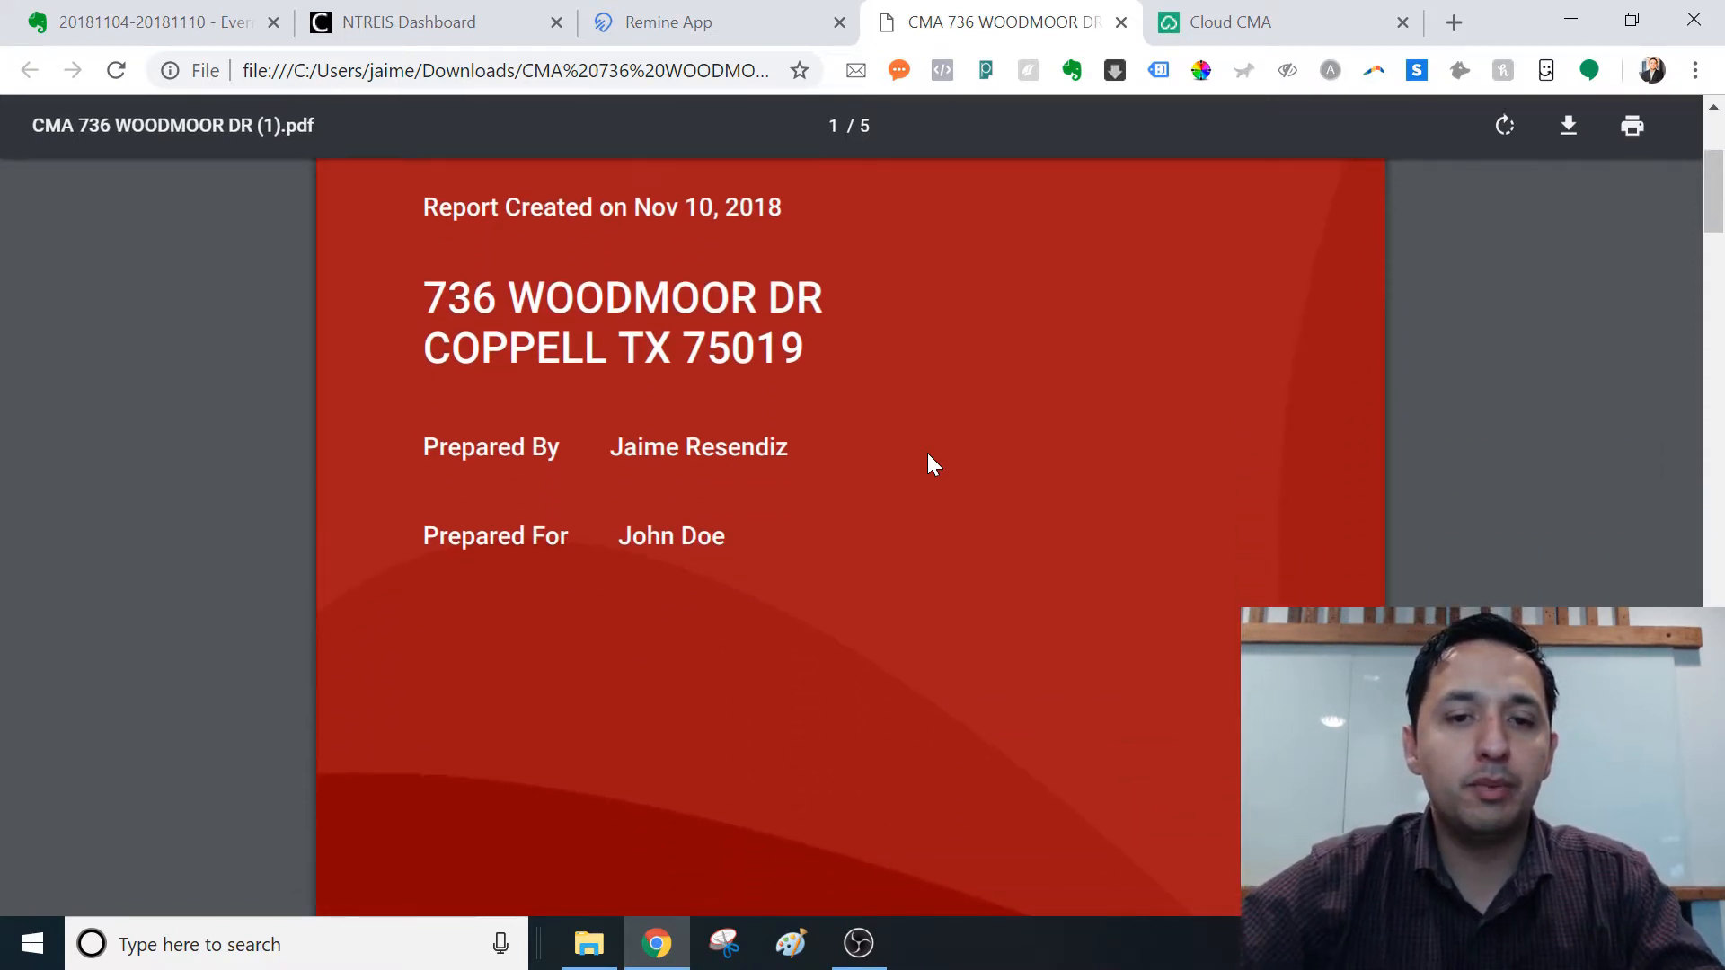
pyautogui.scroll(-3)
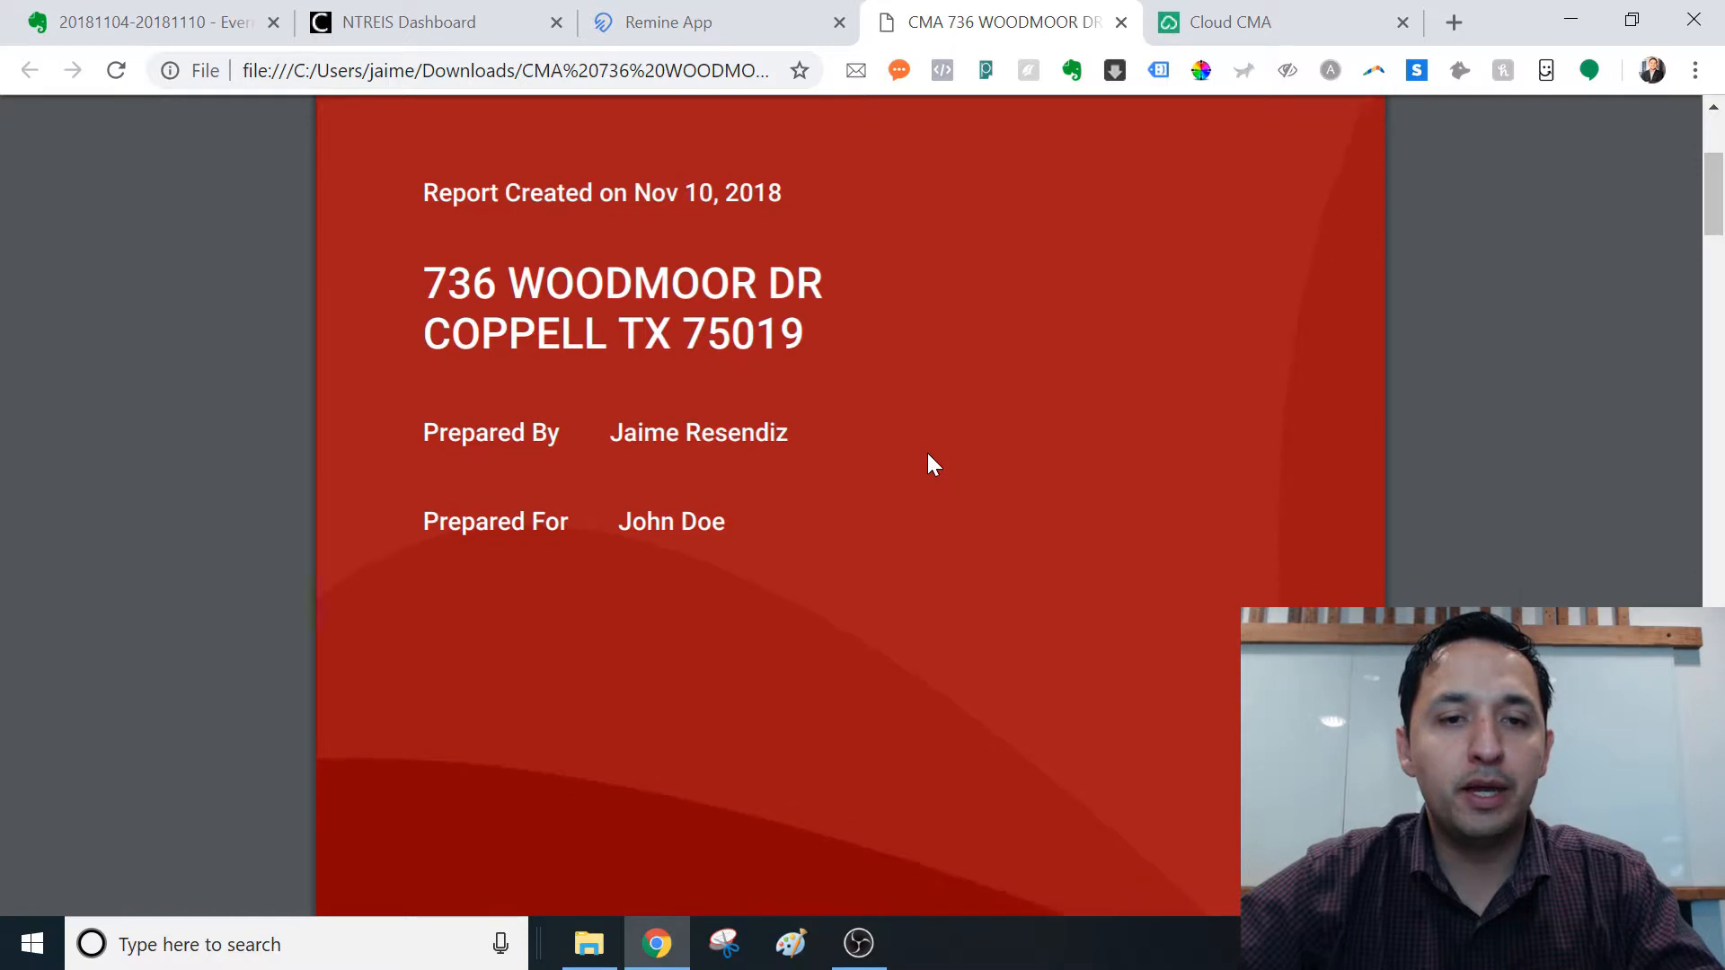
pyautogui.scroll(-3)
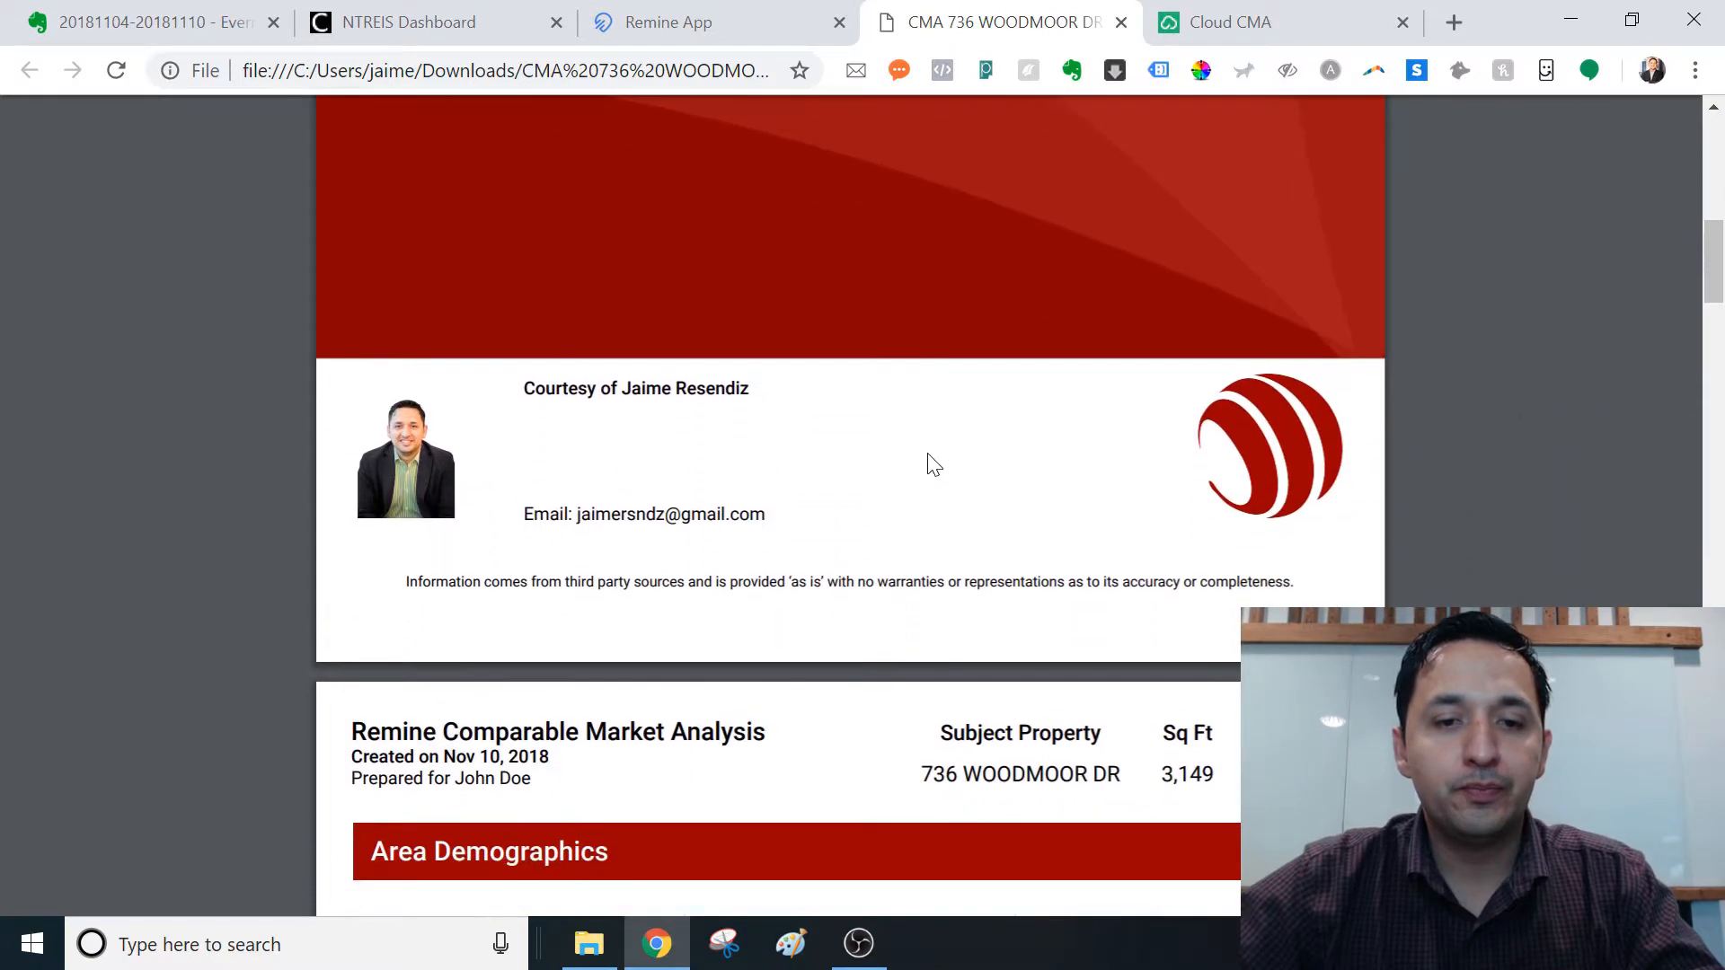
pyautogui.scroll(-3)
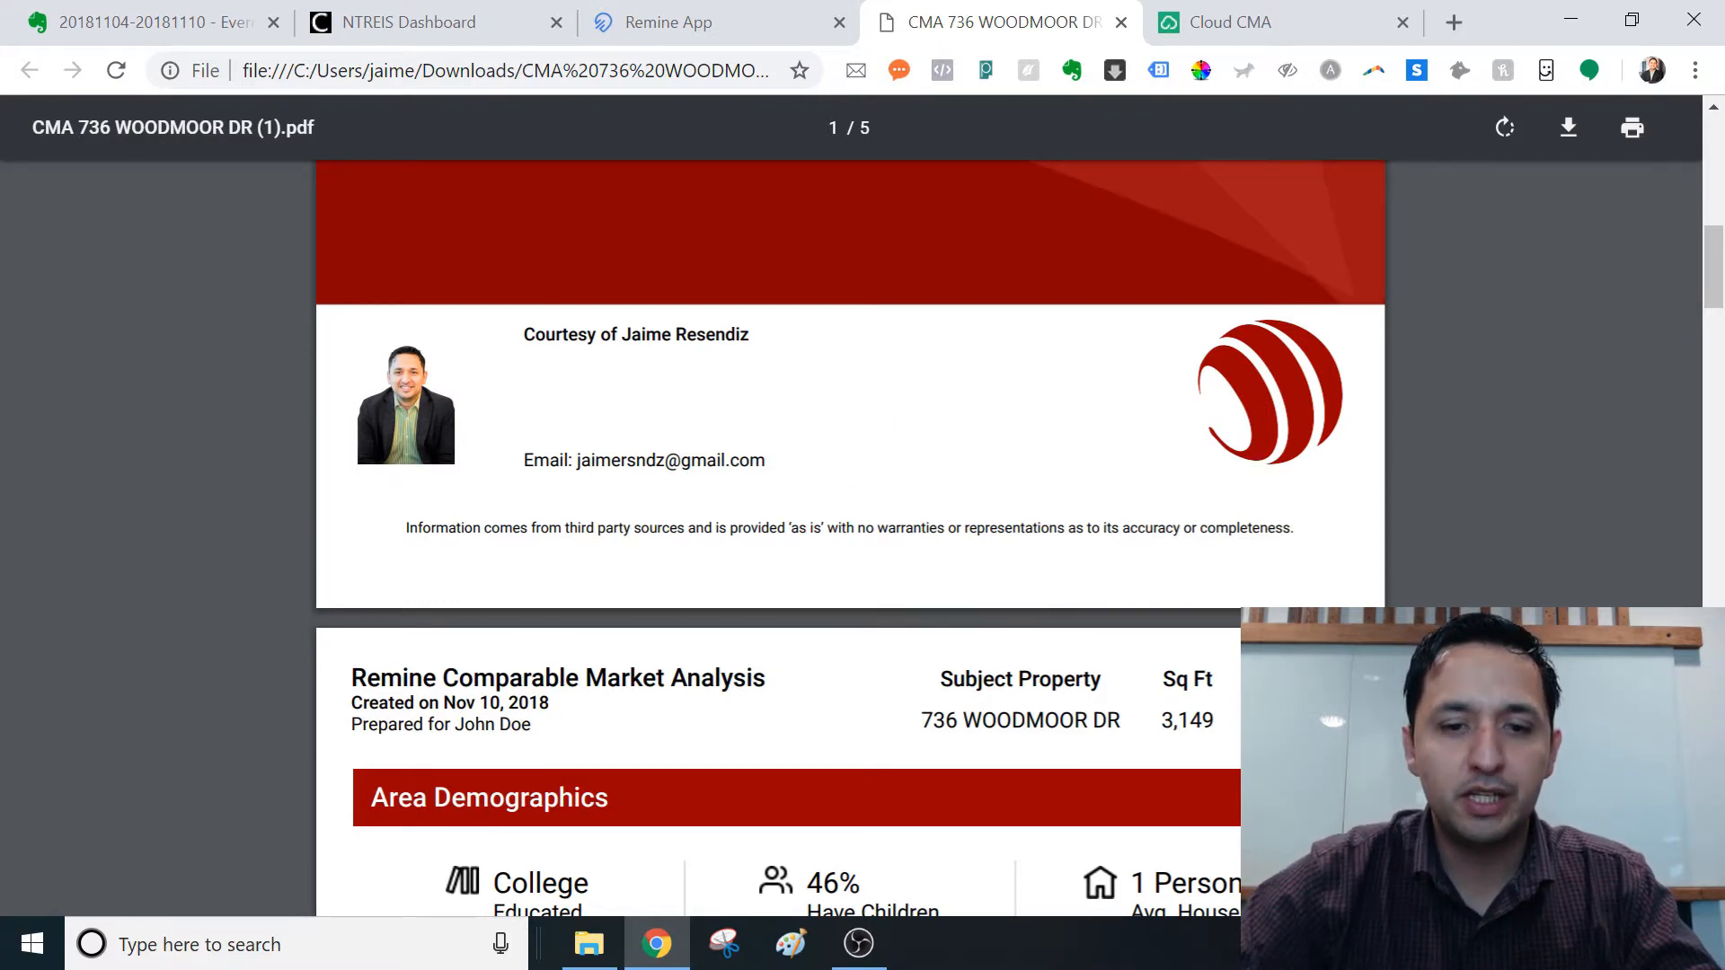
# Step: Scroll the PDF to the page 2 Area Demographics charts
pyautogui.scroll(-3)
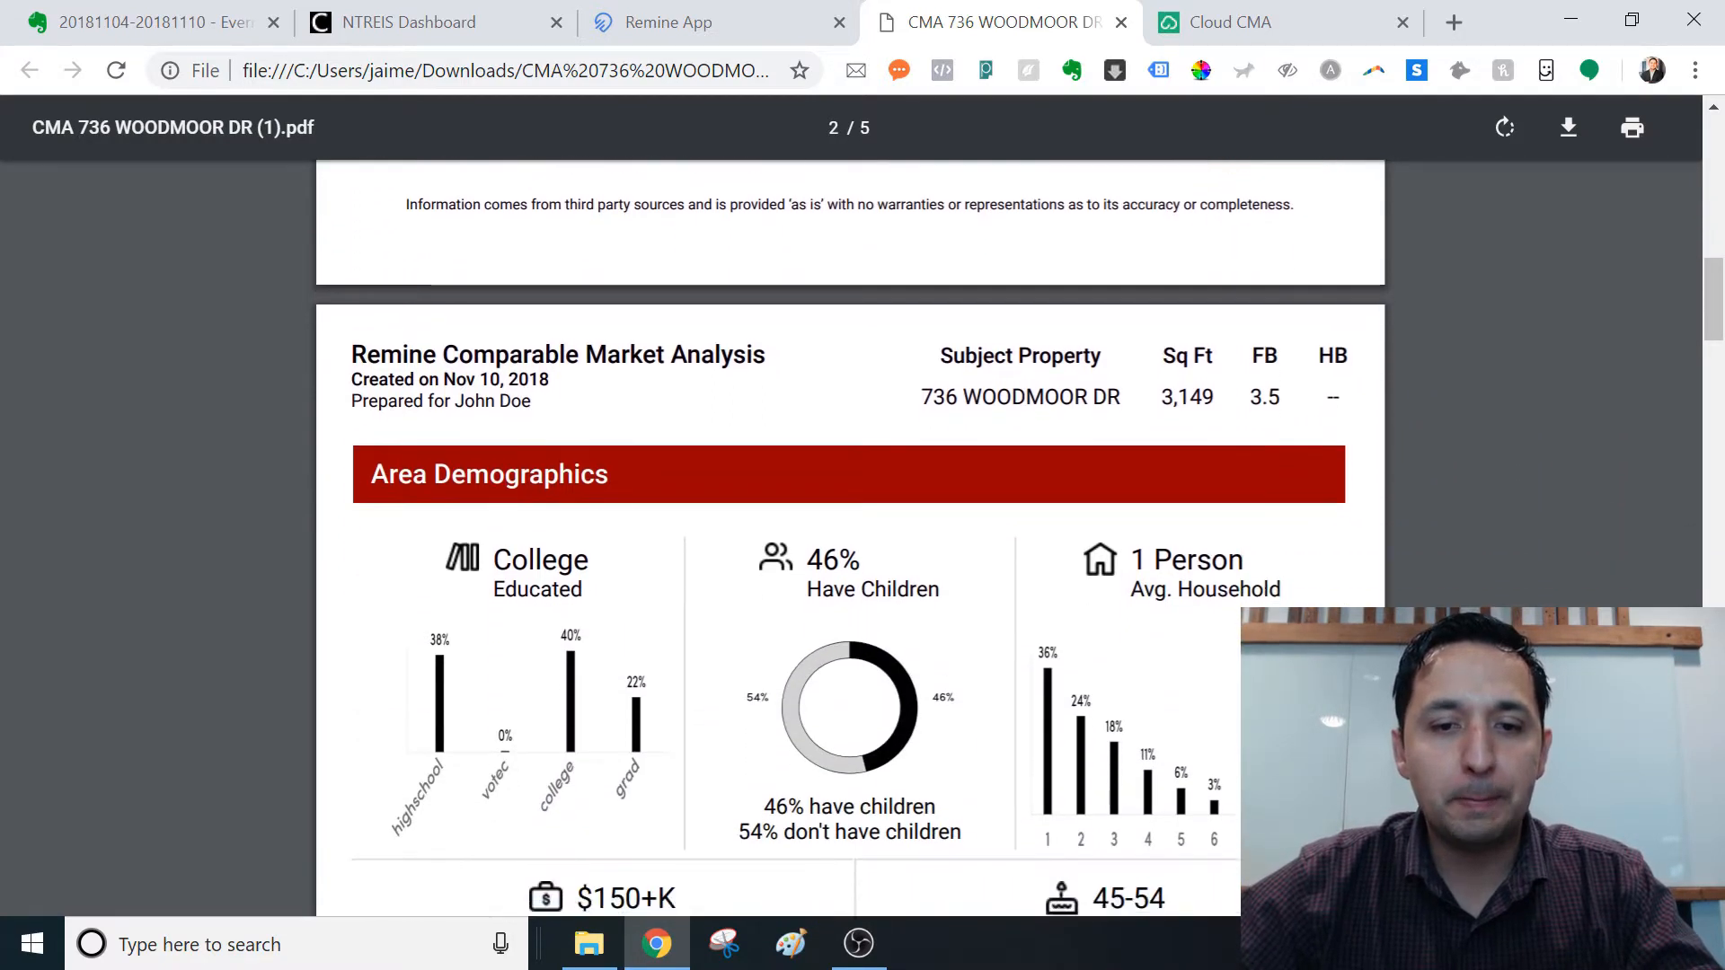
pyautogui.scroll(-3)
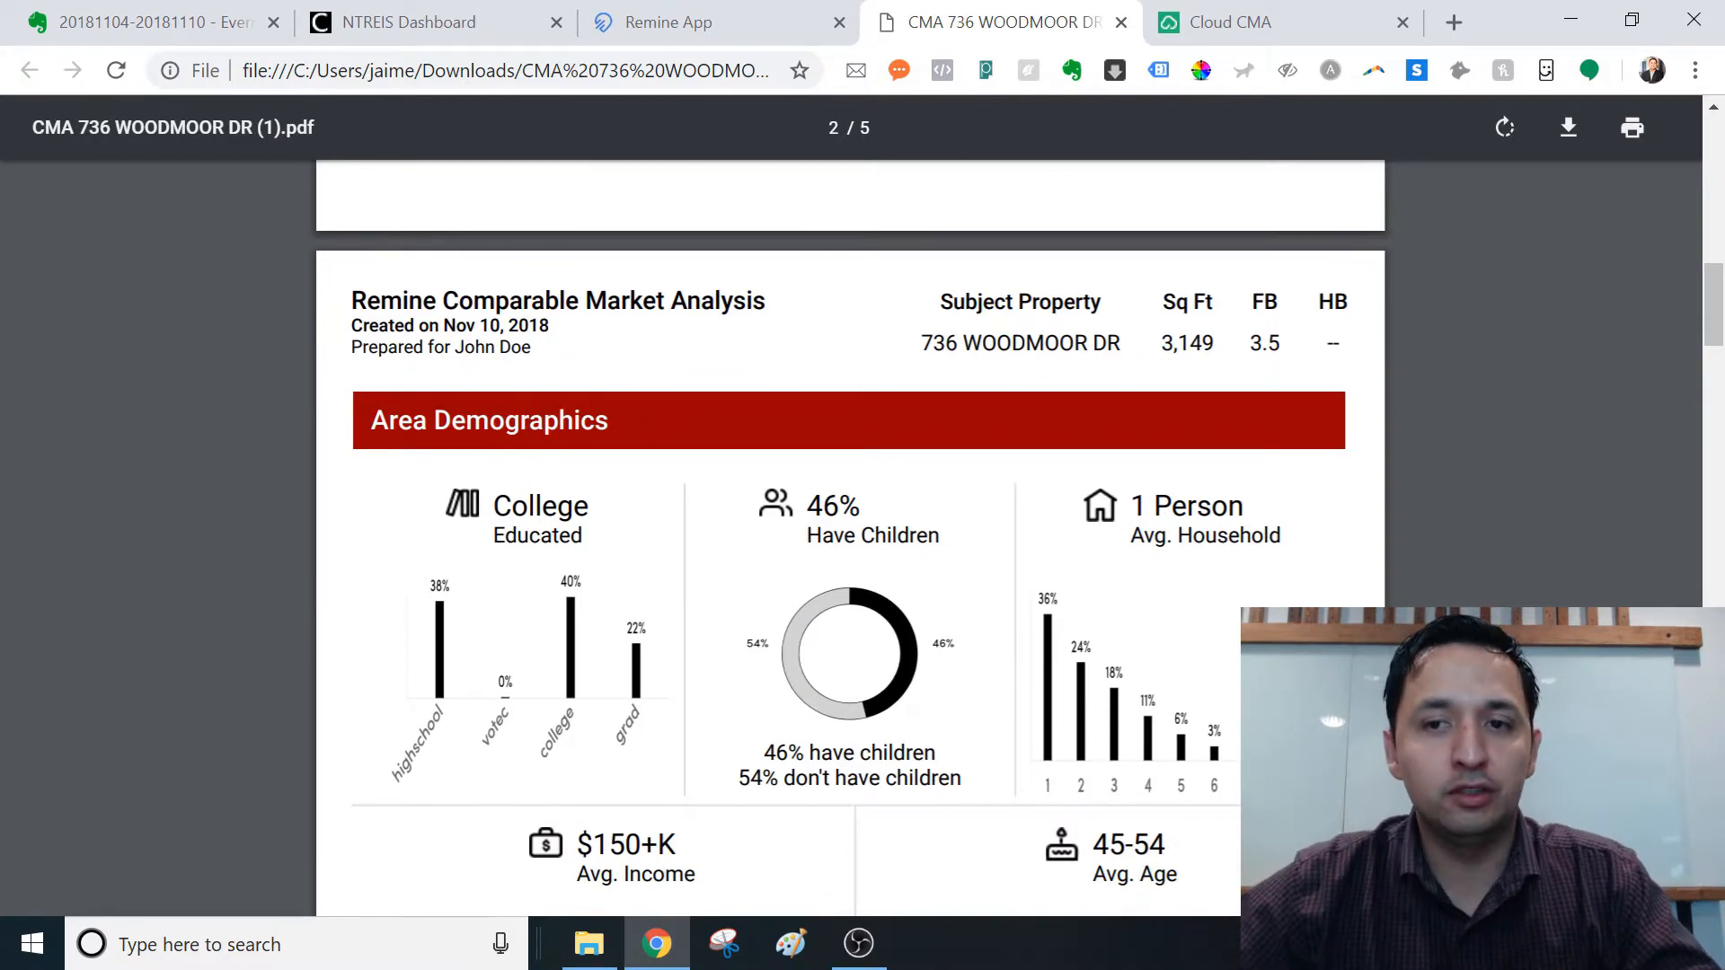
pyautogui.scroll(3)
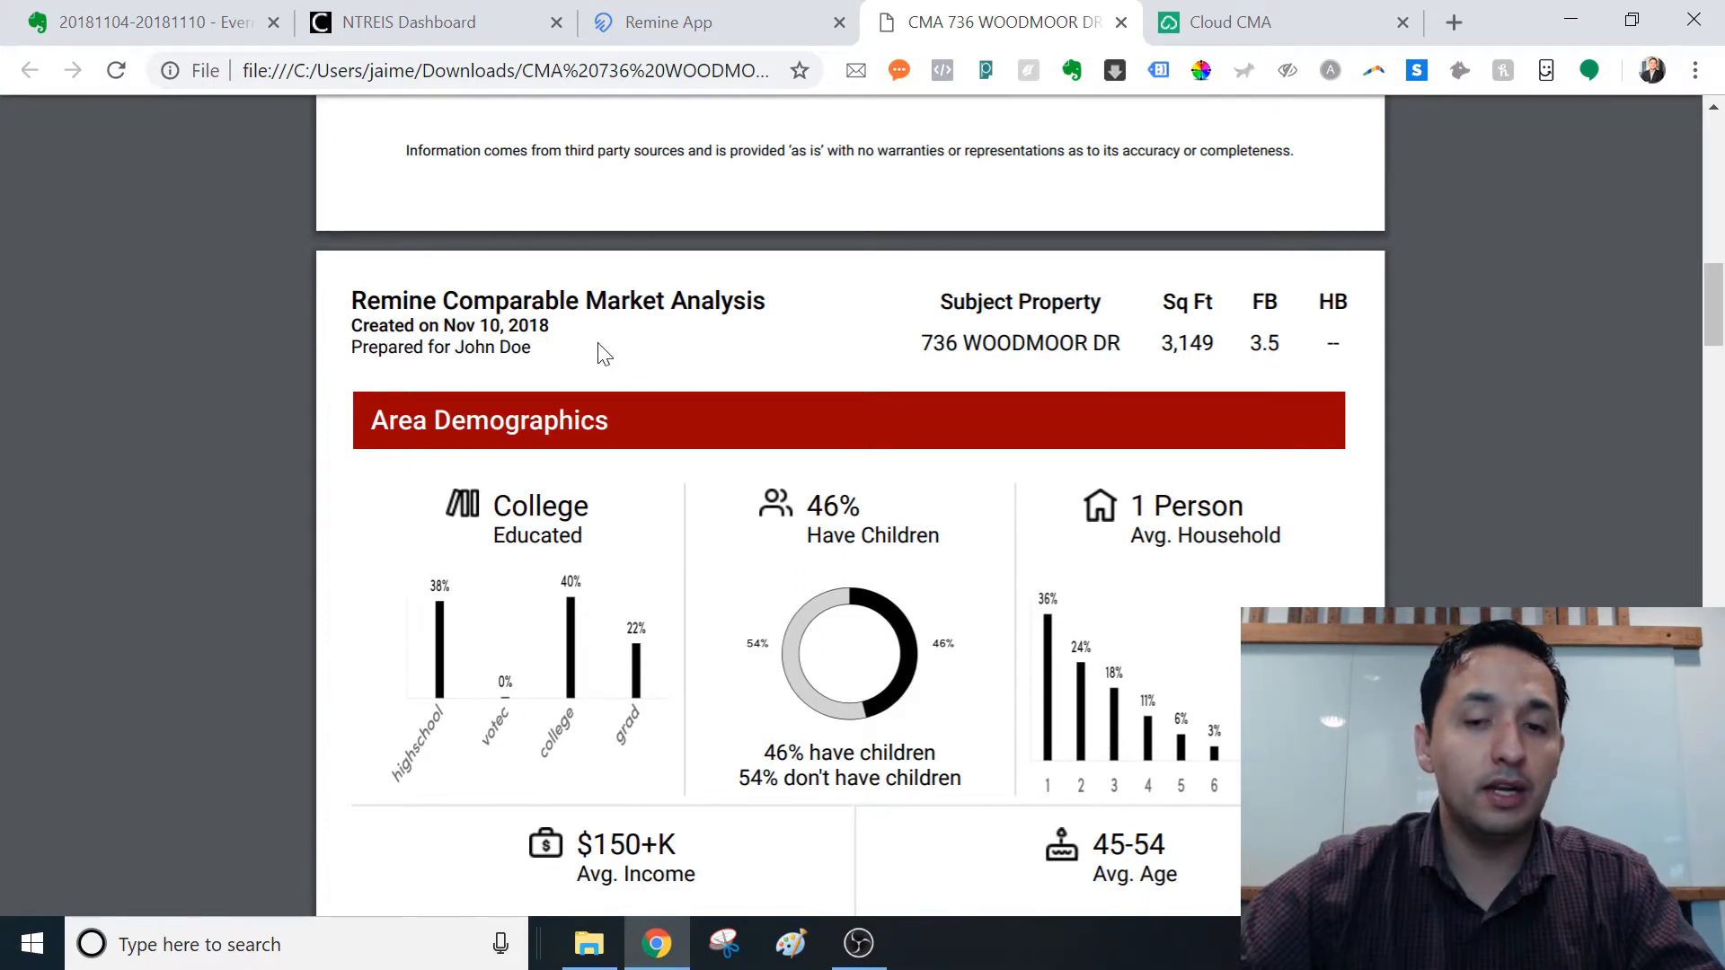
pyautogui.scroll(-3)
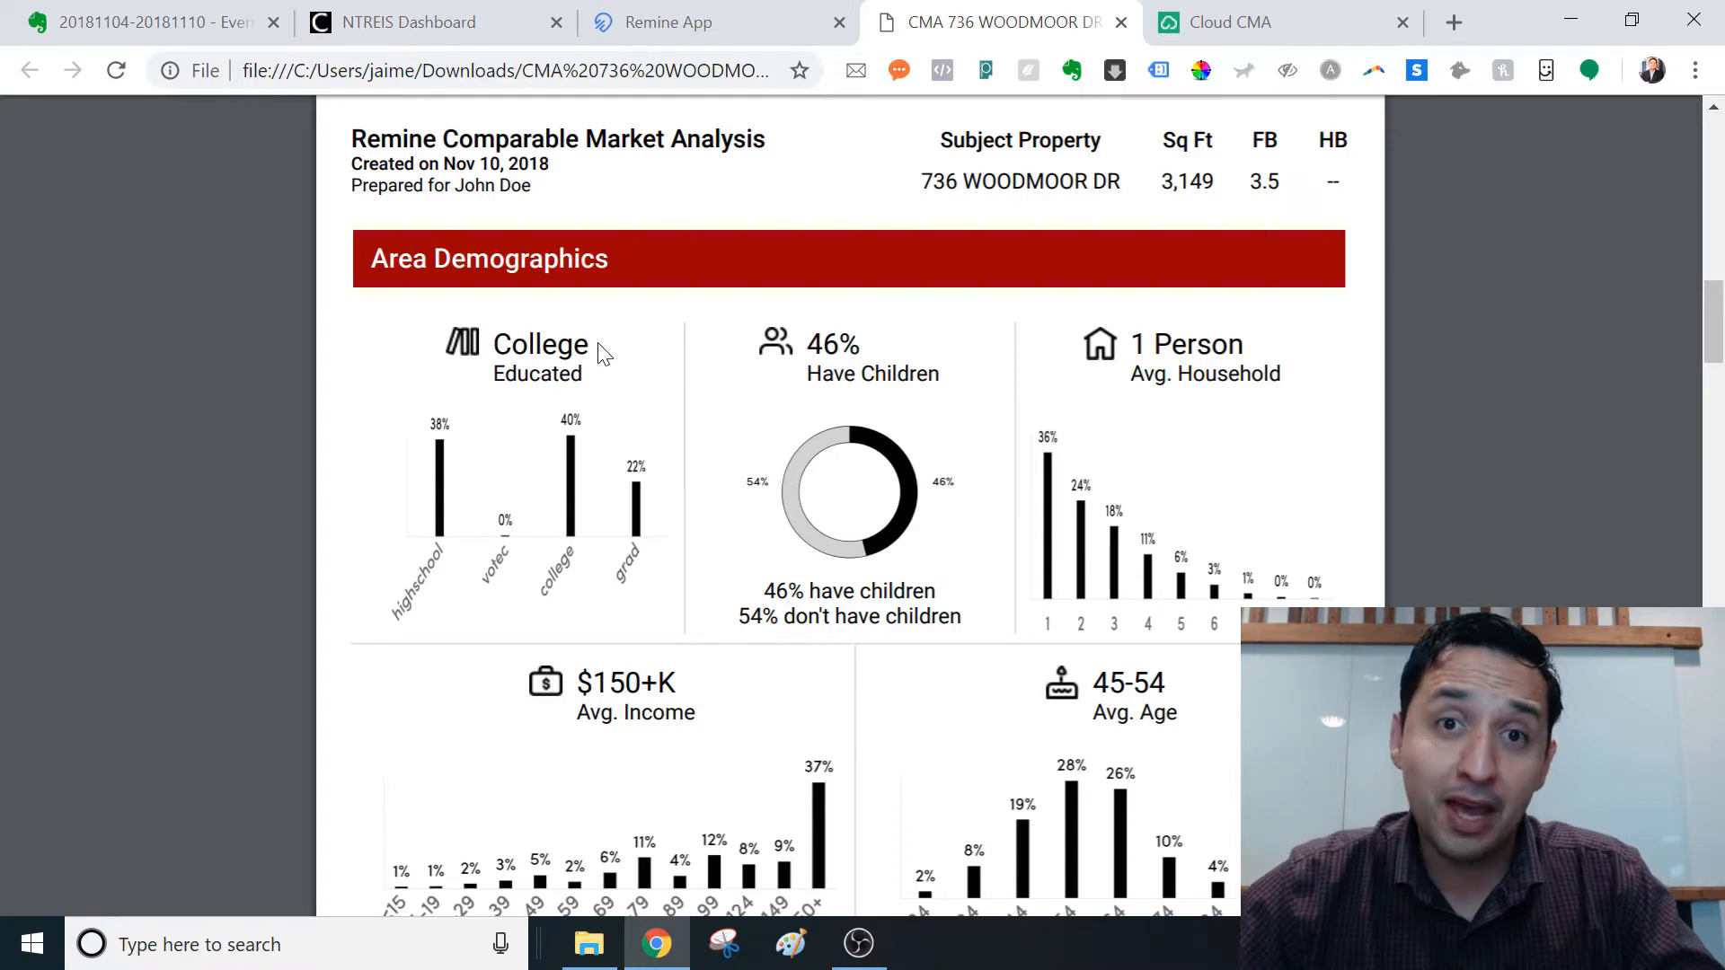
pyautogui.scroll(-3)
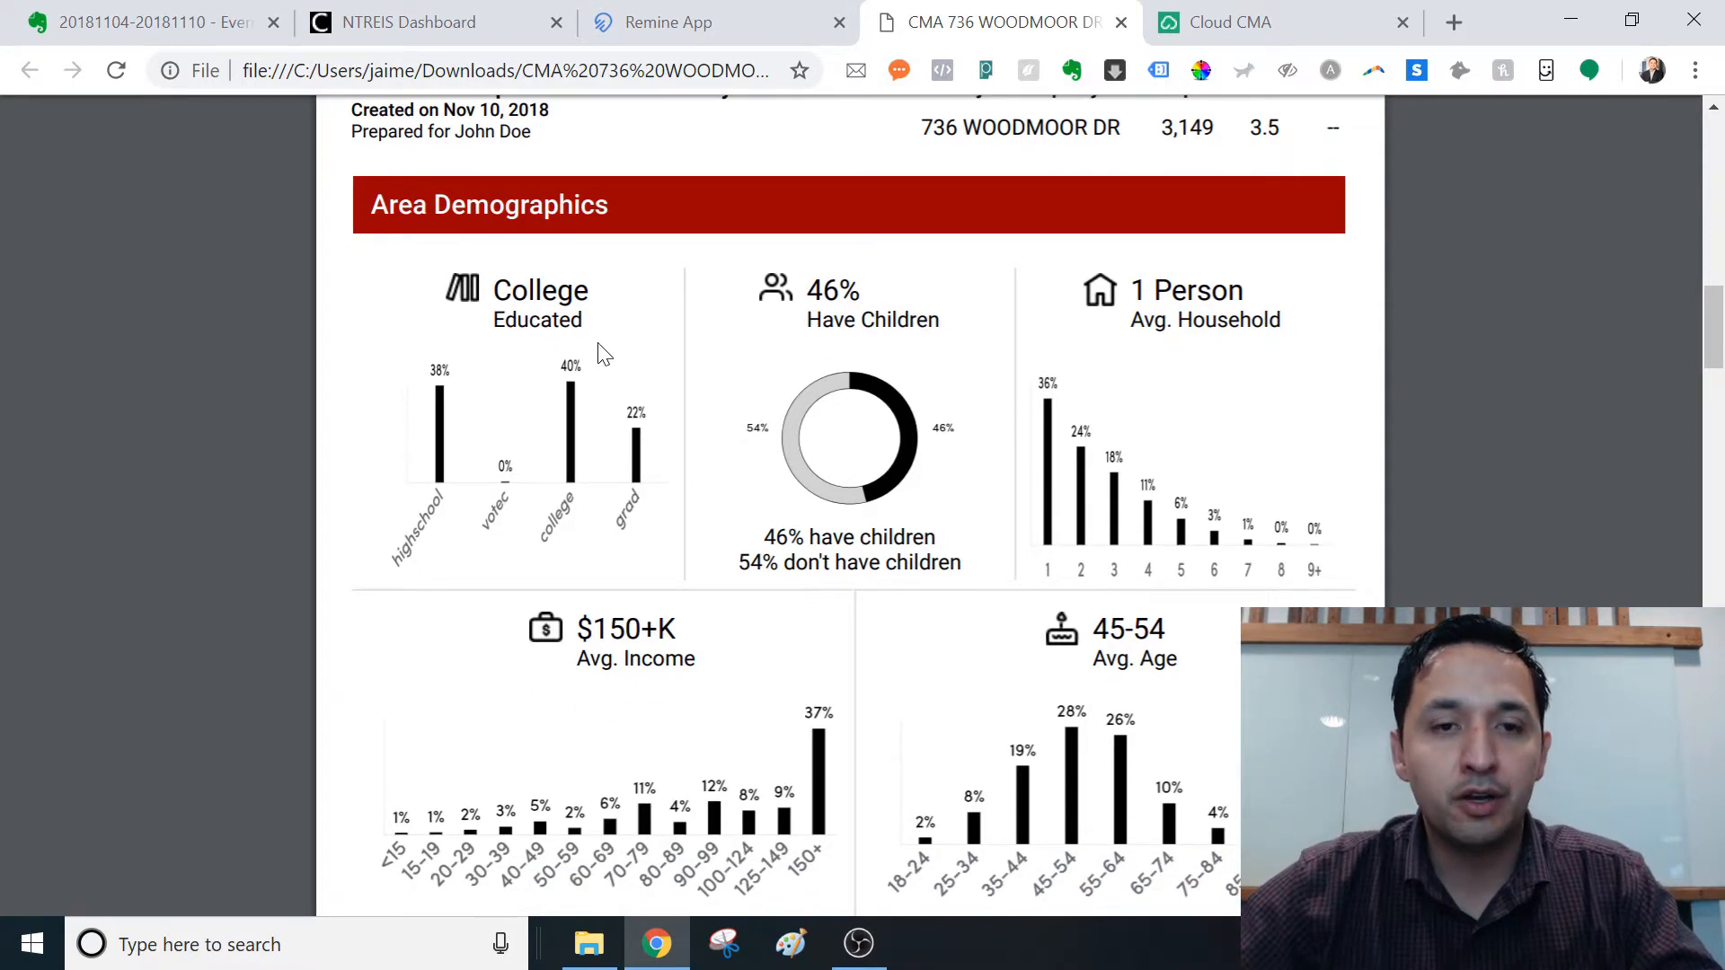
pyautogui.moveTo(1181, 677)
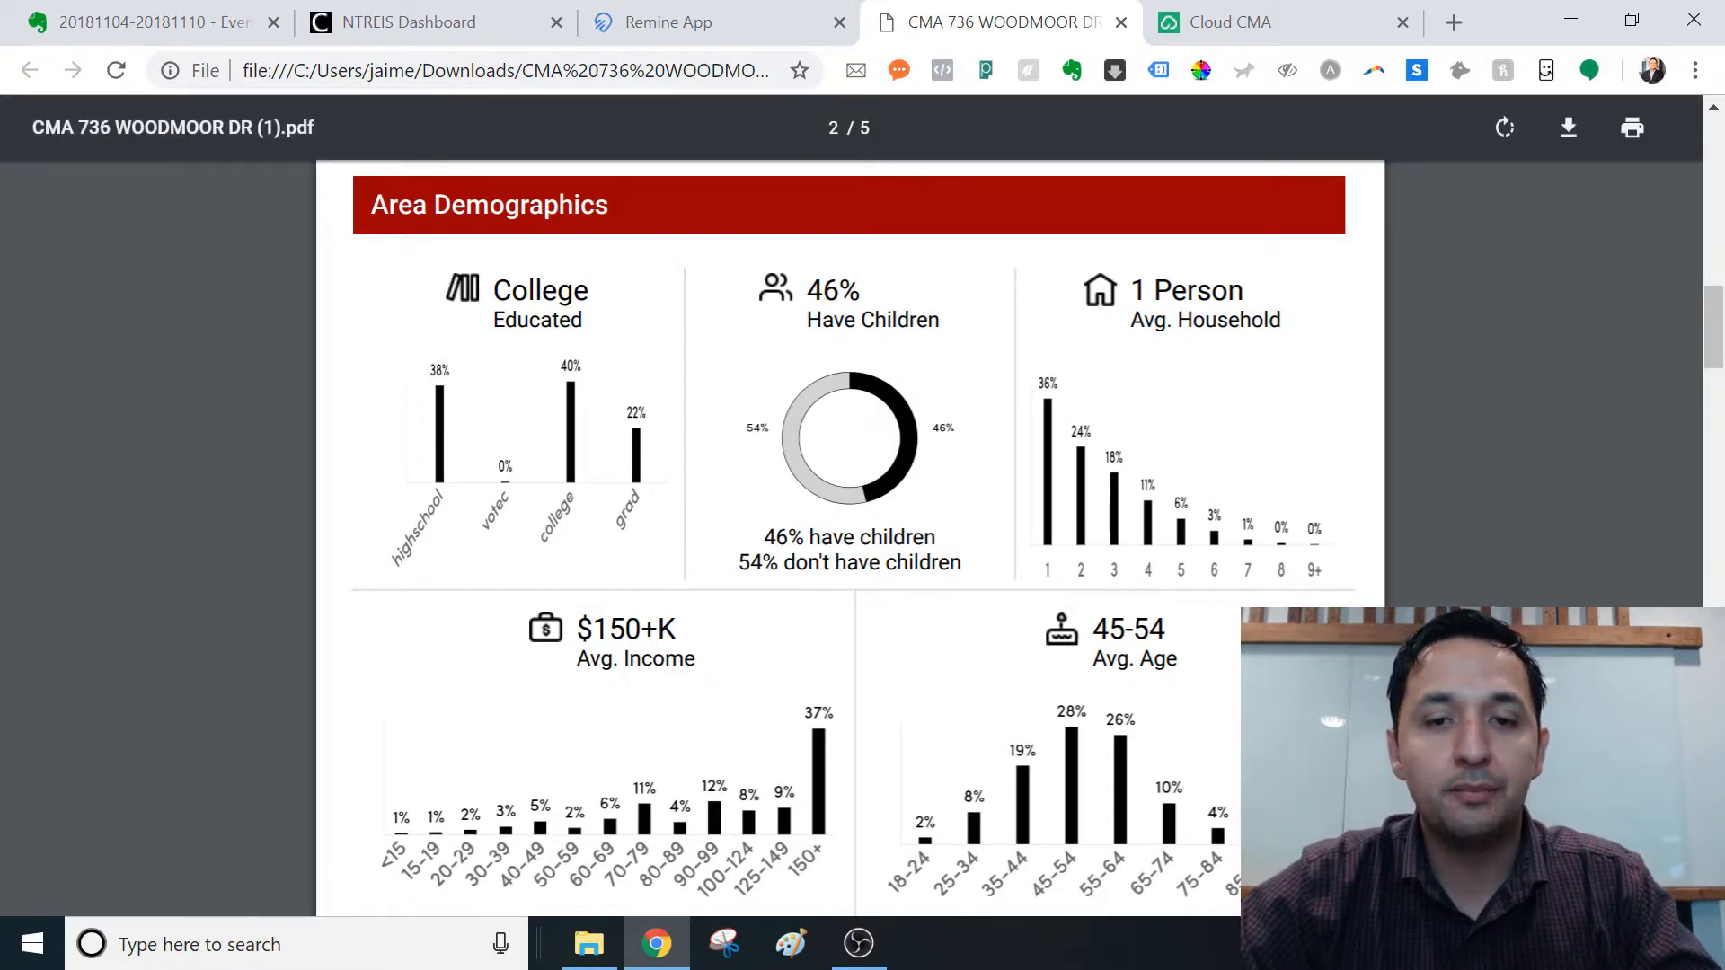
pyautogui.moveTo(1009, 585)
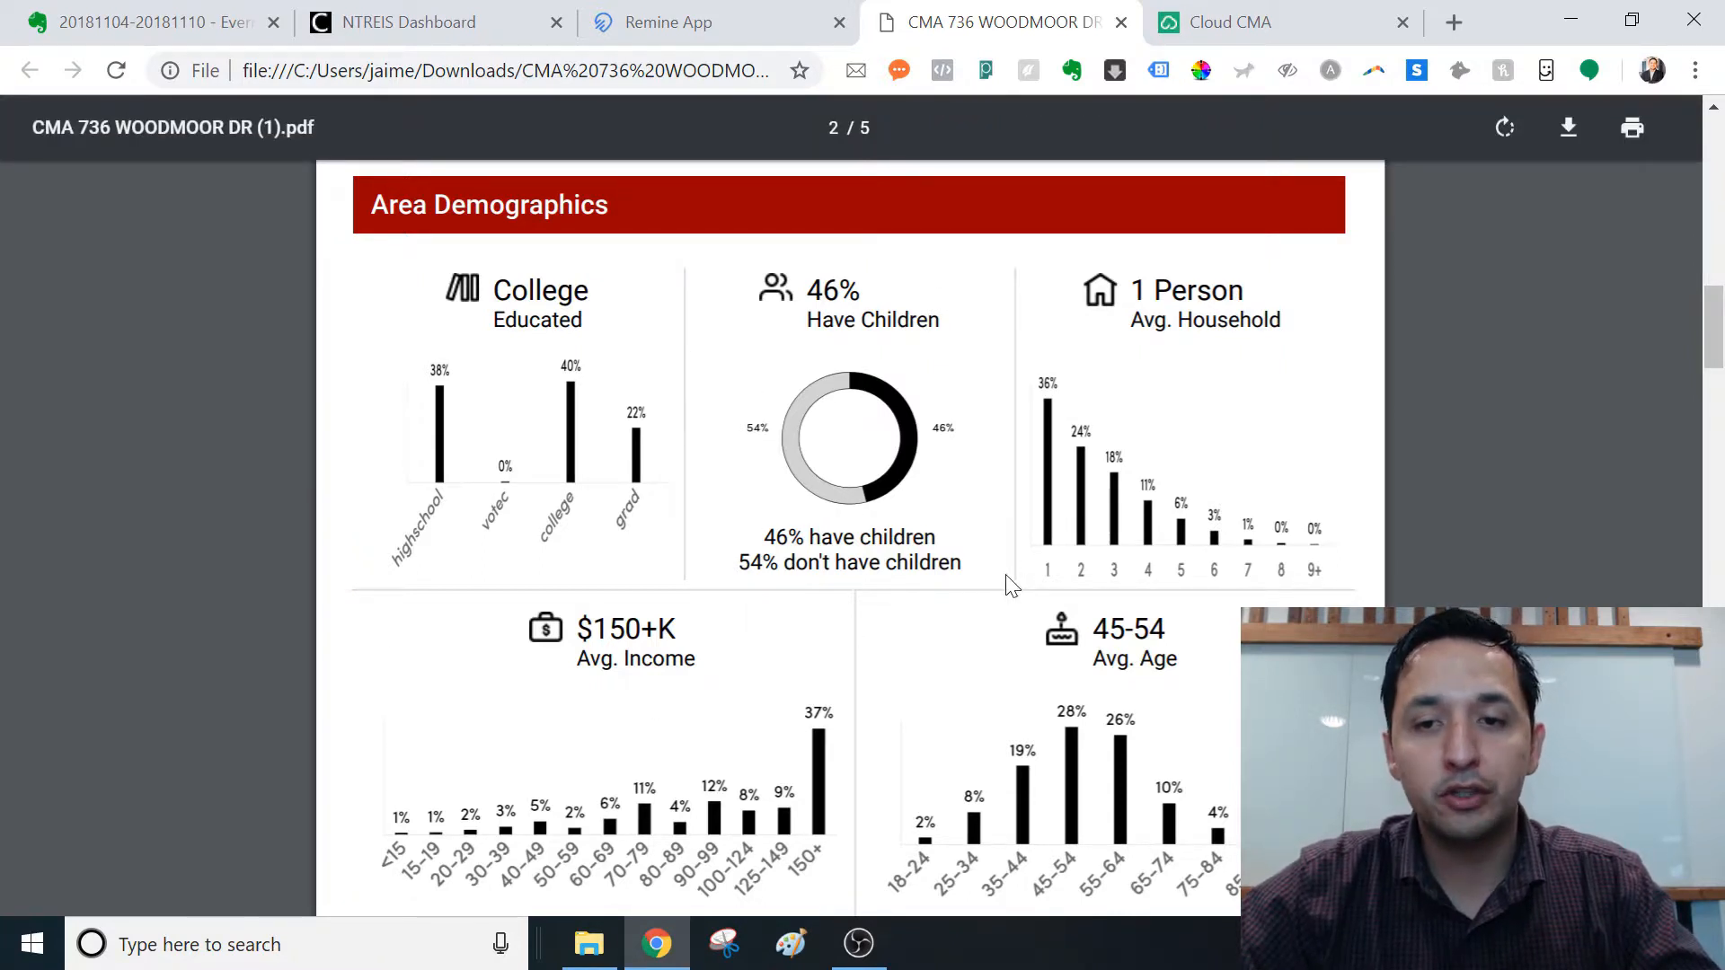
pyautogui.moveTo(1249, 535)
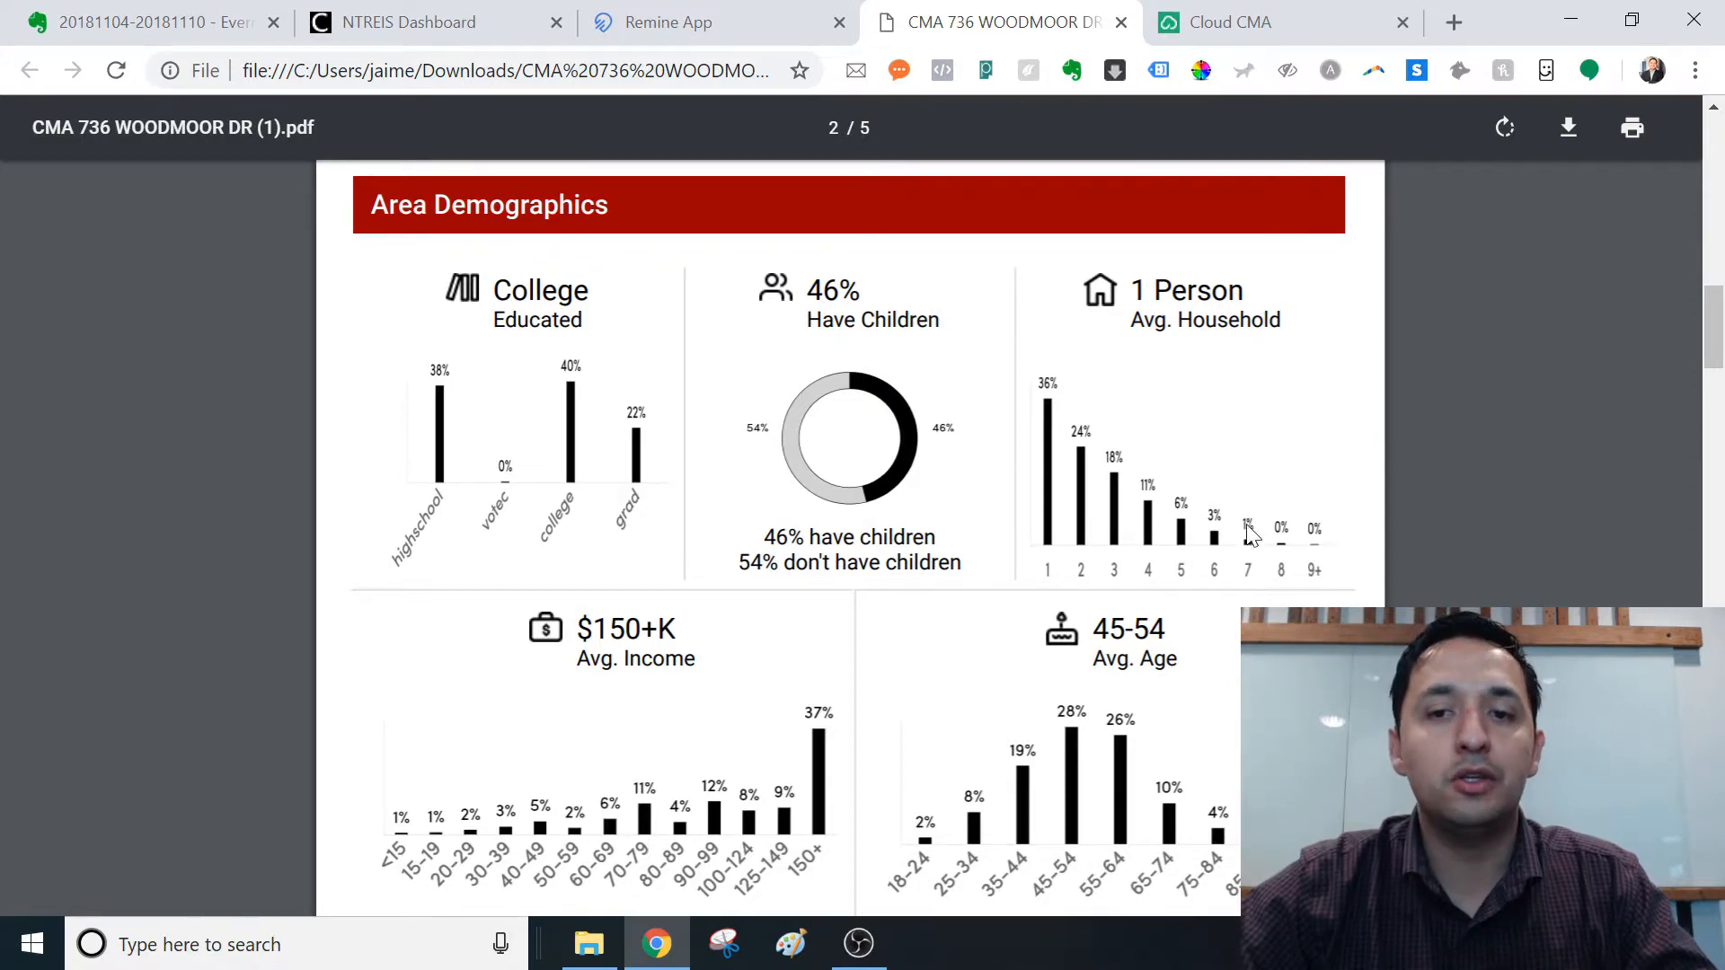
pyautogui.moveTo(1268, 567)
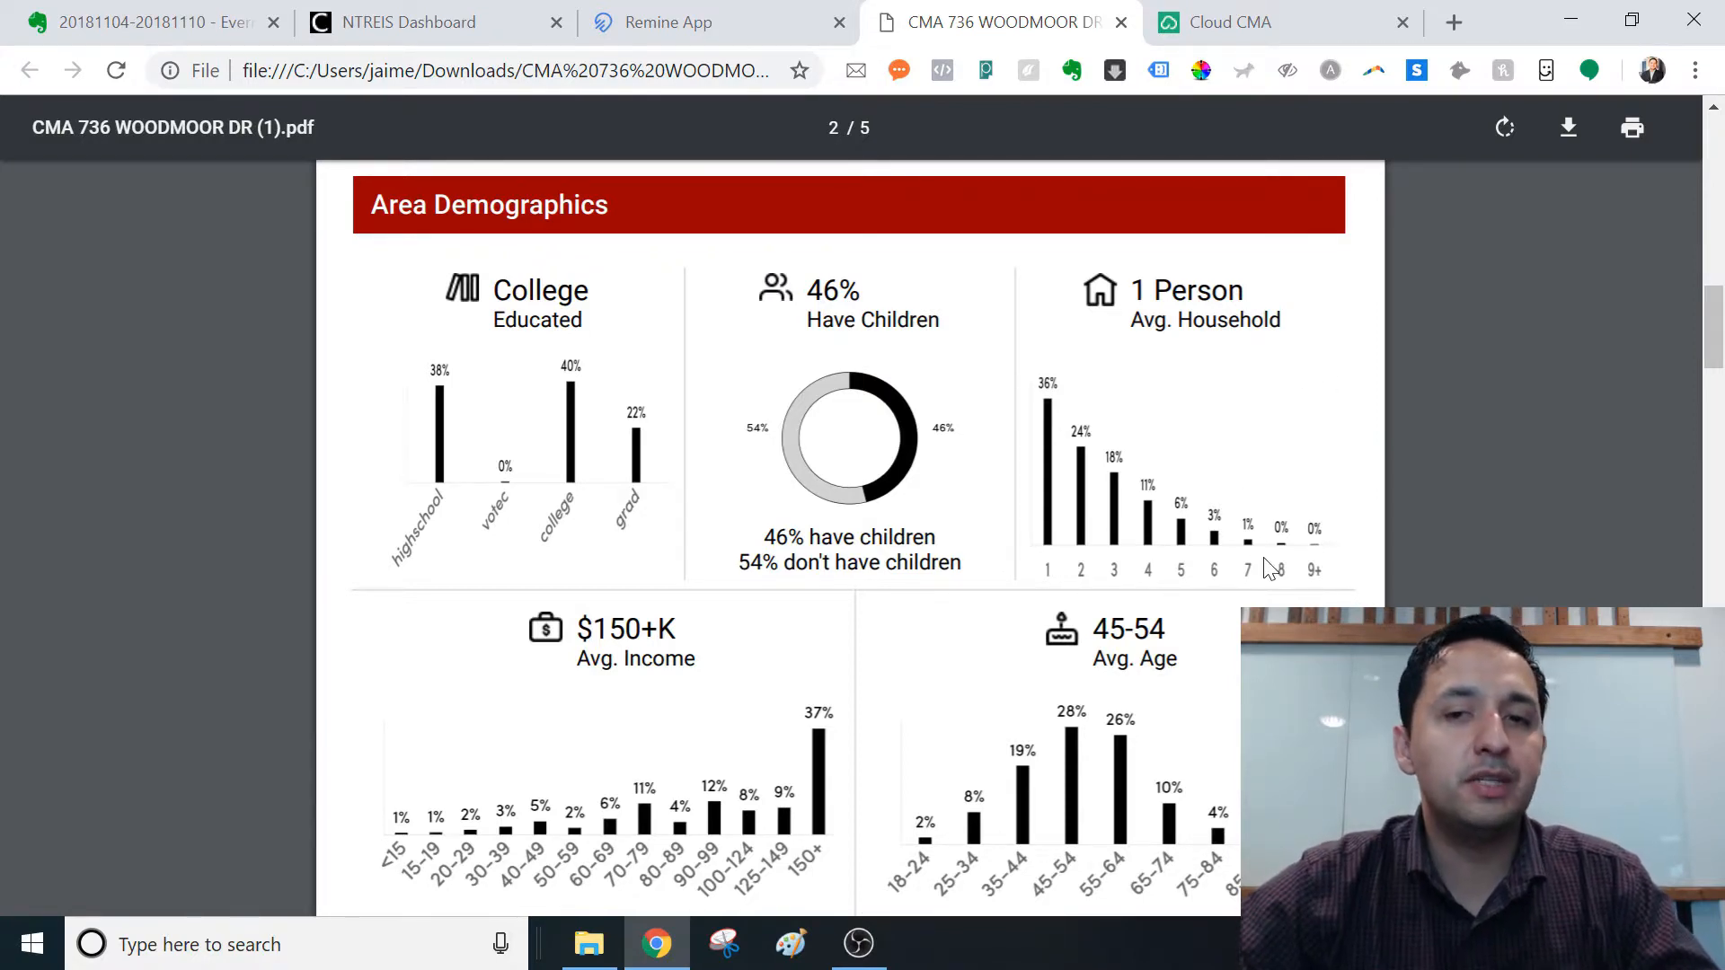
# Step: Return to the Remine App tab and scroll to its Area Demographics section
pyautogui.scroll(3)
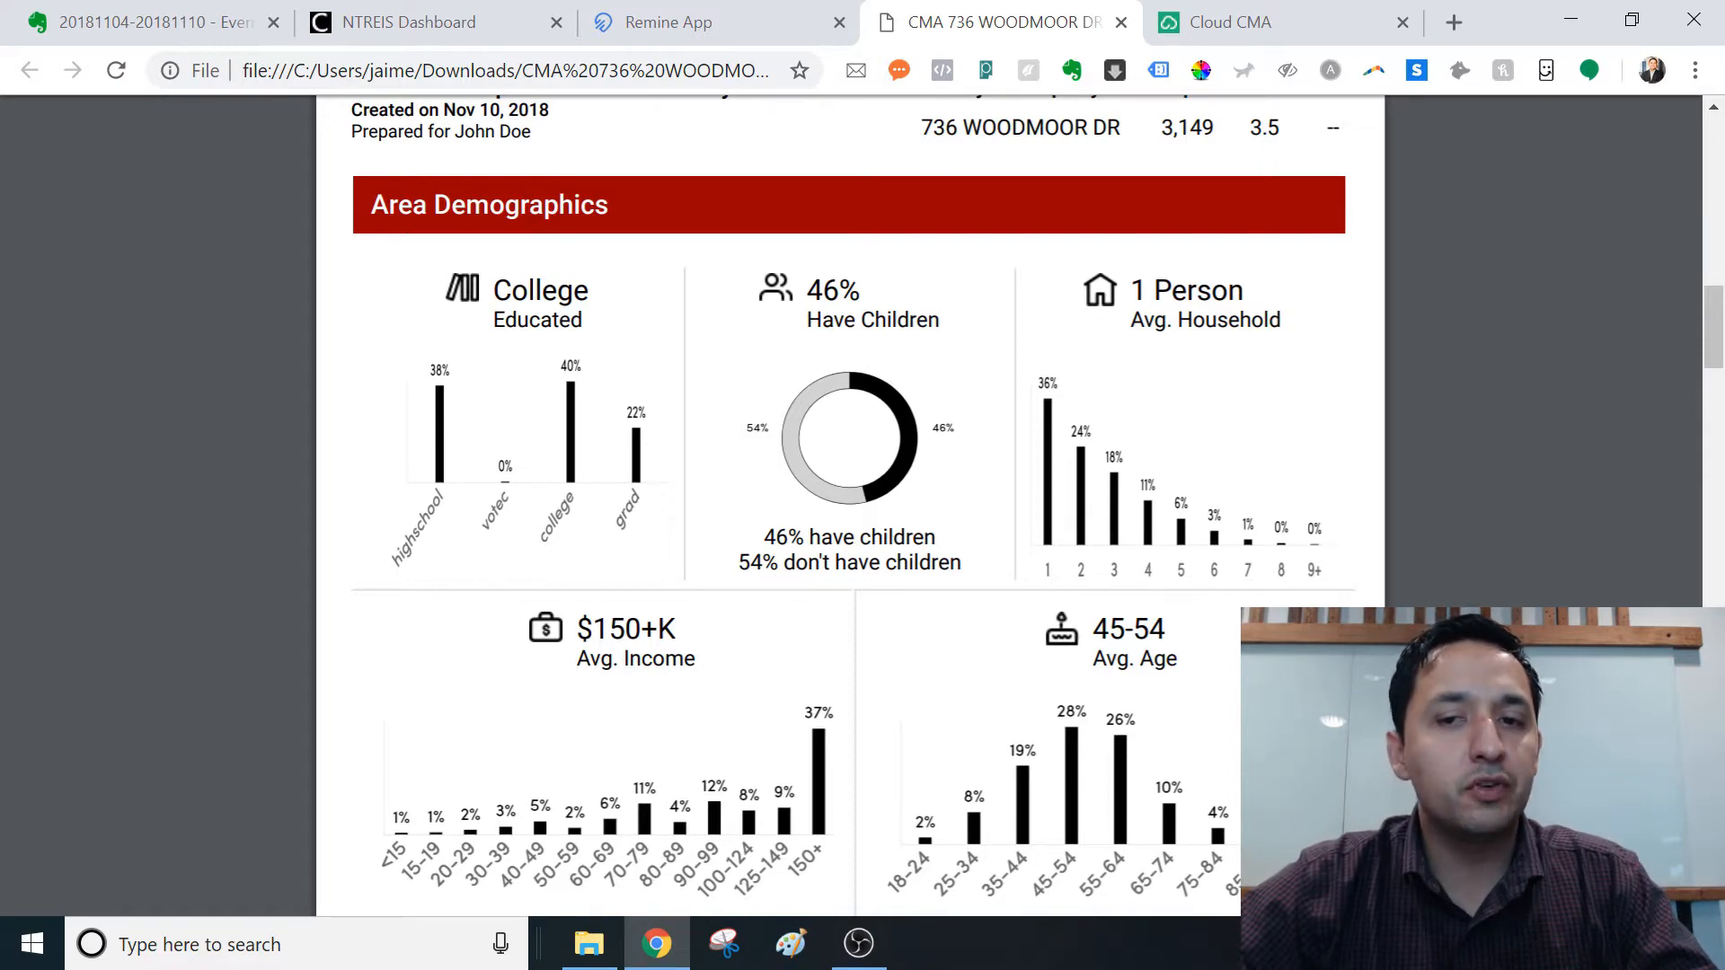
pyautogui.click(716, 22)
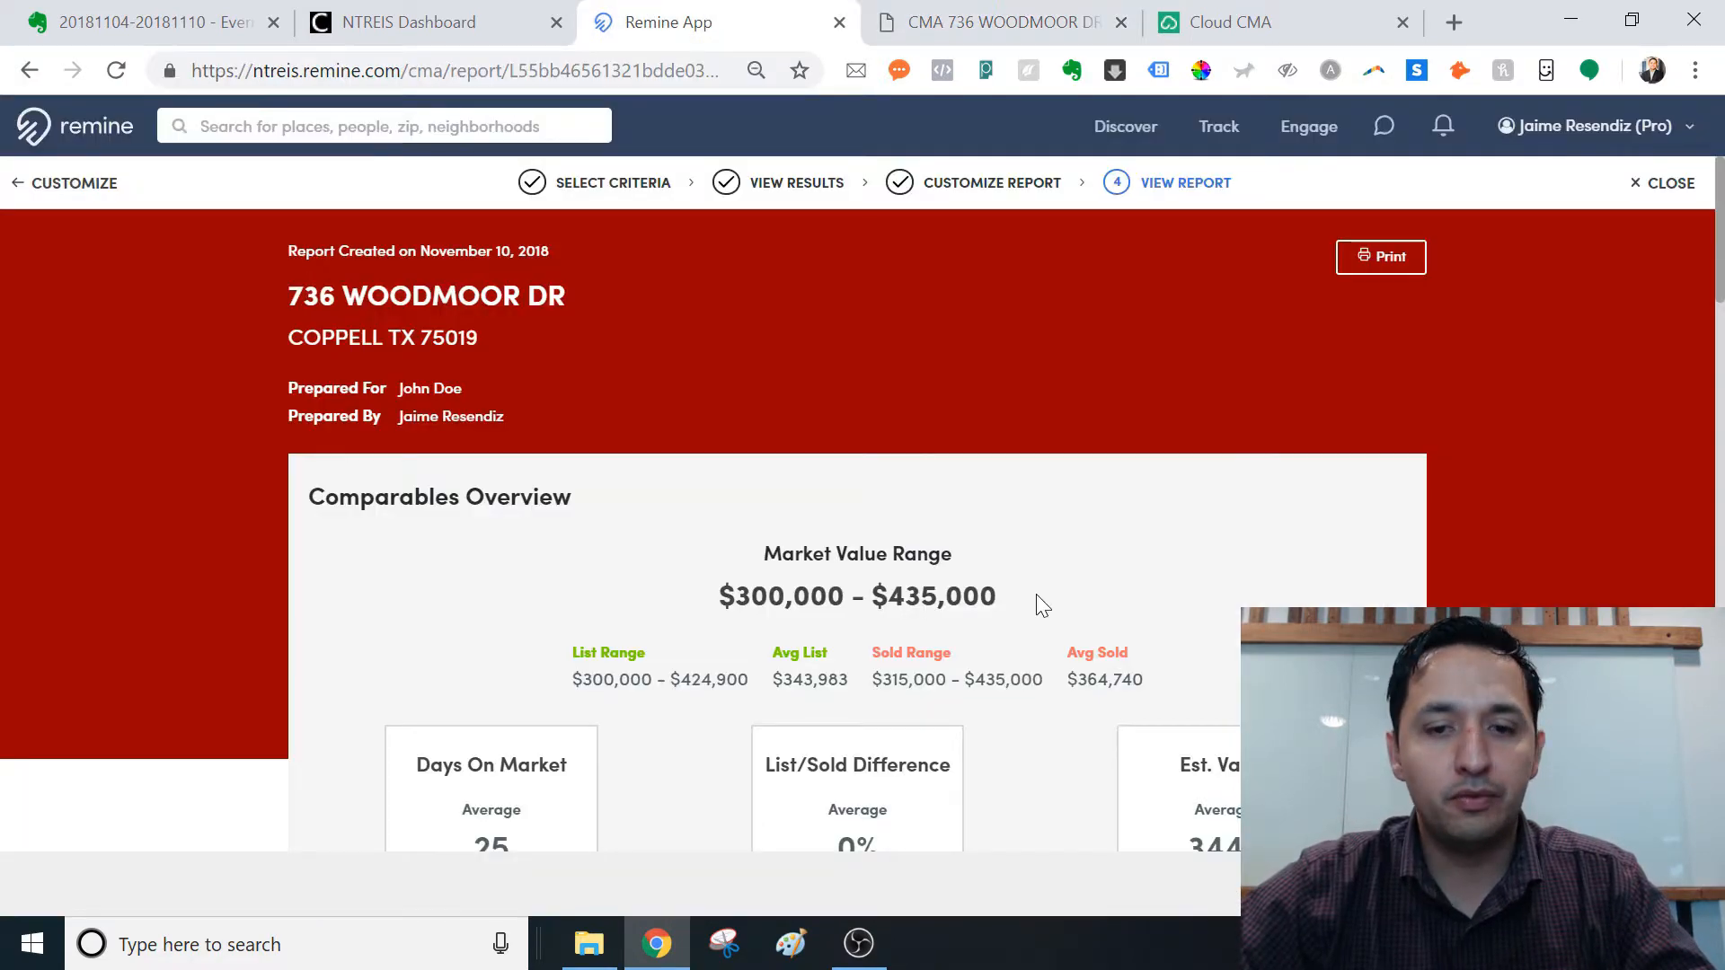
pyautogui.scroll(-3)
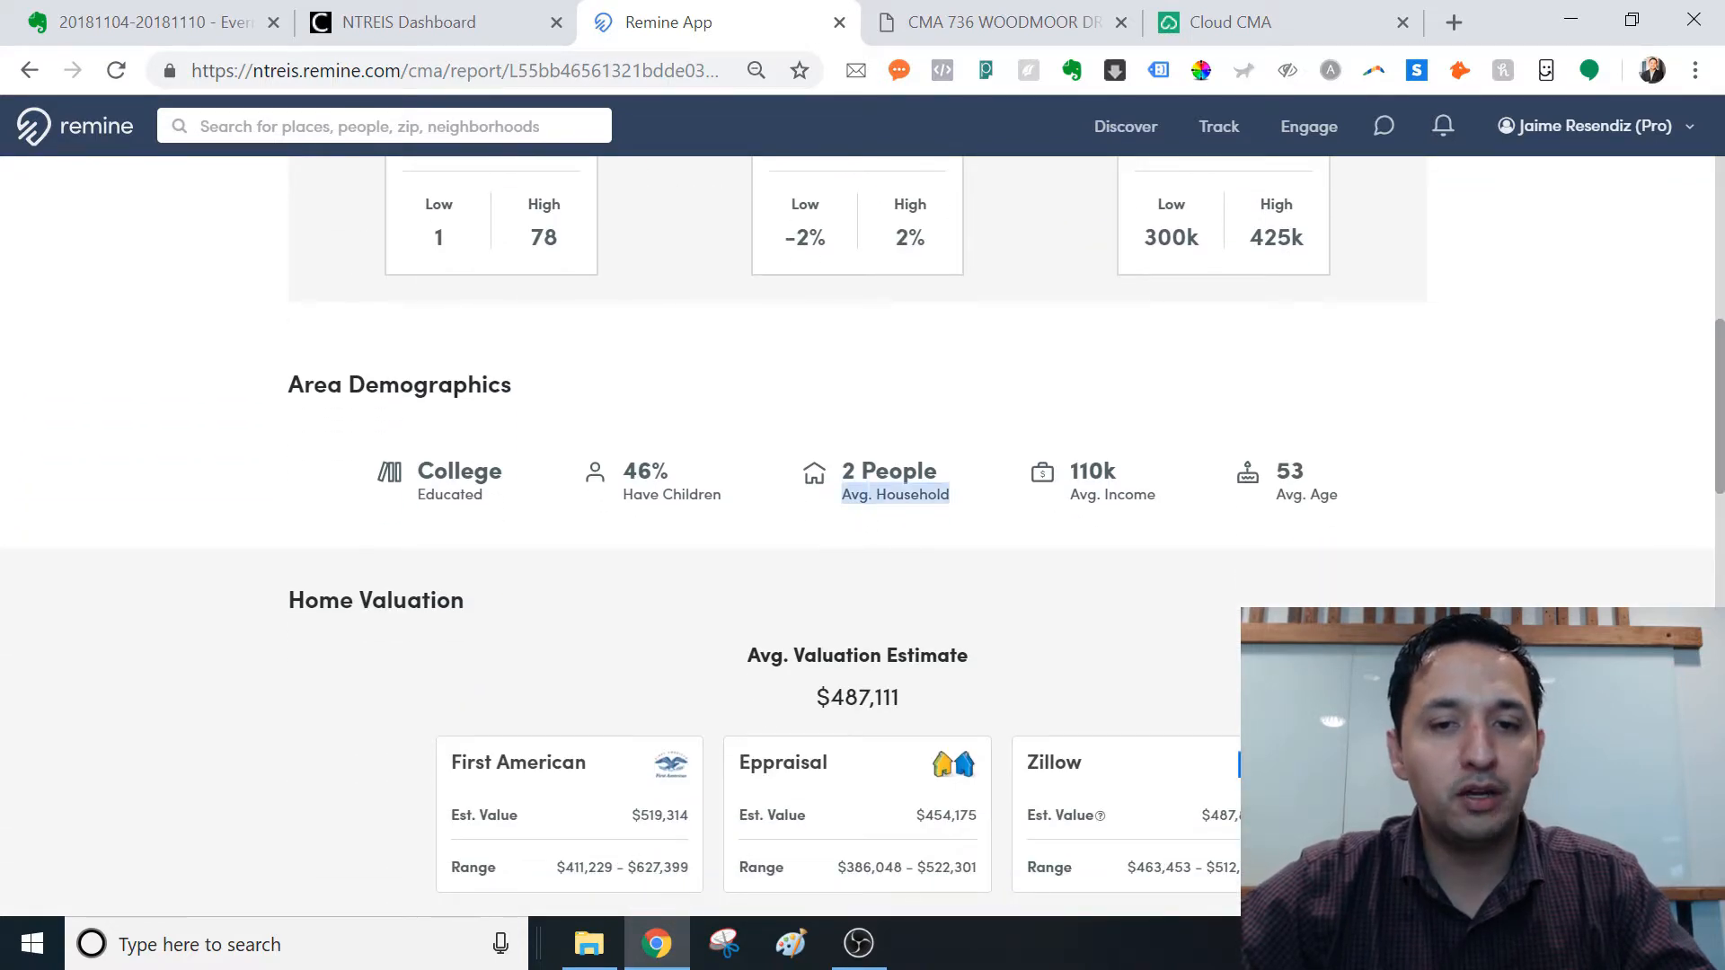
pyautogui.click(995, 21)
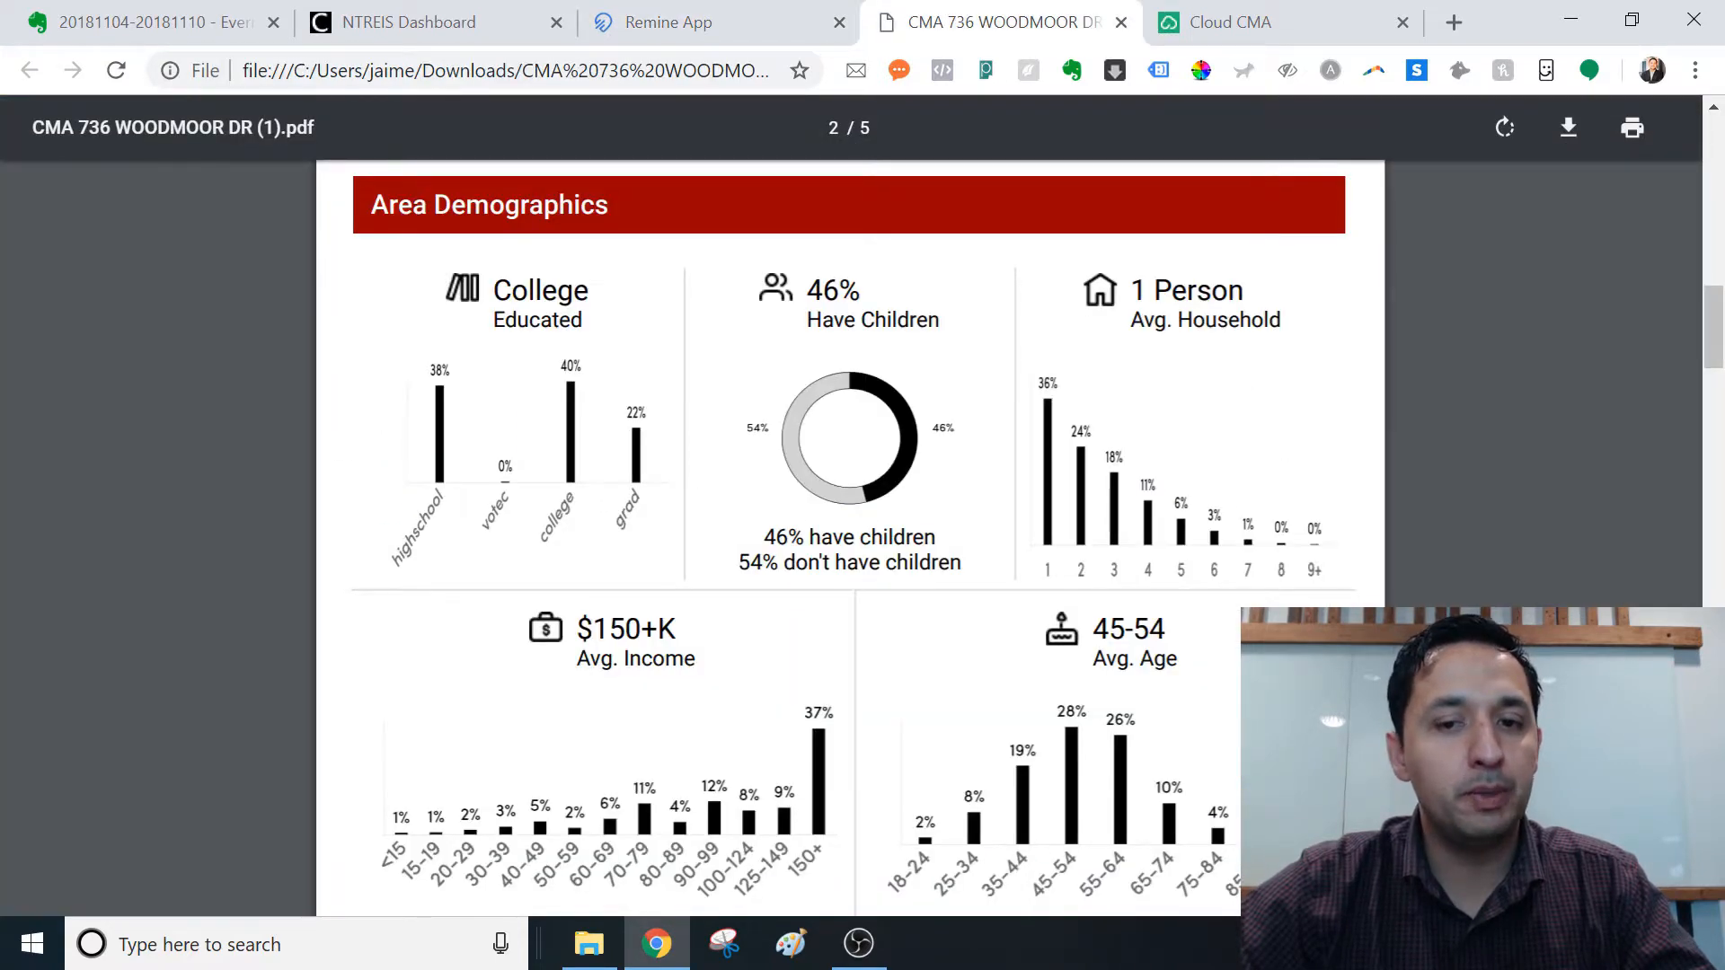
pyautogui.scroll(3)
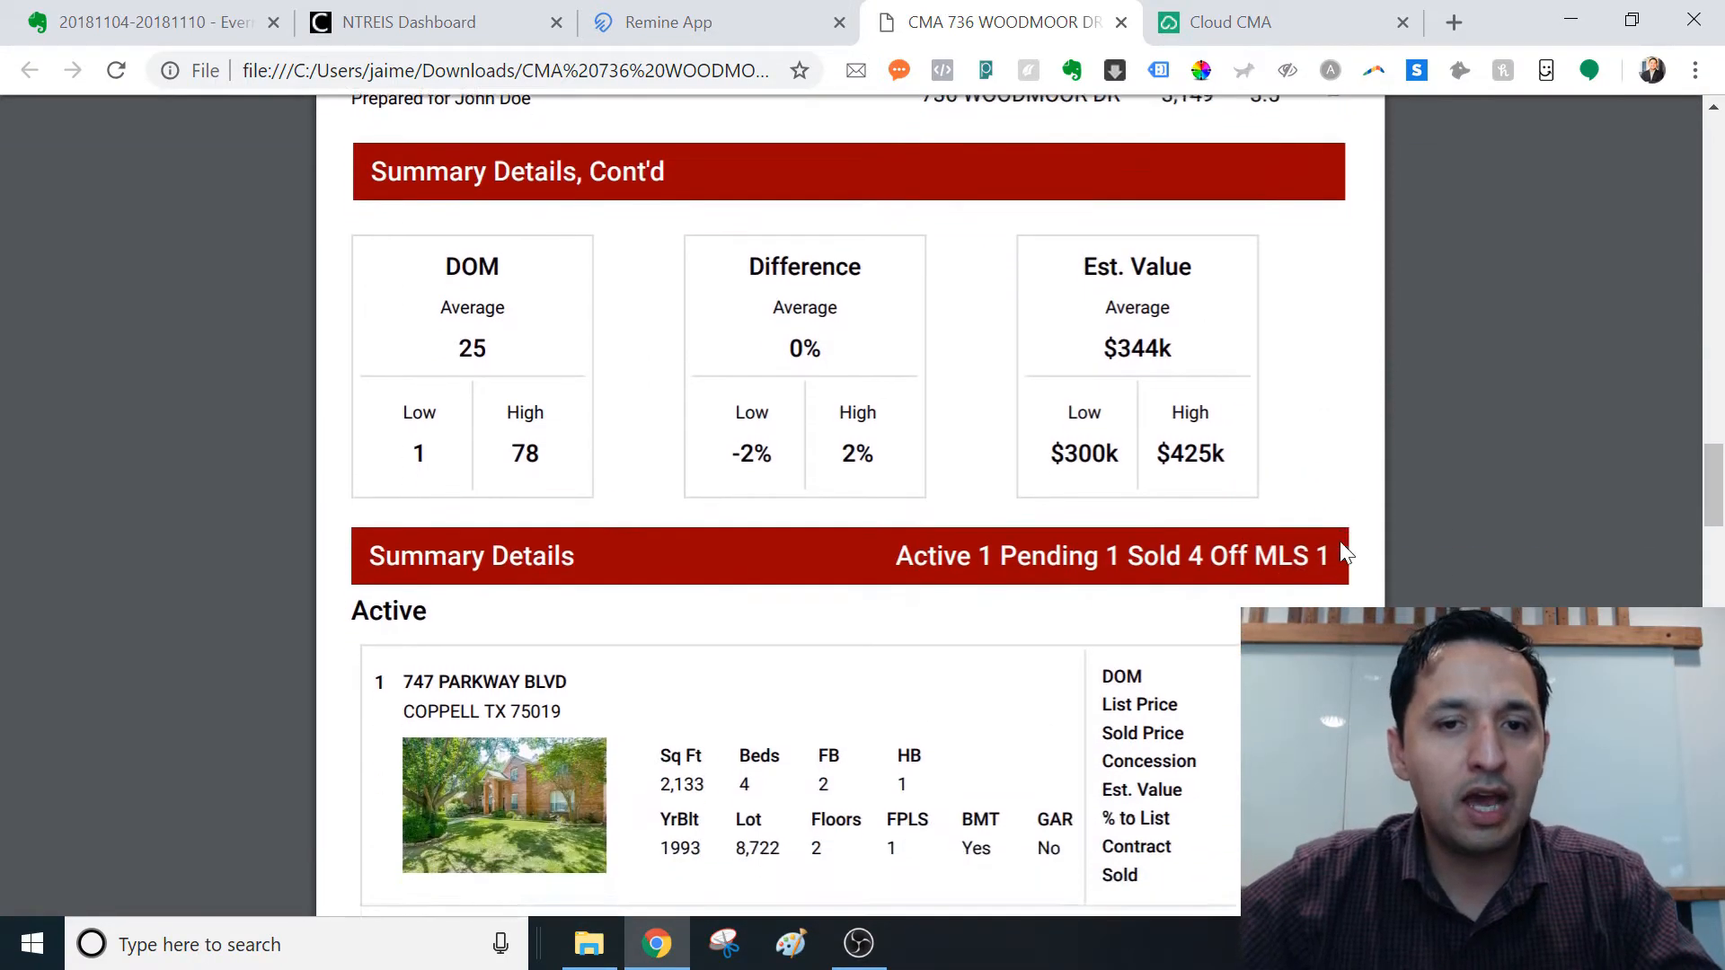
pyautogui.scroll(3)
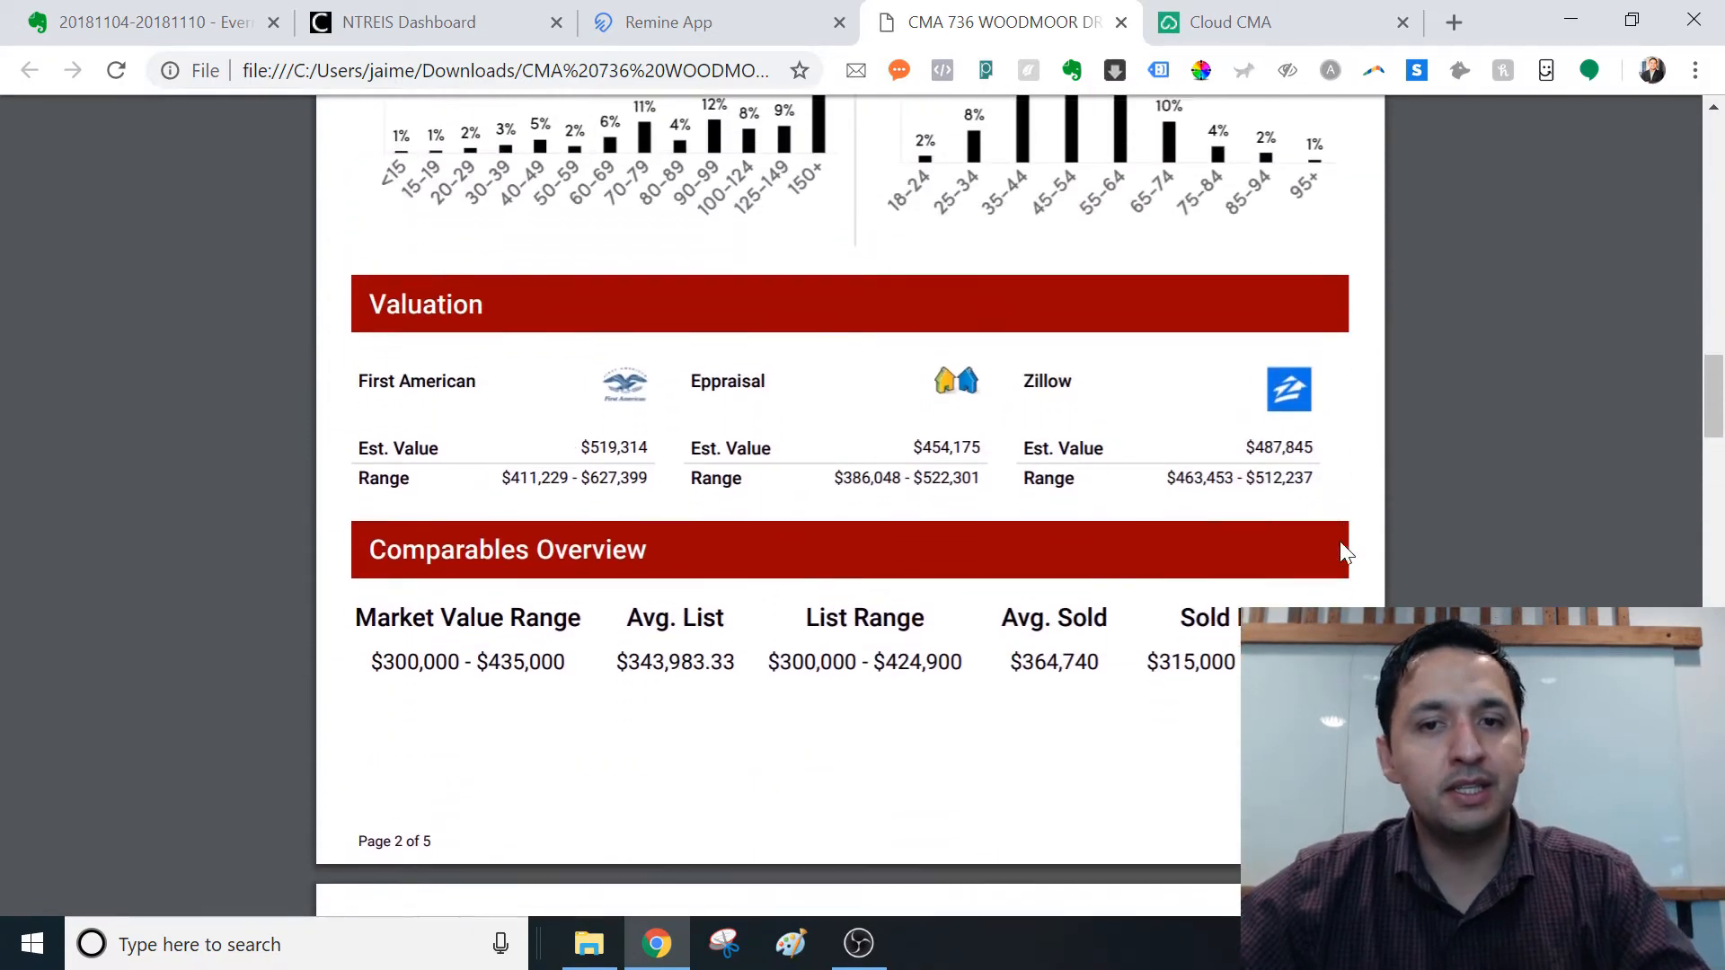
pyautogui.scroll(-3)
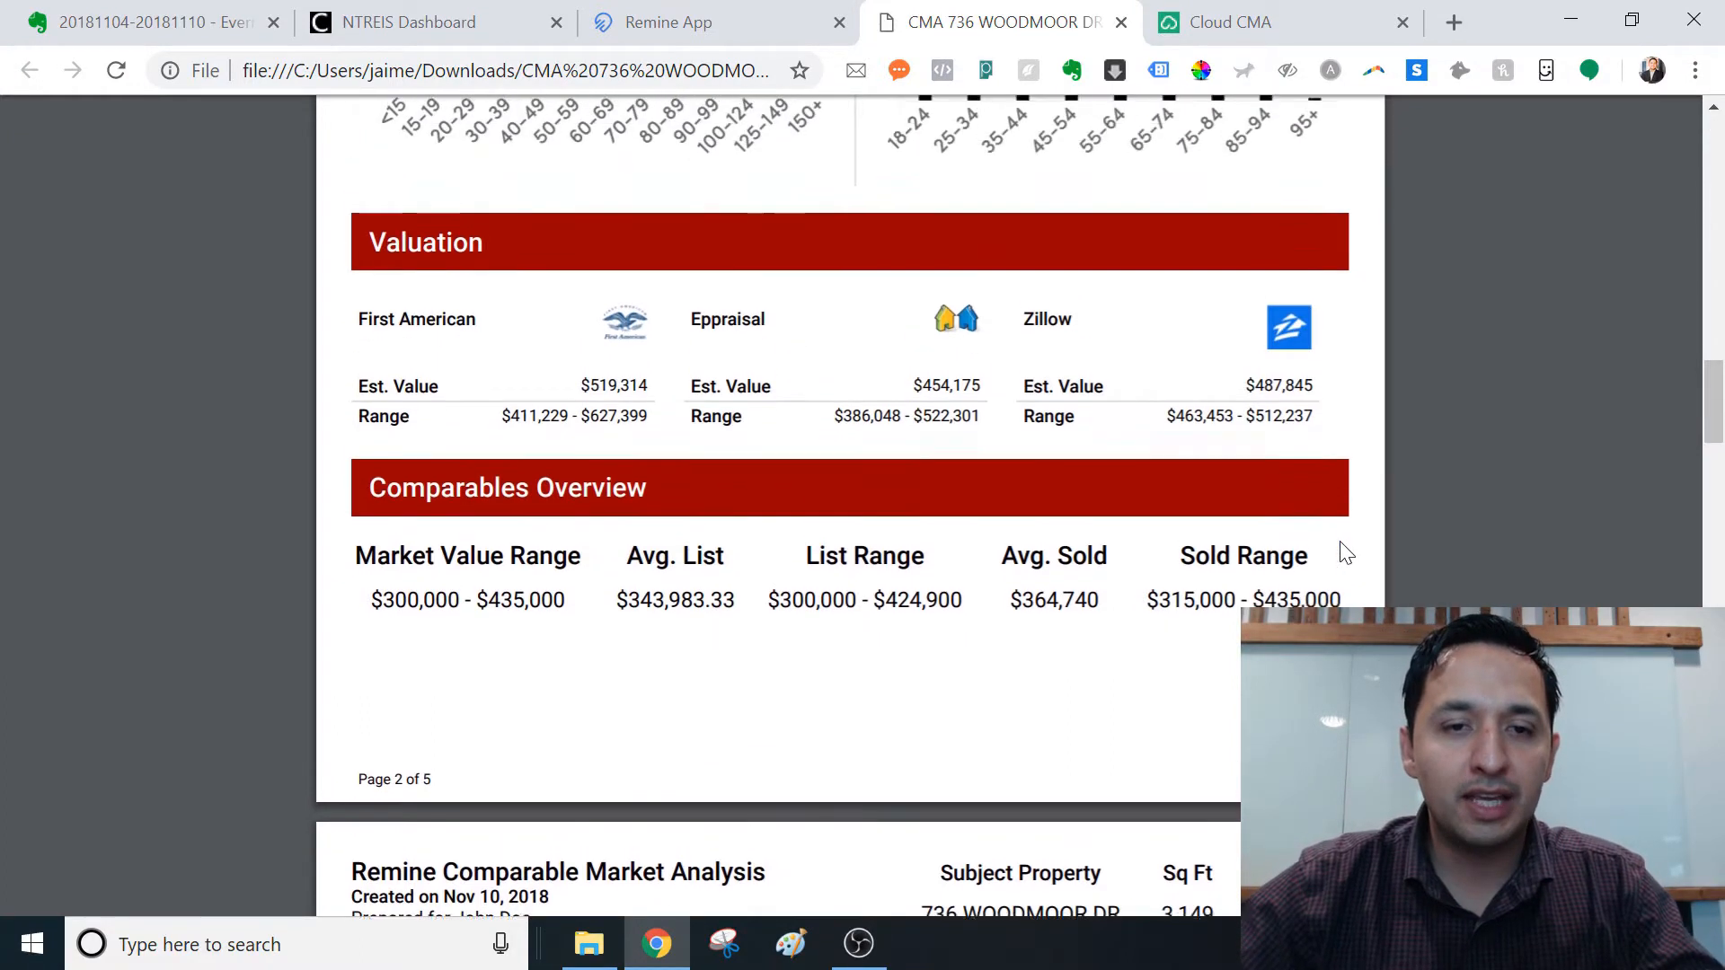
pyautogui.scroll(3)
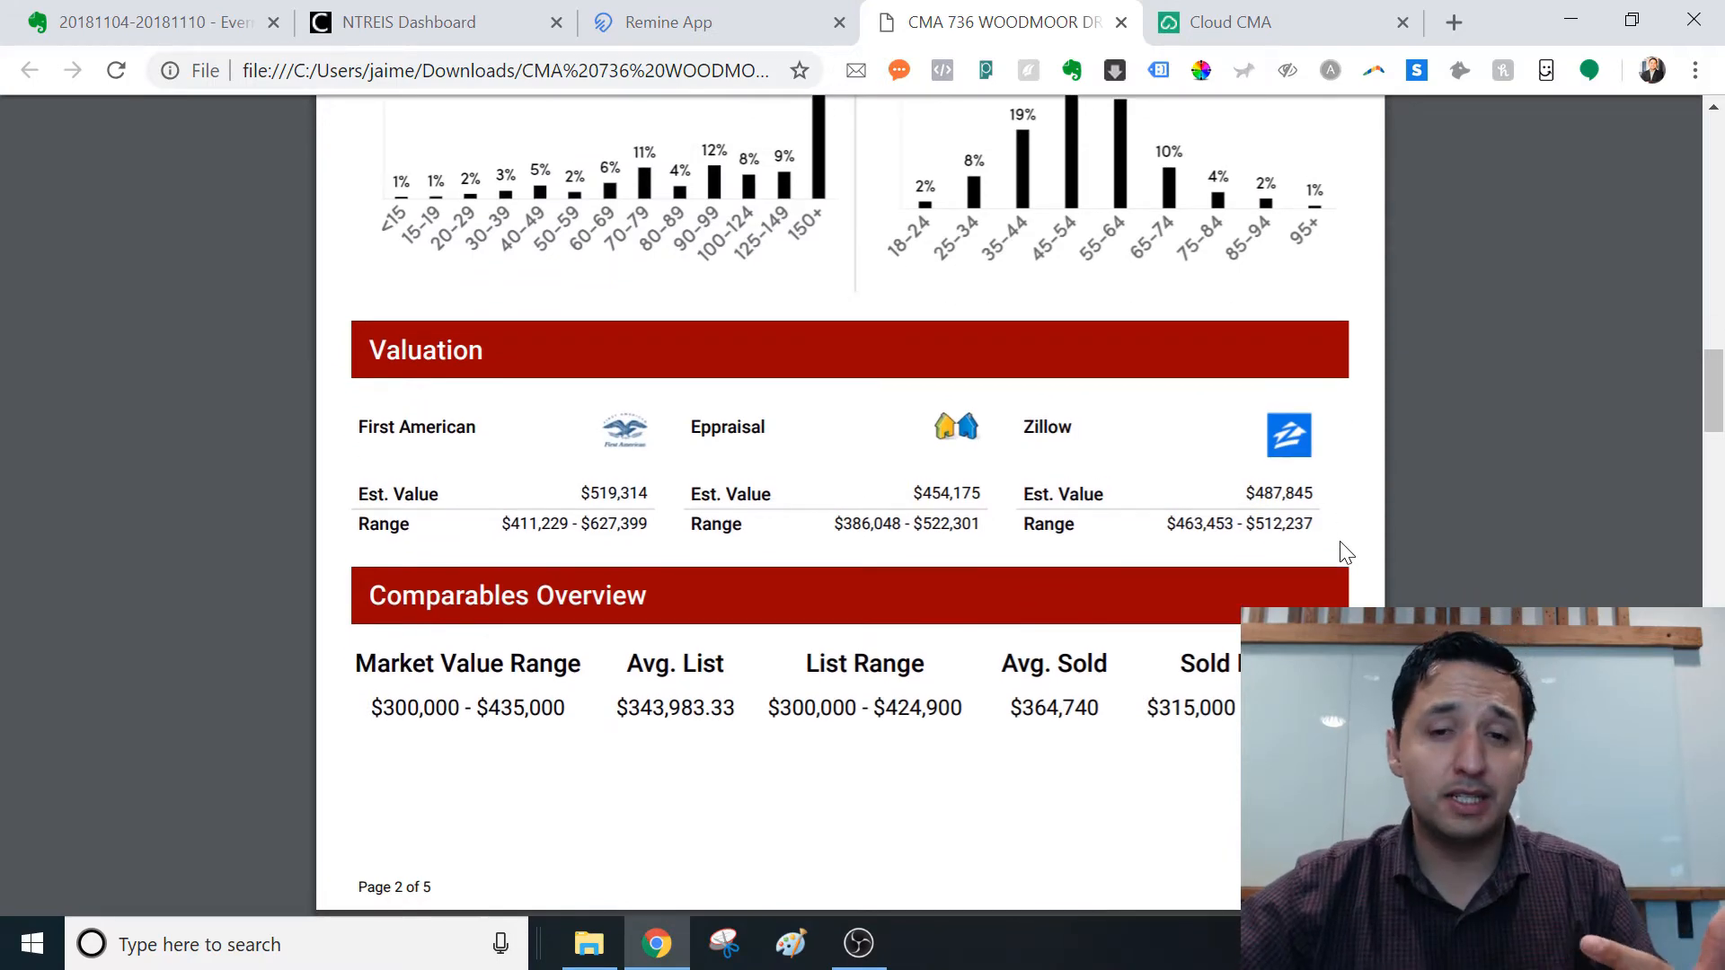
pyautogui.scroll(-3)
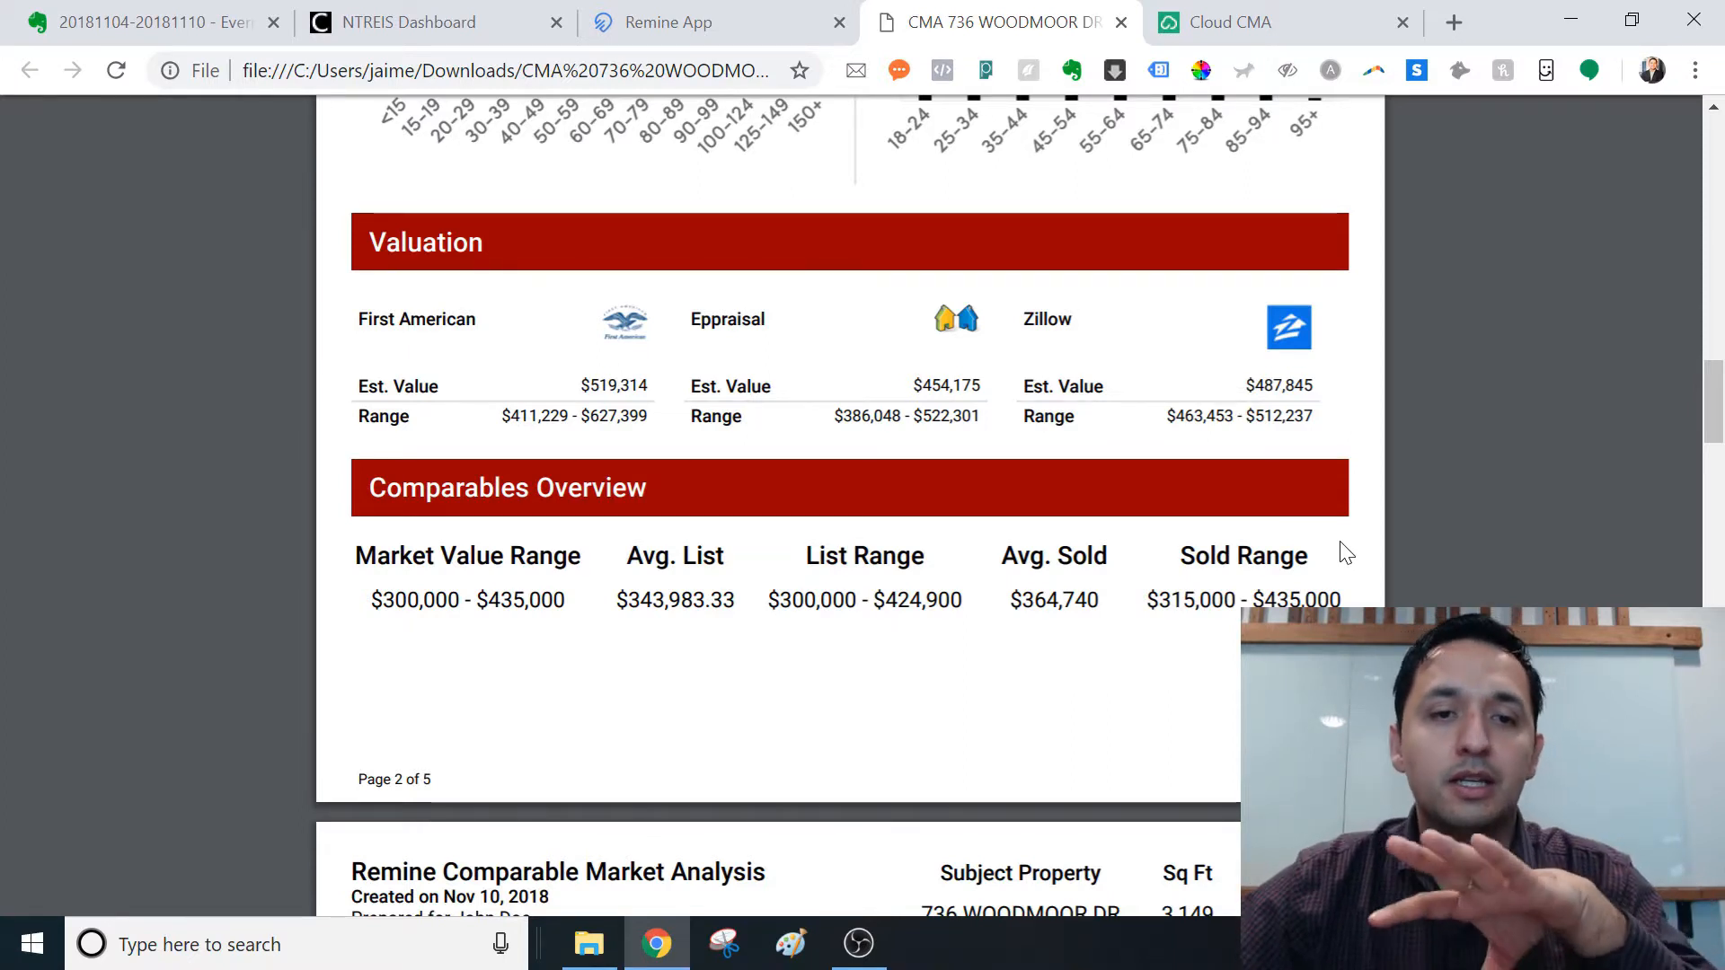
pyautogui.scroll(-3)
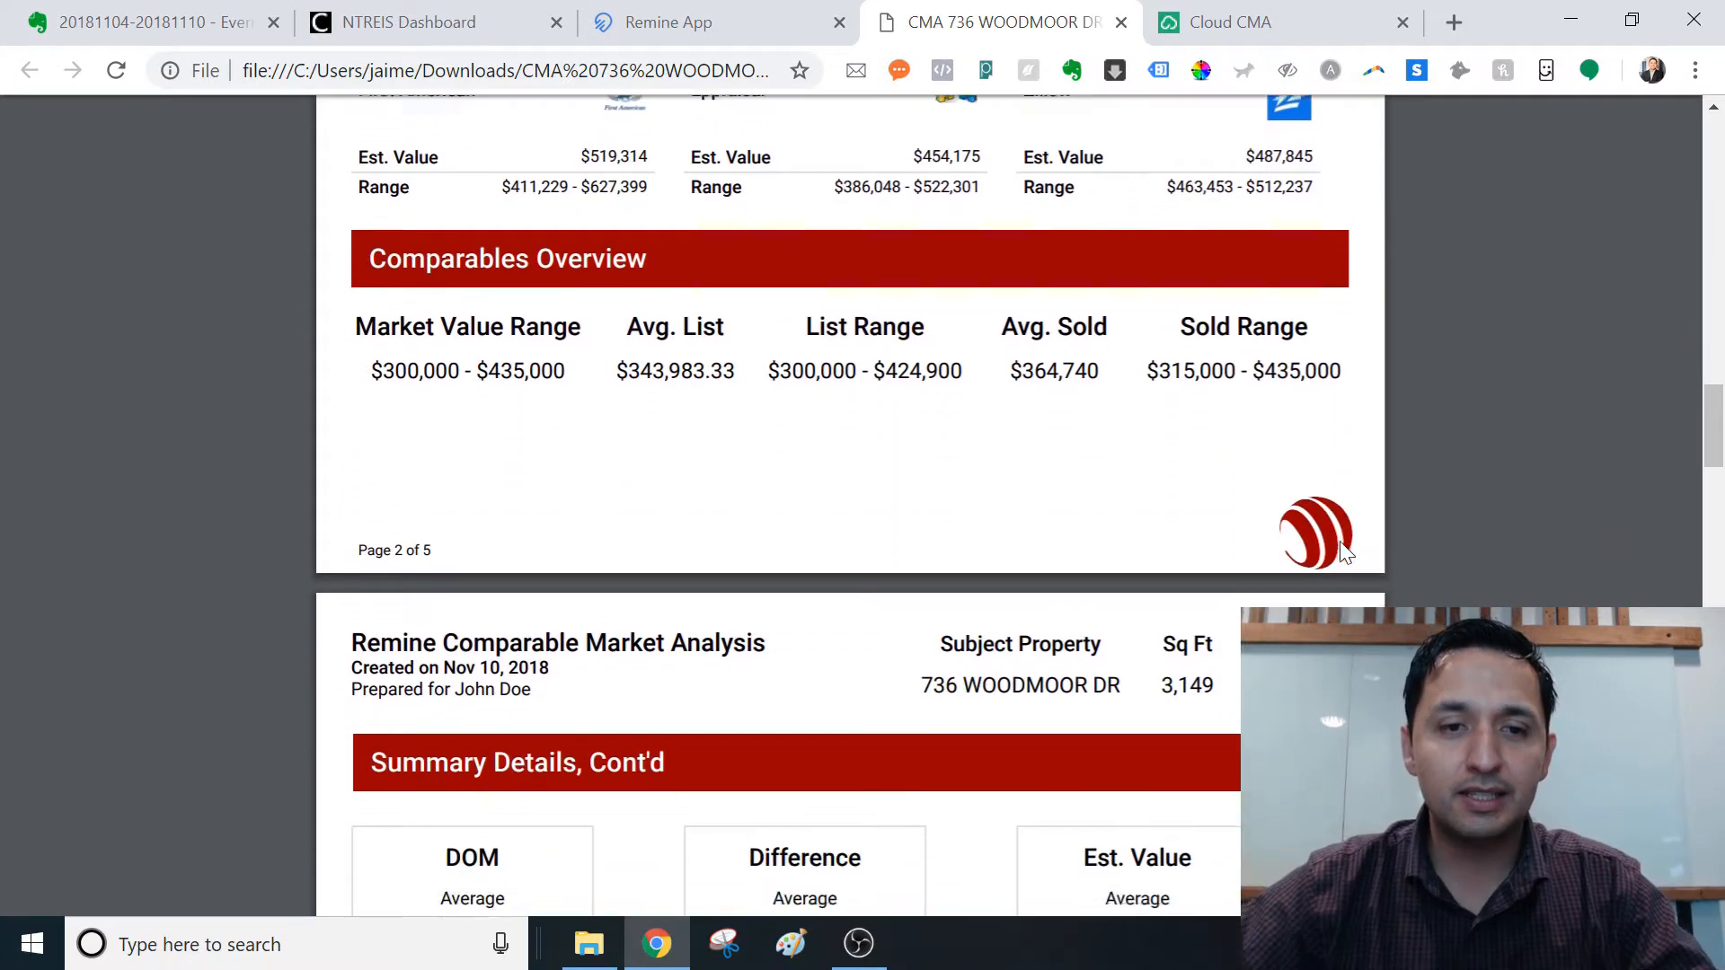
pyautogui.scroll(-3)
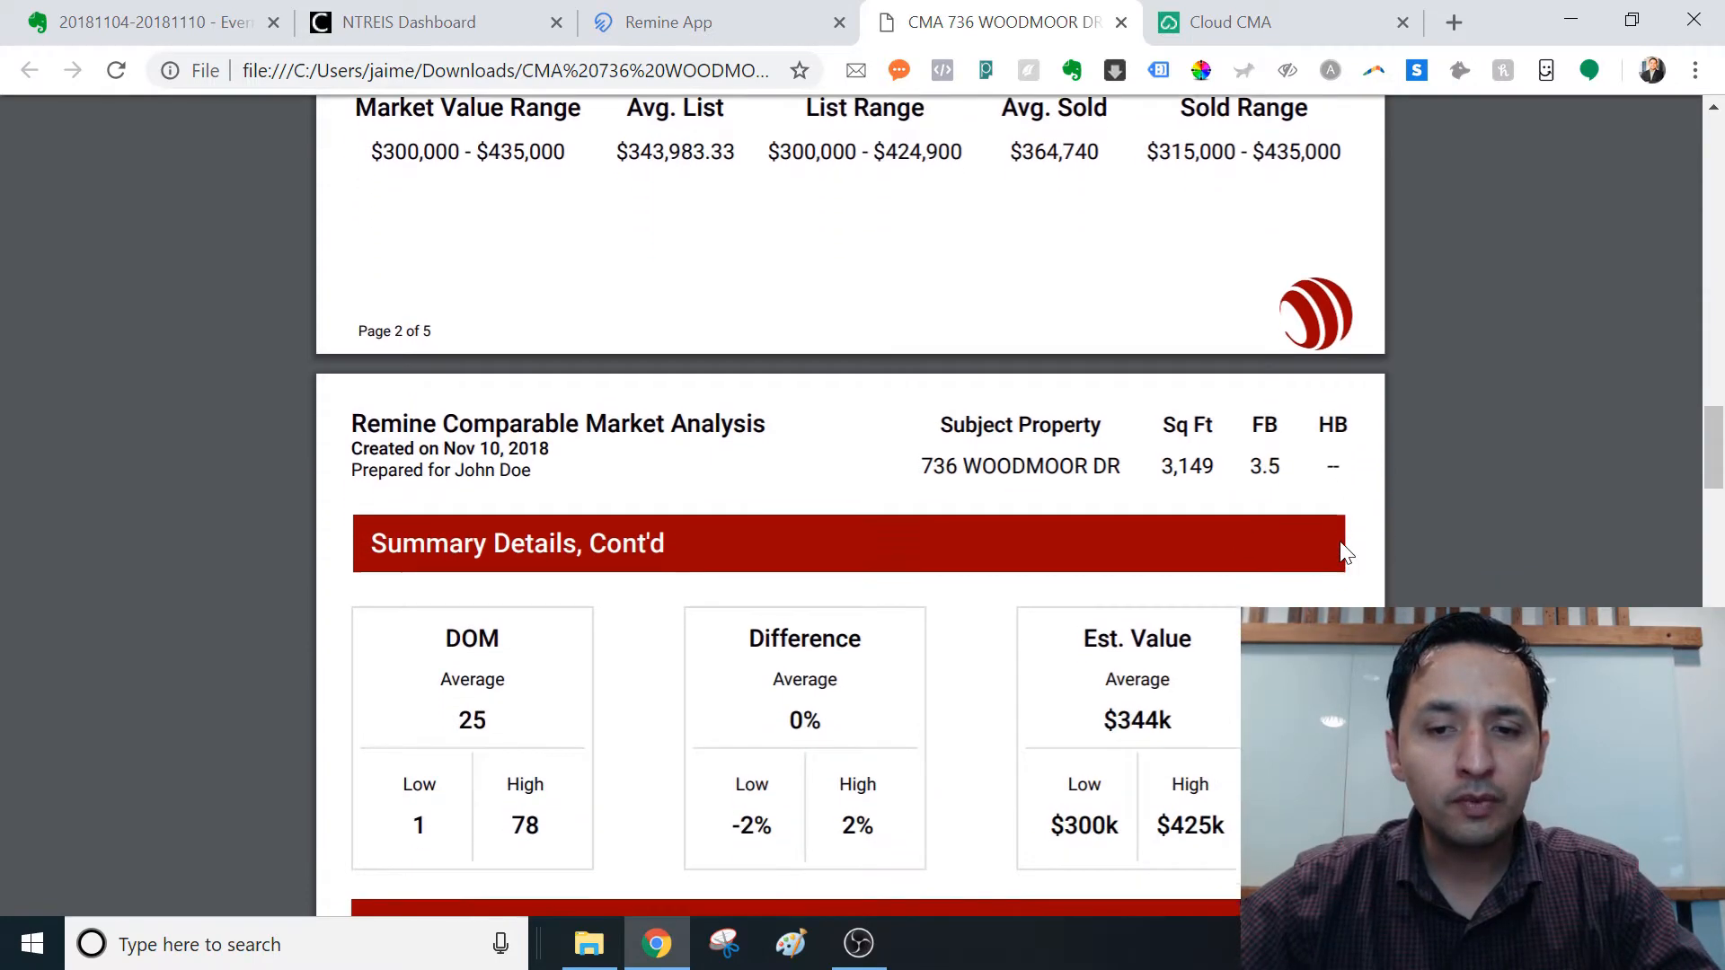
pyautogui.scroll(-3)
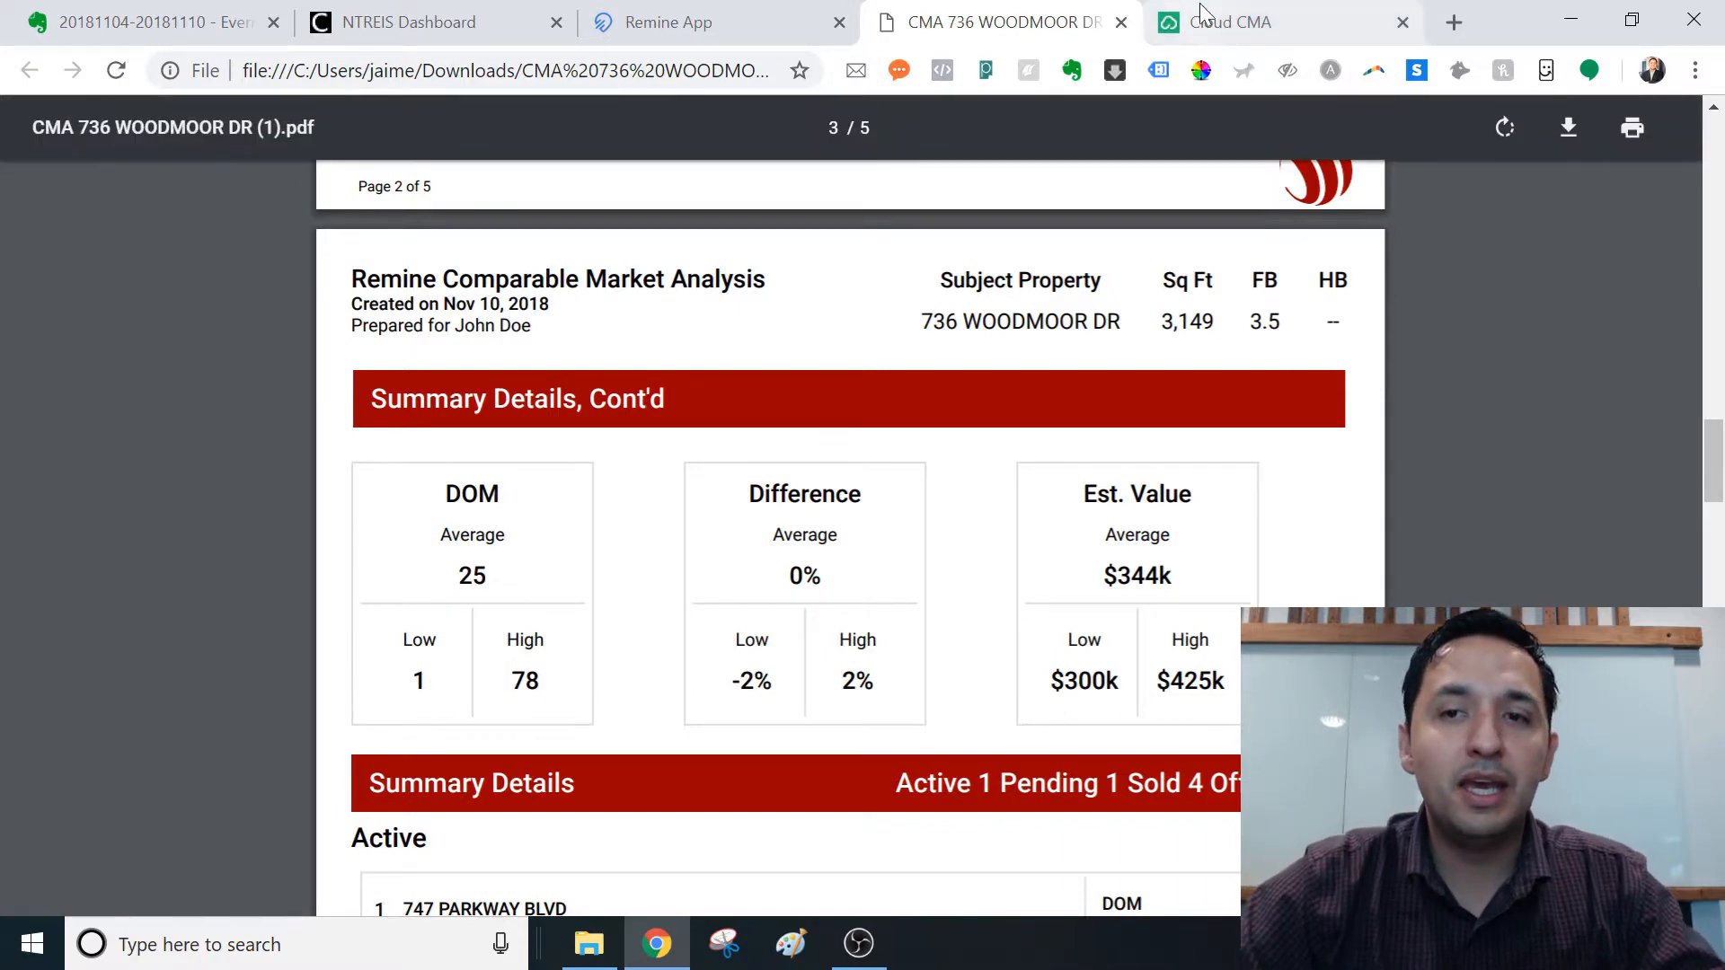
pyautogui.moveTo(1224, 21)
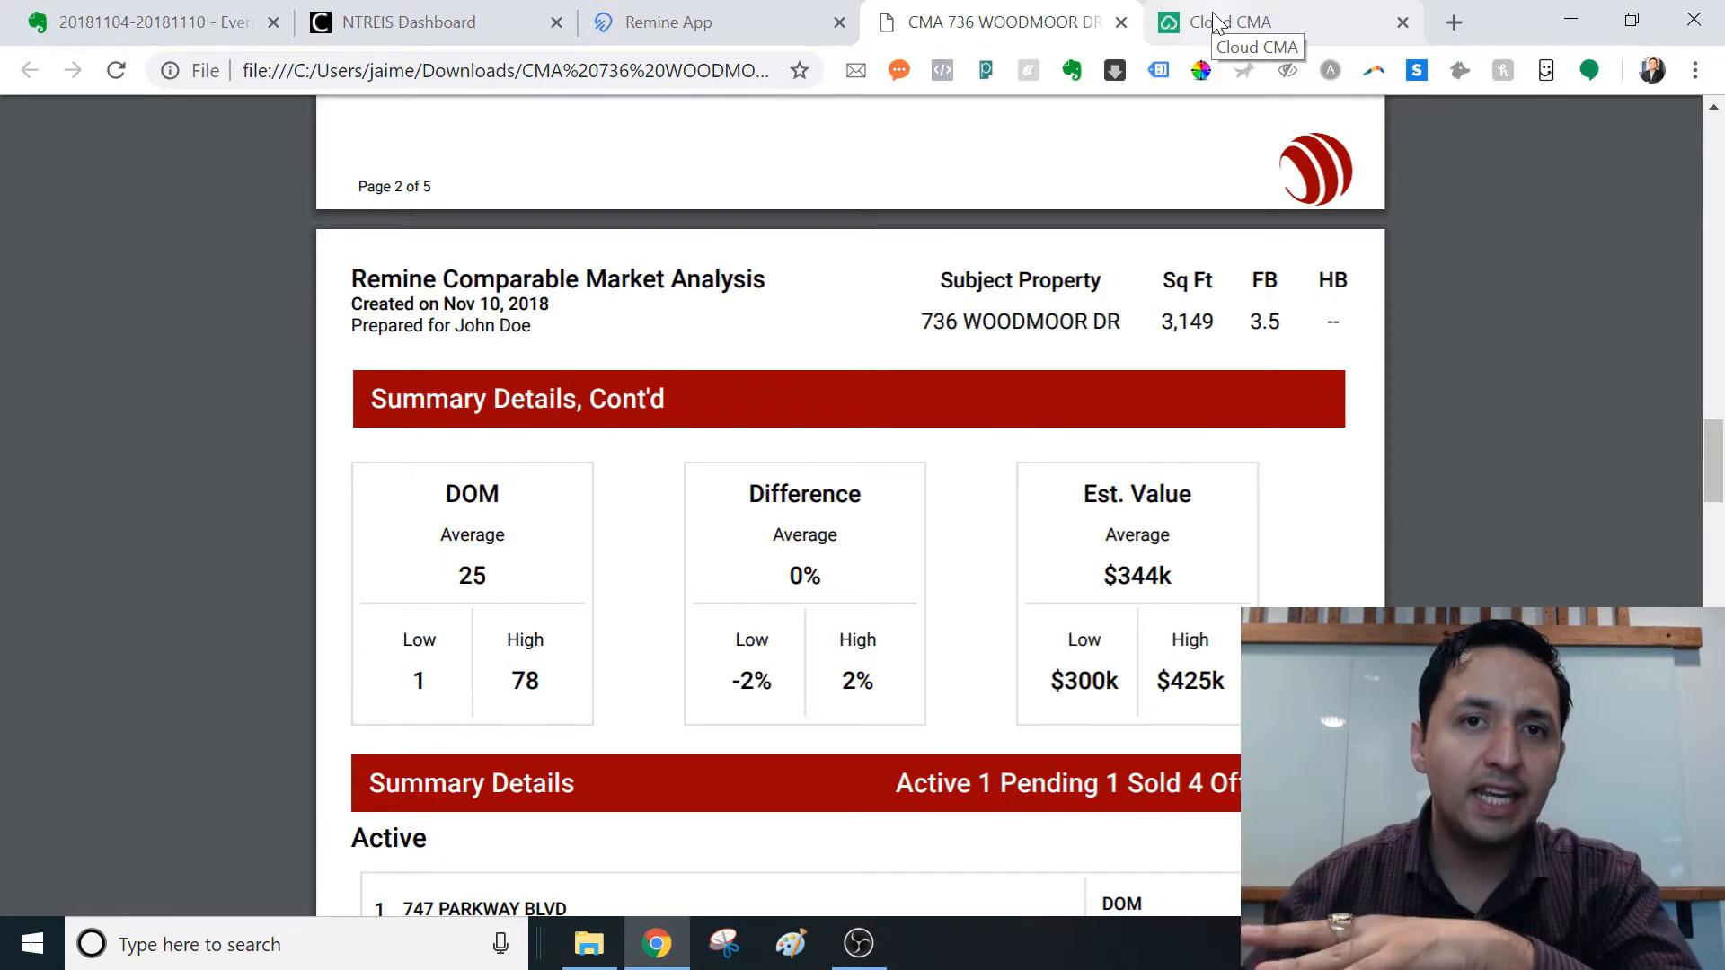
pyautogui.moveTo(1229, 22)
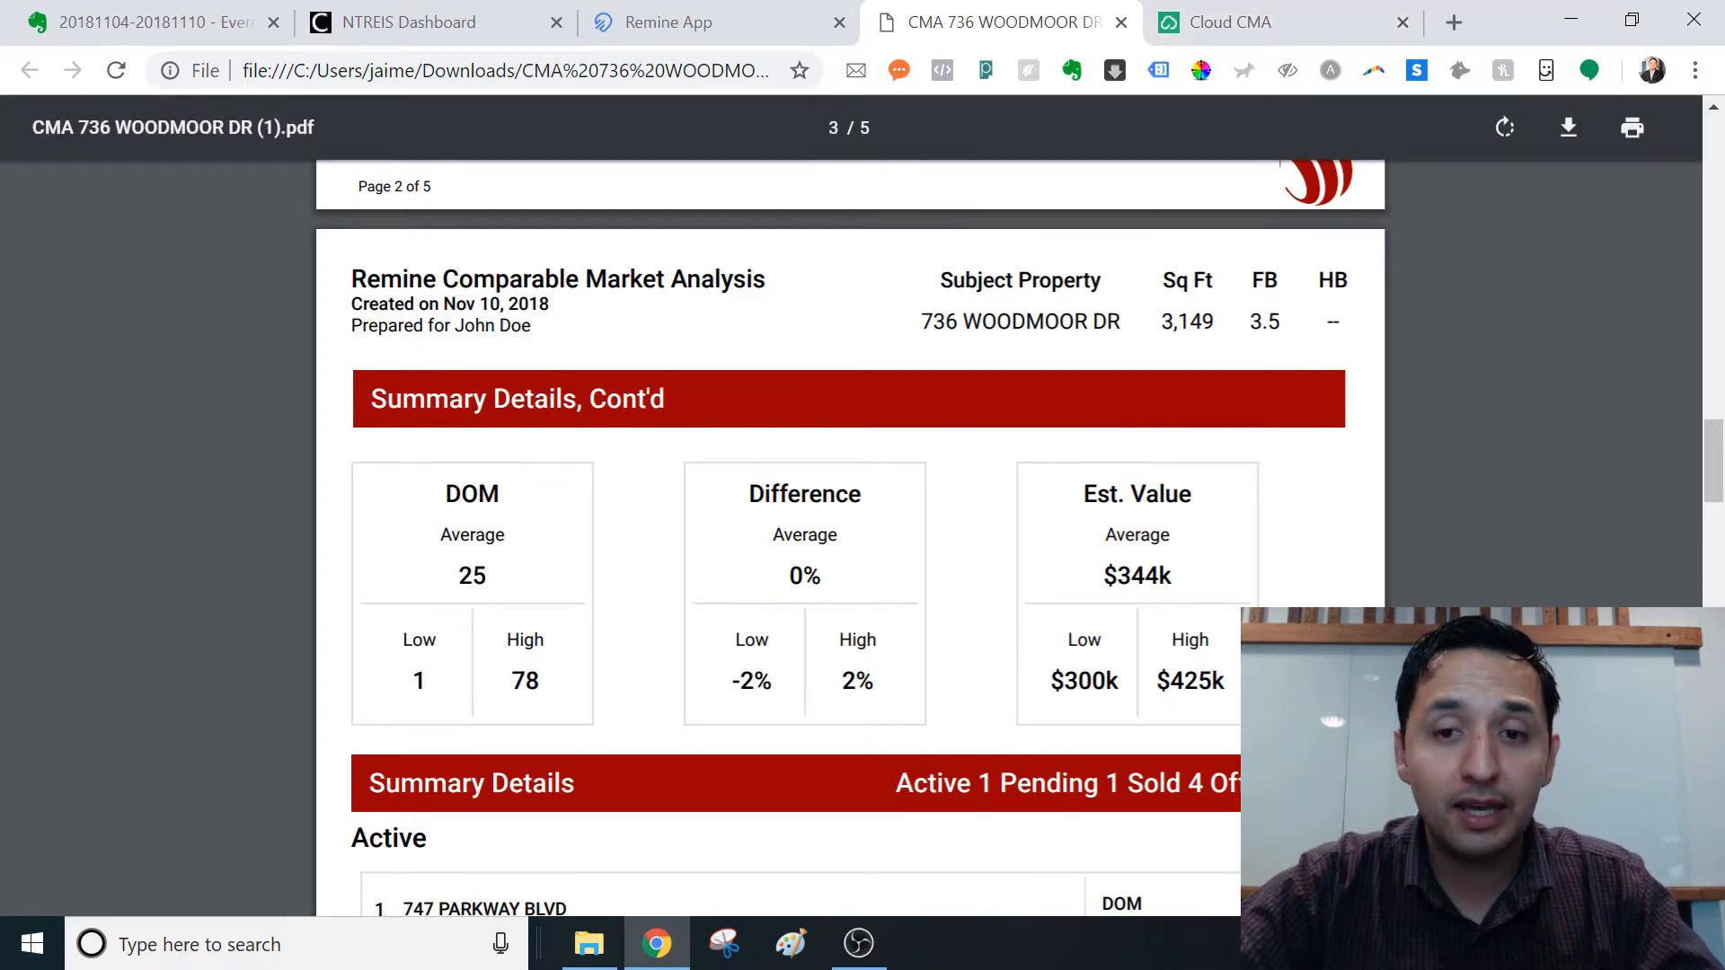
# Step: Scroll through the active, pending, sold and off-MLS comparables on PDF pages 3–5
pyautogui.scroll(-3)
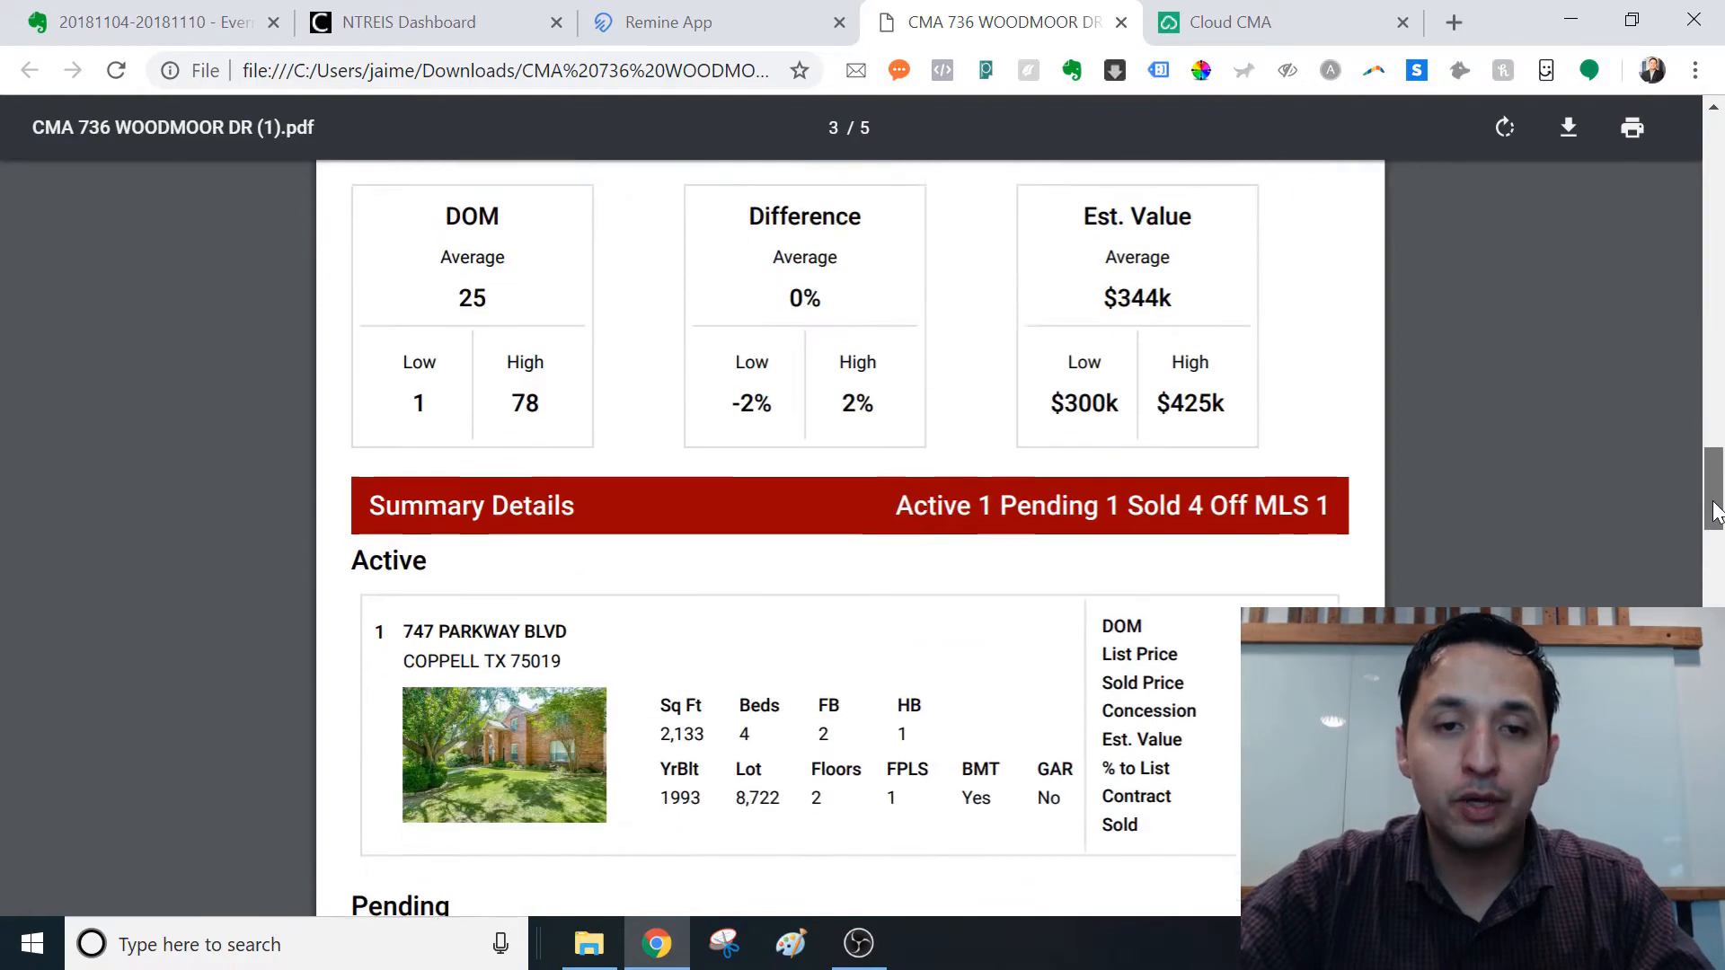
pyautogui.scroll(-3)
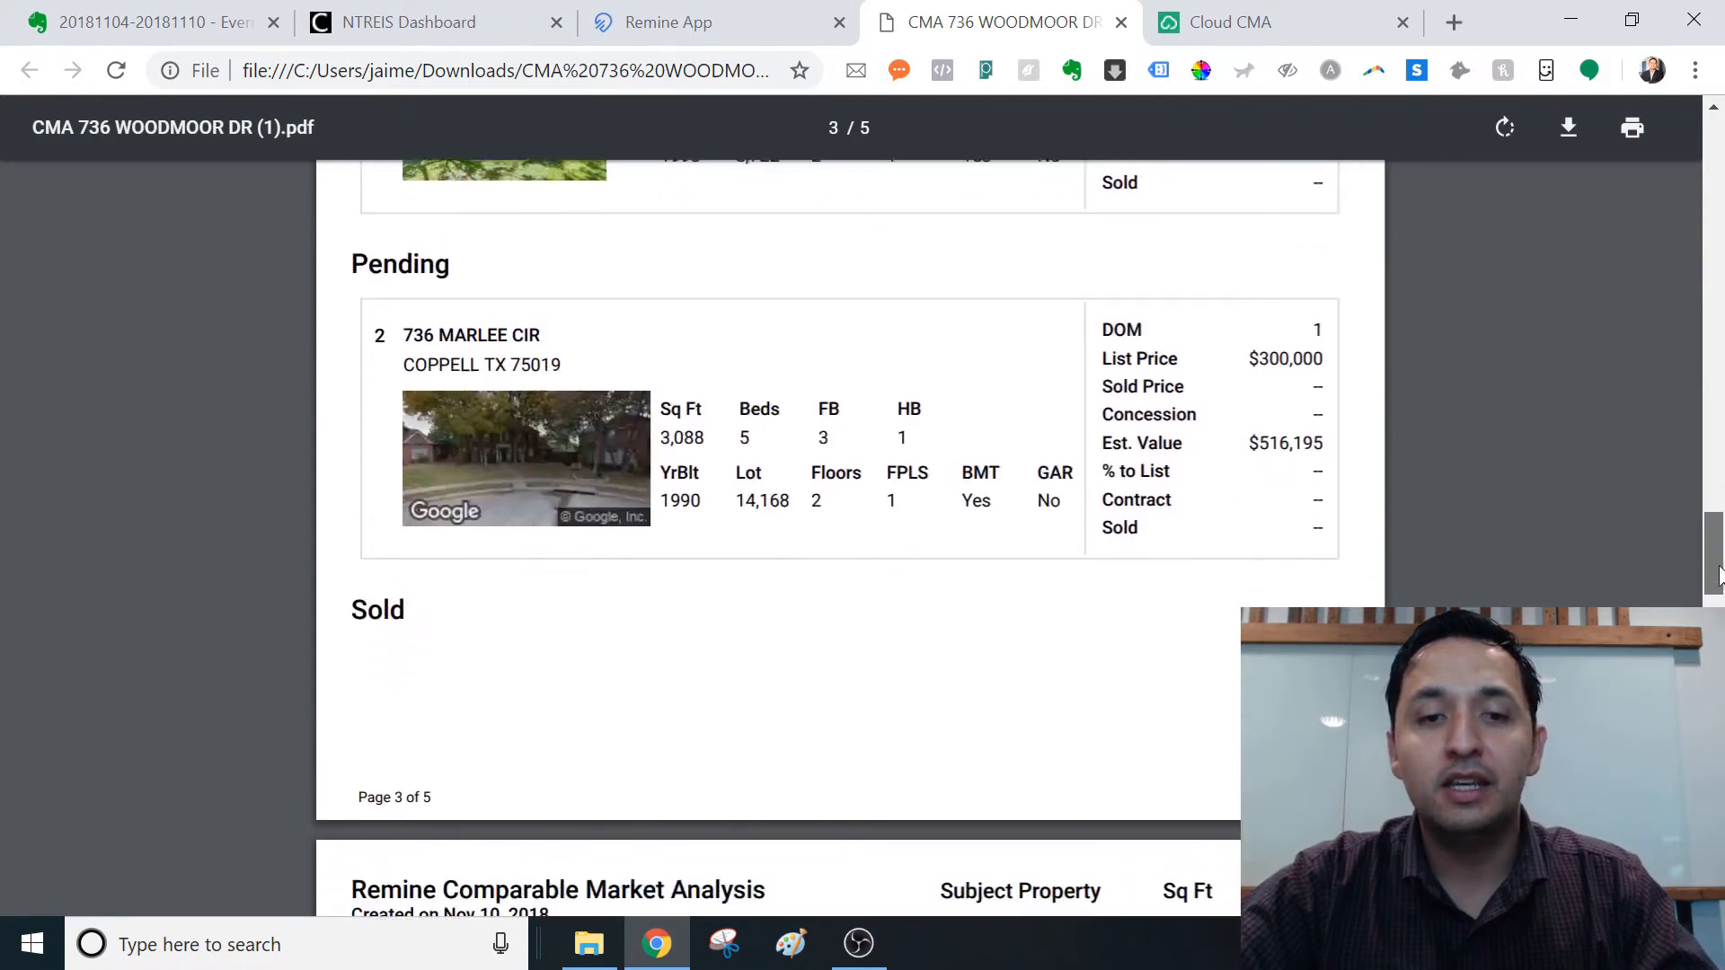
pyautogui.scroll(-3)
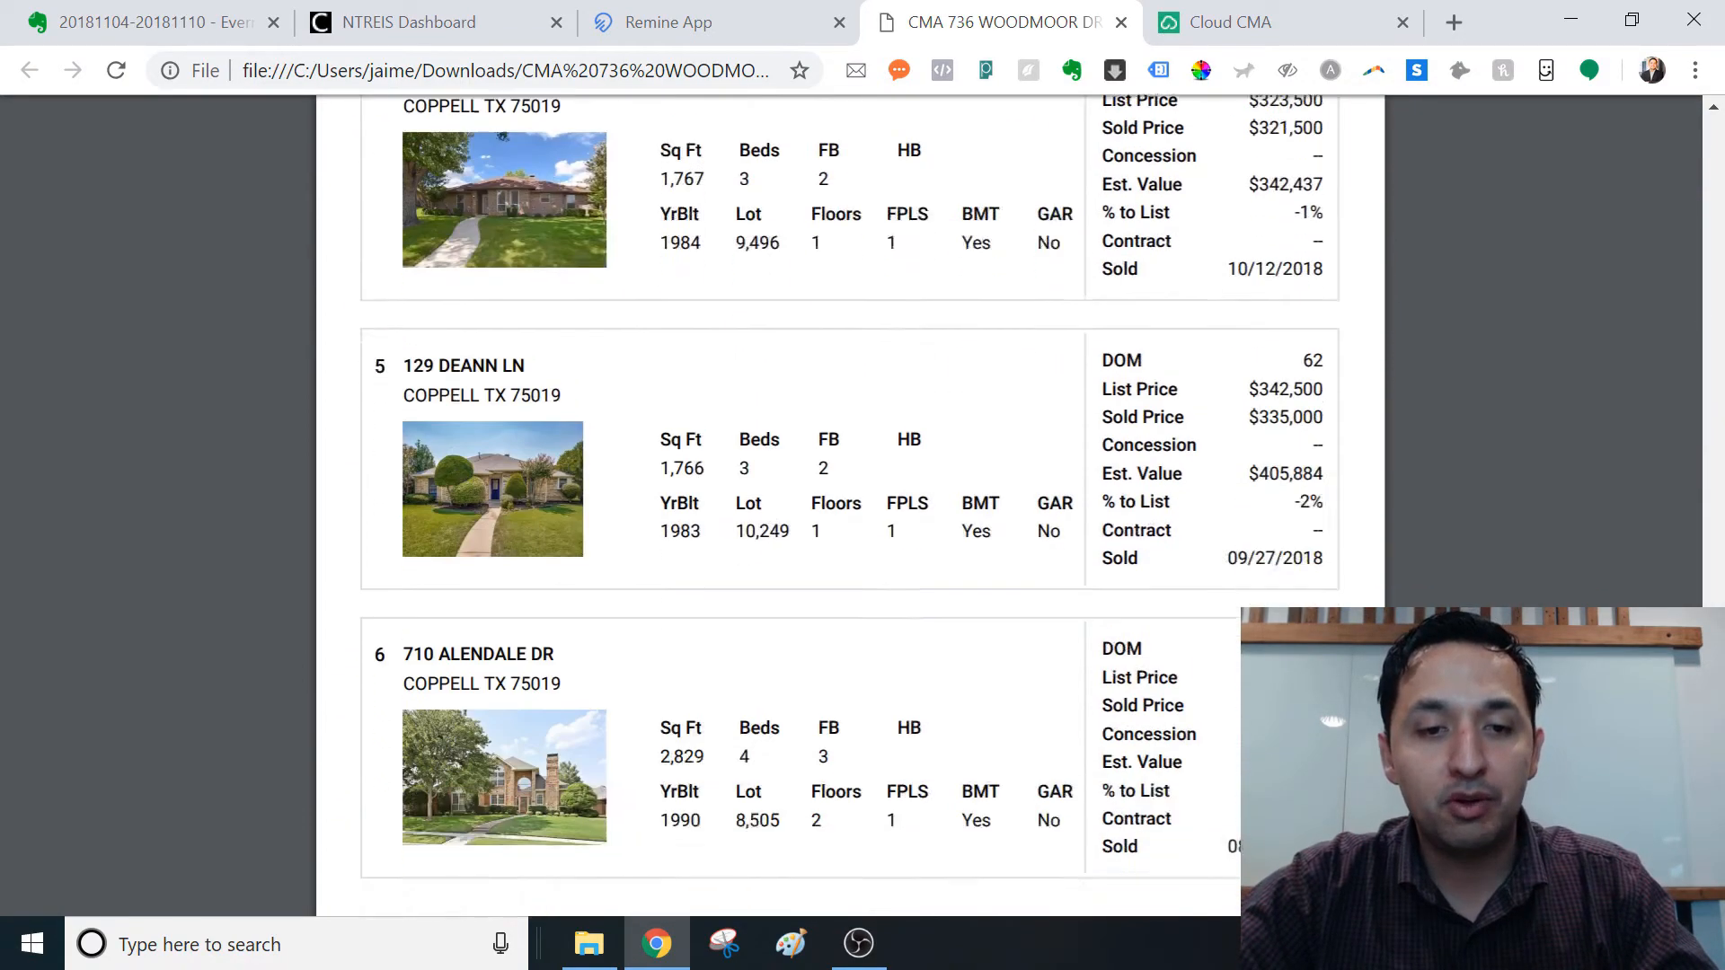
pyautogui.scroll(-3)
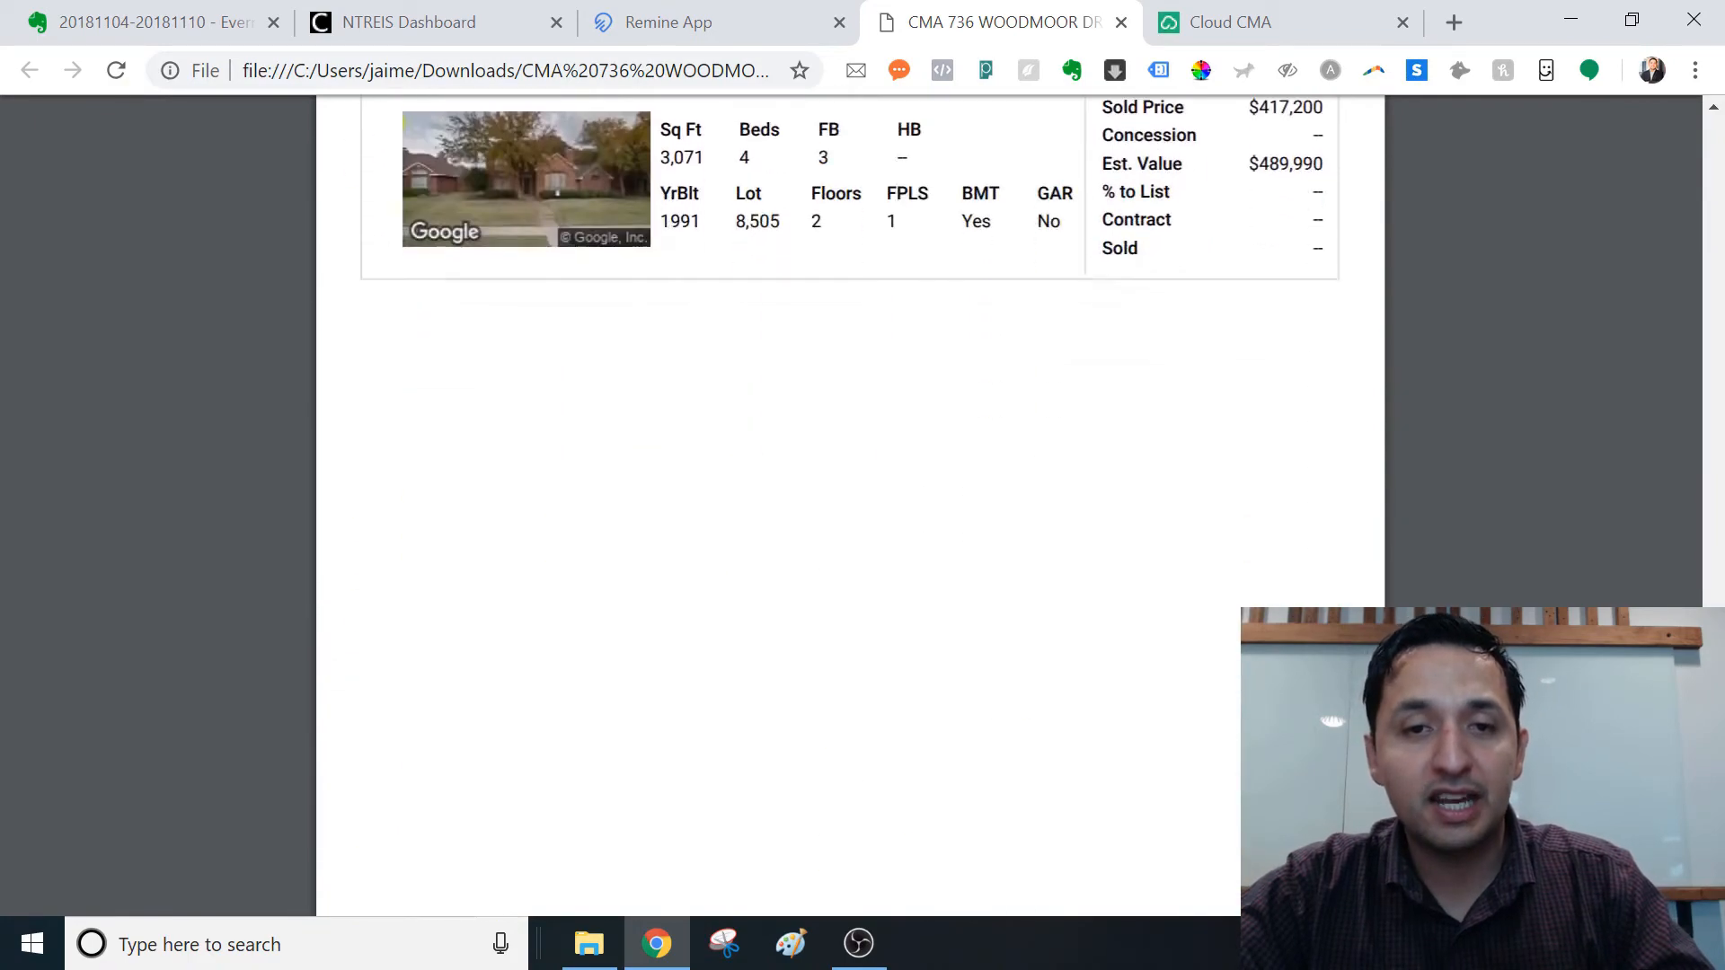
pyautogui.scroll(-3)
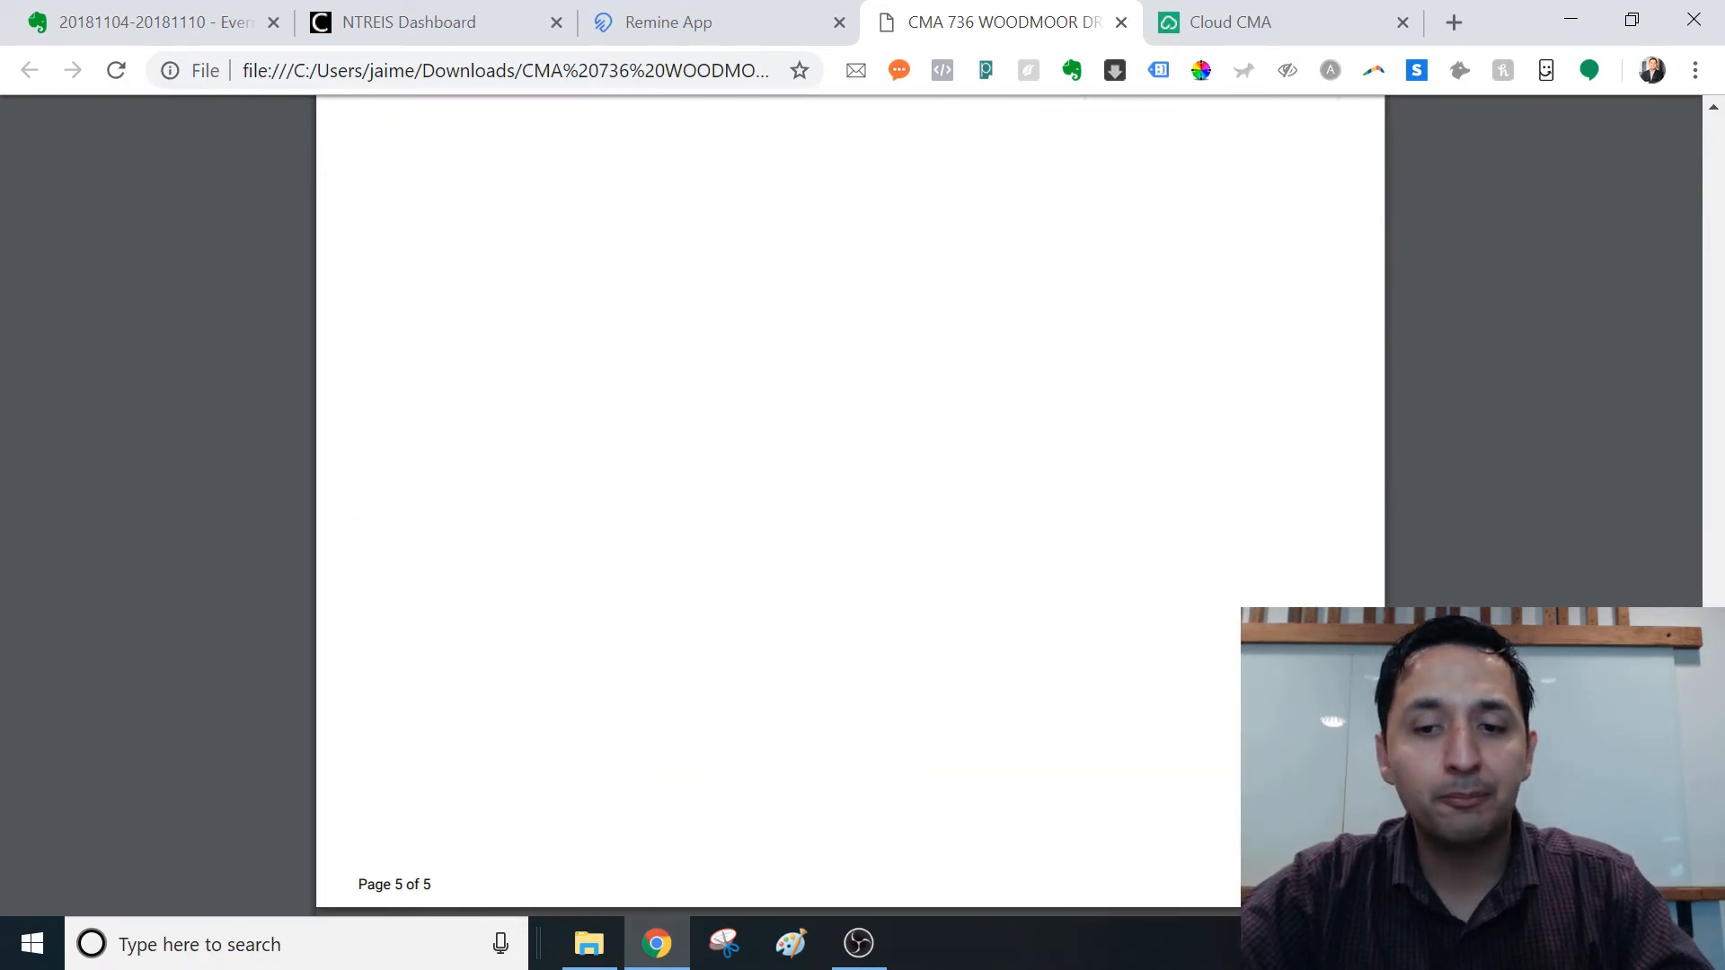
pyautogui.scroll(3)
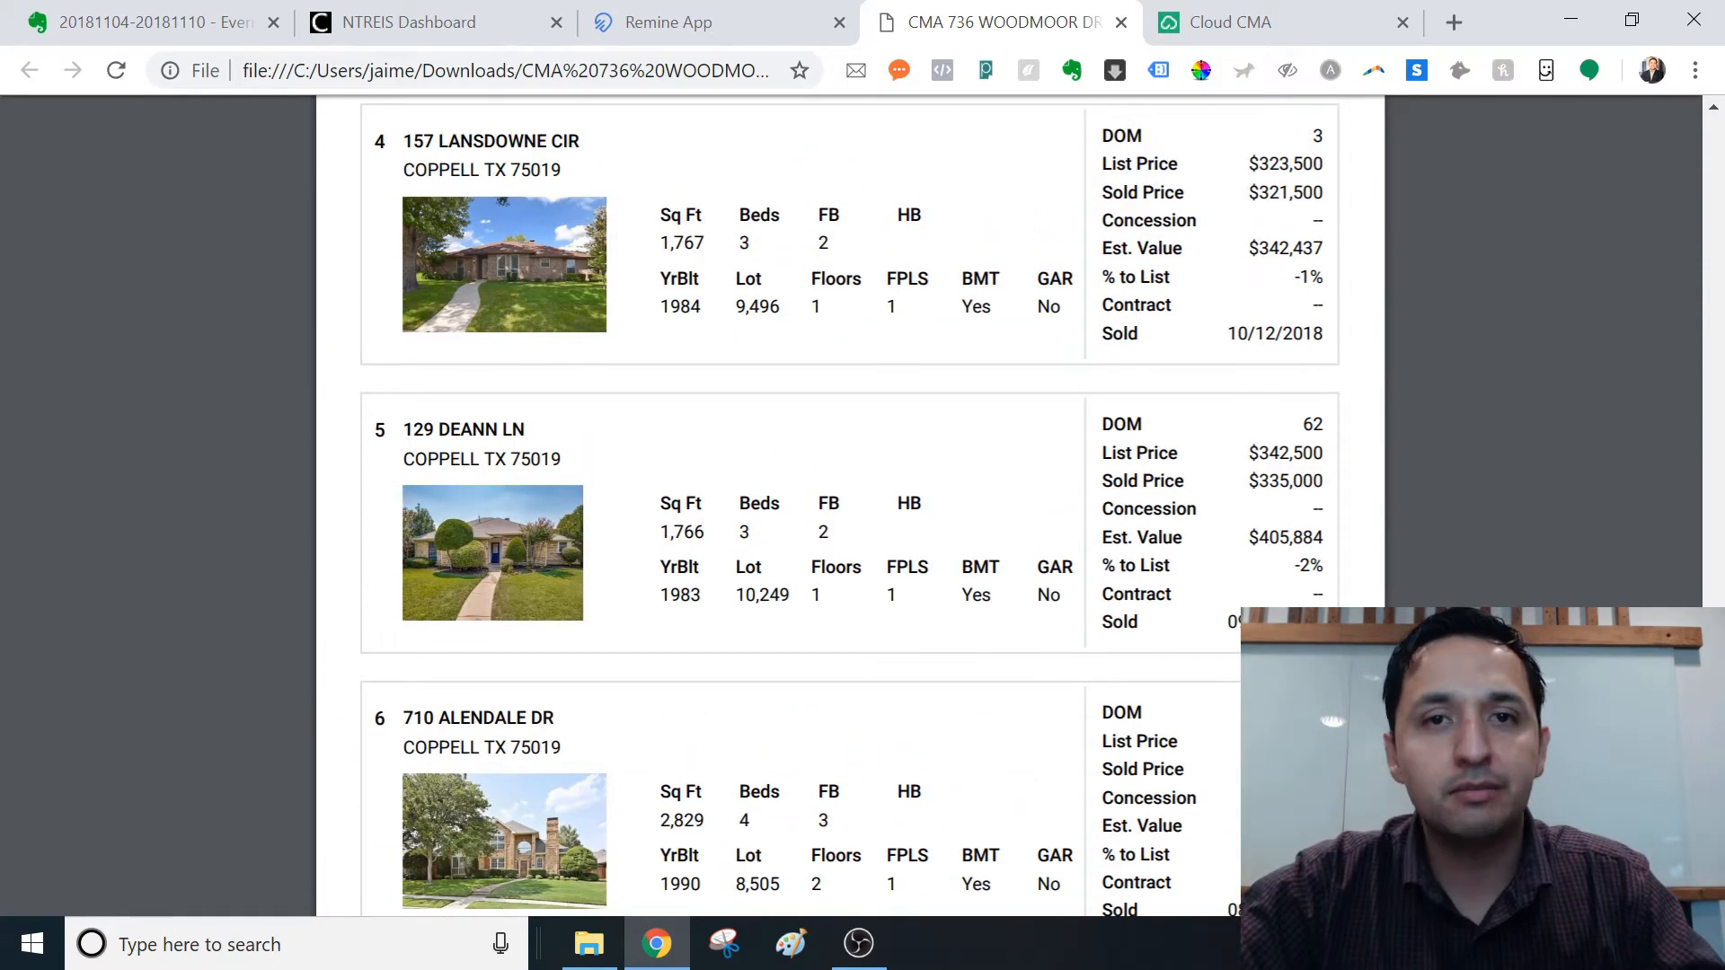
pyautogui.scroll(3)
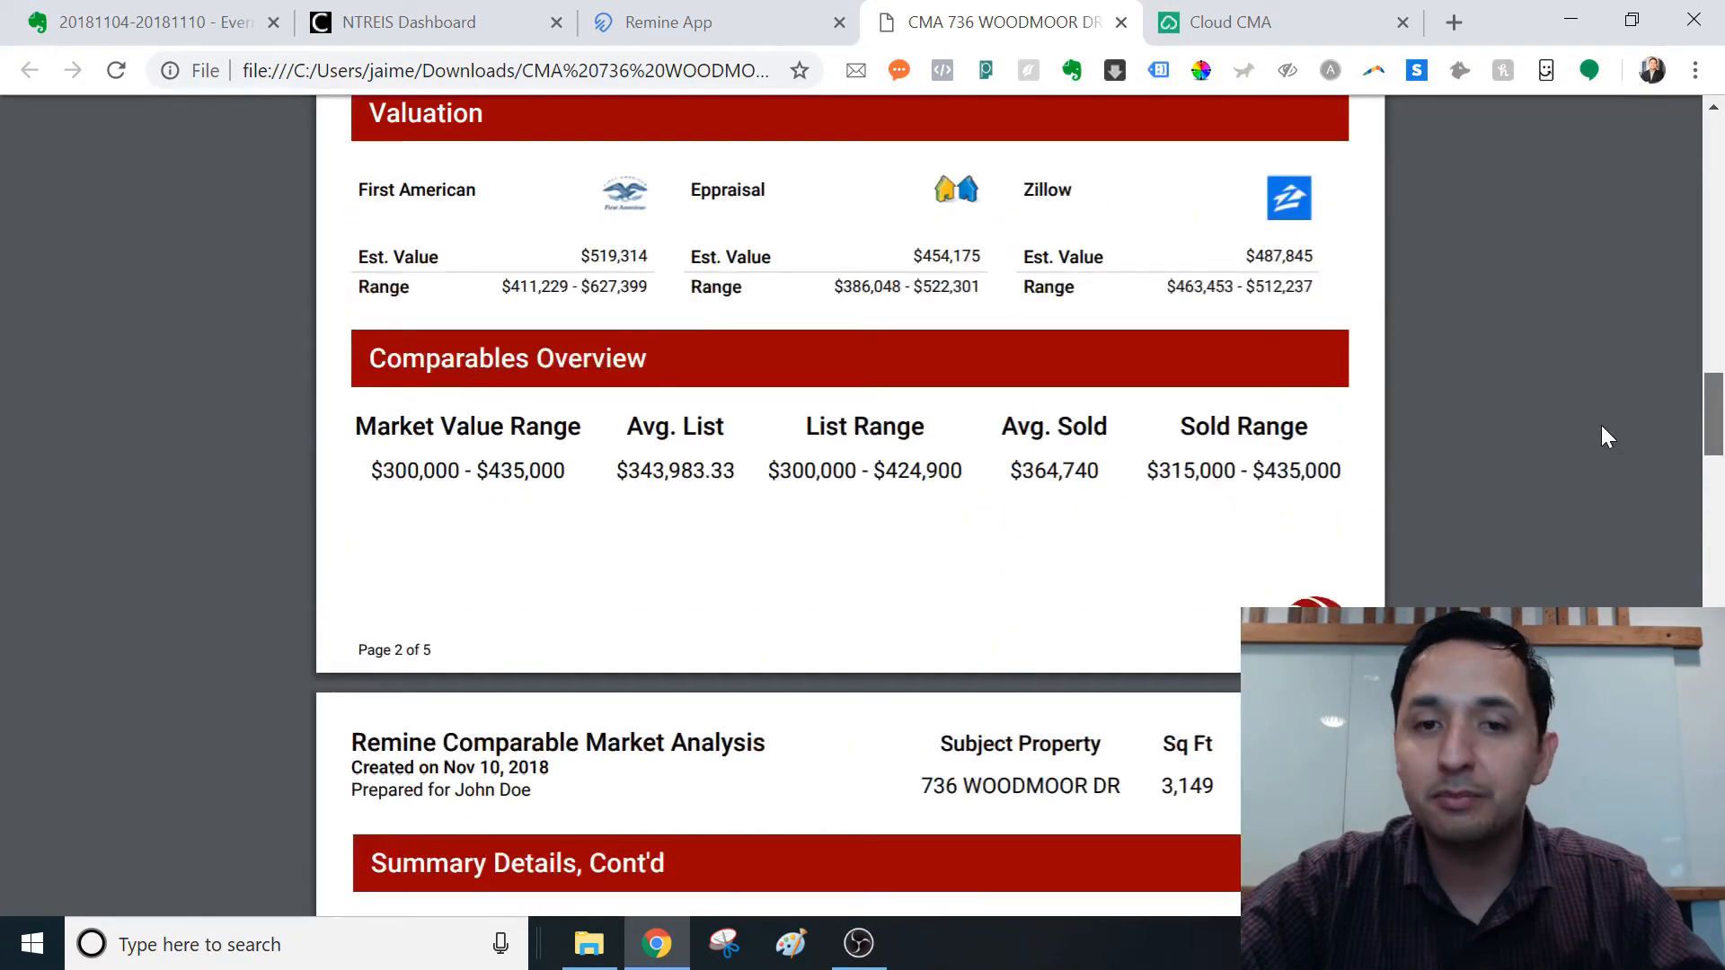
pyautogui.scroll(-3)
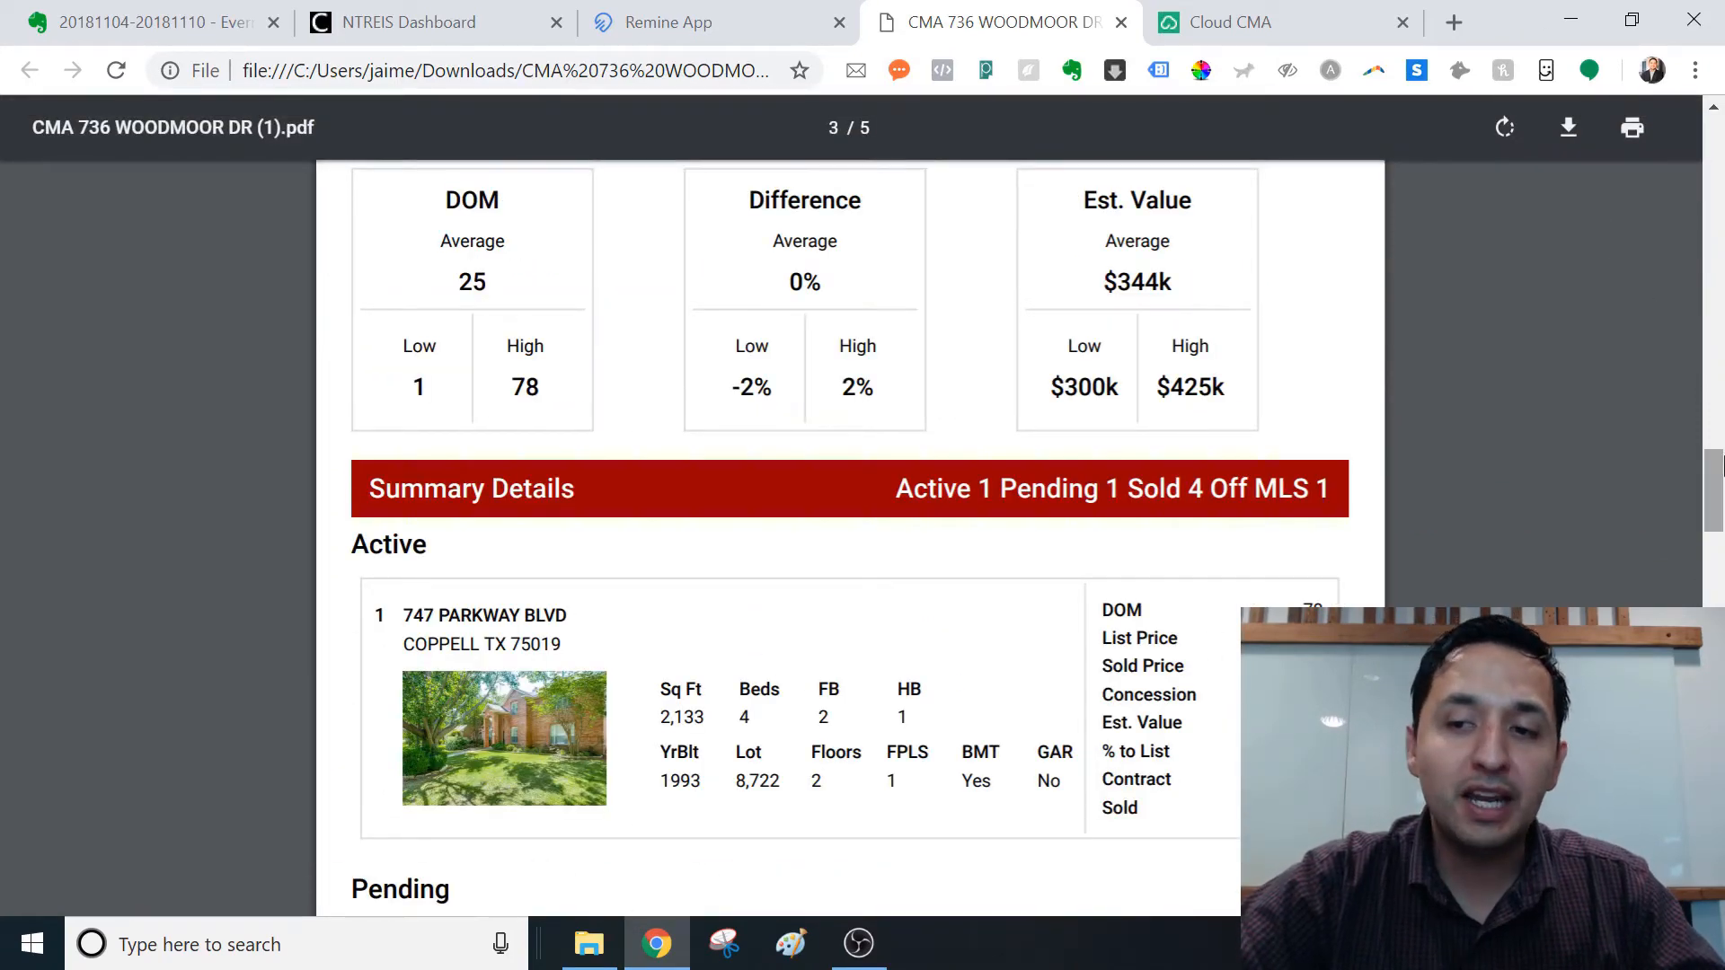
pyautogui.scroll(-3)
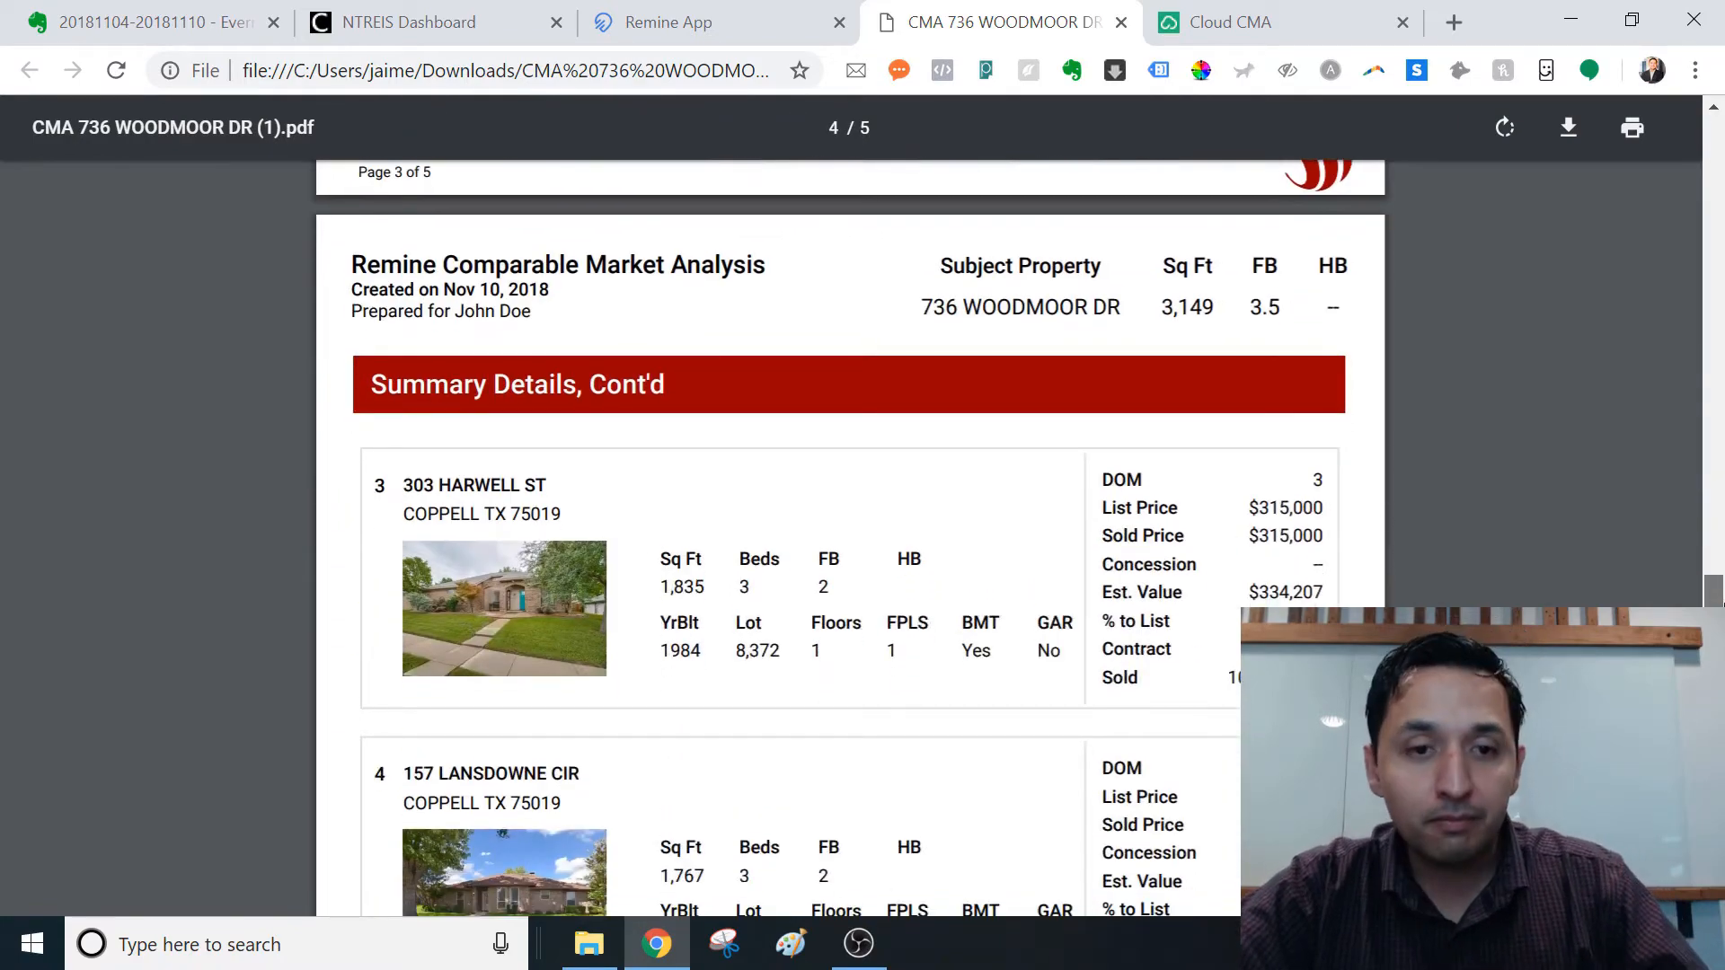
pyautogui.scroll(-3)
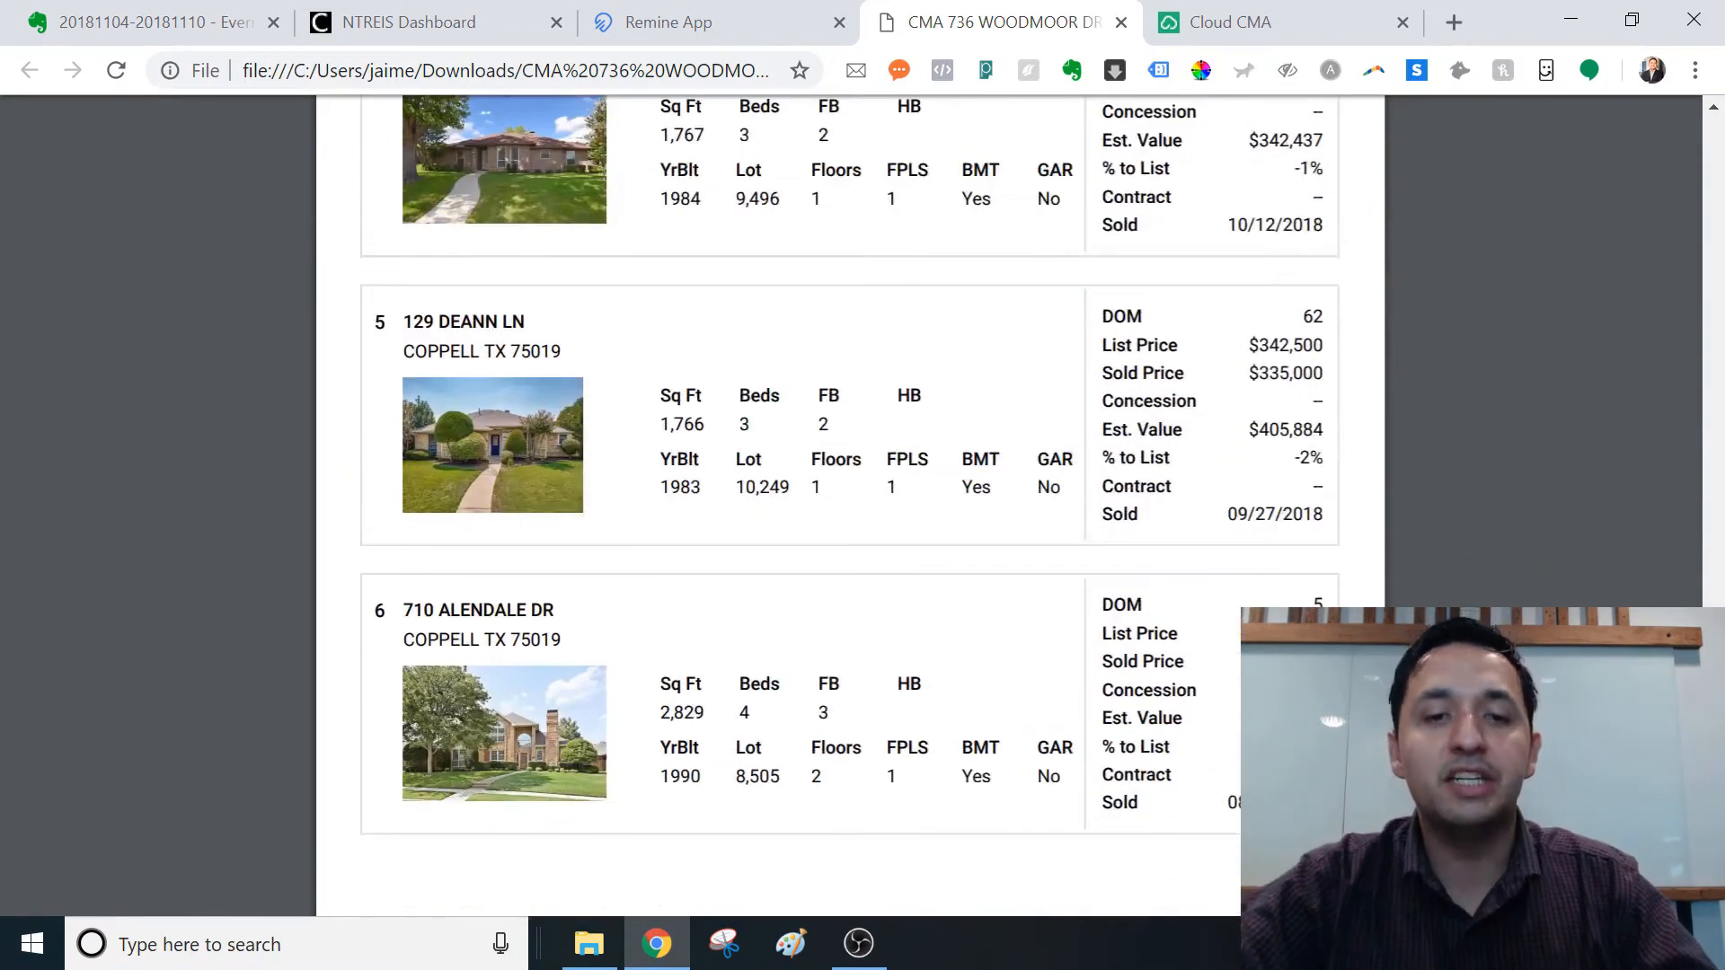
pyautogui.scroll(-3)
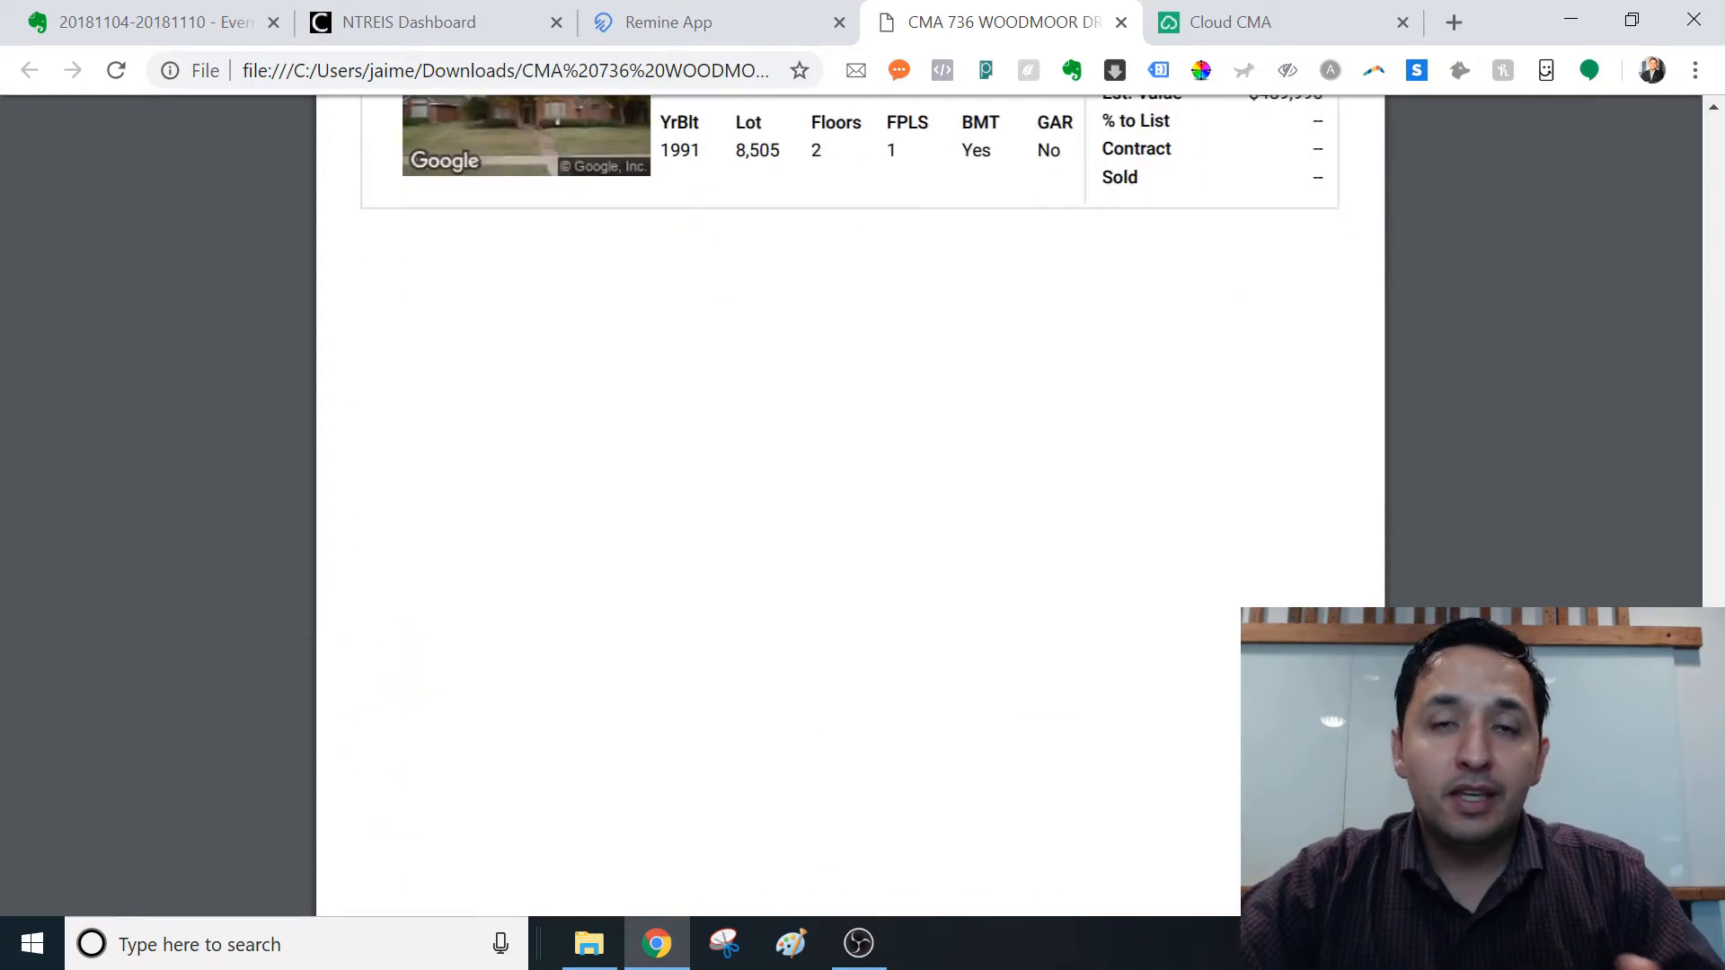
pyautogui.scroll(-3)
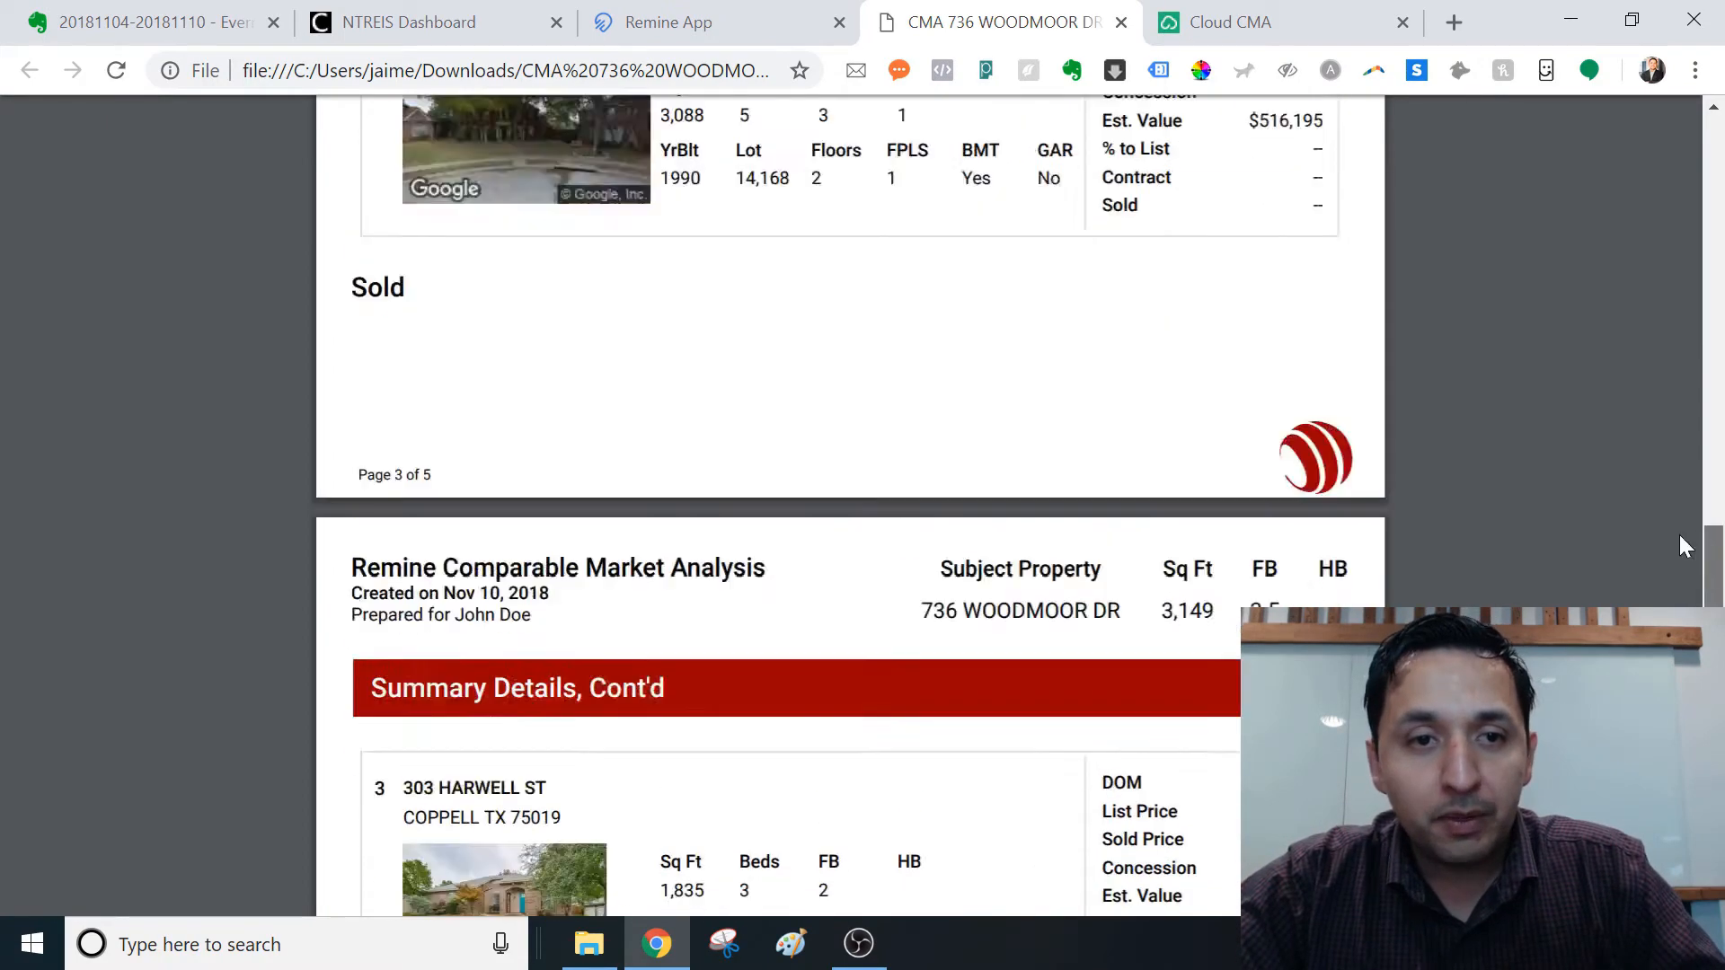
pyautogui.scroll(3)
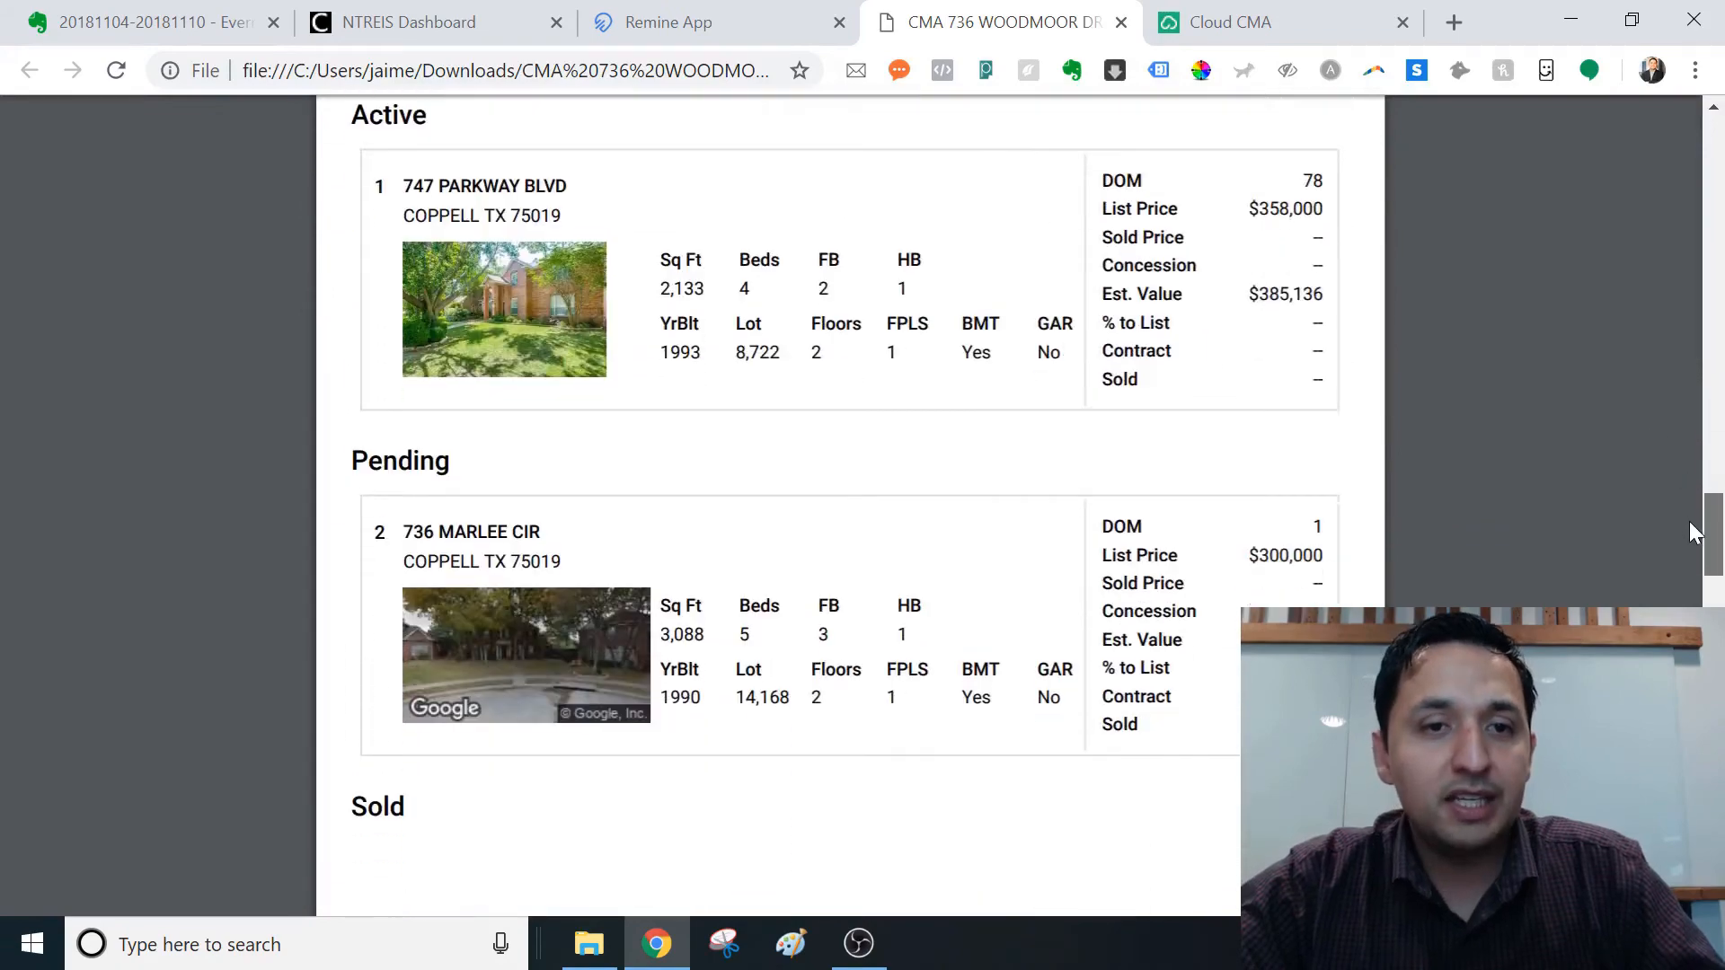
pyautogui.scroll(-3)
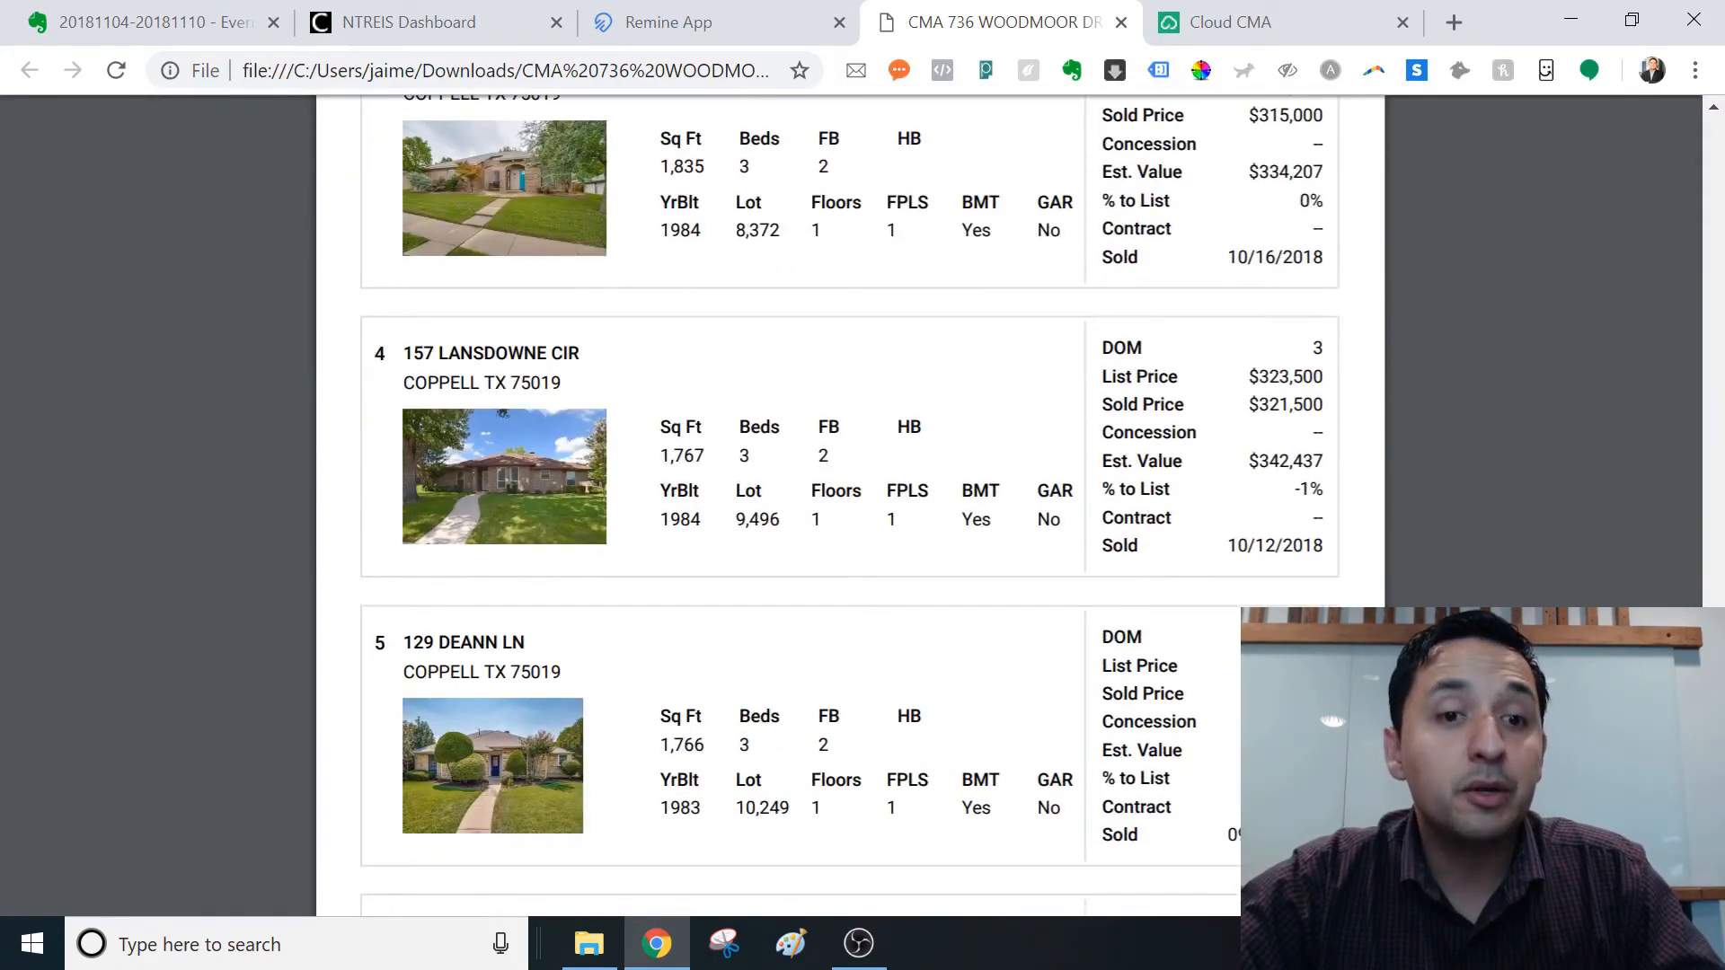
pyautogui.scroll(-3)
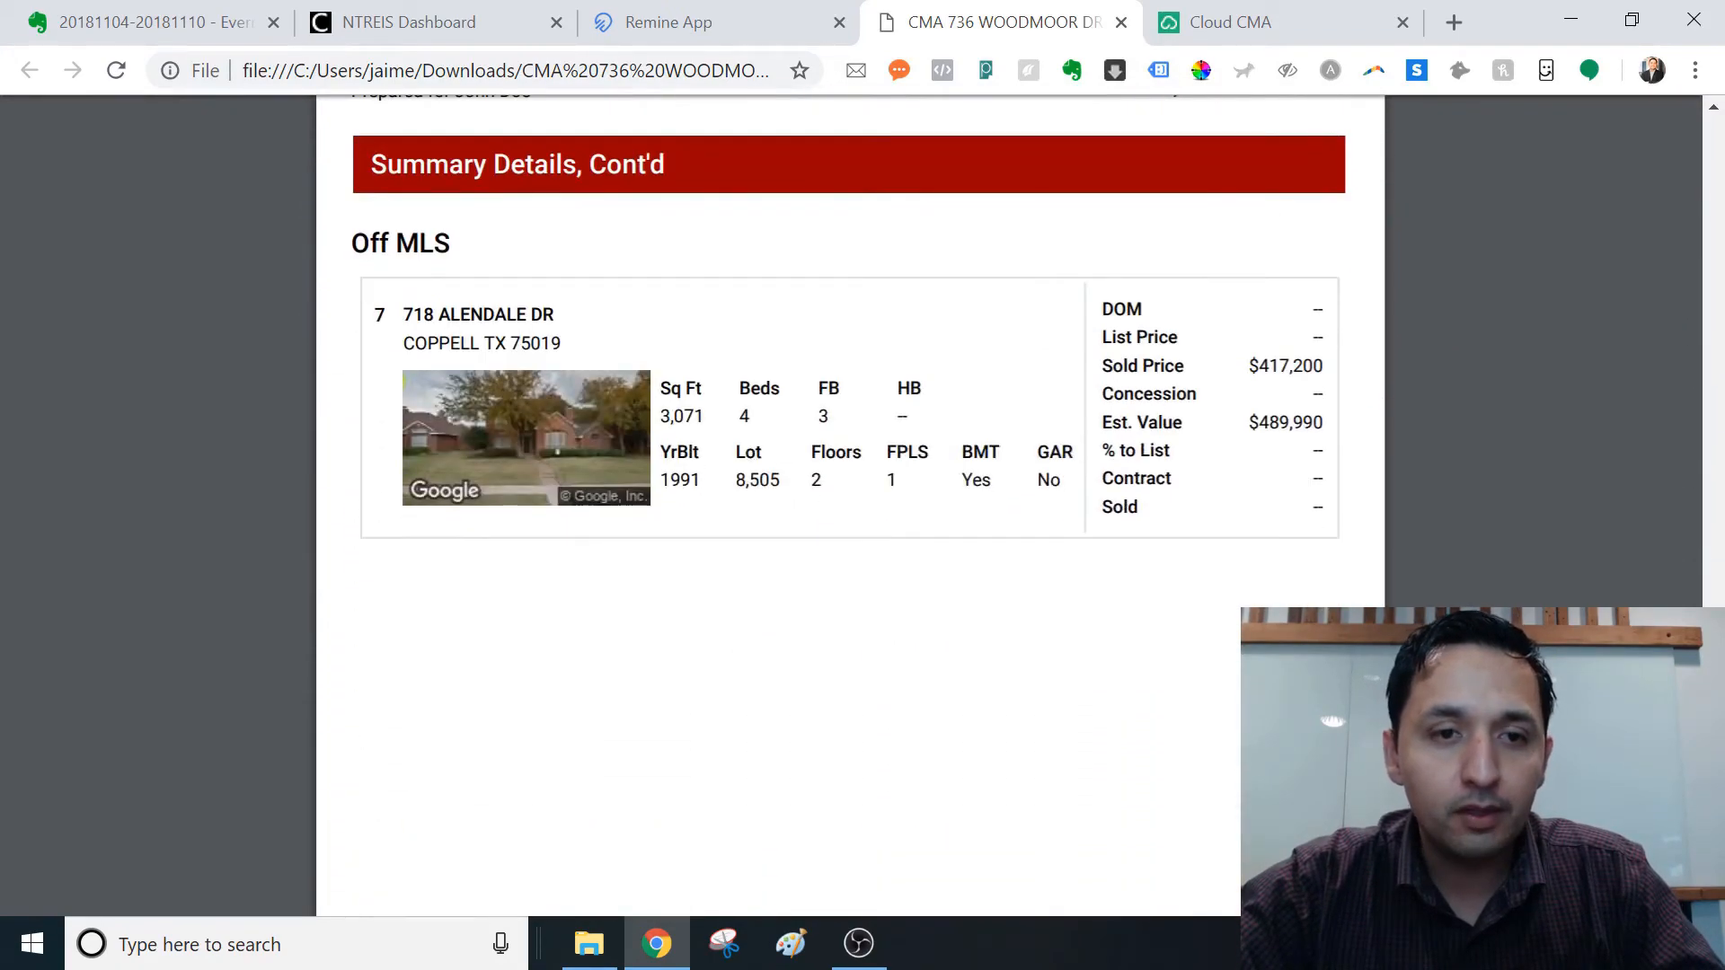
pyautogui.scroll(3)
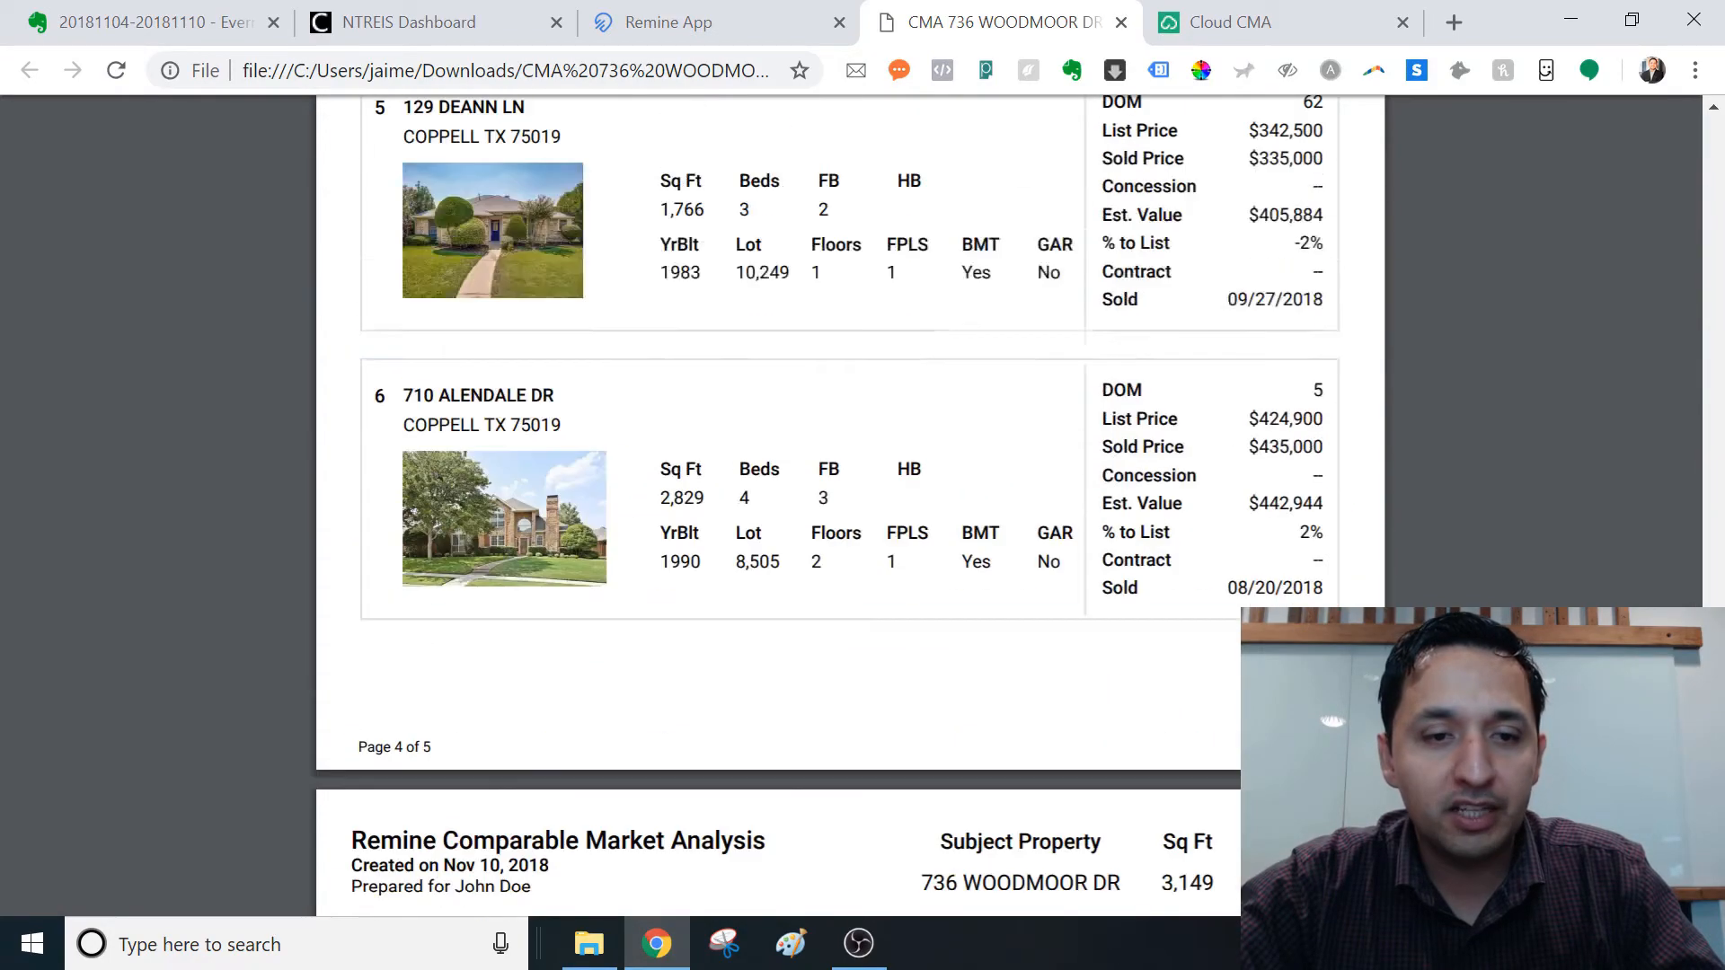
pyautogui.scroll(3)
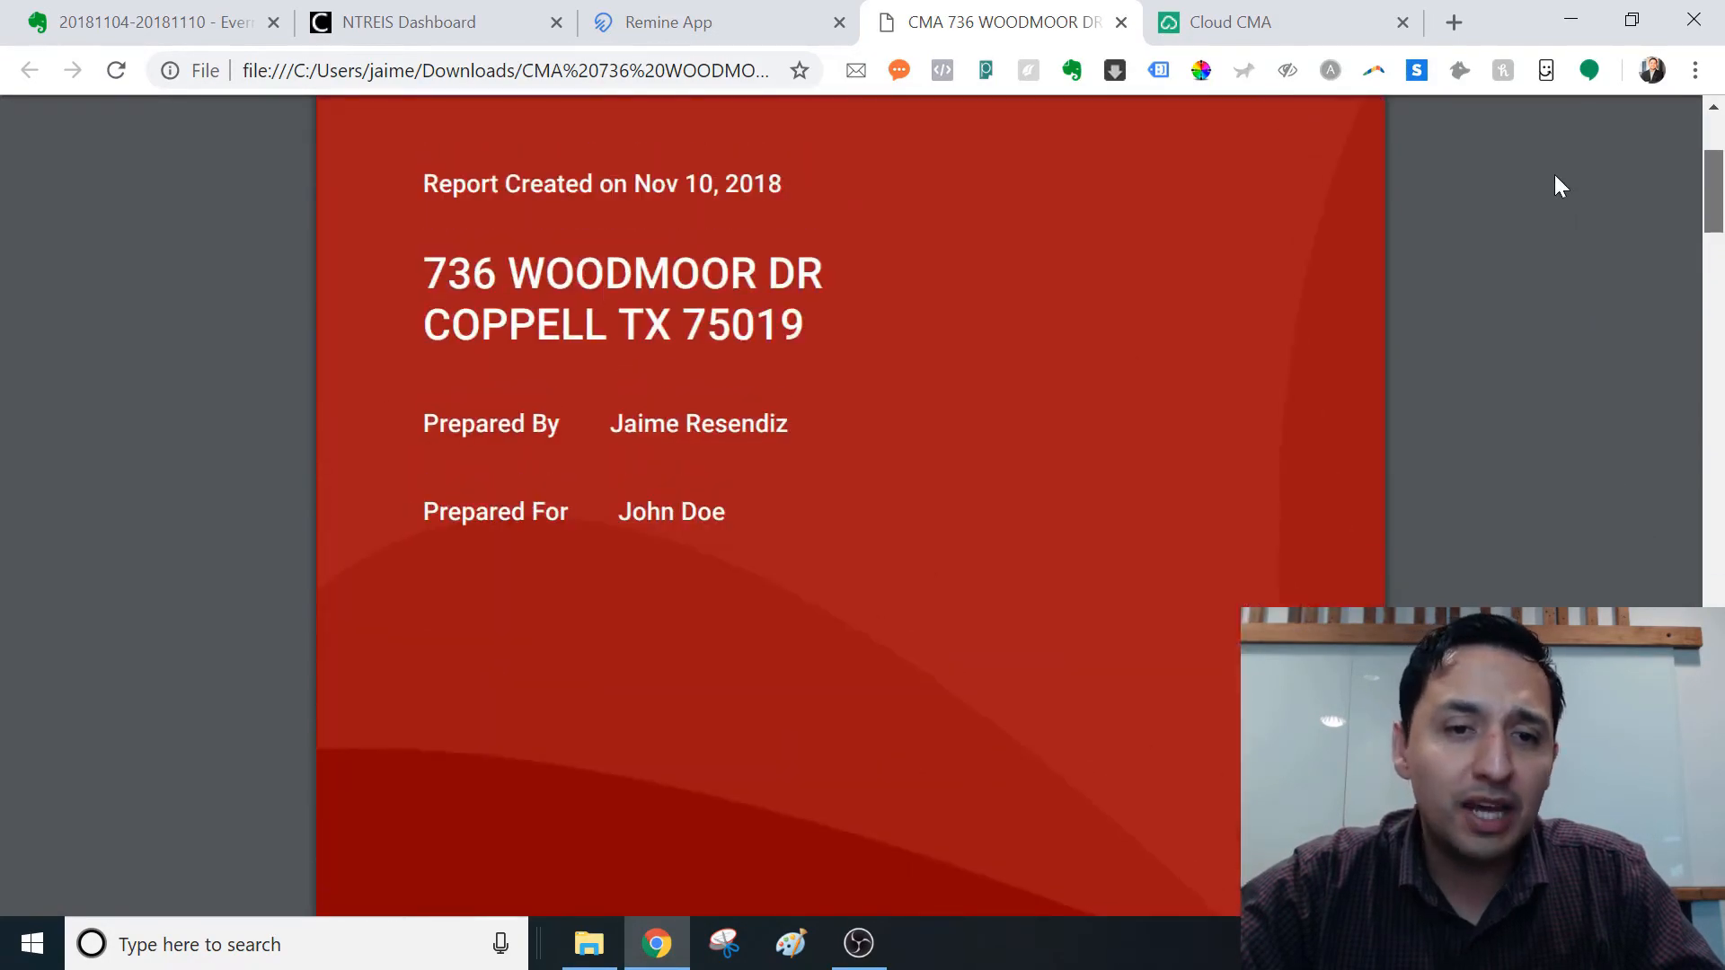
pyautogui.scroll(-3)
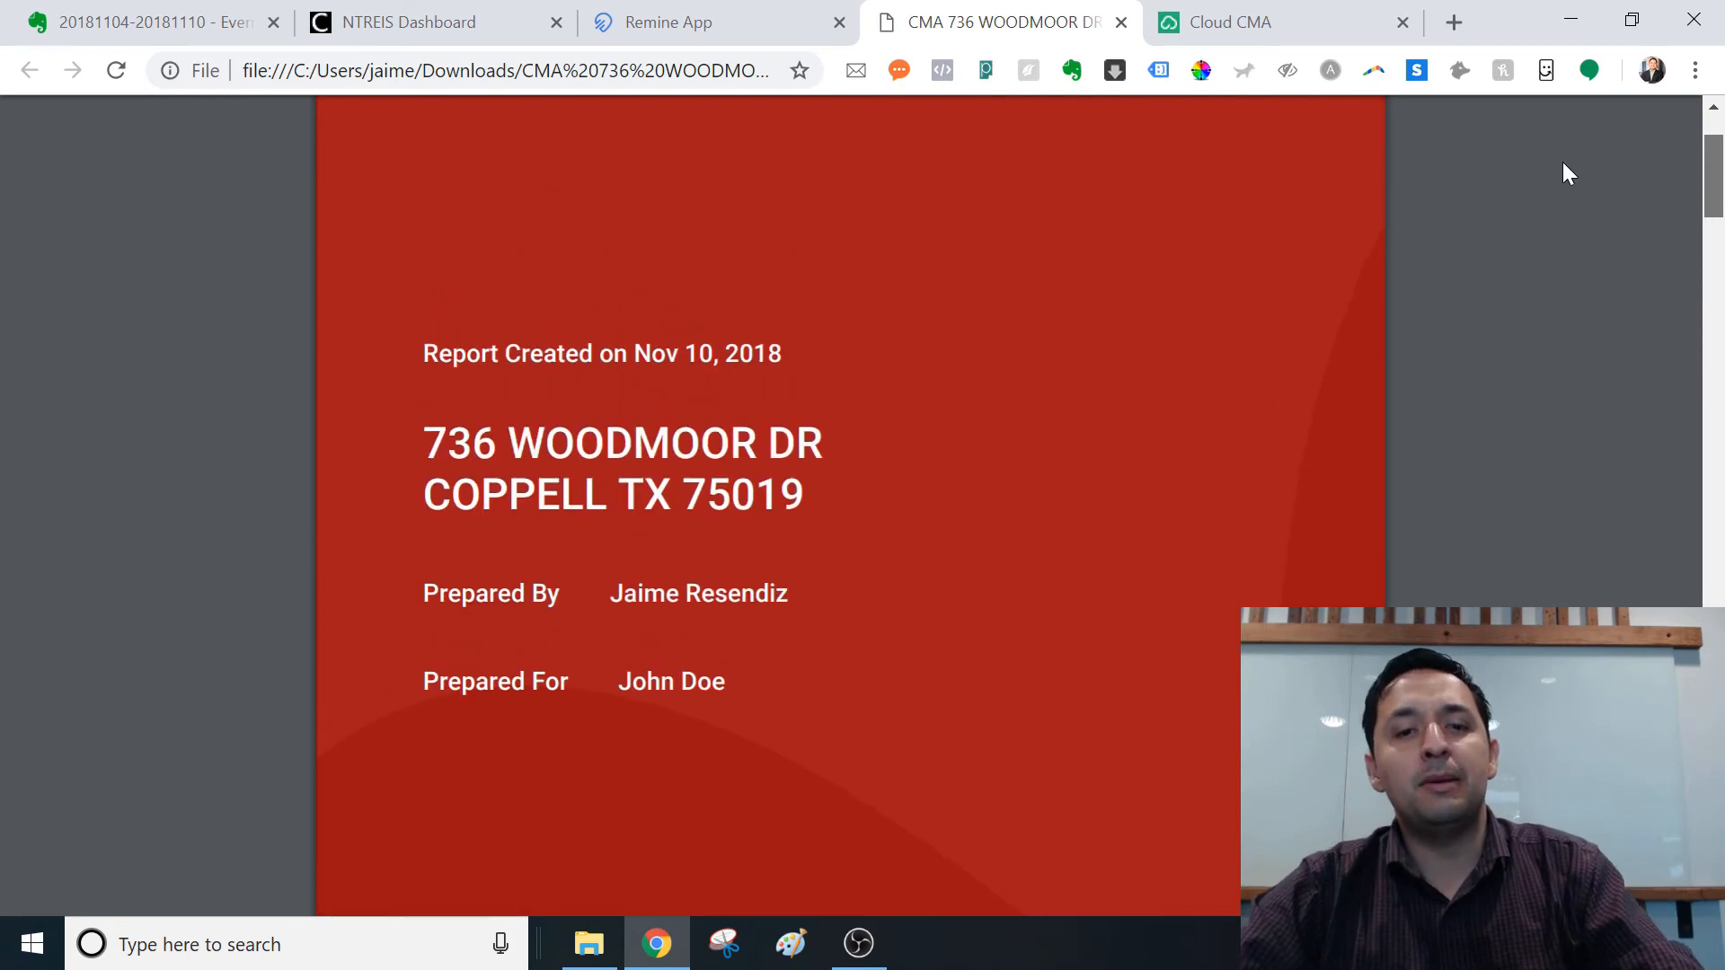